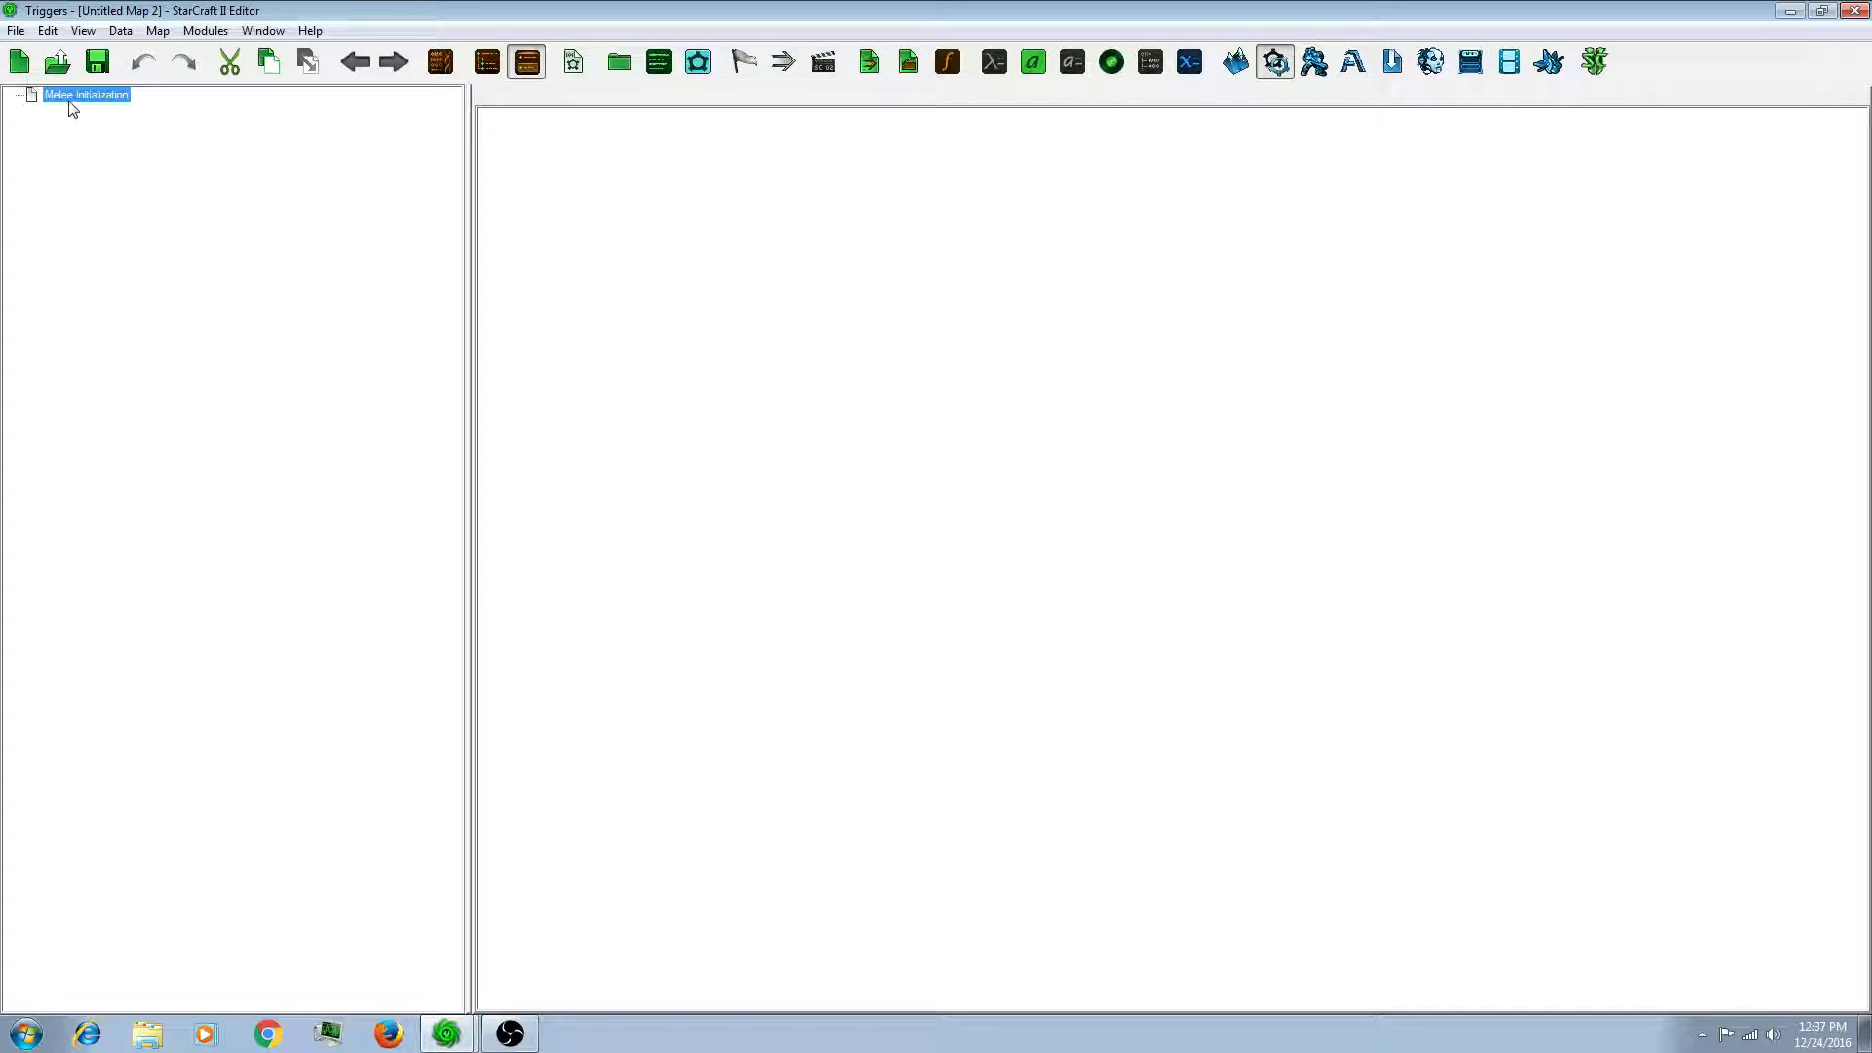
Step: Open Melee Initialization and create a new record named 'Stats' in the trigger list
double_click(85, 95)
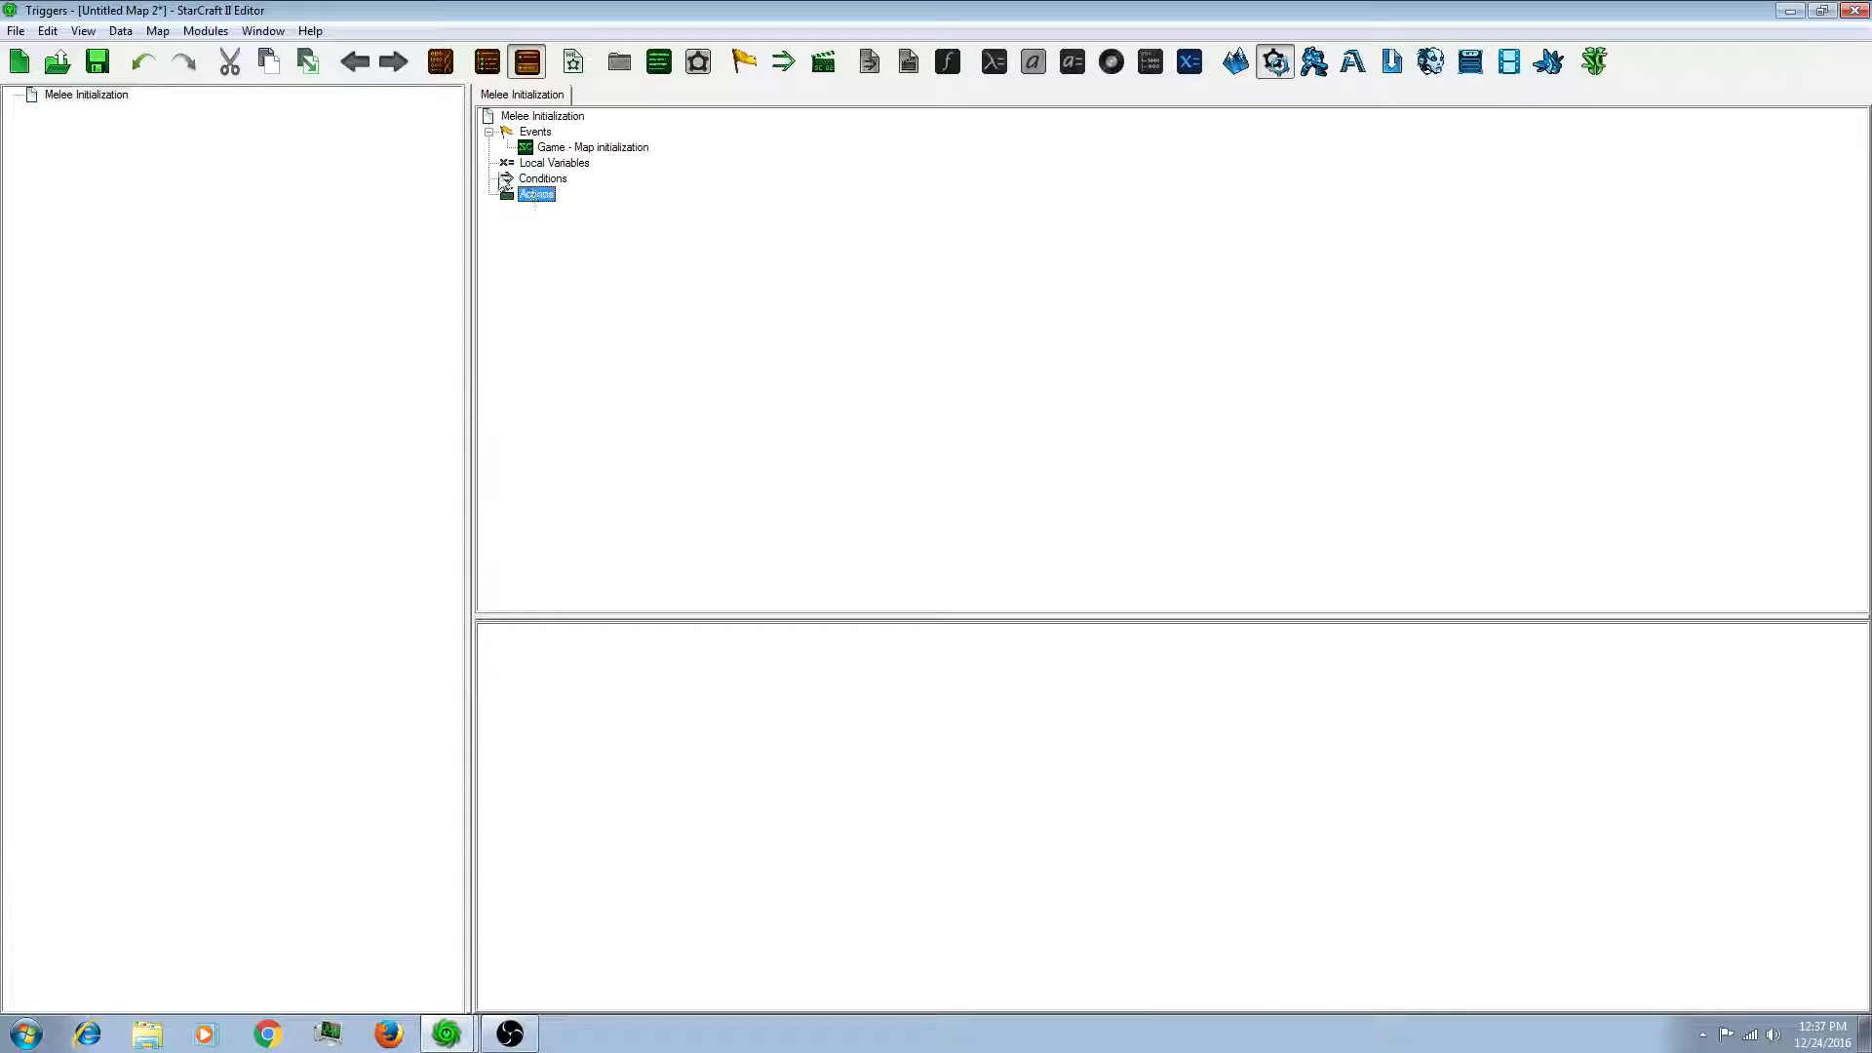
right_click(86, 94)
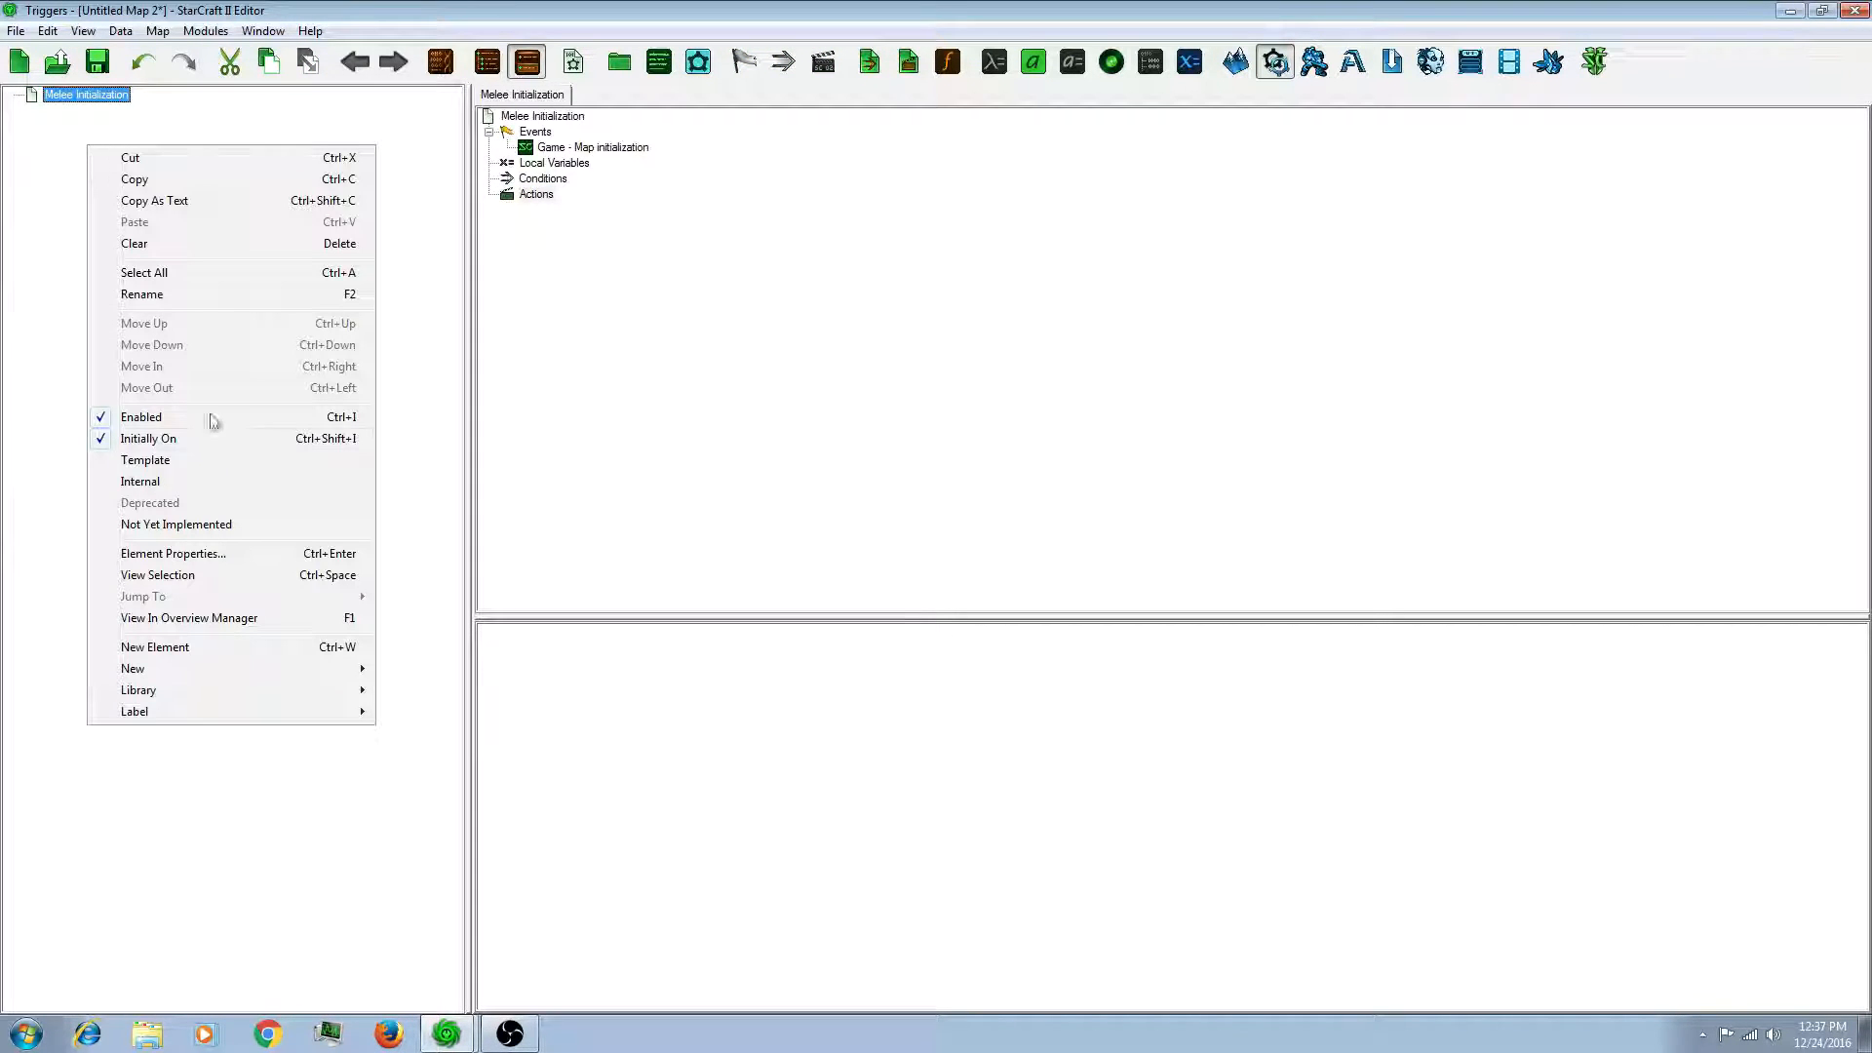
mouse_move(132, 669)
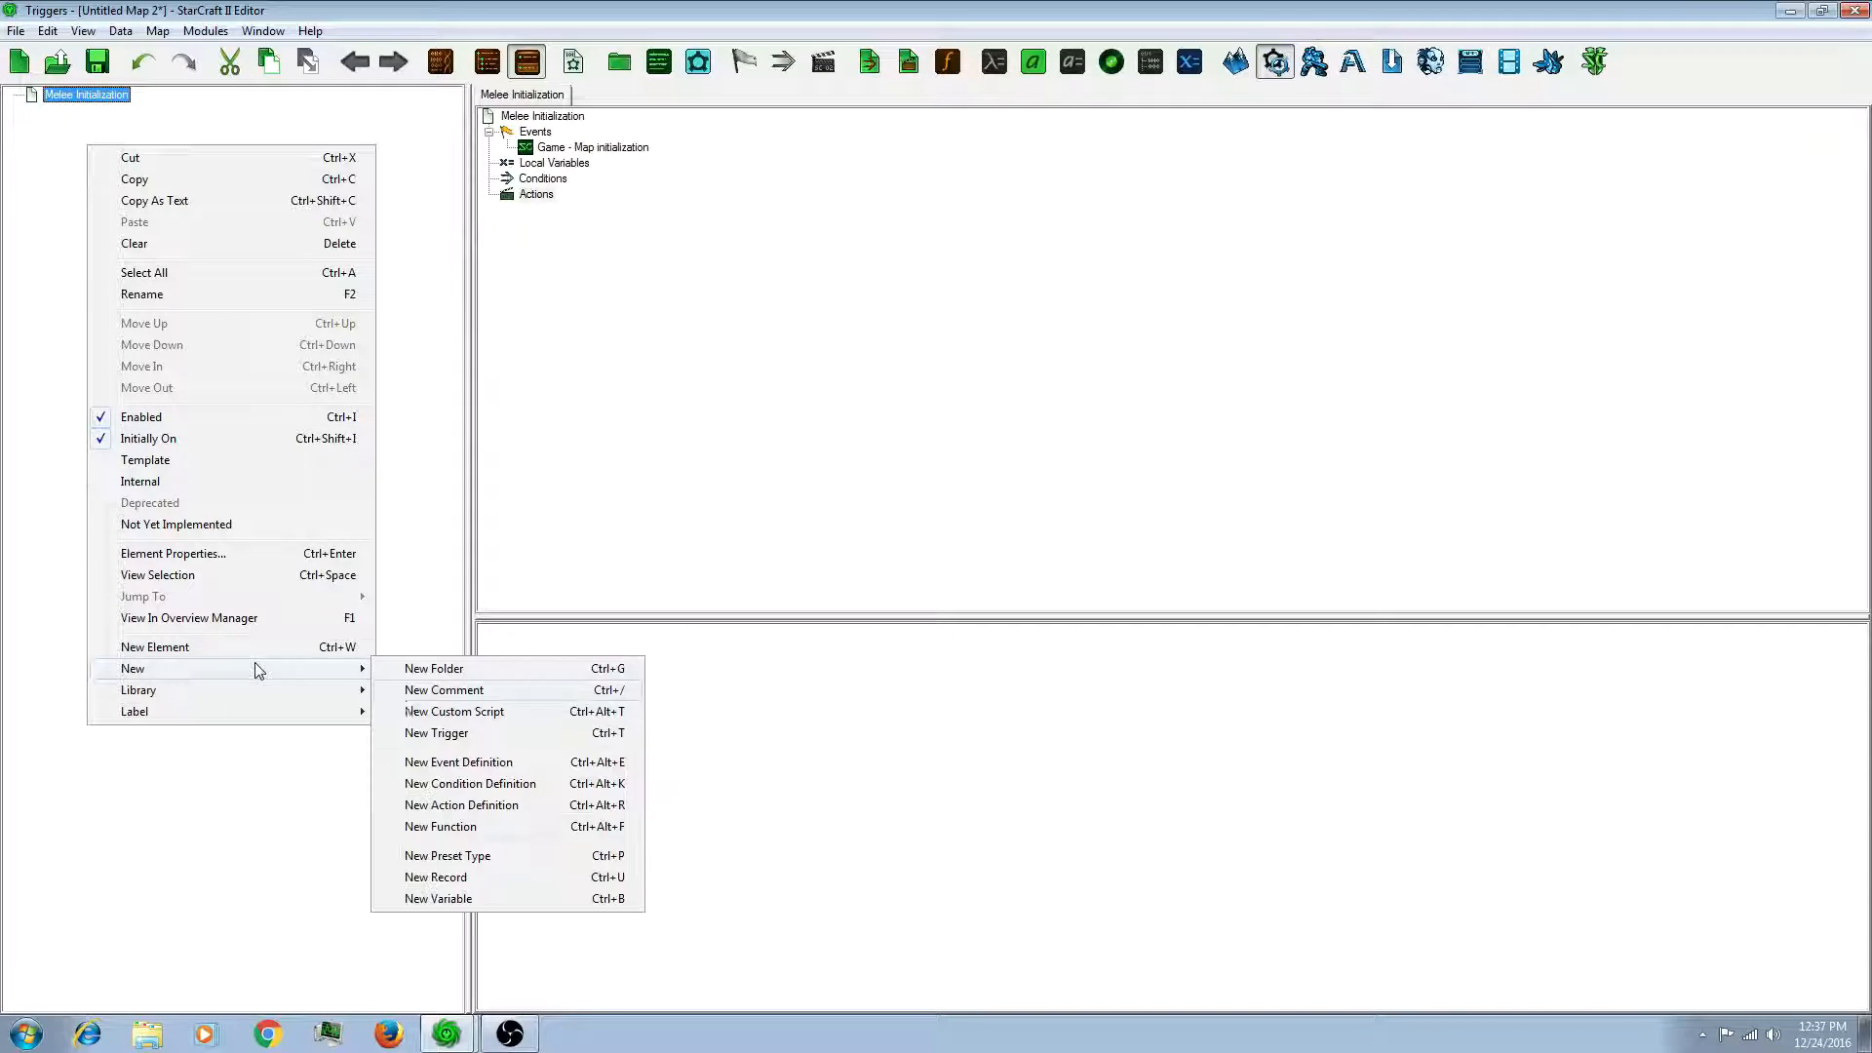
mouse_move(435, 877)
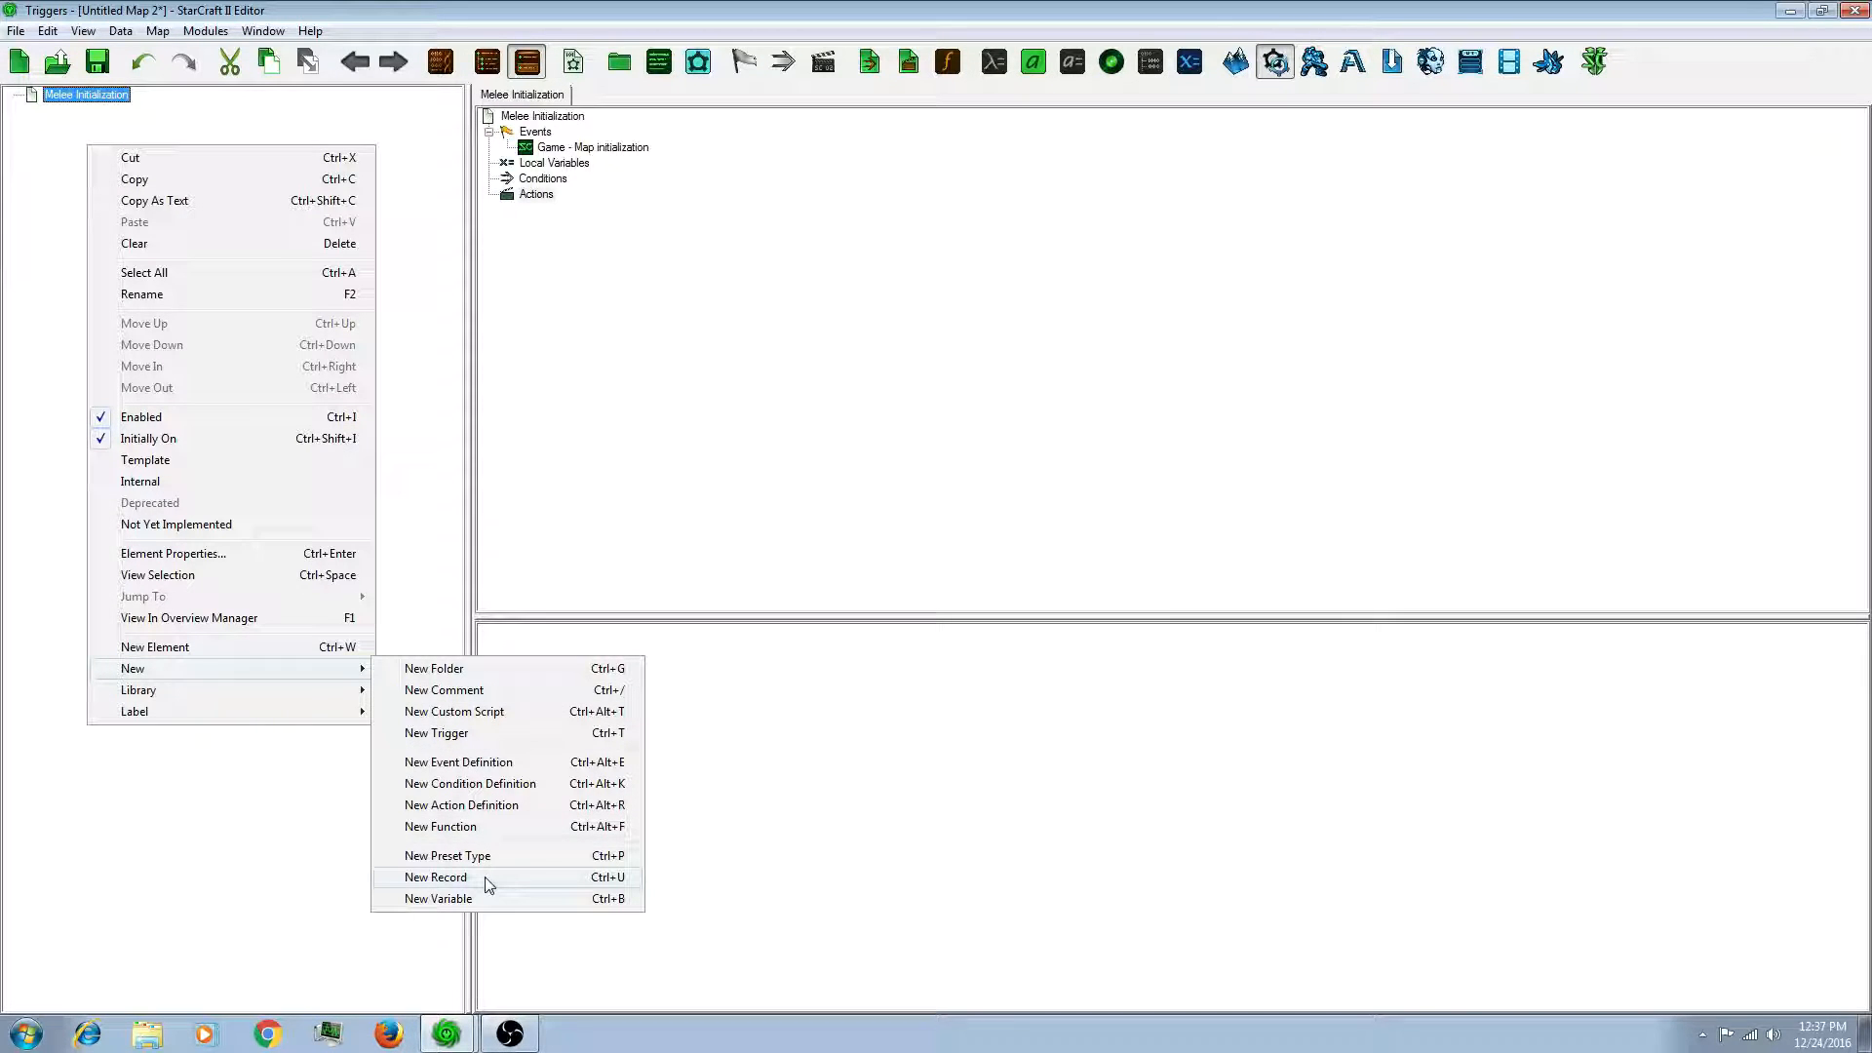
left_click(436, 877)
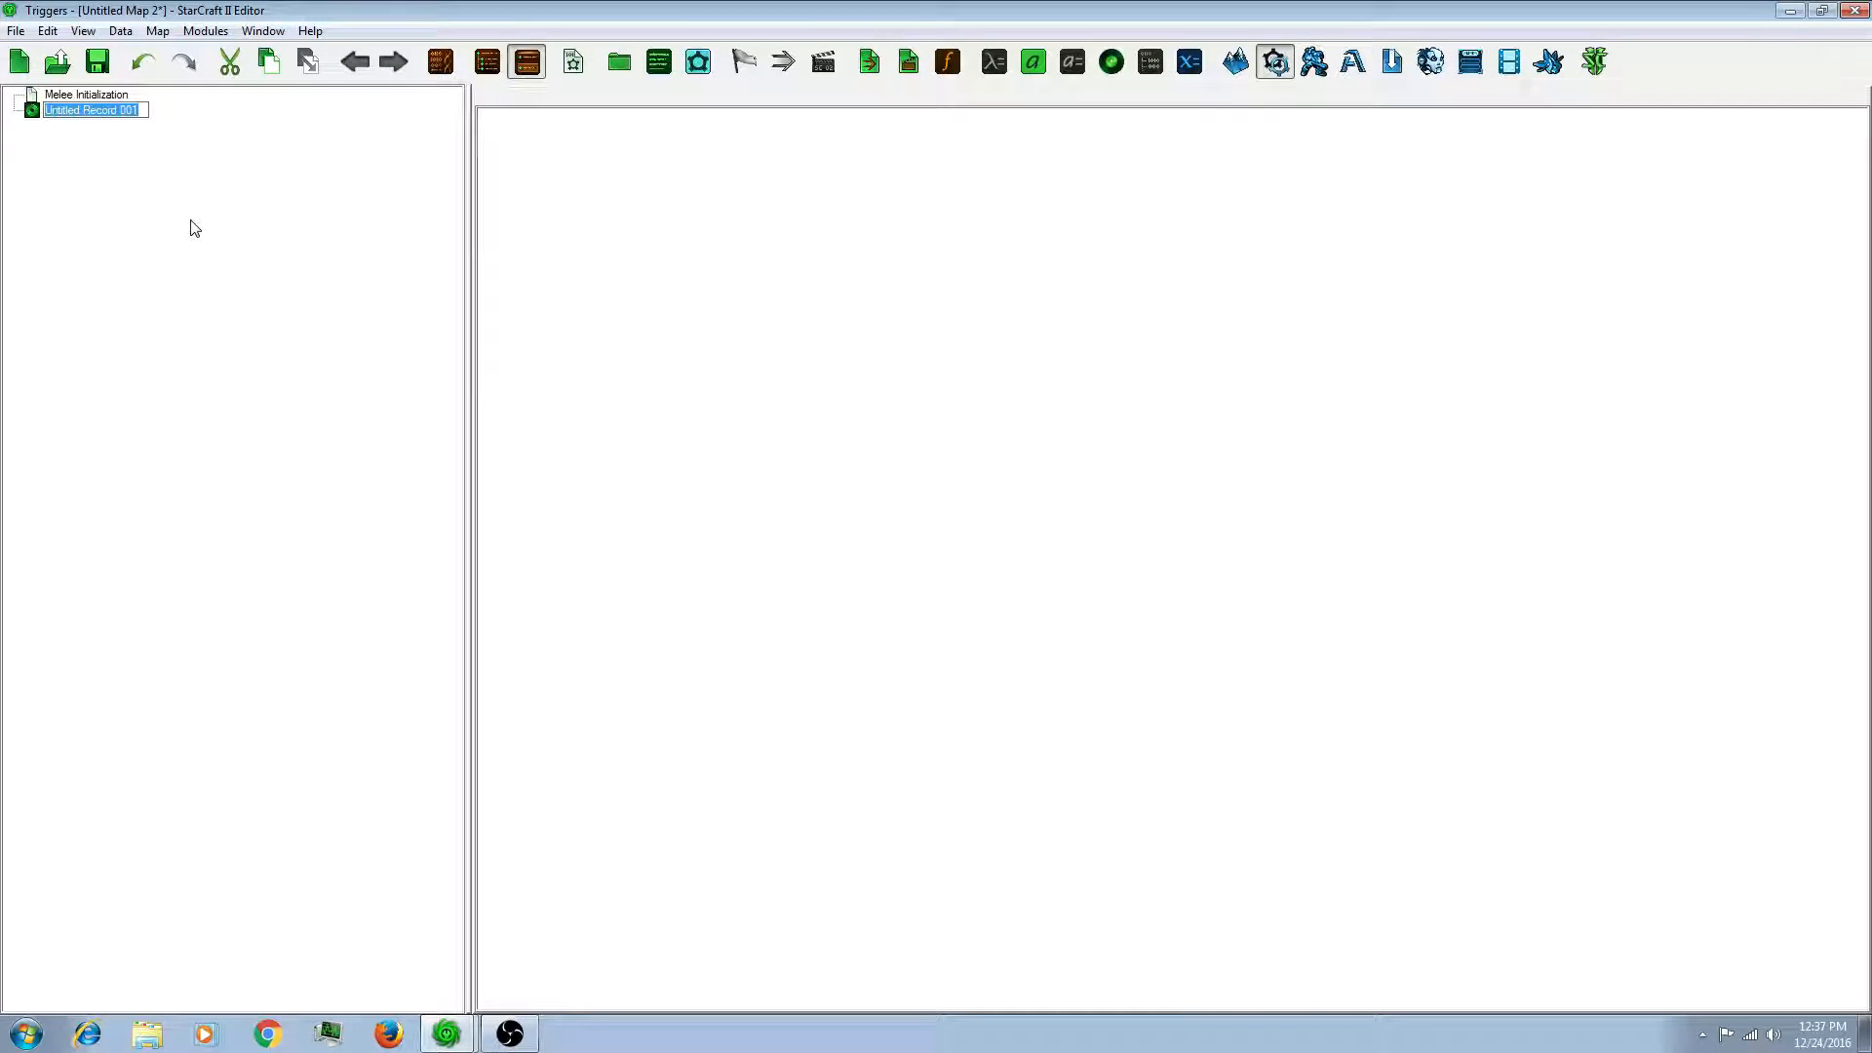
type("Stats")
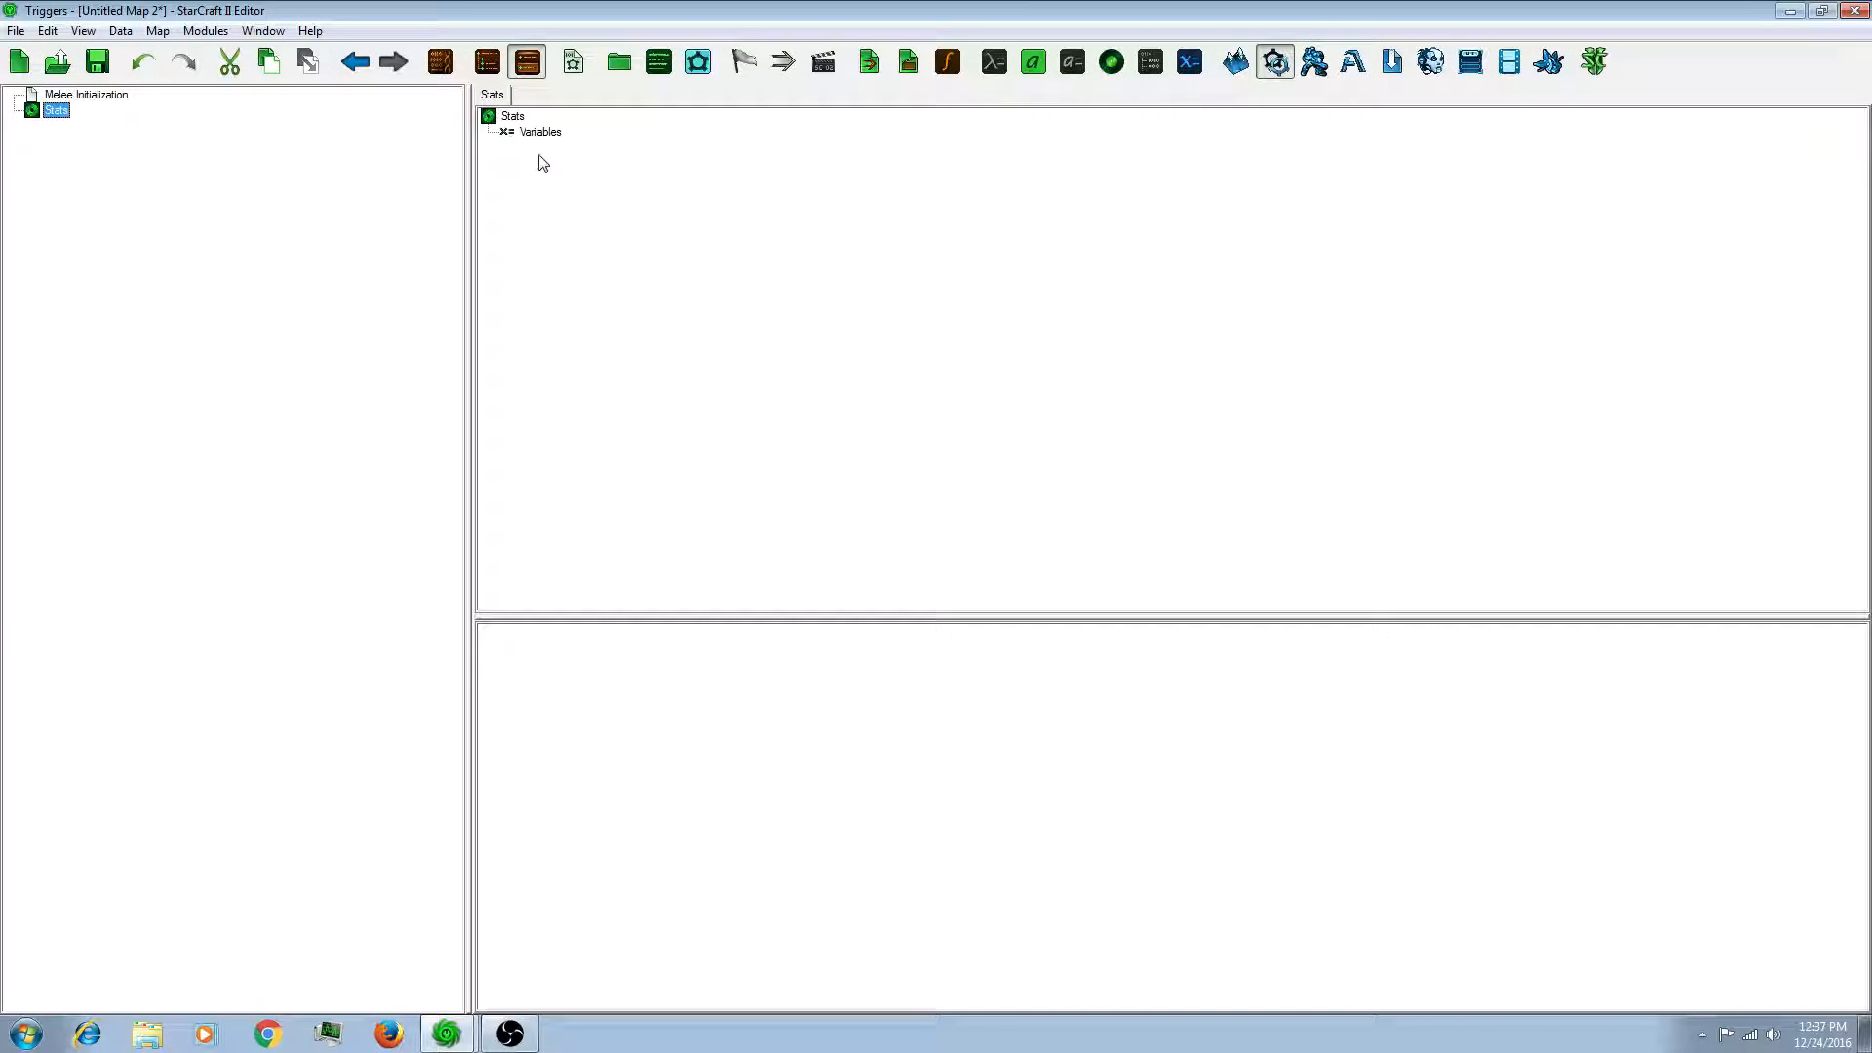
mouse_move(739, 276)
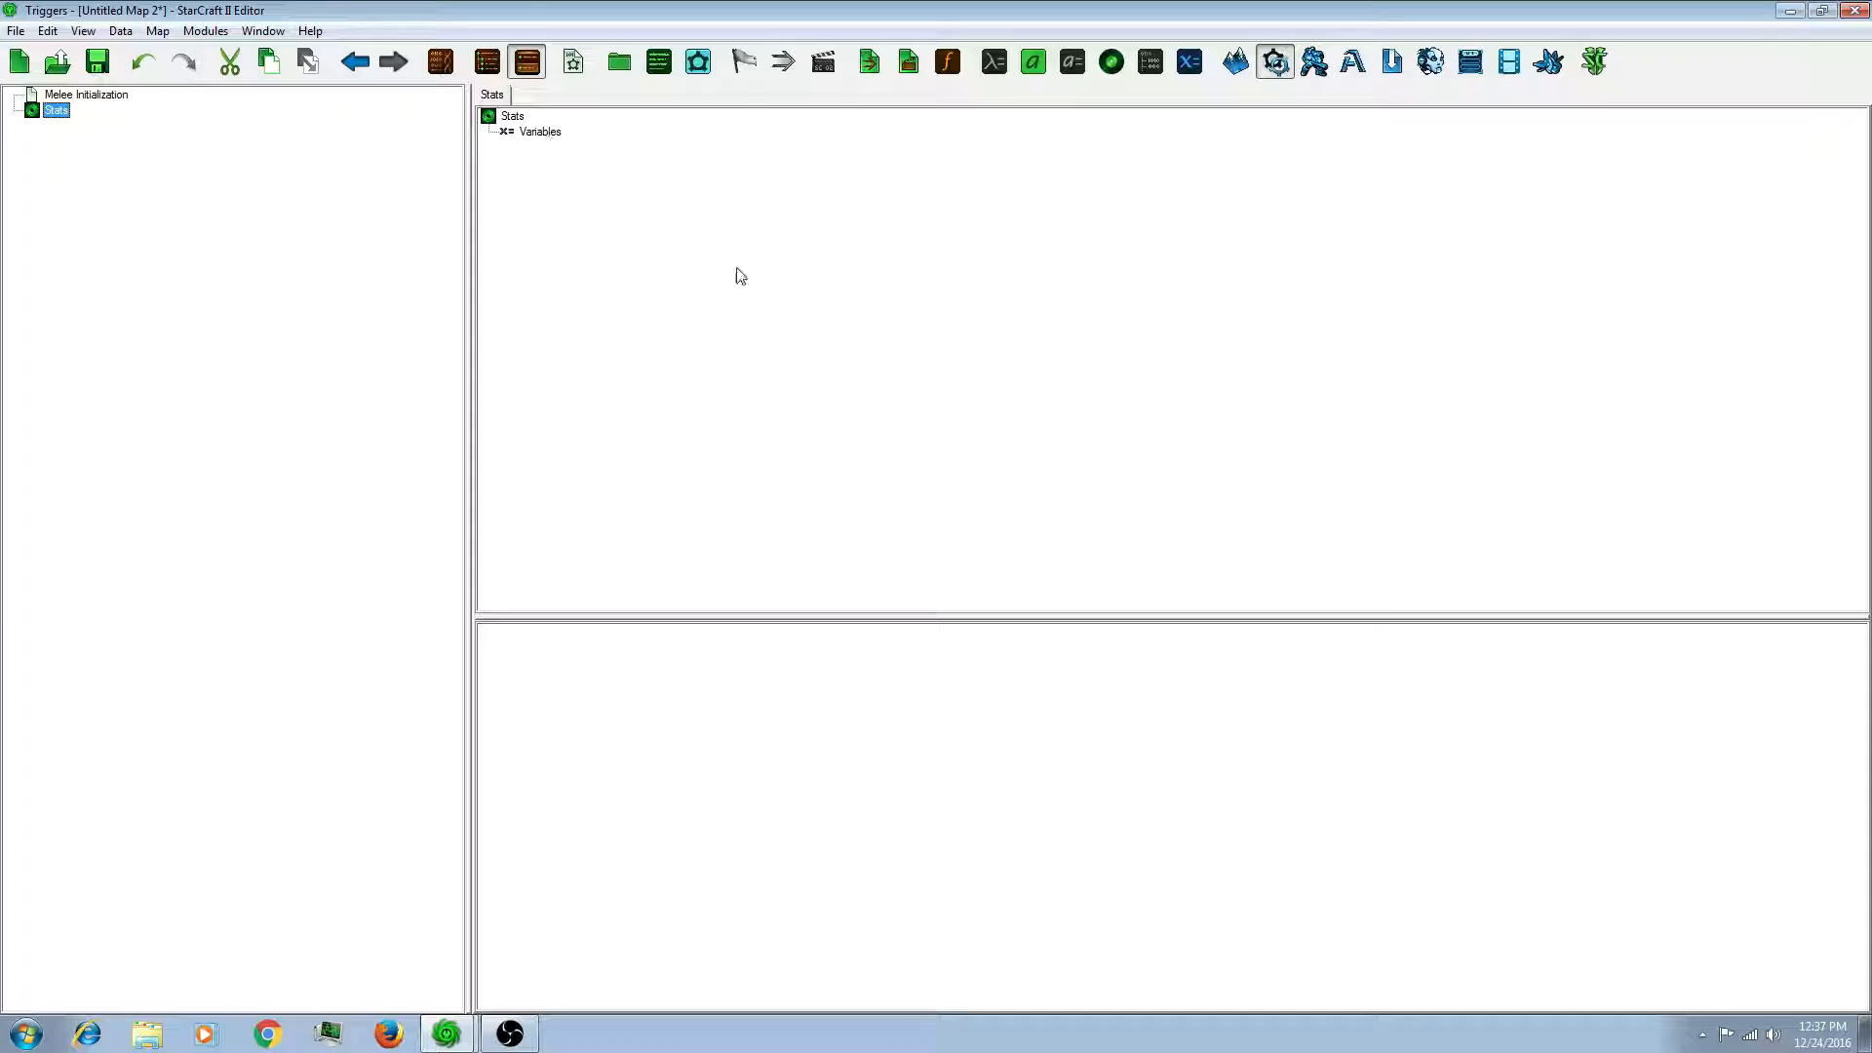
mouse_move(623, 225)
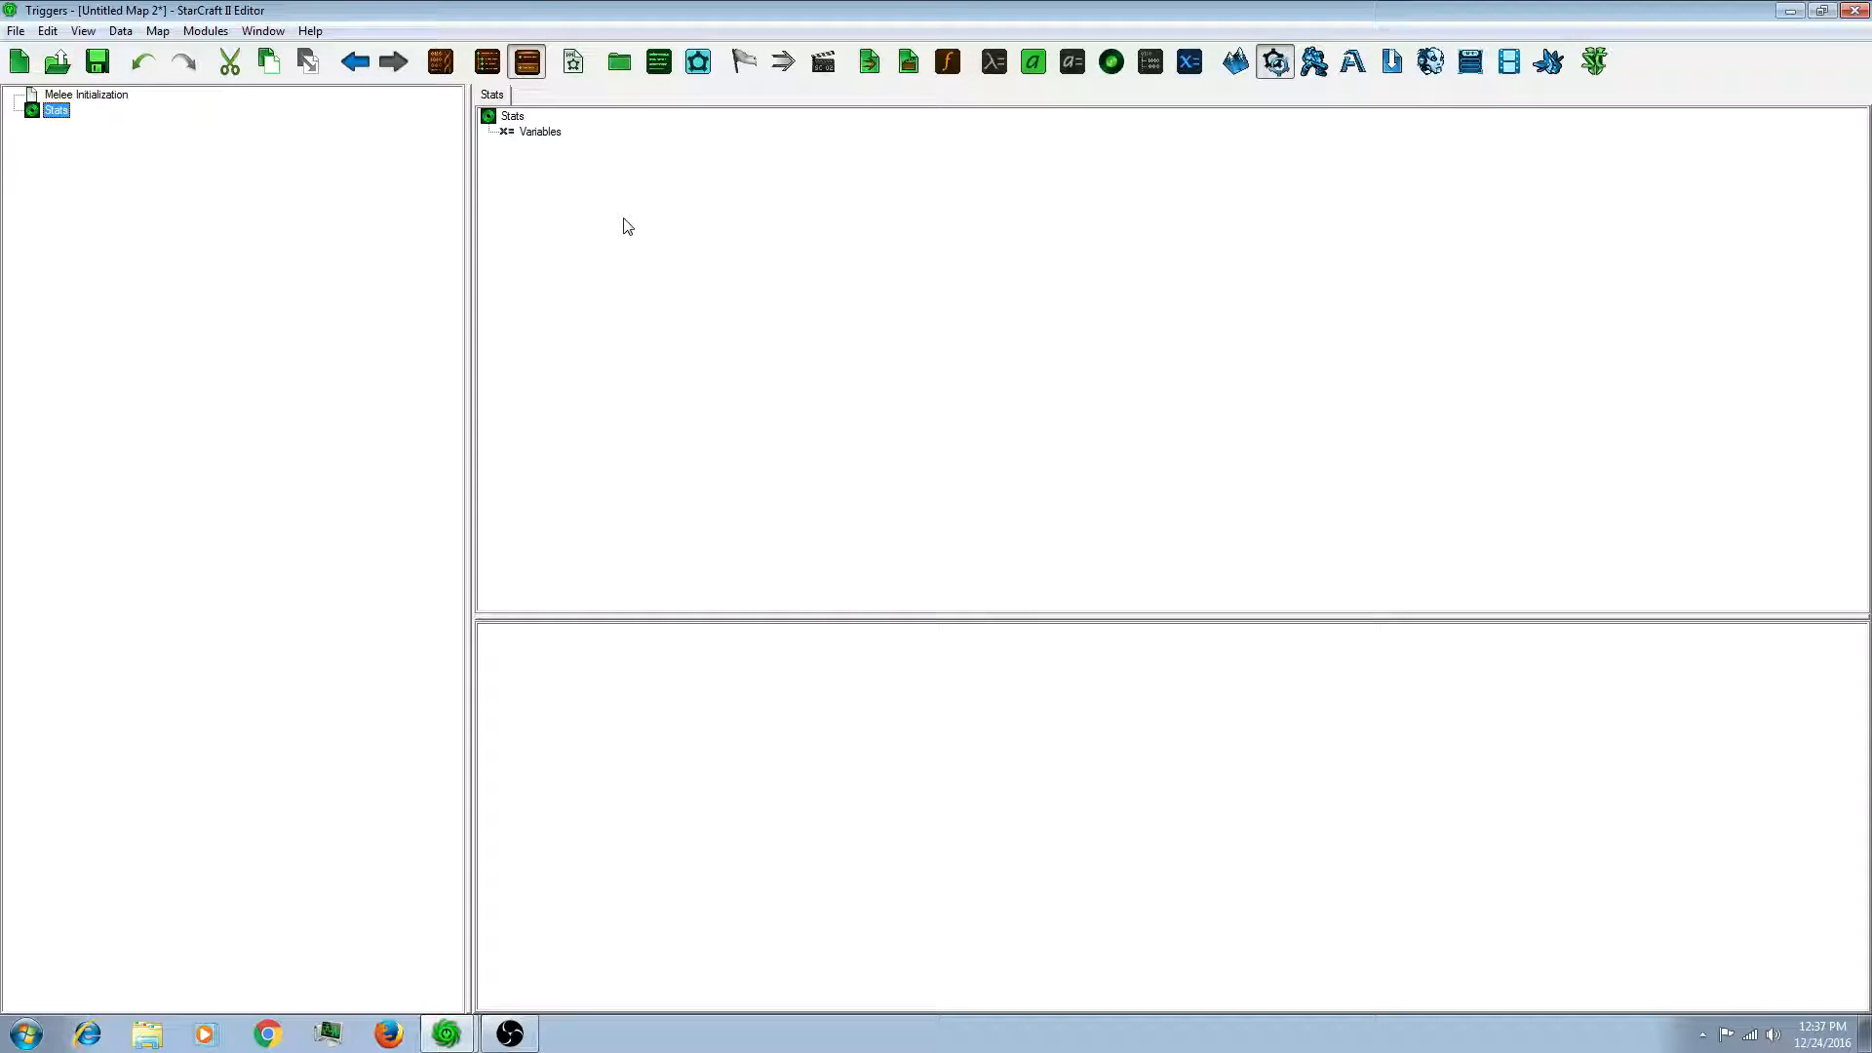
mouse_move(612, 239)
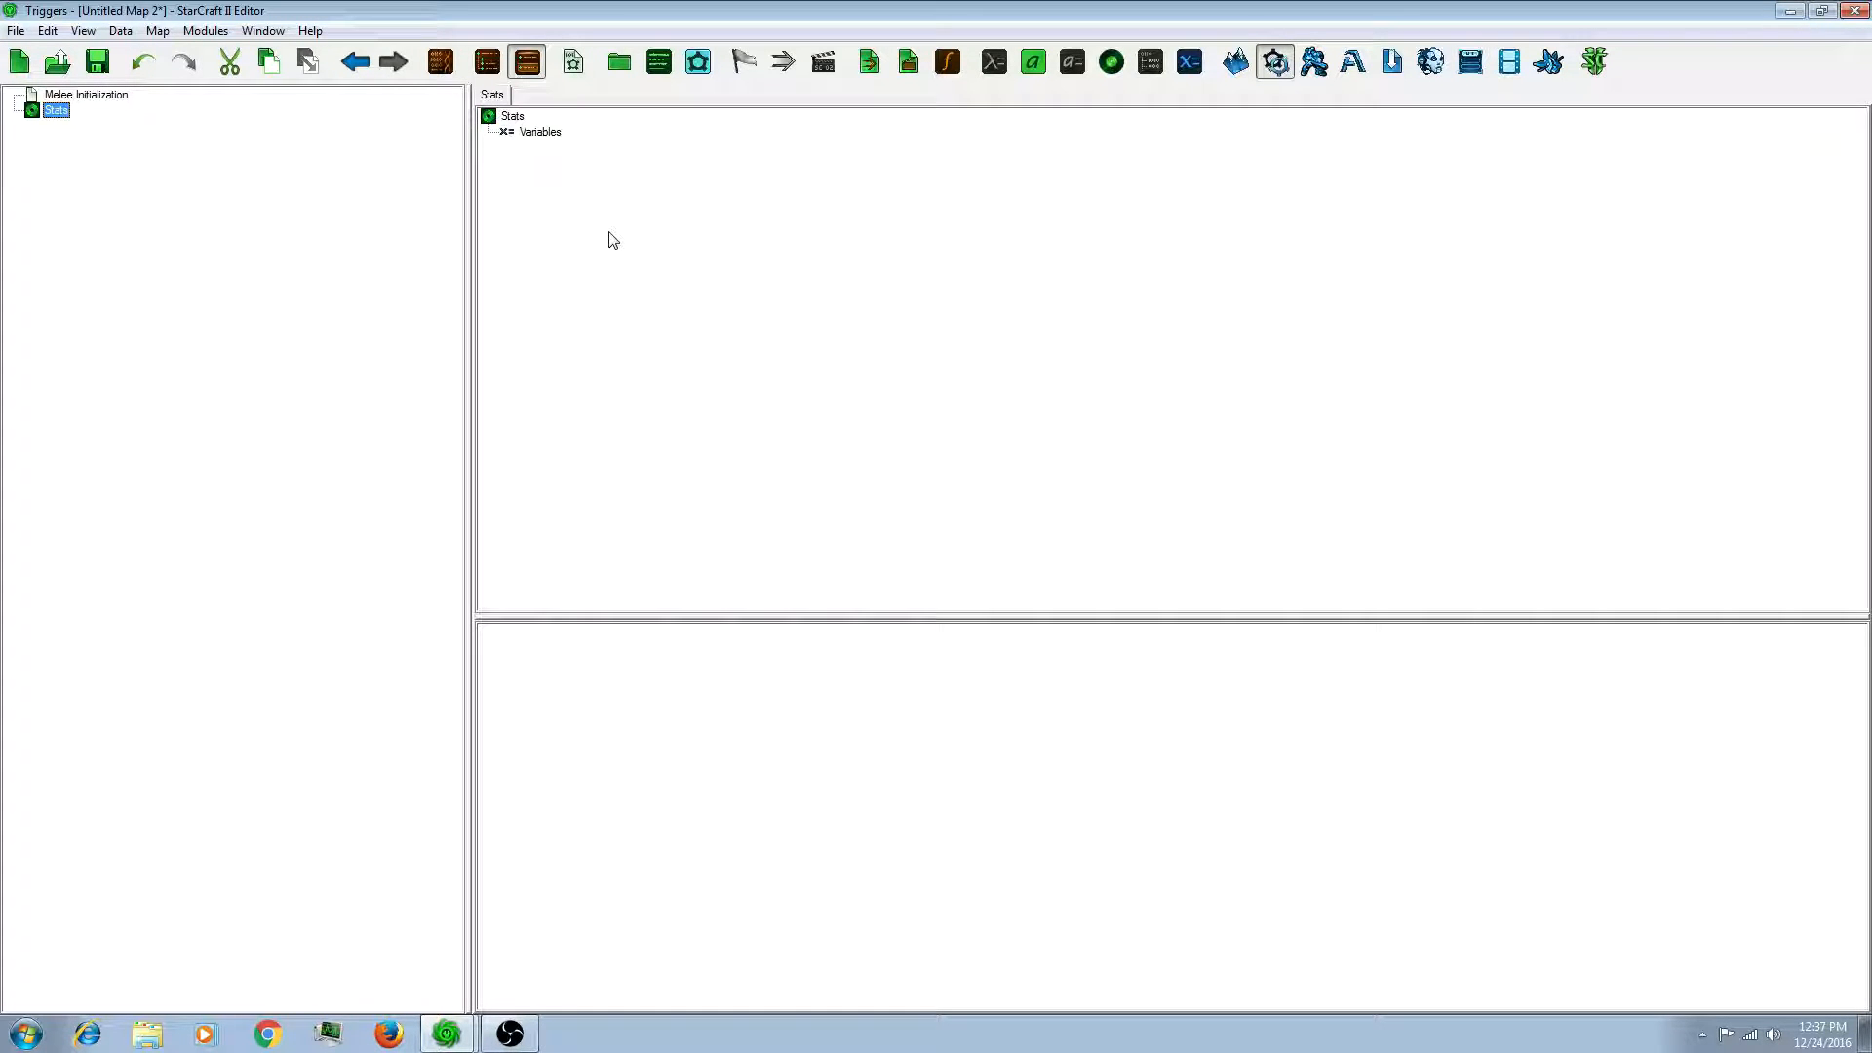
mouse_move(565, 165)
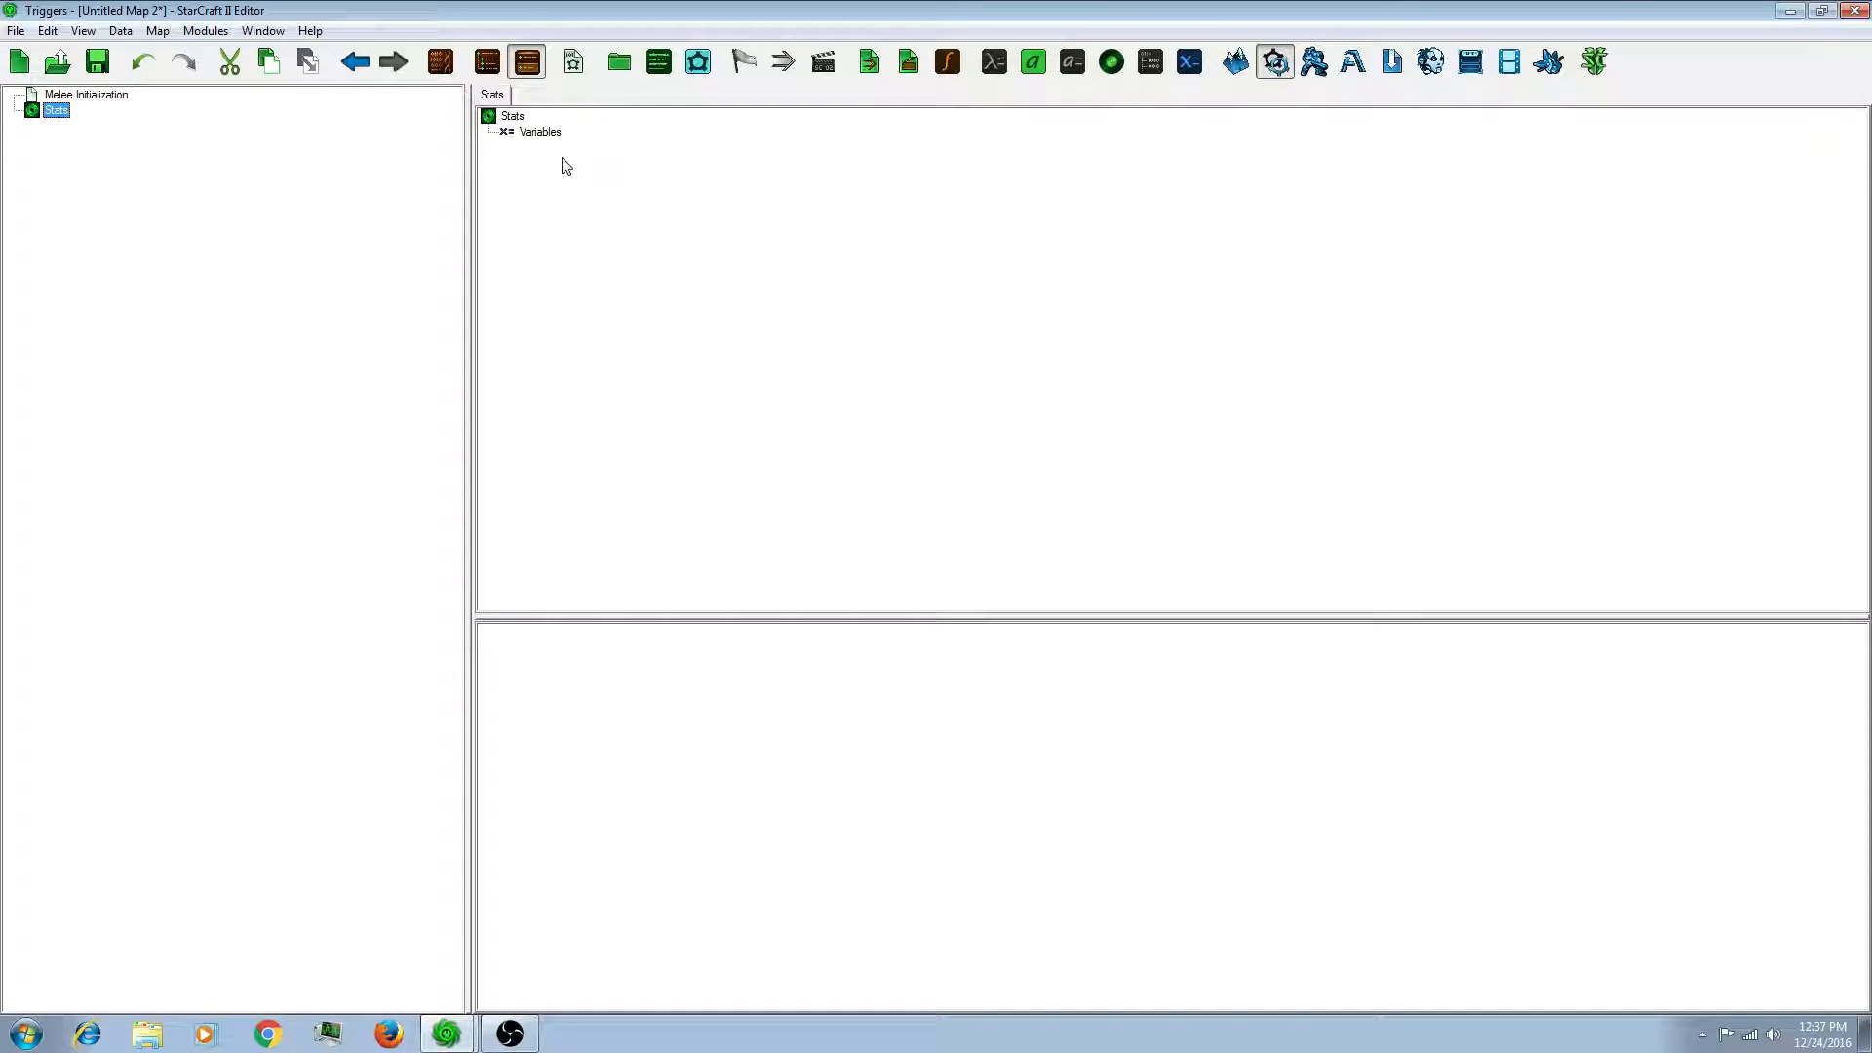
mouse_move(51, 141)
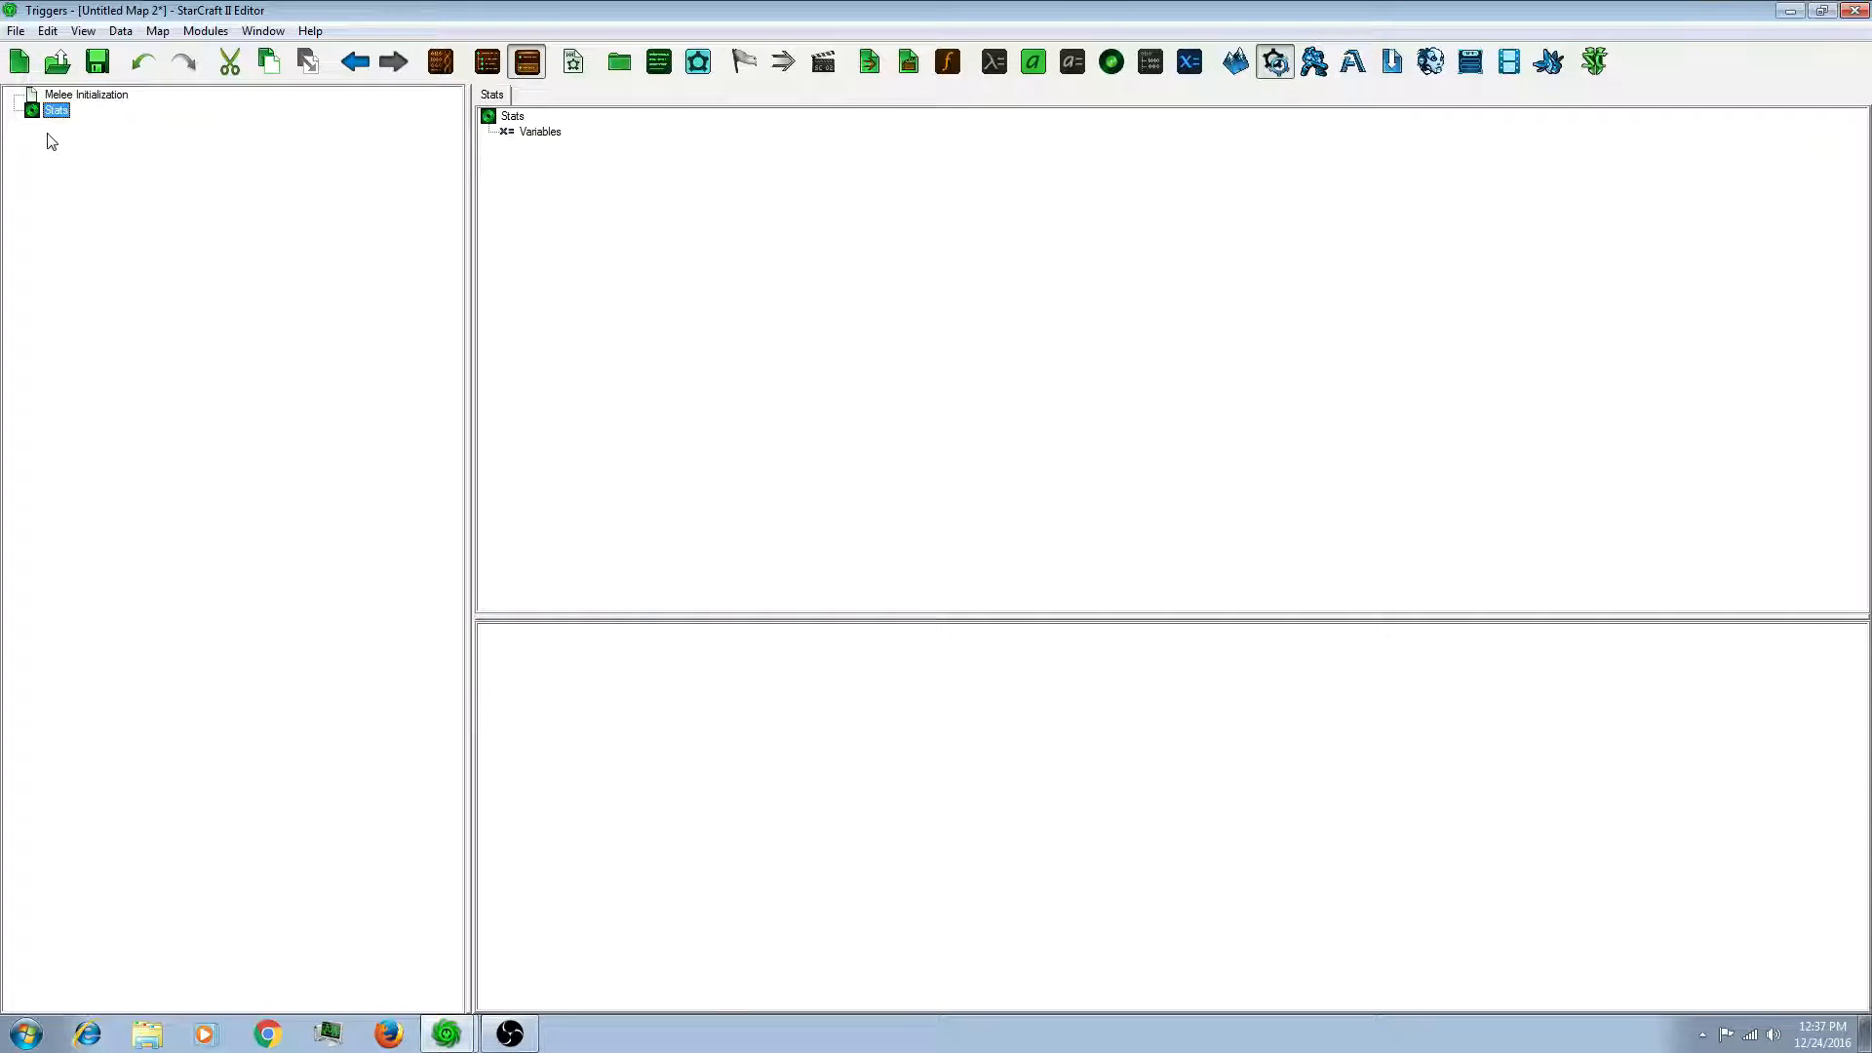
Step: Add a global variable 'Stats' of record type Stats, as an array of size 4
right_click(54, 110)
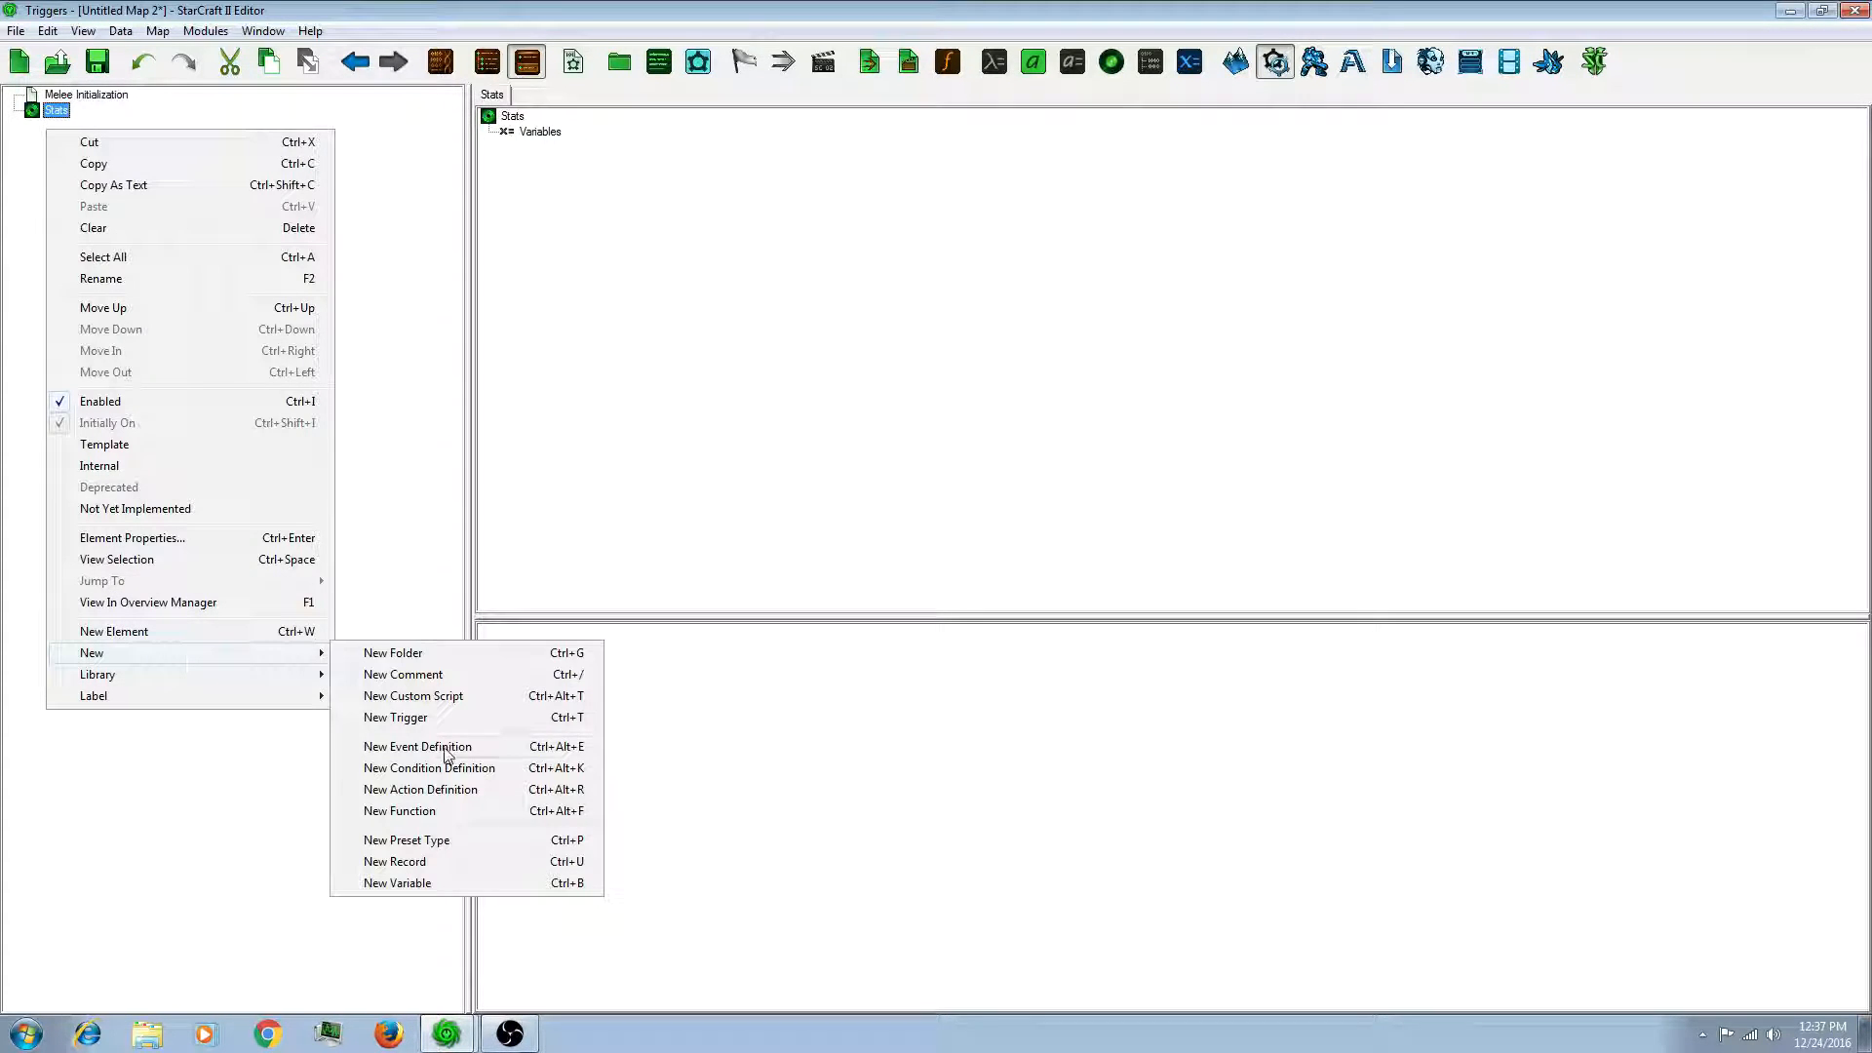
left_click(396, 883)
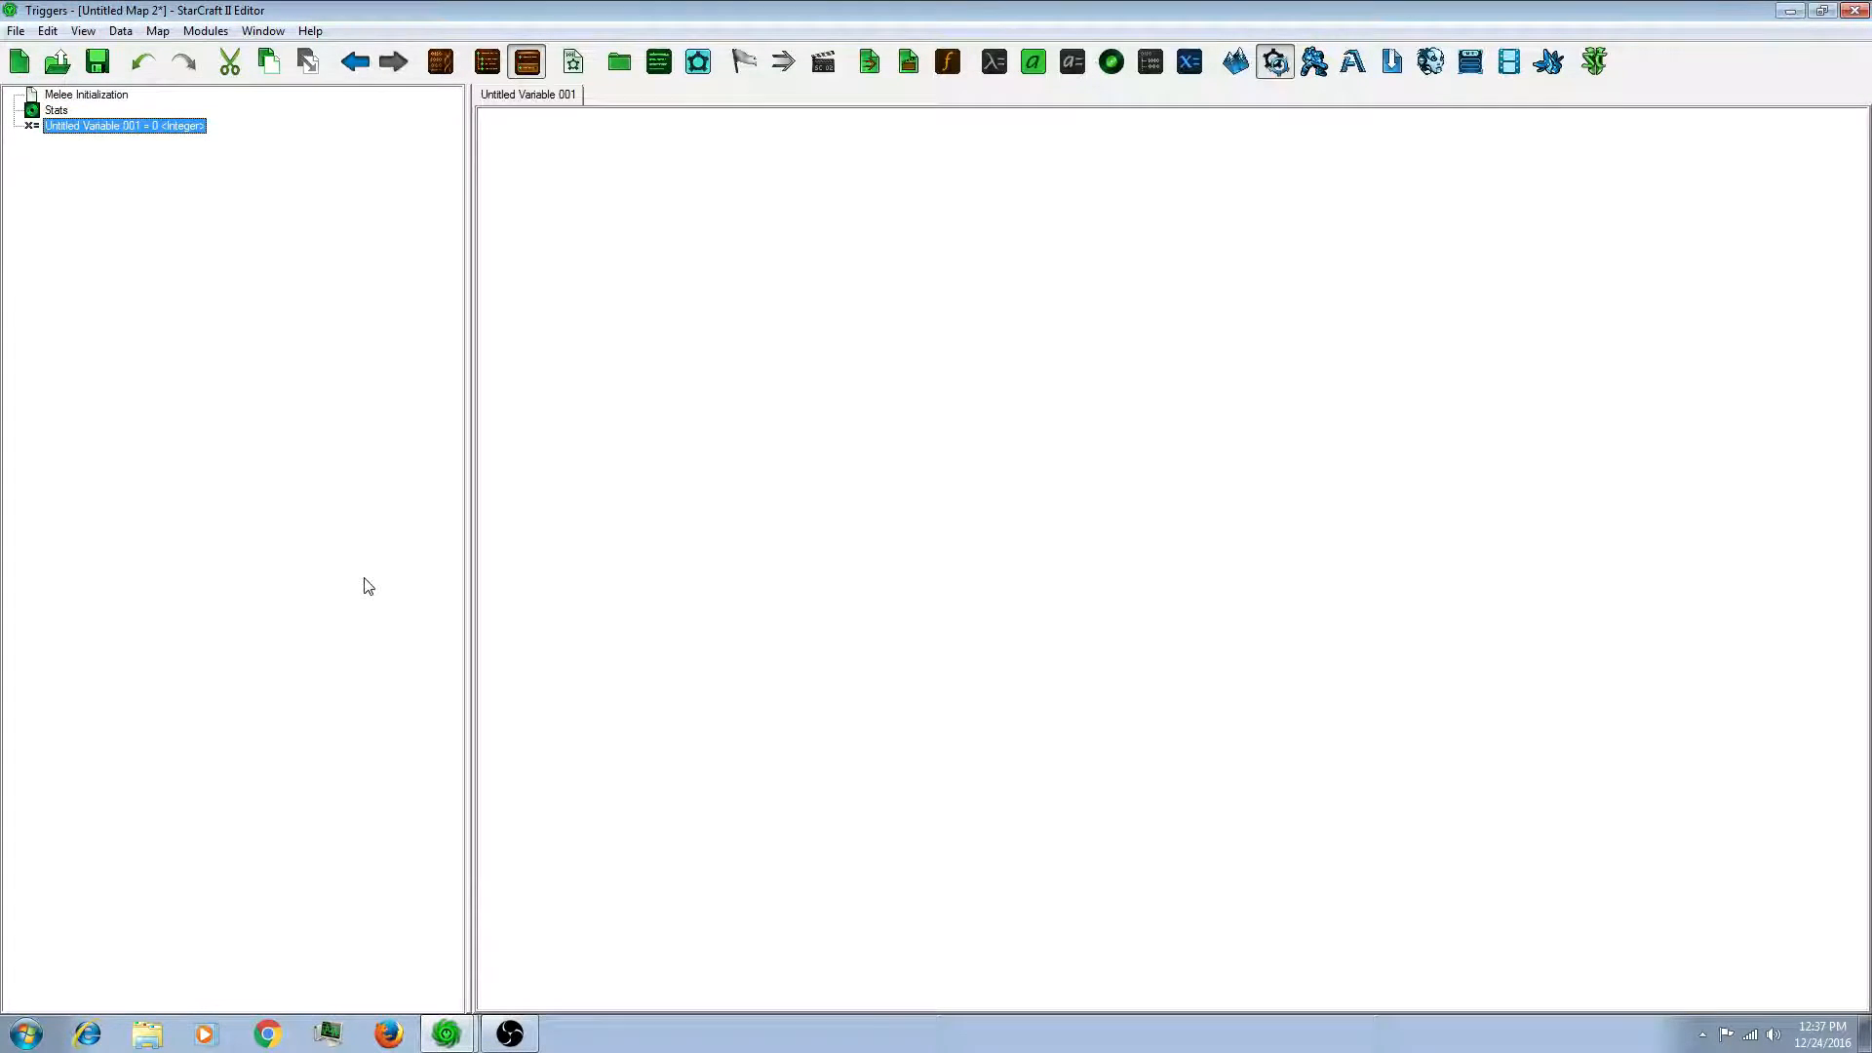
left_click(695, 177)
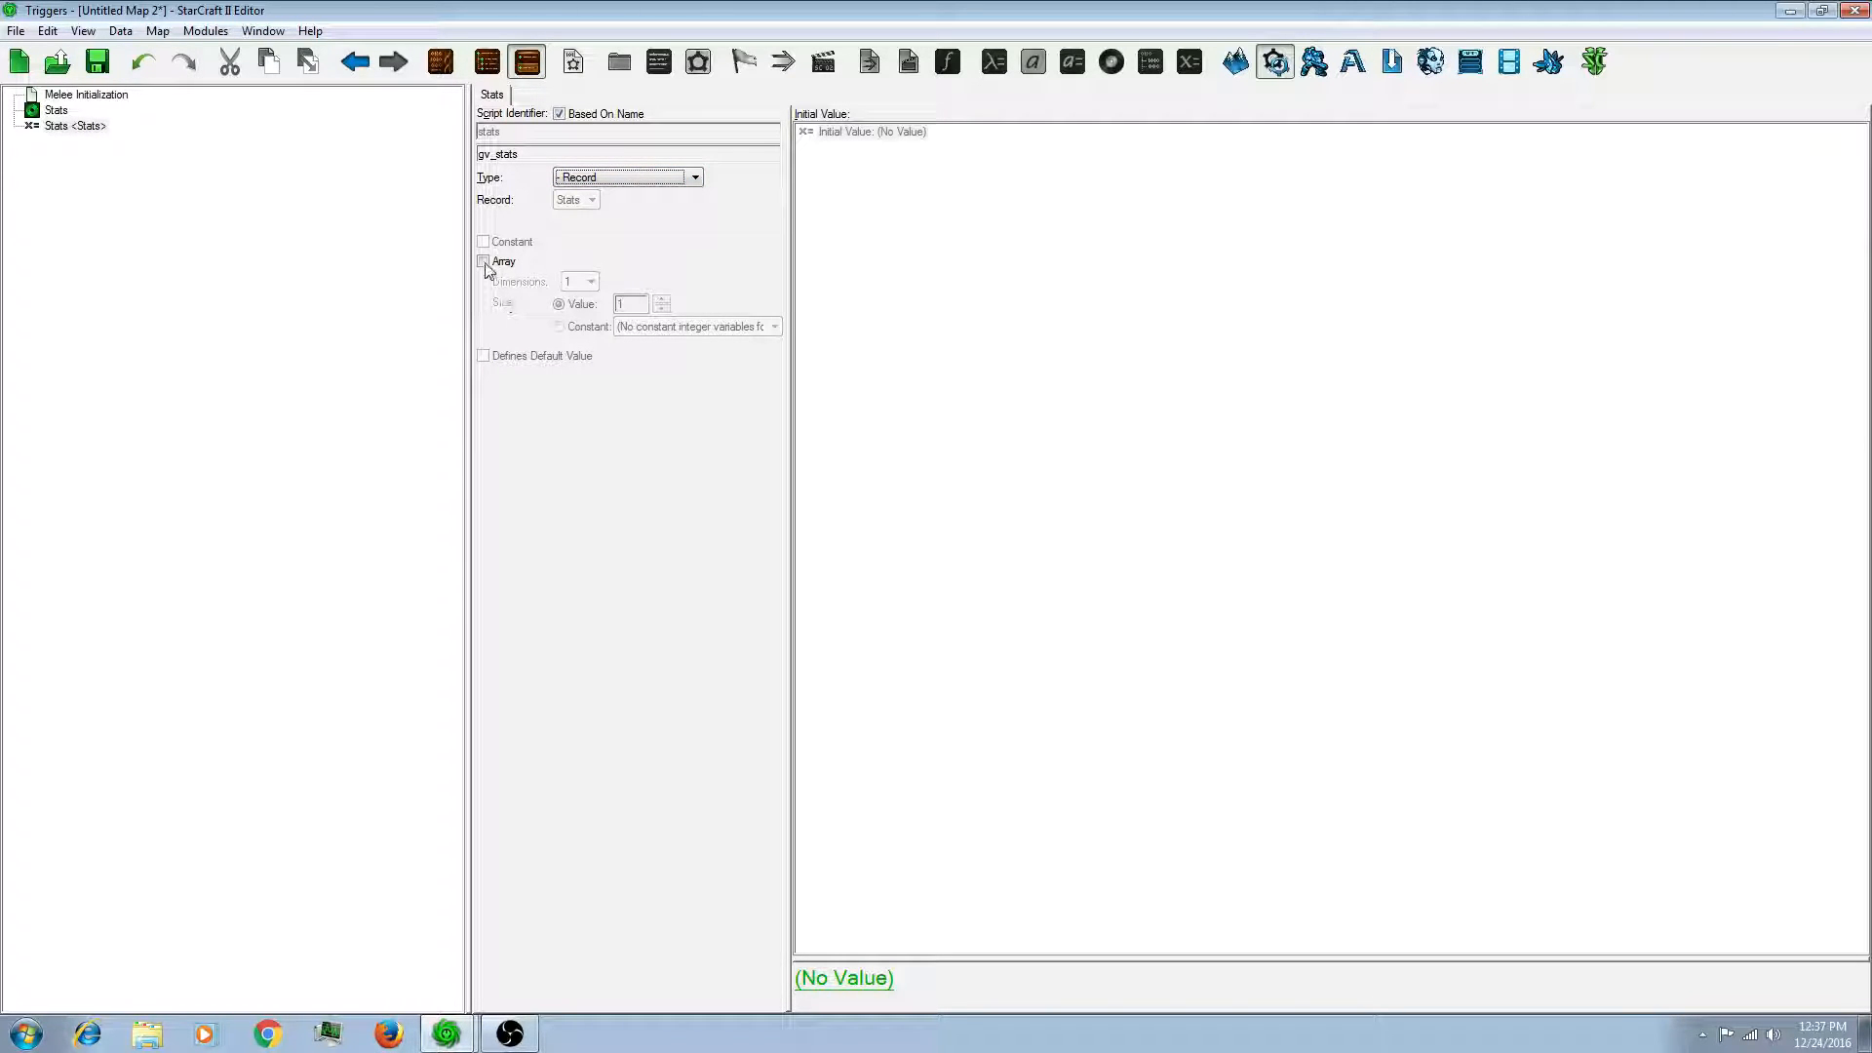
left_click(484, 260)
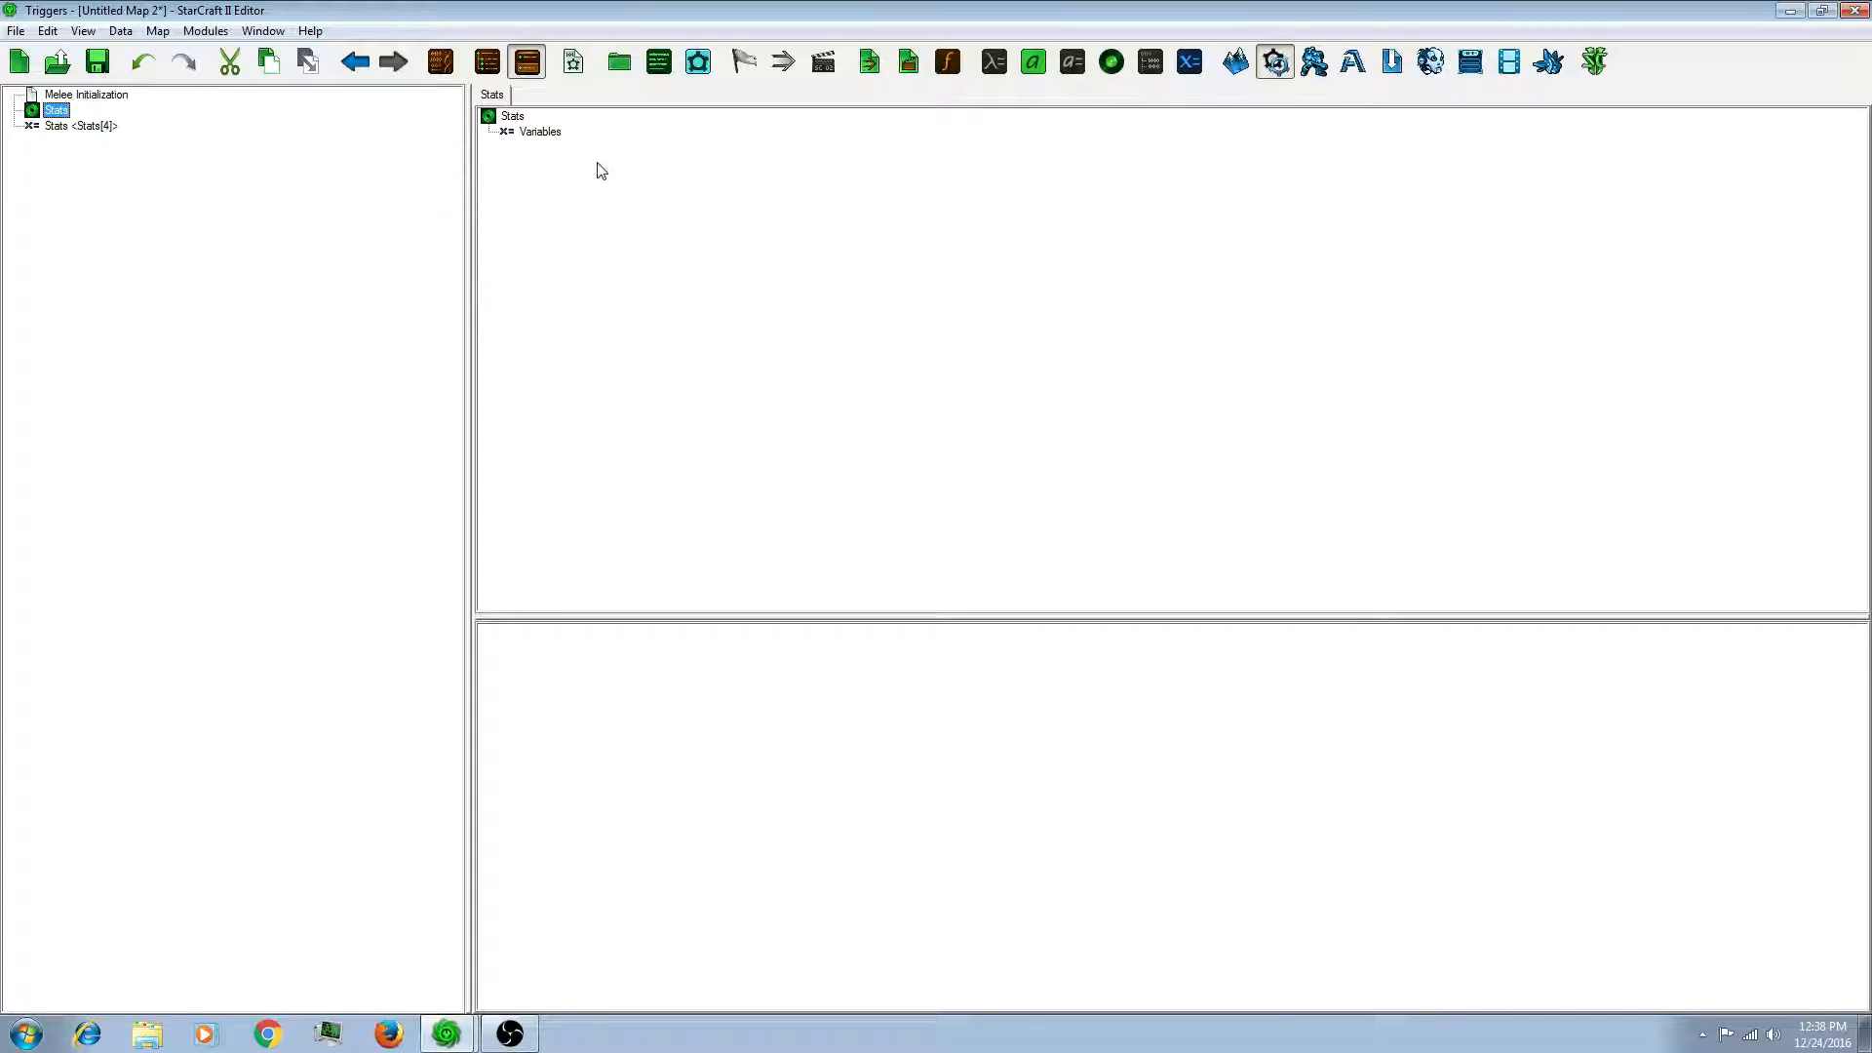
Step: Add an integer member 'kills' to the Stats record's variables
left_click(539, 132)
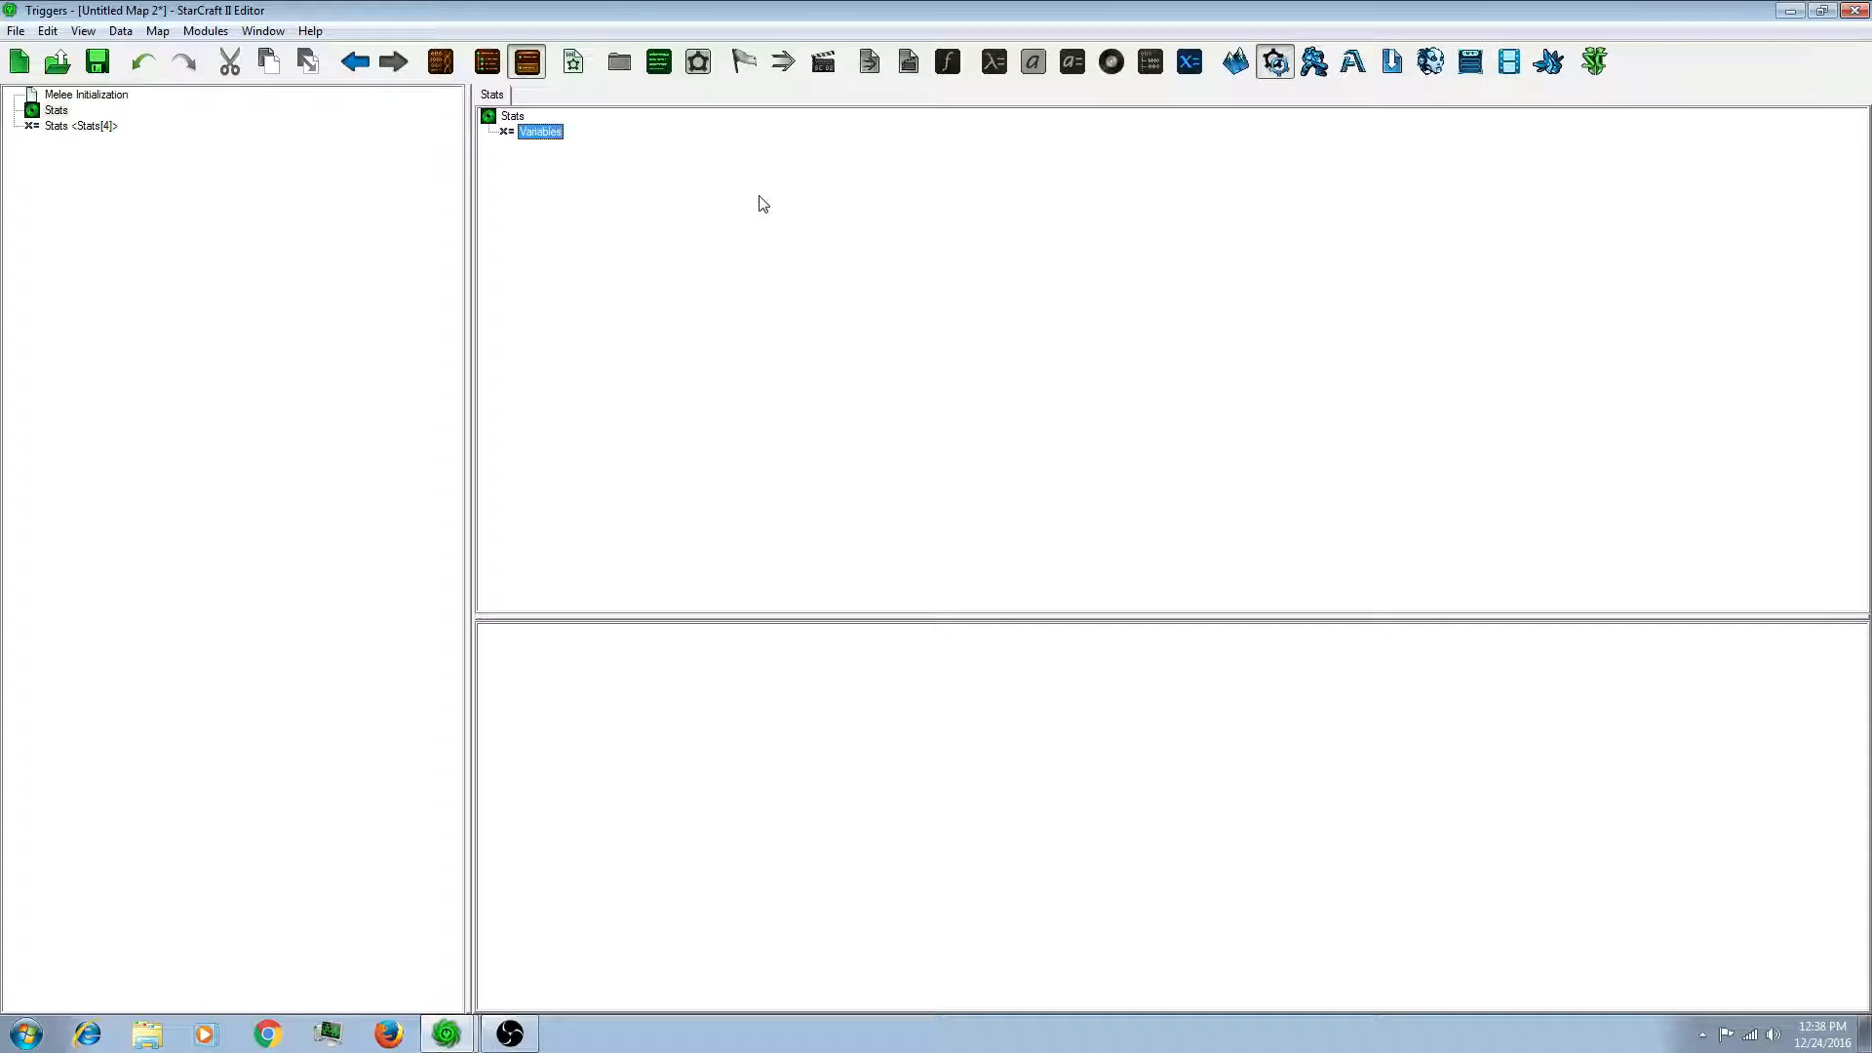
left_click(539, 132)
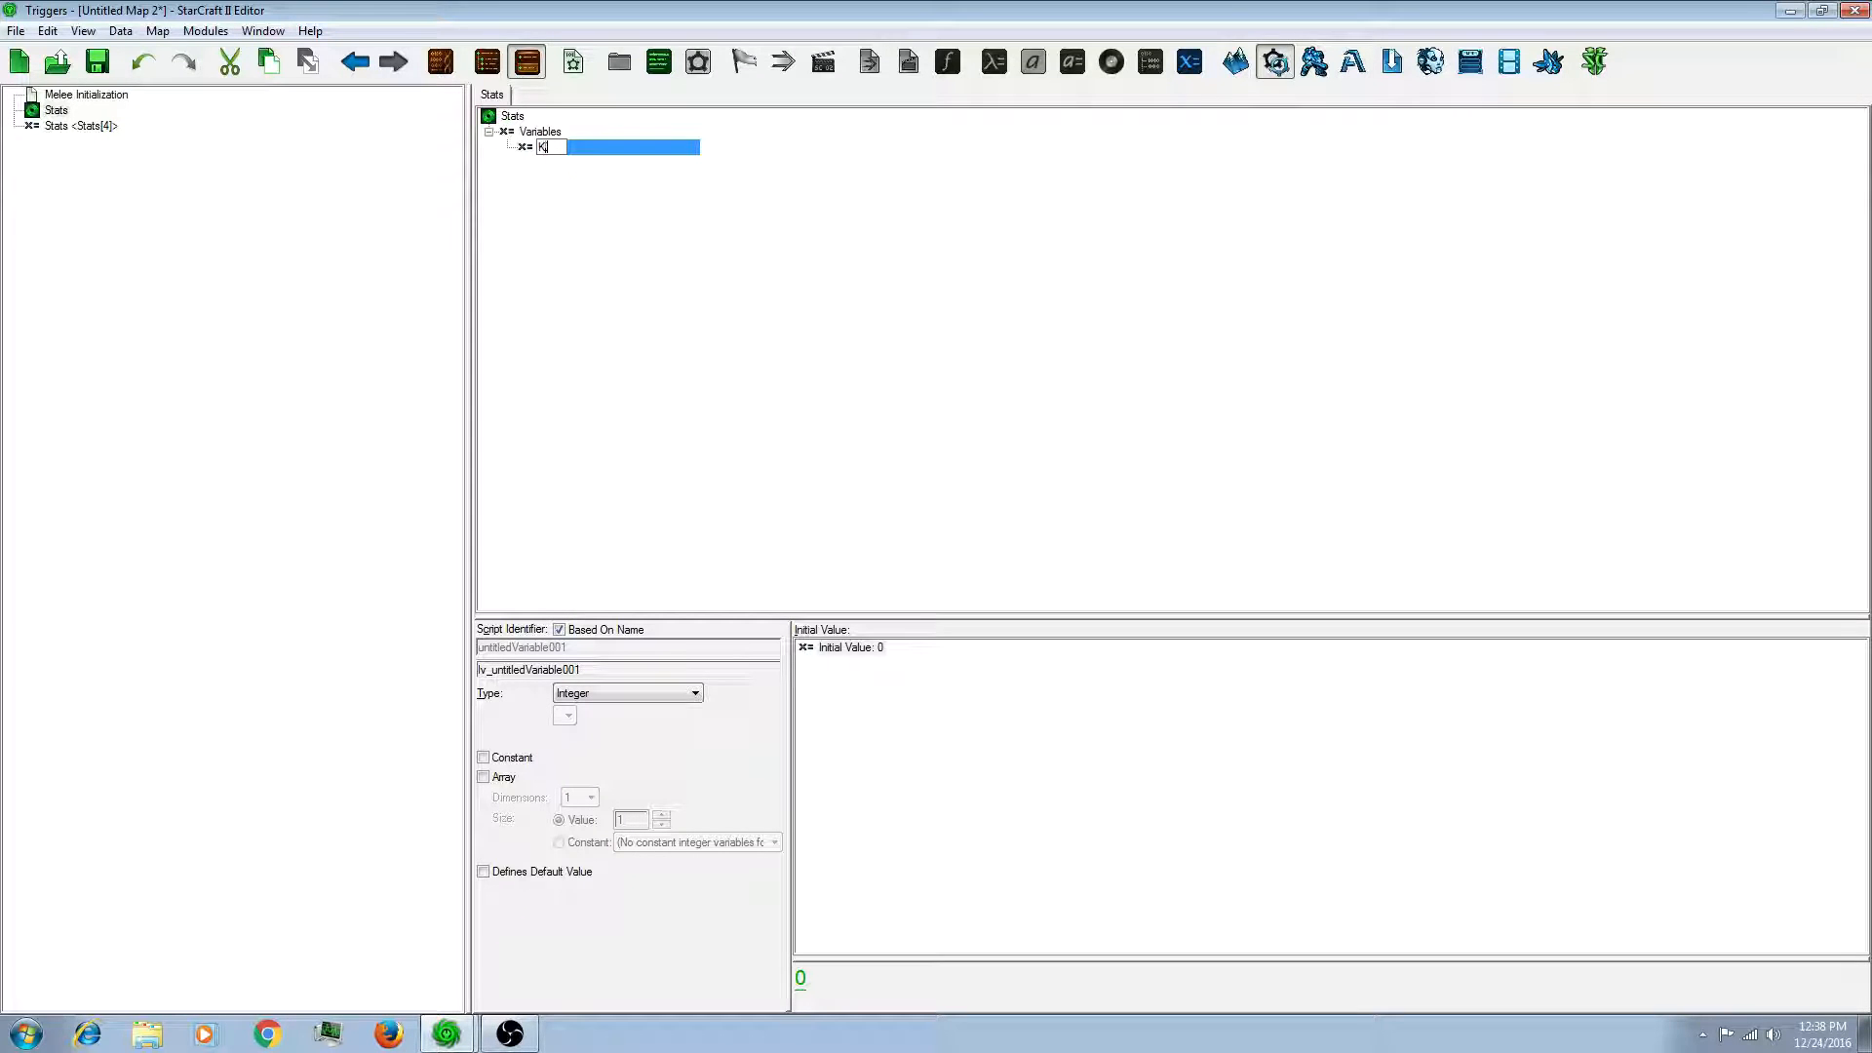
type("kills = 0 <Integer>")
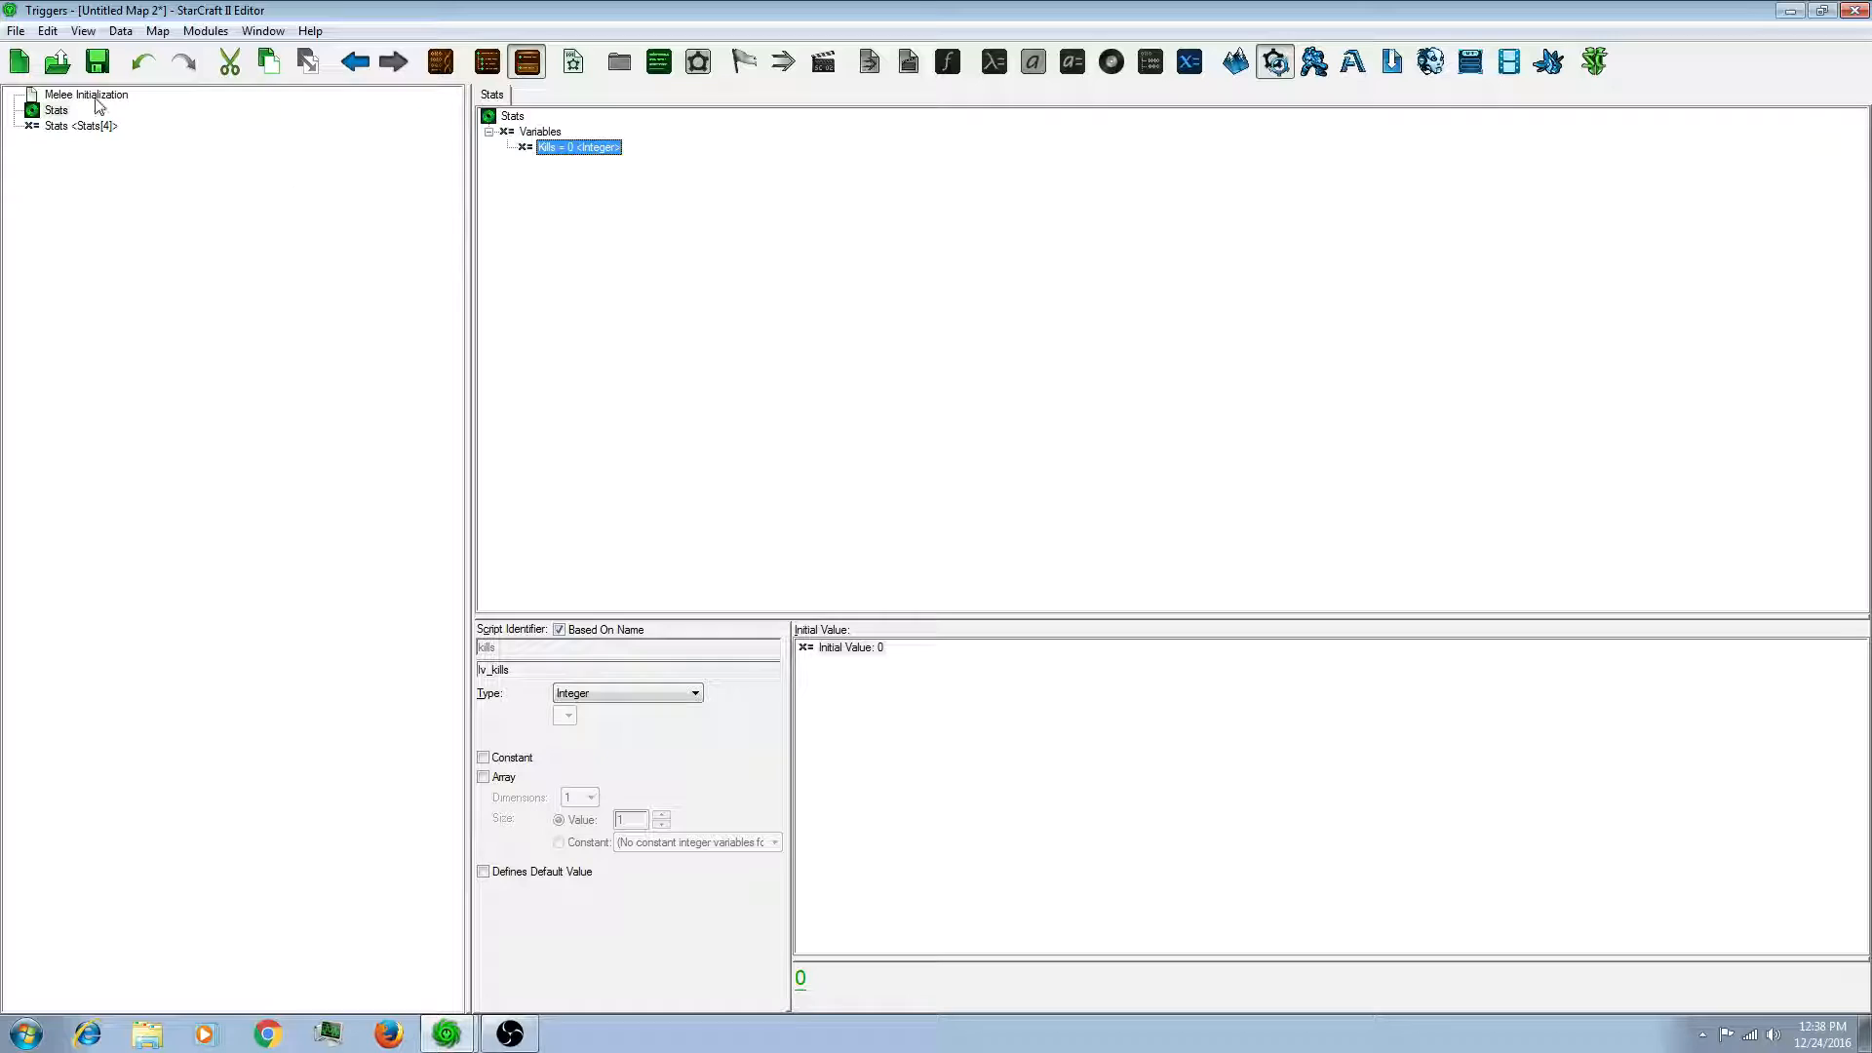
left_click(85, 95)
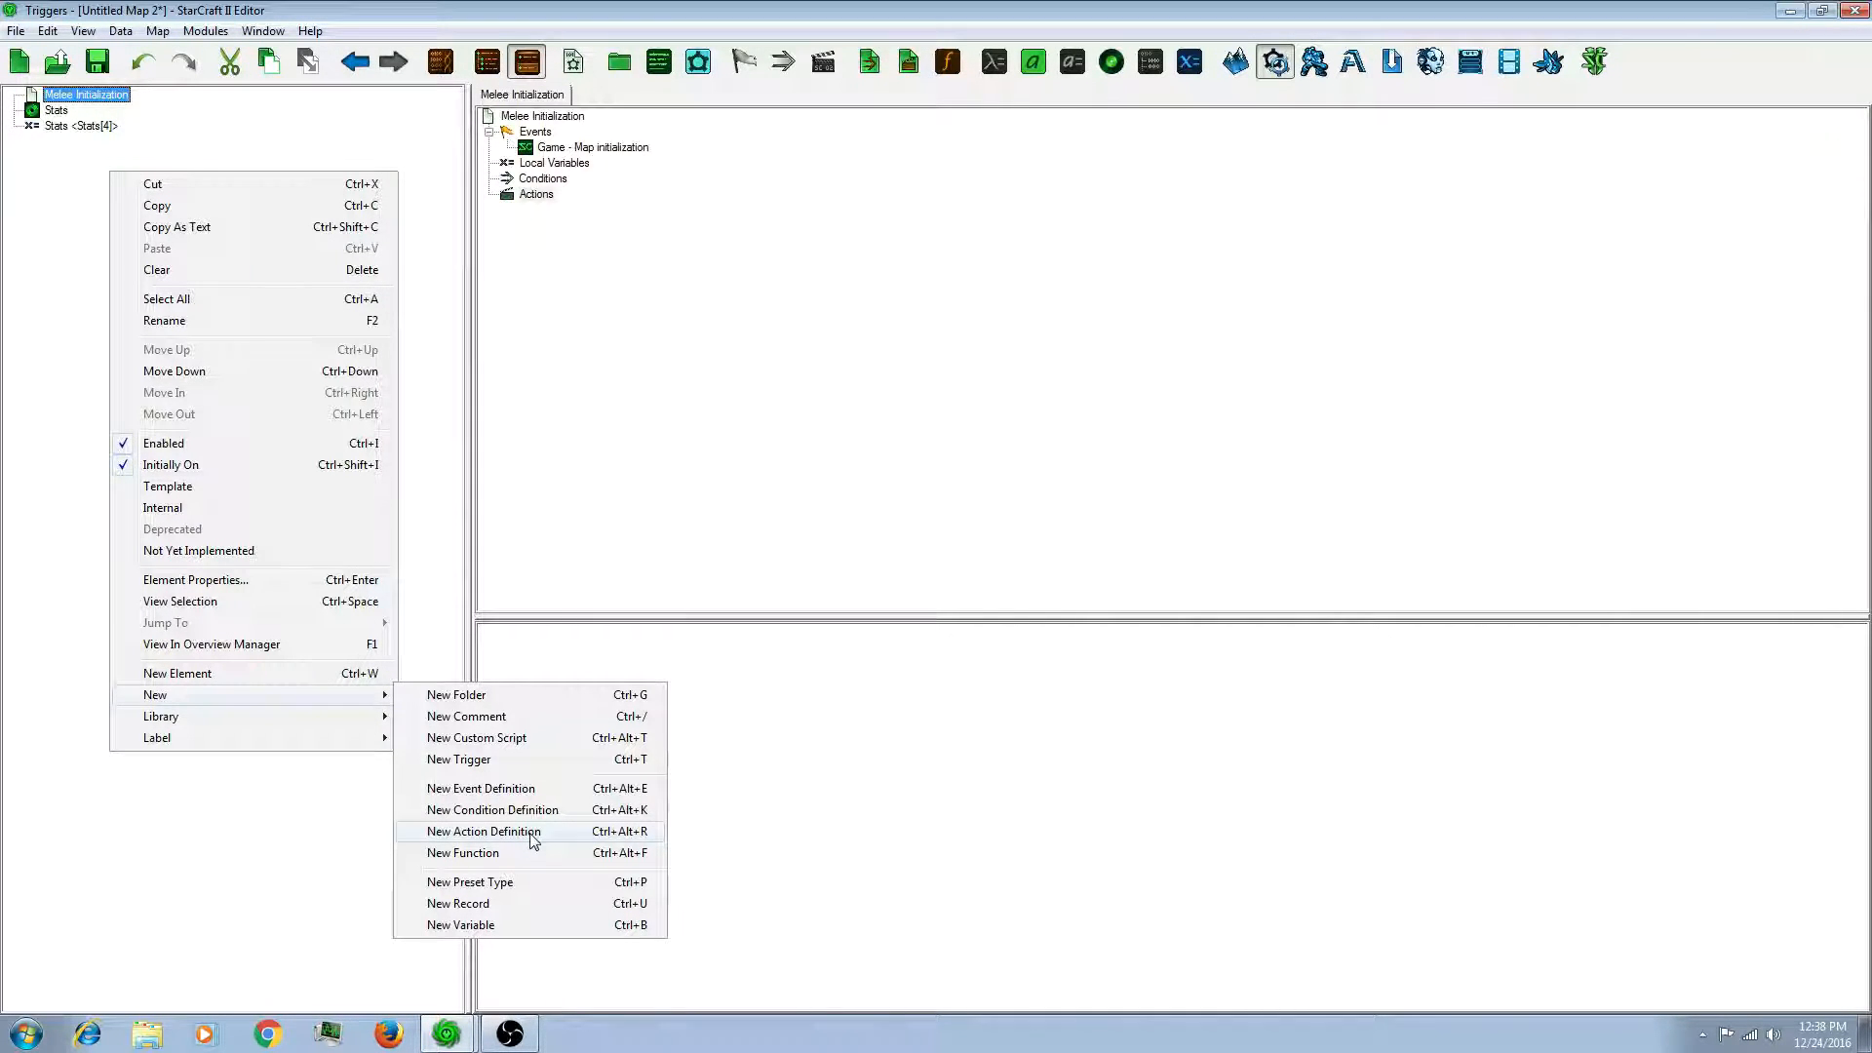
Step: Create a new action definition named 'Bank Initialization'
left_click(484, 830)
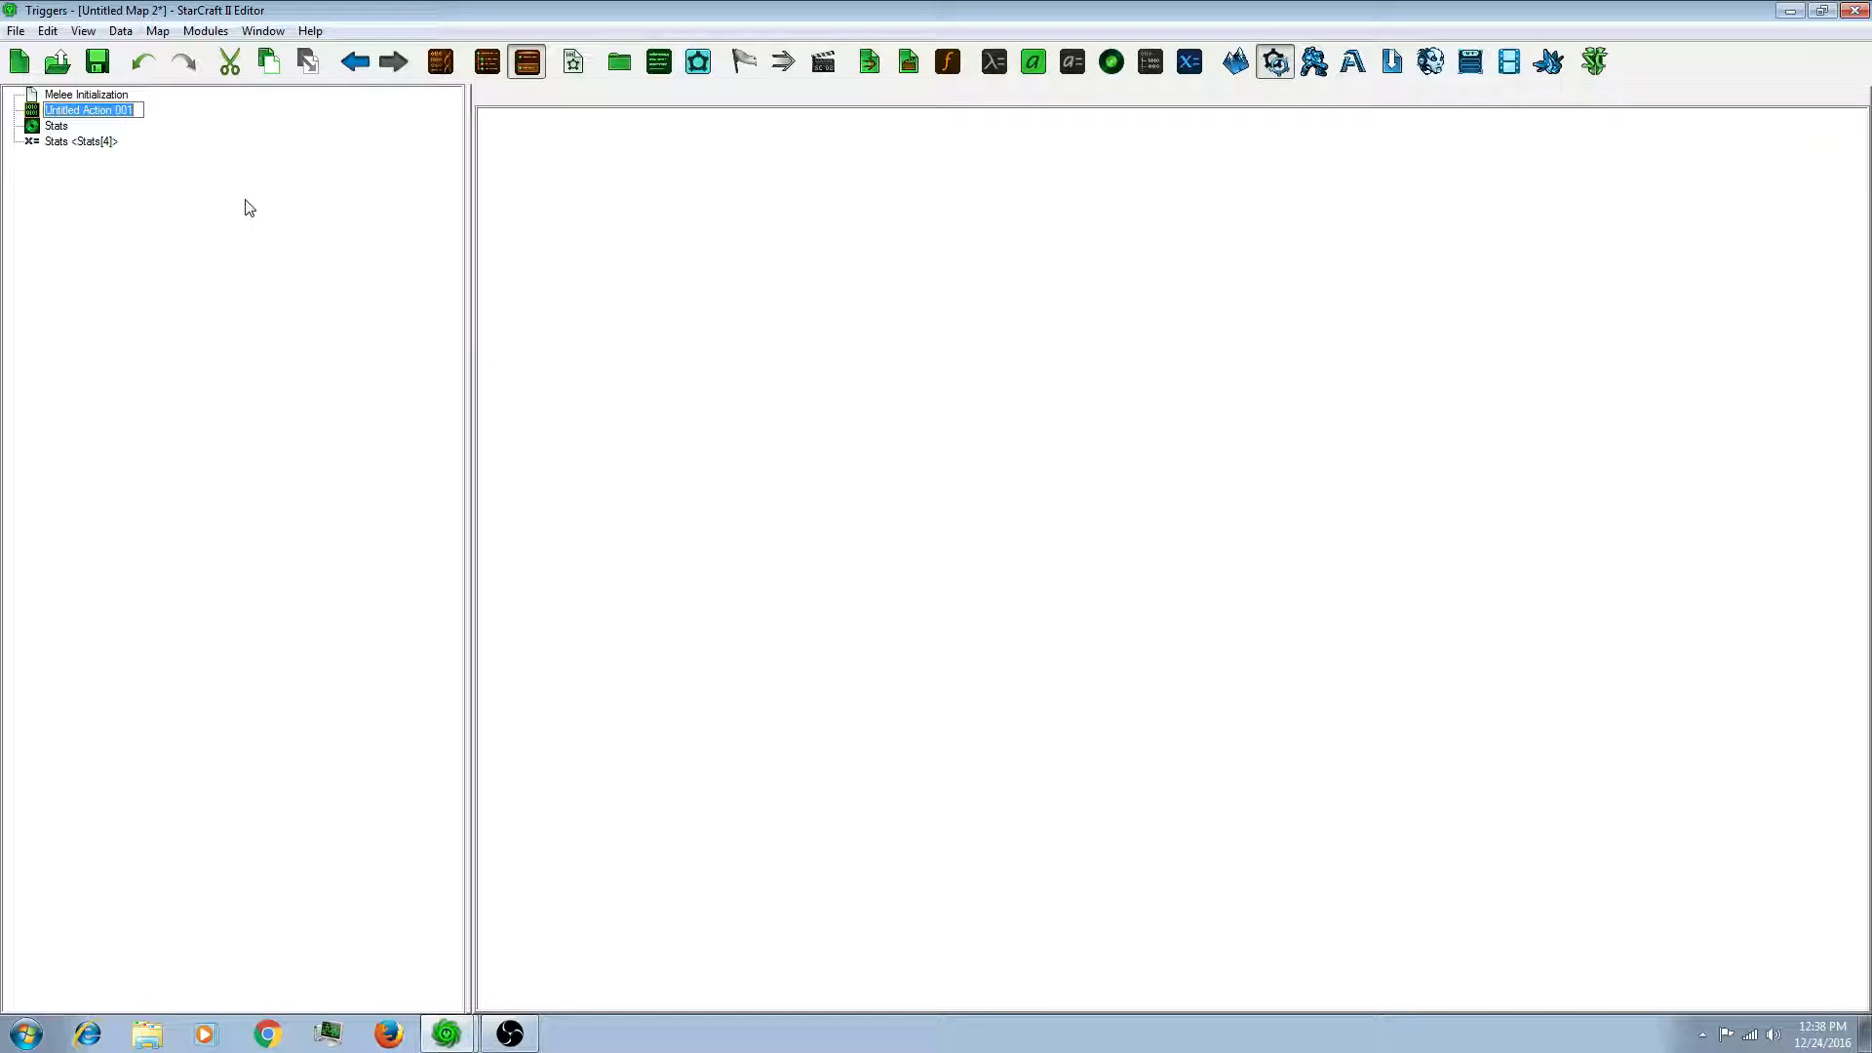
type("Bank")
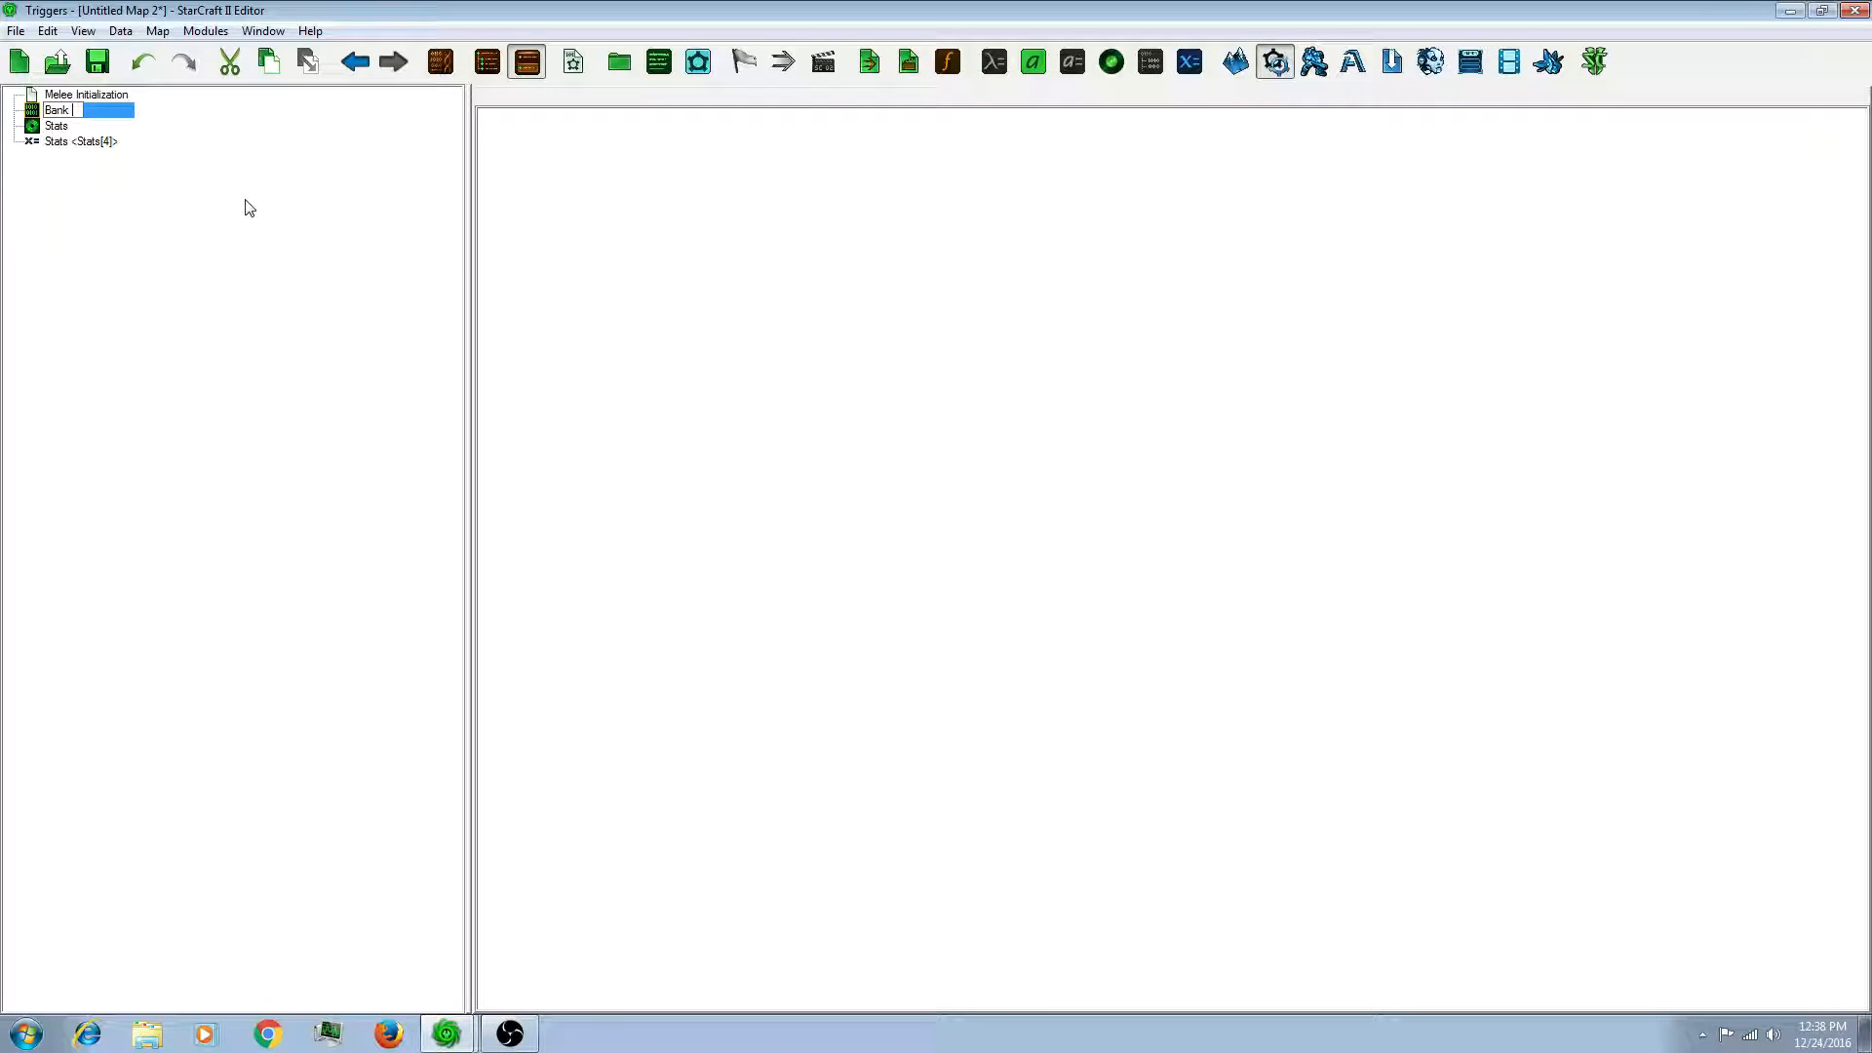
type("Initialization")
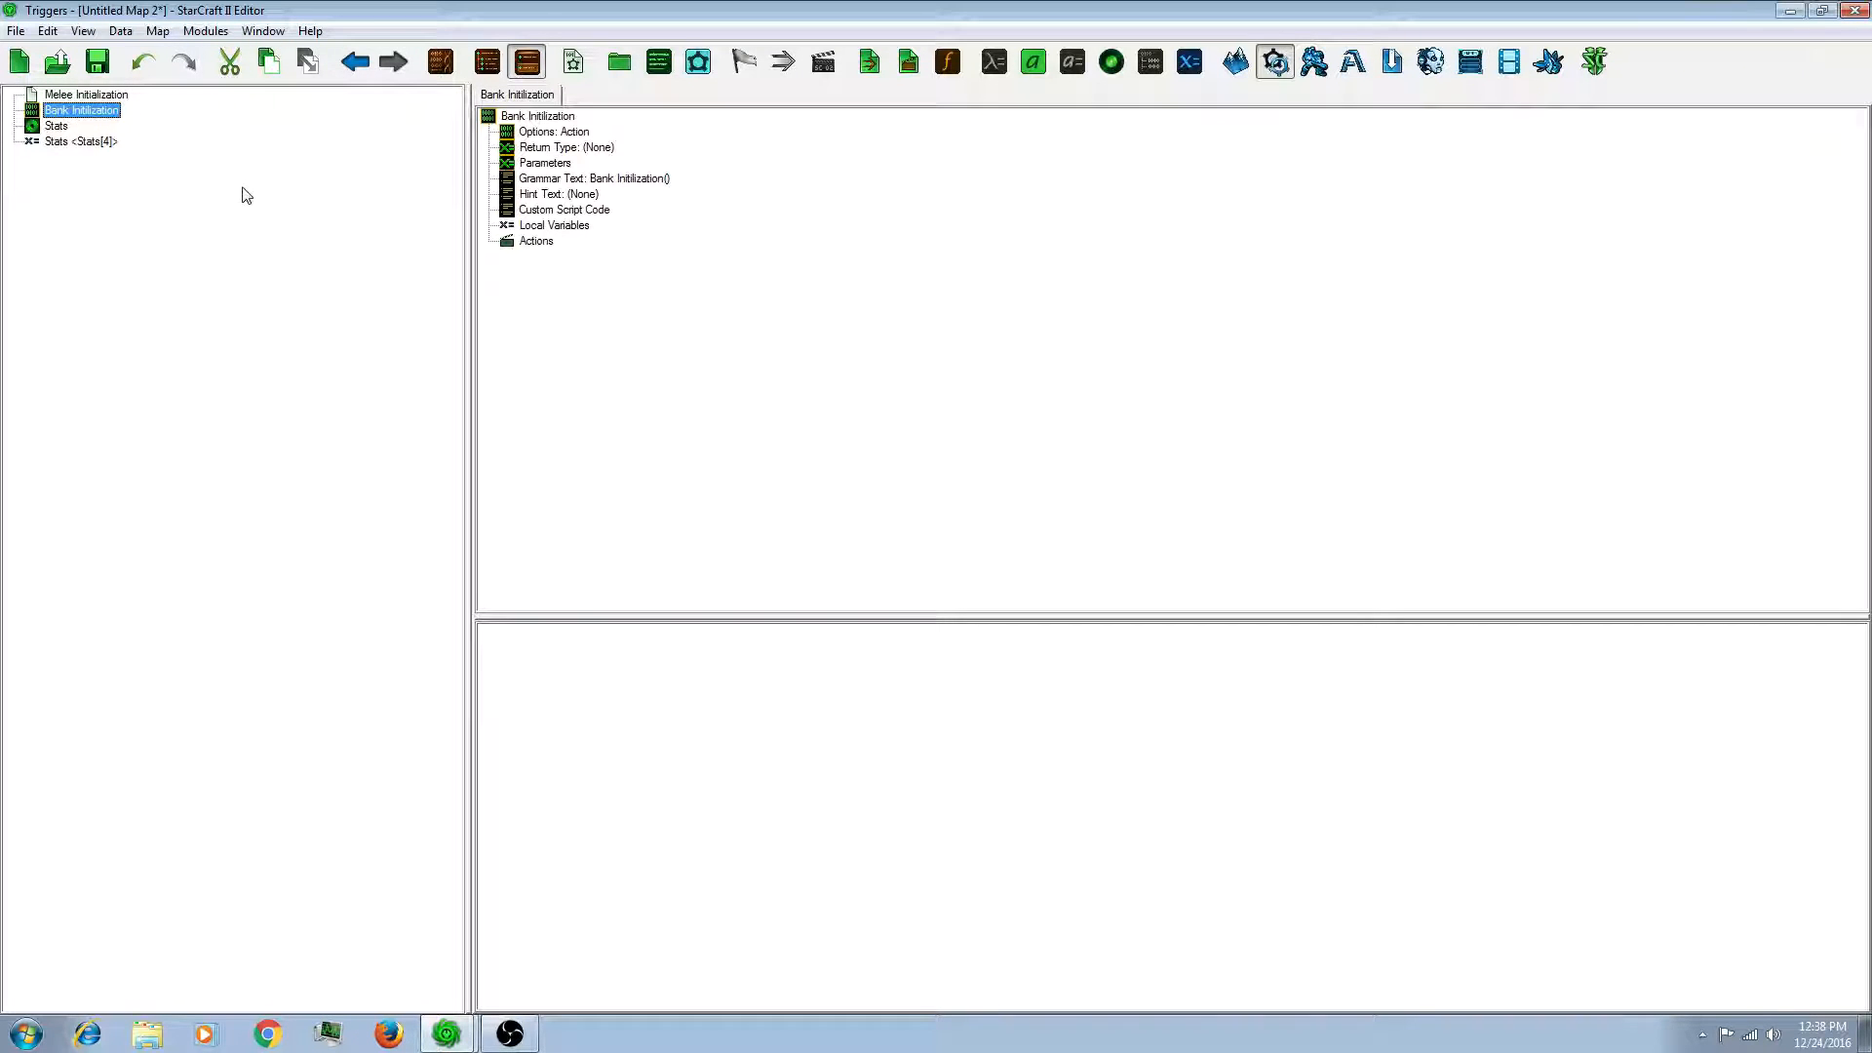
mouse_move(418, 196)
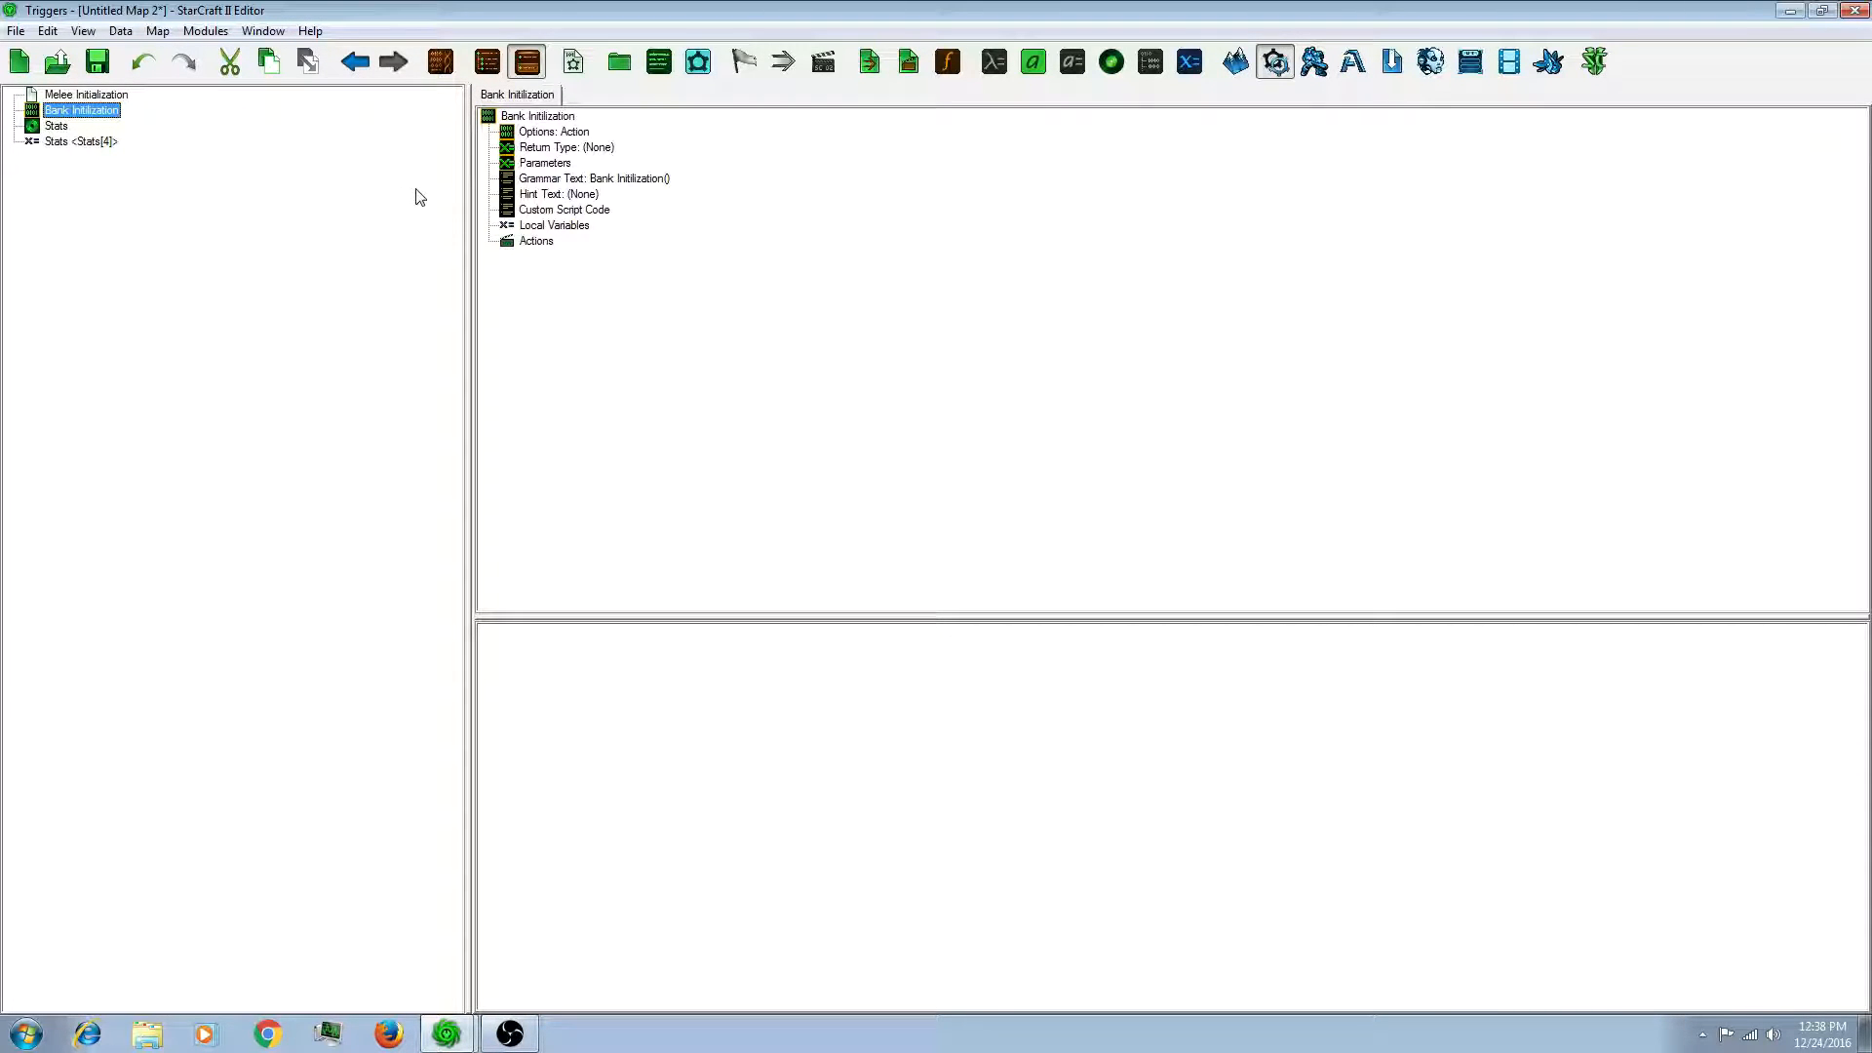
mouse_move(568, 247)
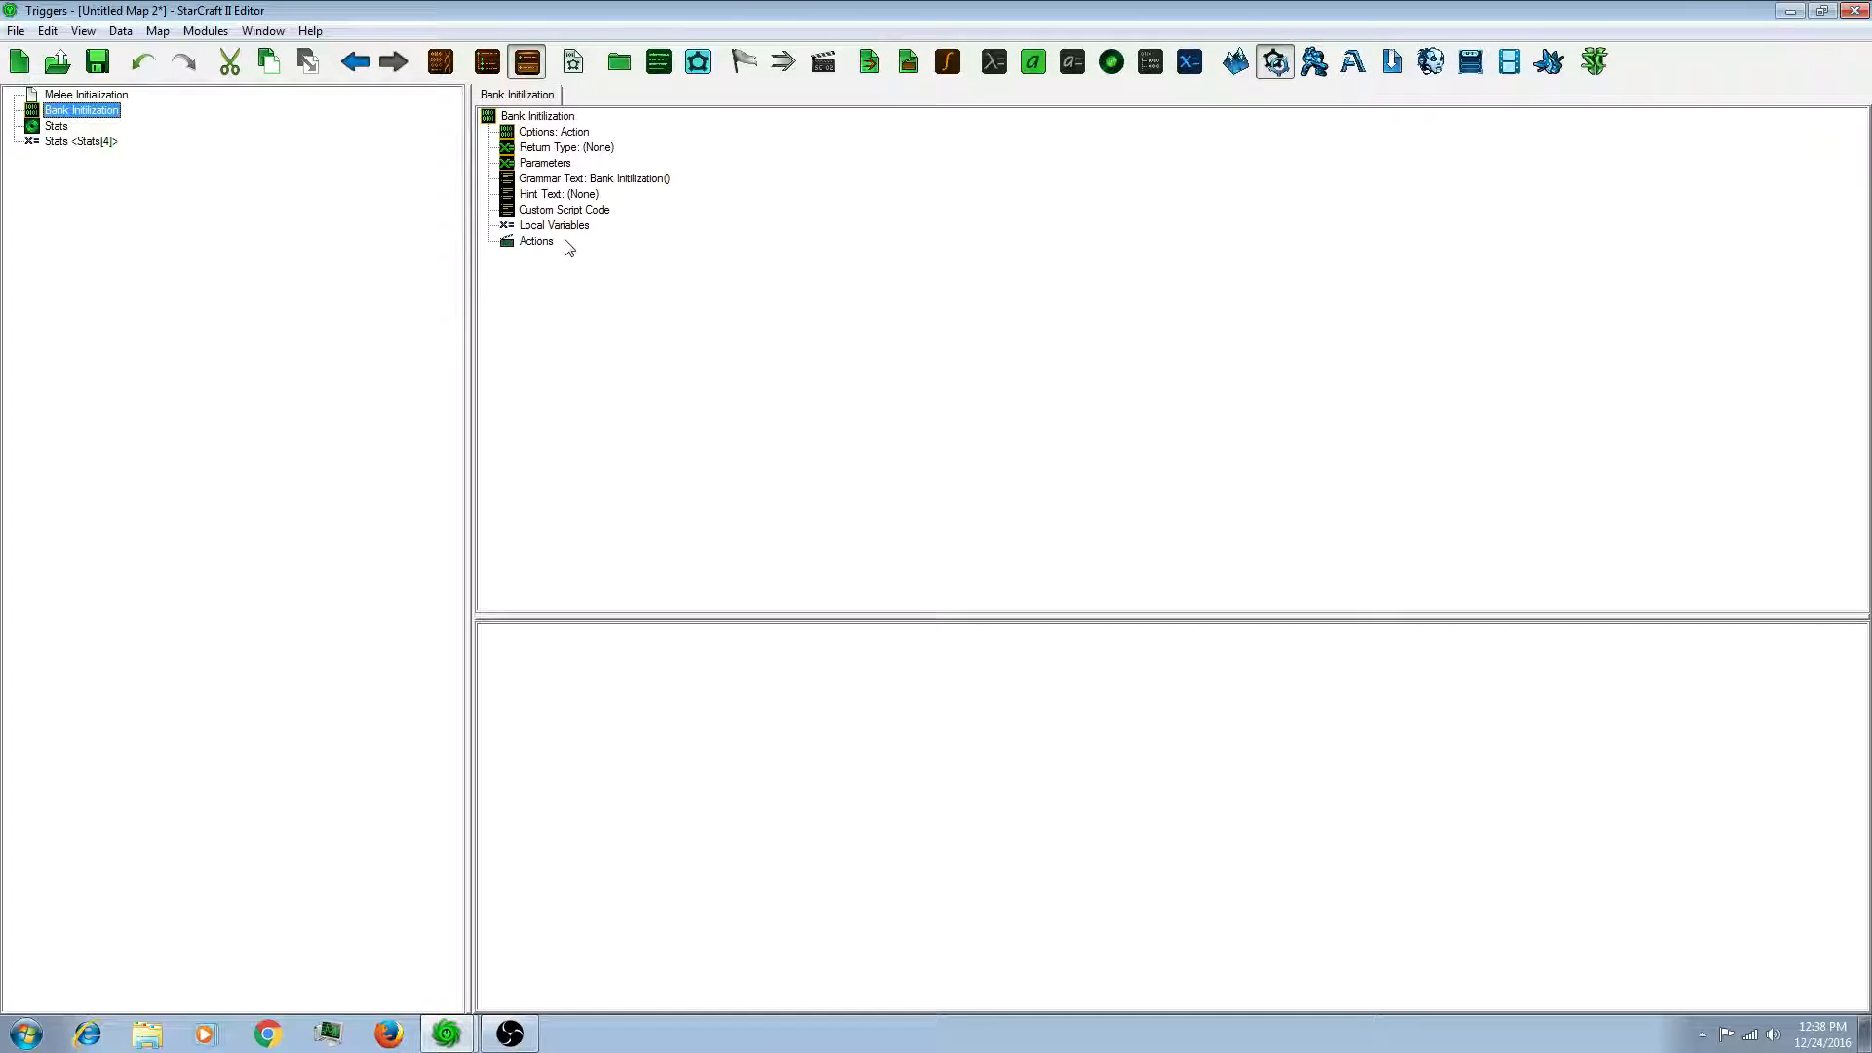
Step: Add a Preload Bank action for bank 'Demo Bank' and player 1
right_click(536, 241)
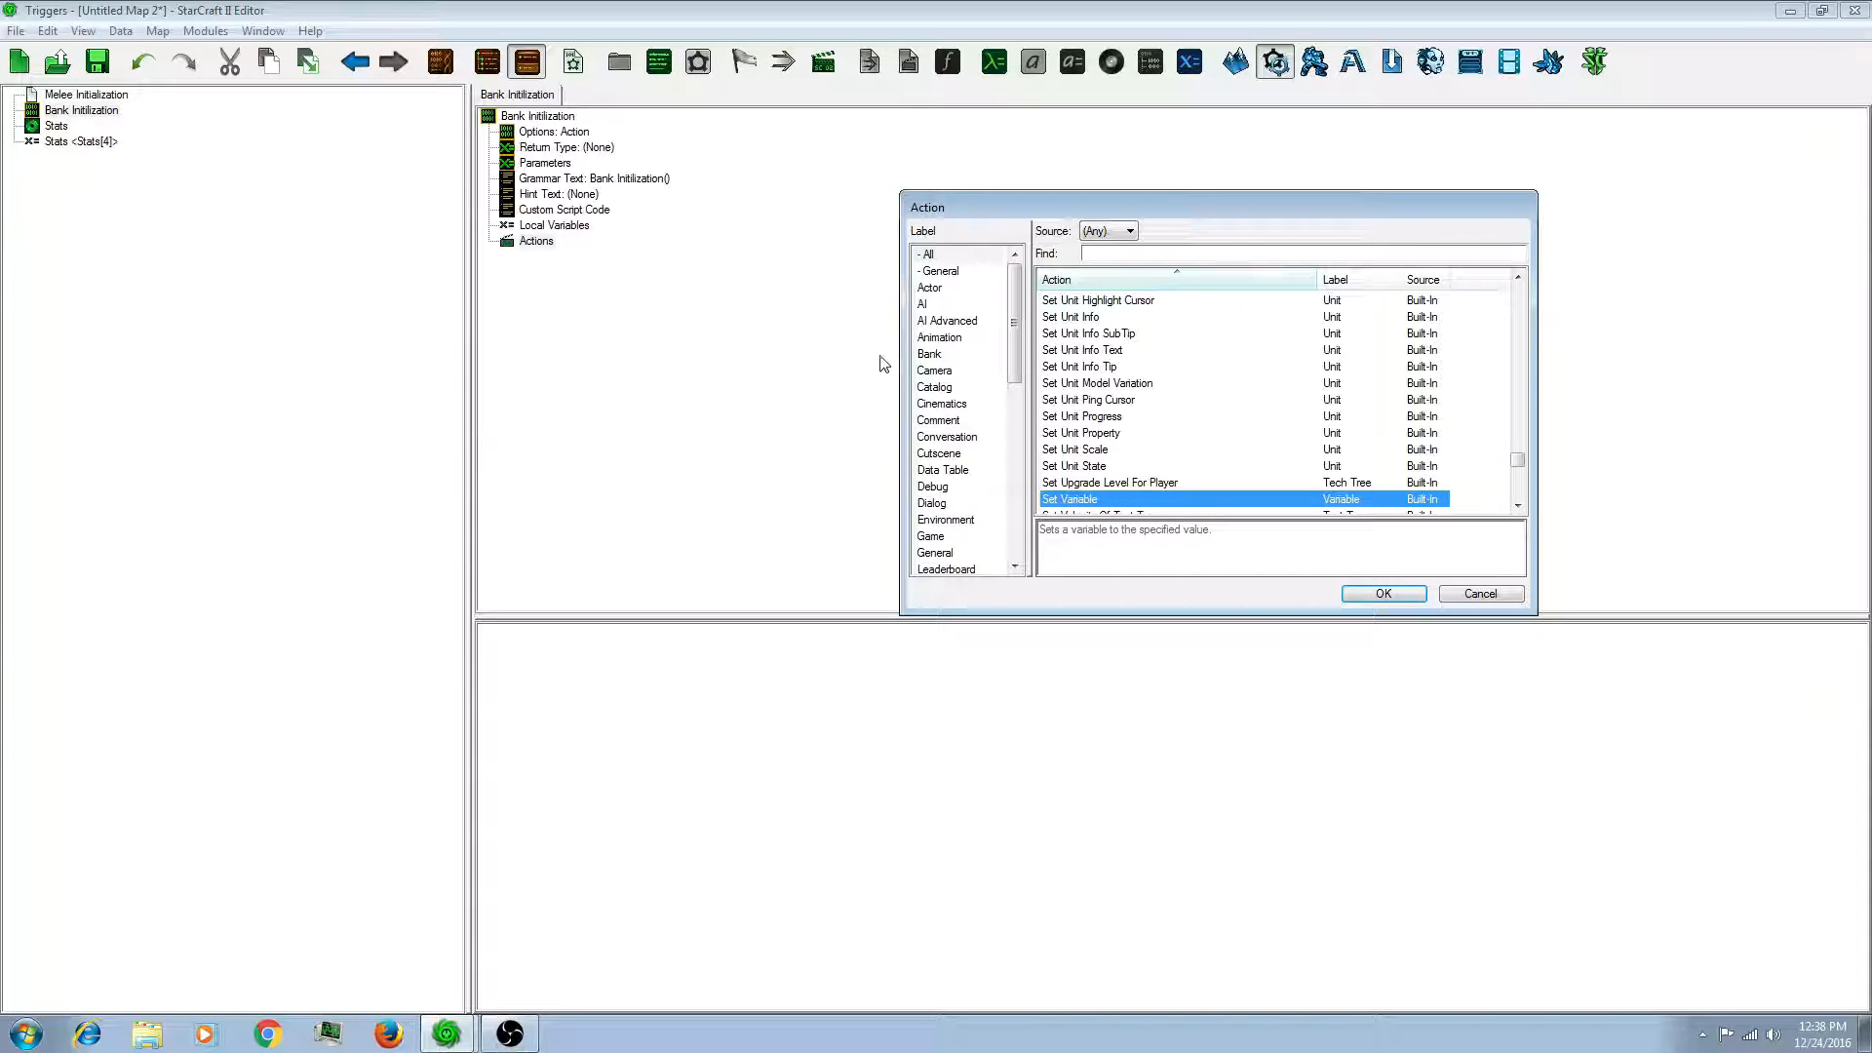
left_click(930, 353)
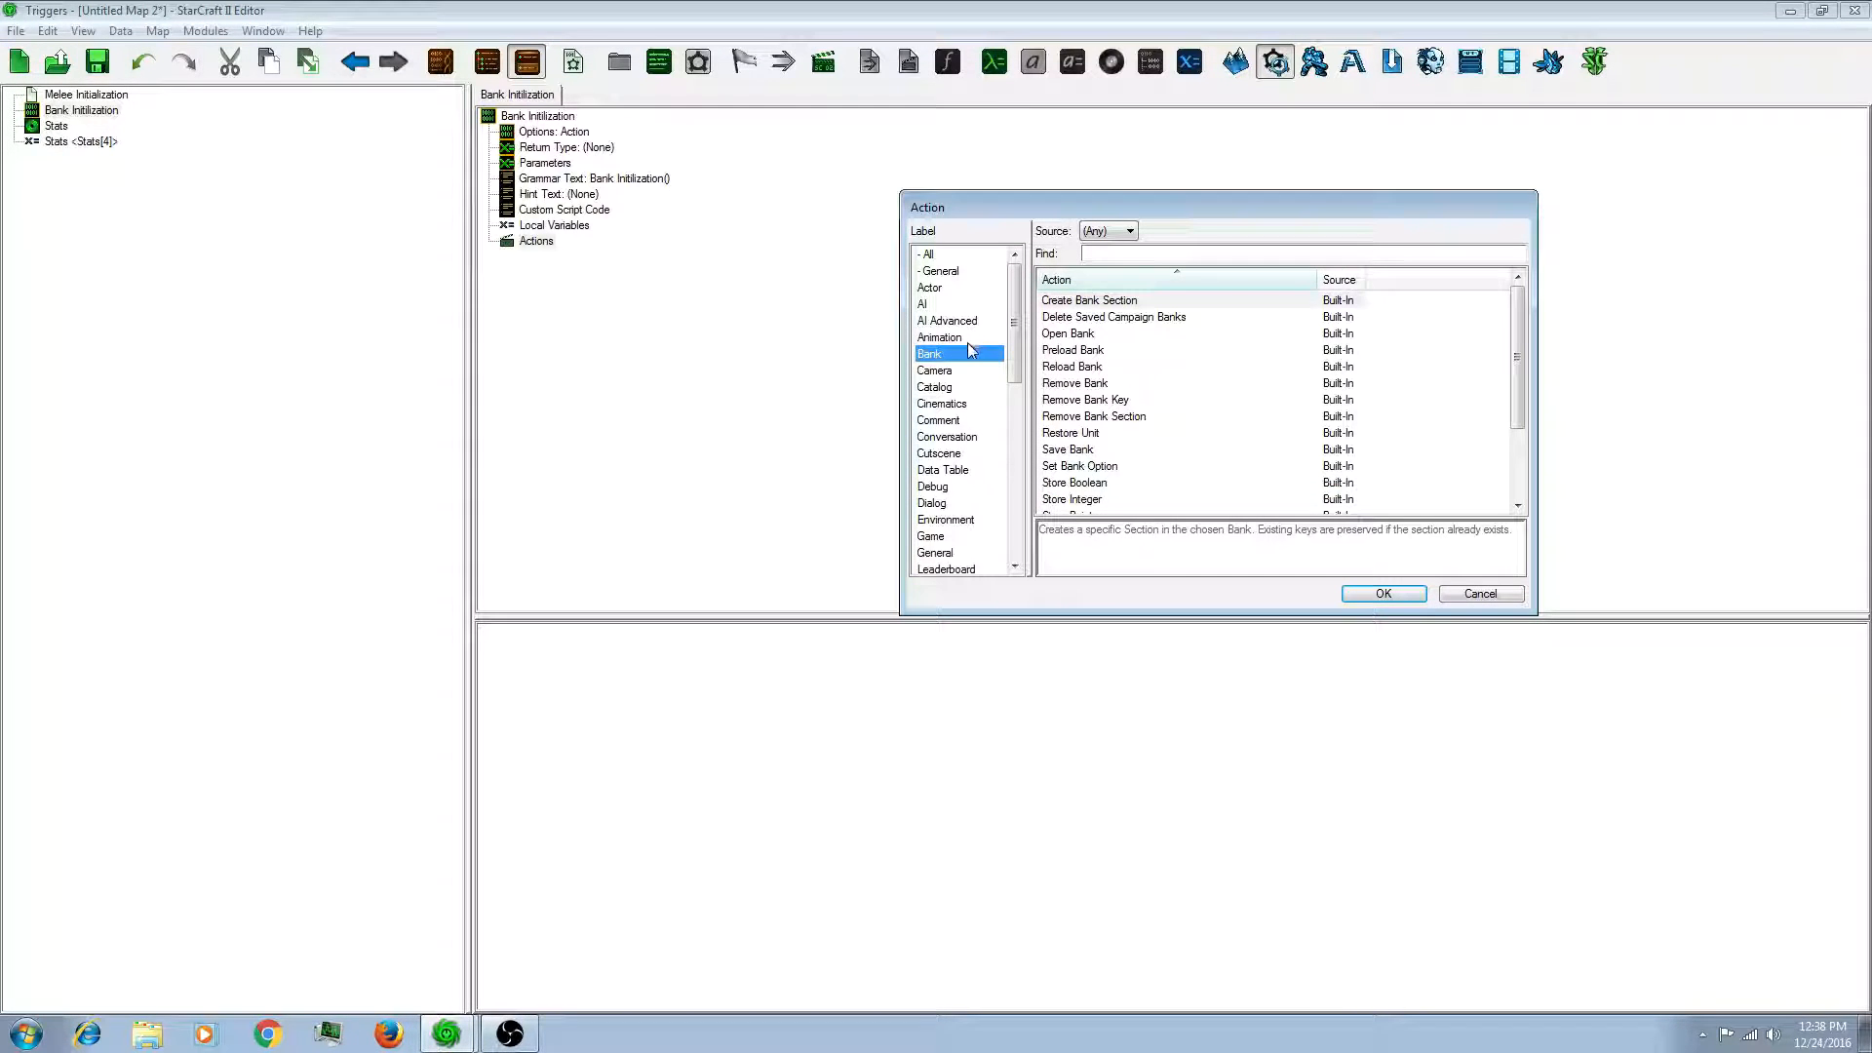
left_click(1072, 350)
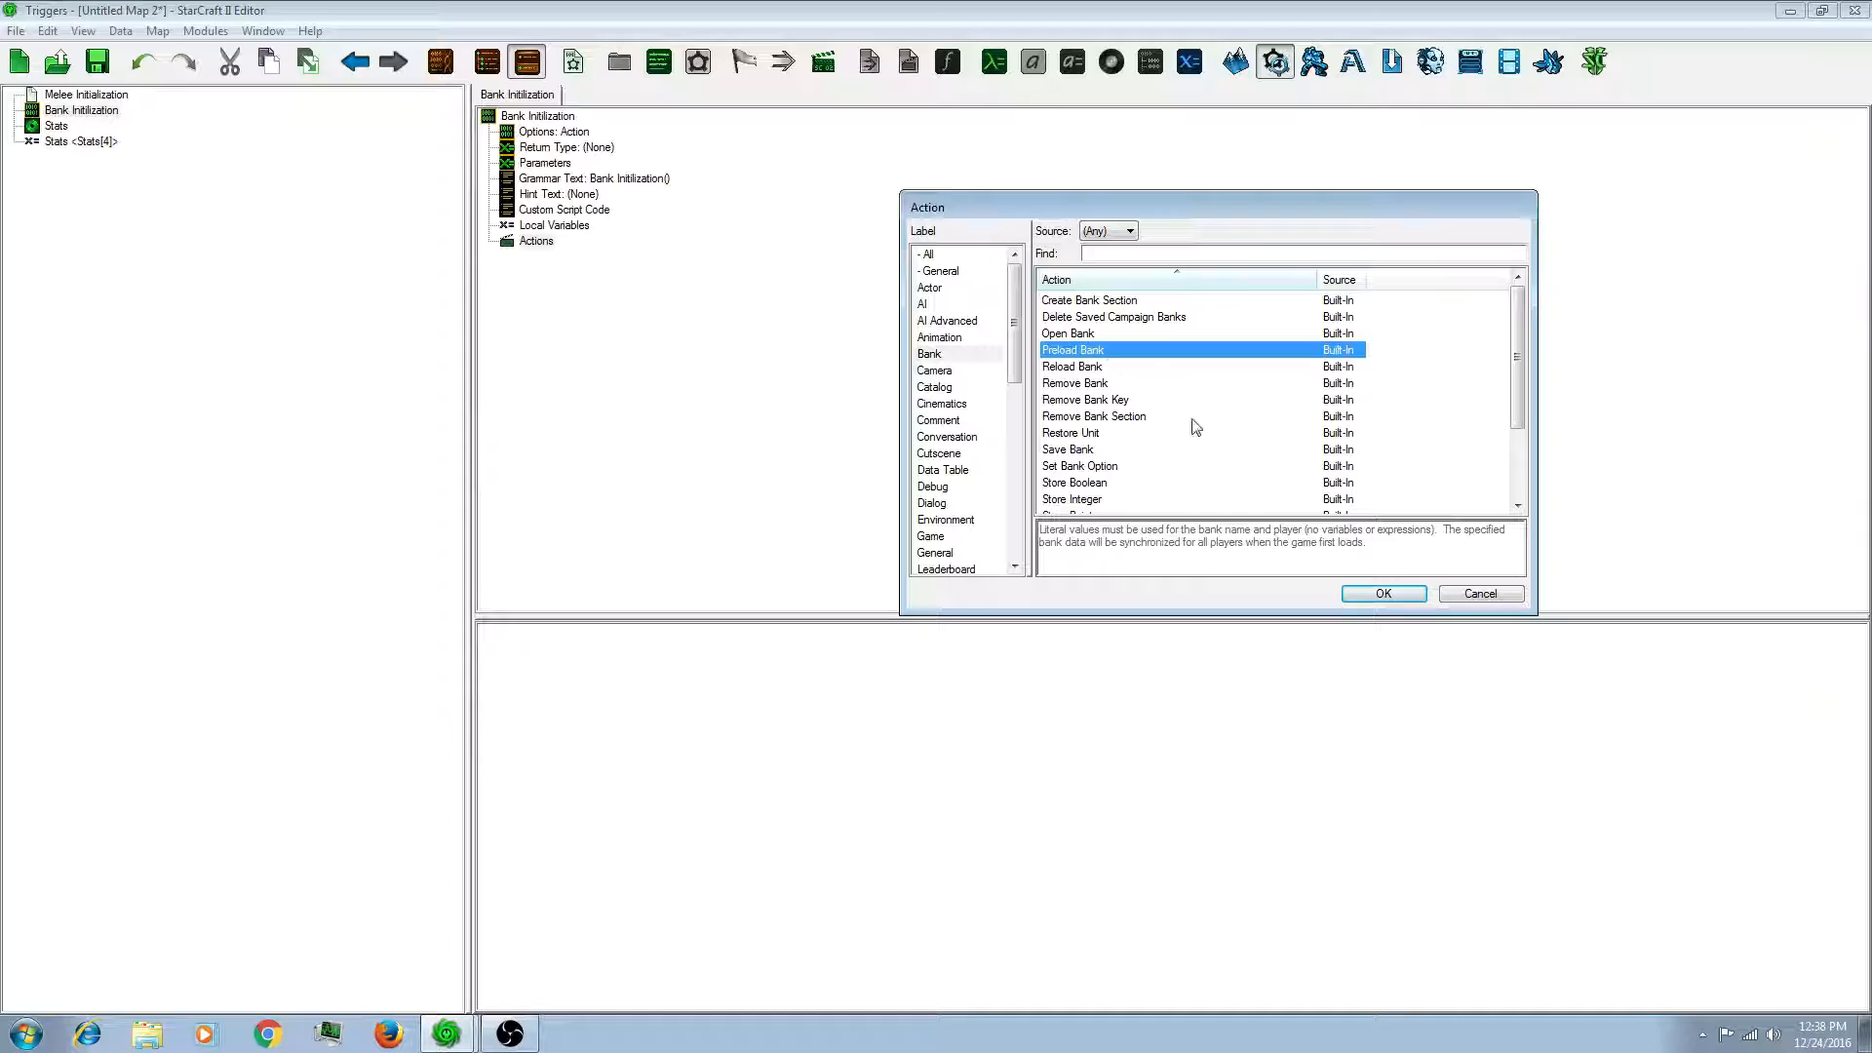
left_click(1383, 593)
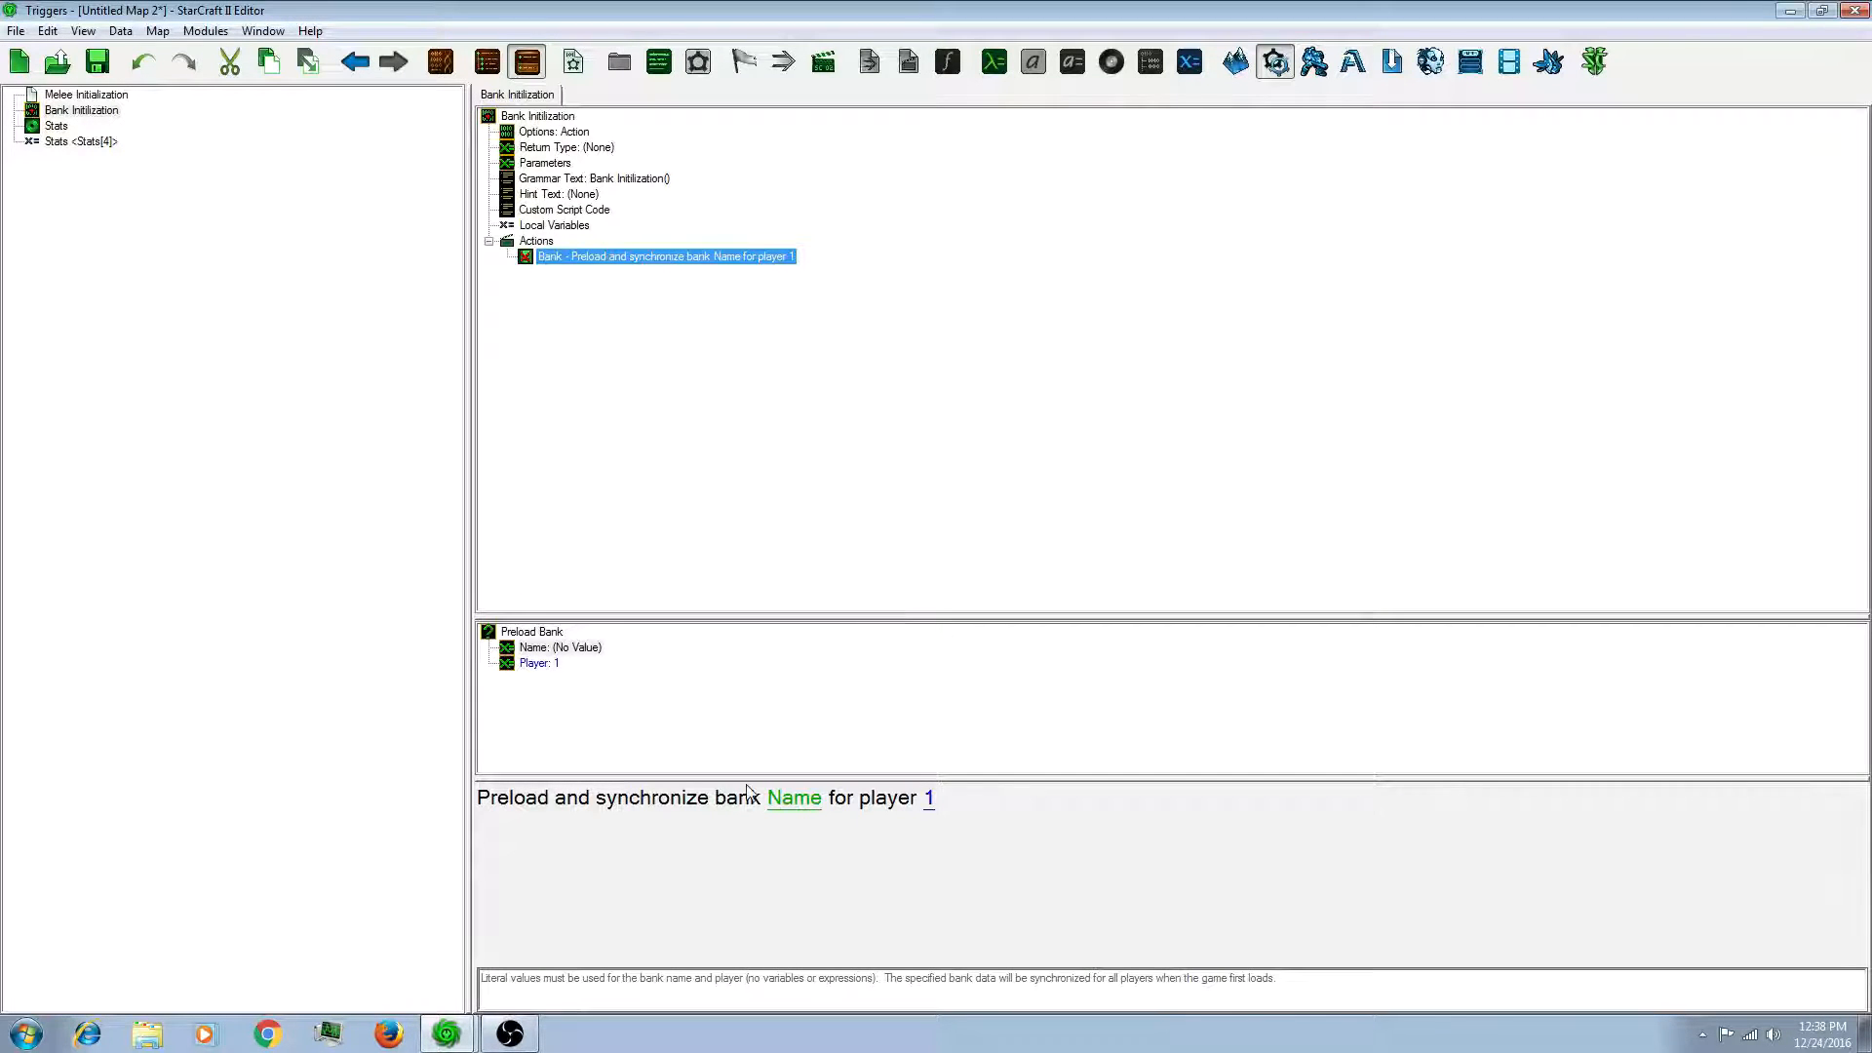
left_click(793, 797)
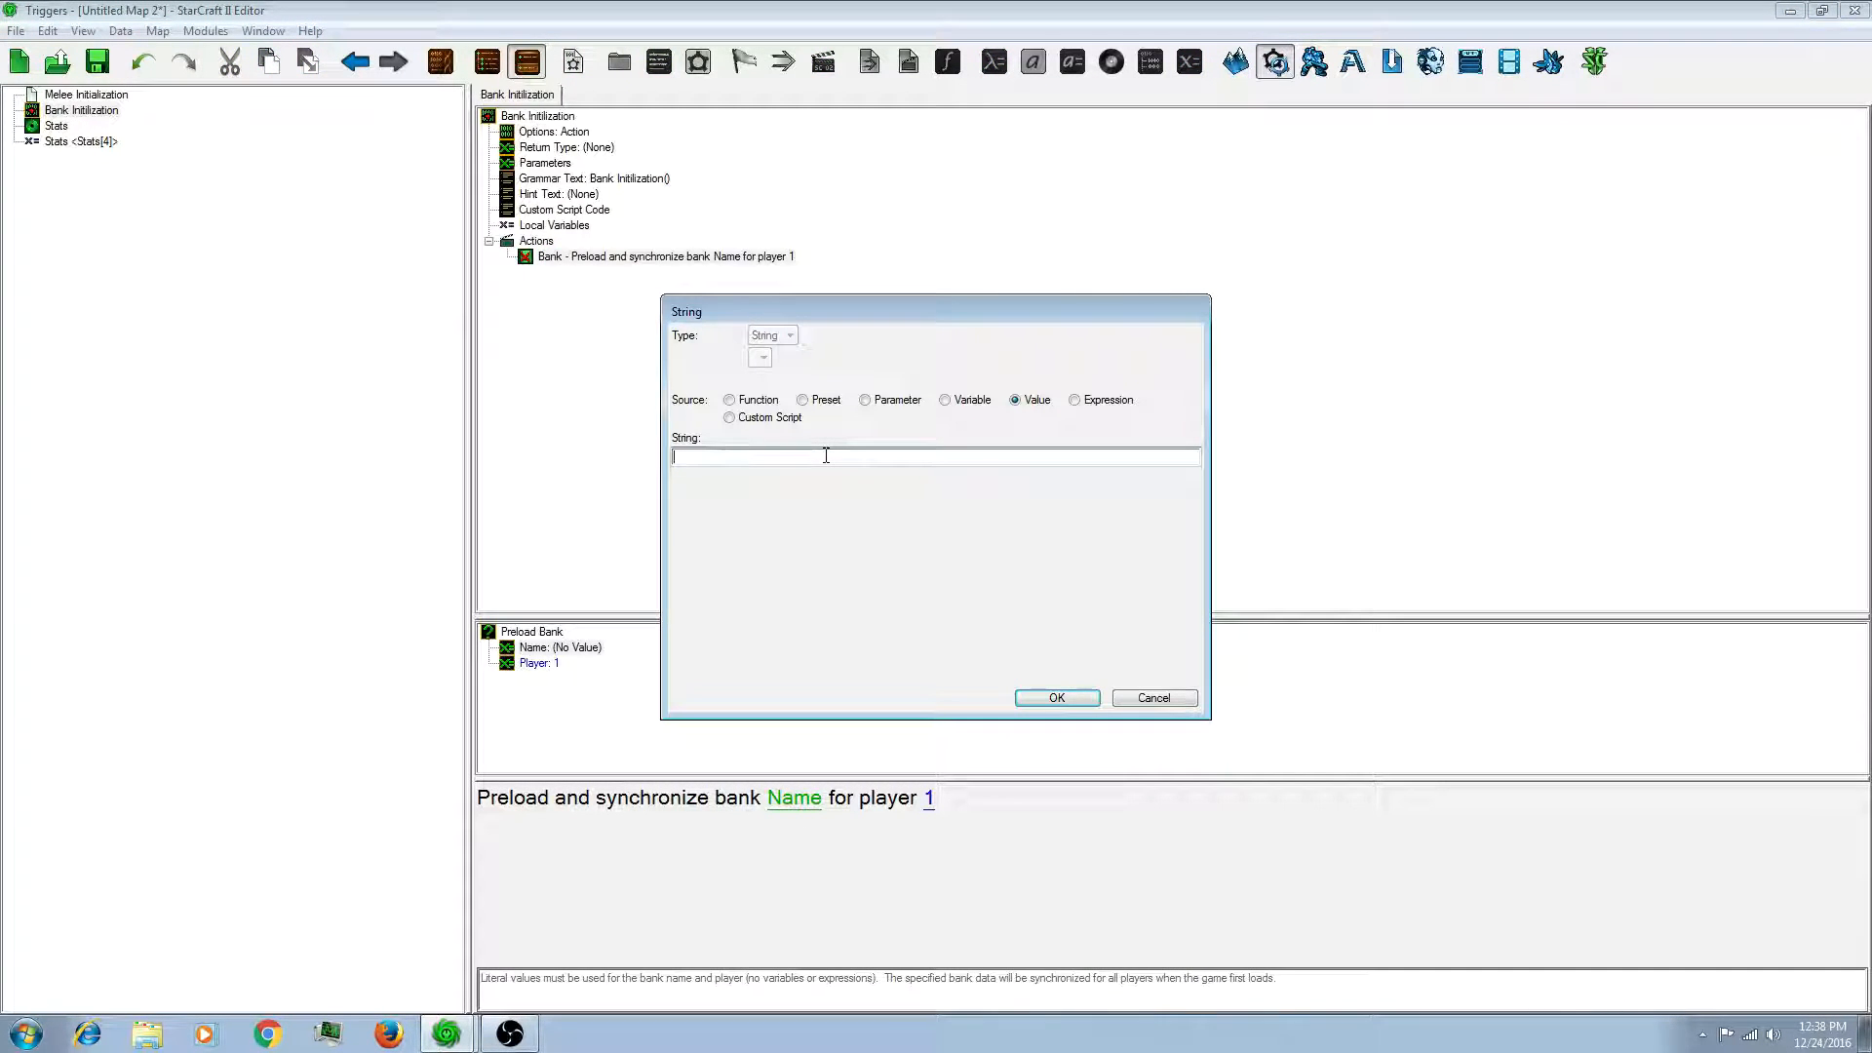
type("Demo")
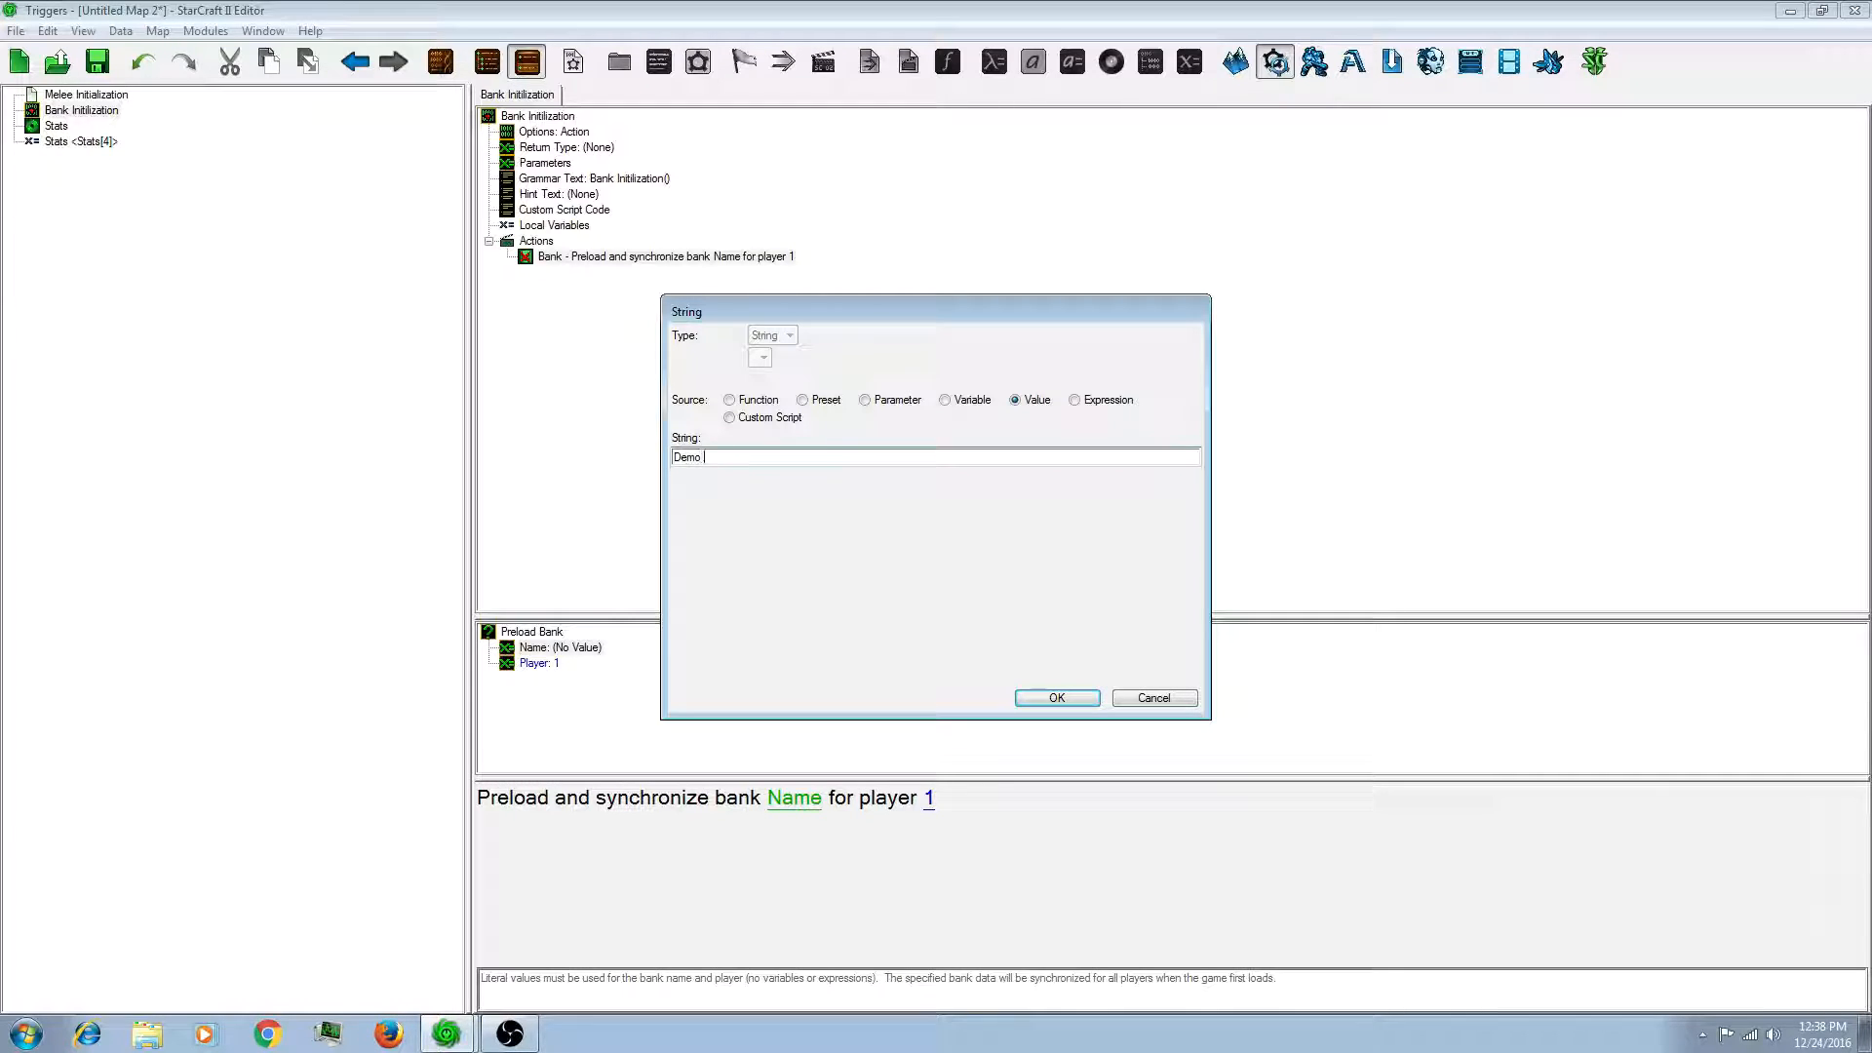
left_click(1054, 697)
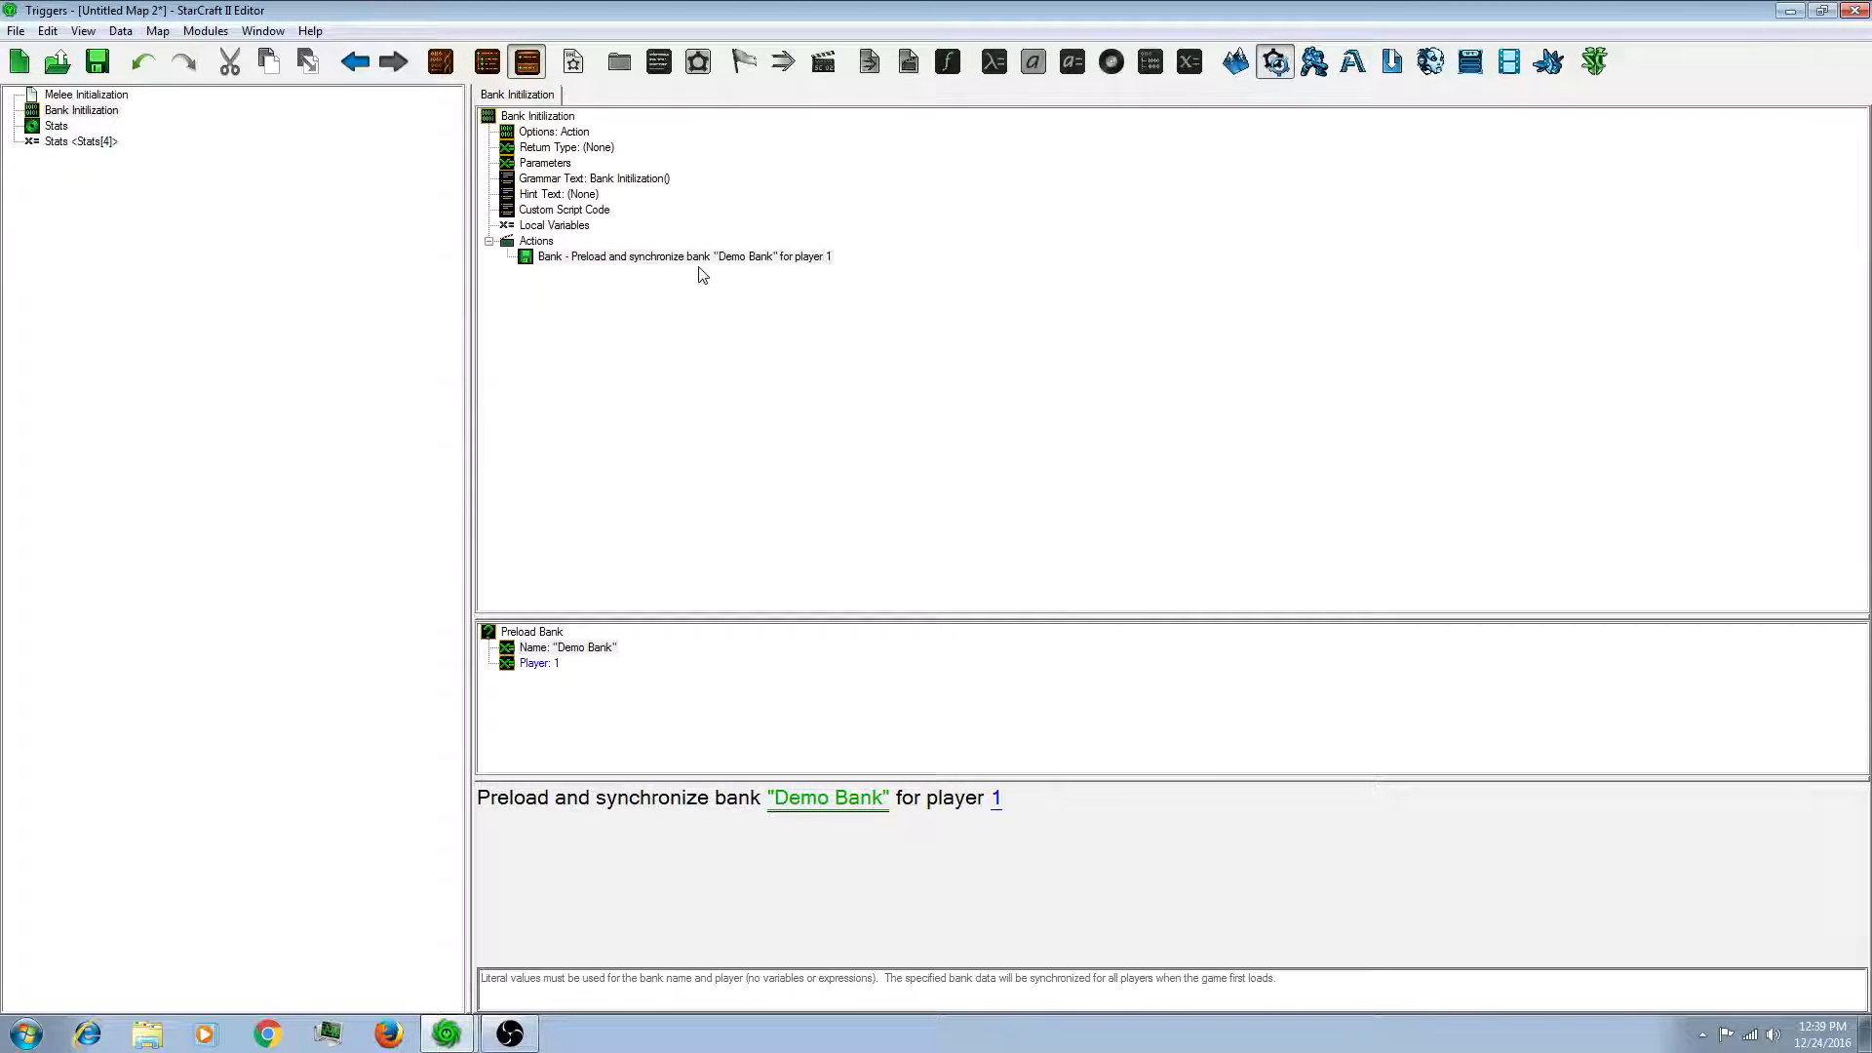
left_click(680, 256)
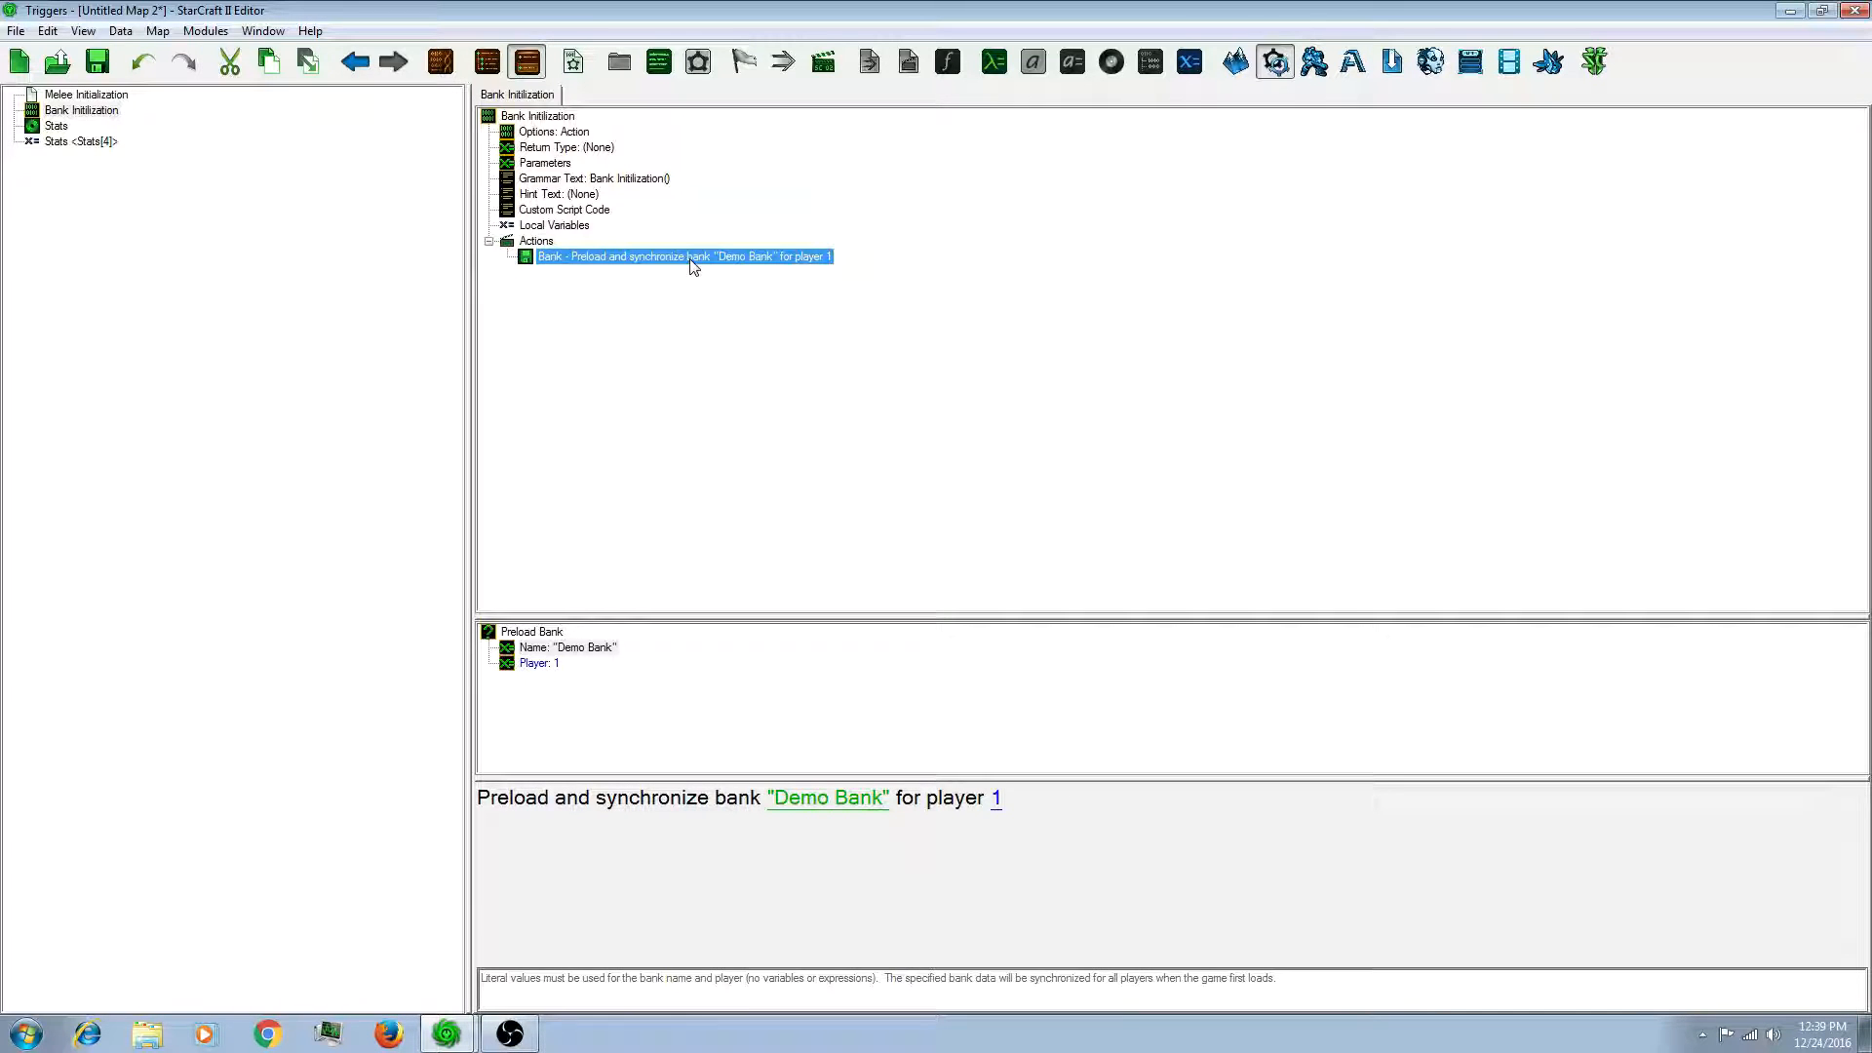
mouse_move(527, 295)
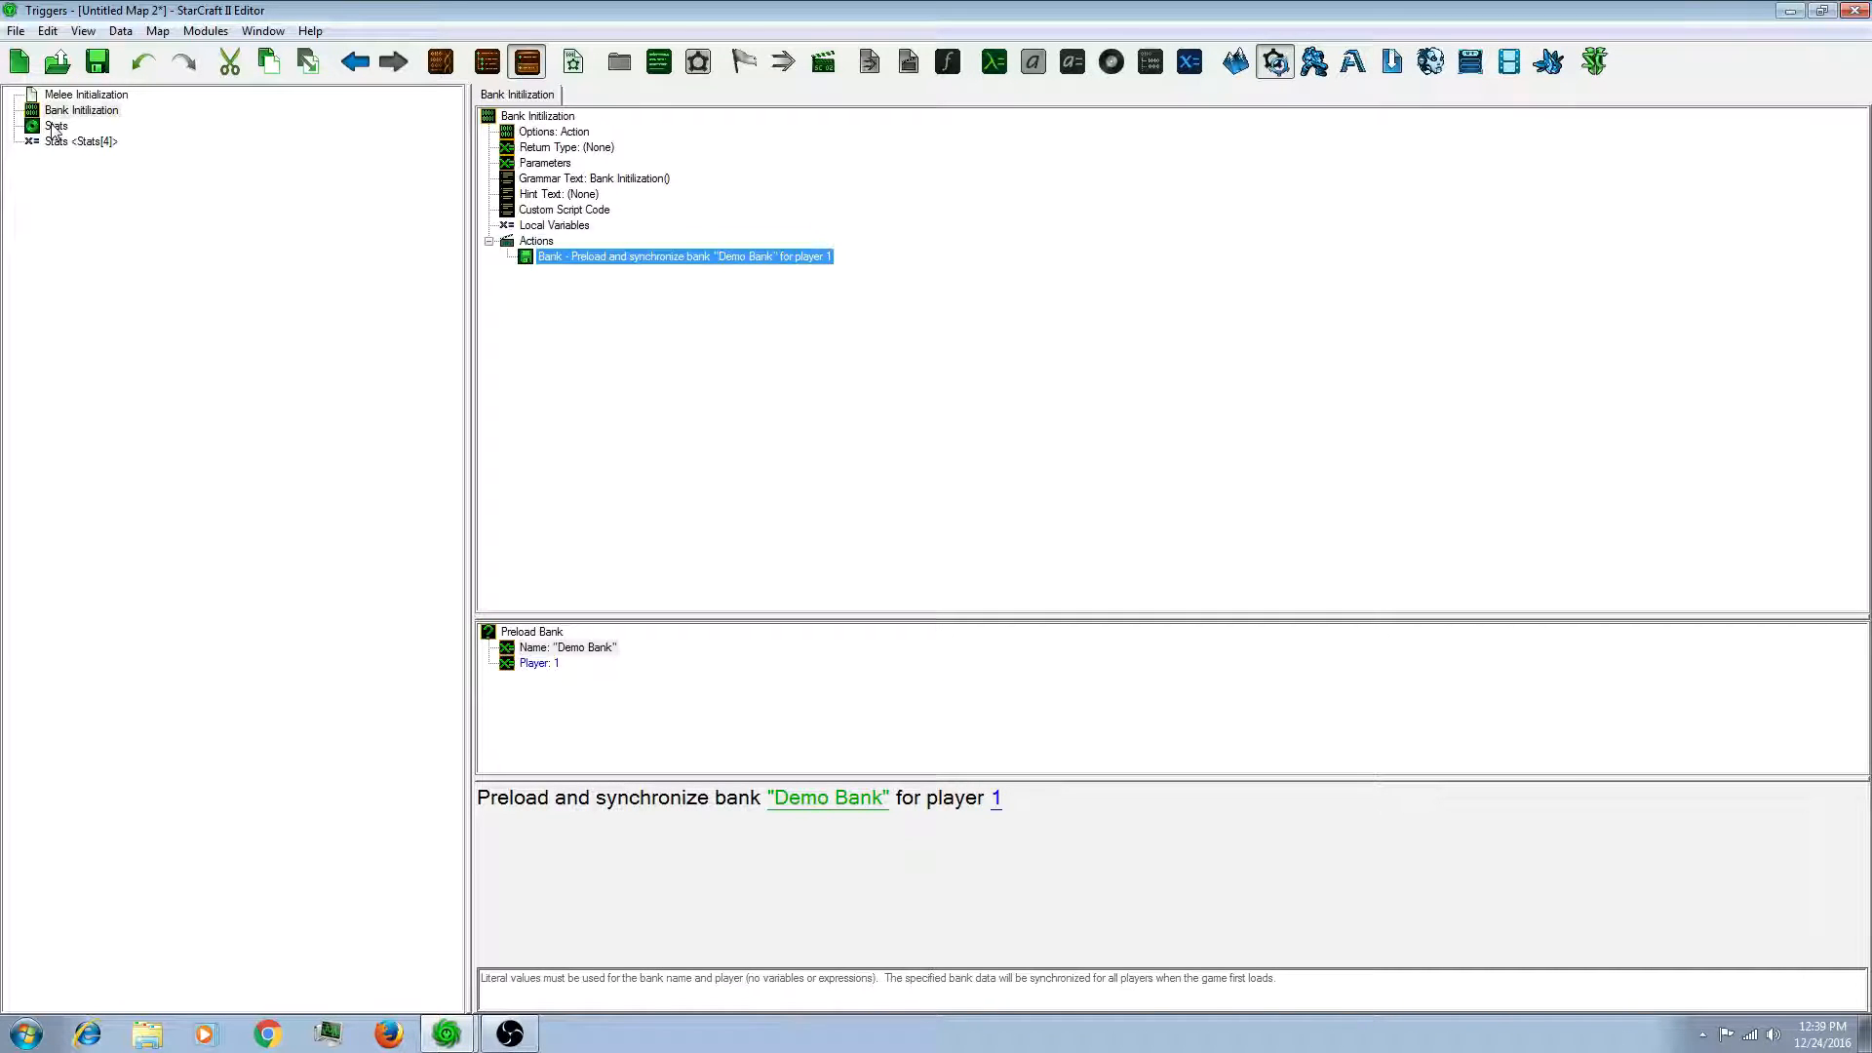
Step: Give the Stats record a 'Player Bank' member of type Bank, then reopen Bank Initialization
left_click(57, 126)
type("Player Bank")
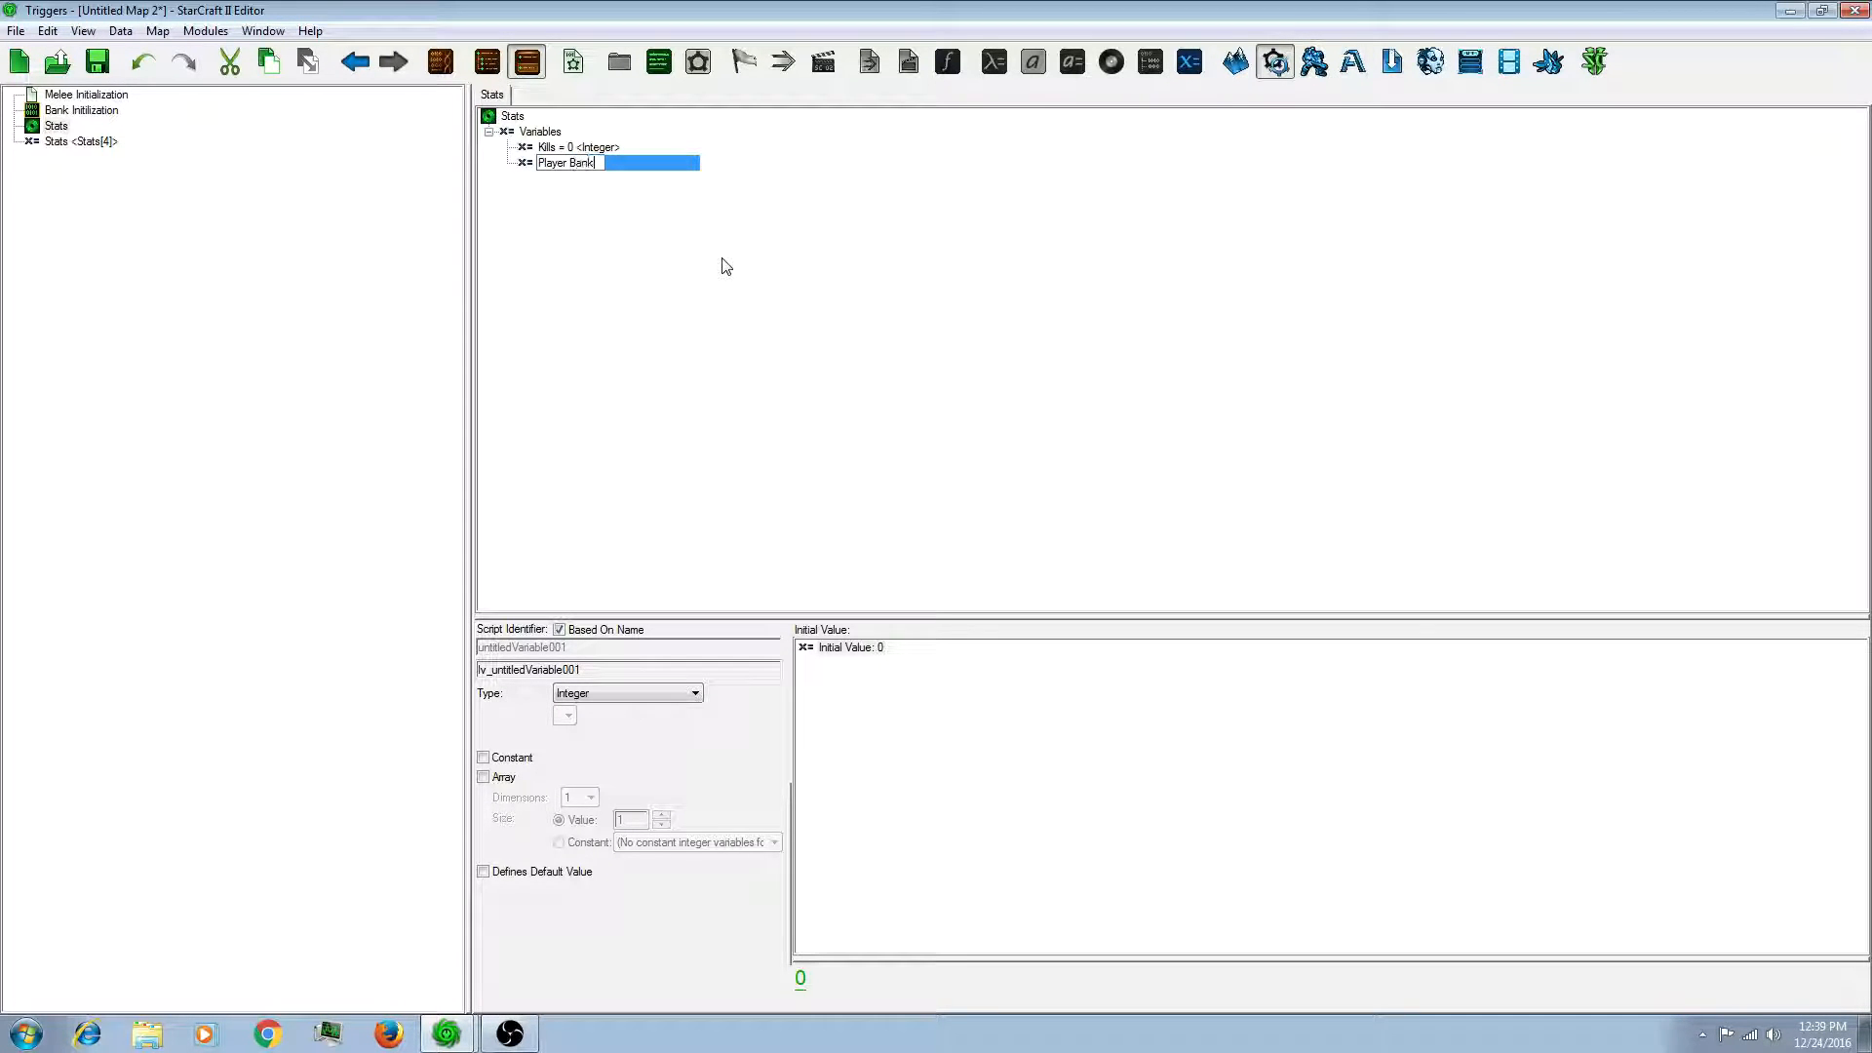
left_click(693, 693)
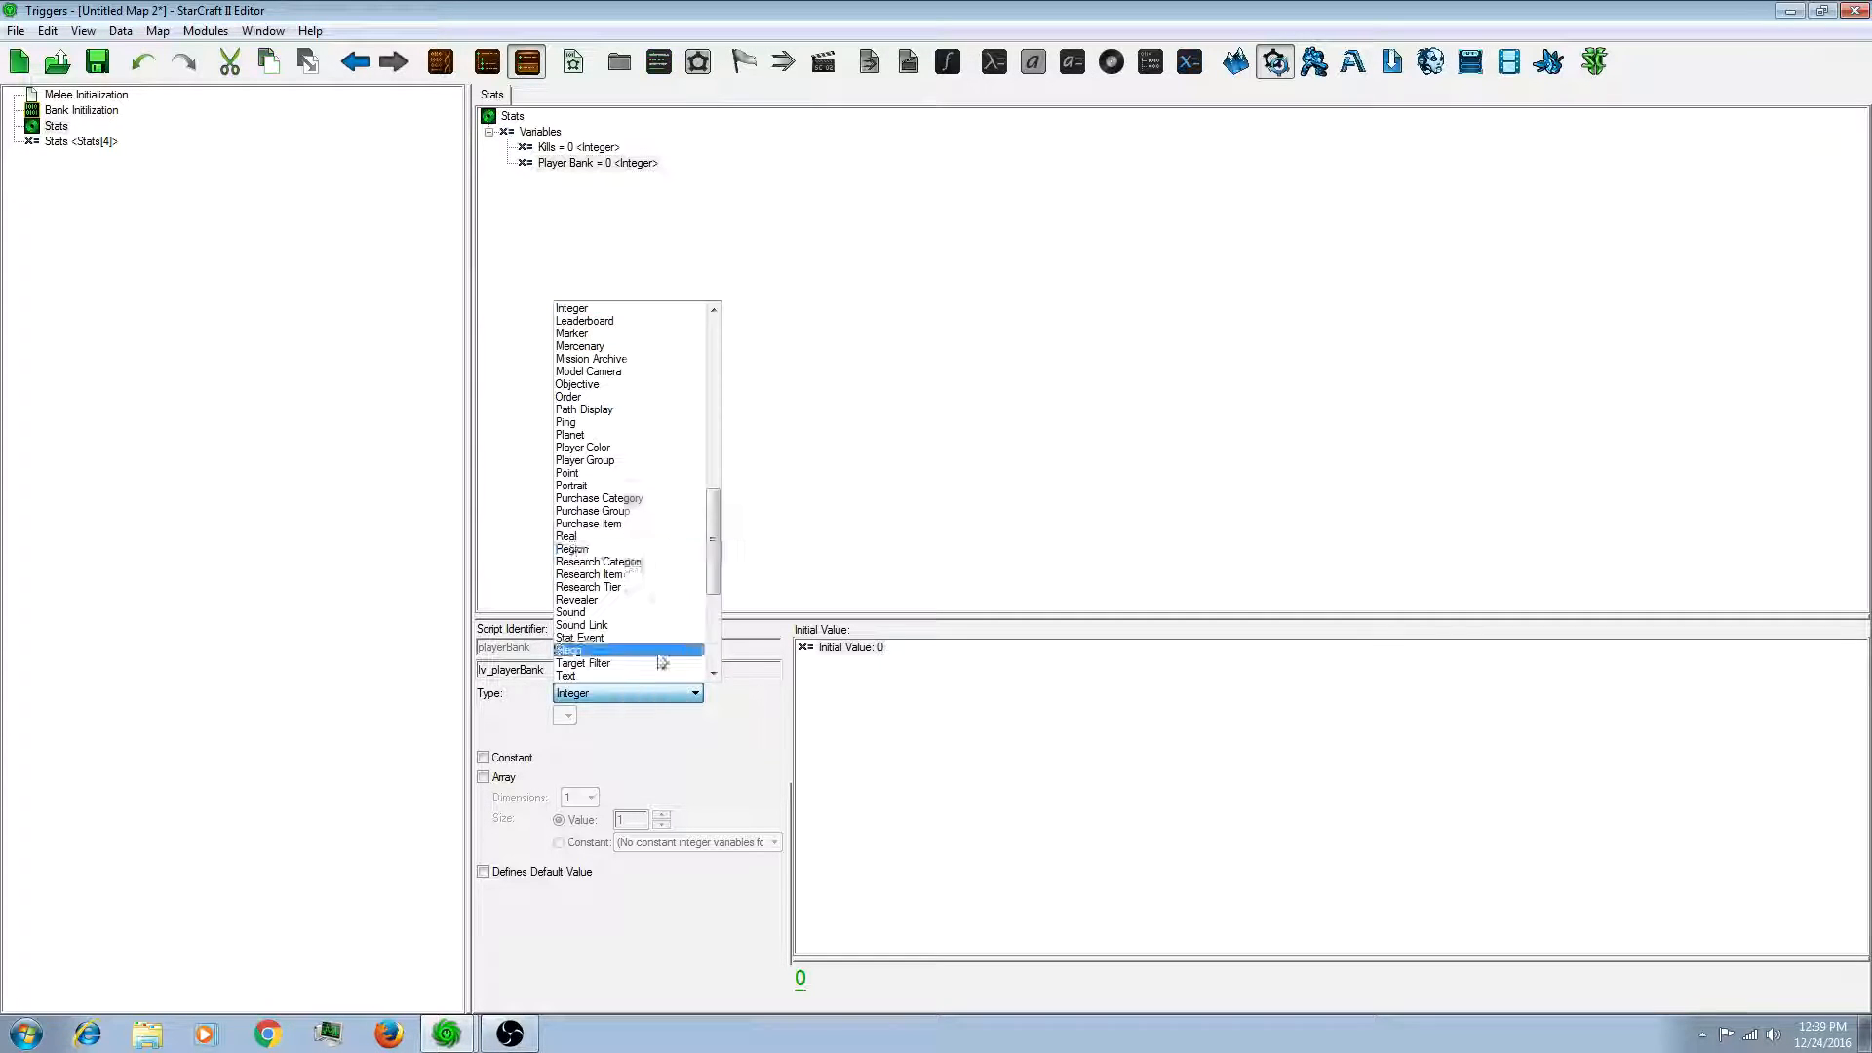
left_click(568, 307)
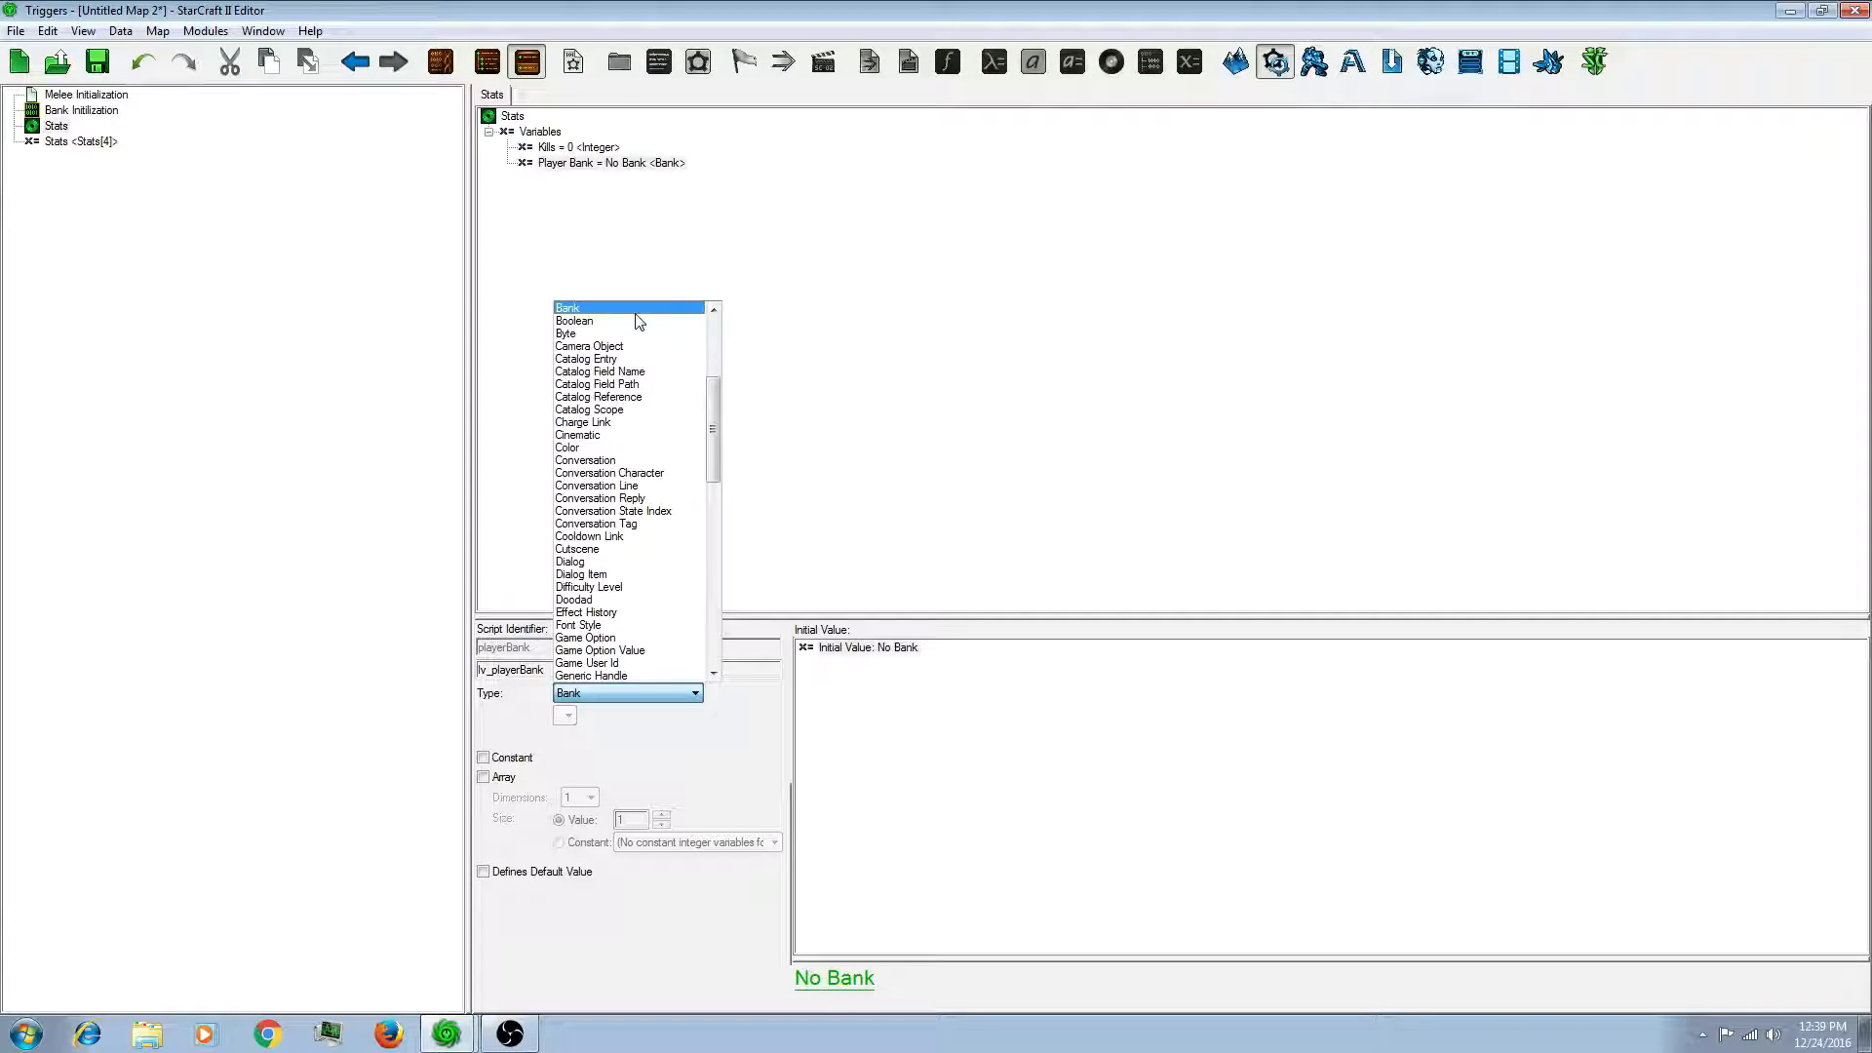
left_click(567, 308)
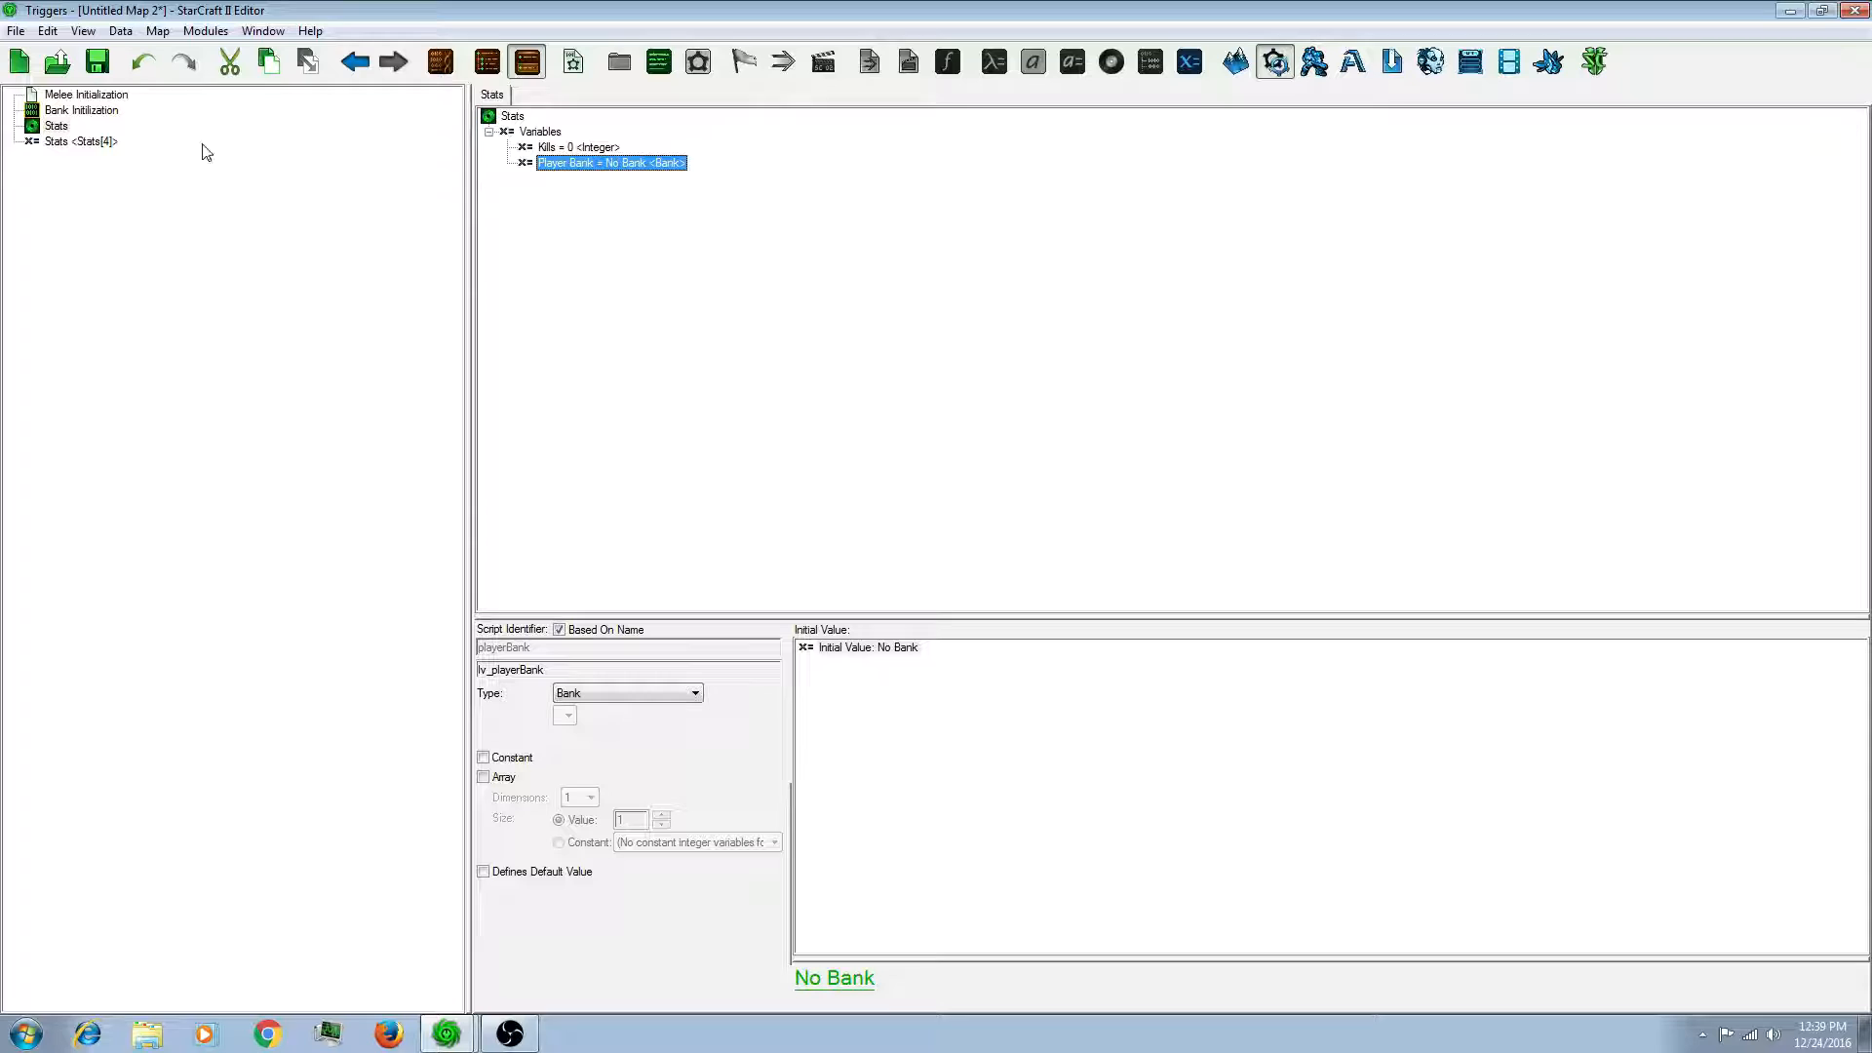
left_click(81, 110)
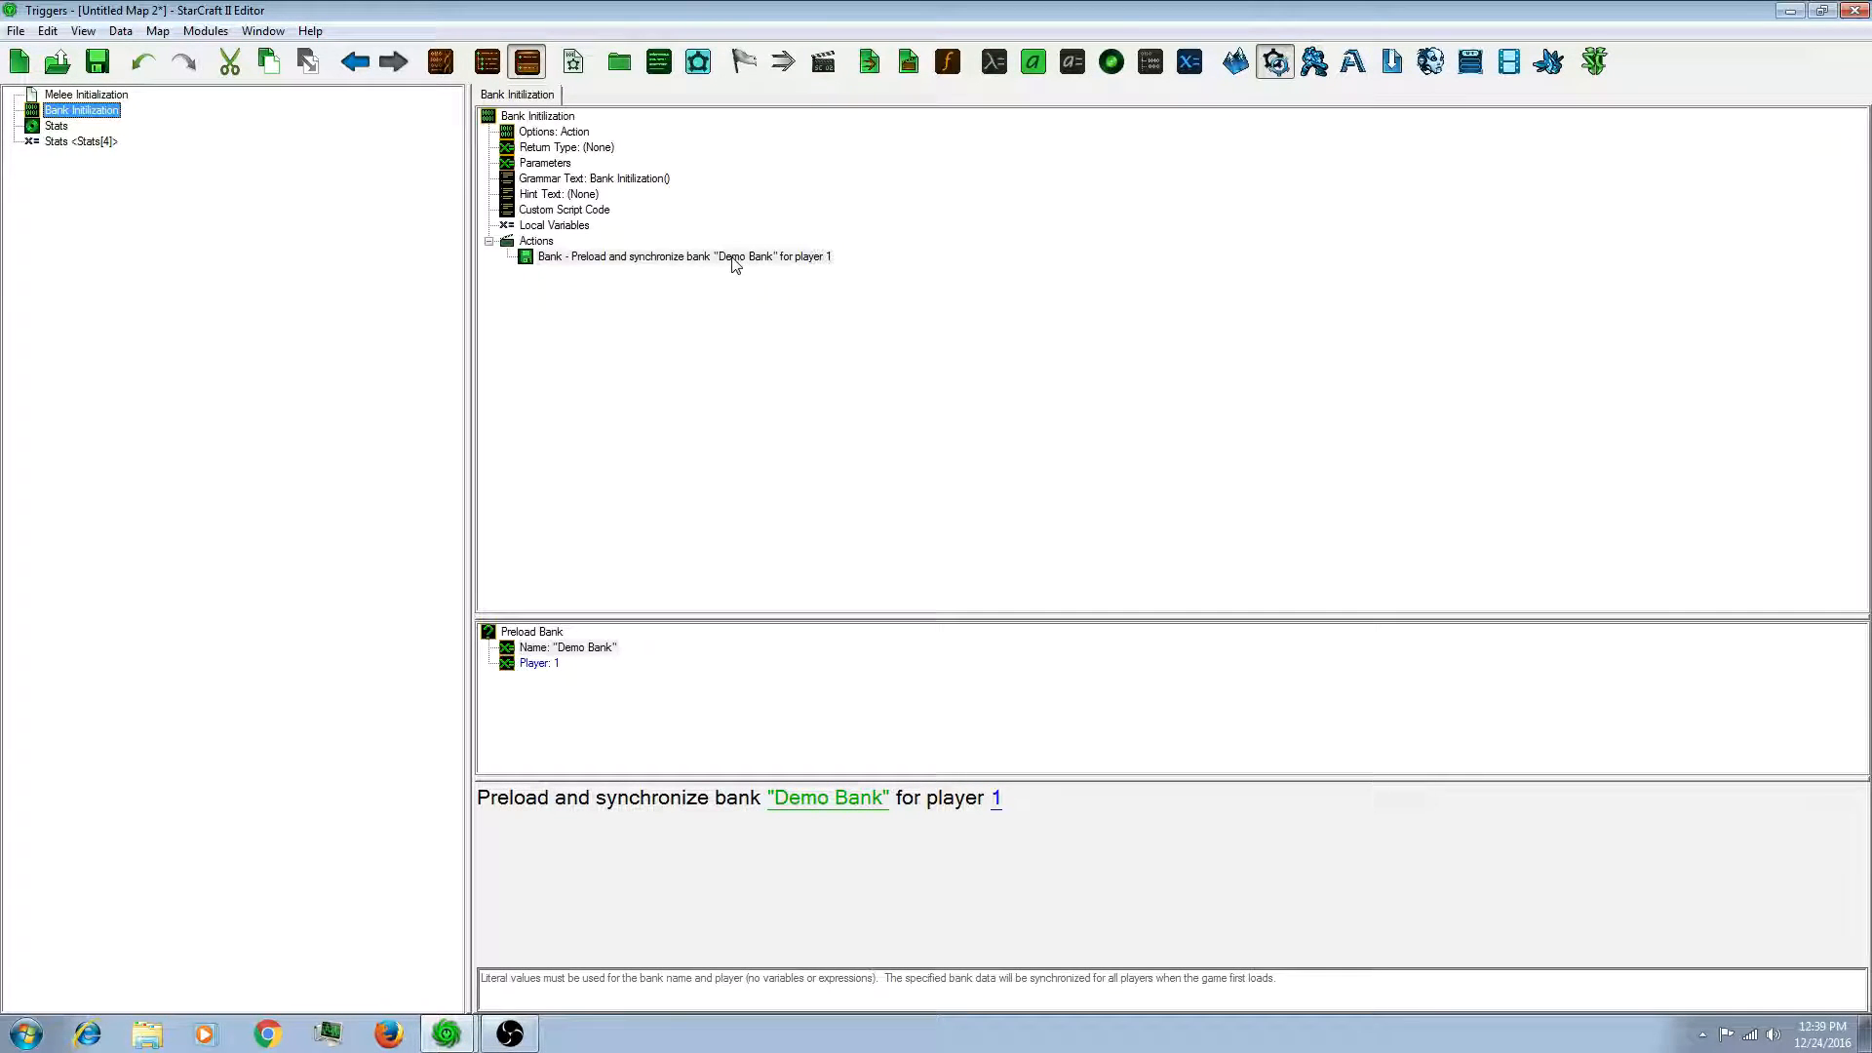
left_click(686, 255)
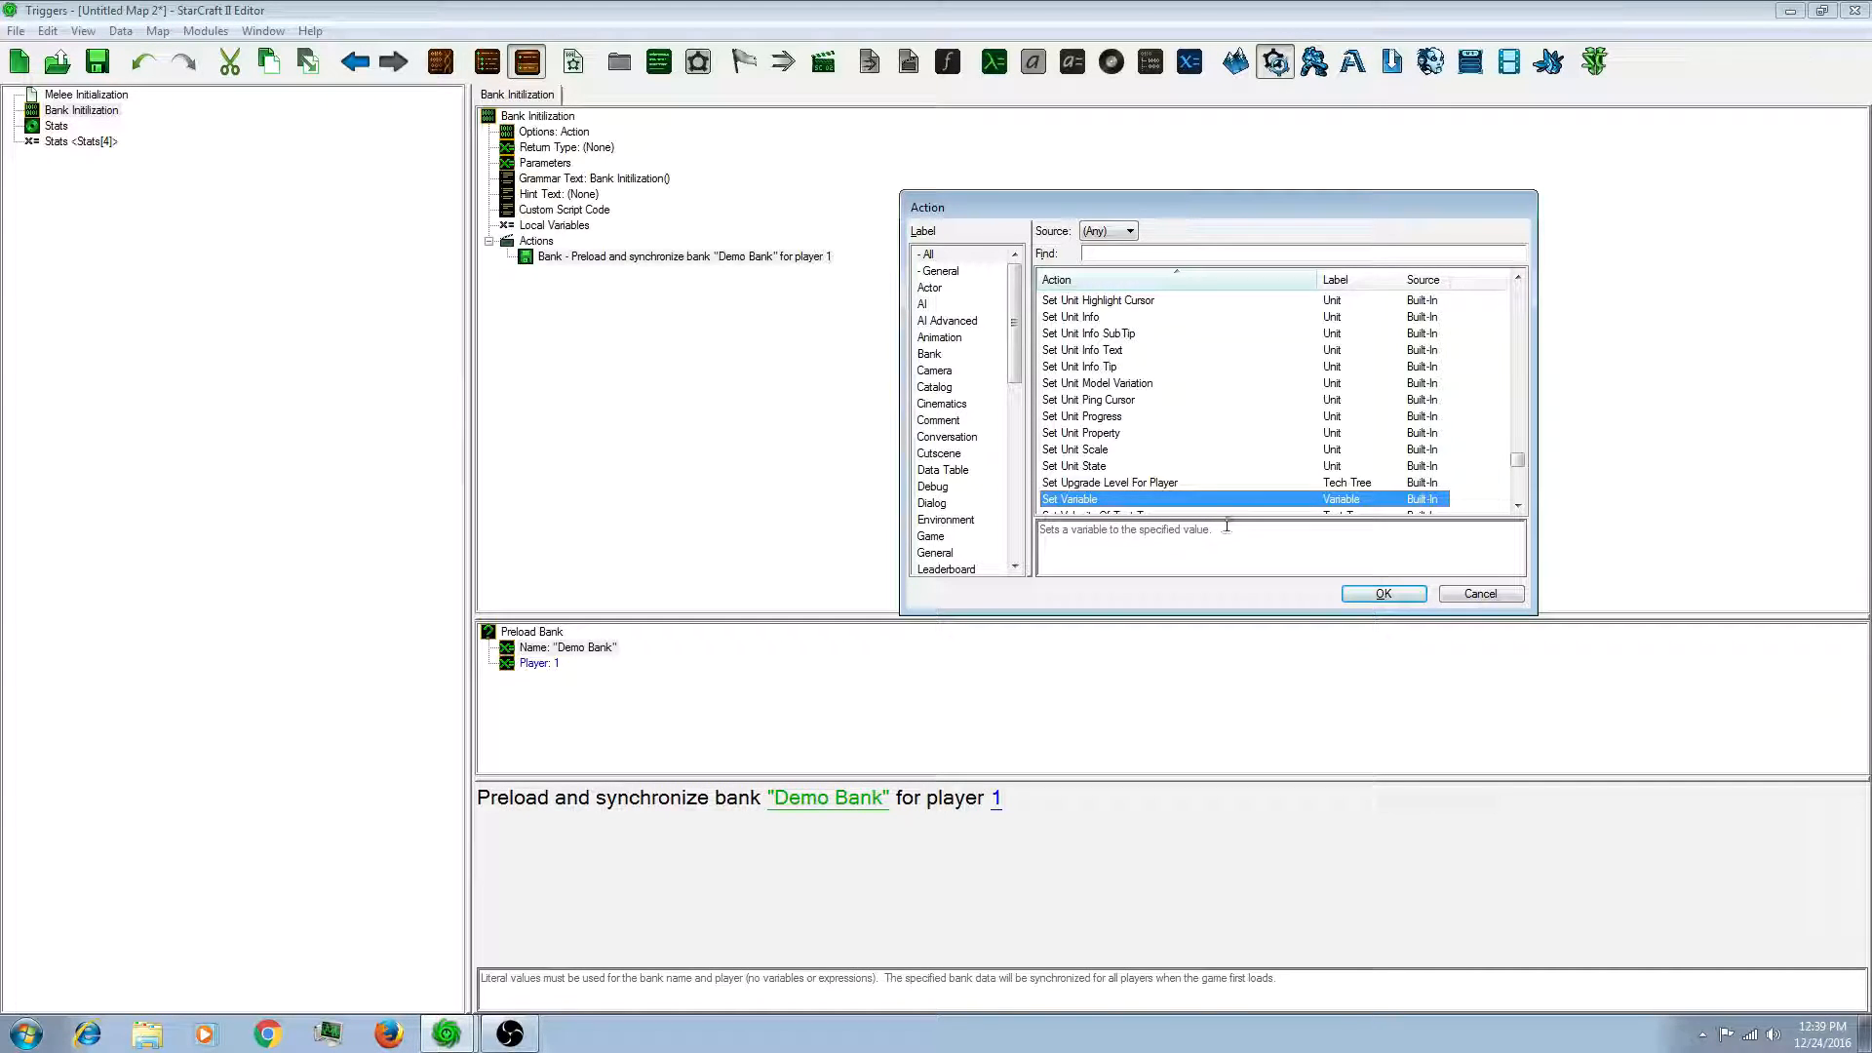
Step: Add a Set Variable action assigning Last Opened Bank to Stats[1].Player Bank
left_click(1382, 594)
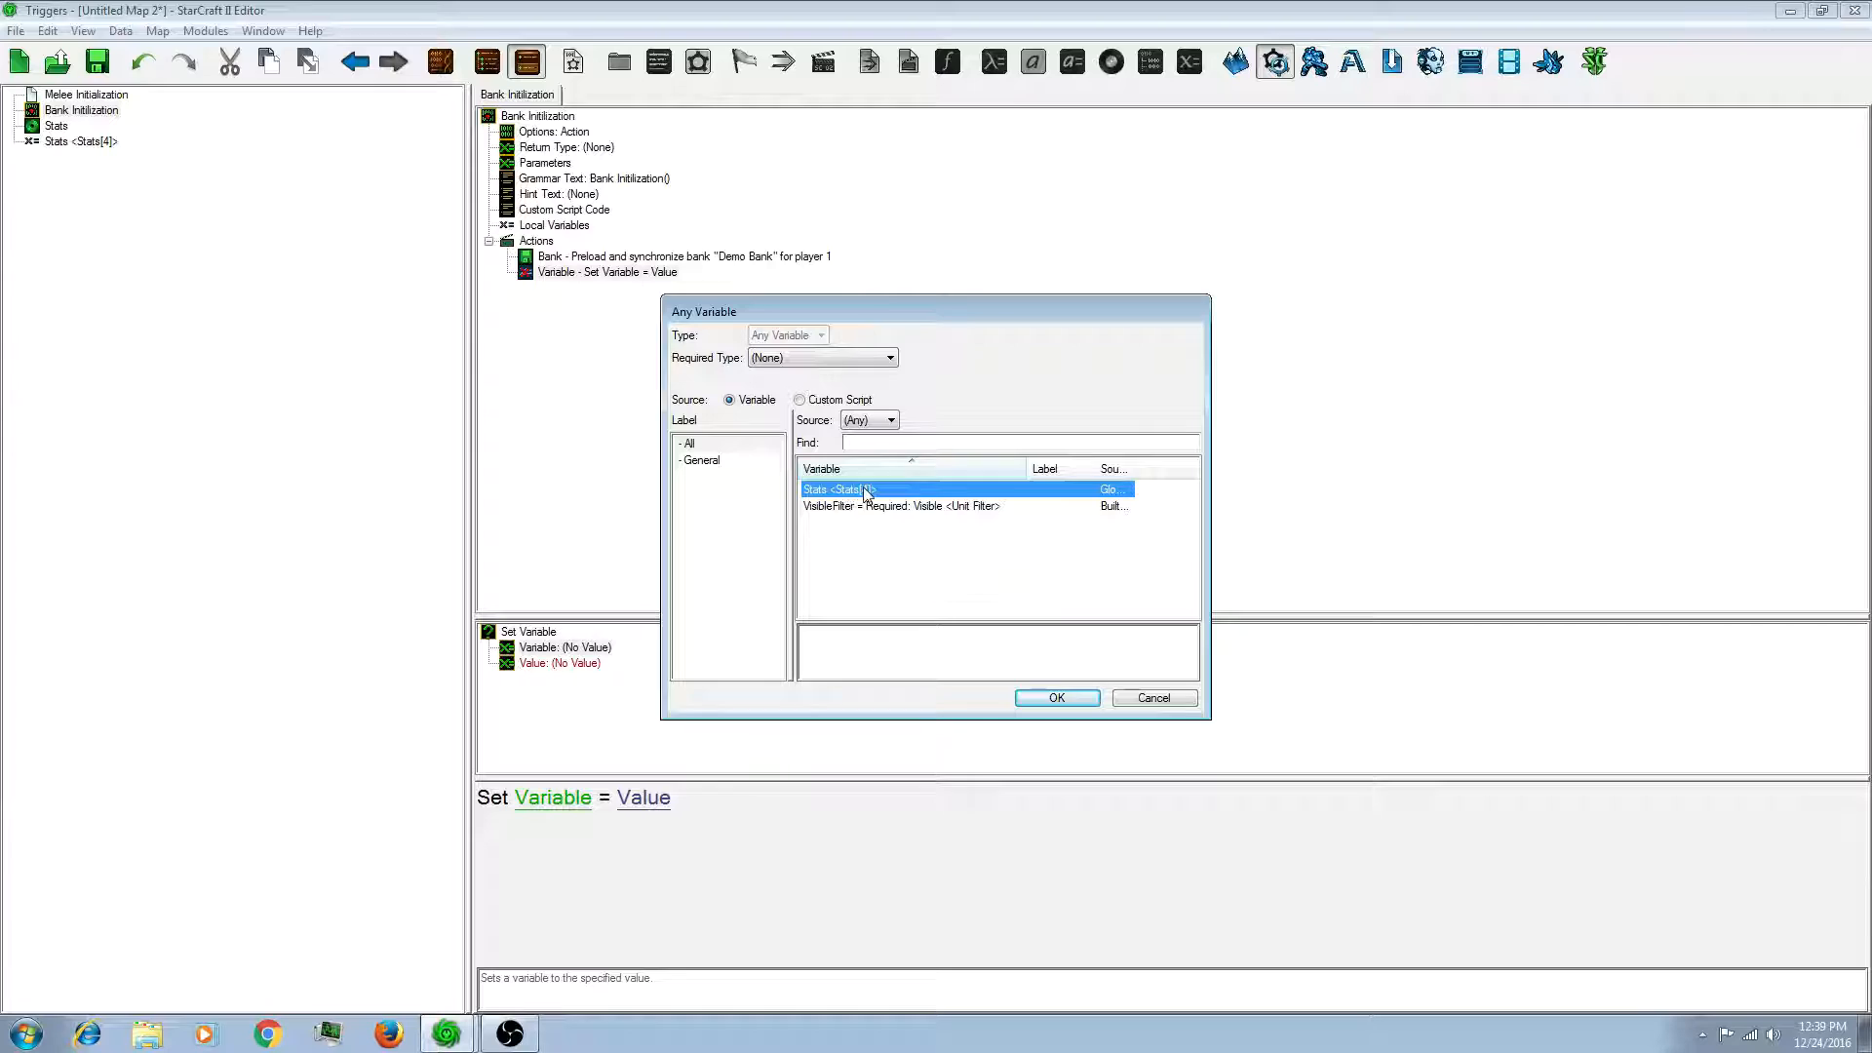
left_click(1055, 697)
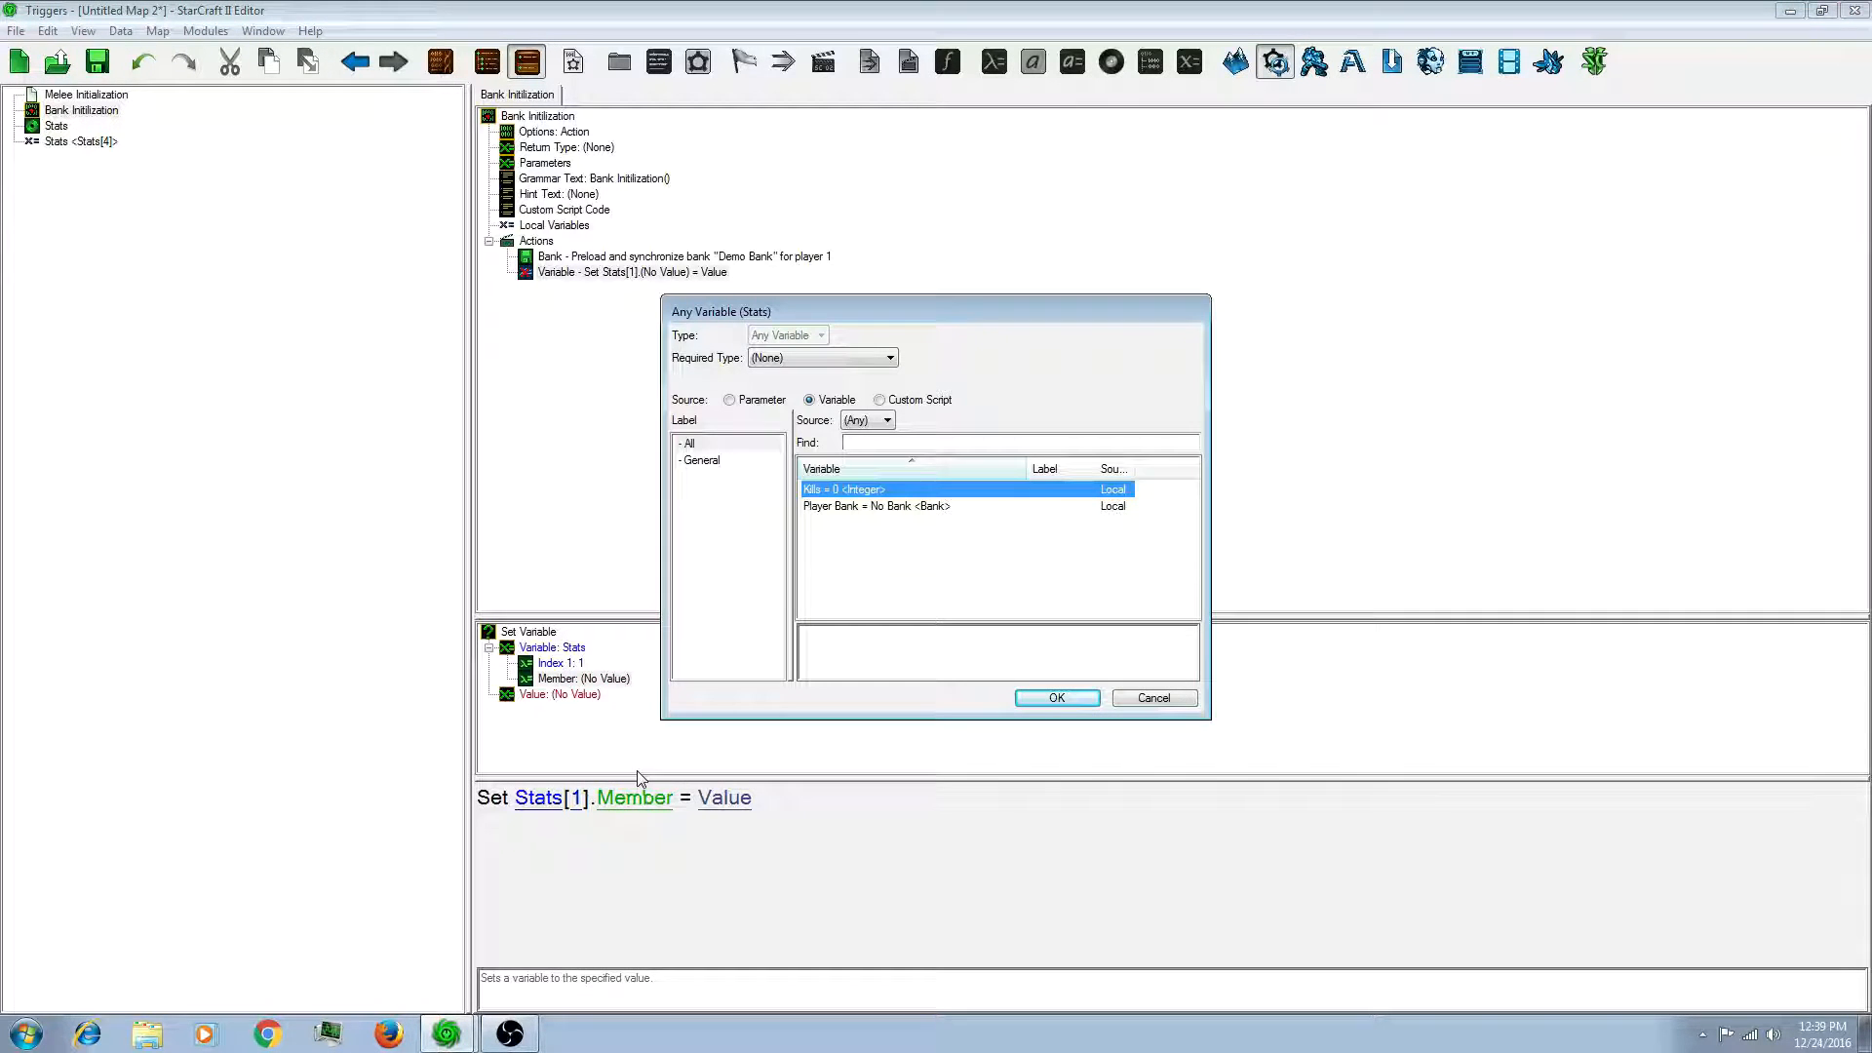
left_click(877, 505)
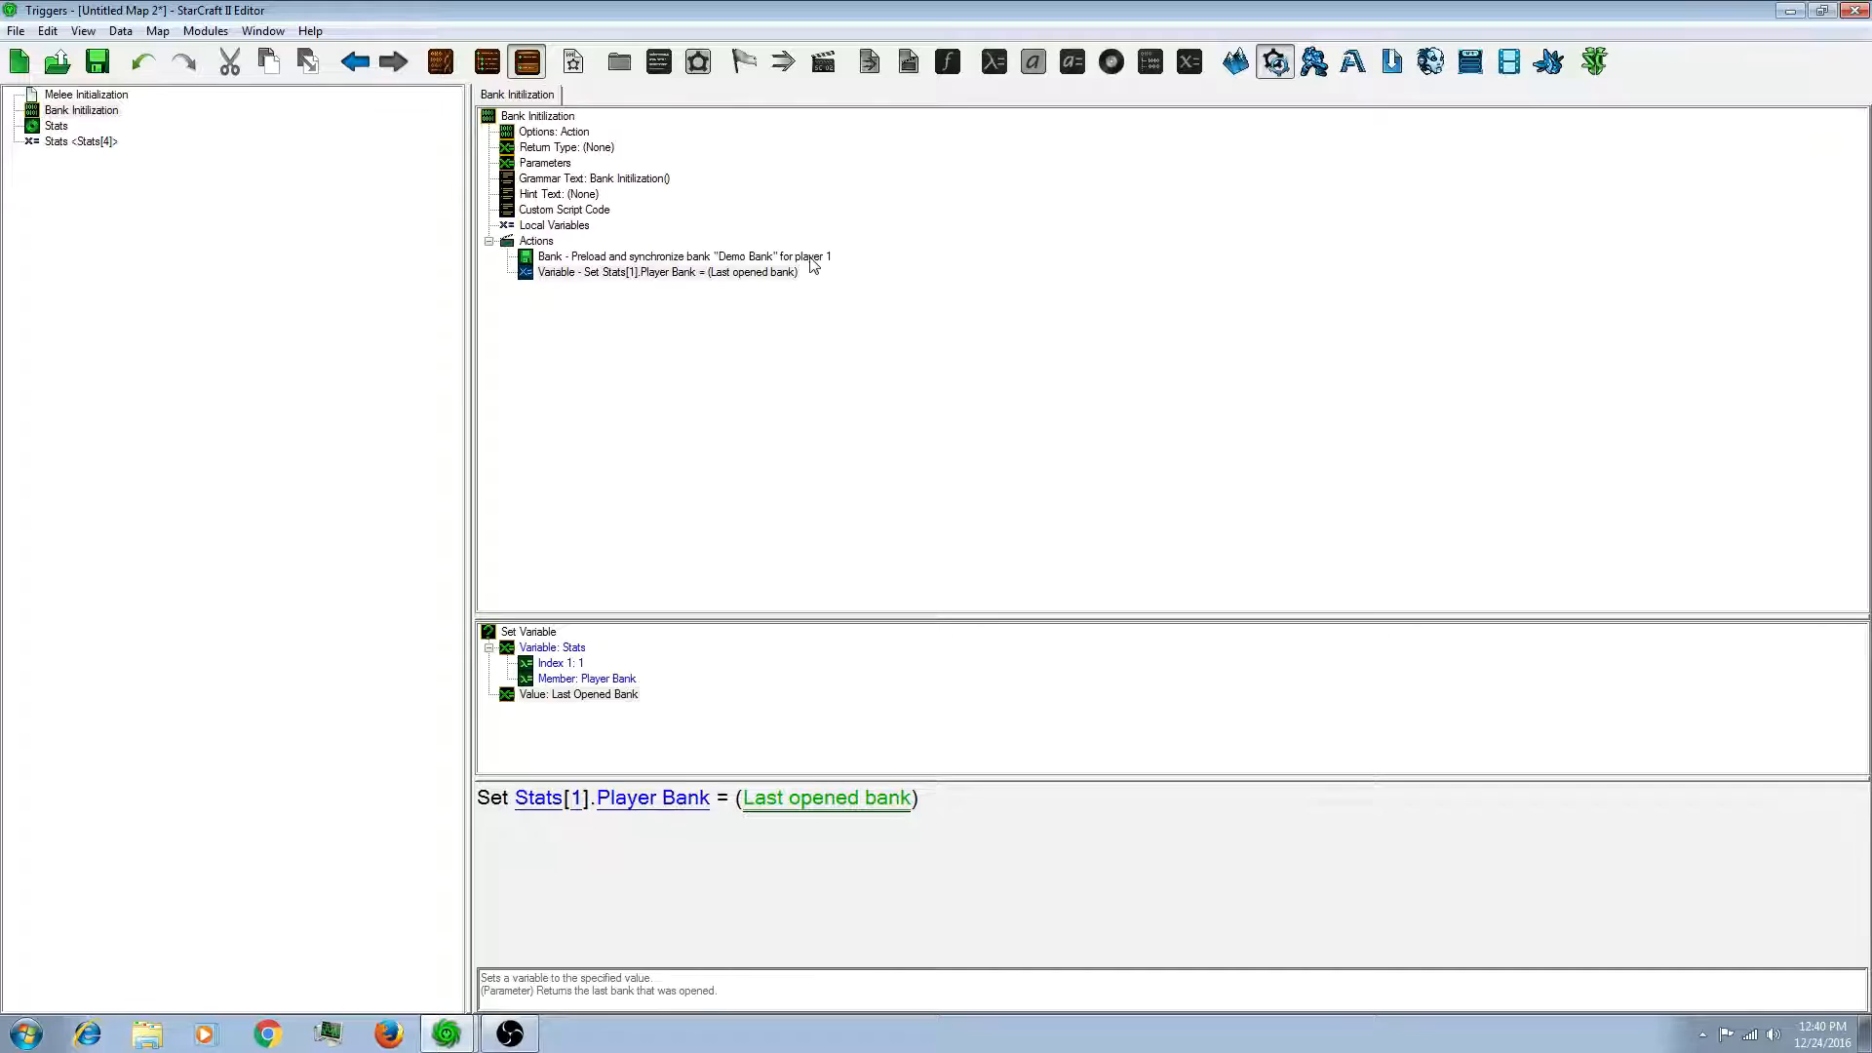
Step: Duplicate the preload and Player Bank actions, changing player and index to 2, 3, 4
left_click(680, 256)
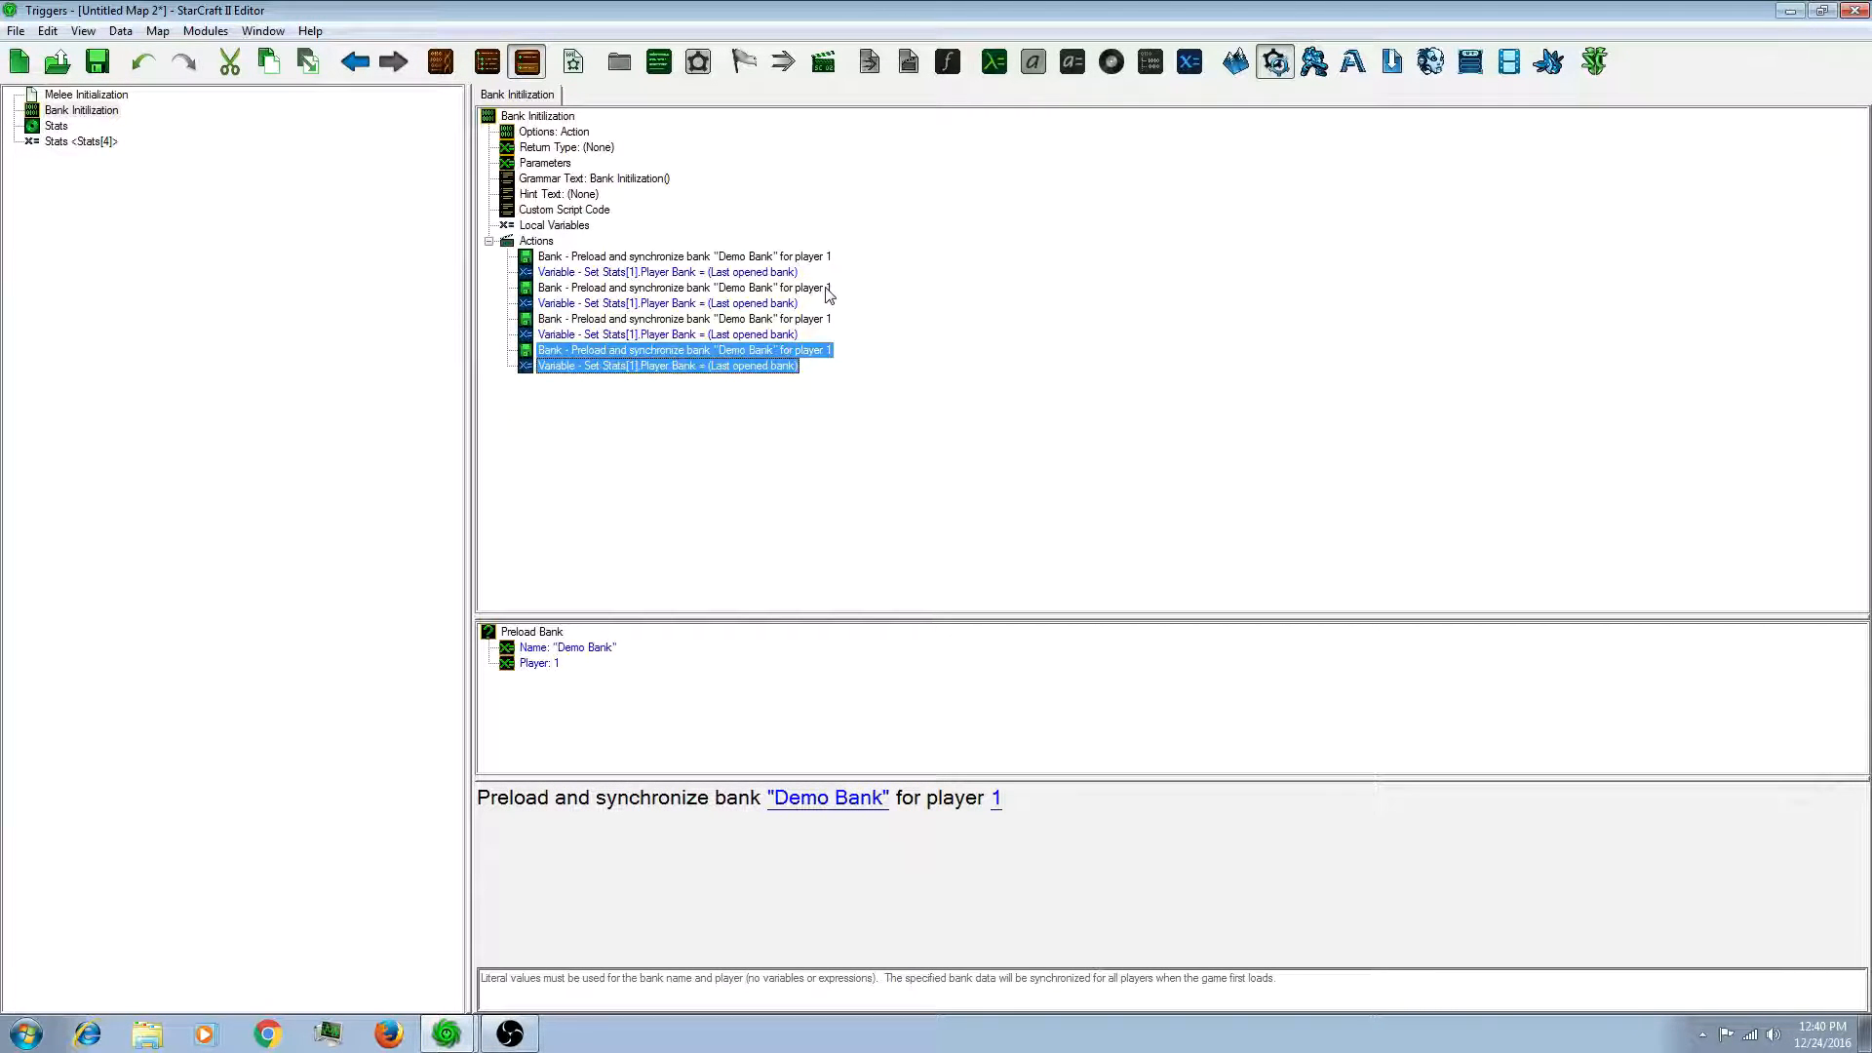
left_click(684, 286)
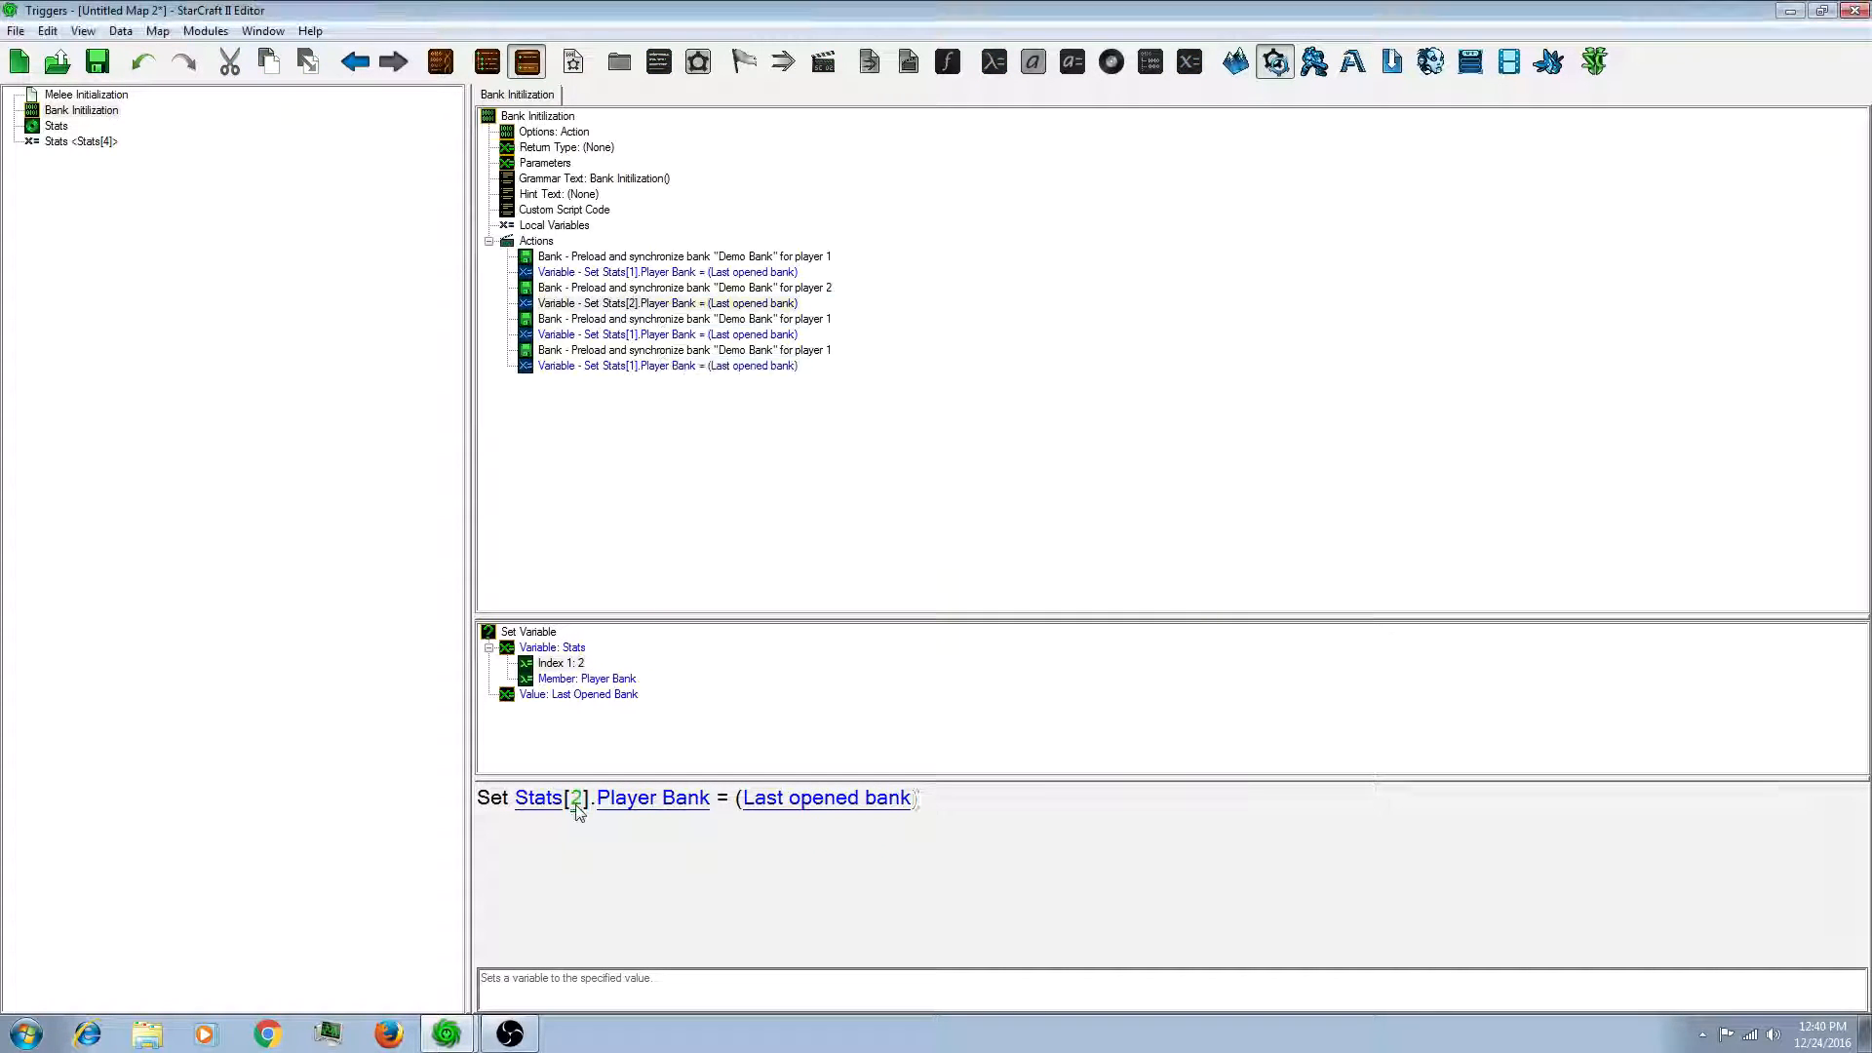
left_click(684, 319)
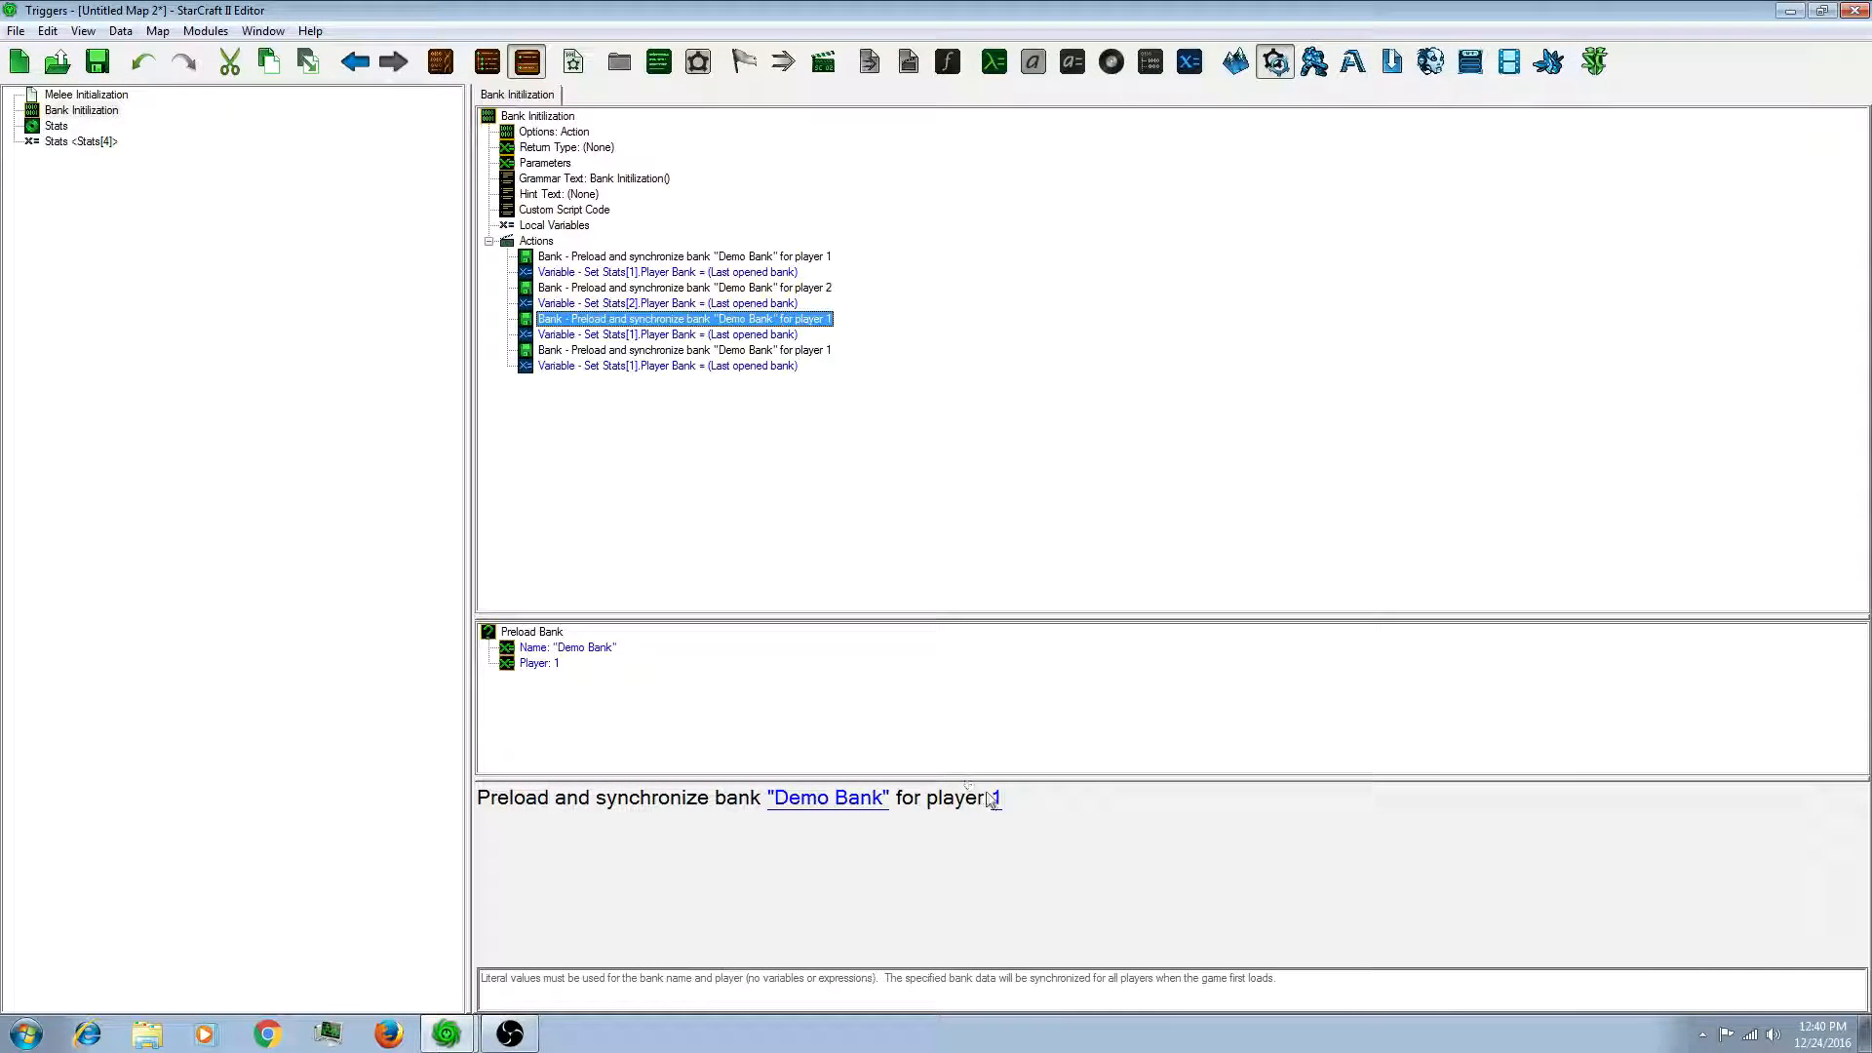
left_click(995, 797)
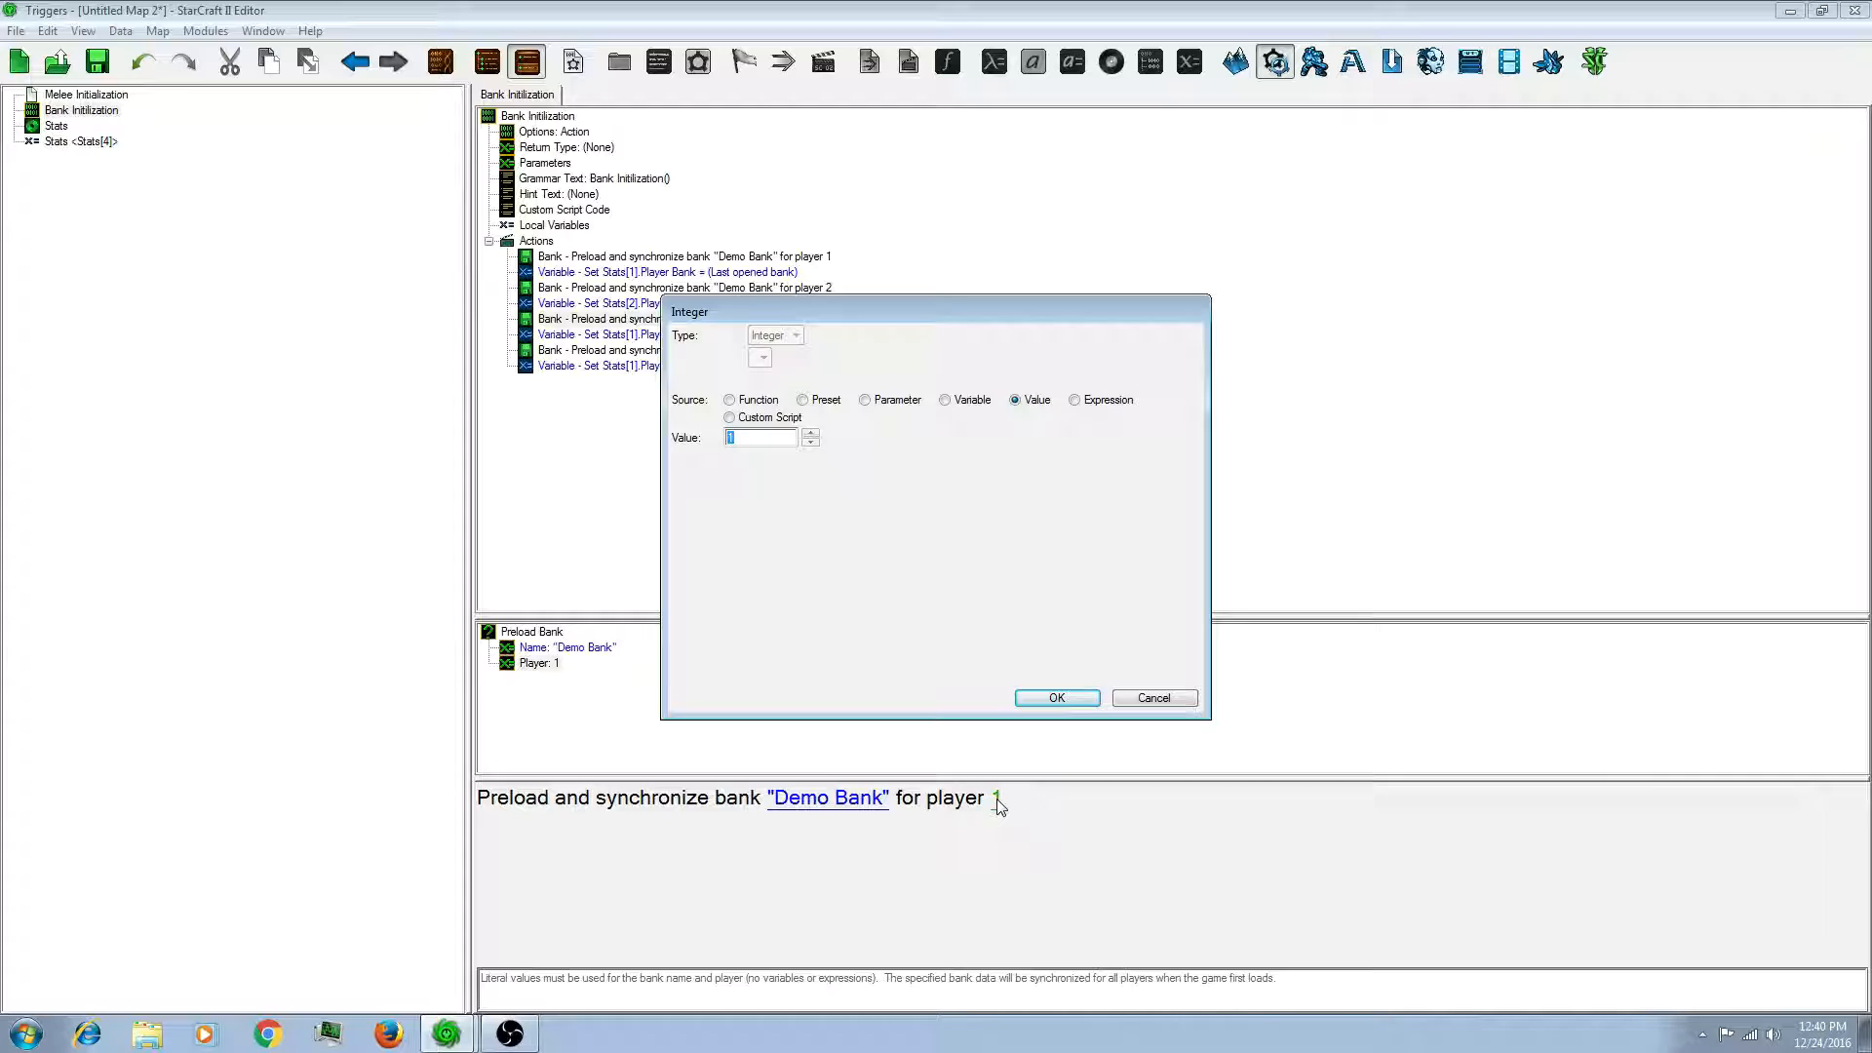
left_click(1053, 697)
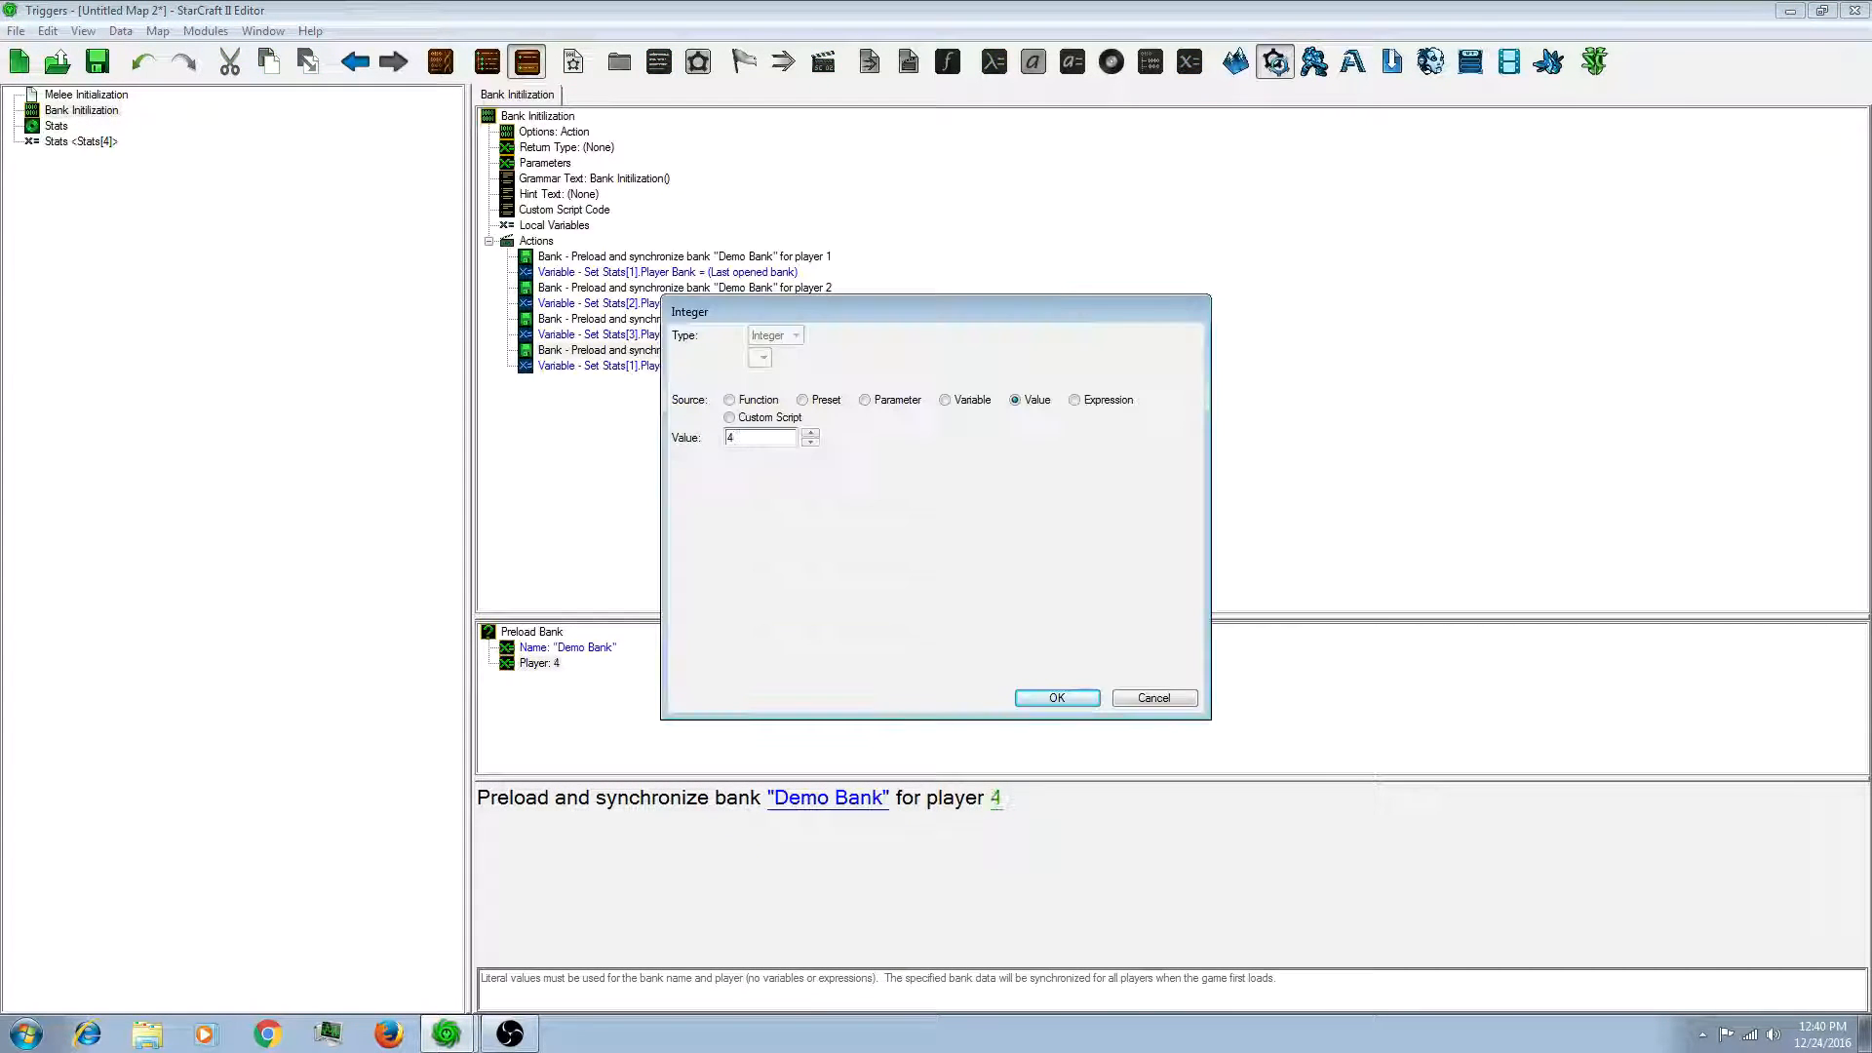
left_click(1054, 697)
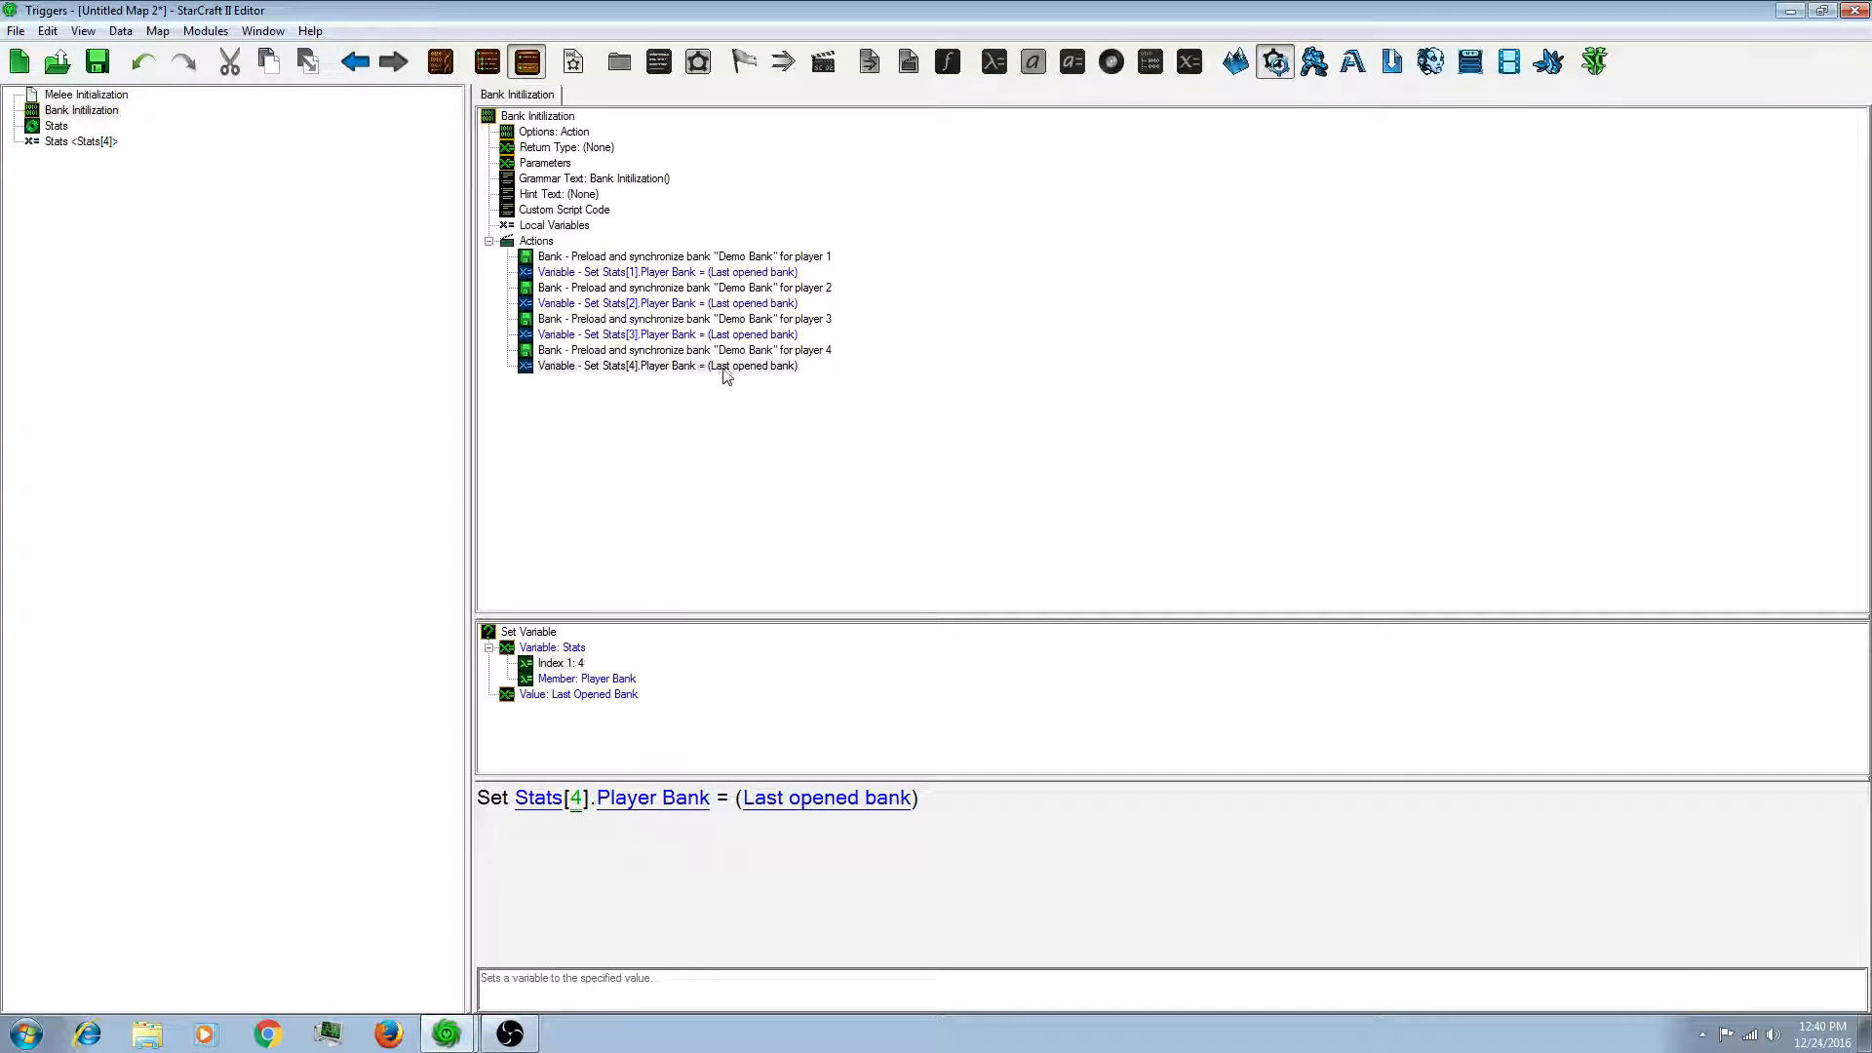
left_click(666, 366)
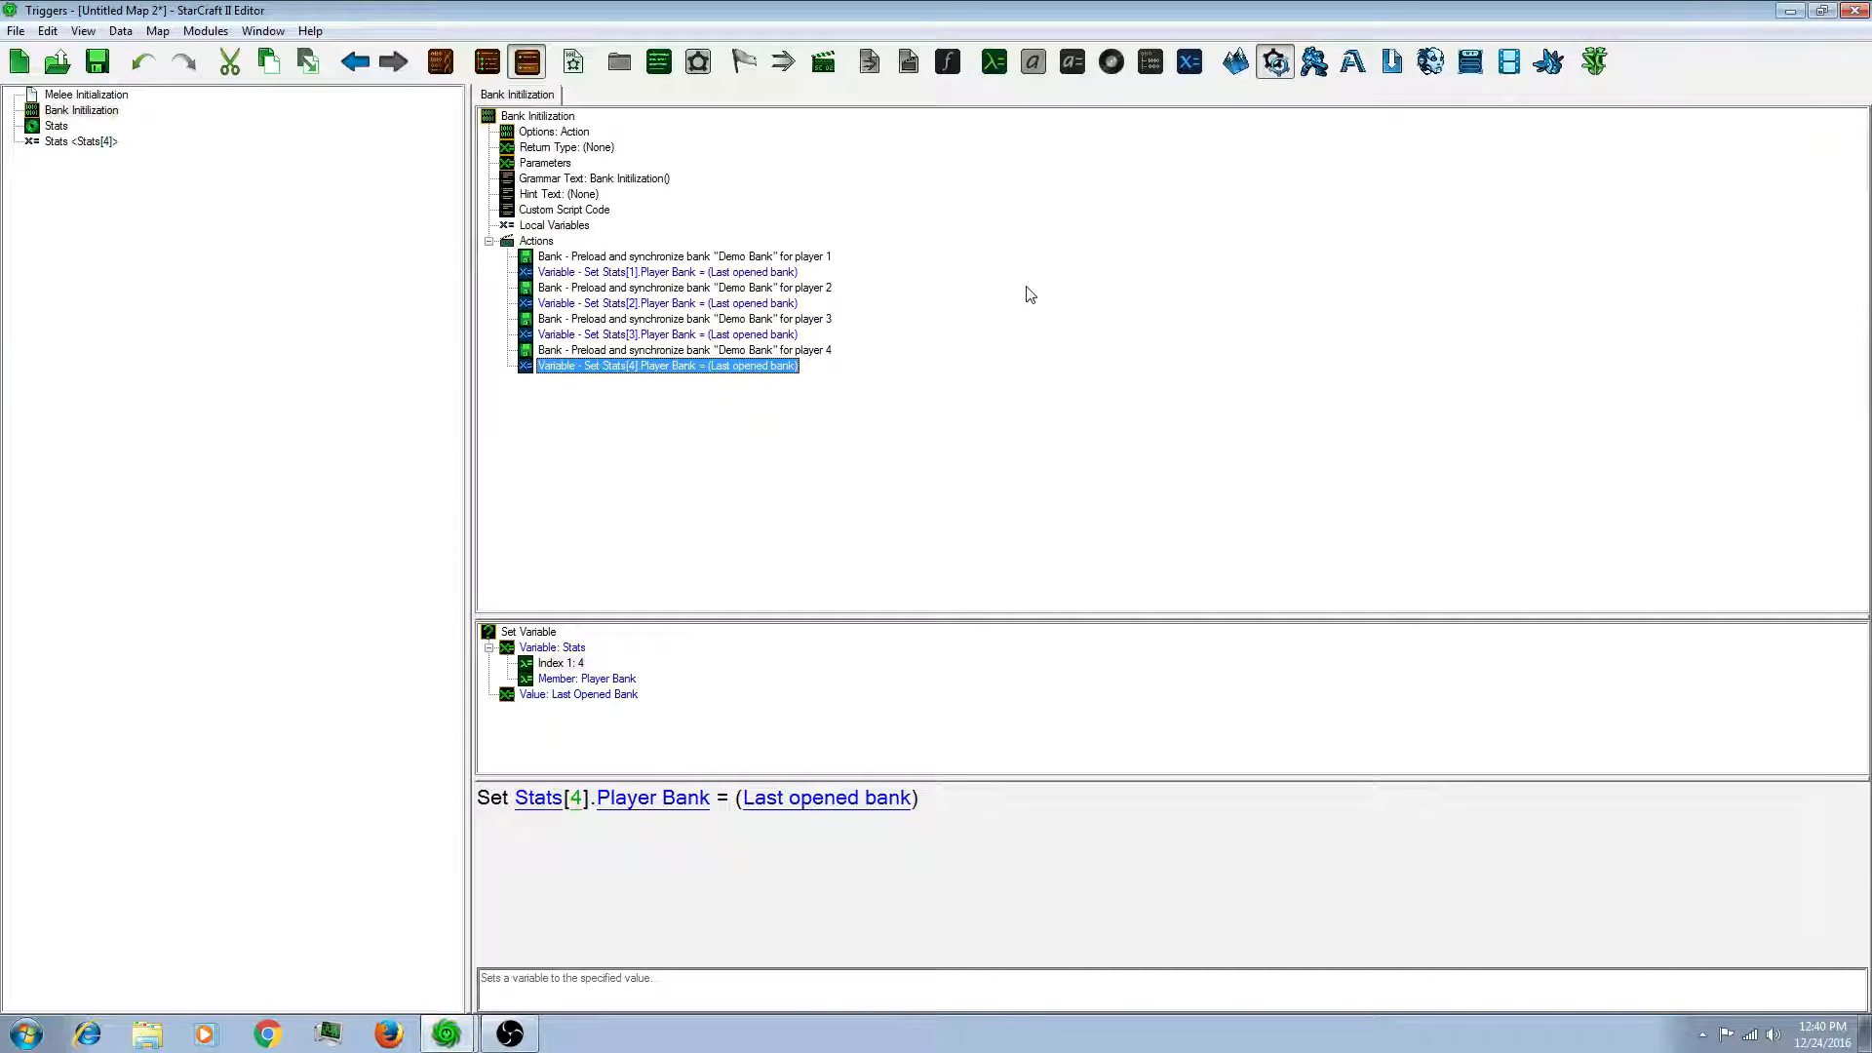
Step: Append a Pick Each Integer loop from 1 to 4 and select its Actions
double_click(665, 366)
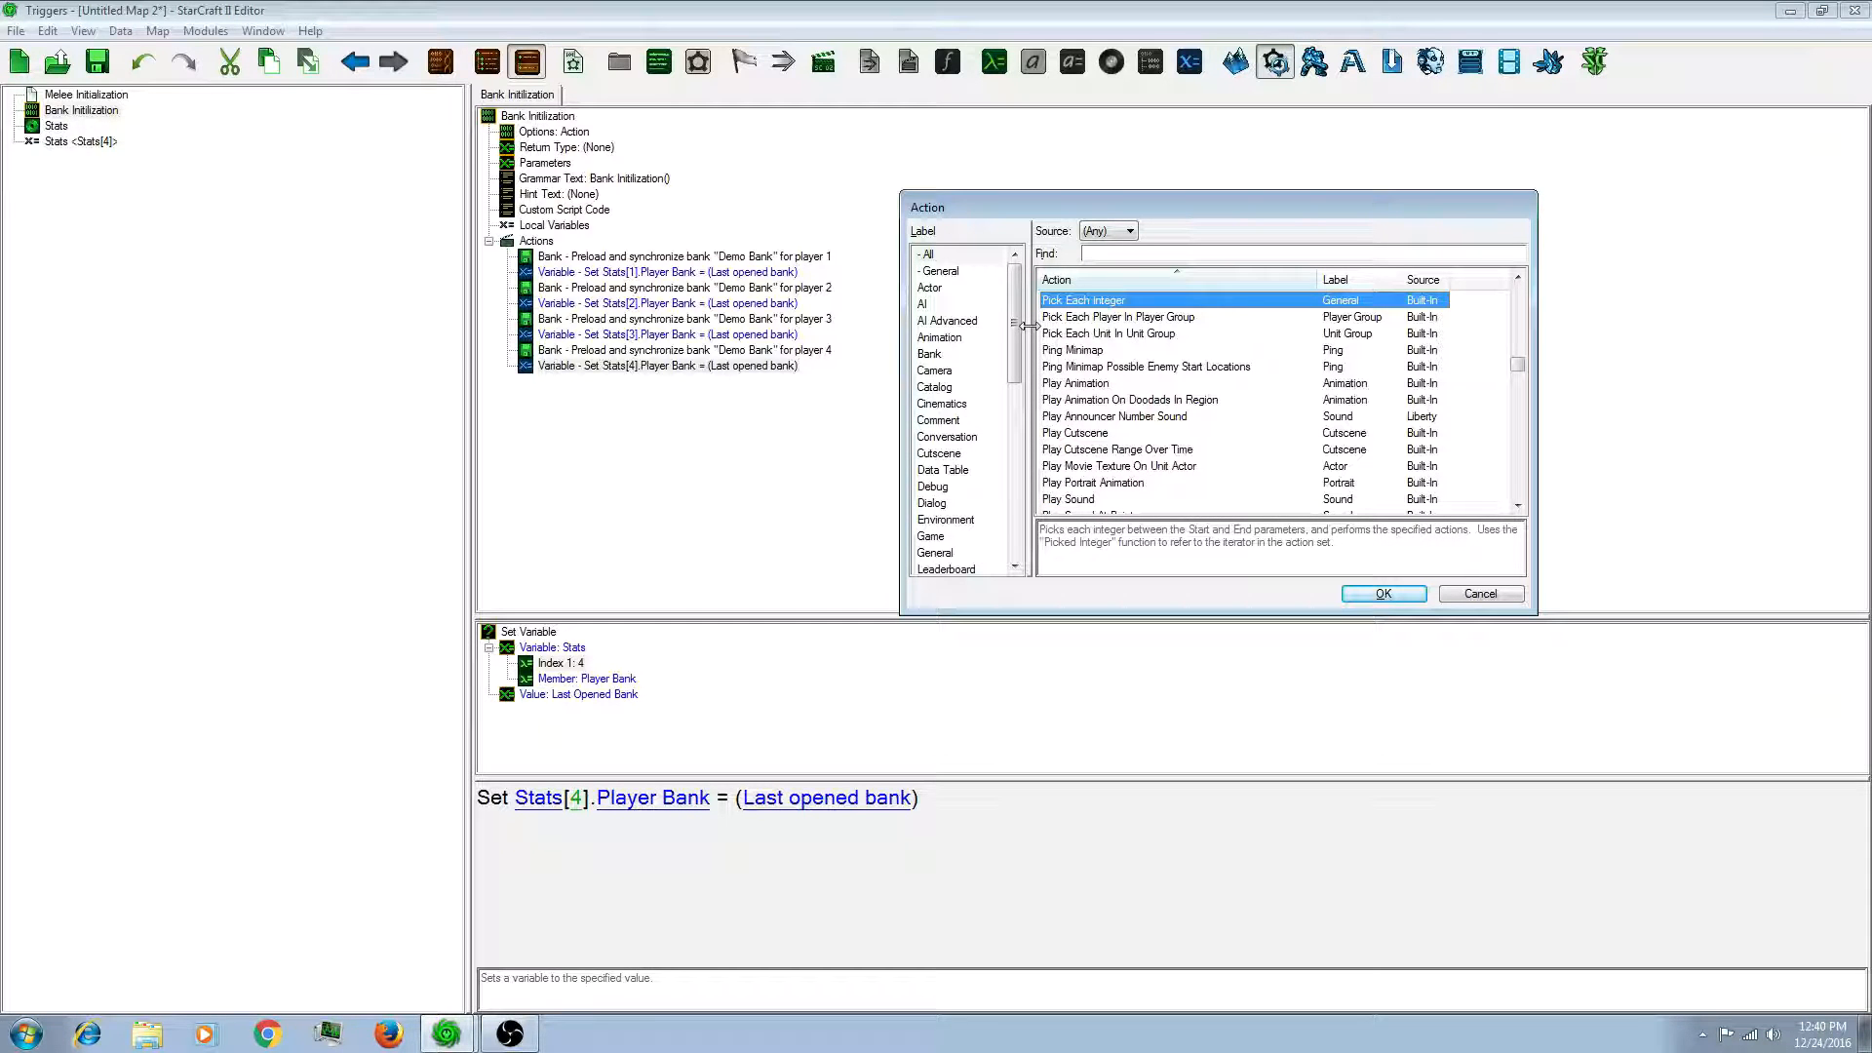
left_click(1383, 594)
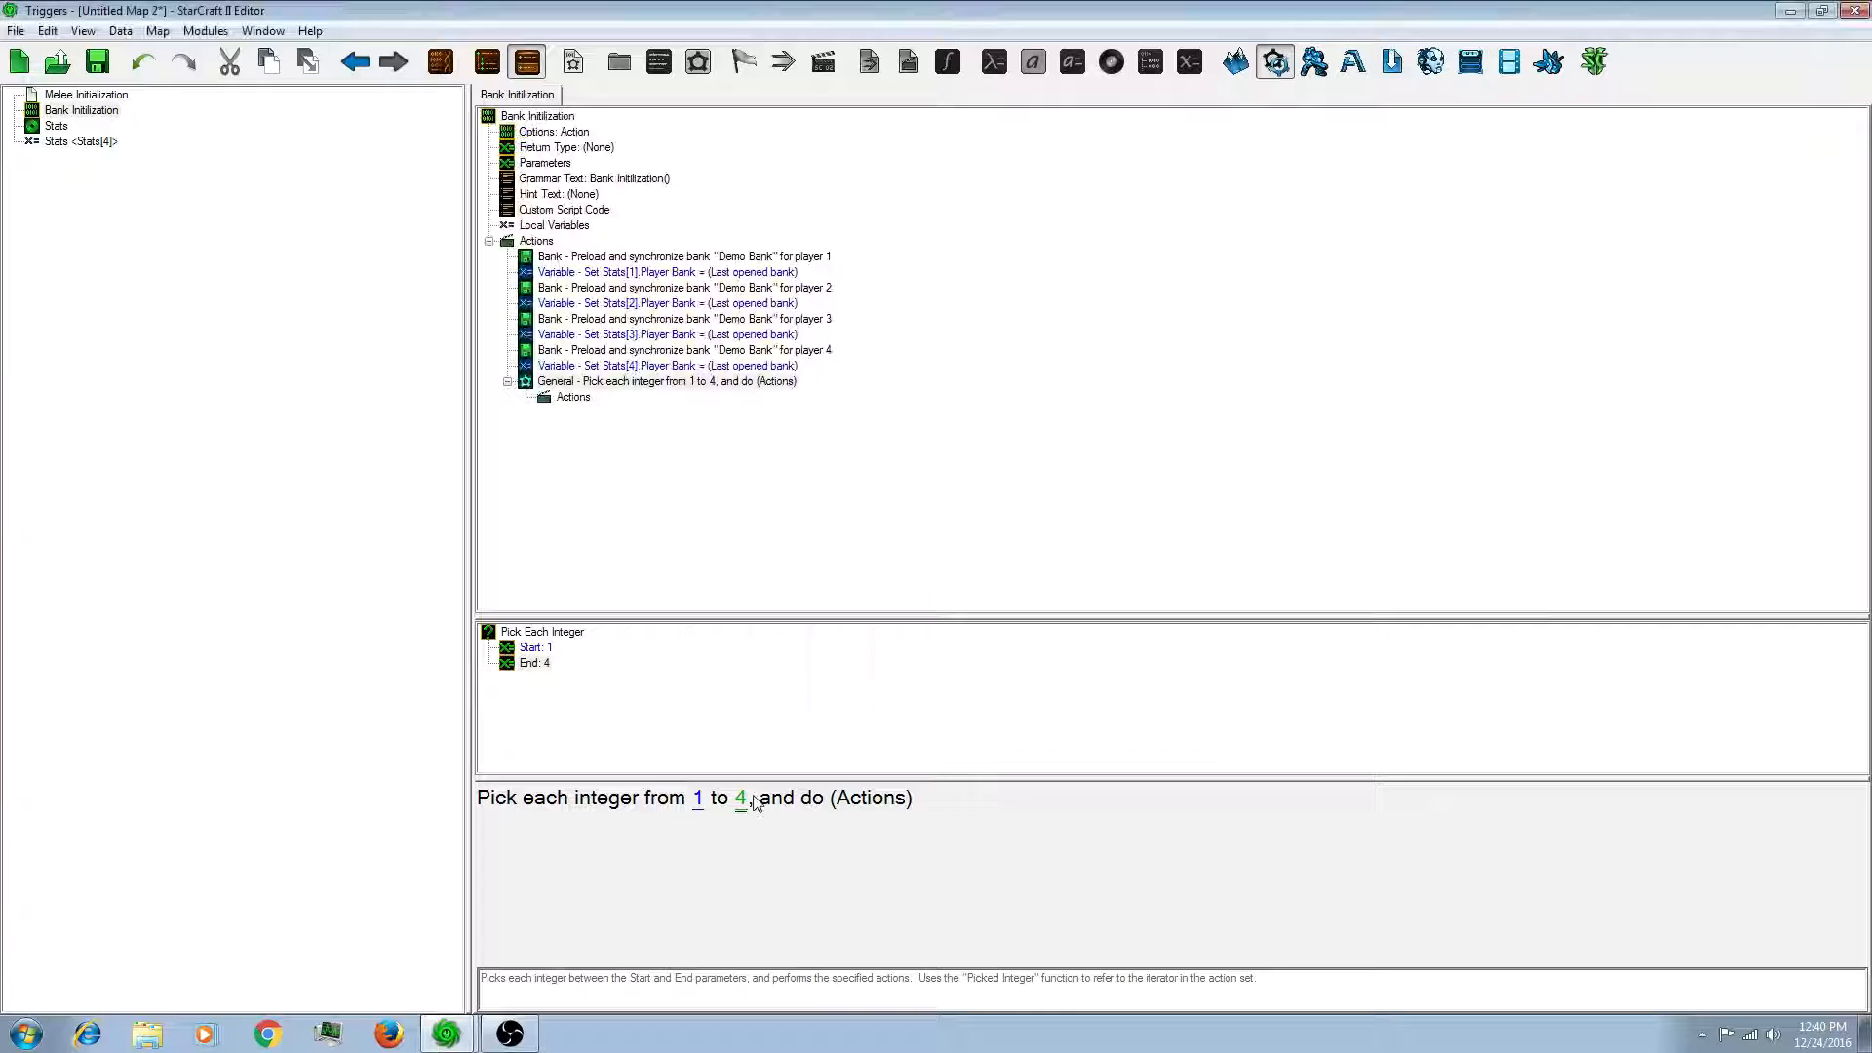
left_click(573, 397)
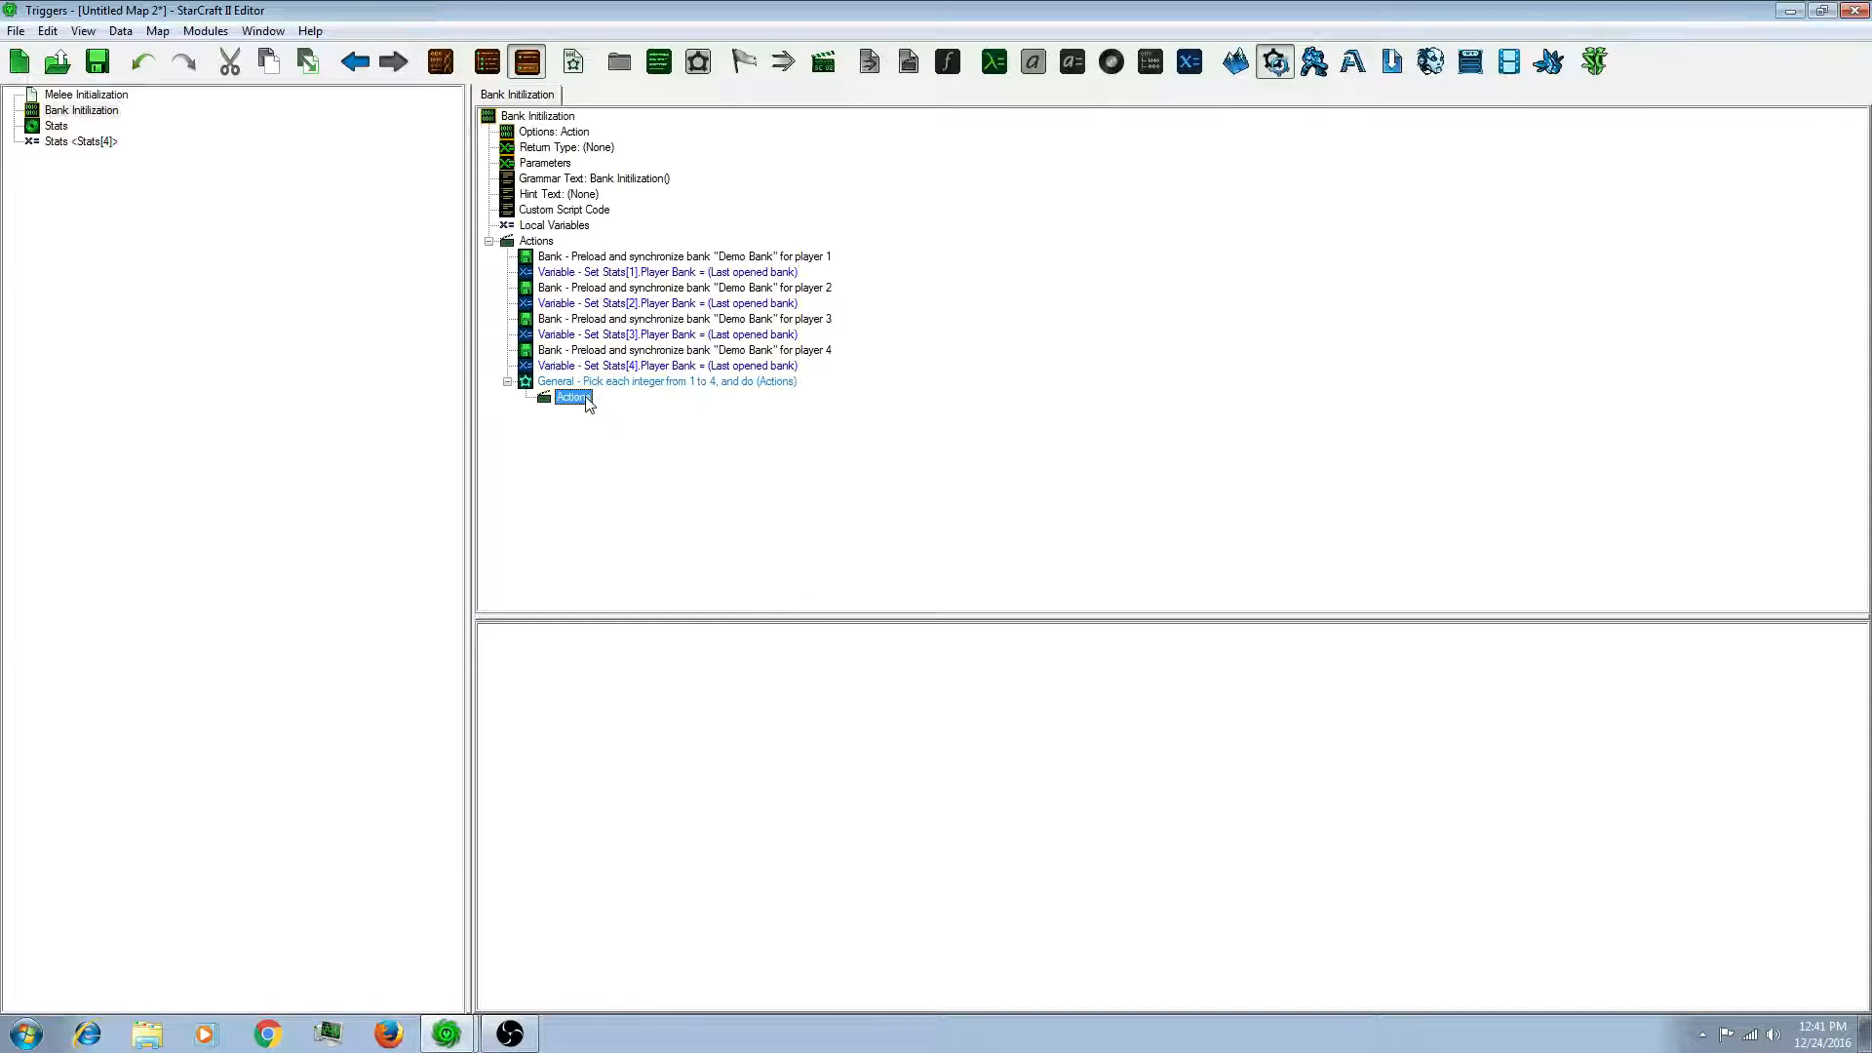
Step: Add a Set Variable action inside the loop targeting Stats[Picked integer].Kills
double_click(573, 397)
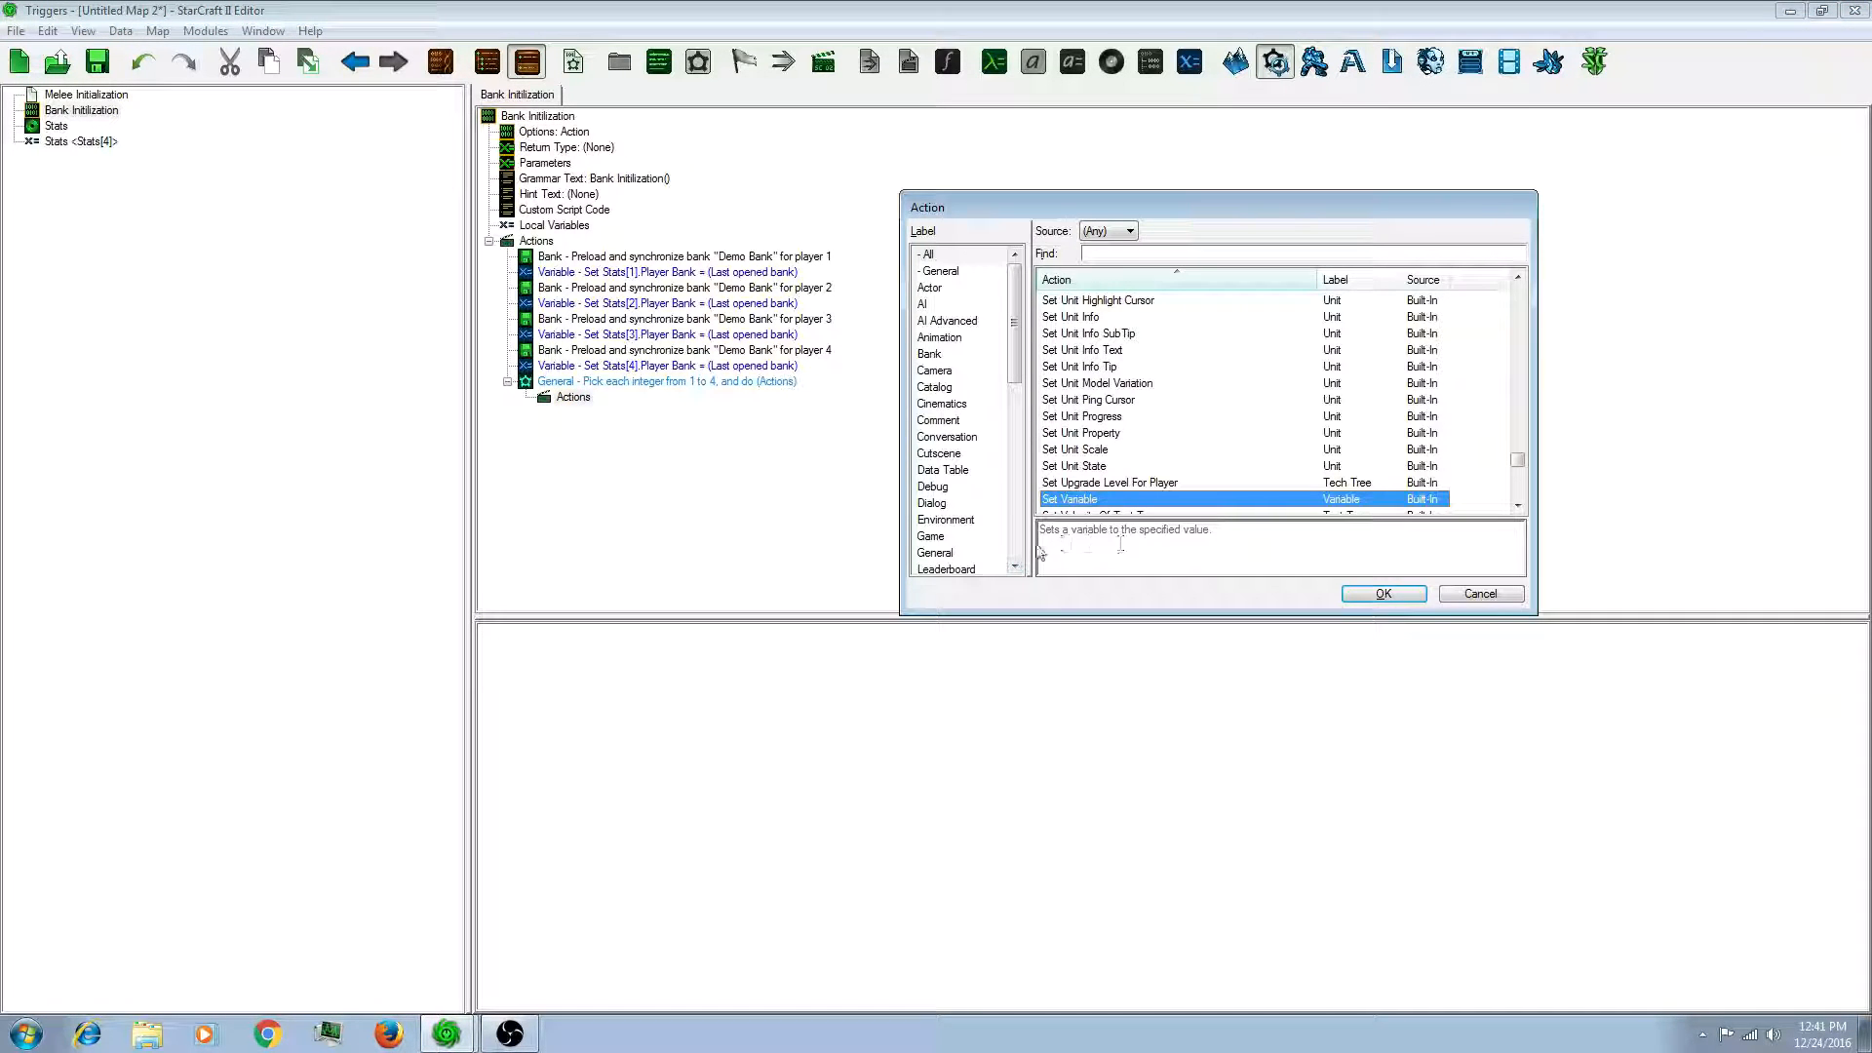
left_click(1381, 594)
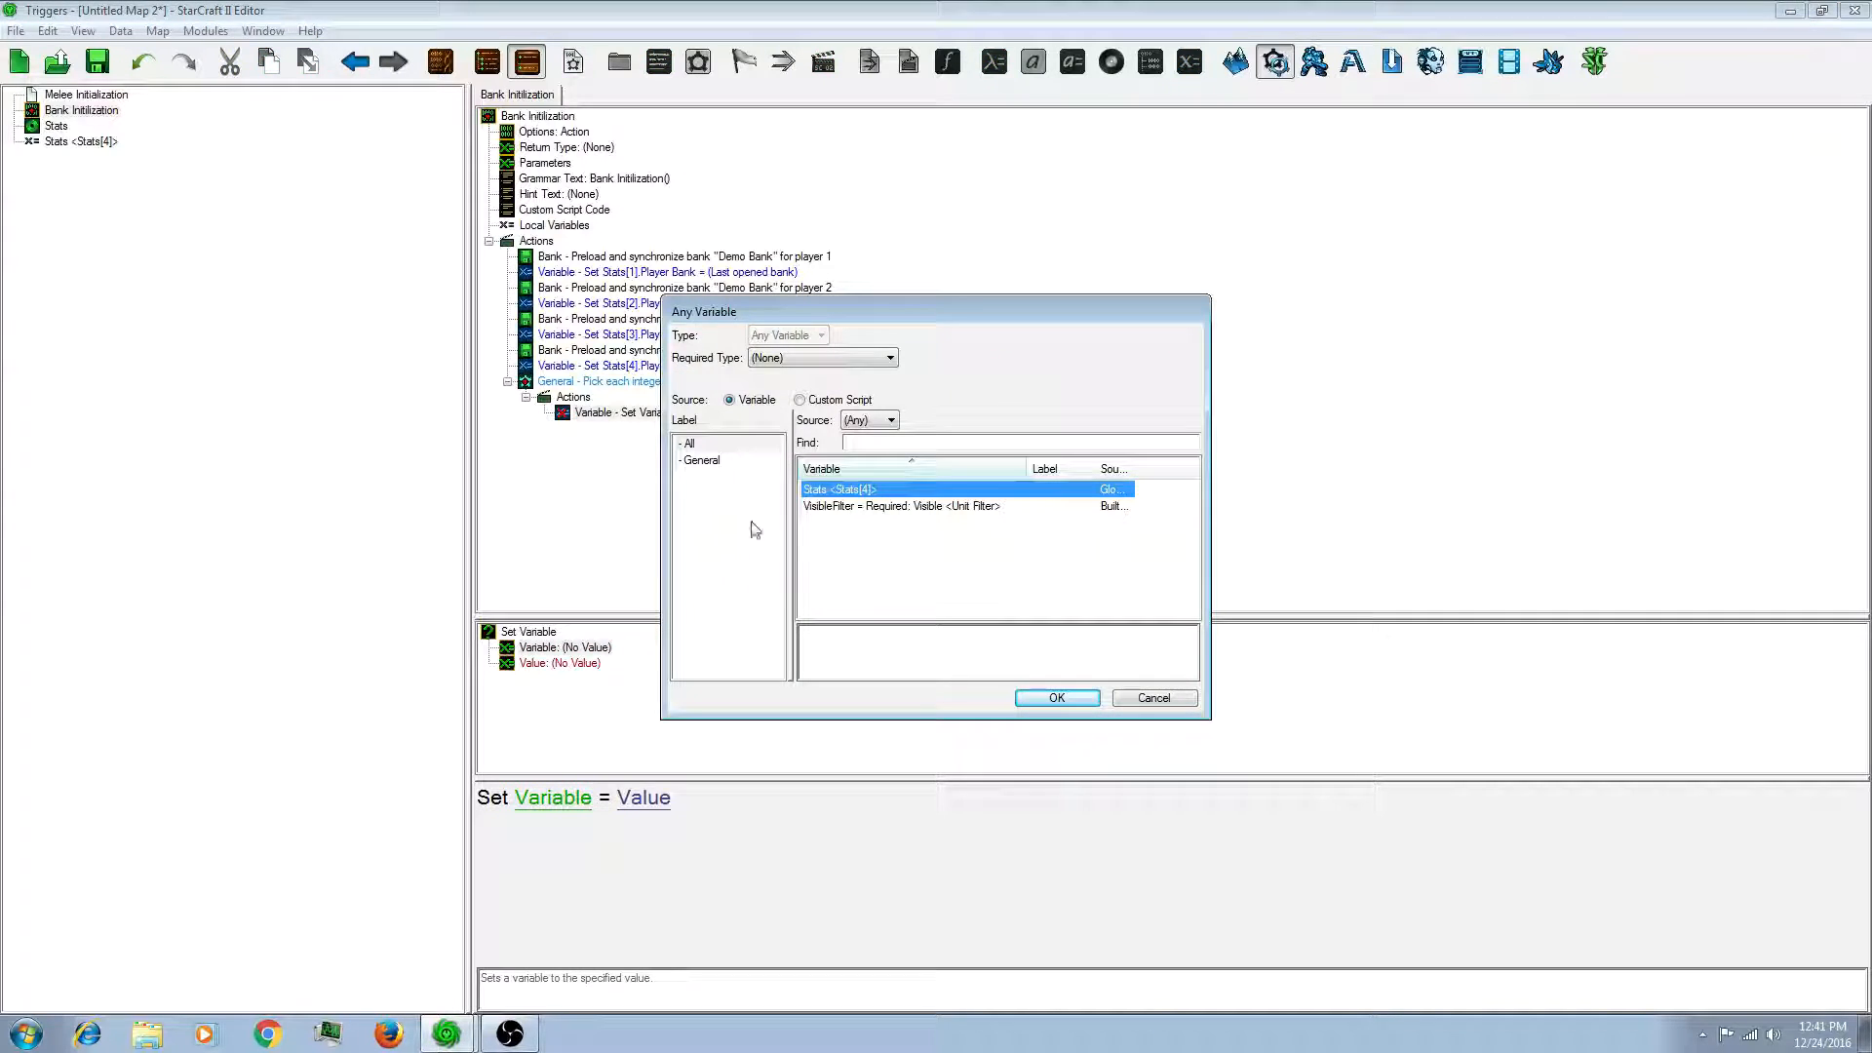
mouse_move(877, 553)
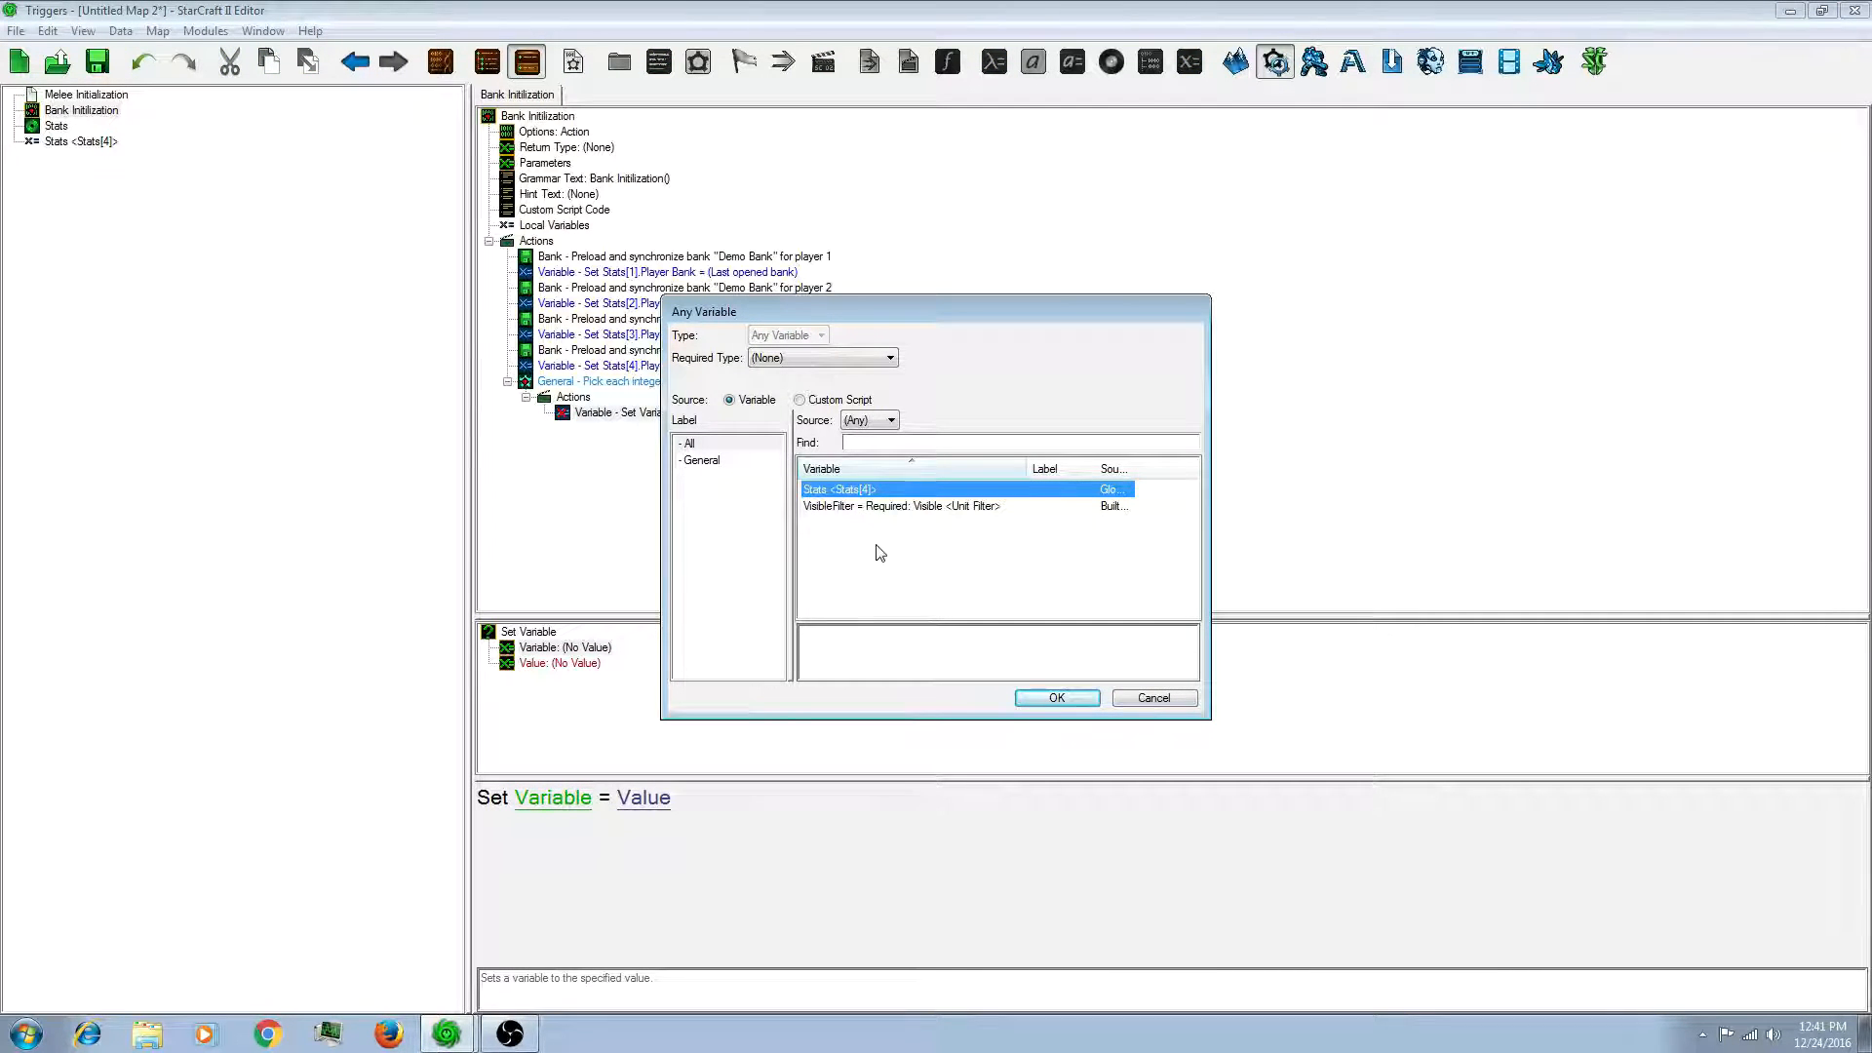
left_click(1055, 698)
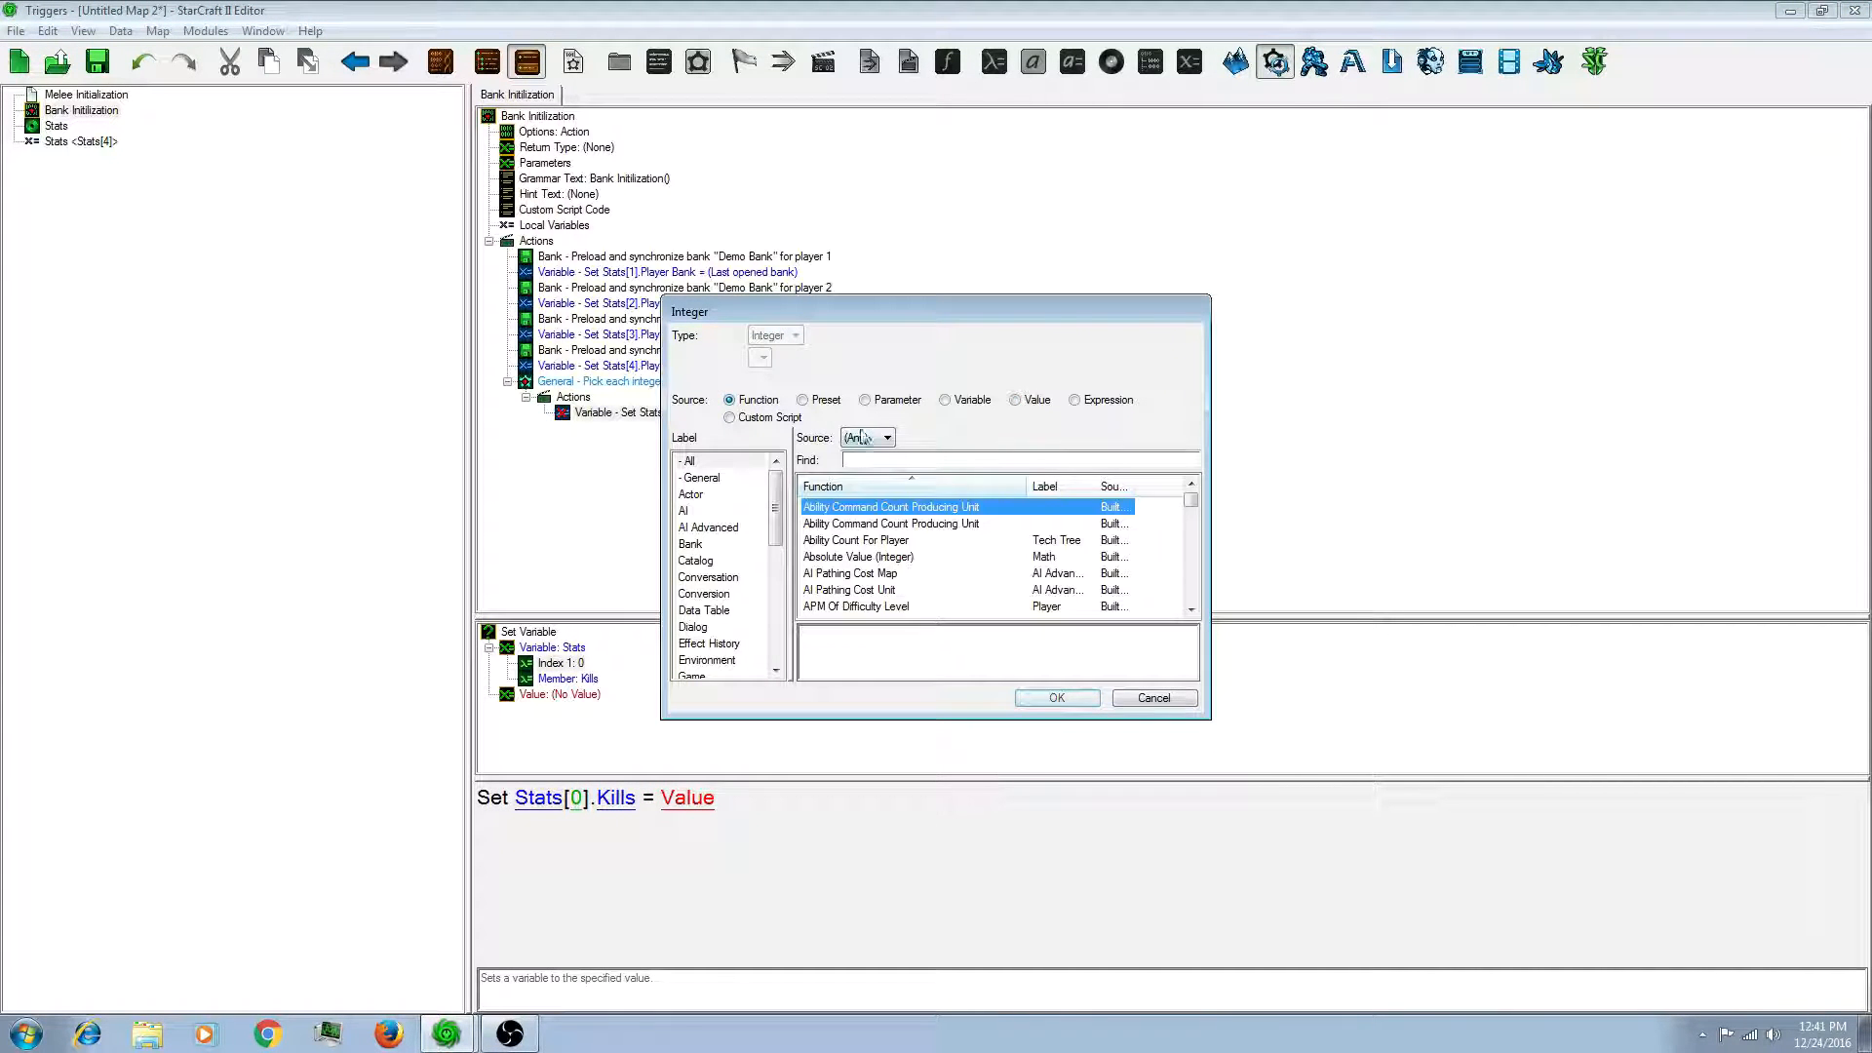
type("picked")
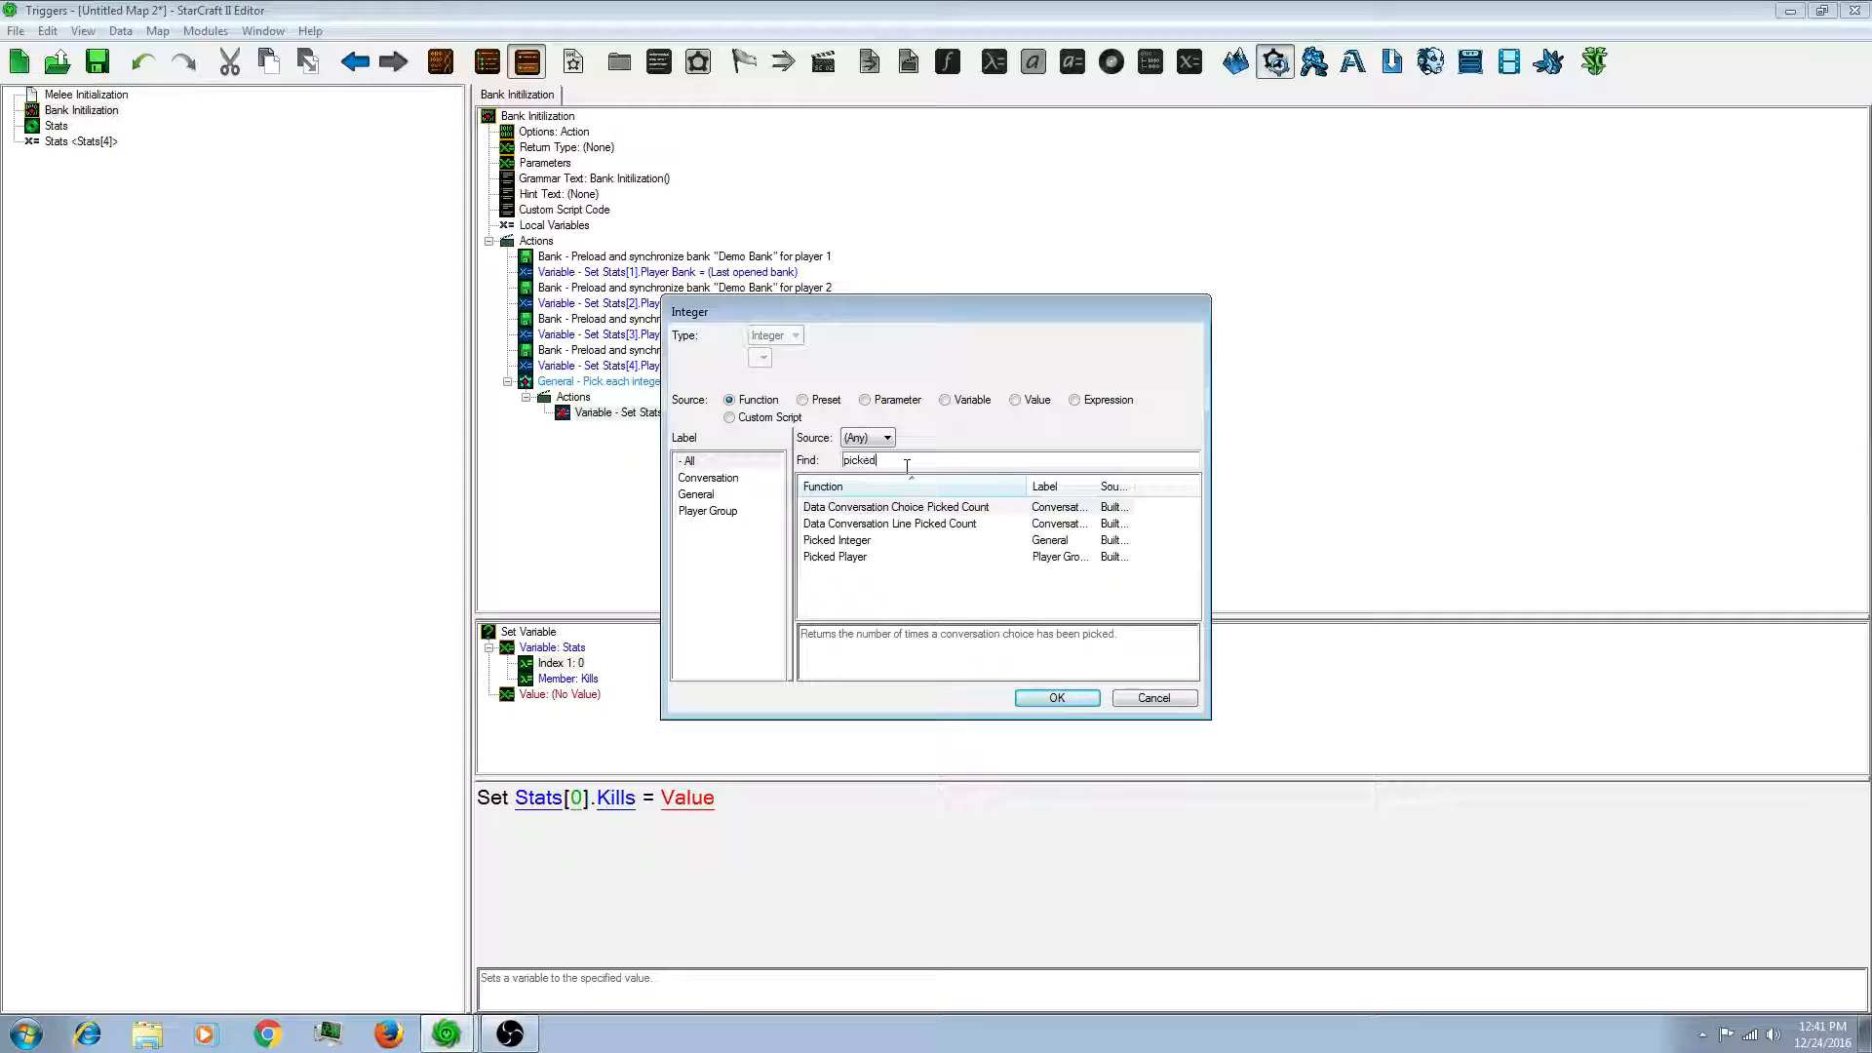
left_click(836, 539)
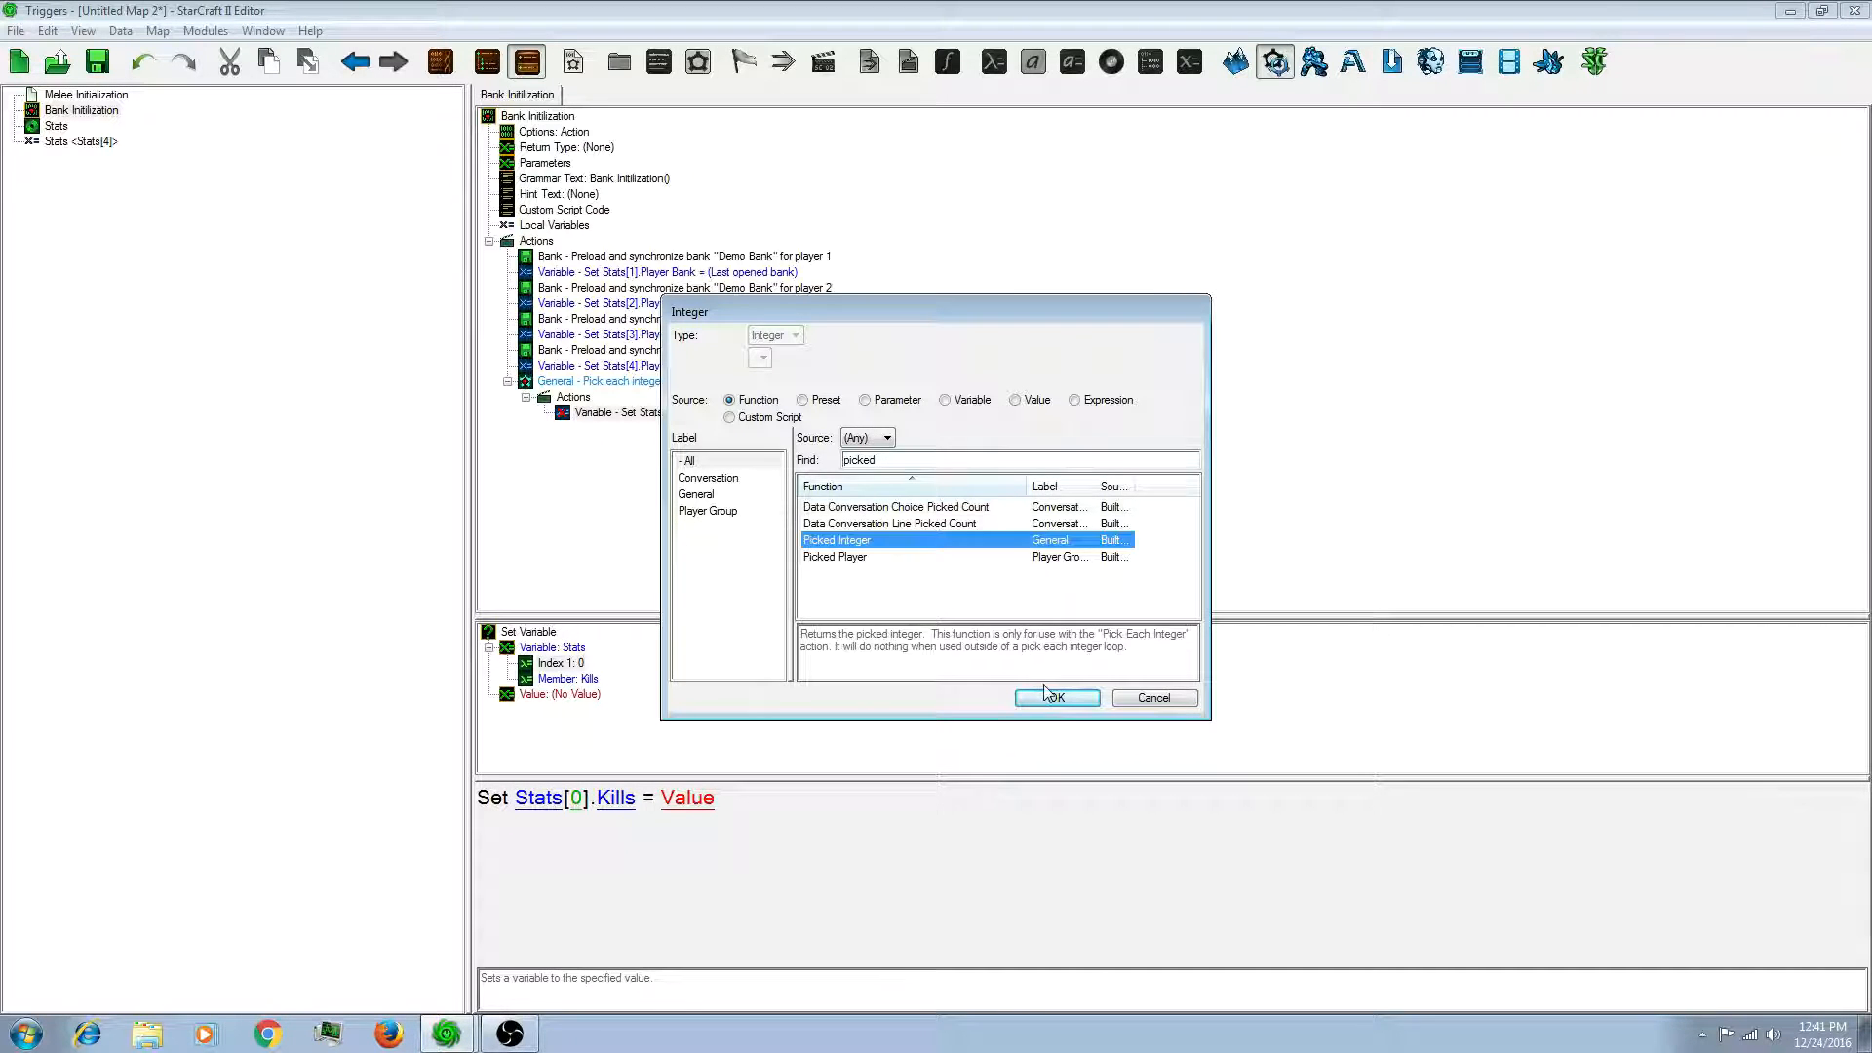
left_click(1055, 697)
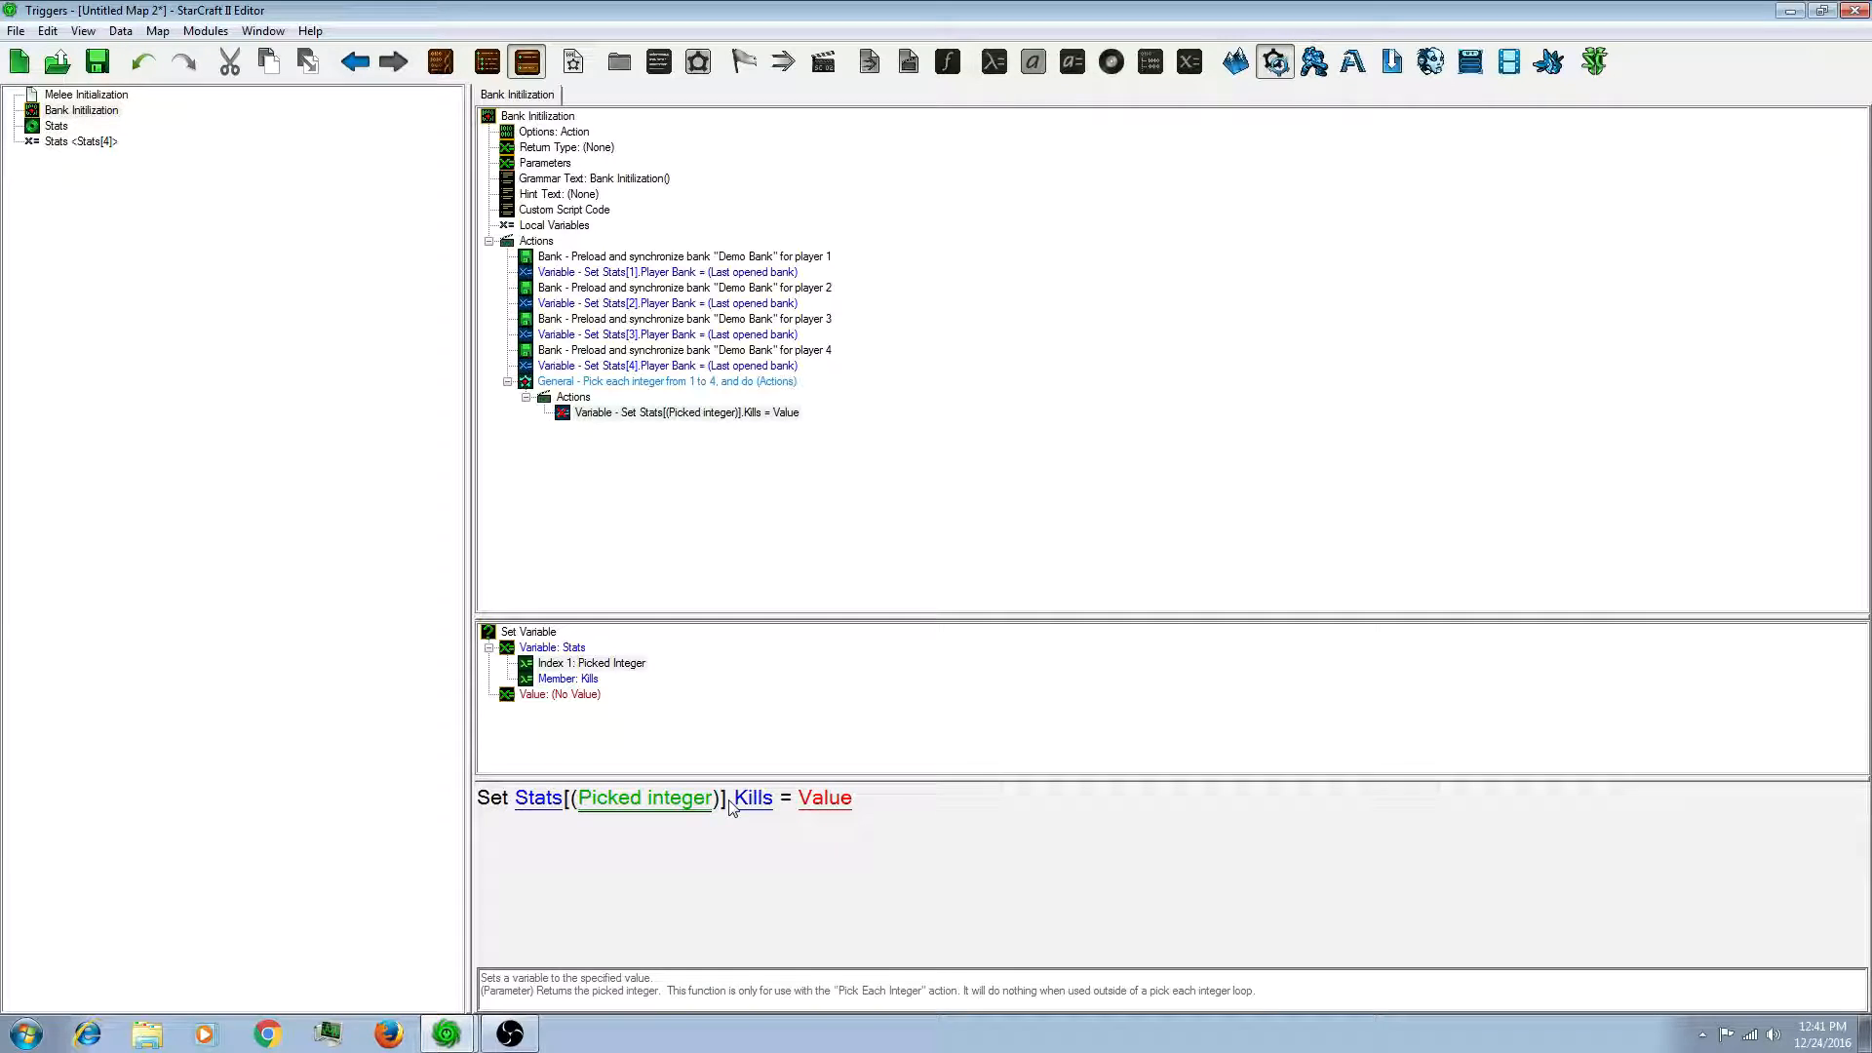
Step: Set the Kills value to the Load Integer Value function
double_click(824, 798)
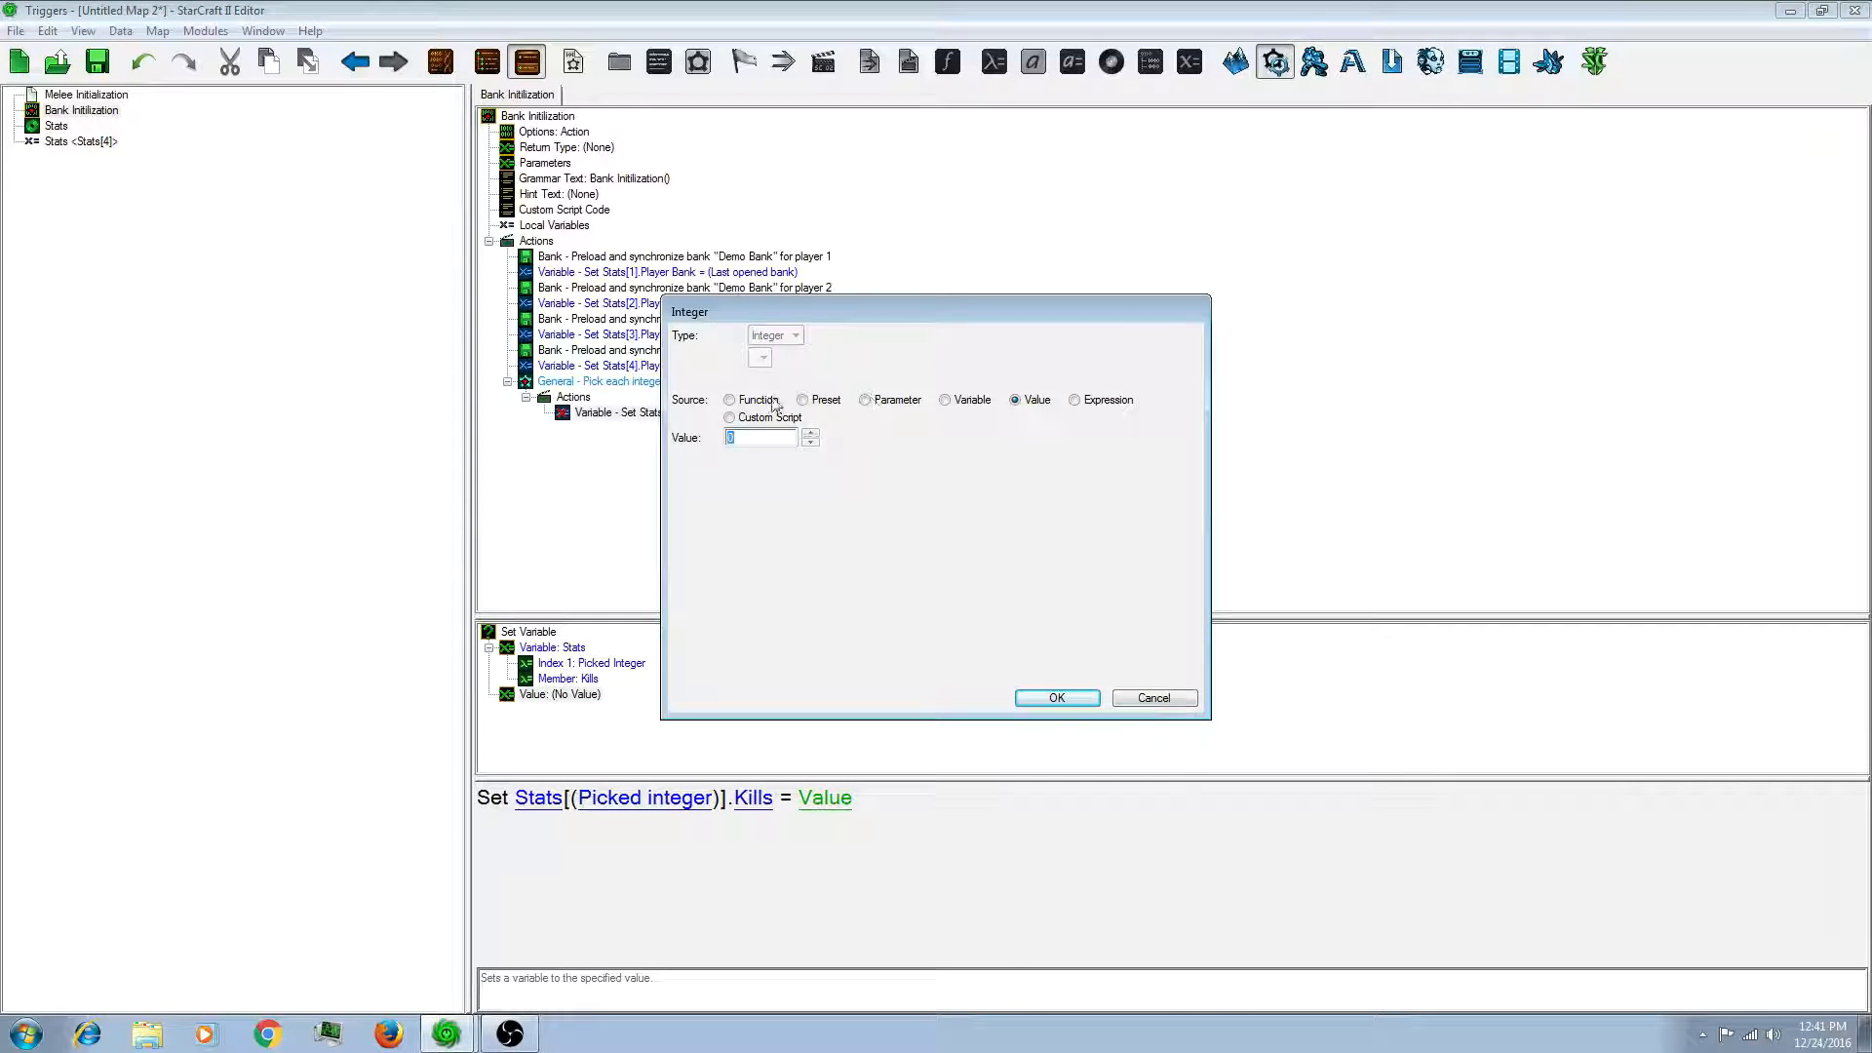
left_click(729, 398)
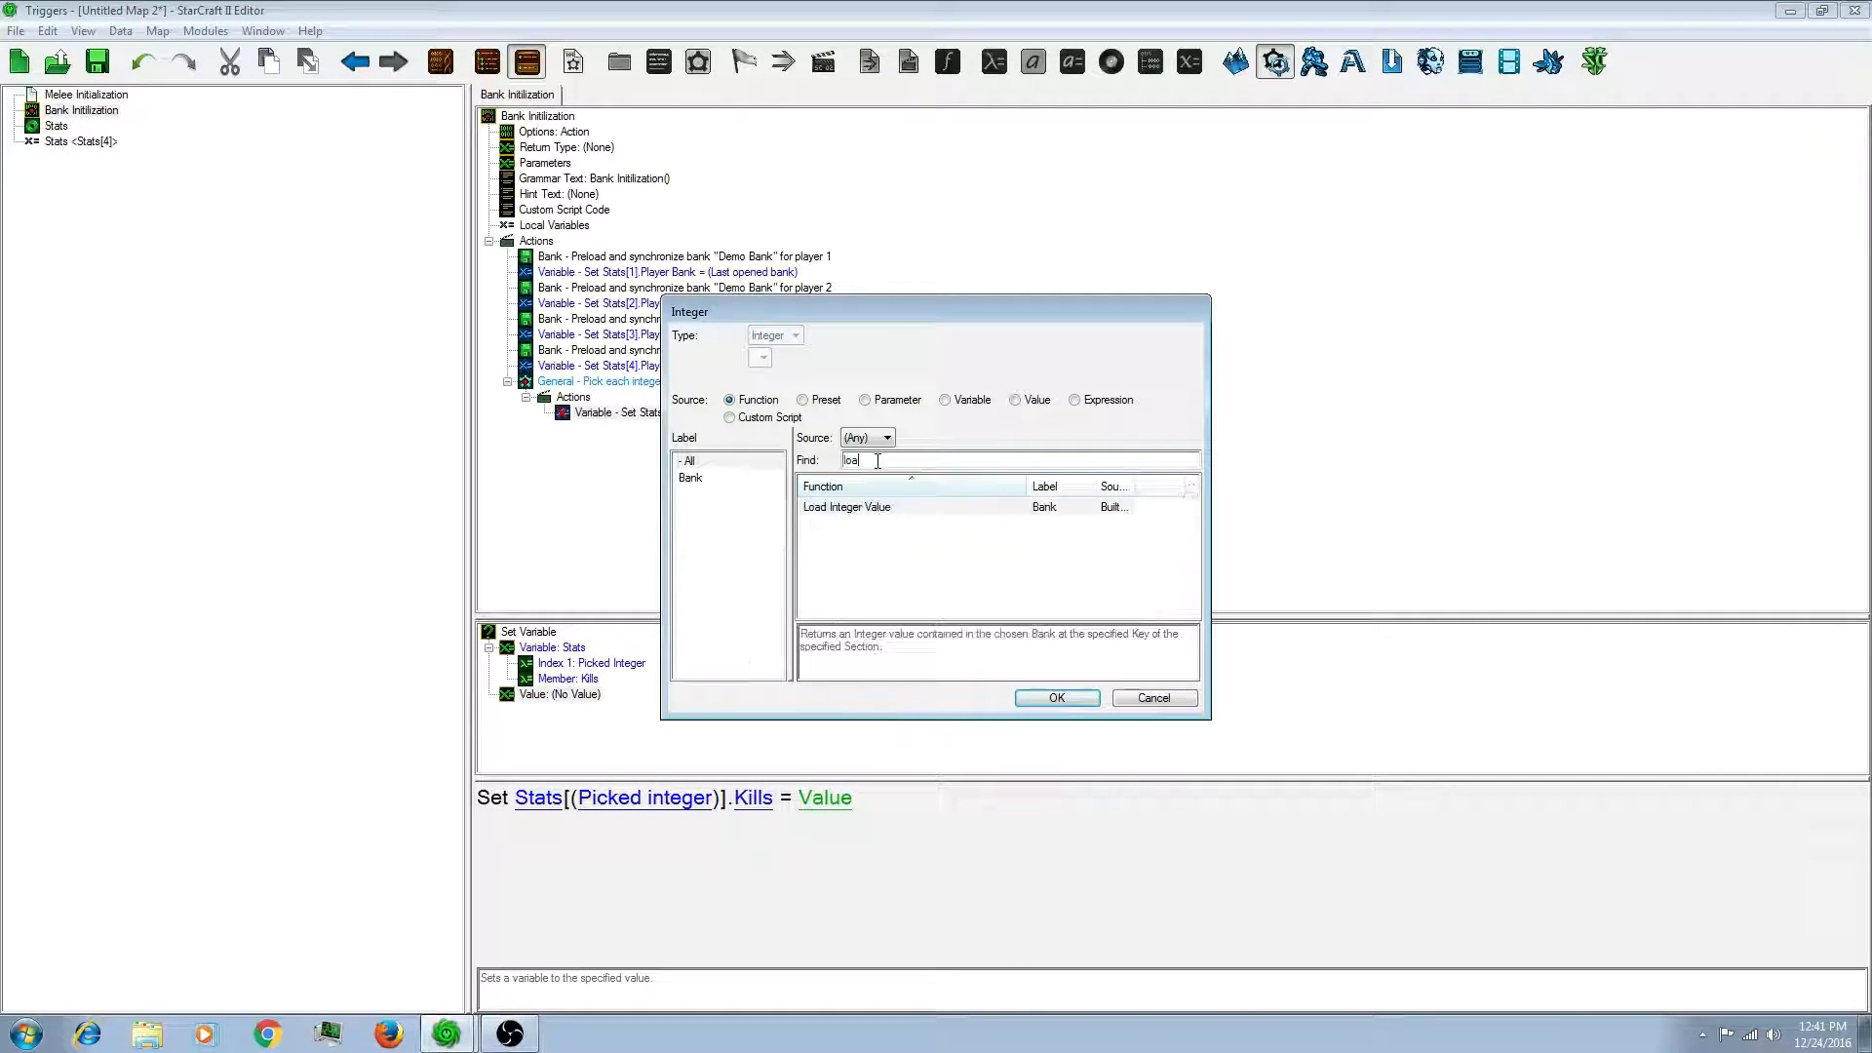
type("d")
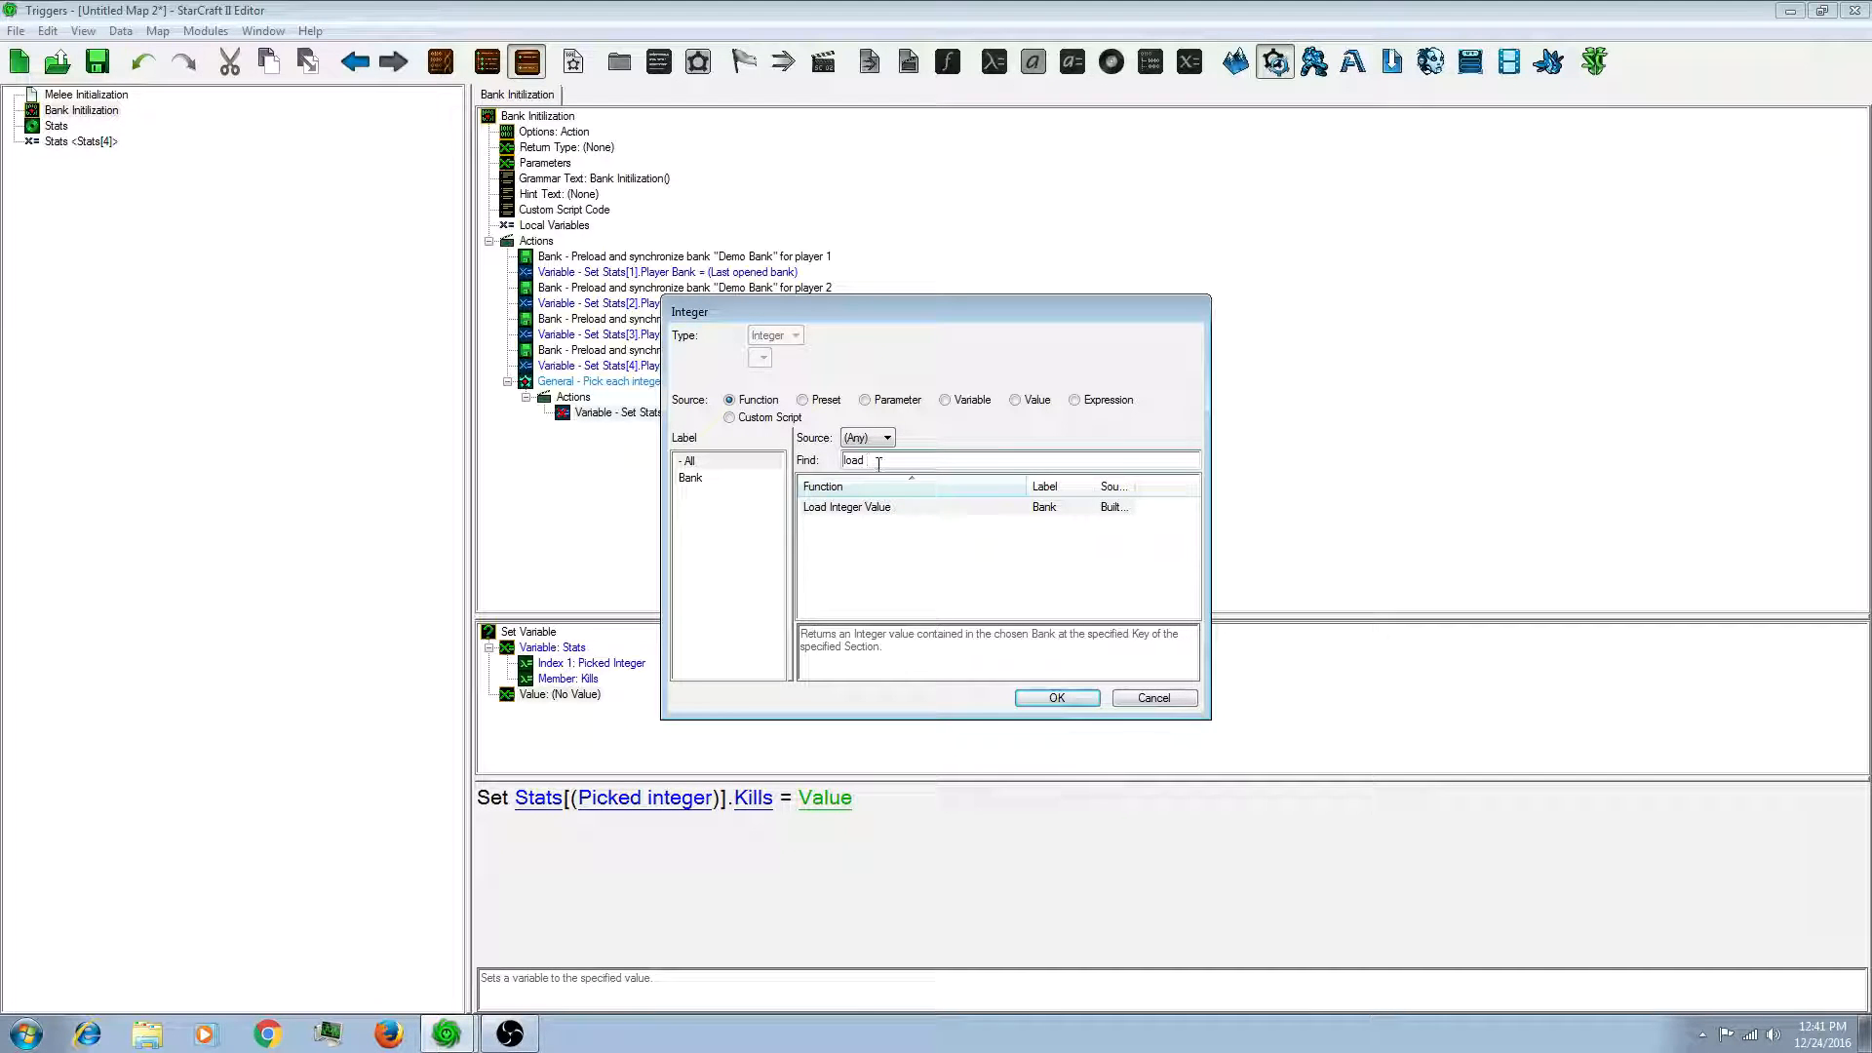
left_click(846, 506)
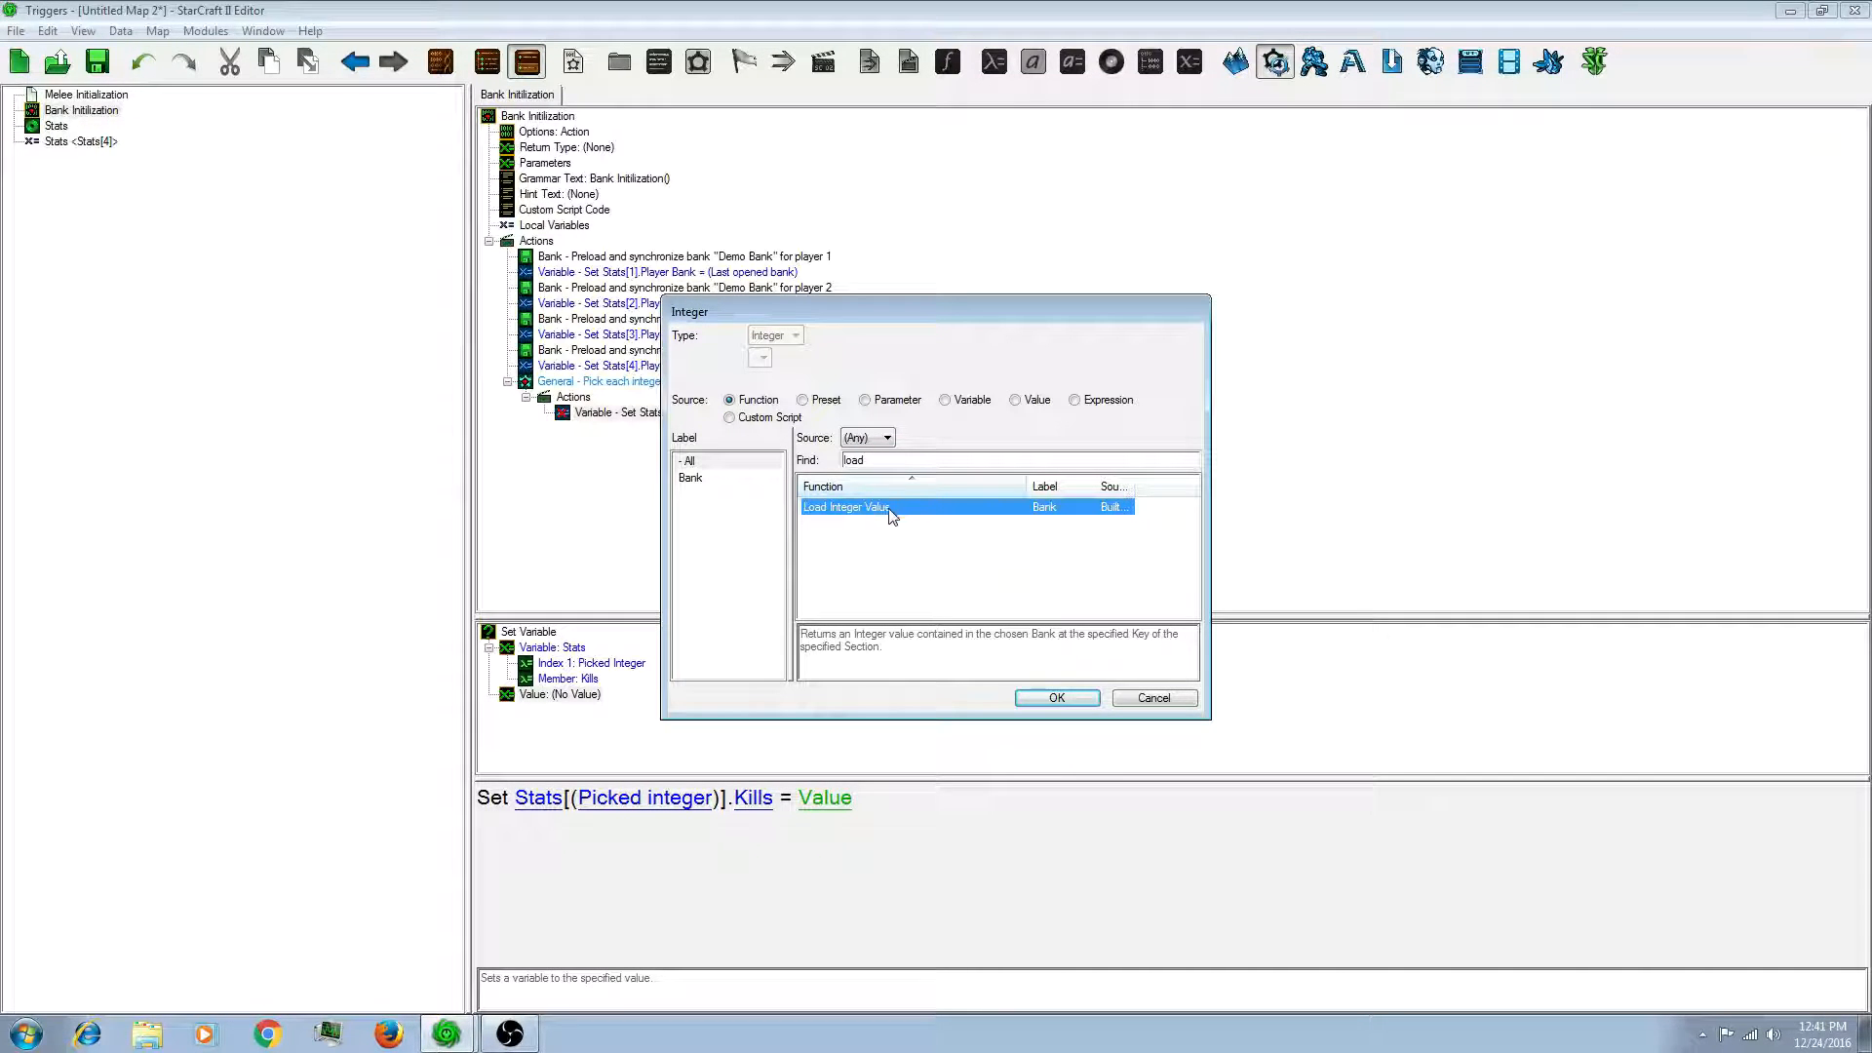
left_click(1054, 697)
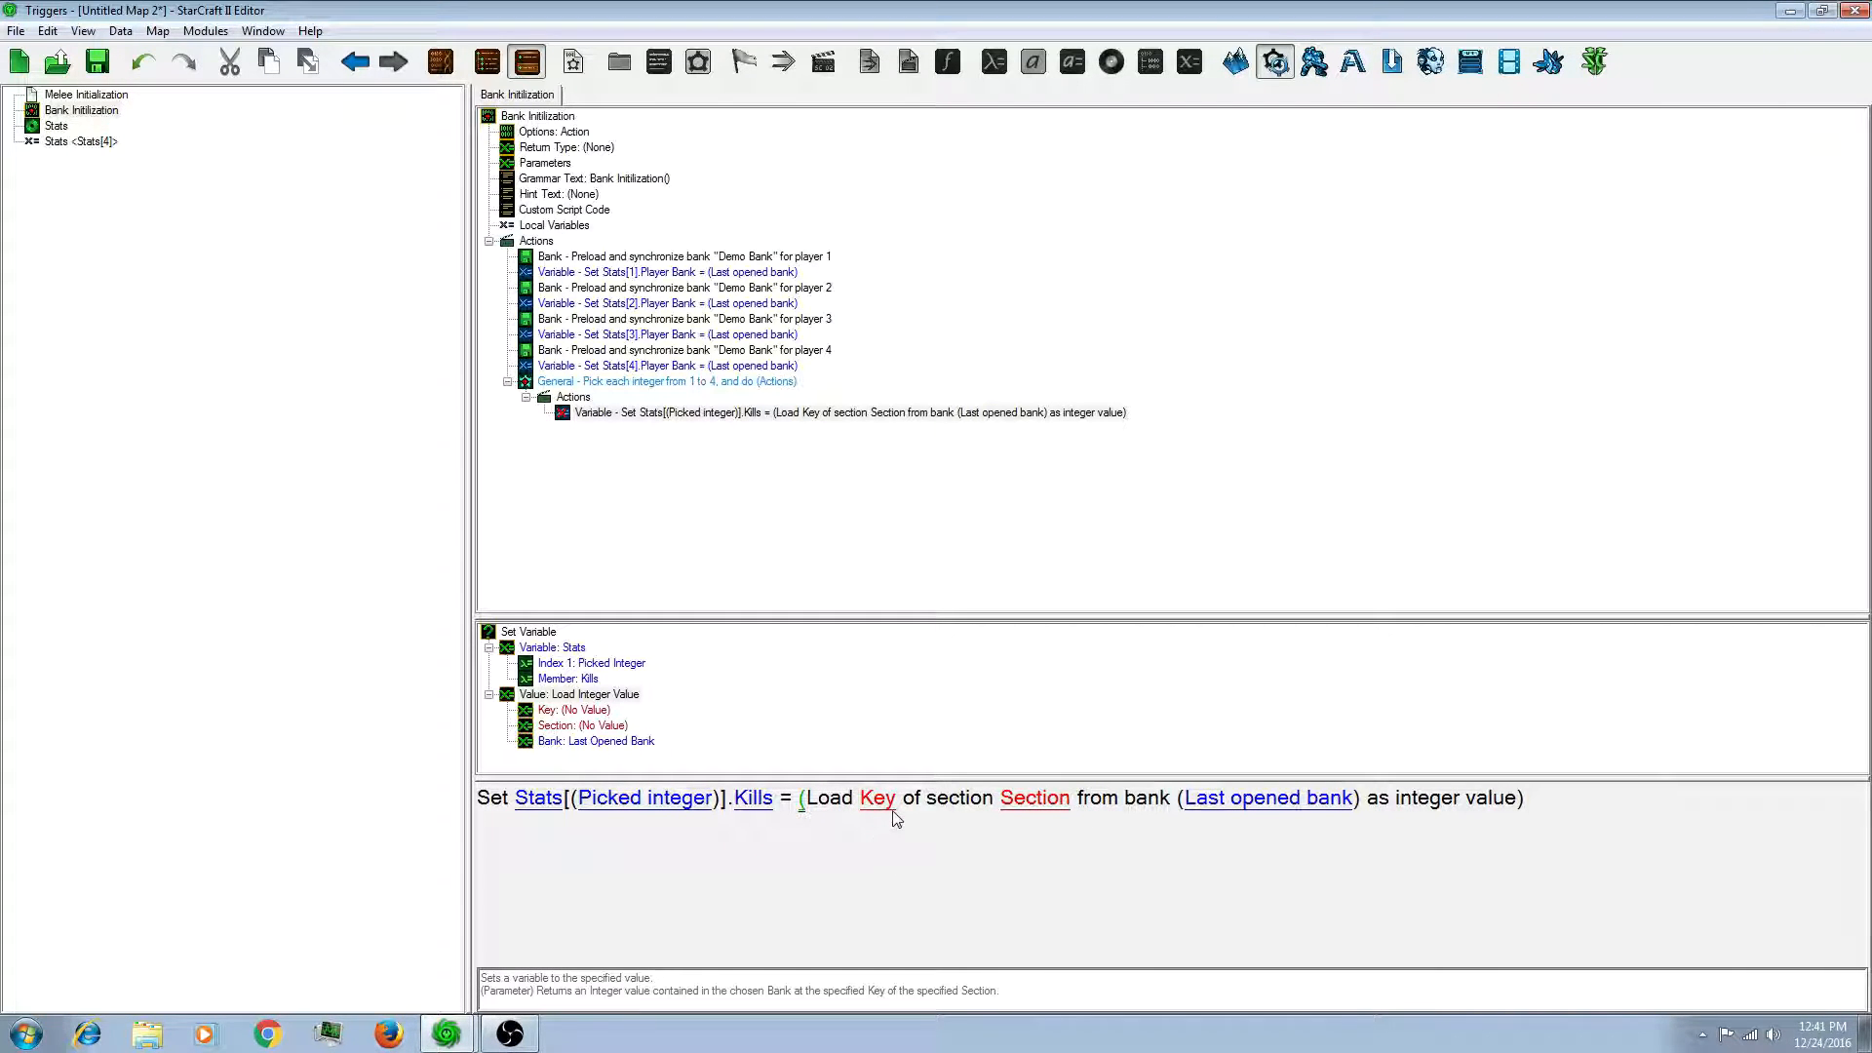
mouse_move(770, 836)
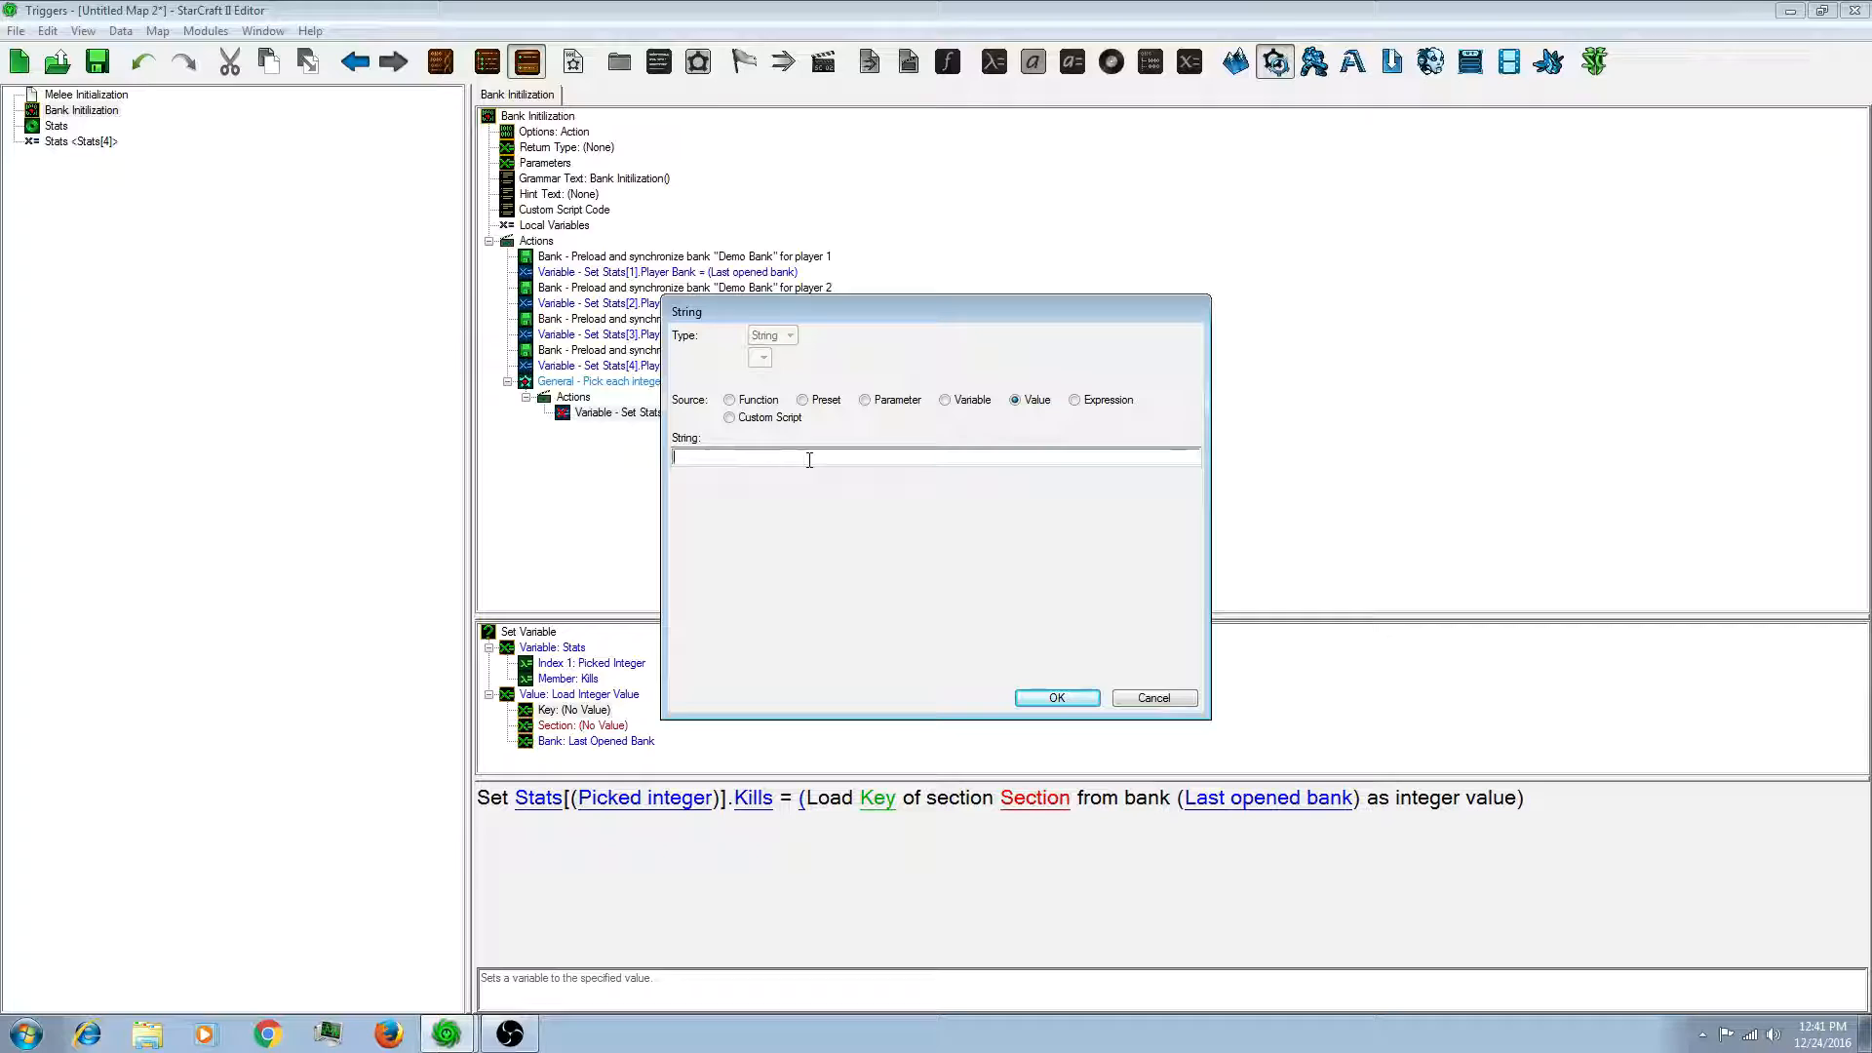
Step: Load key 'Kills', section 'Stats' from bank Stats[Picked Integer].Player Bank
type("Kills")
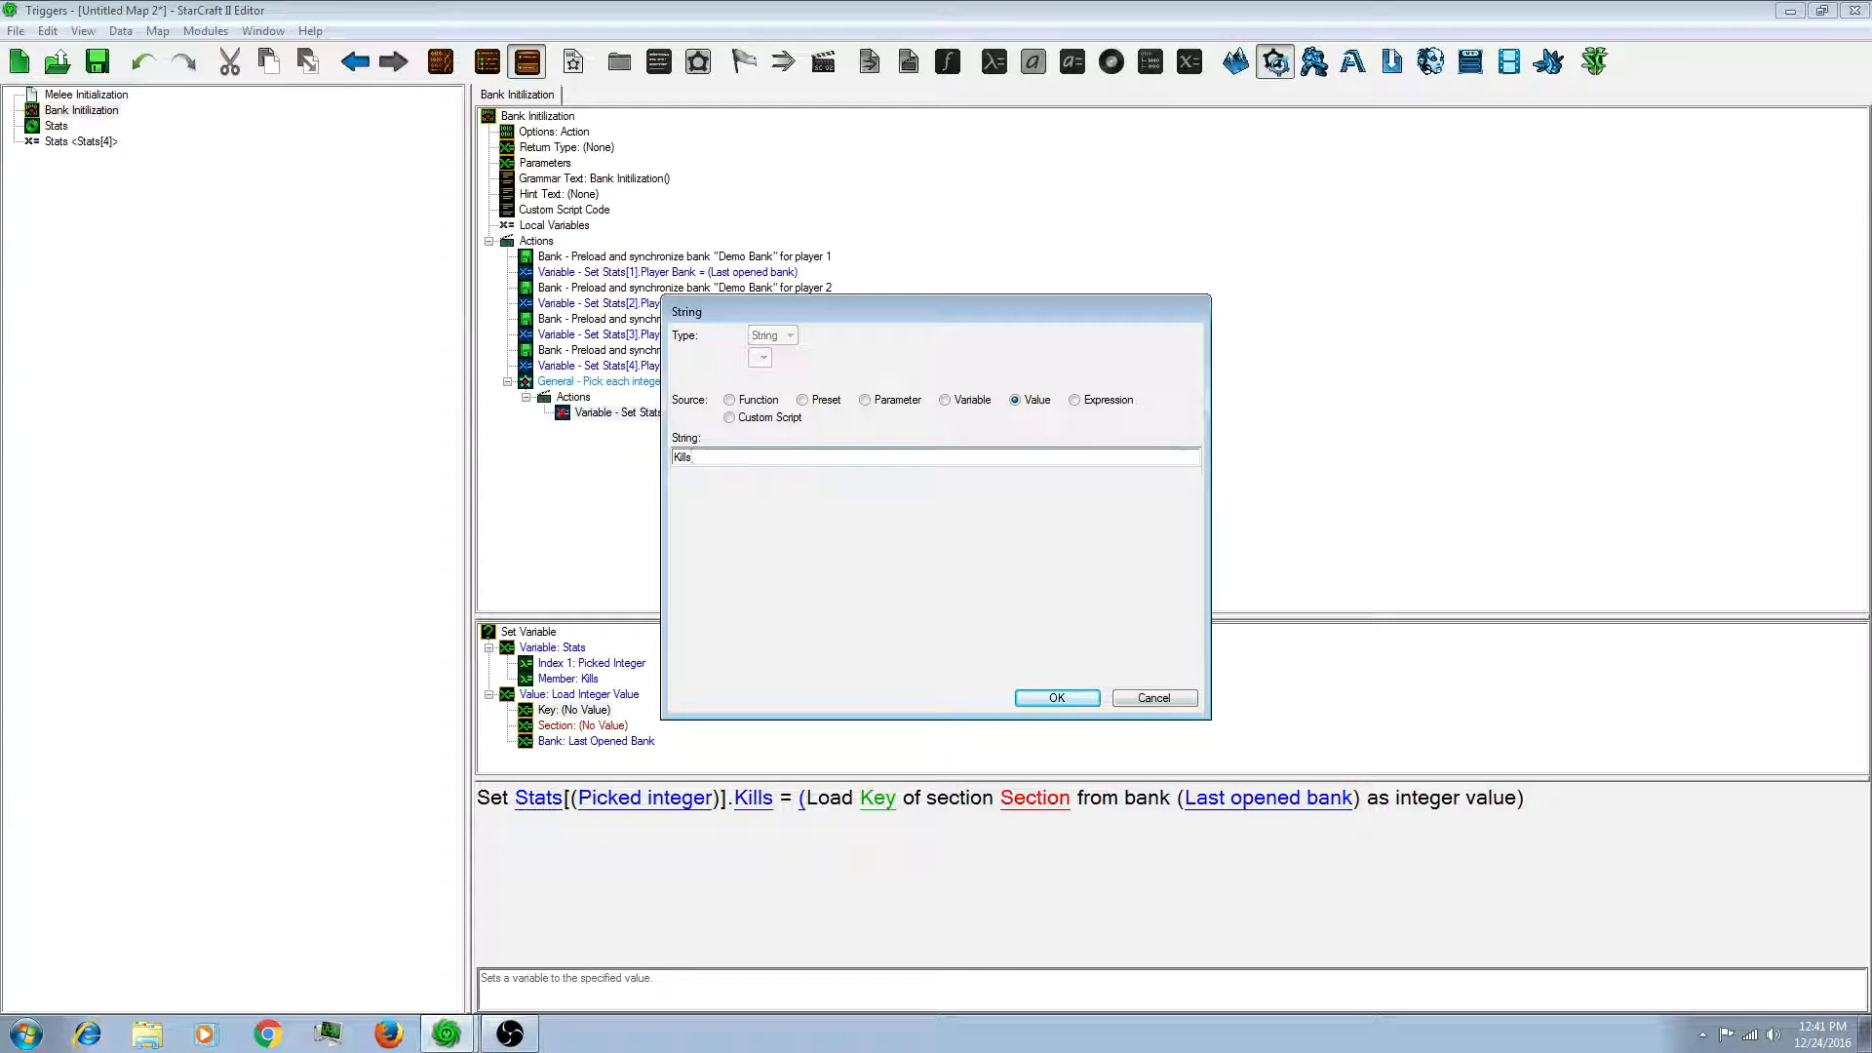
left_click(1054, 697)
type("Stat")
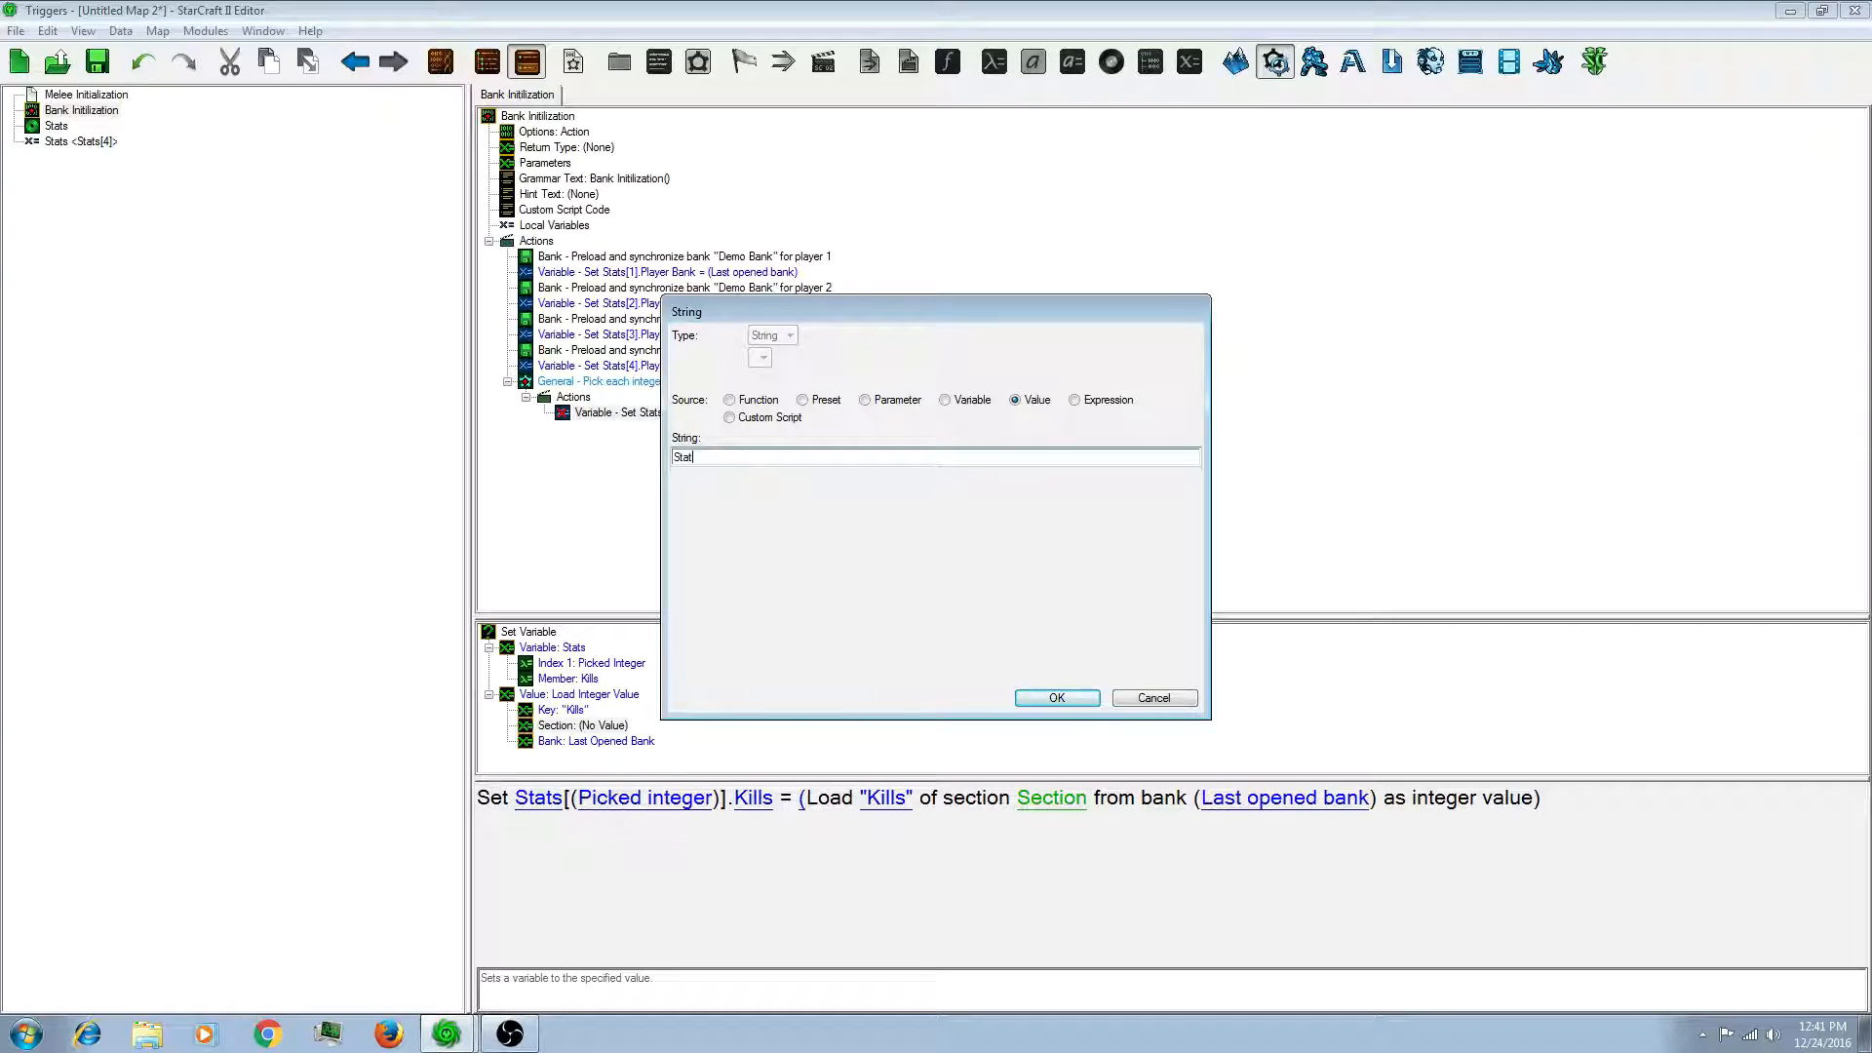
left_click(1054, 698)
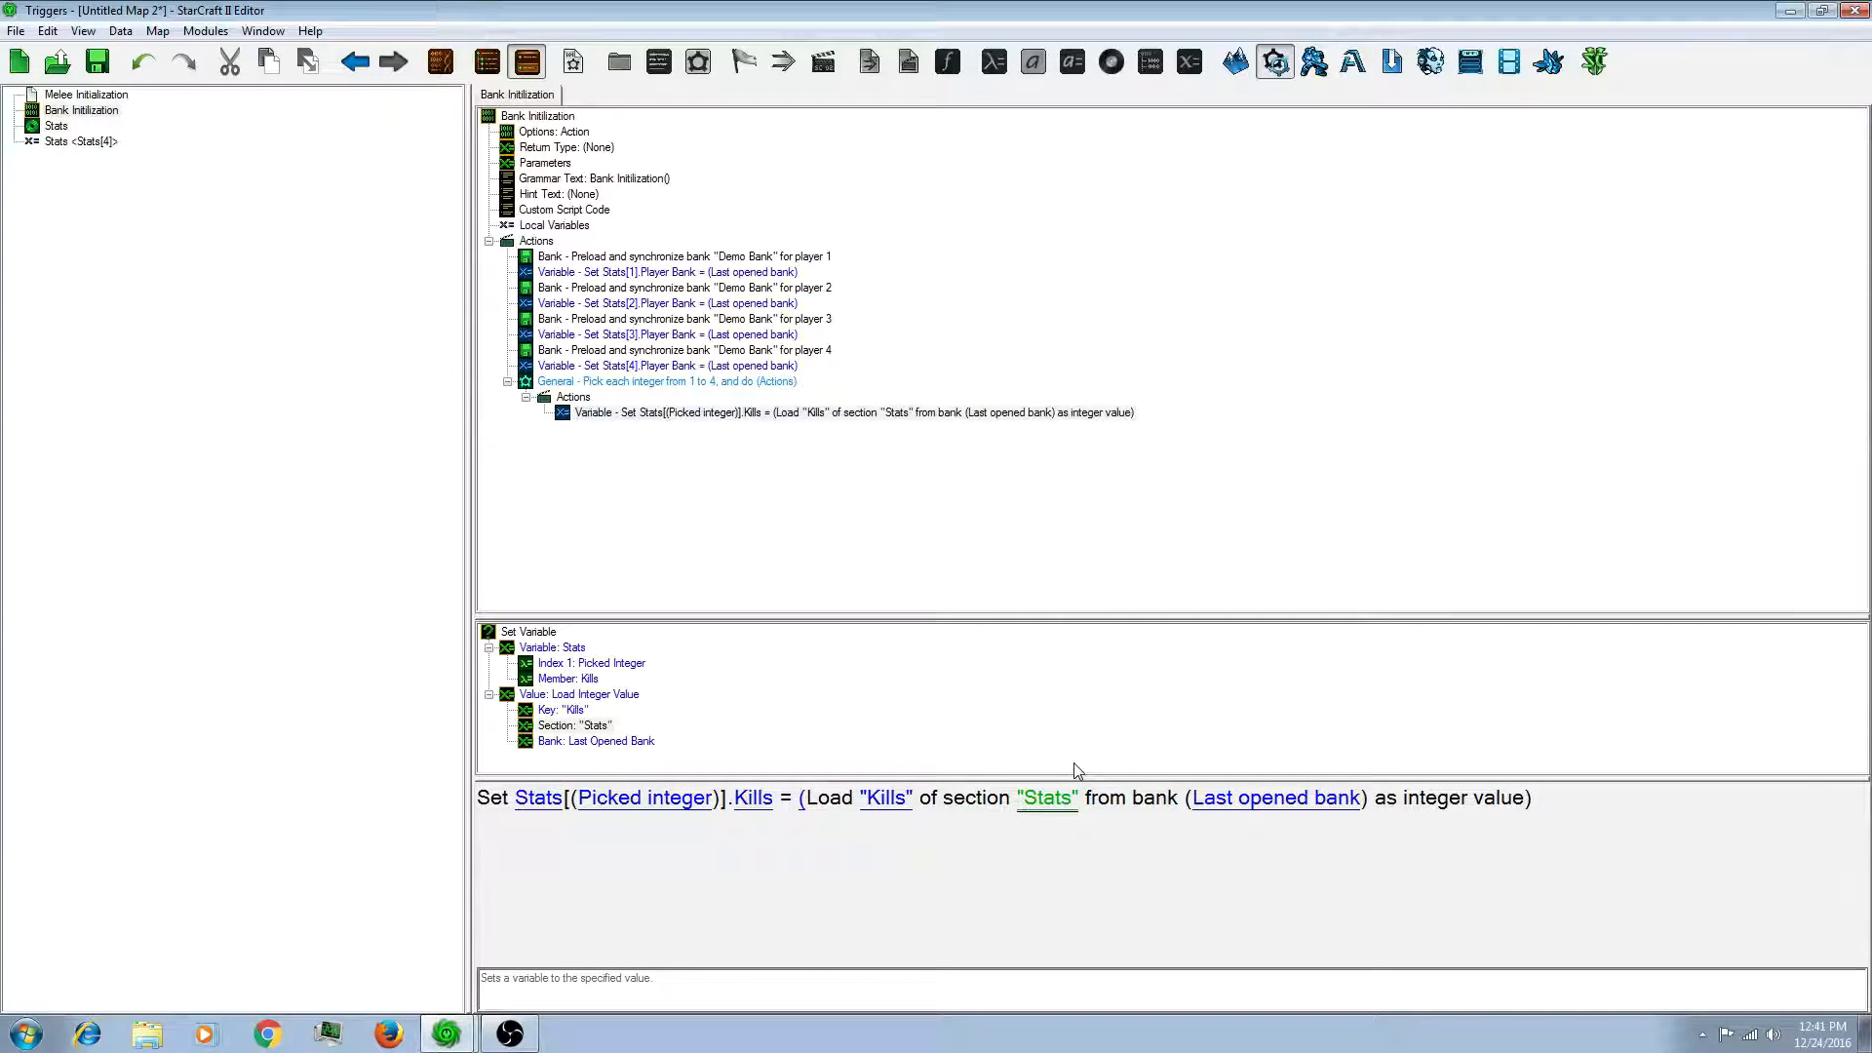
mouse_move(1174, 830)
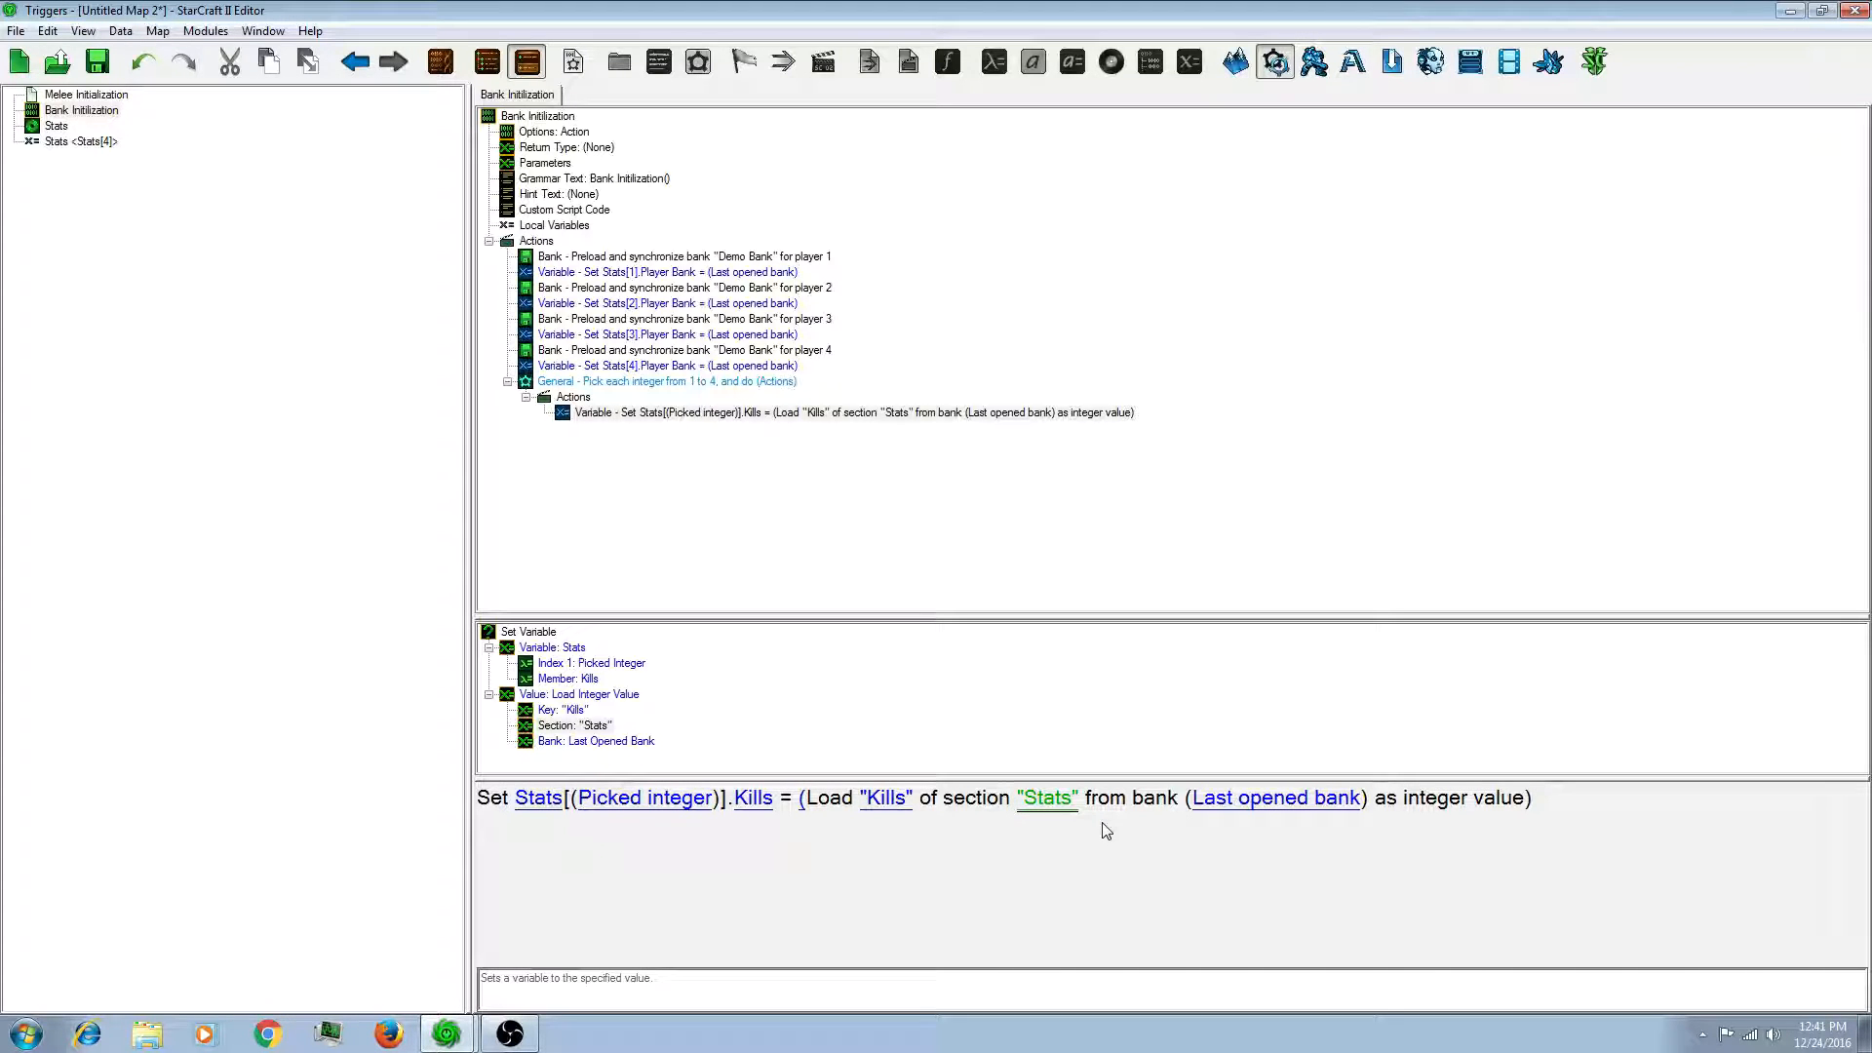
mouse_move(1275, 797)
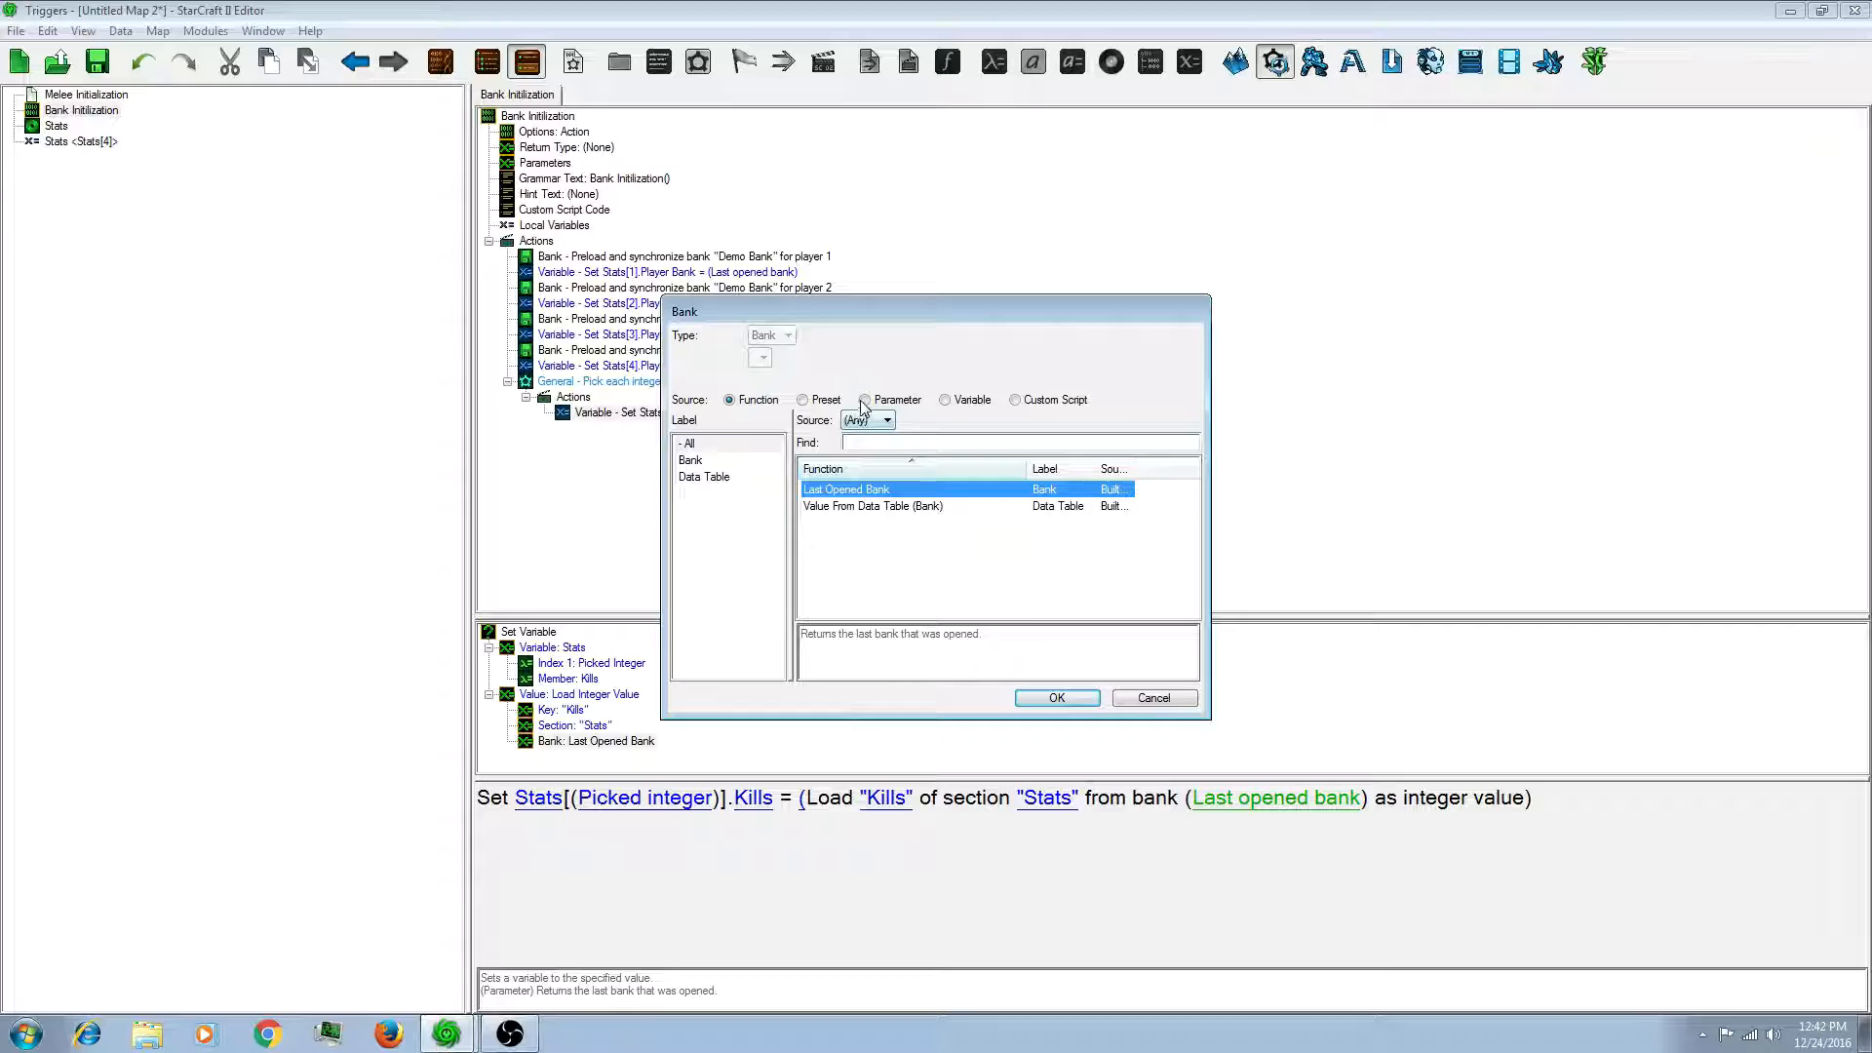
left_click(945, 399)
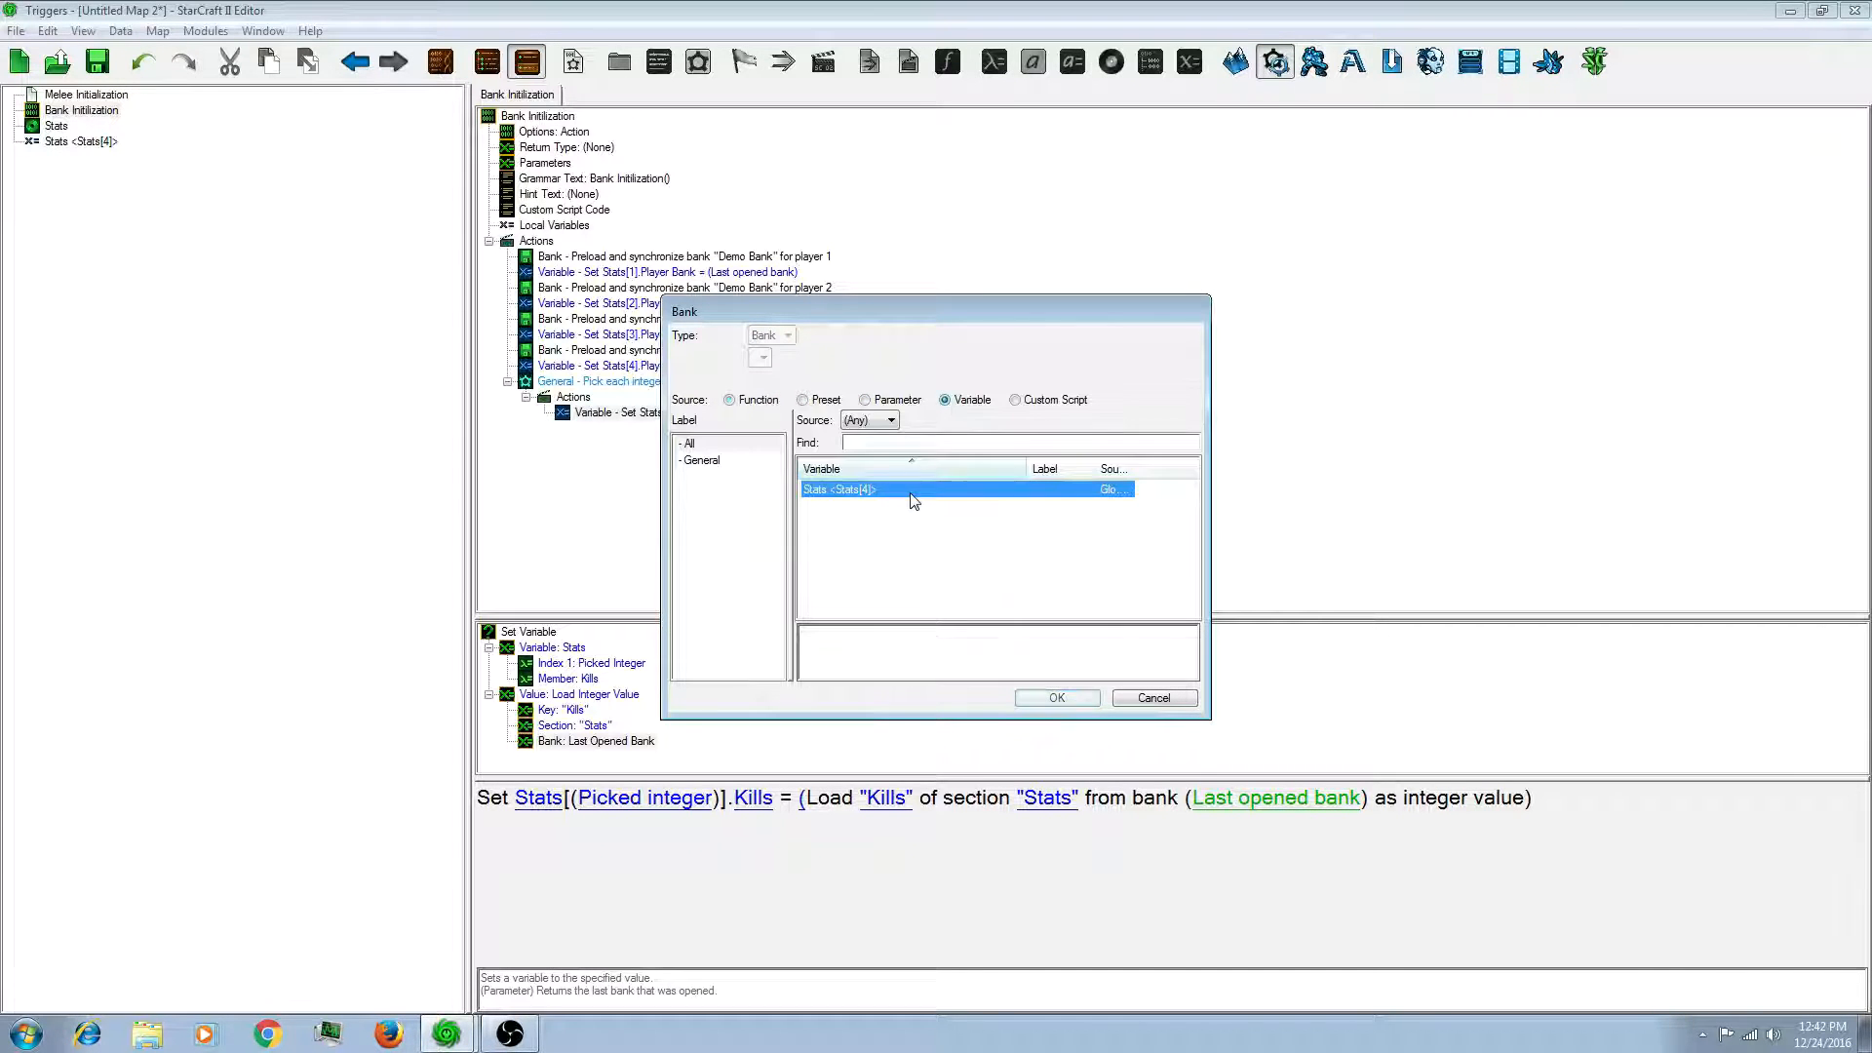
left_click(1054, 697)
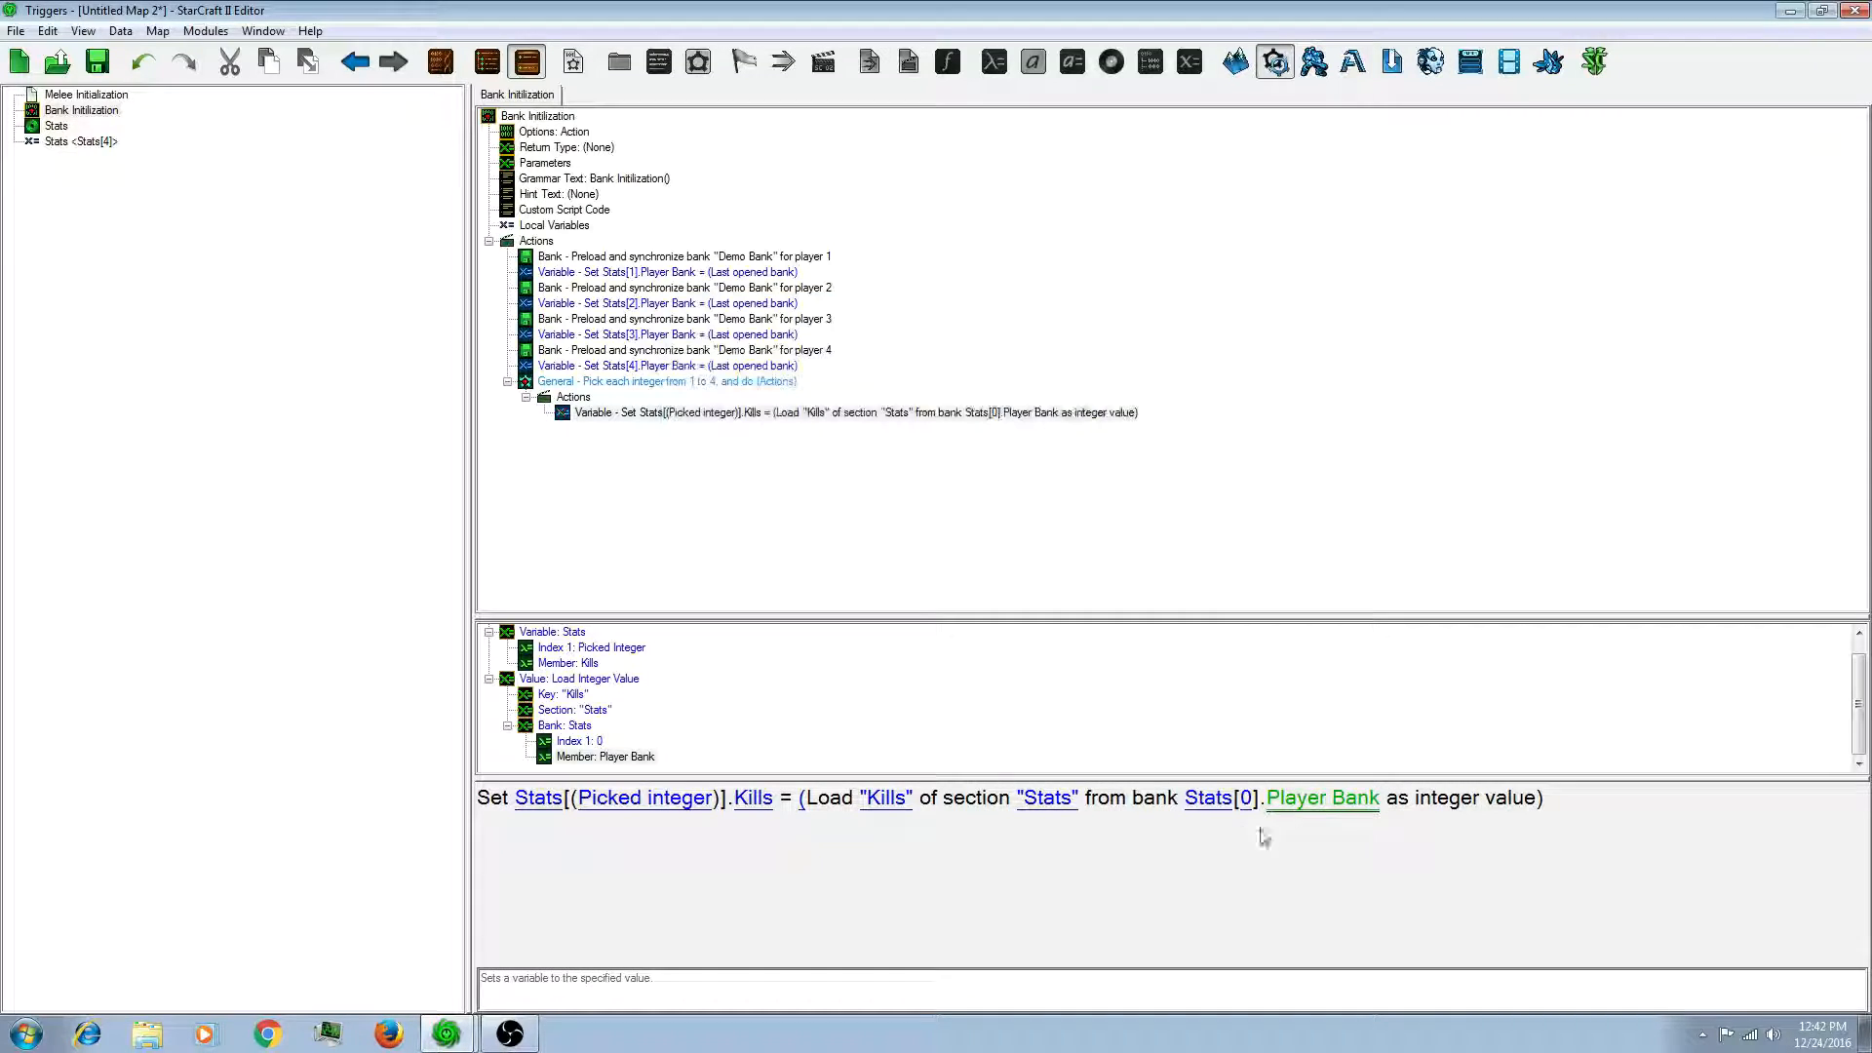
double_click(1246, 798)
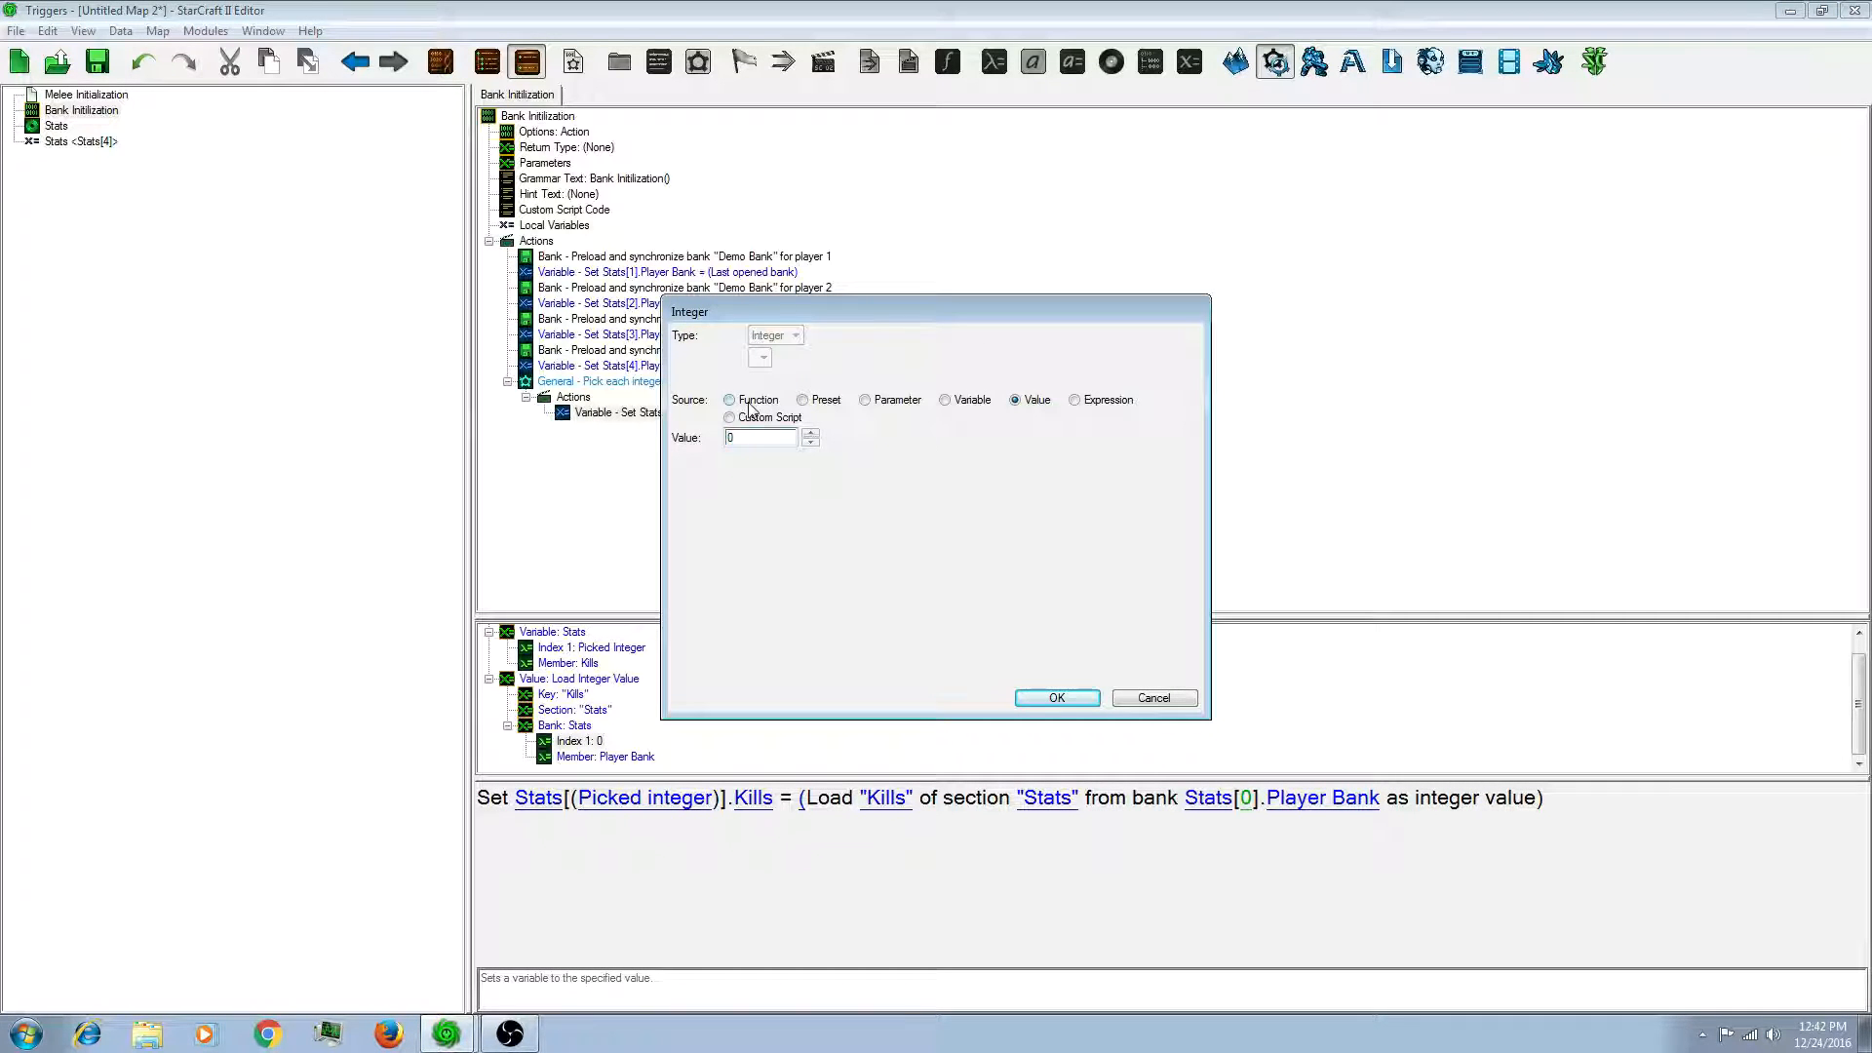
left_click(729, 400)
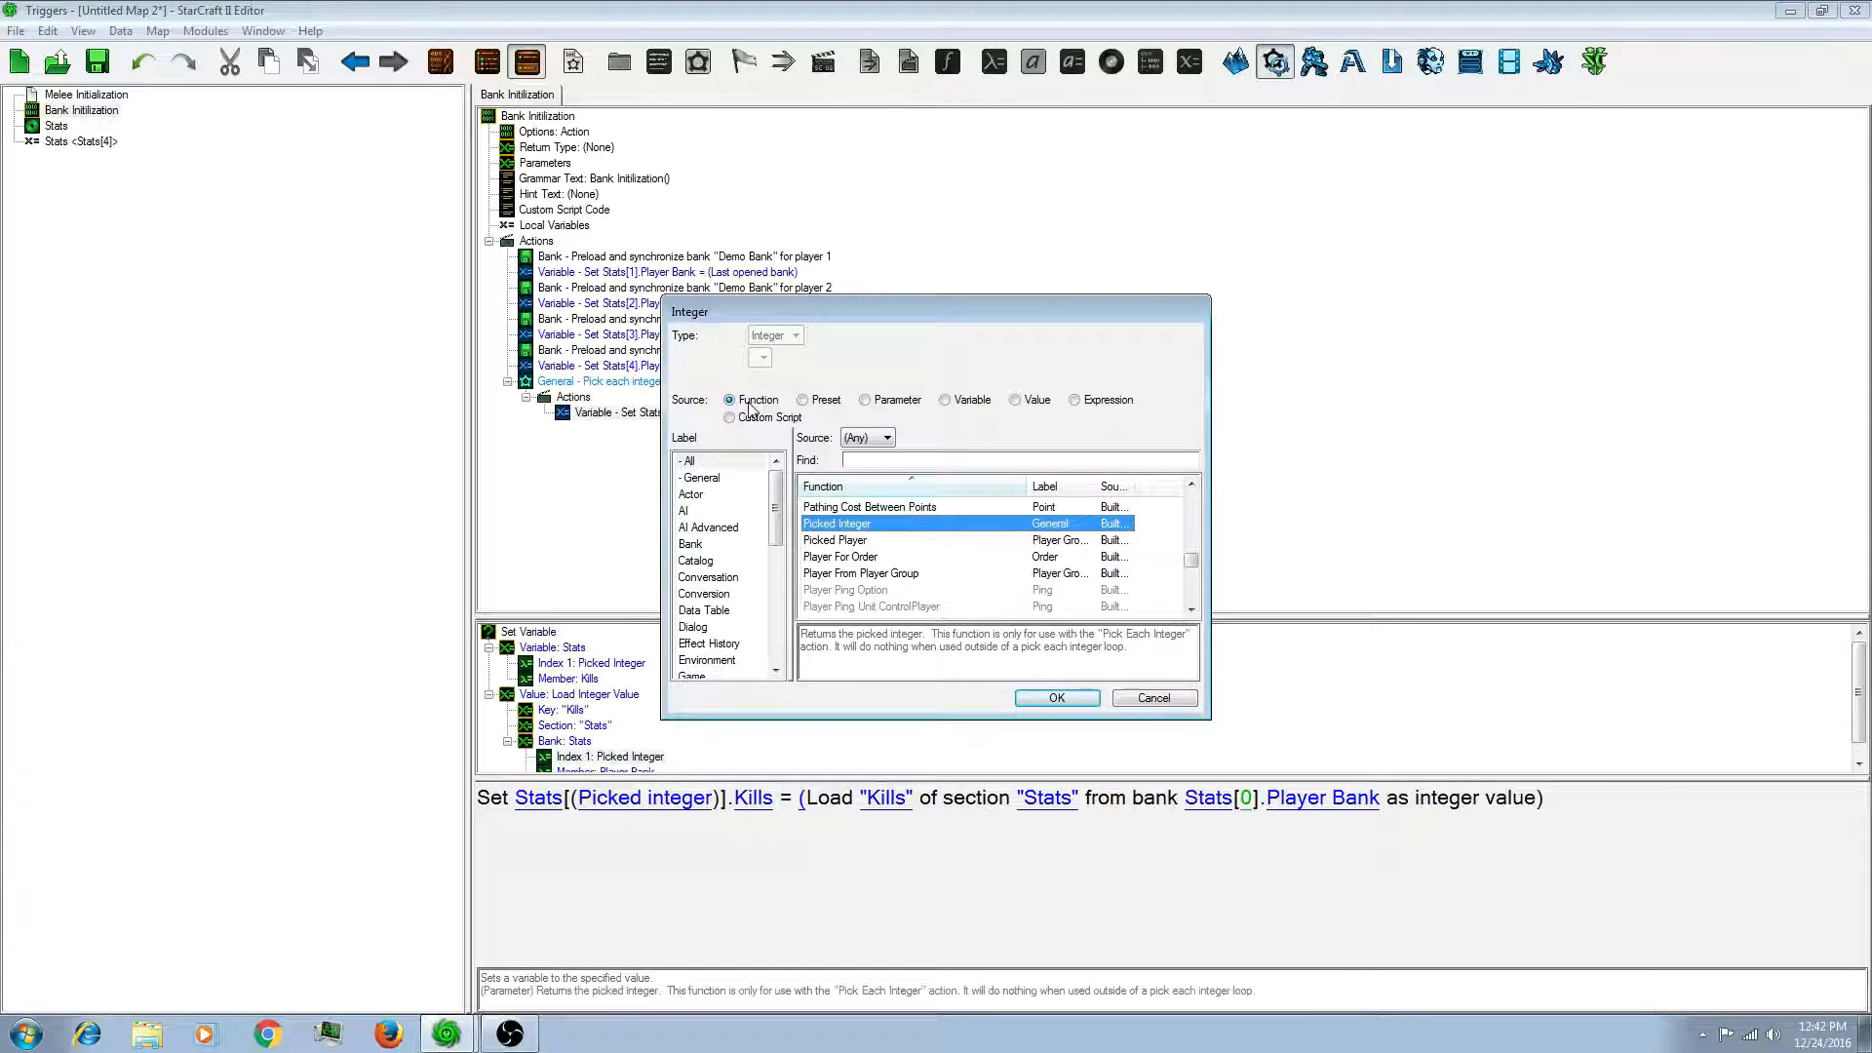
left_click(1054, 698)
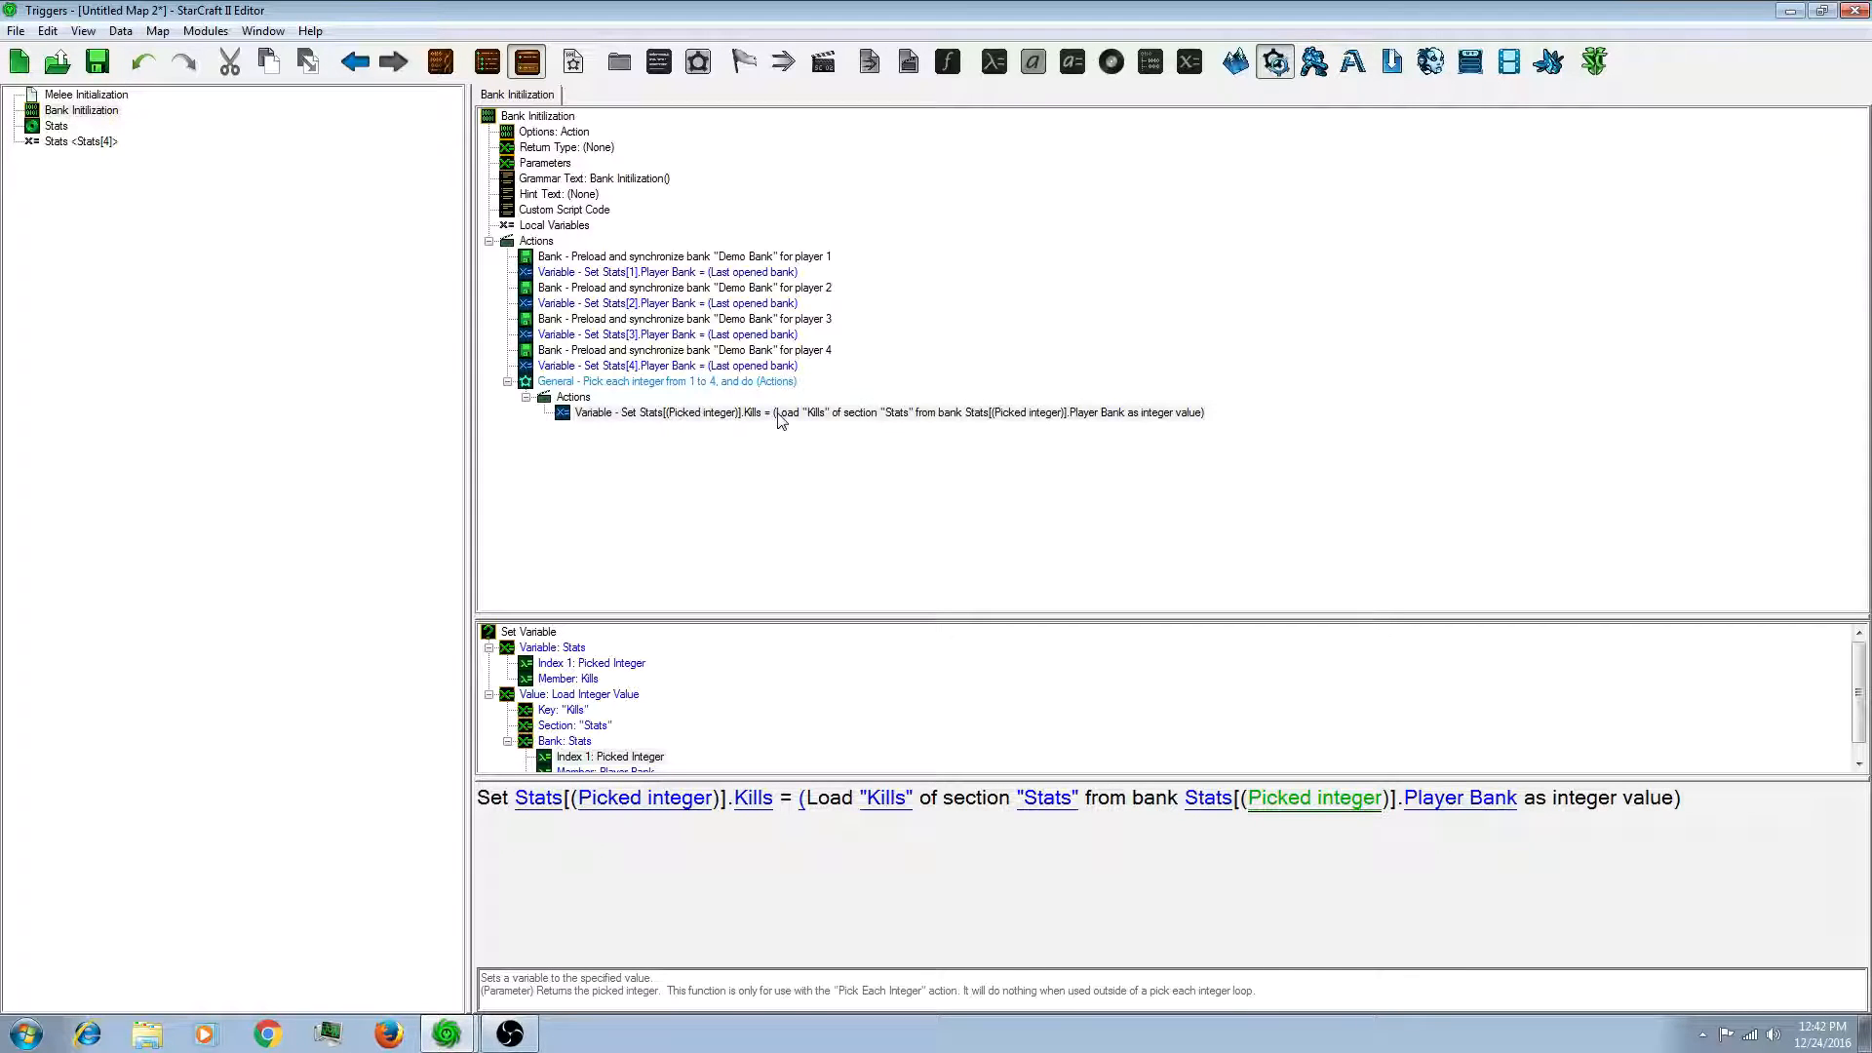
Step: Add a new action definition to the trigger list and name it Bank Save
left_click(888, 411)
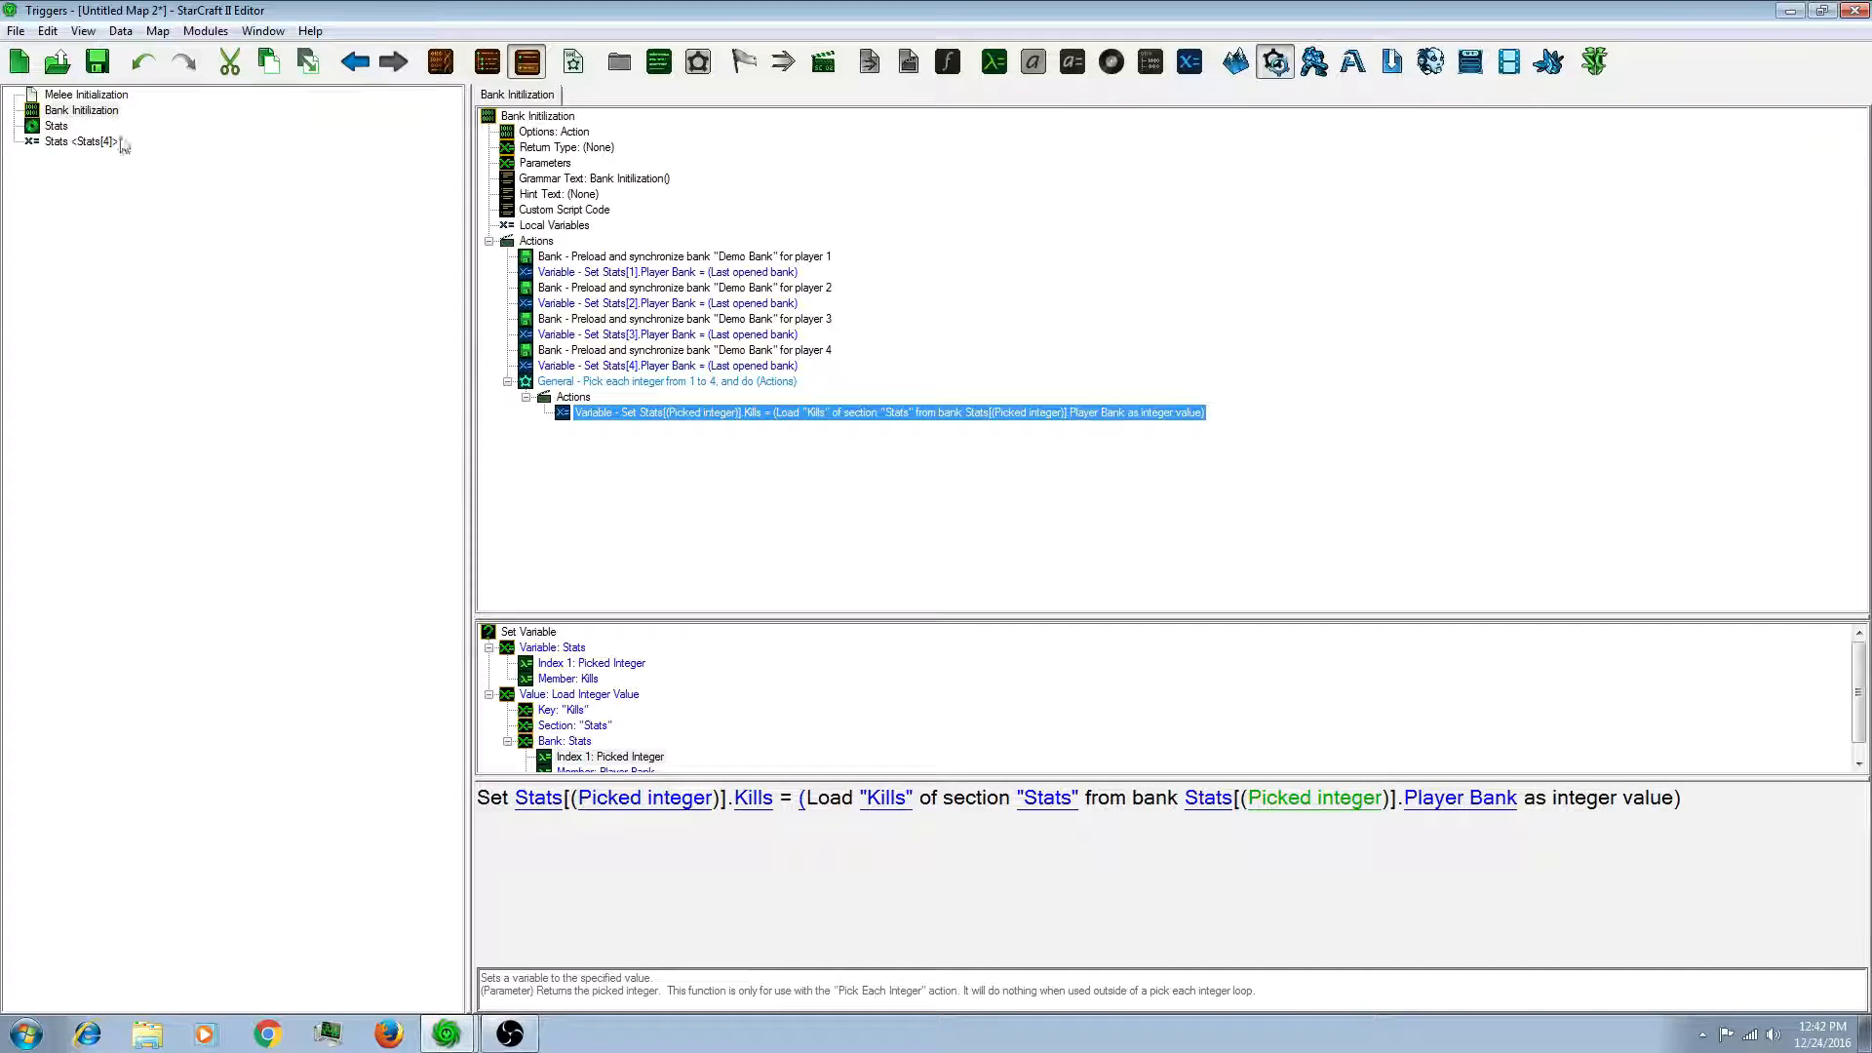
right_click(81, 110)
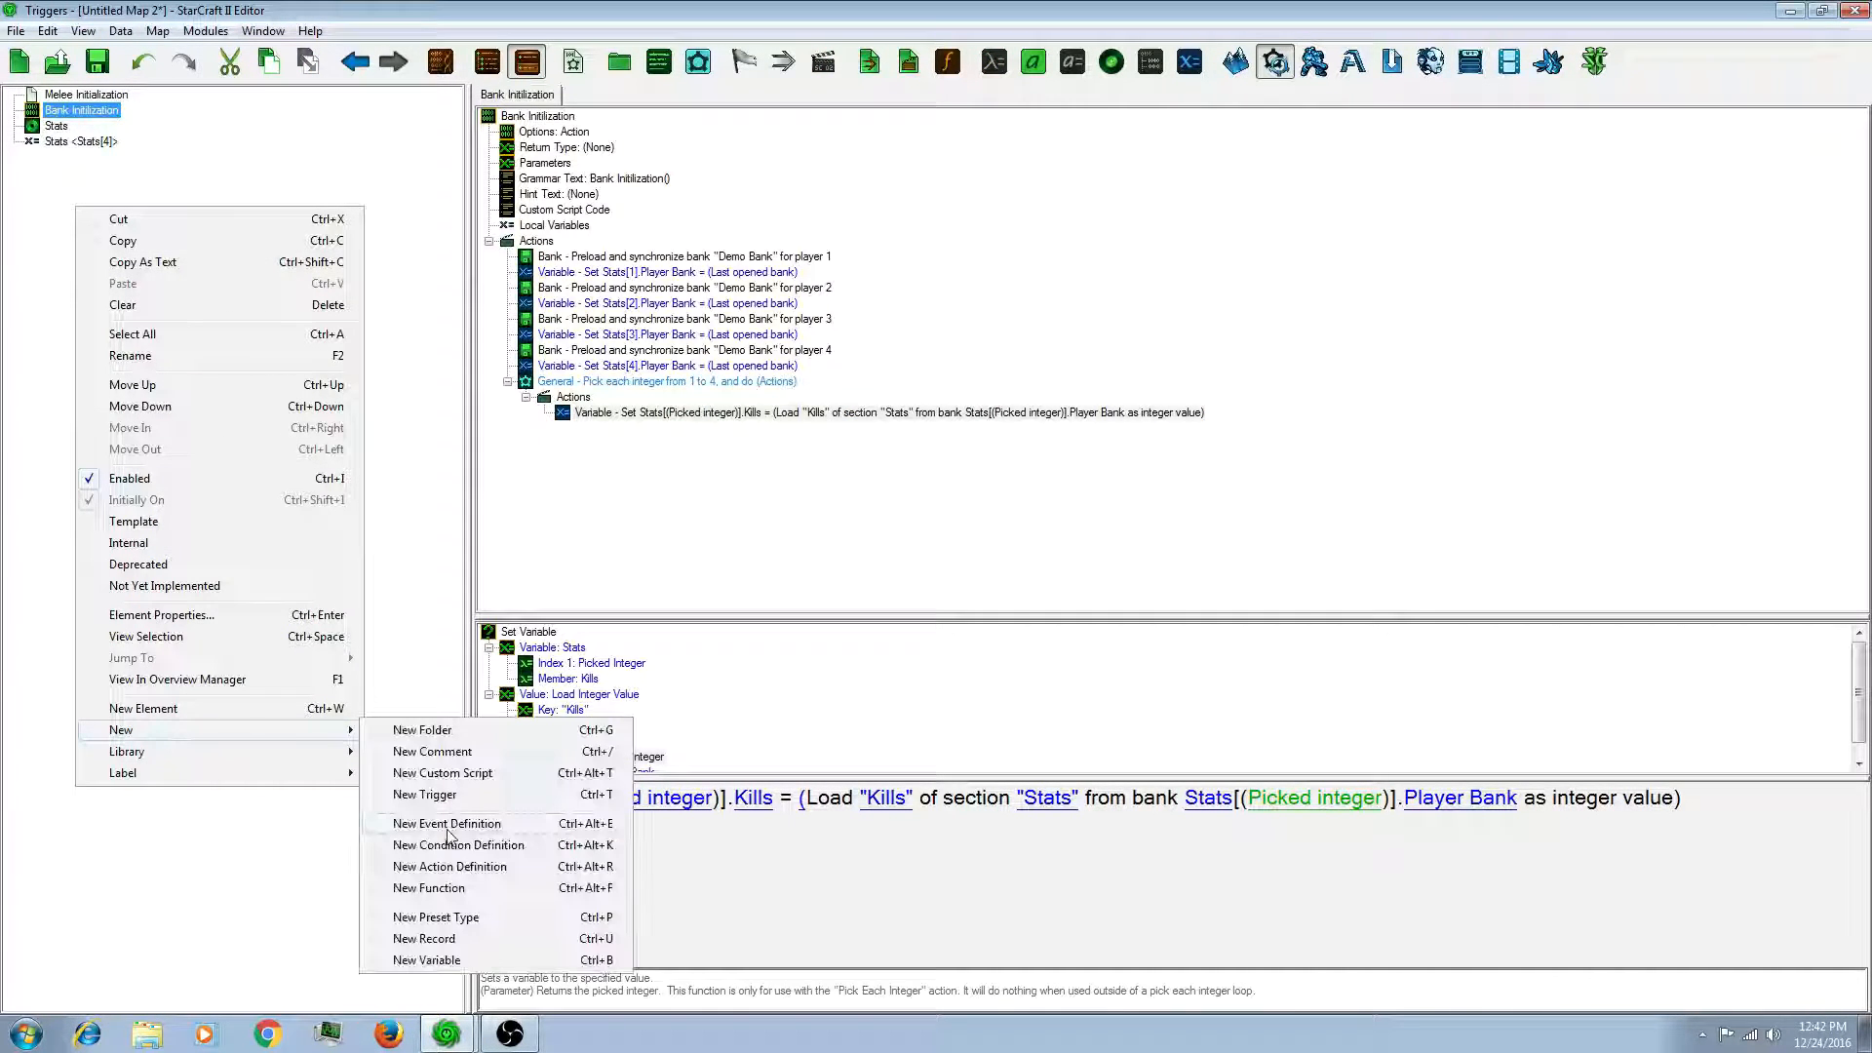
left_click(450, 866)
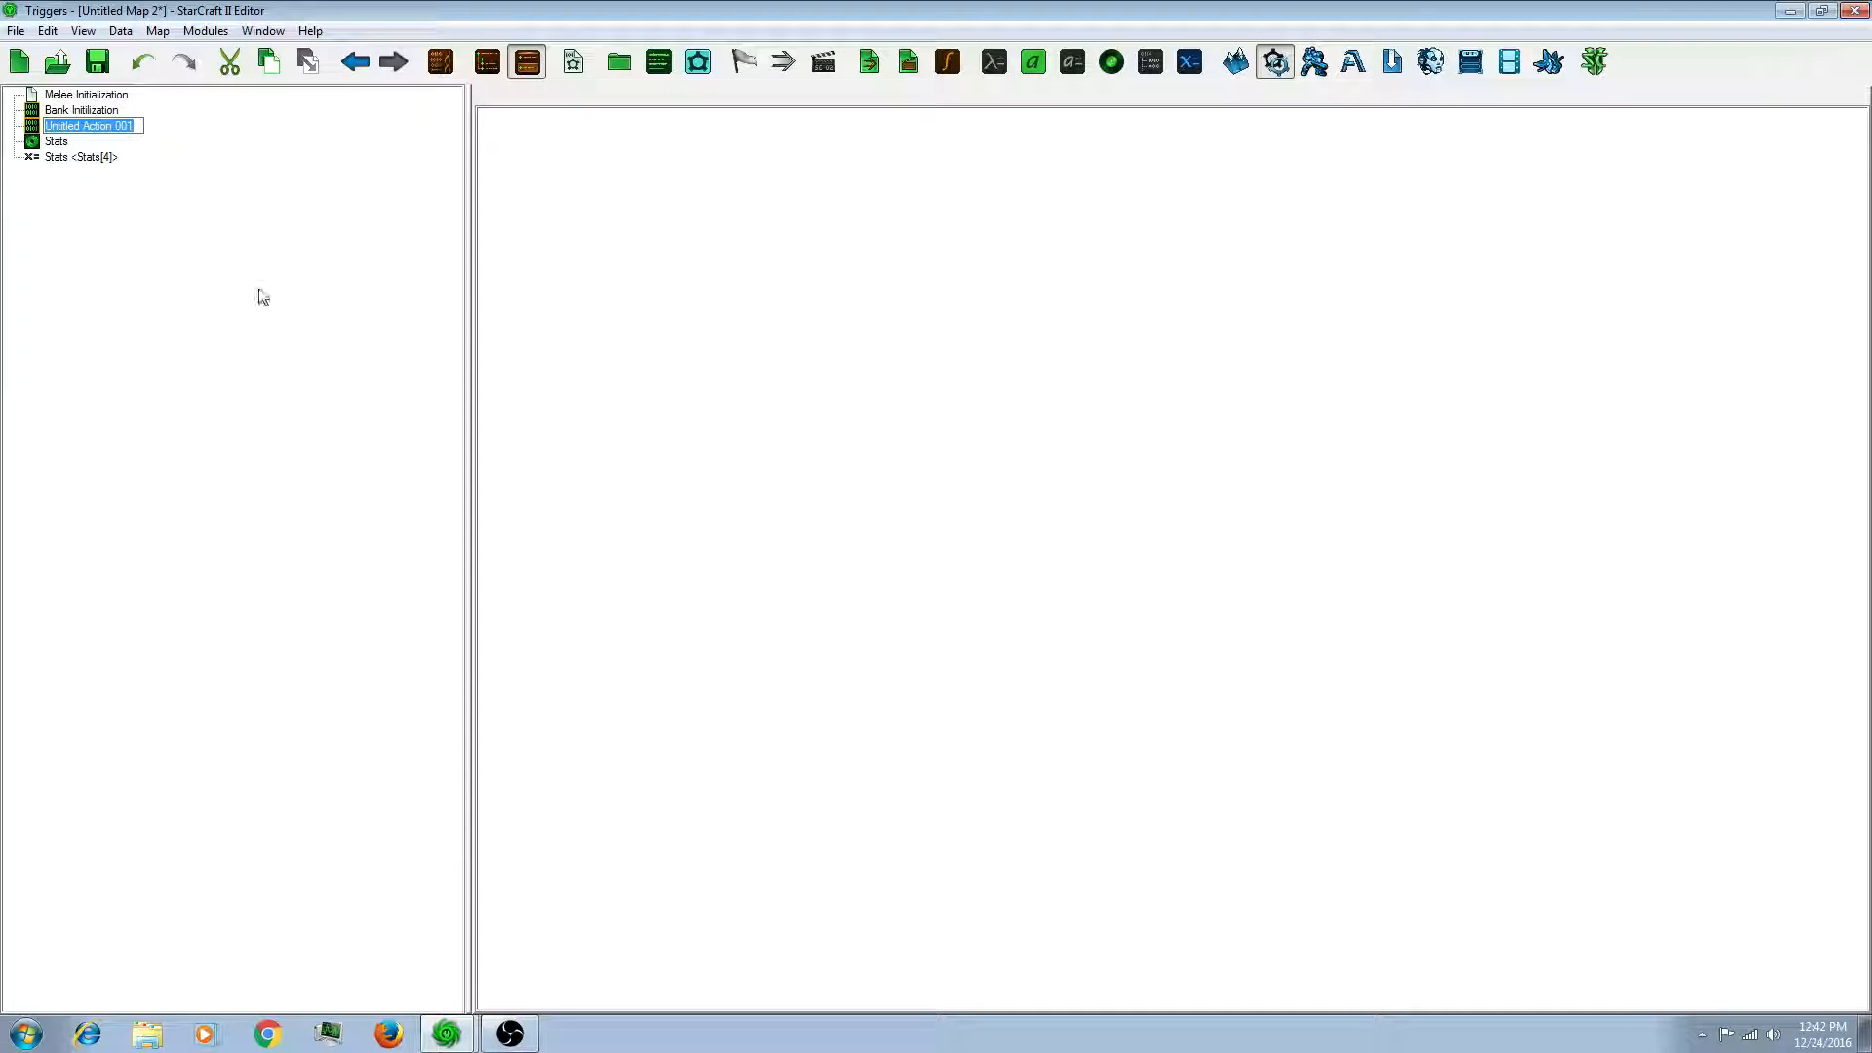
type("Bank Save")
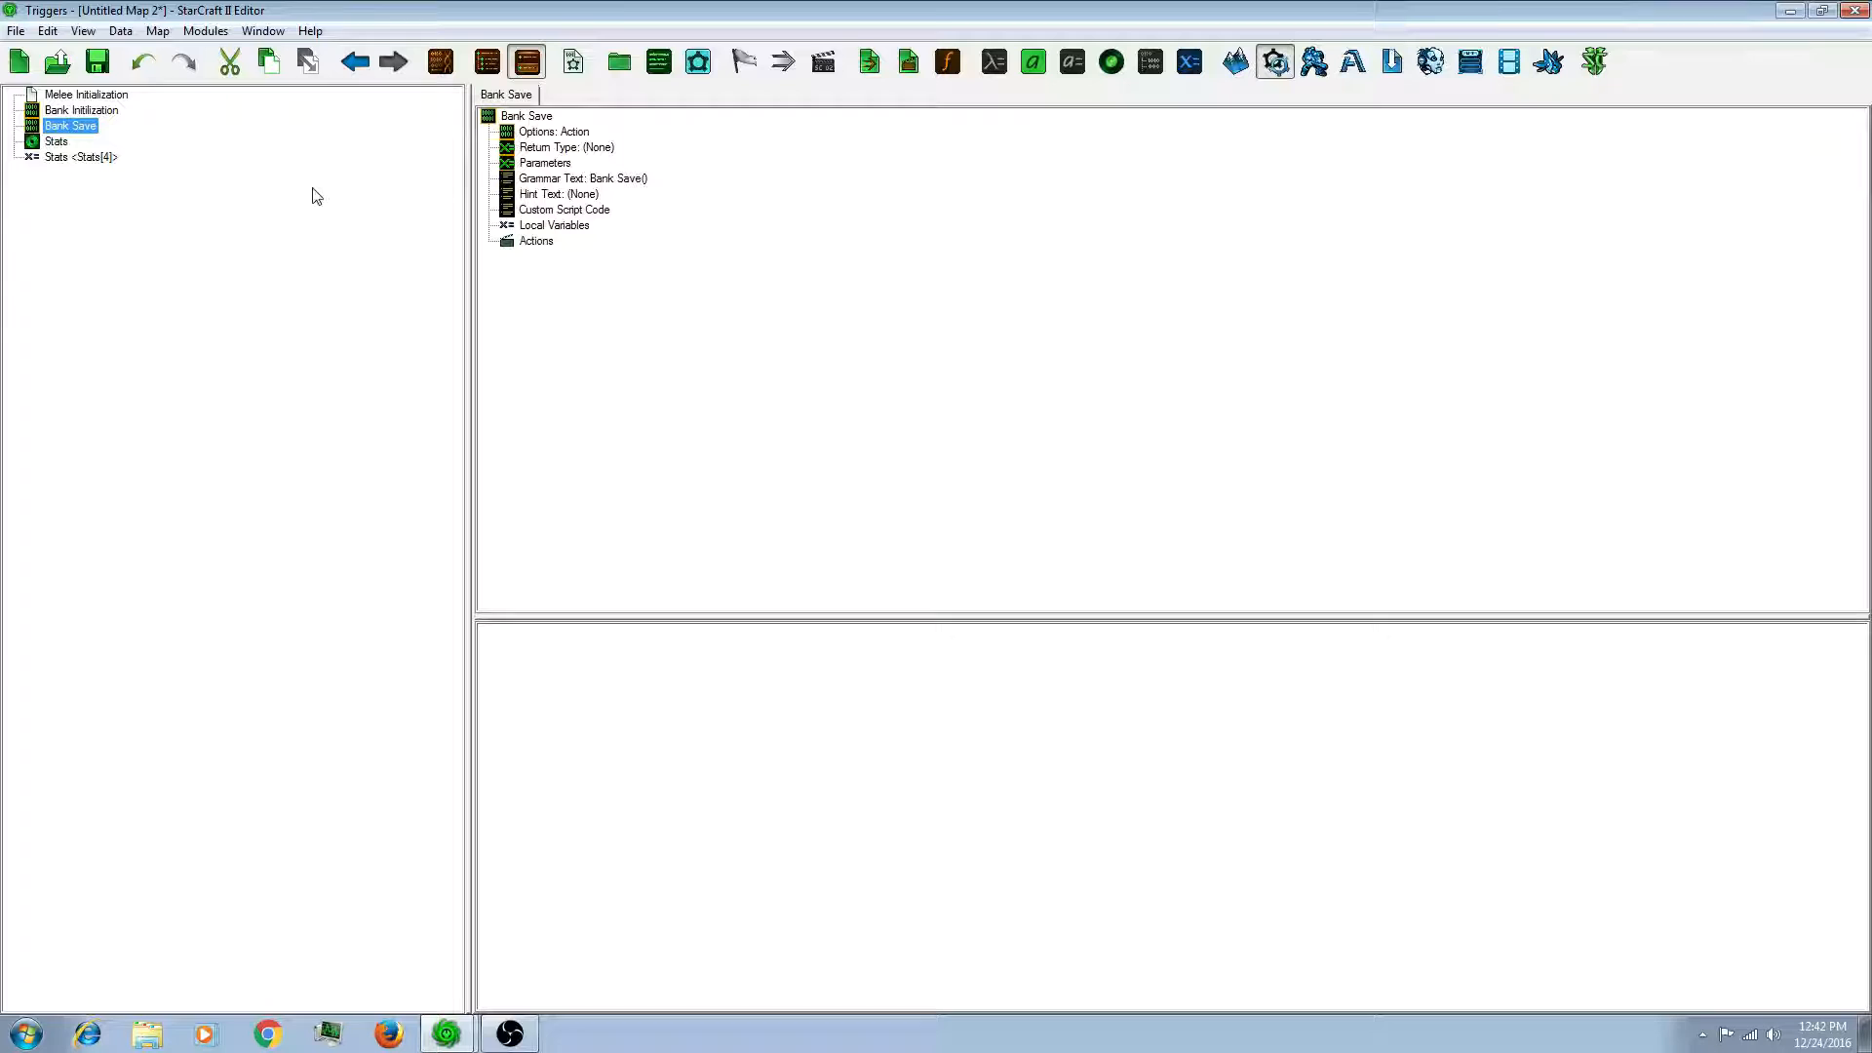
left_click(535, 241)
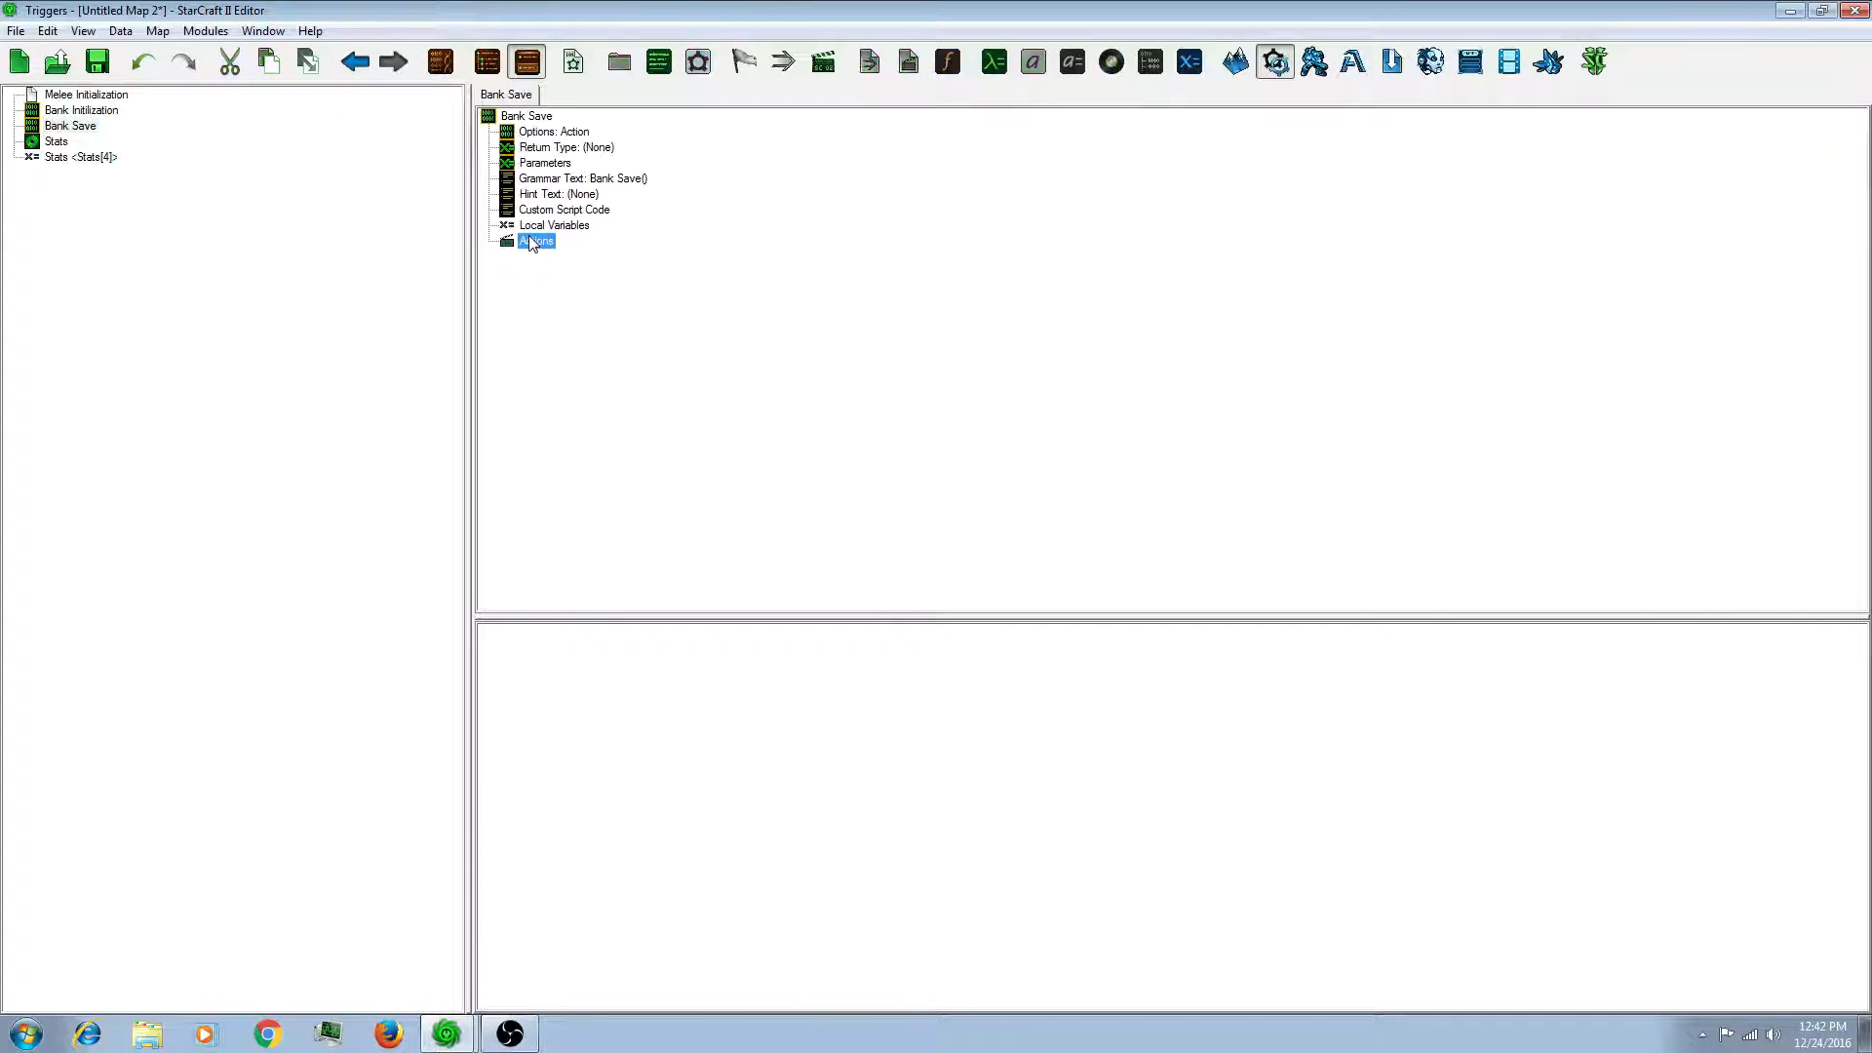
Step: Add a Pick Each Integer loop running from 1 to 4 to Bank Save
right_click(536, 241)
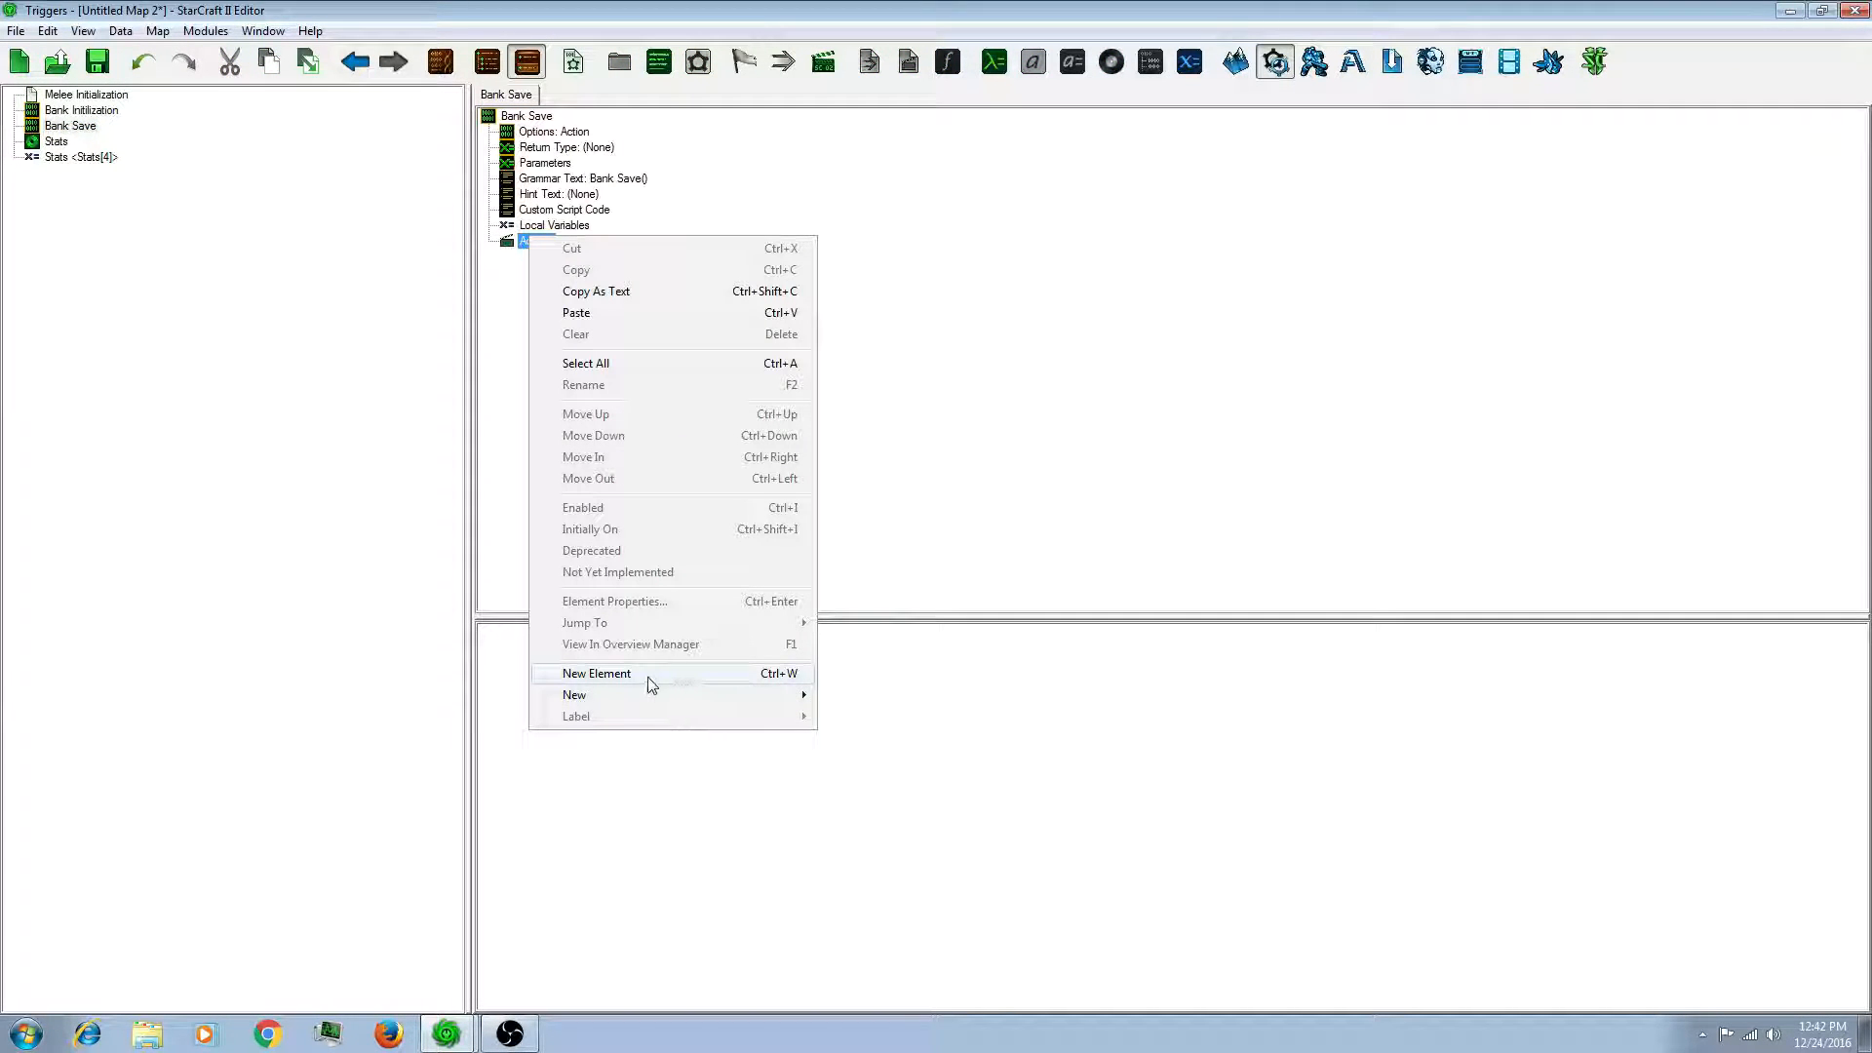
left_click(596, 673)
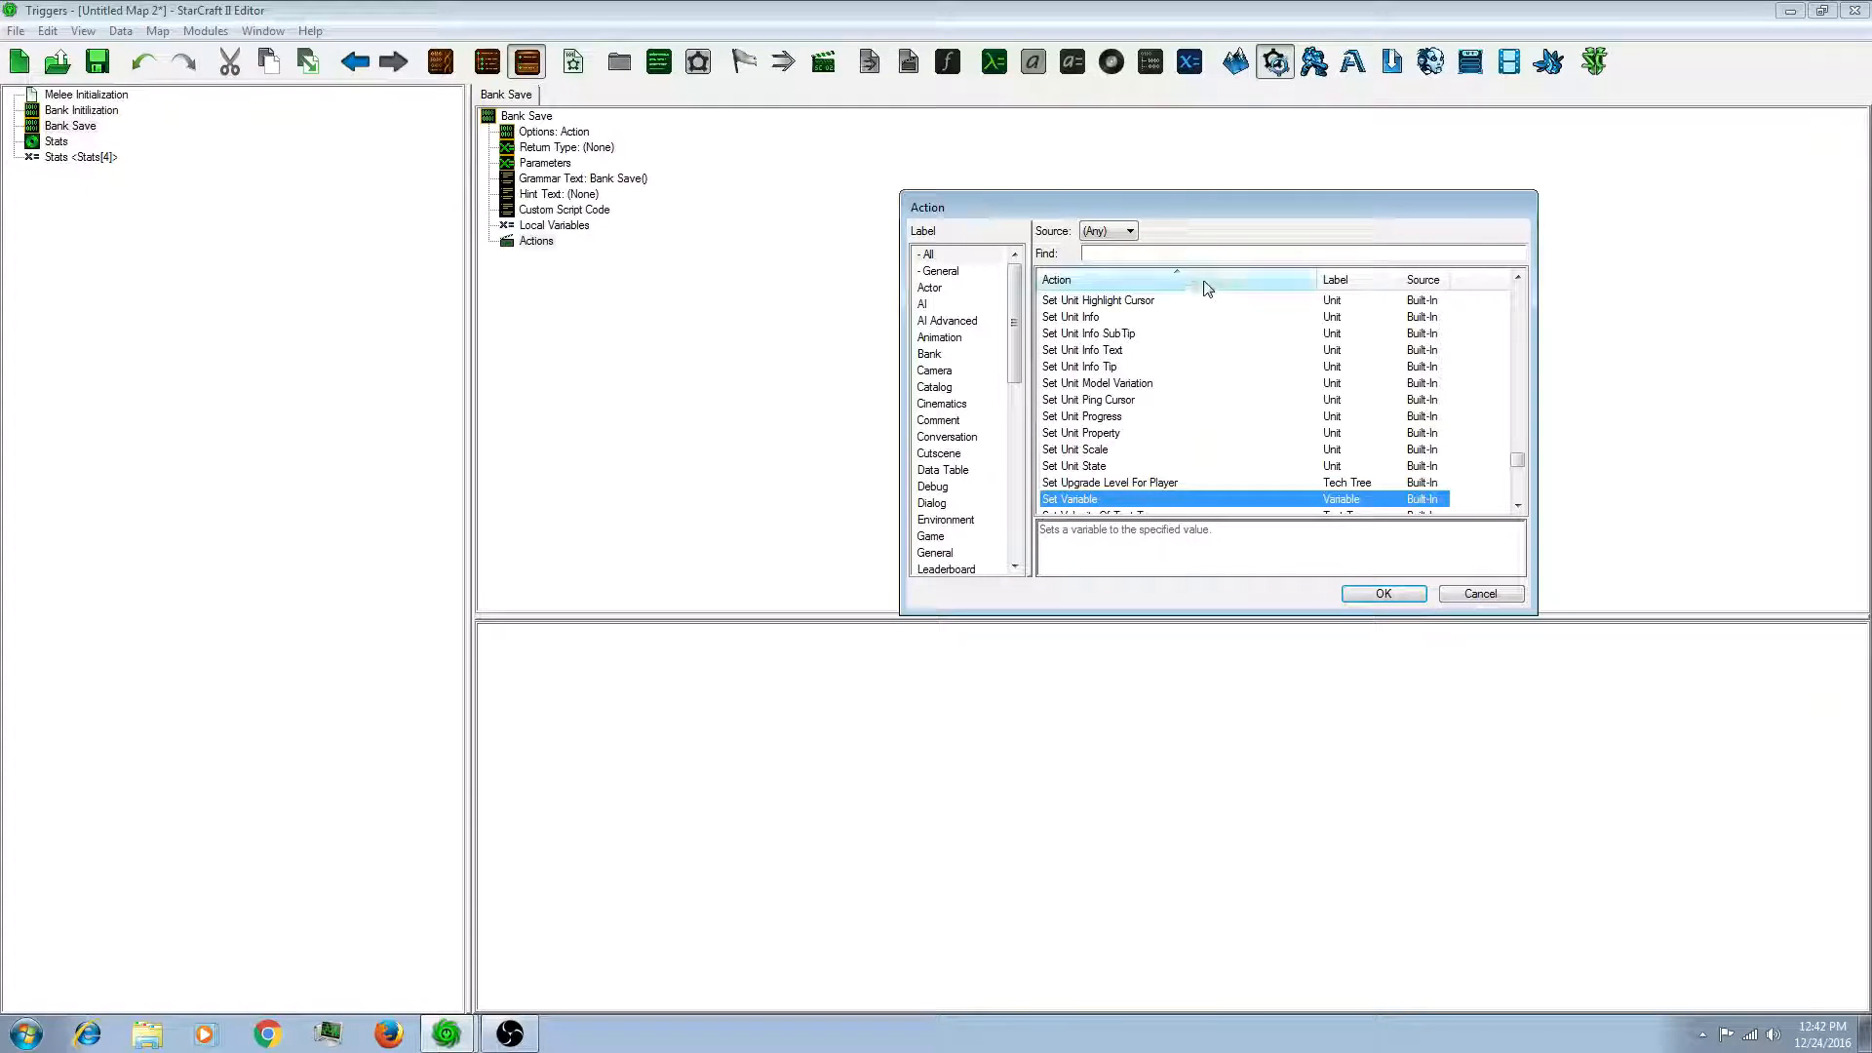
type("pick")
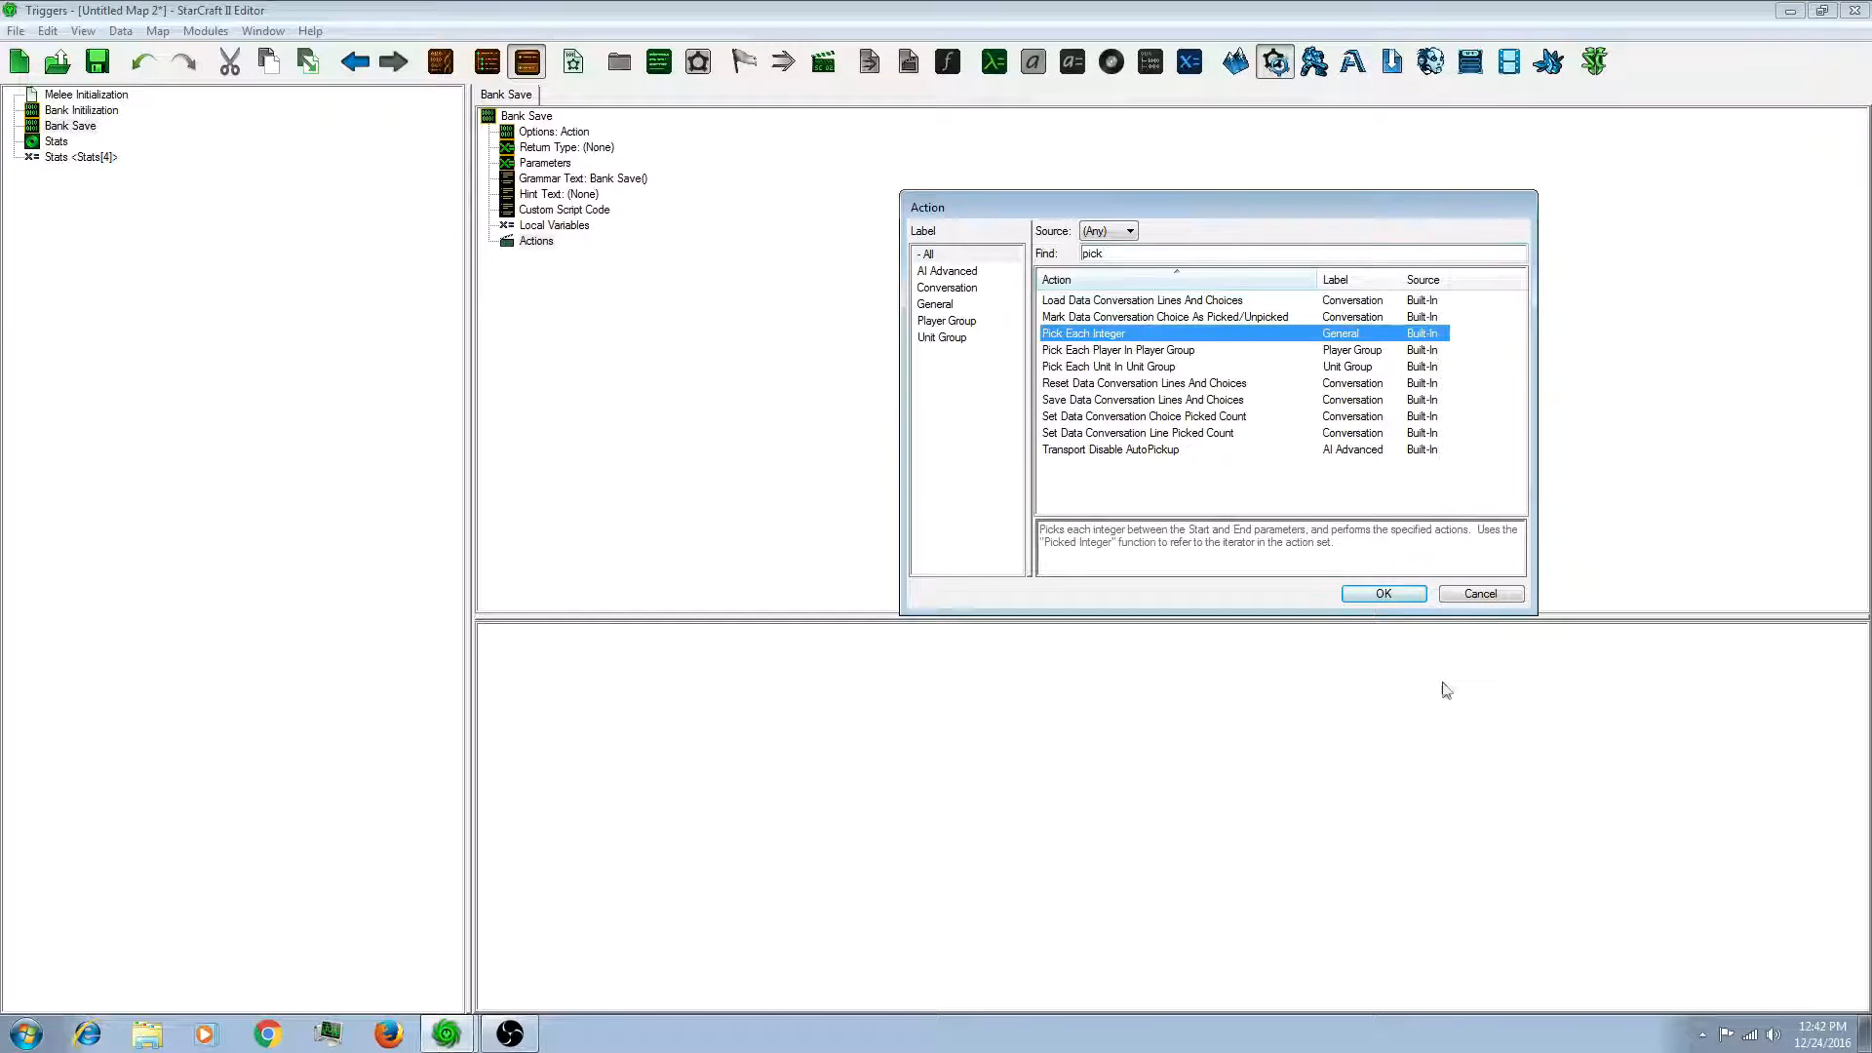
left_click(1381, 594)
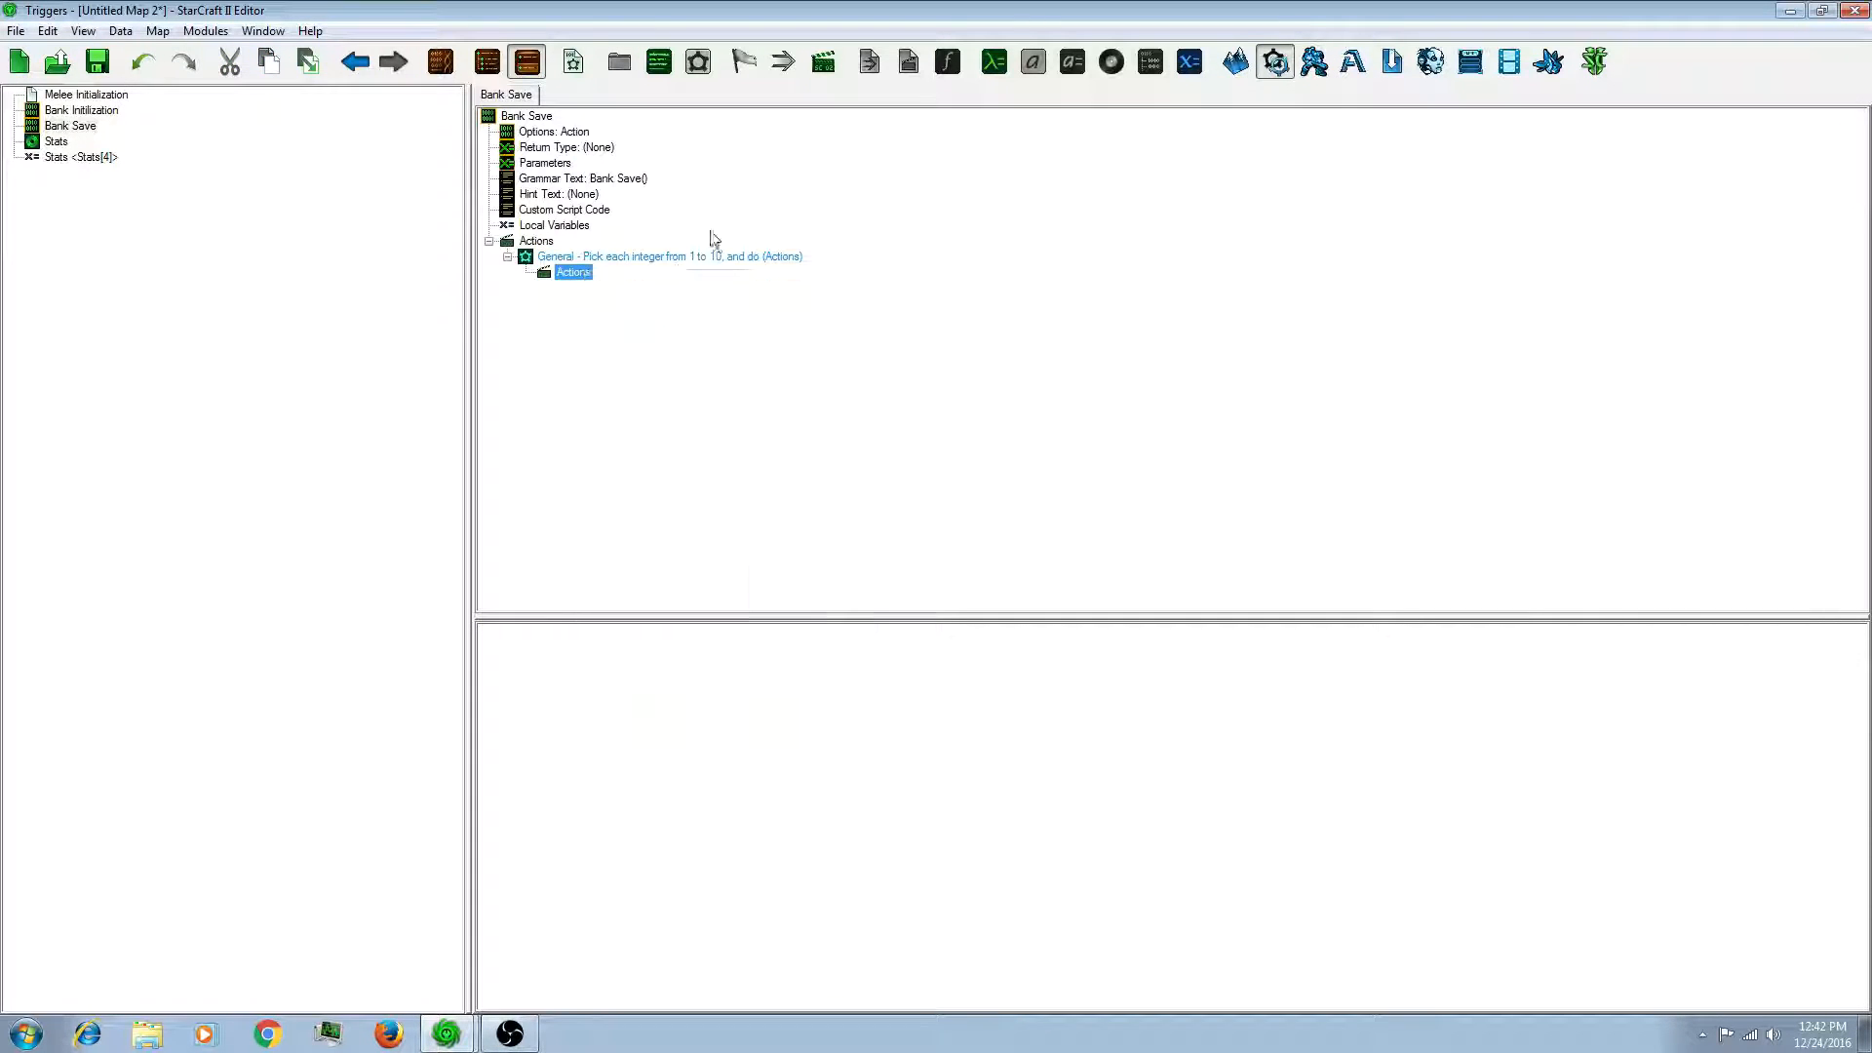
left_click(669, 256)
type("4")
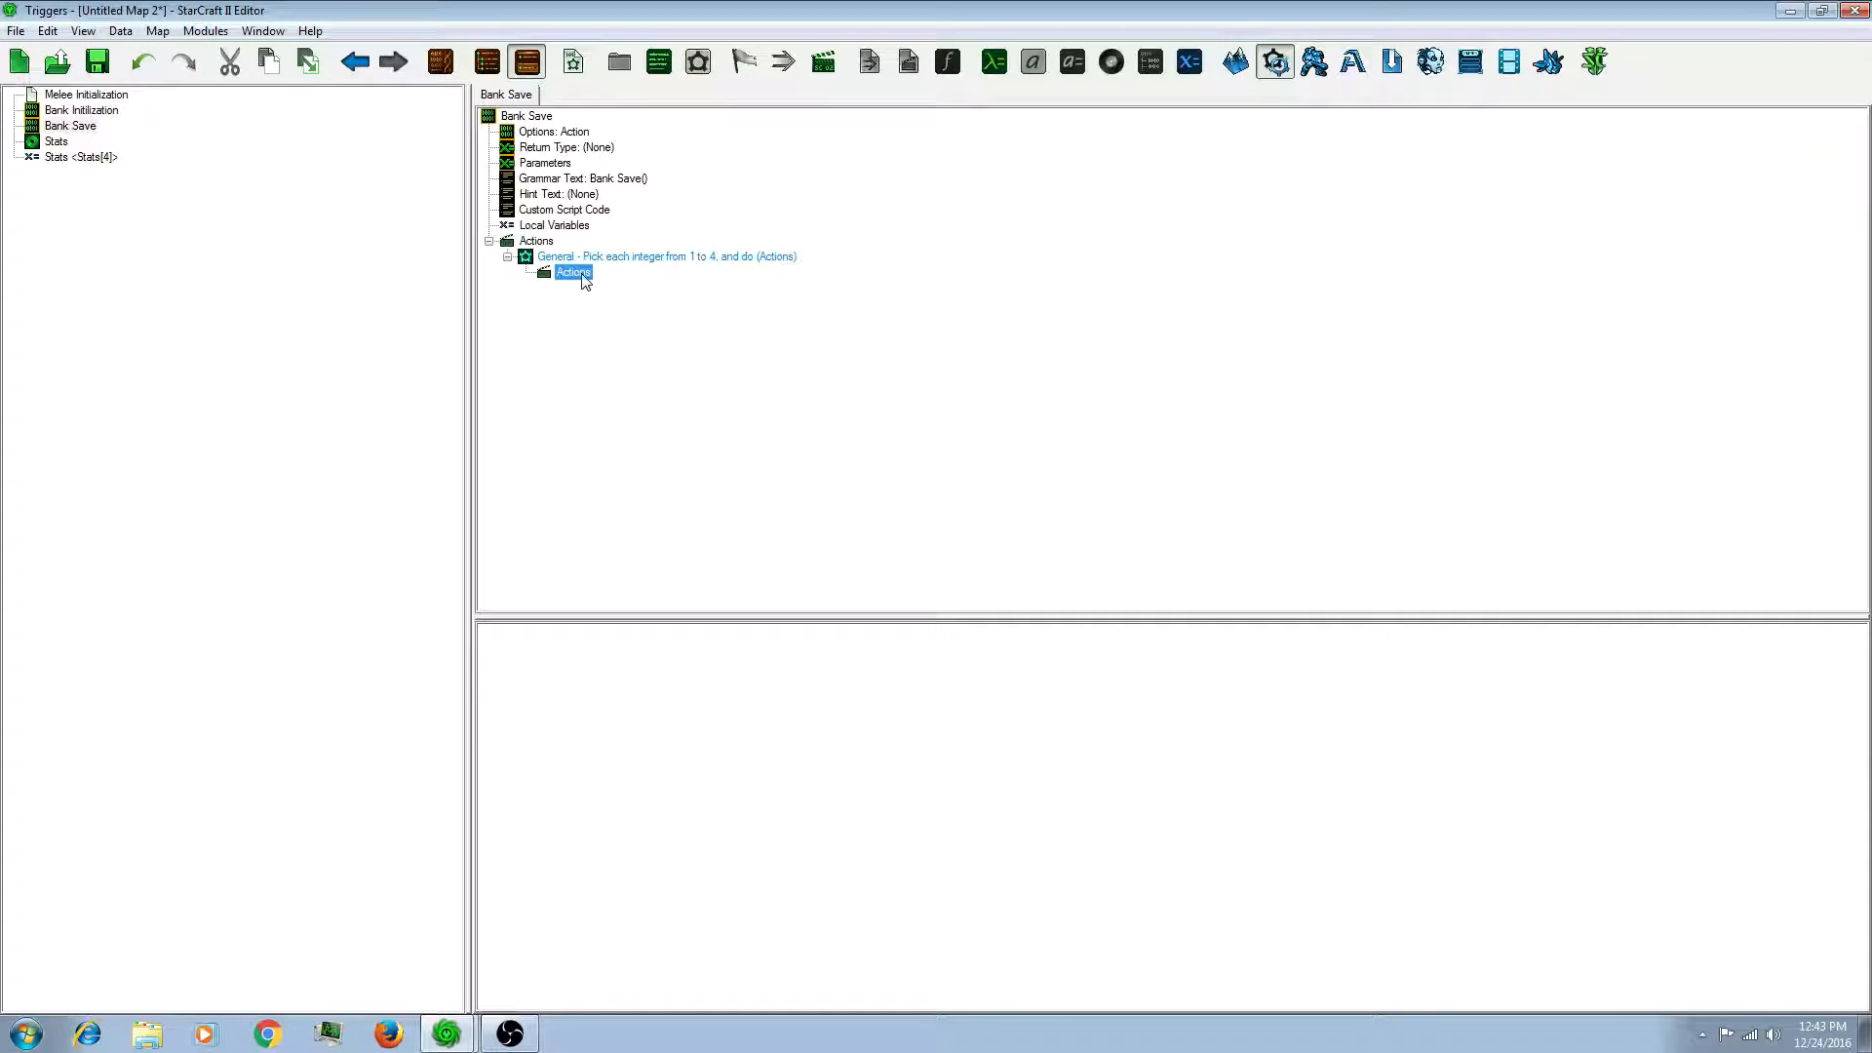
double_click(573, 272)
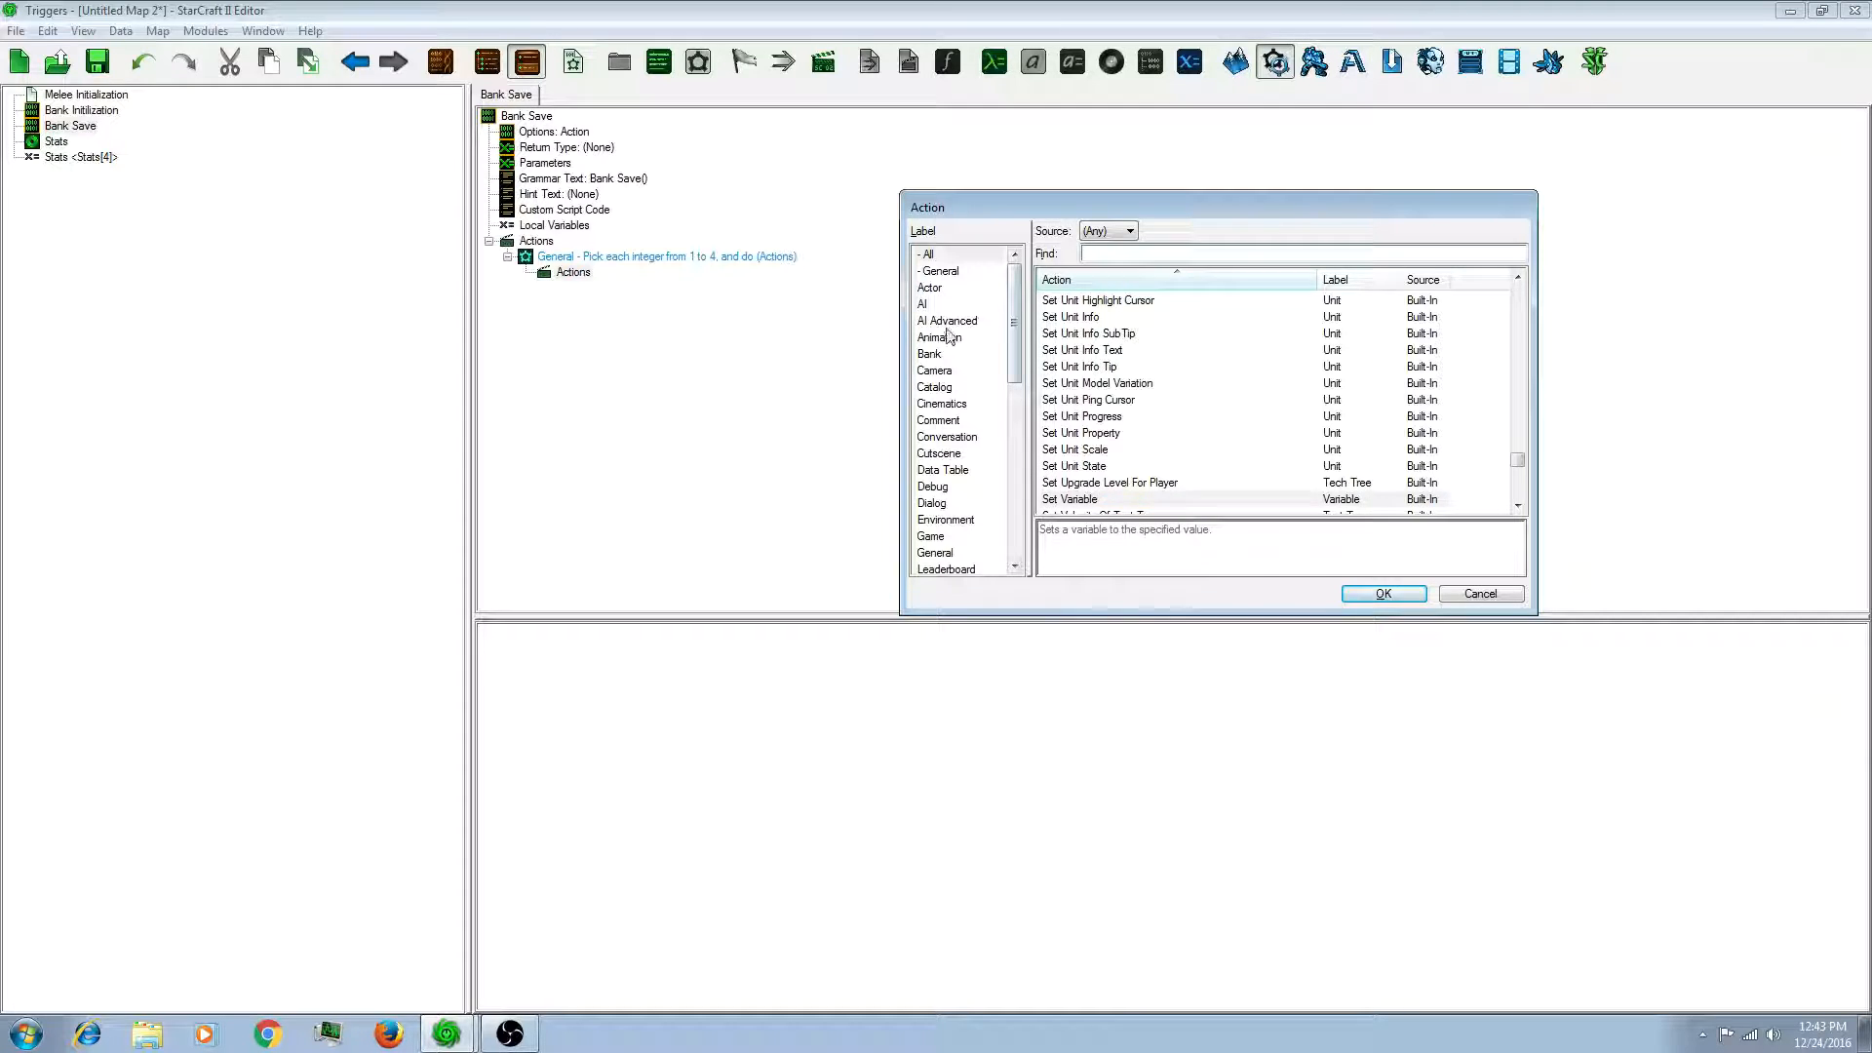
Step: Filter actions to Bank and add Store Integer inside the loop
left_click(930, 353)
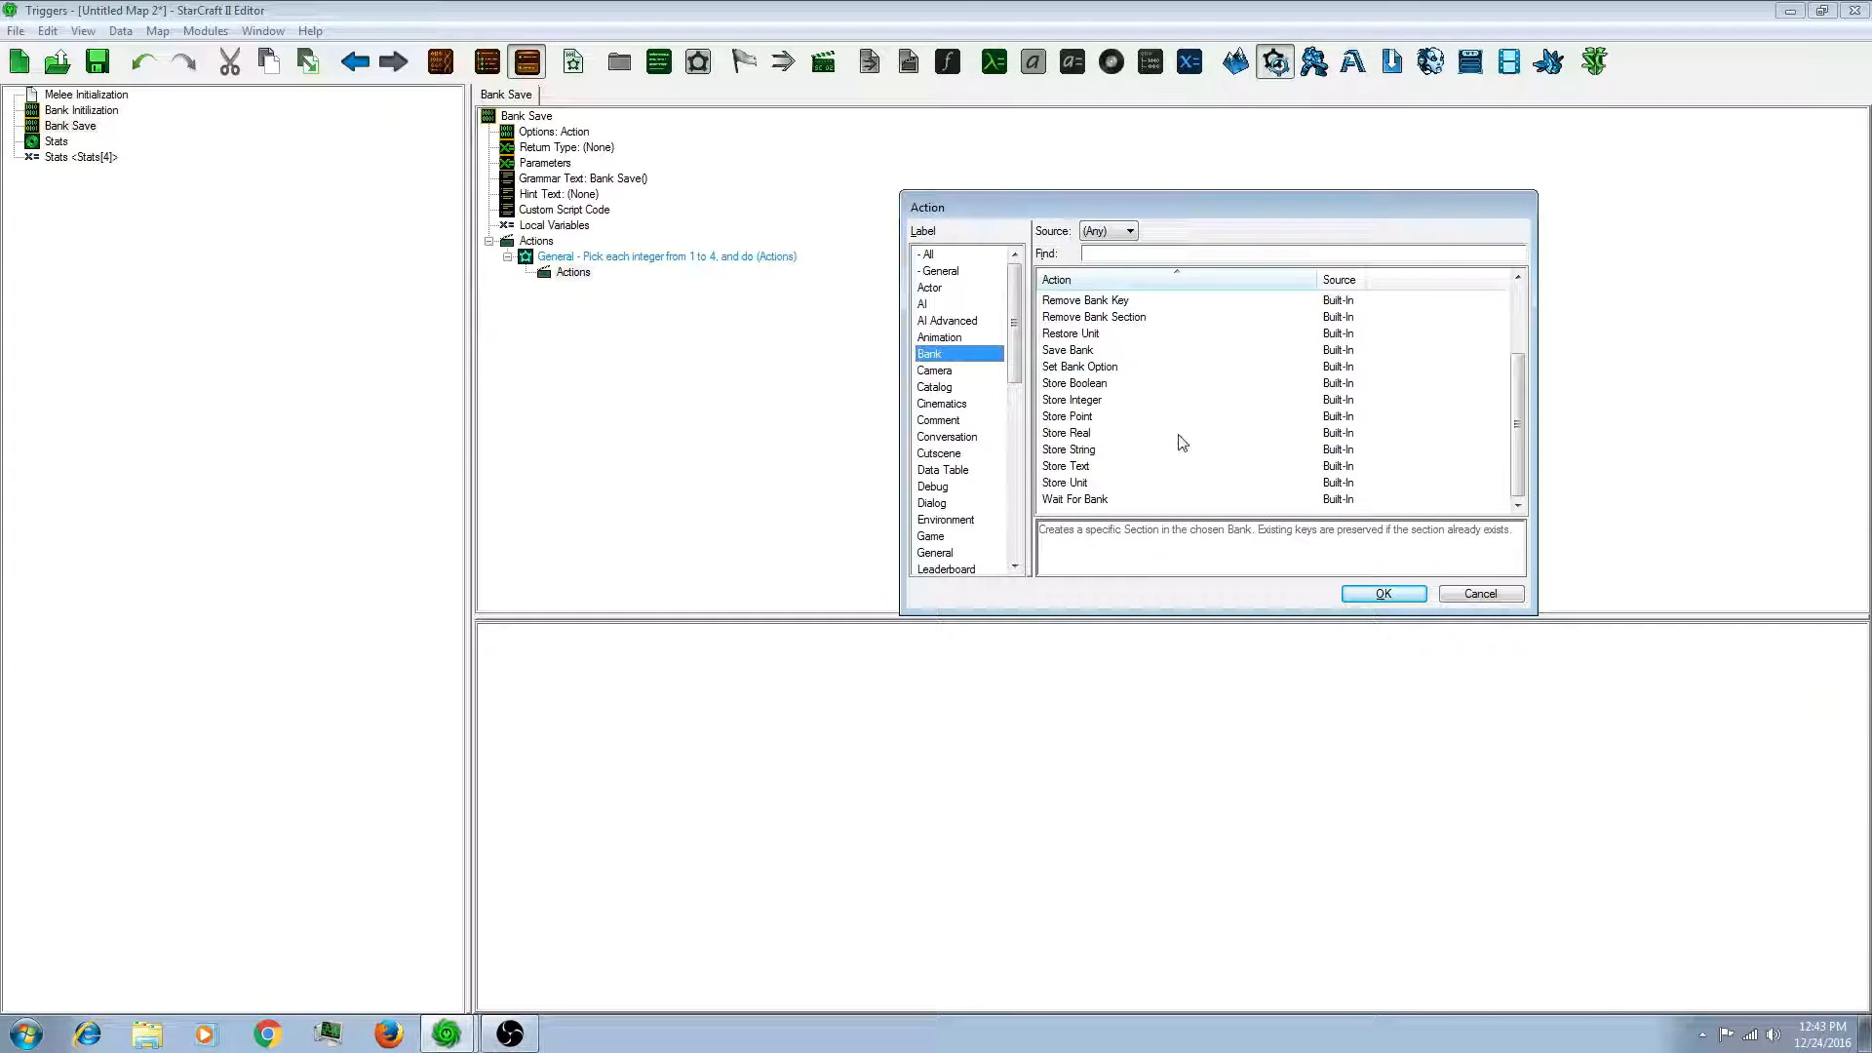
left_click(1065, 432)
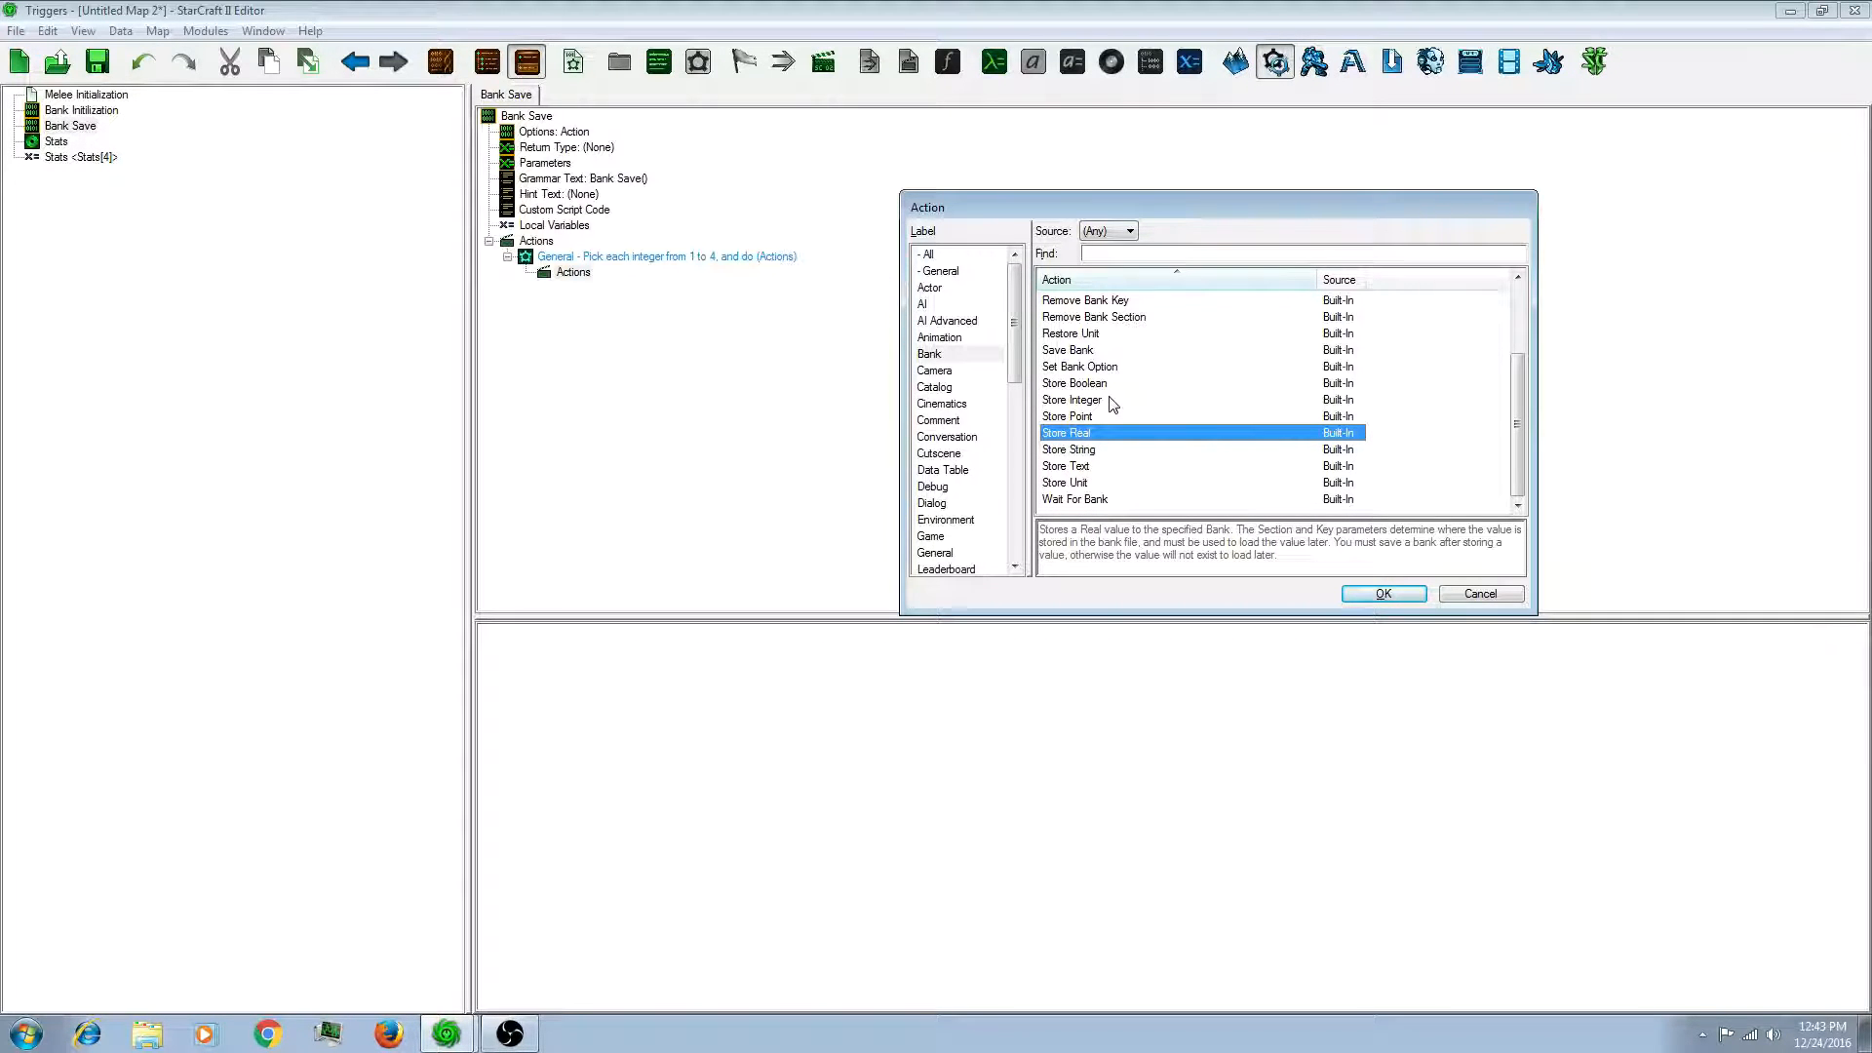
left_click(1071, 399)
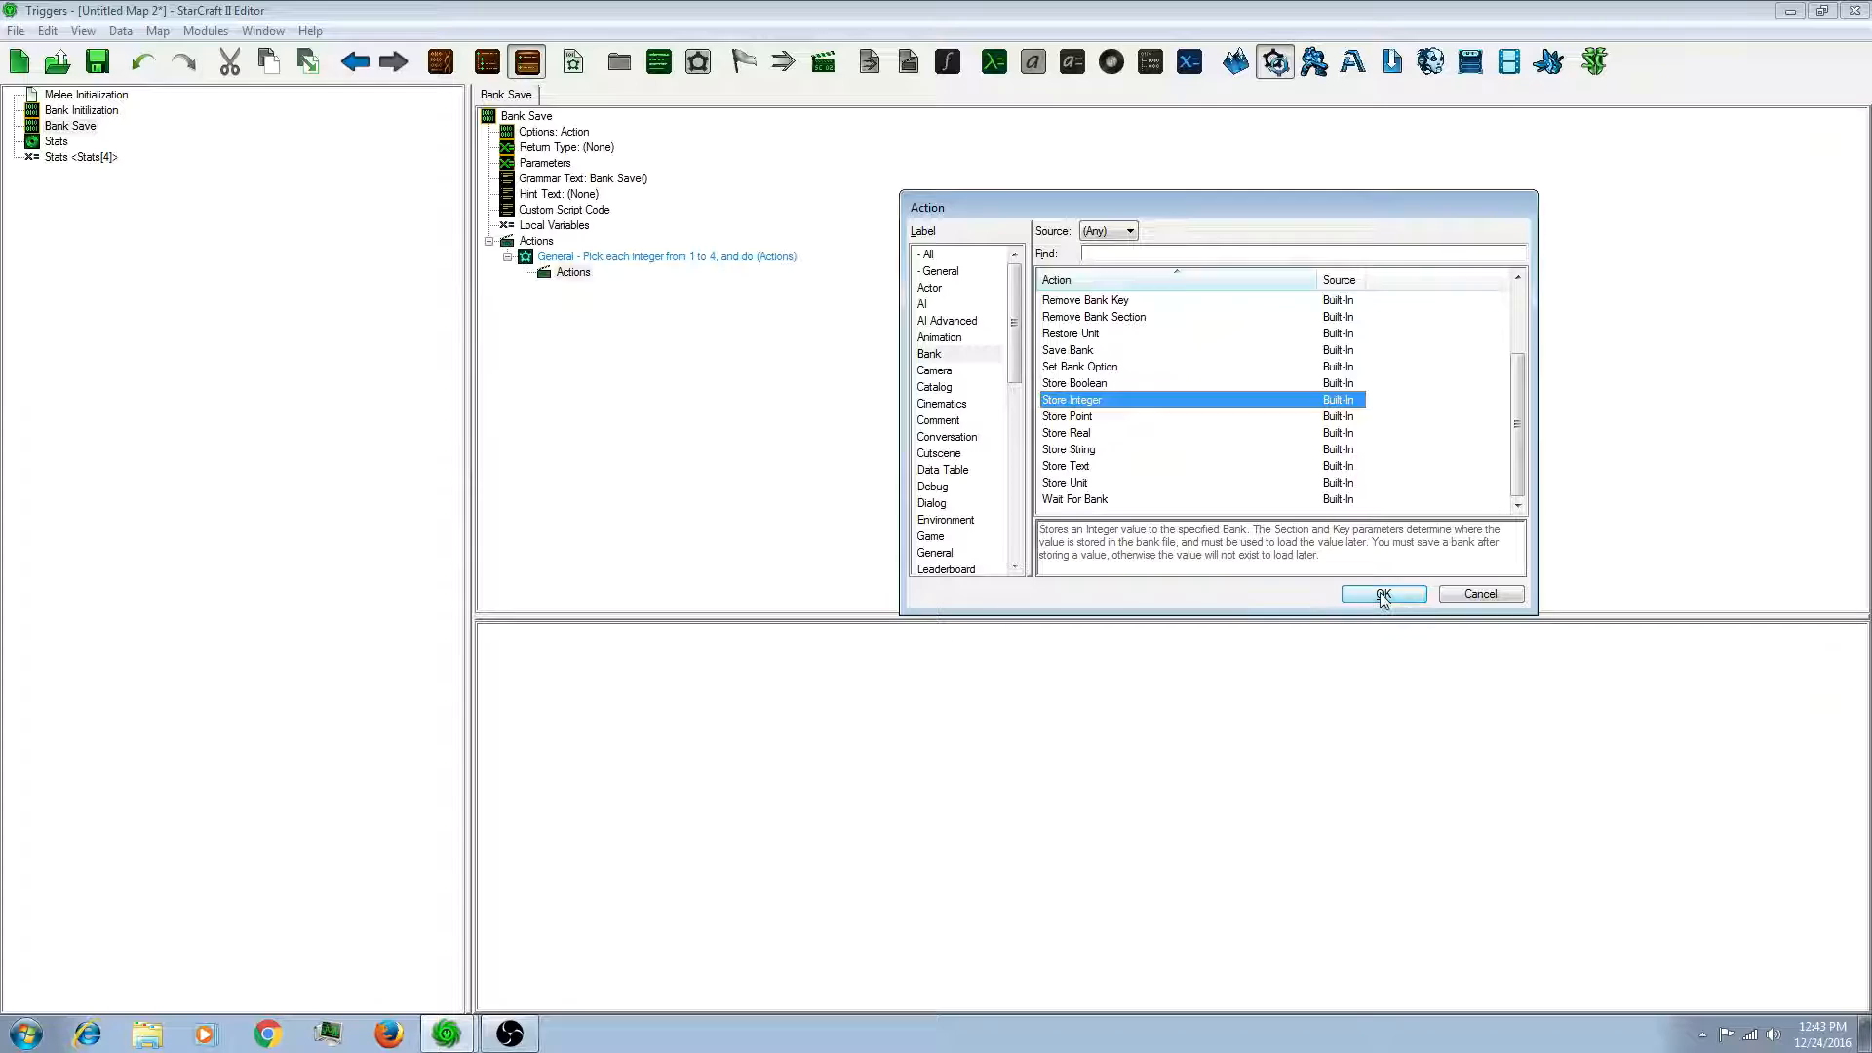
left_click(1382, 595)
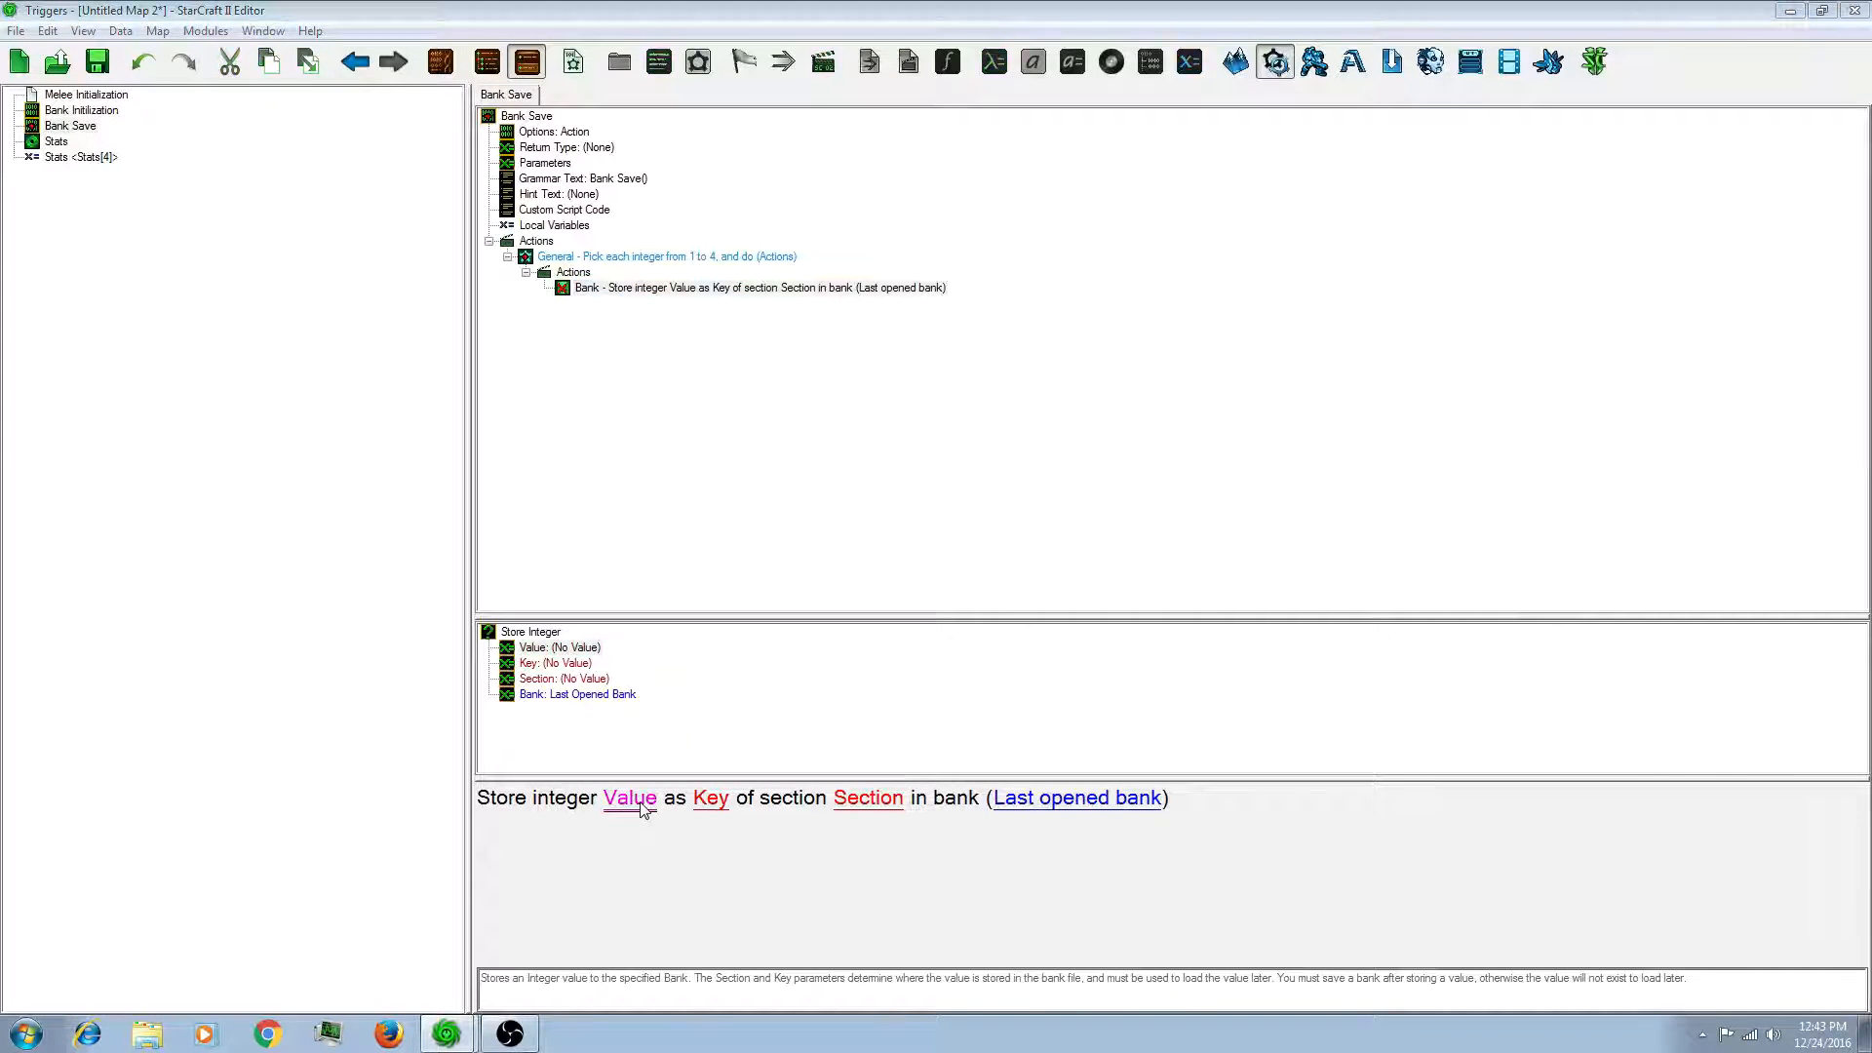
Step: Set the stored integer value to Stats[Picked Integer].Kills
left_click(629, 798)
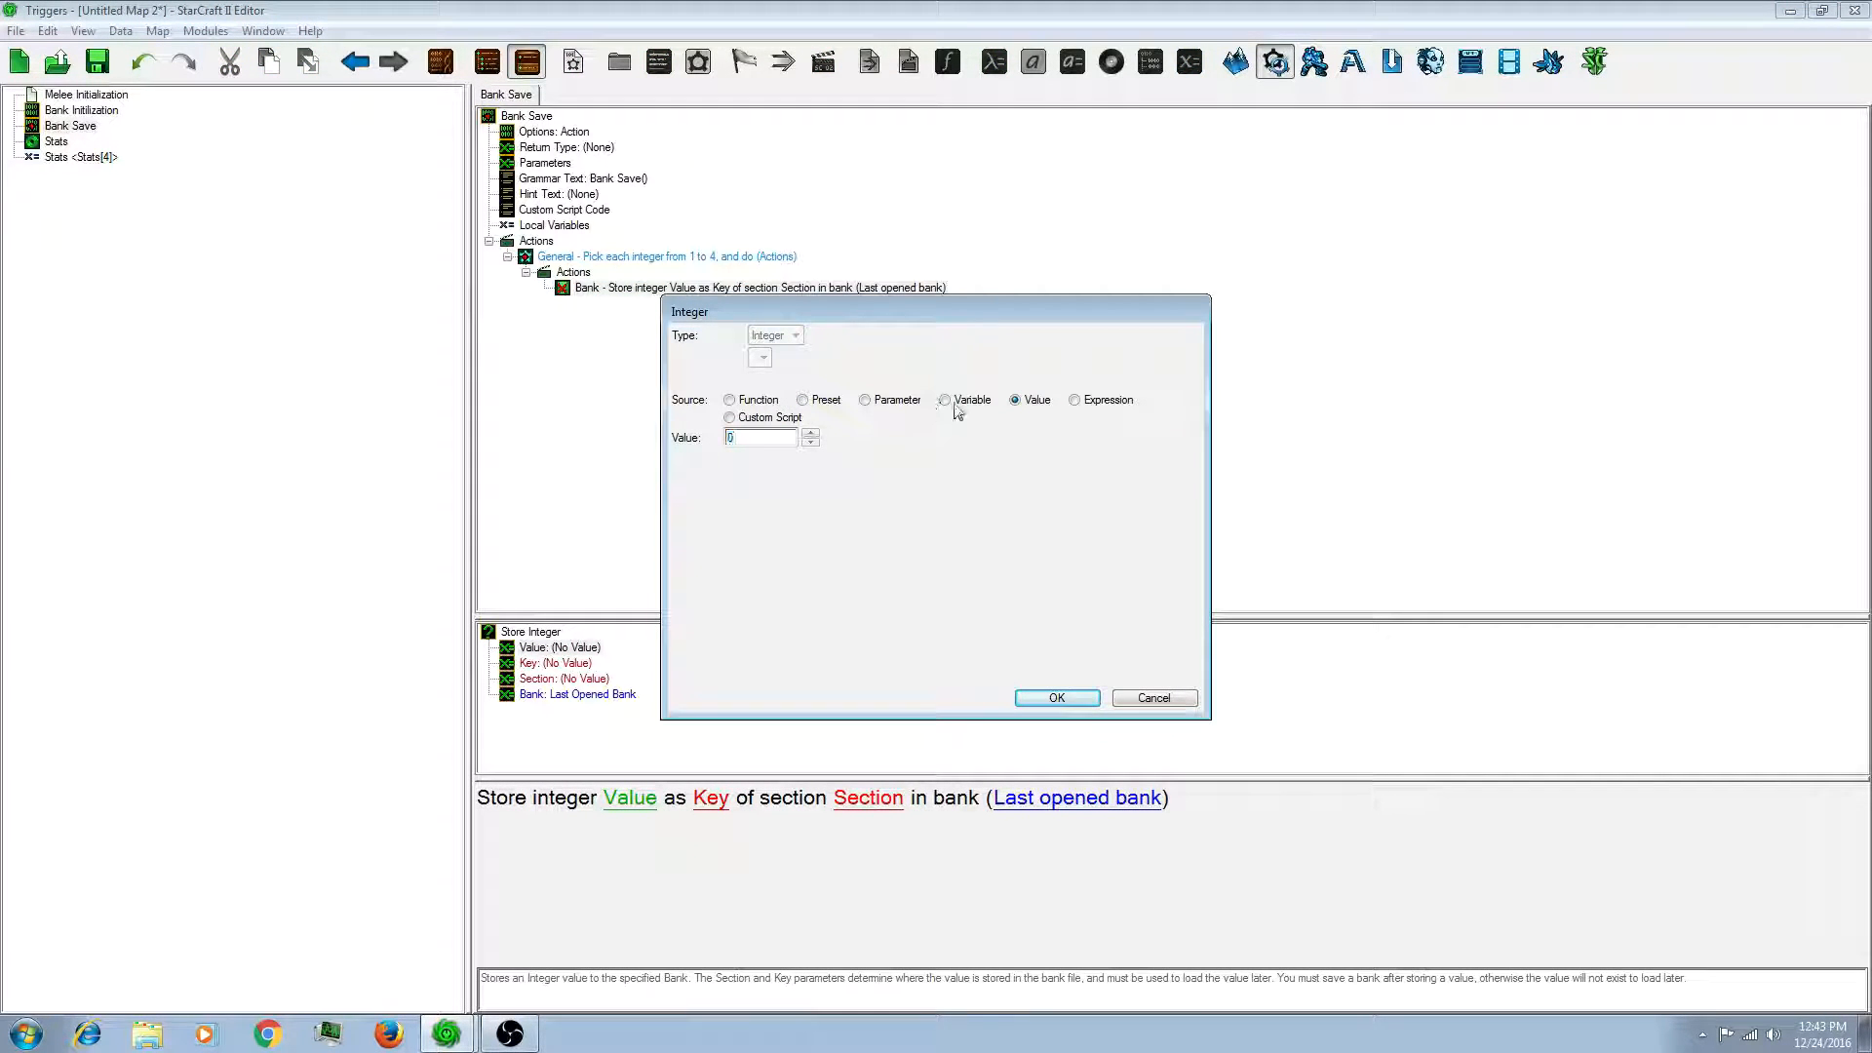
left_click(1055, 697)
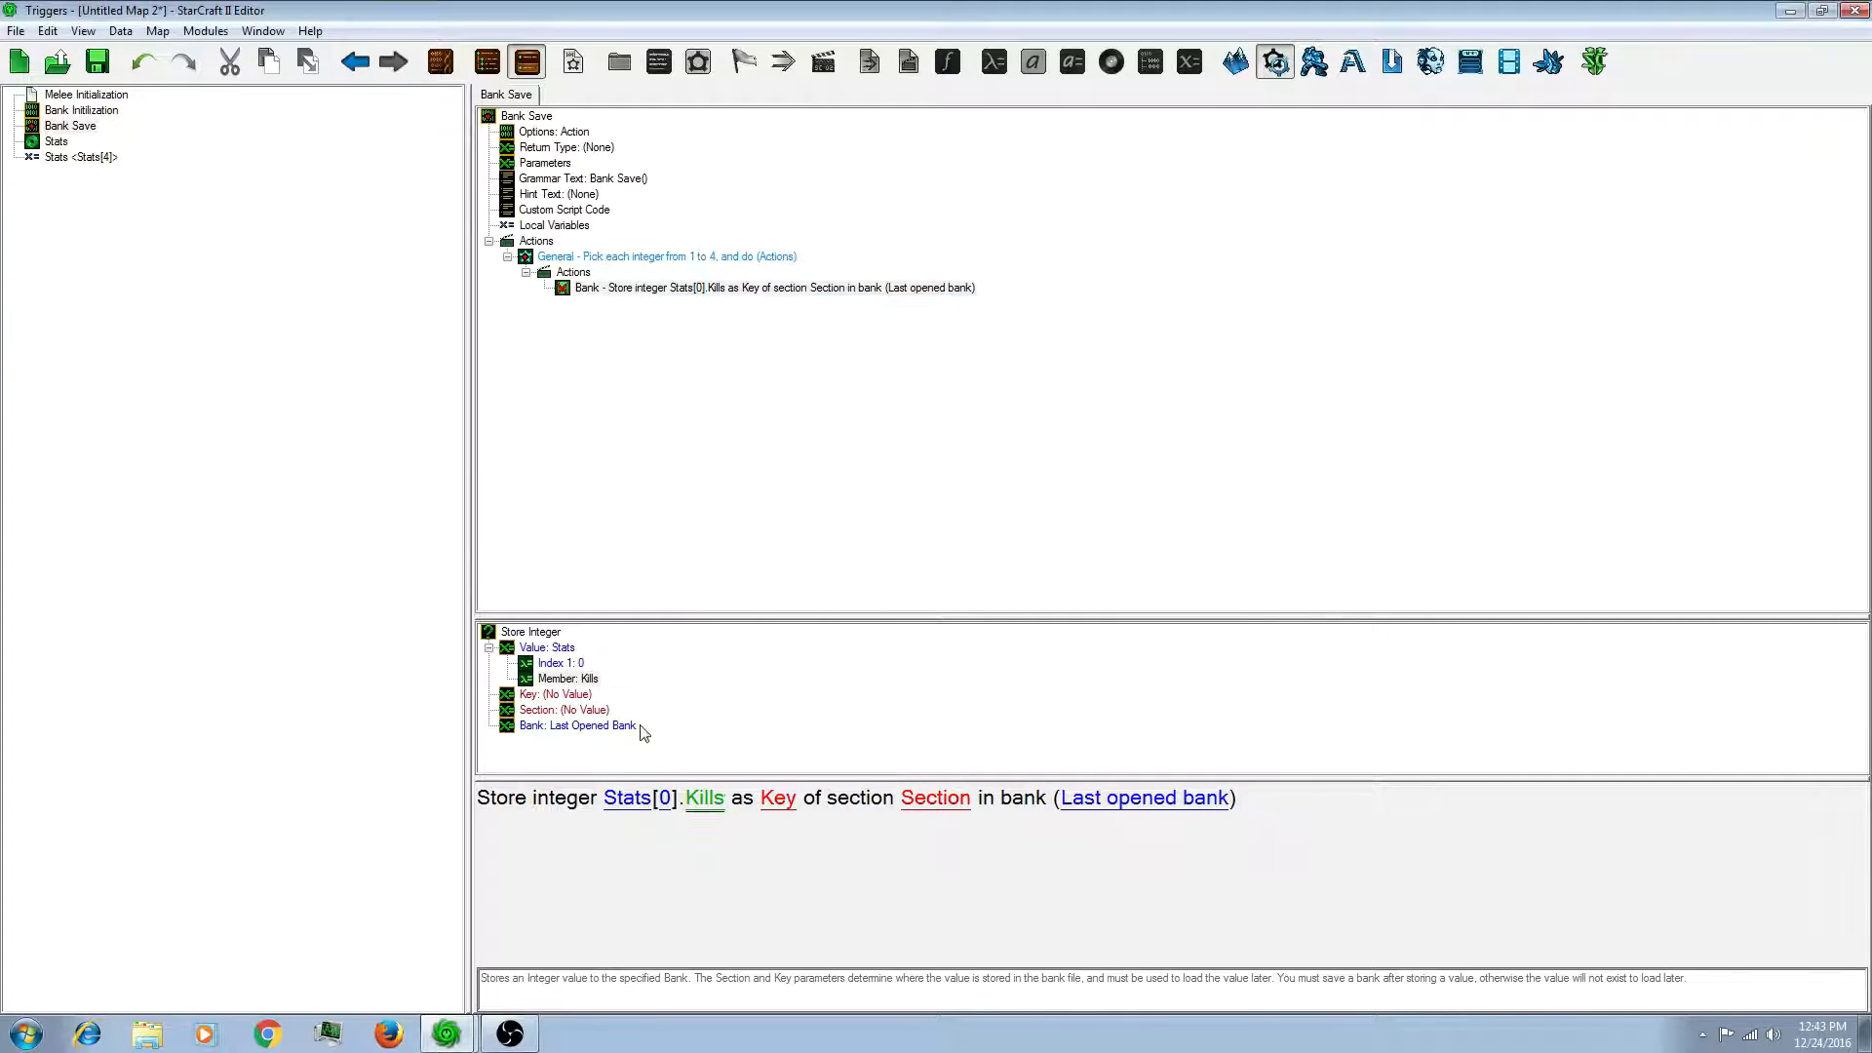
double_click(572, 663)
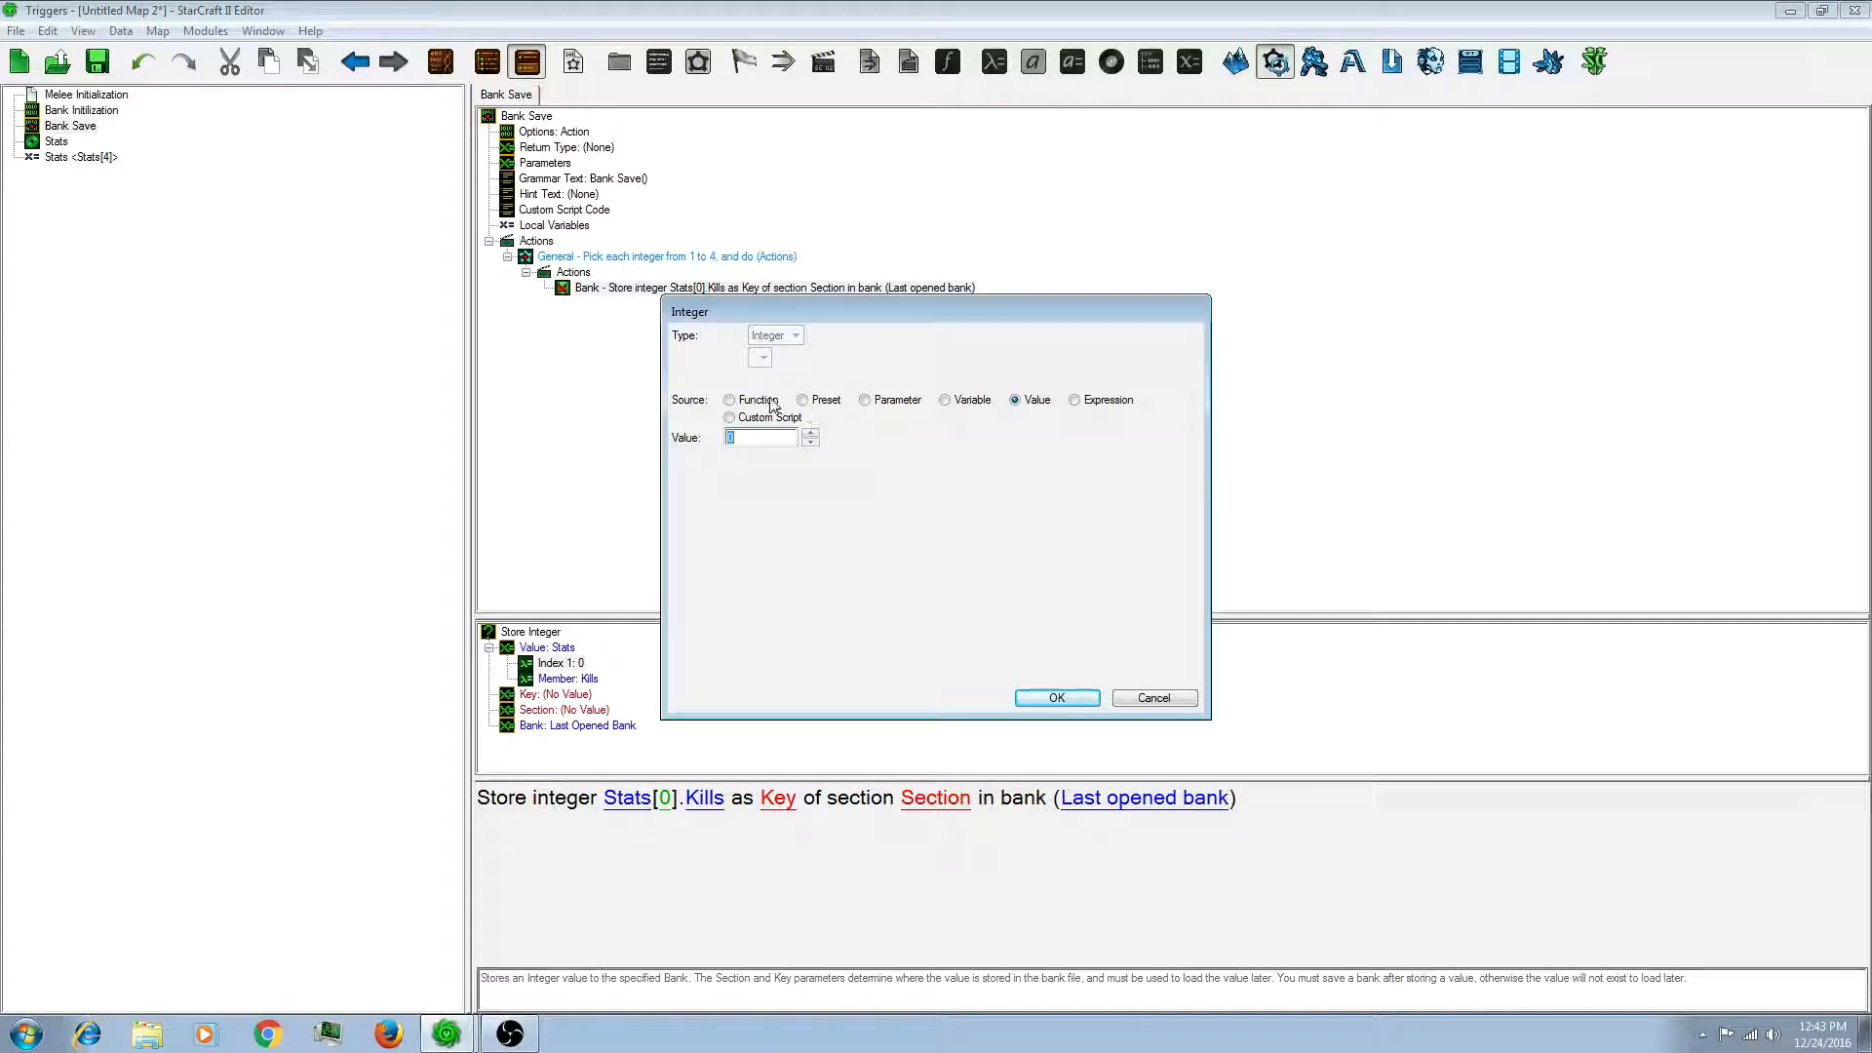
left_click(729, 399)
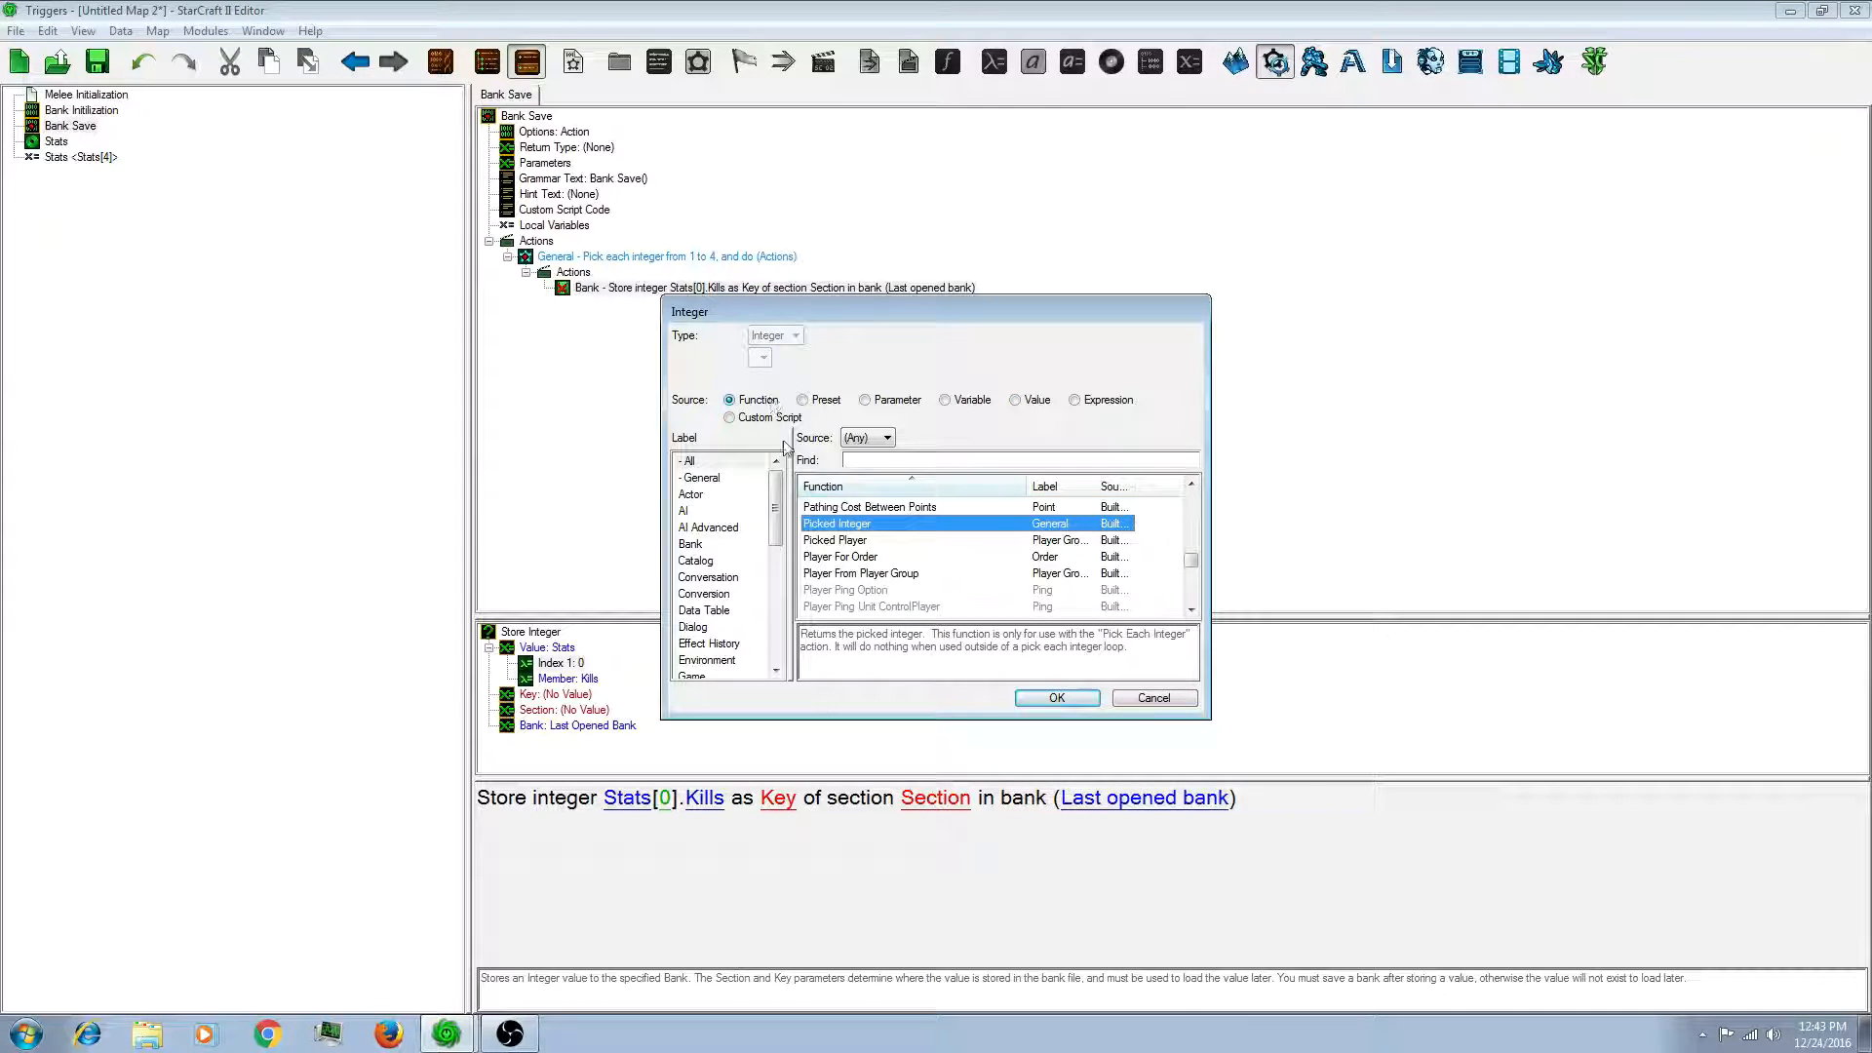
left_click(1053, 697)
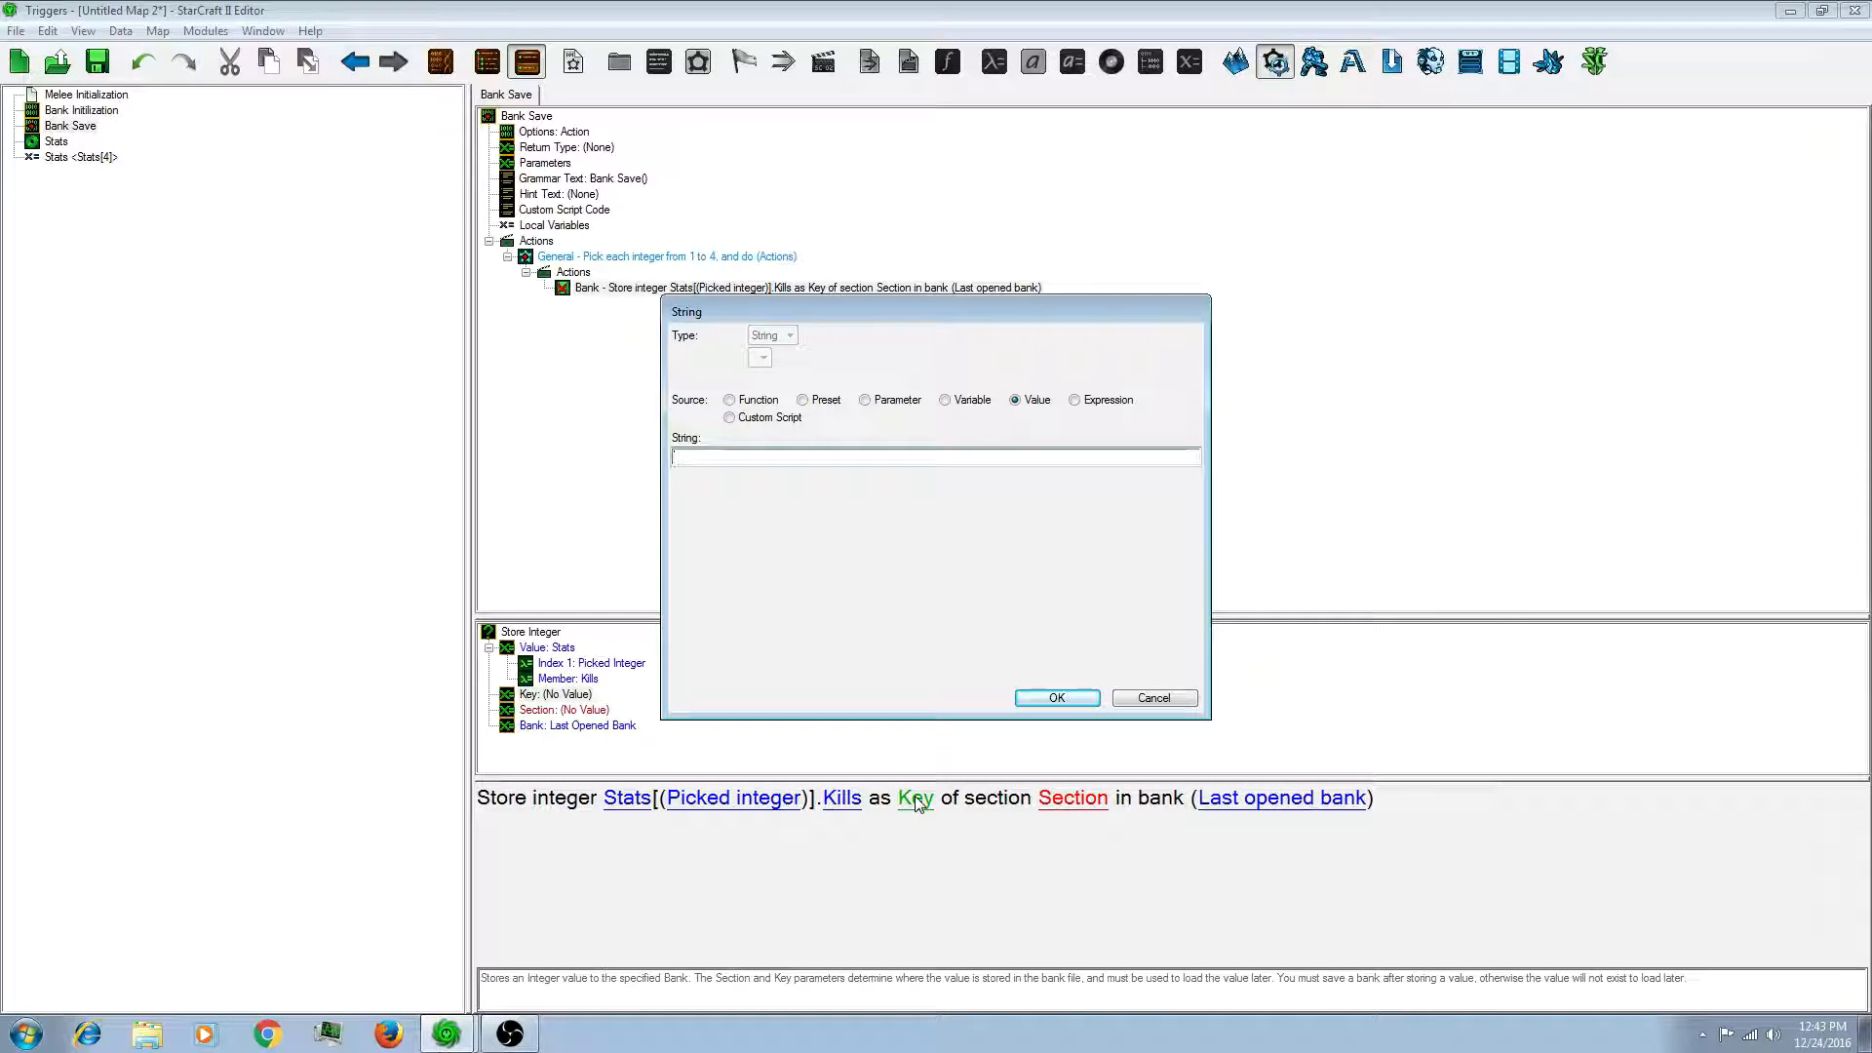
Step: Set the storage key to 'Kills' and the section to 'Stats'
type("Kills")
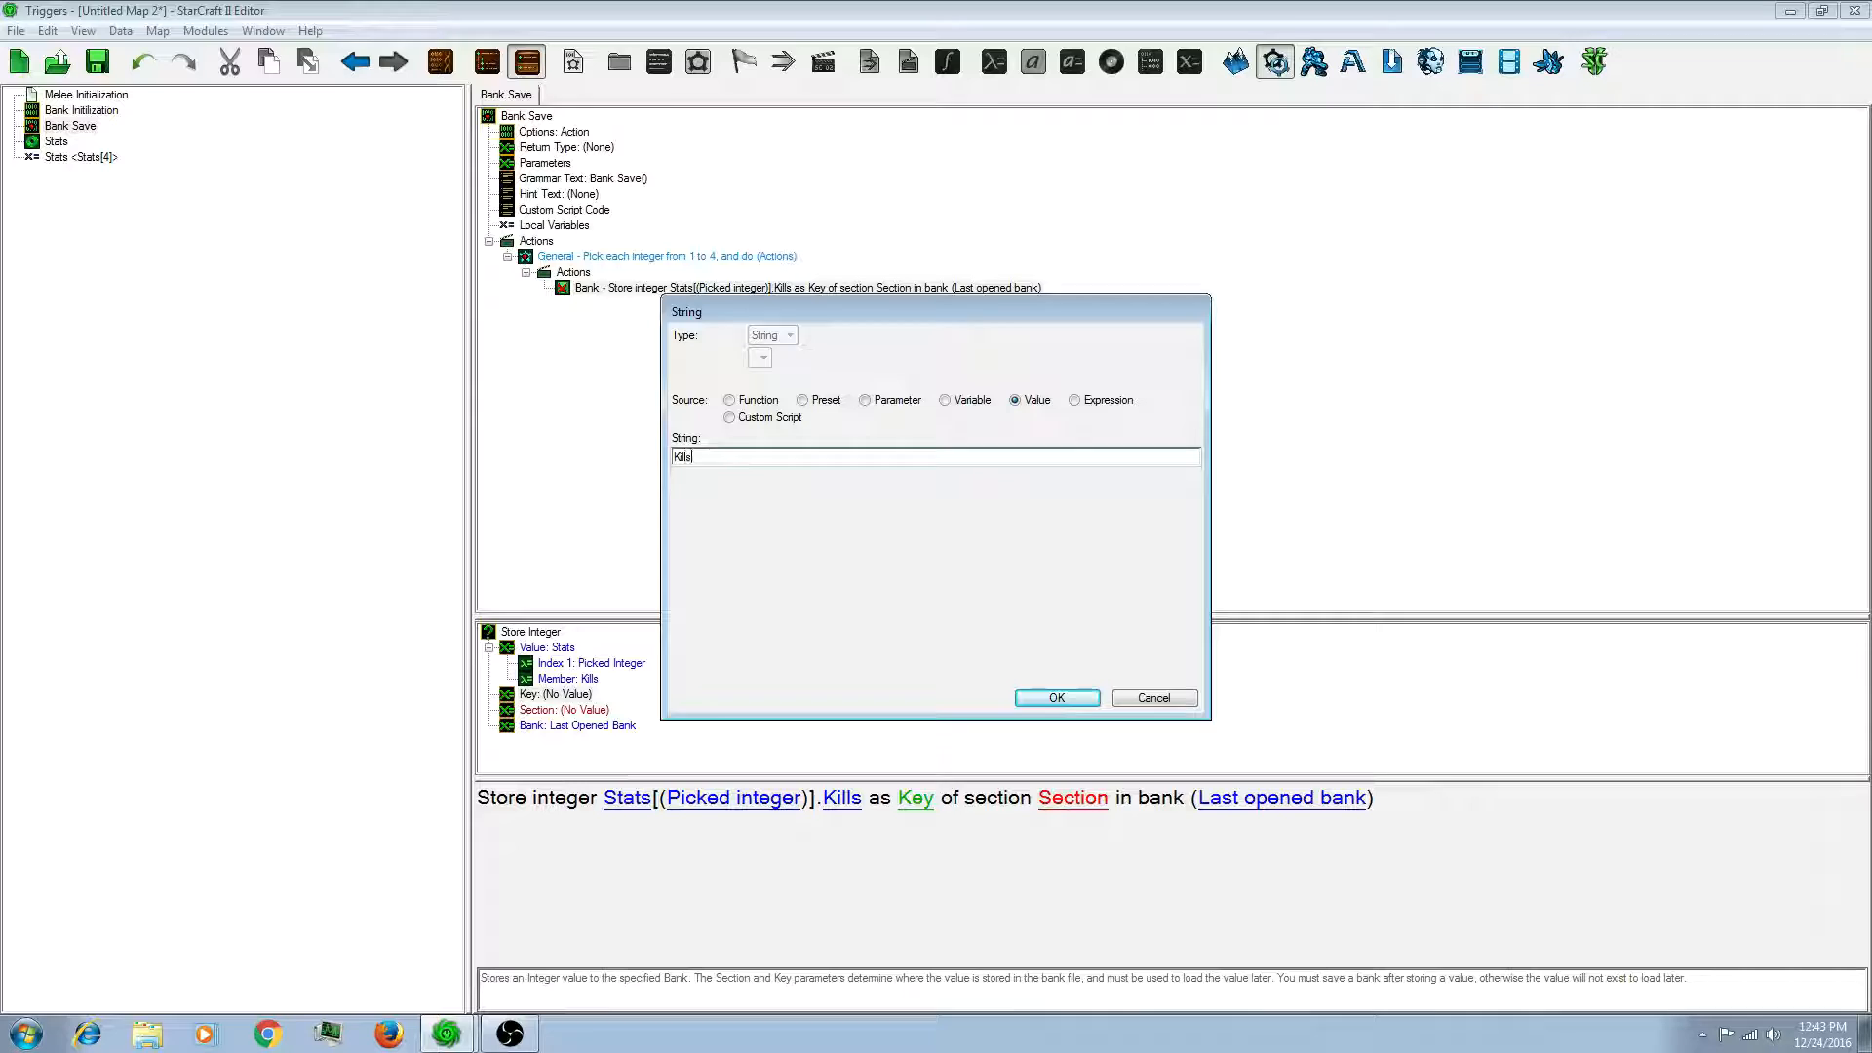
left_click(1054, 697)
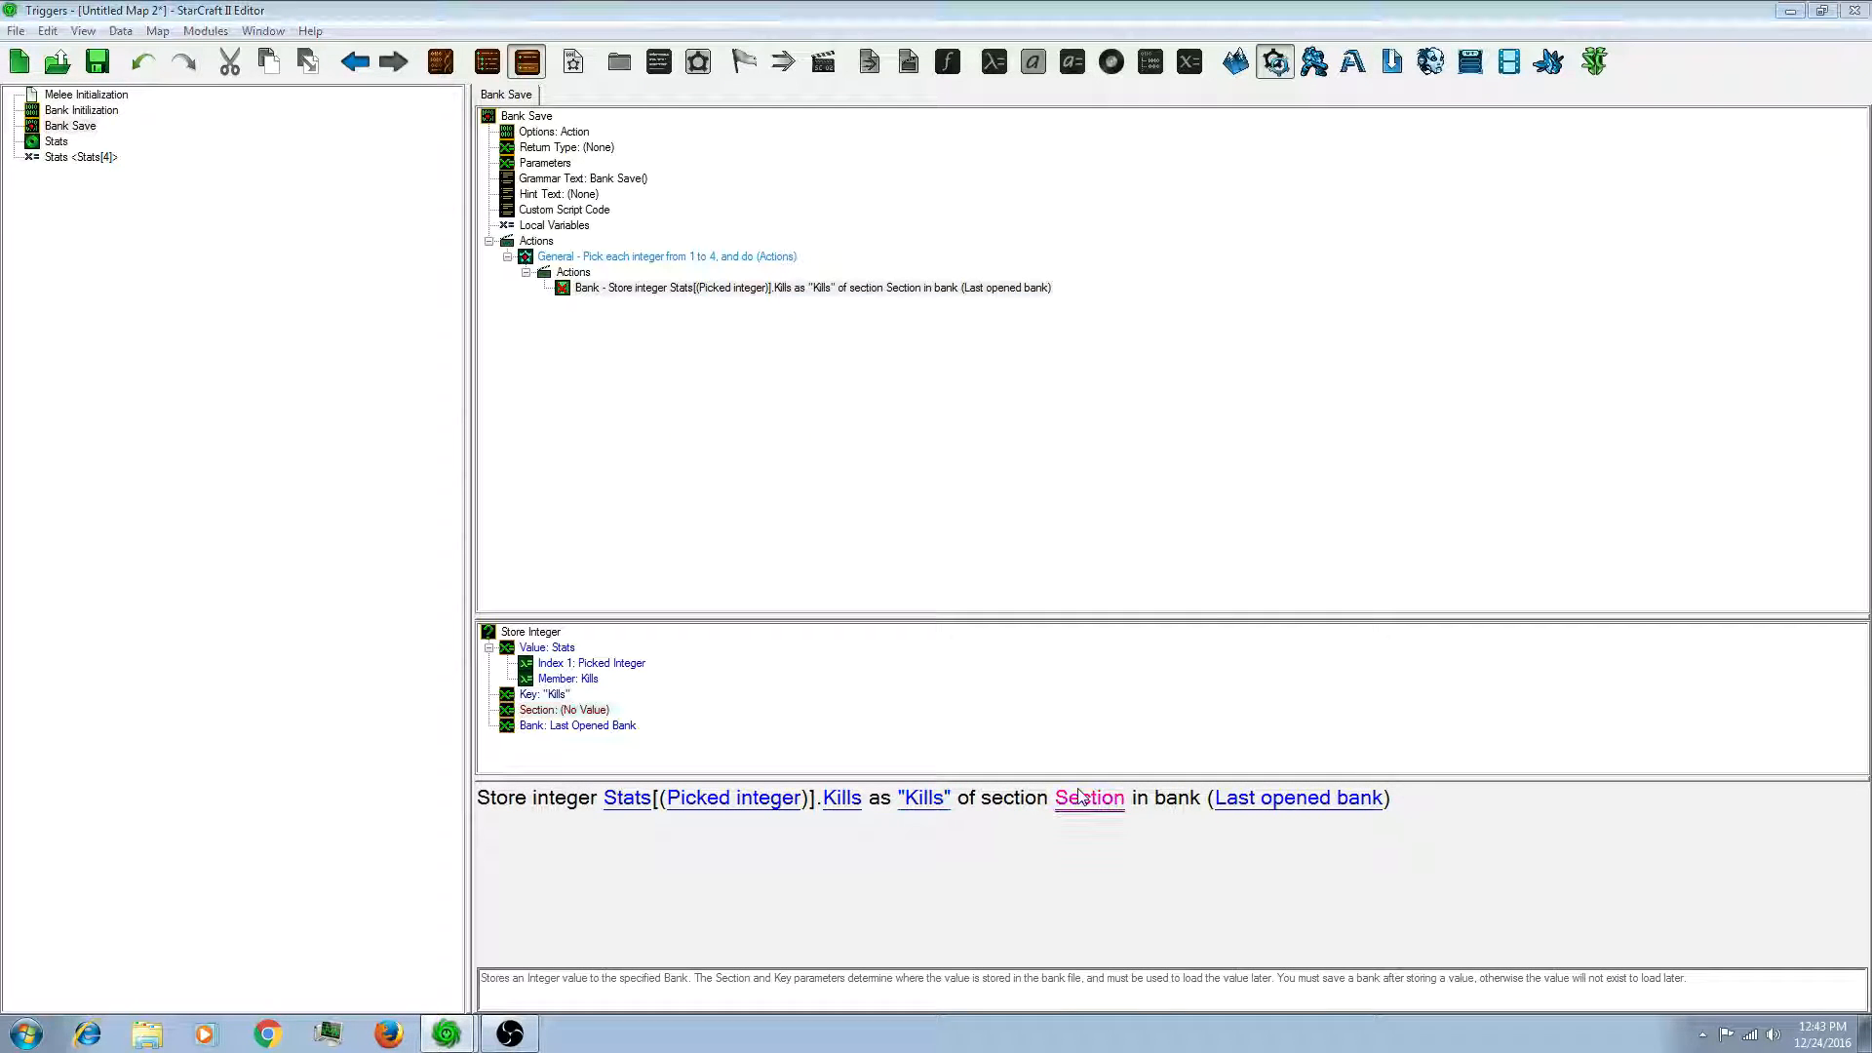
left_click(1087, 797)
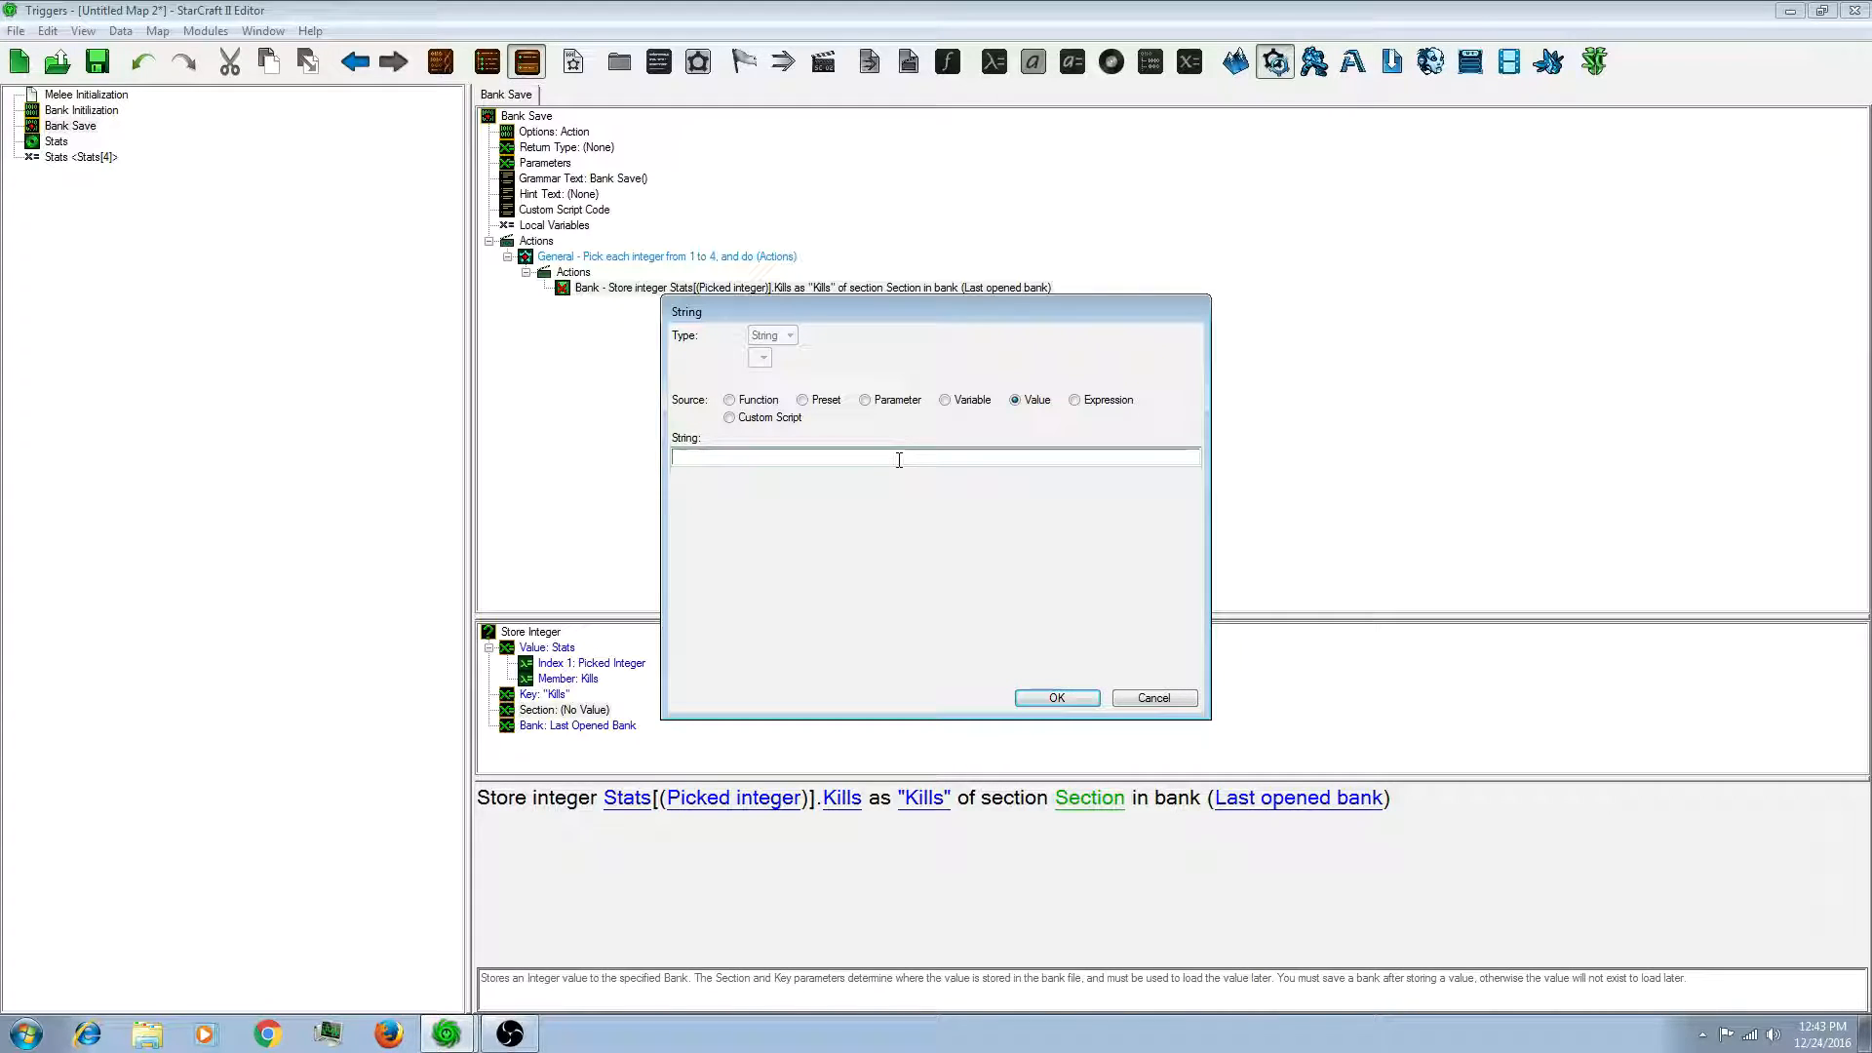
type("St")
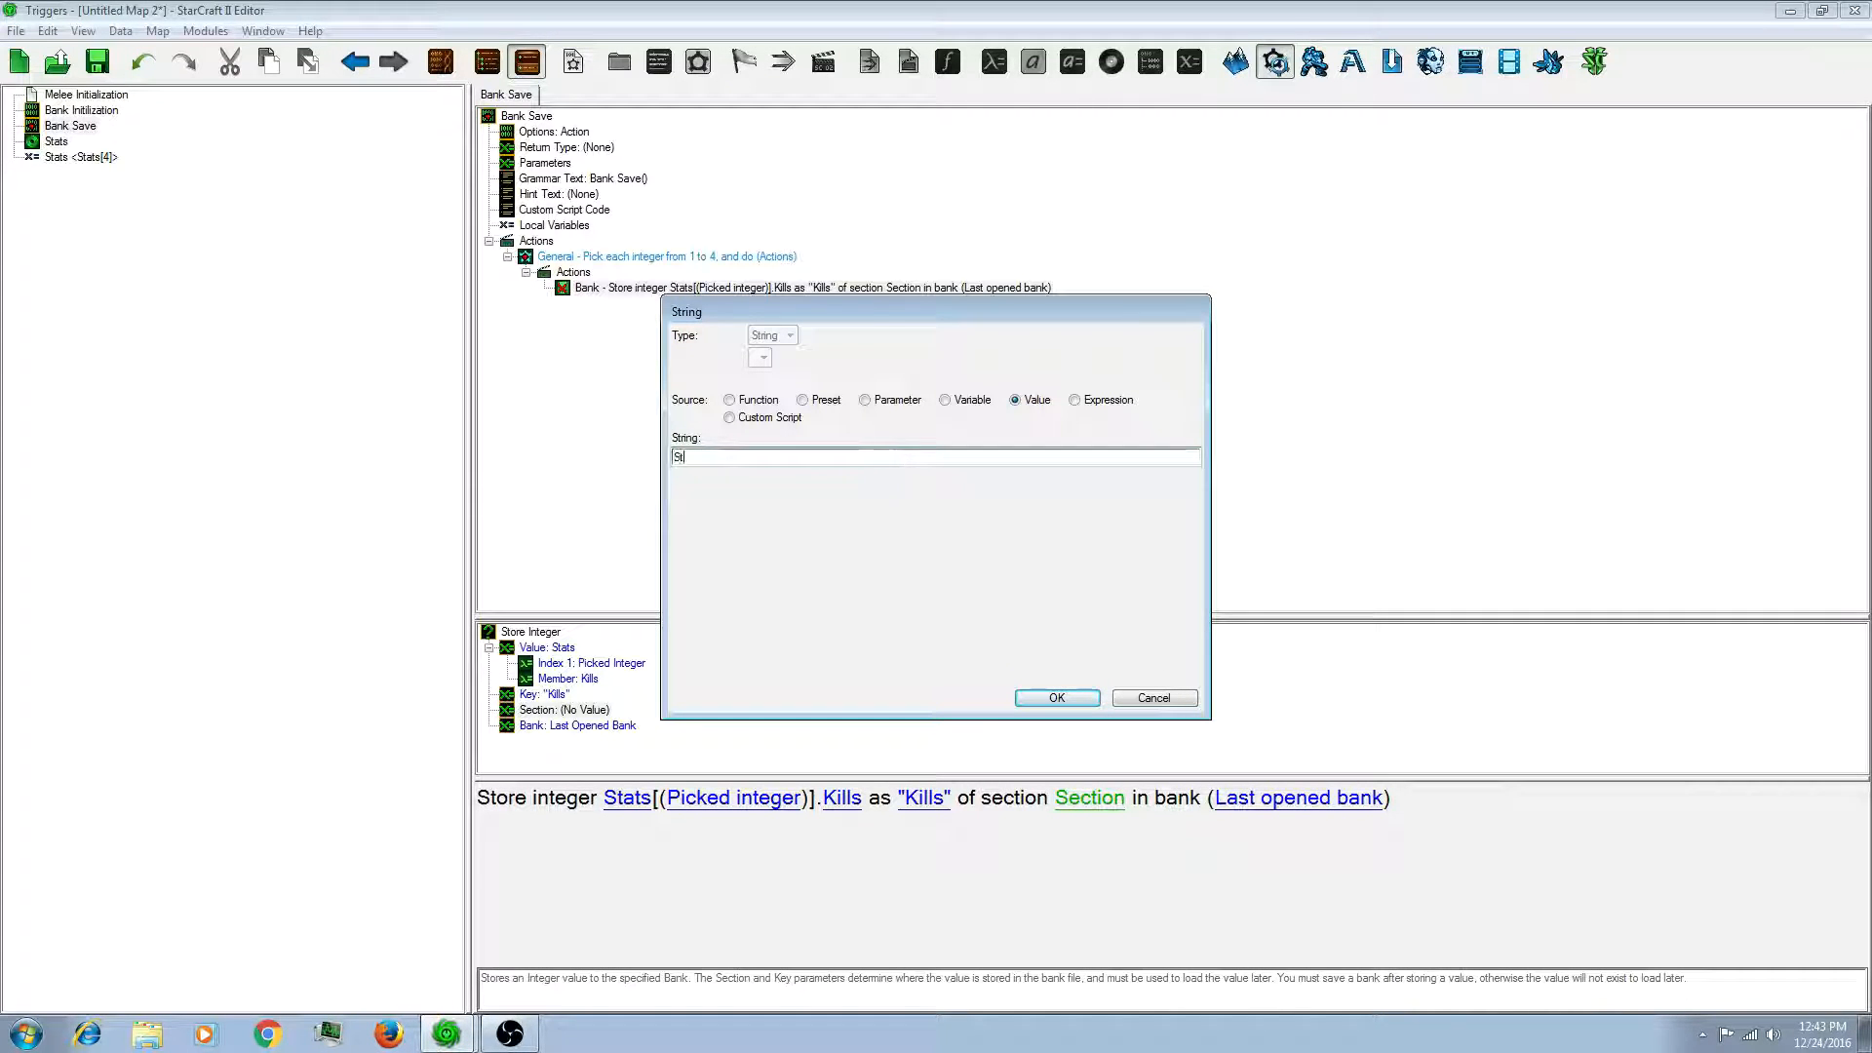
left_click(1055, 697)
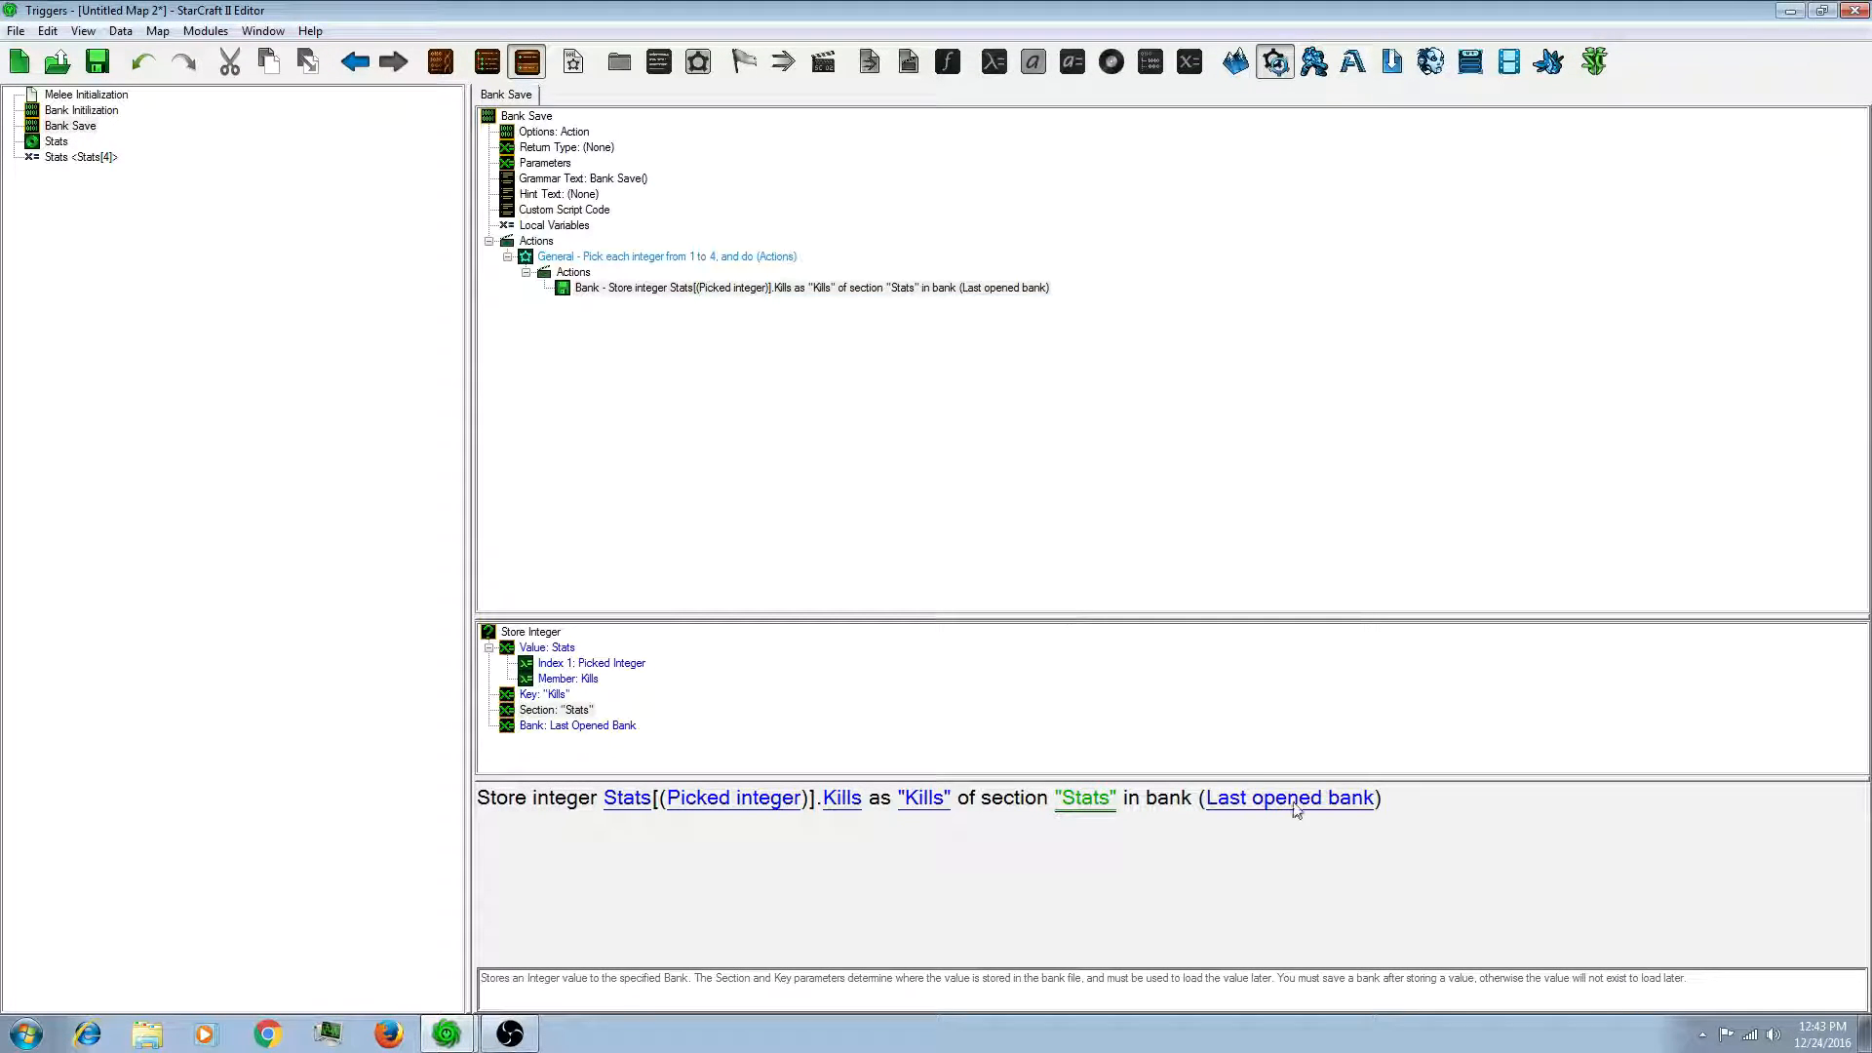
Step: Set the target bank to Stats[Picked Integer].Player Bank
left_click(1288, 798)
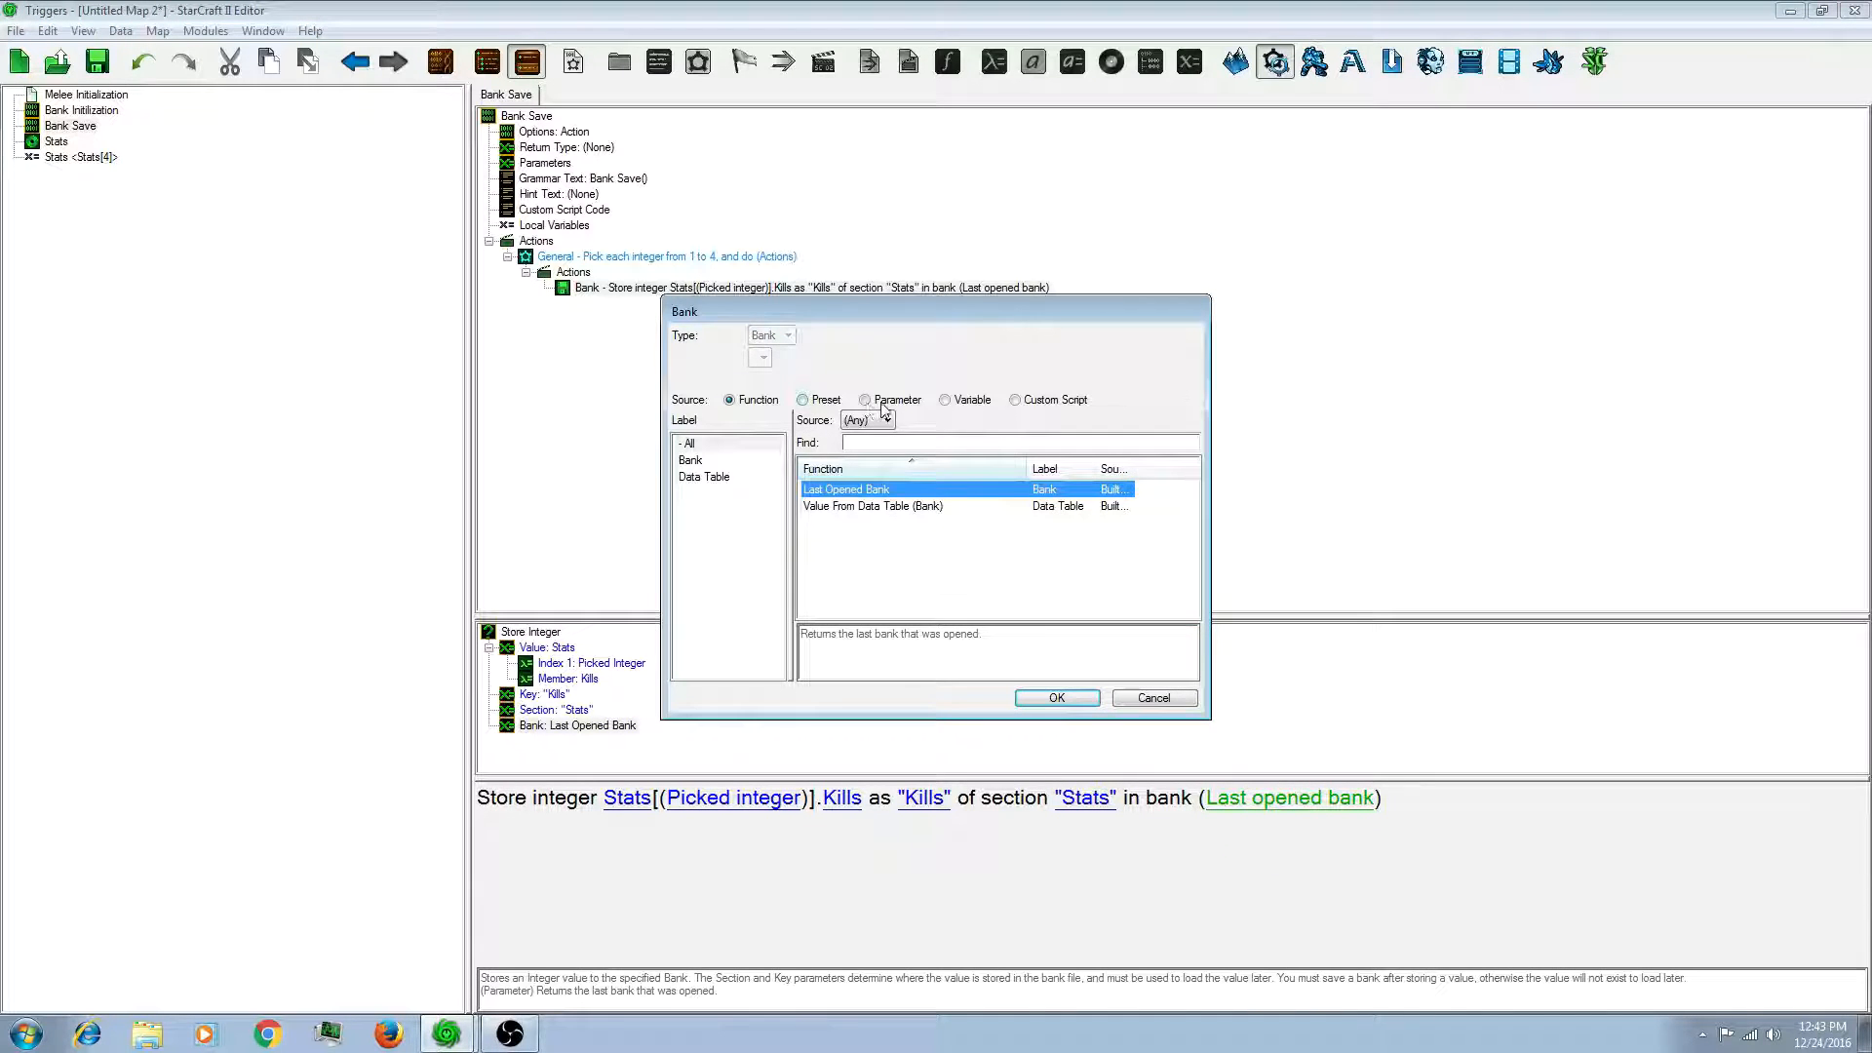
left_click(946, 399)
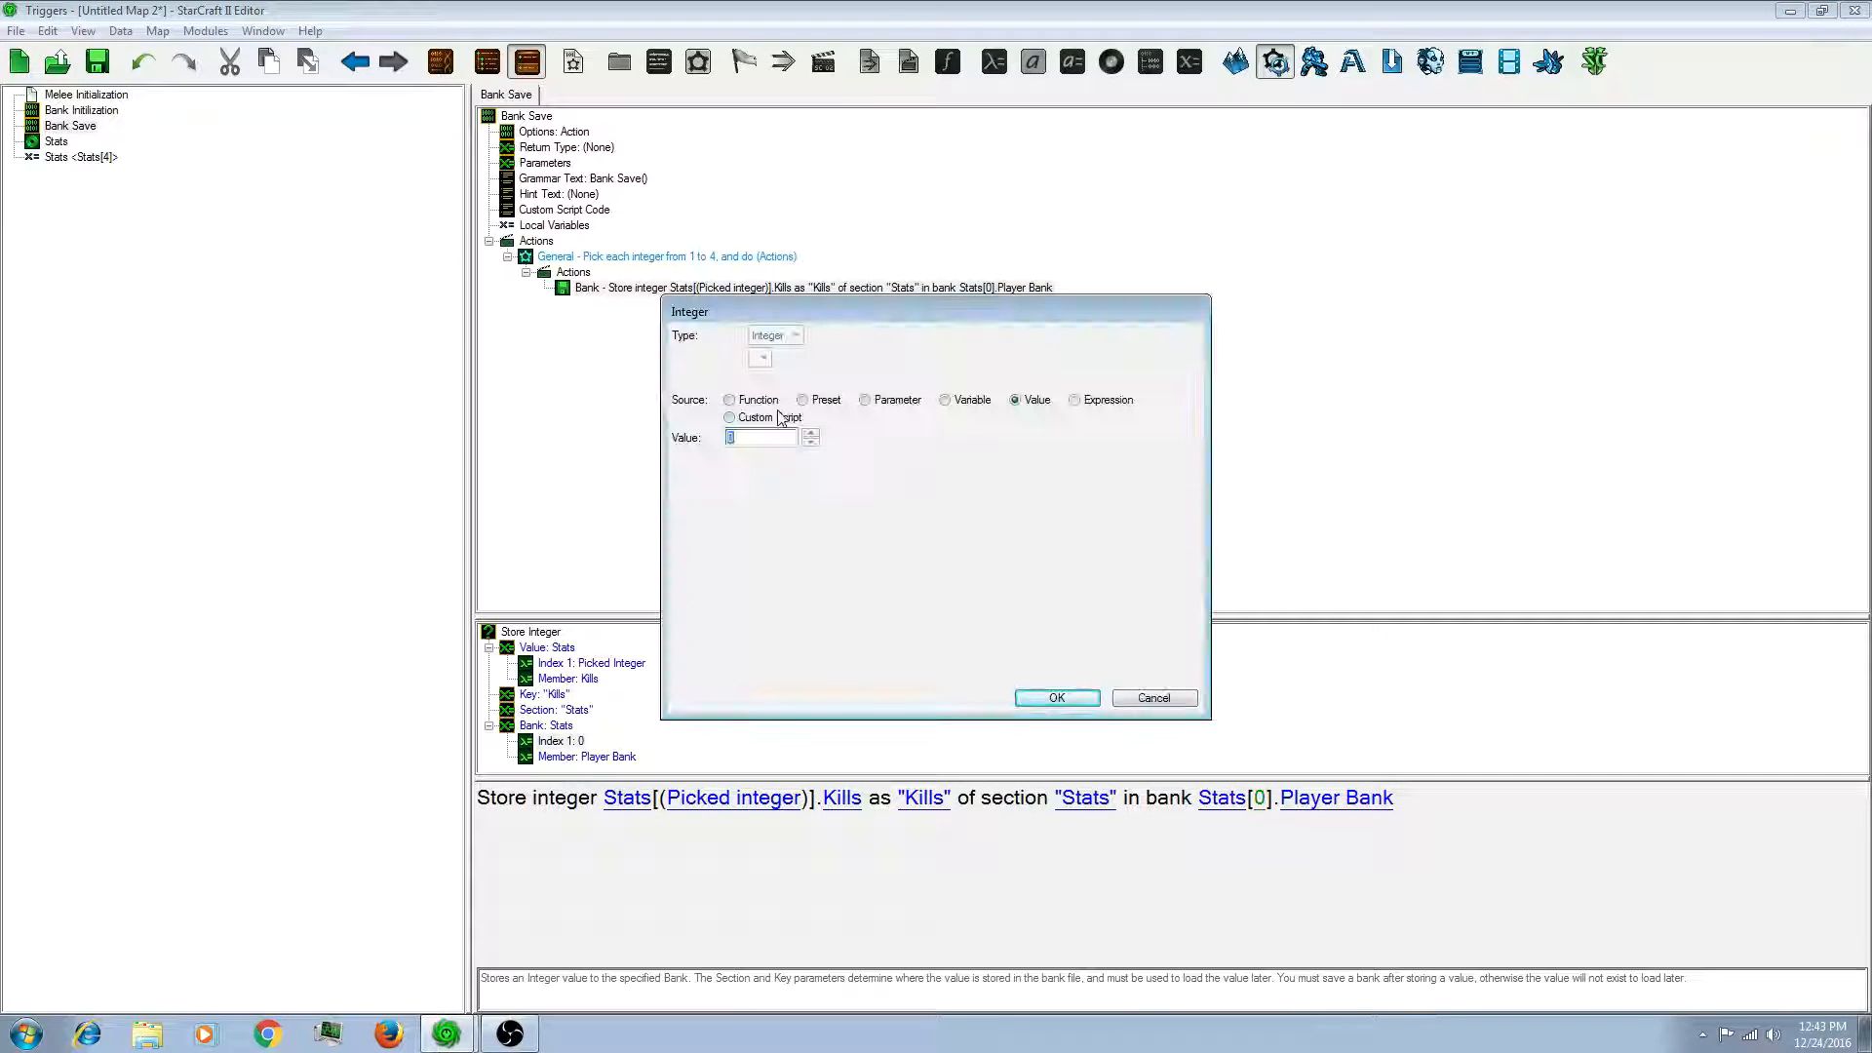
left_click(729, 398)
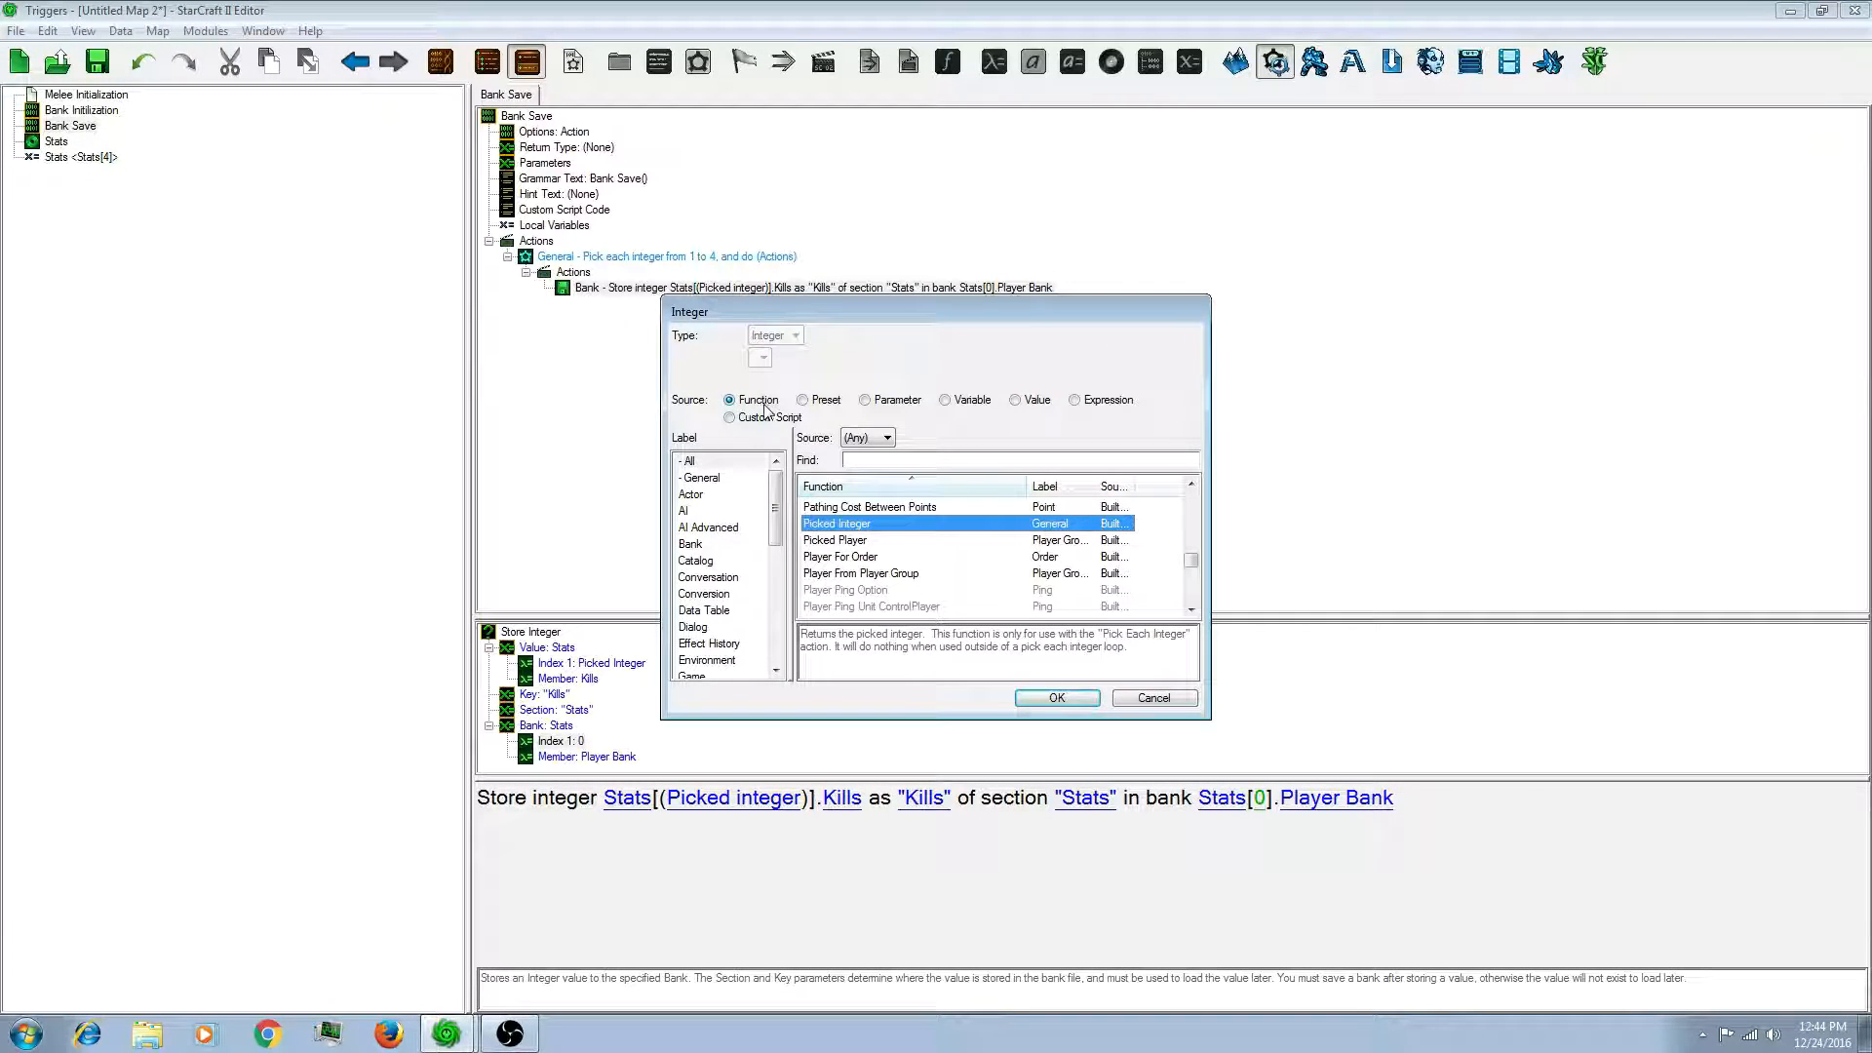
left_click(1054, 697)
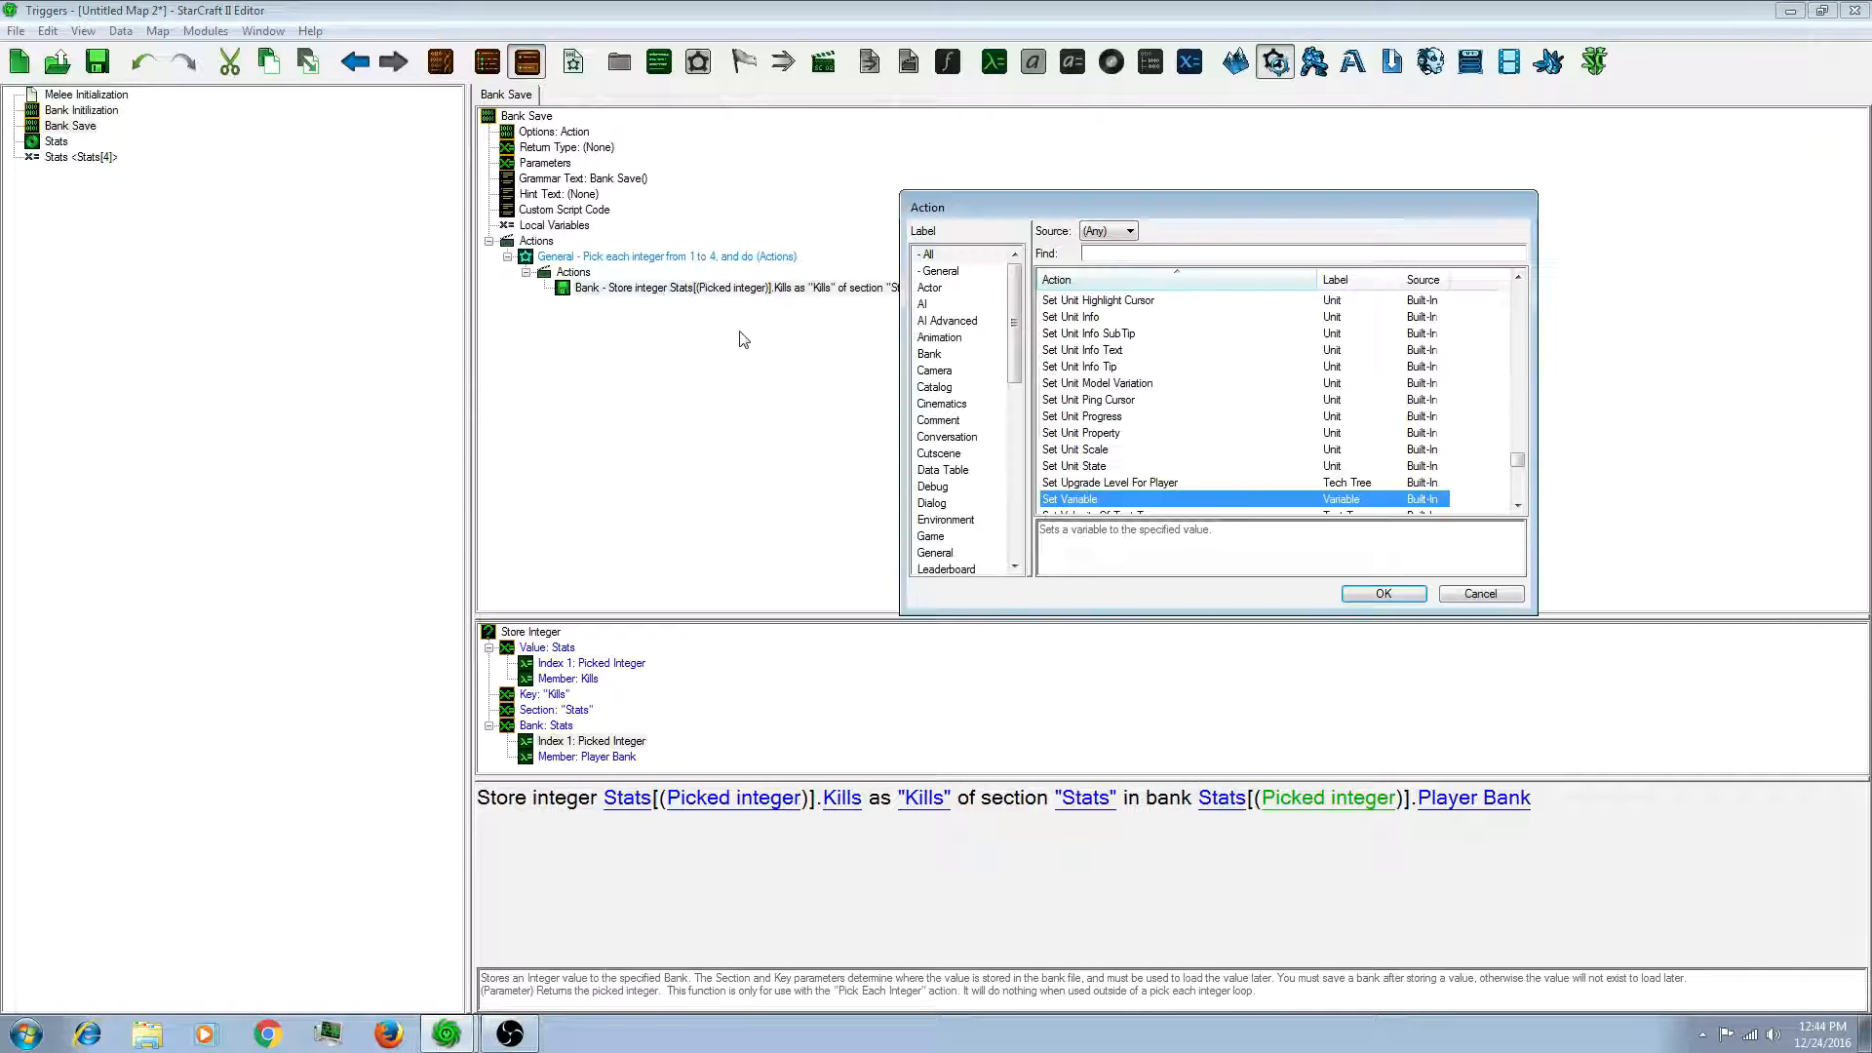
Step: Add a Save Bank action for bank Stats[Picked Integer].Player Bank
left_click(930, 353)
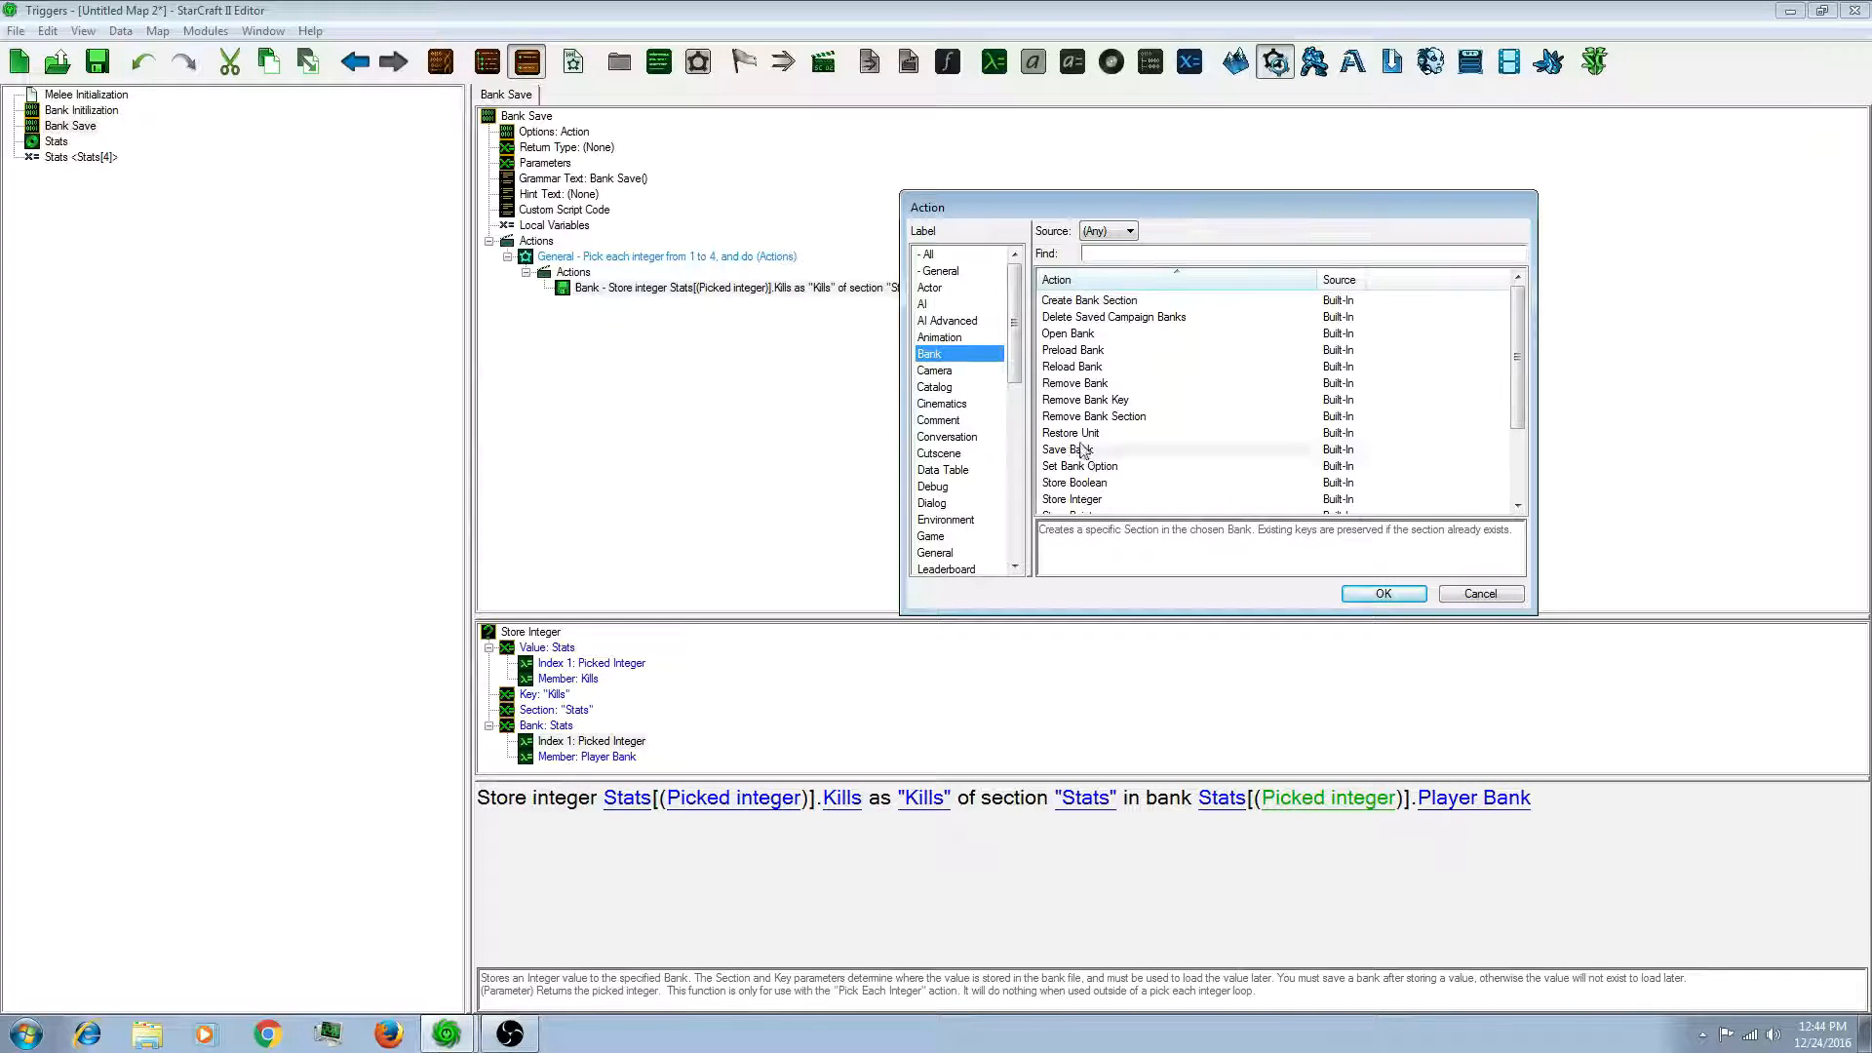
left_click(1381, 594)
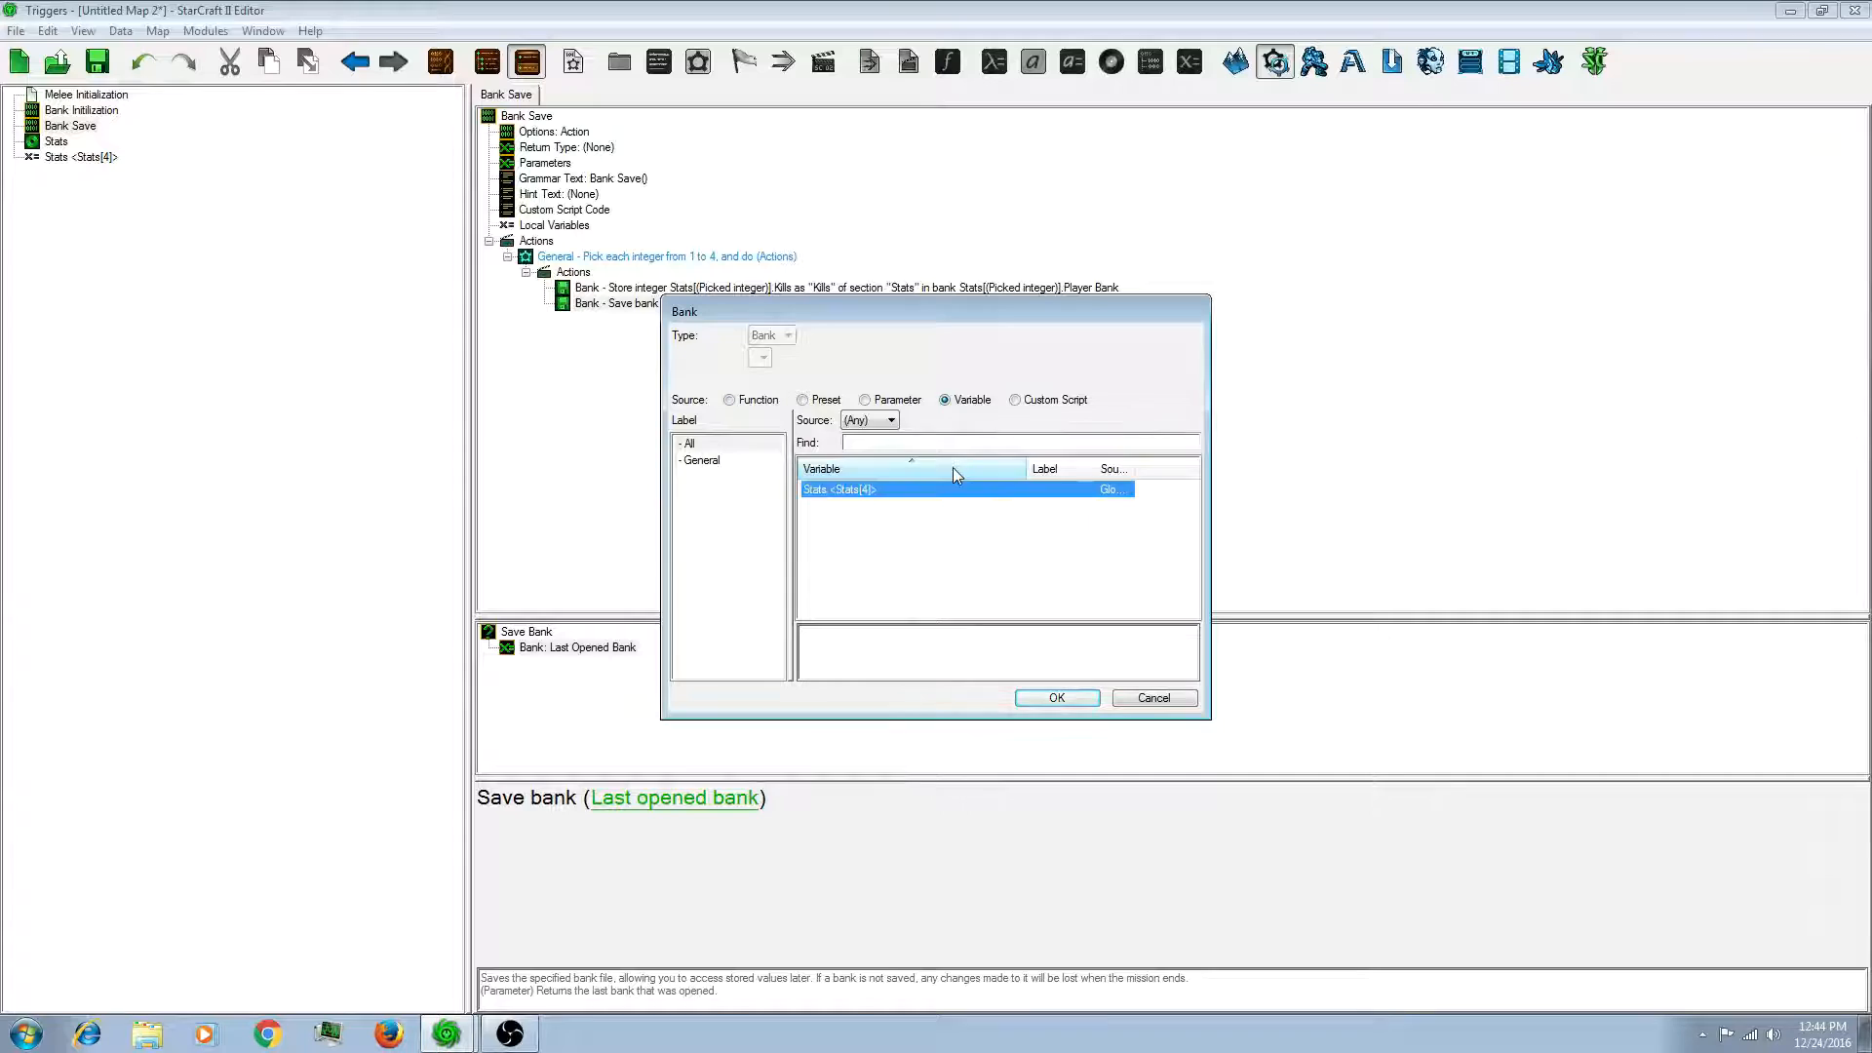
left_click(1055, 697)
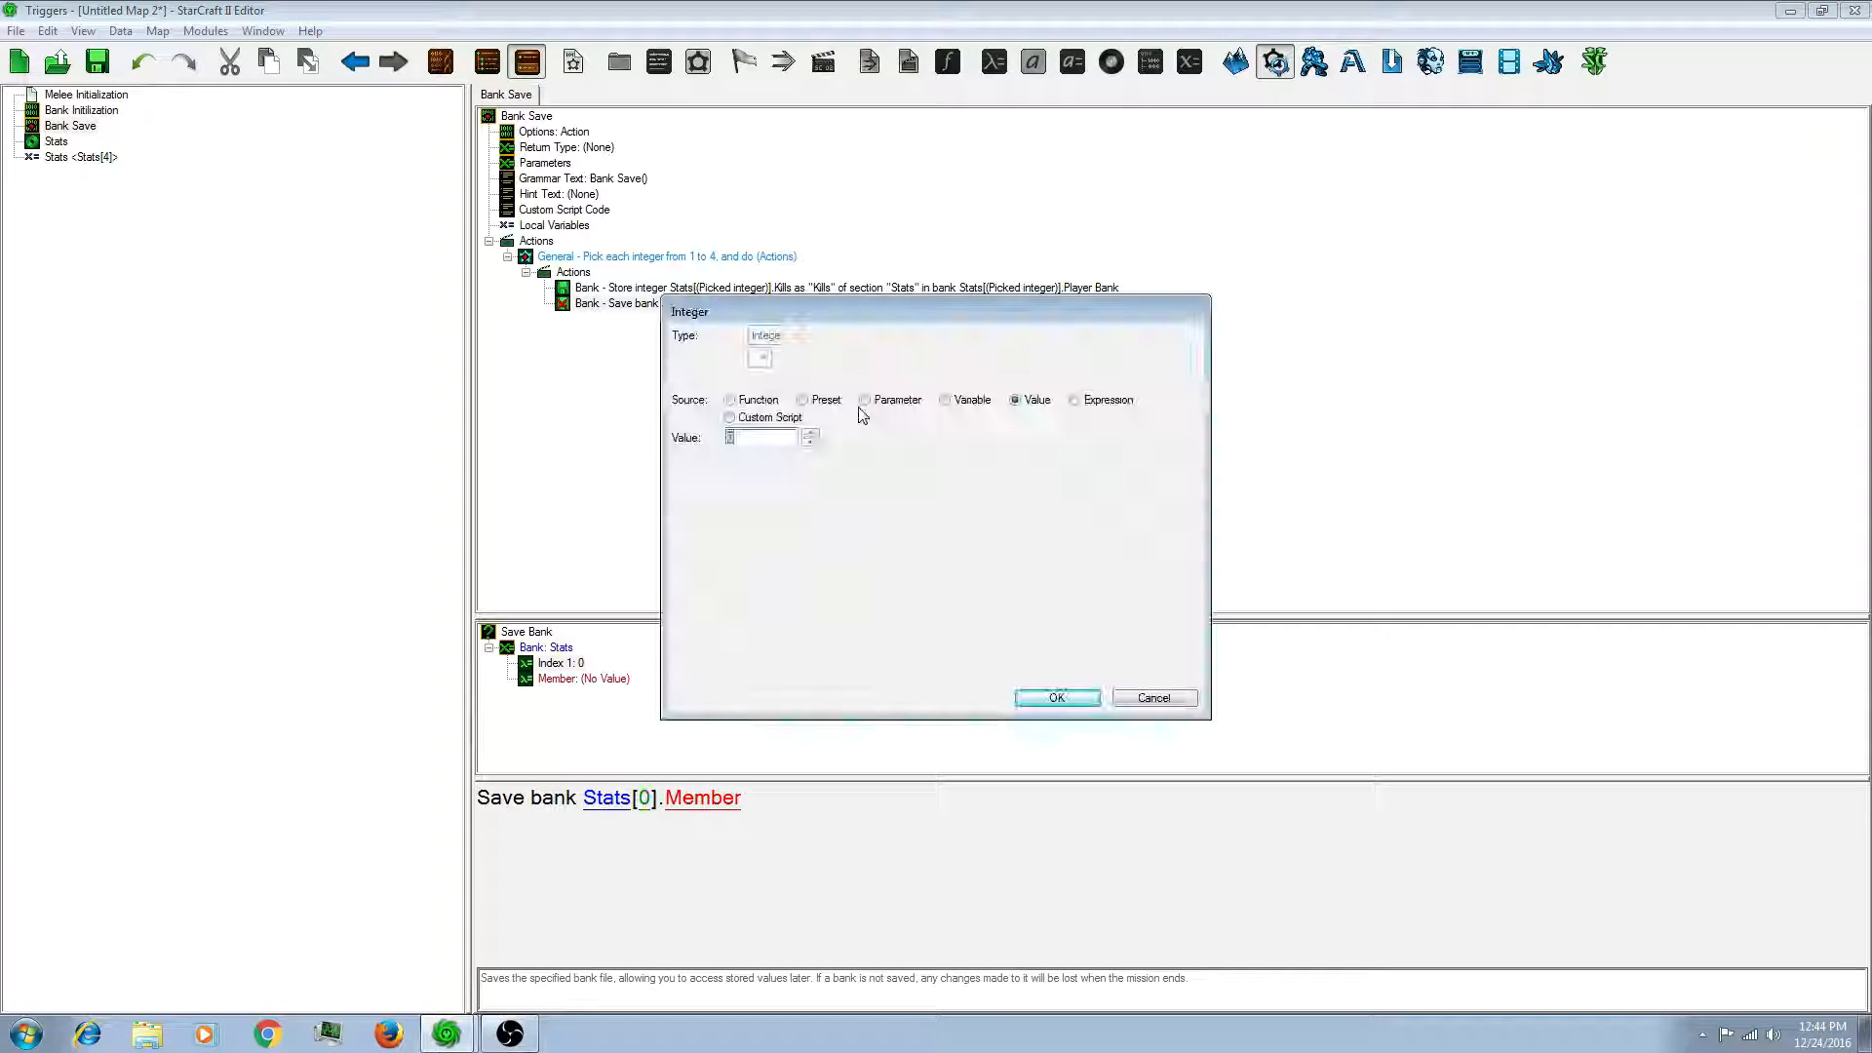
left_click(730, 400)
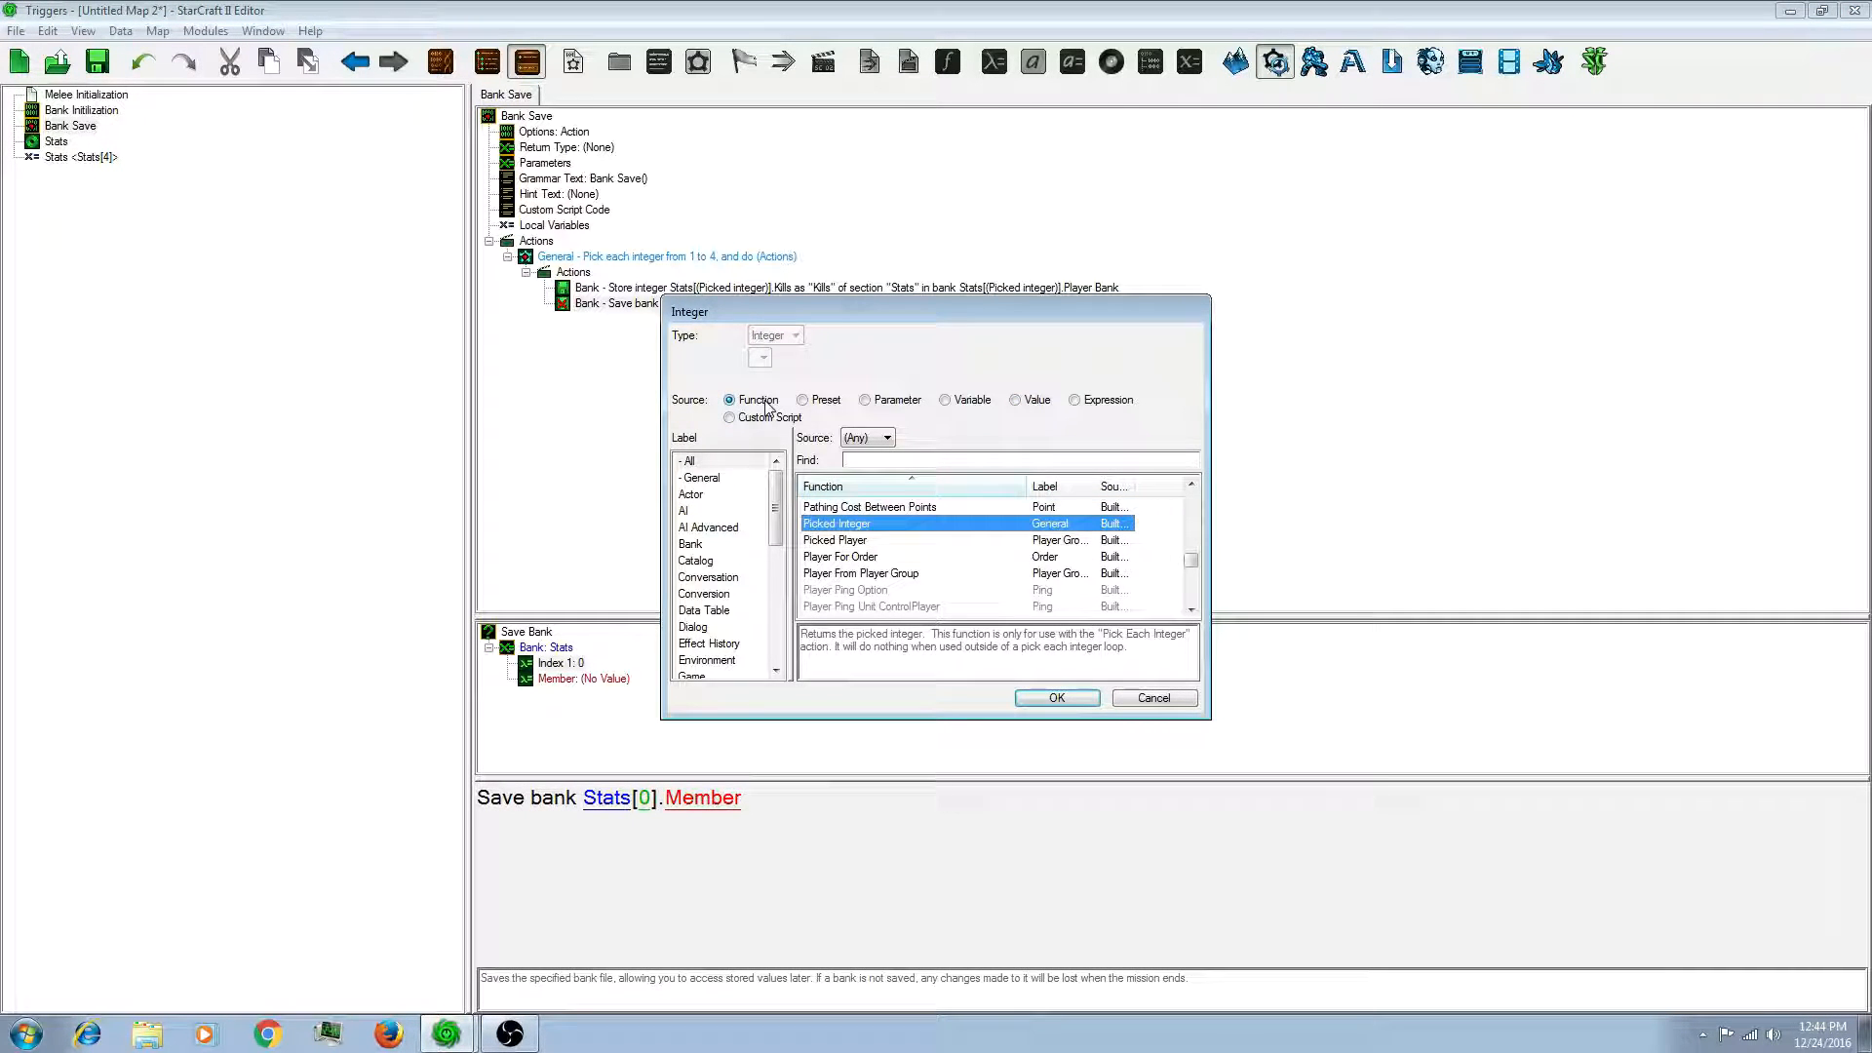
left_click(1055, 697)
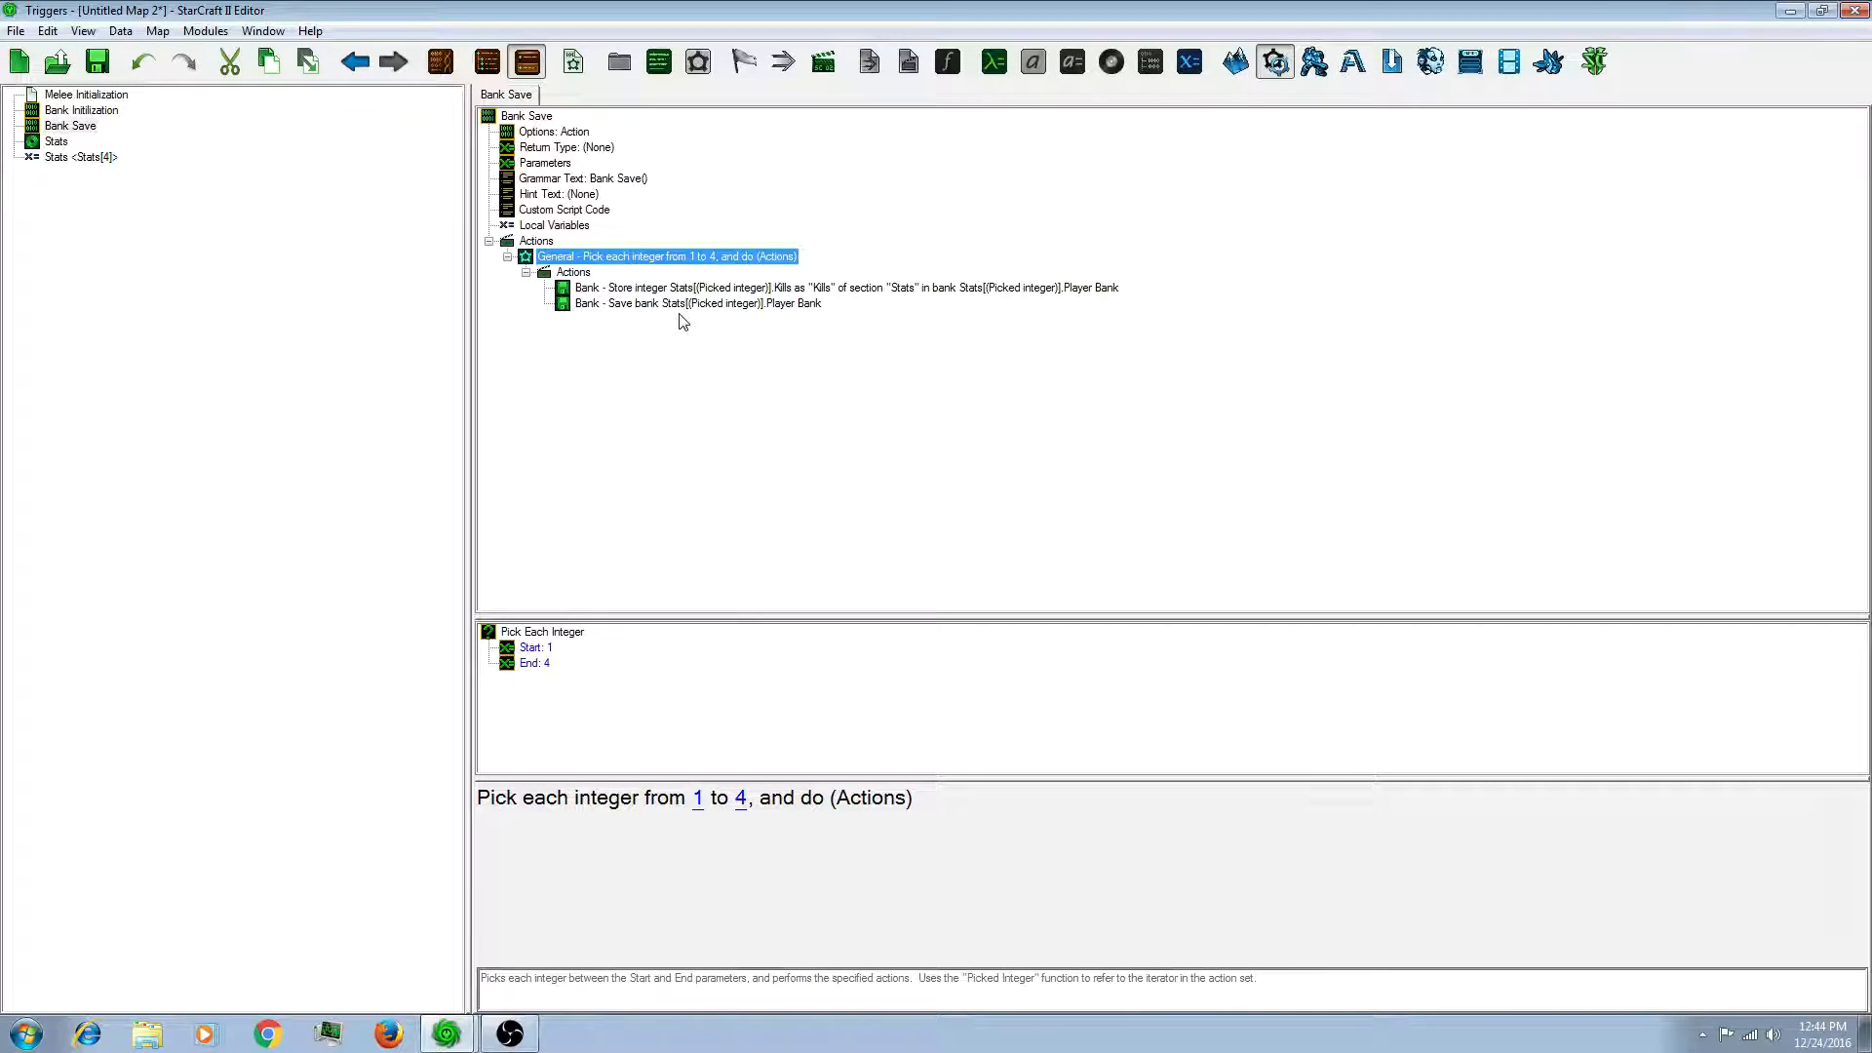
left_click(698, 303)
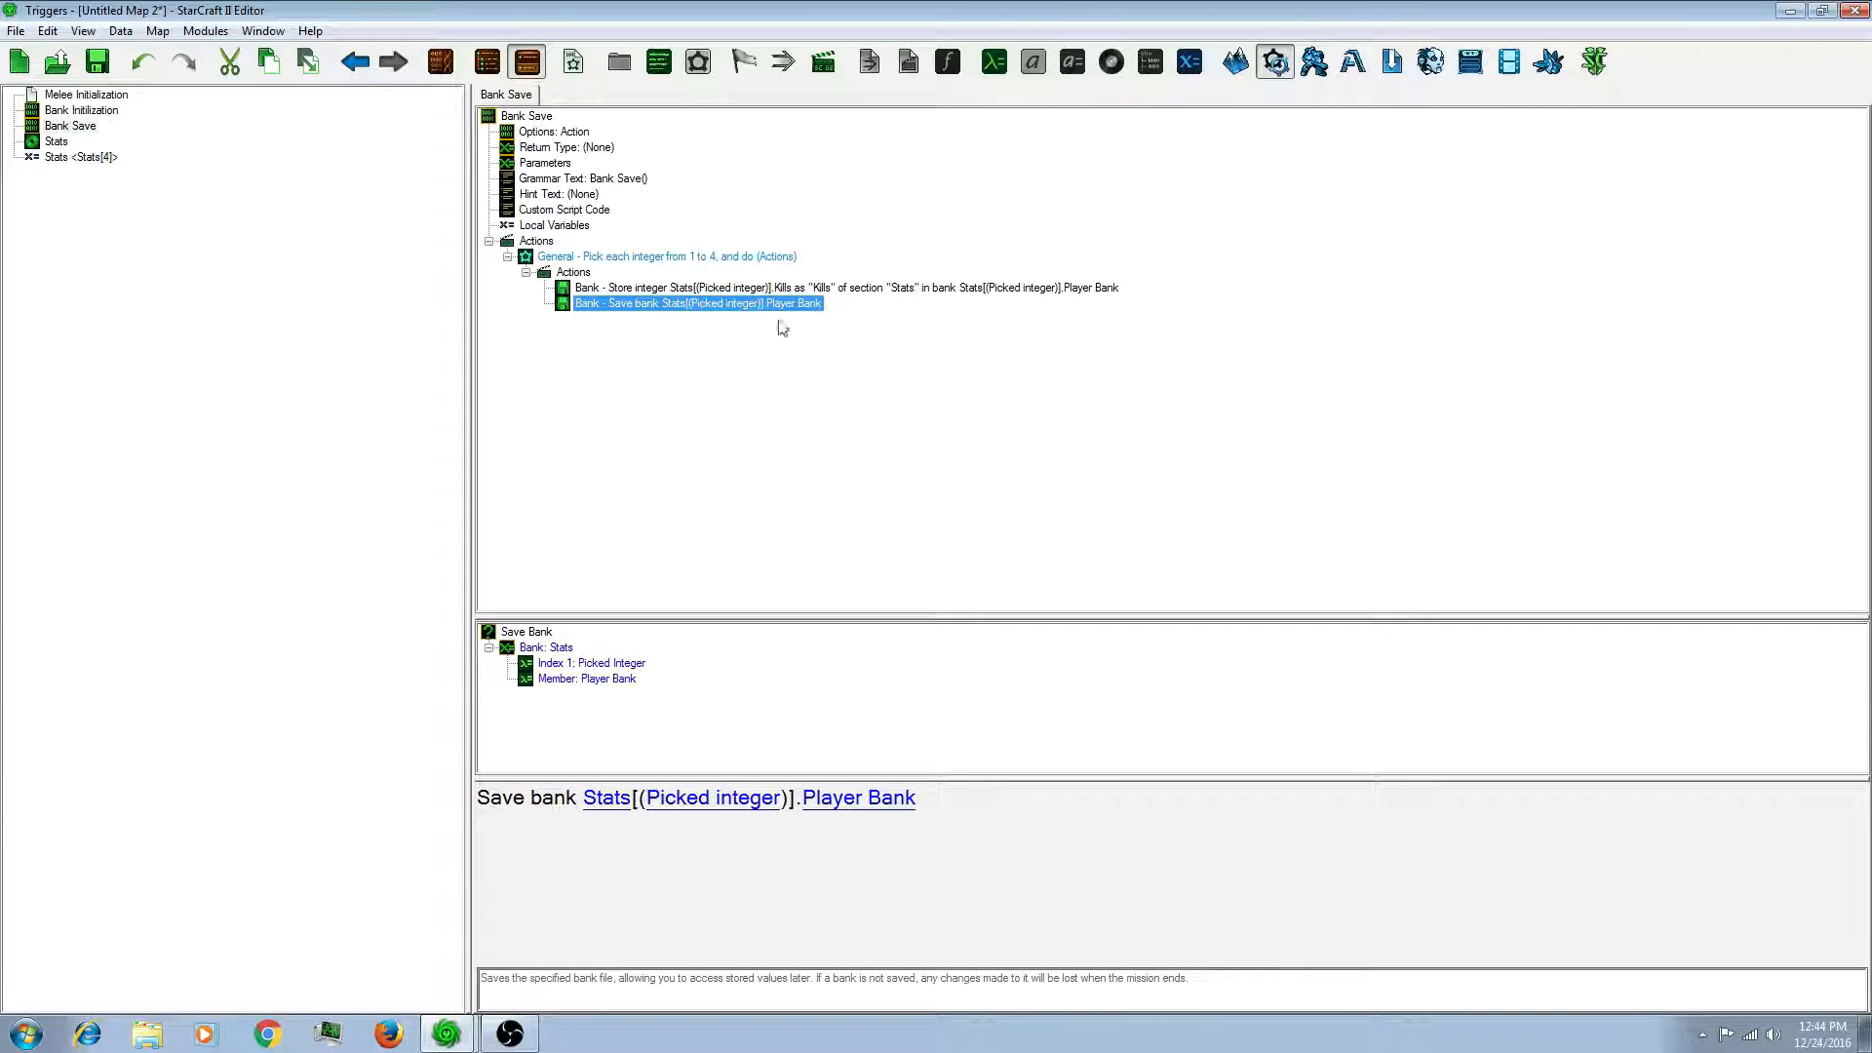
mouse_move(909, 308)
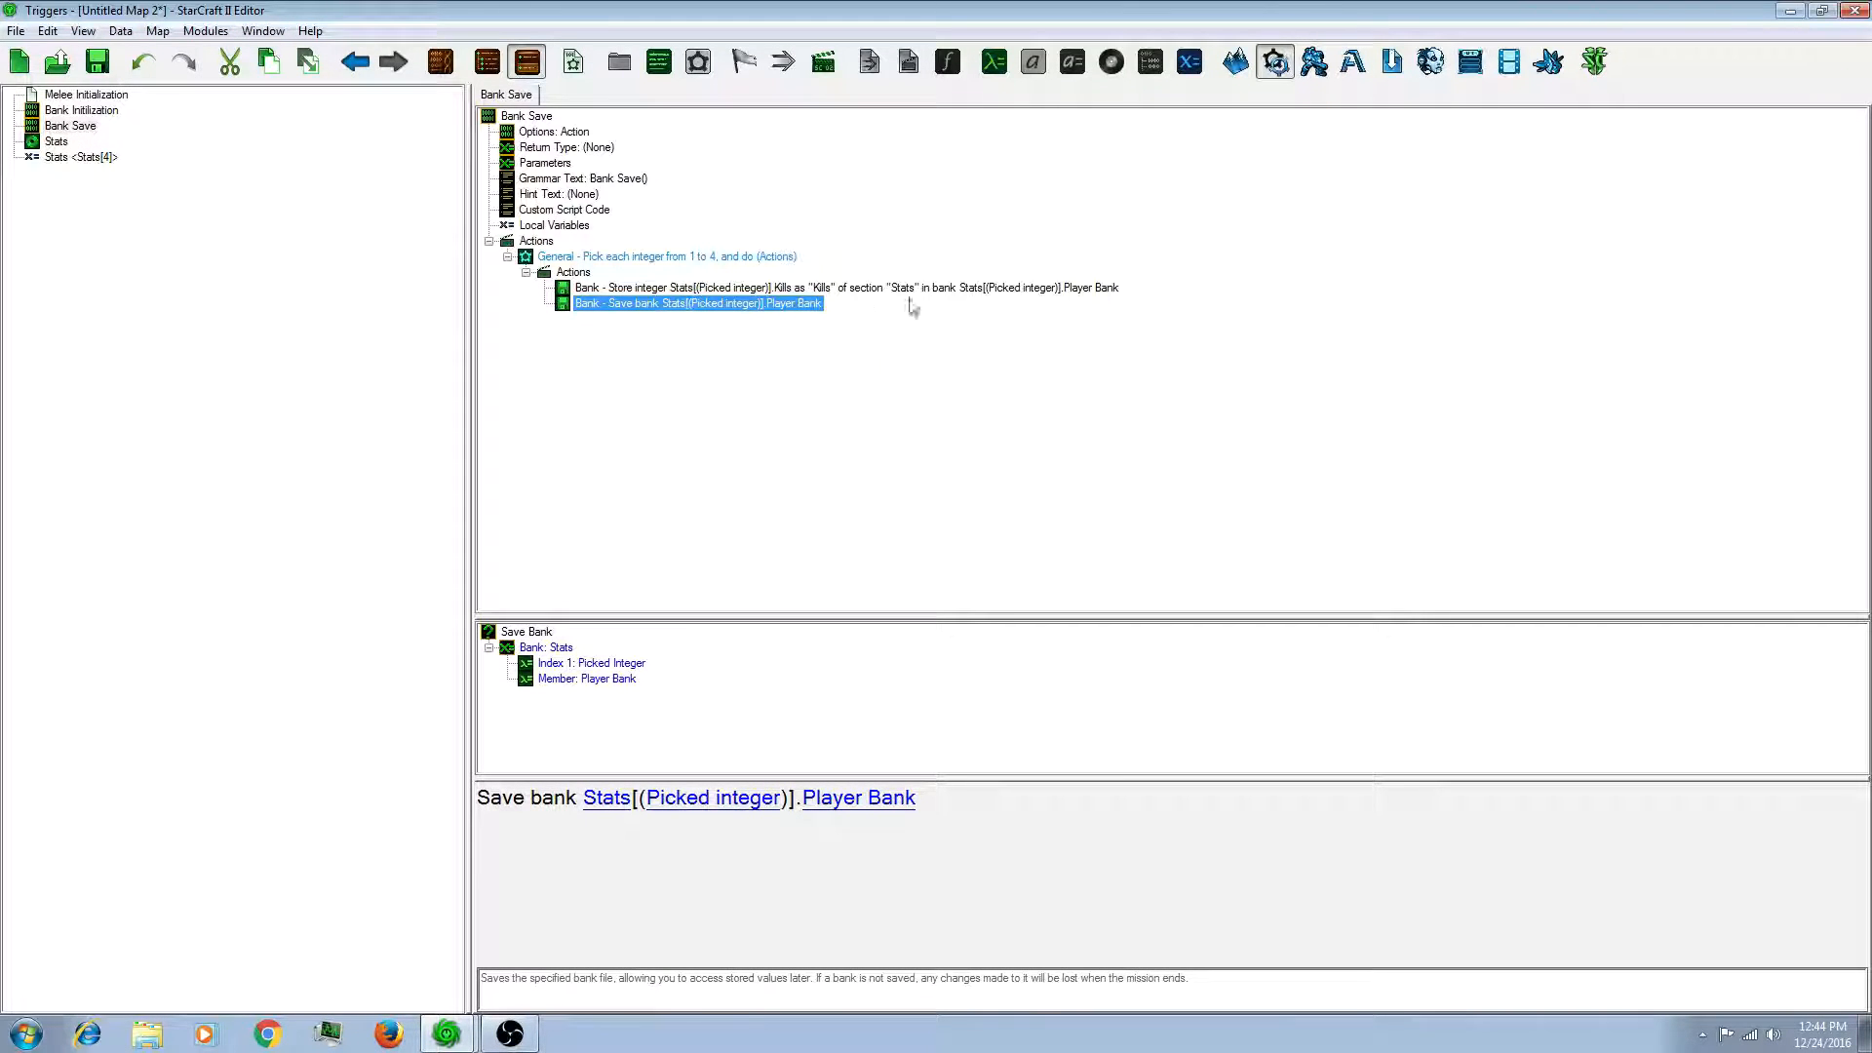
mouse_move(873, 319)
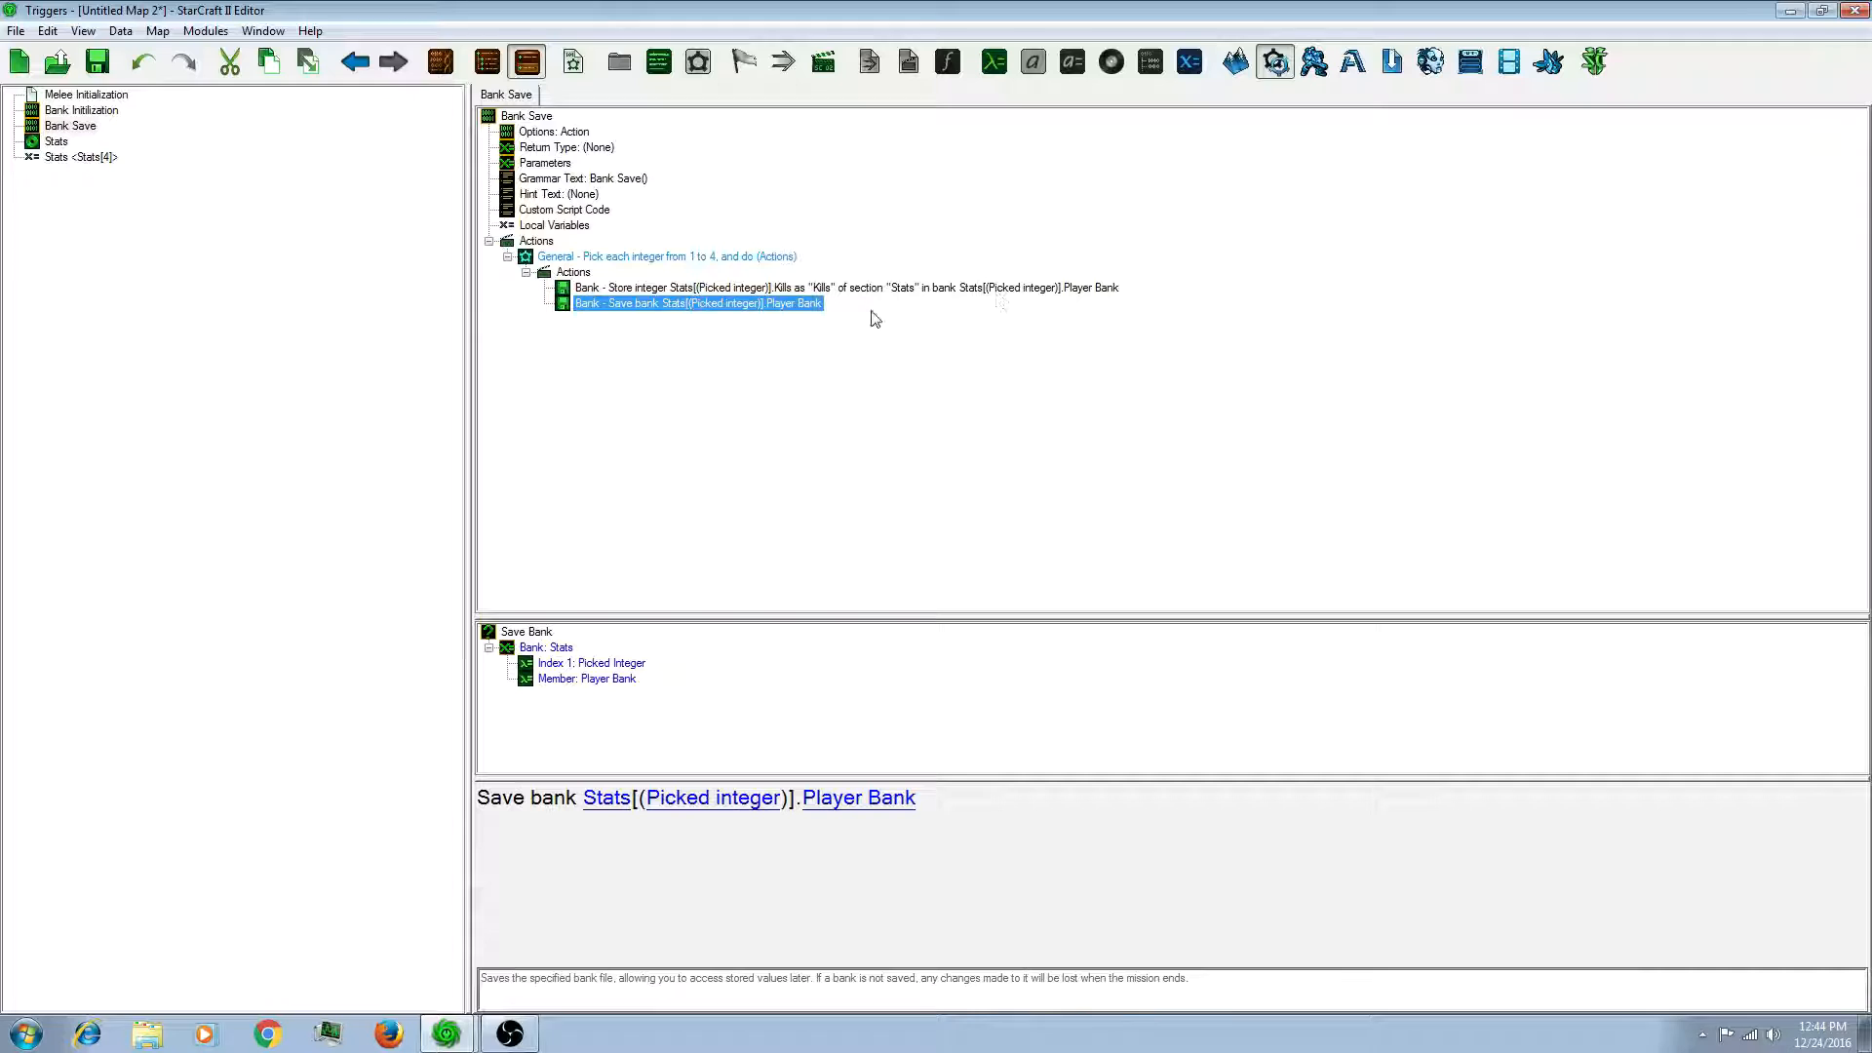
mouse_move(108, 165)
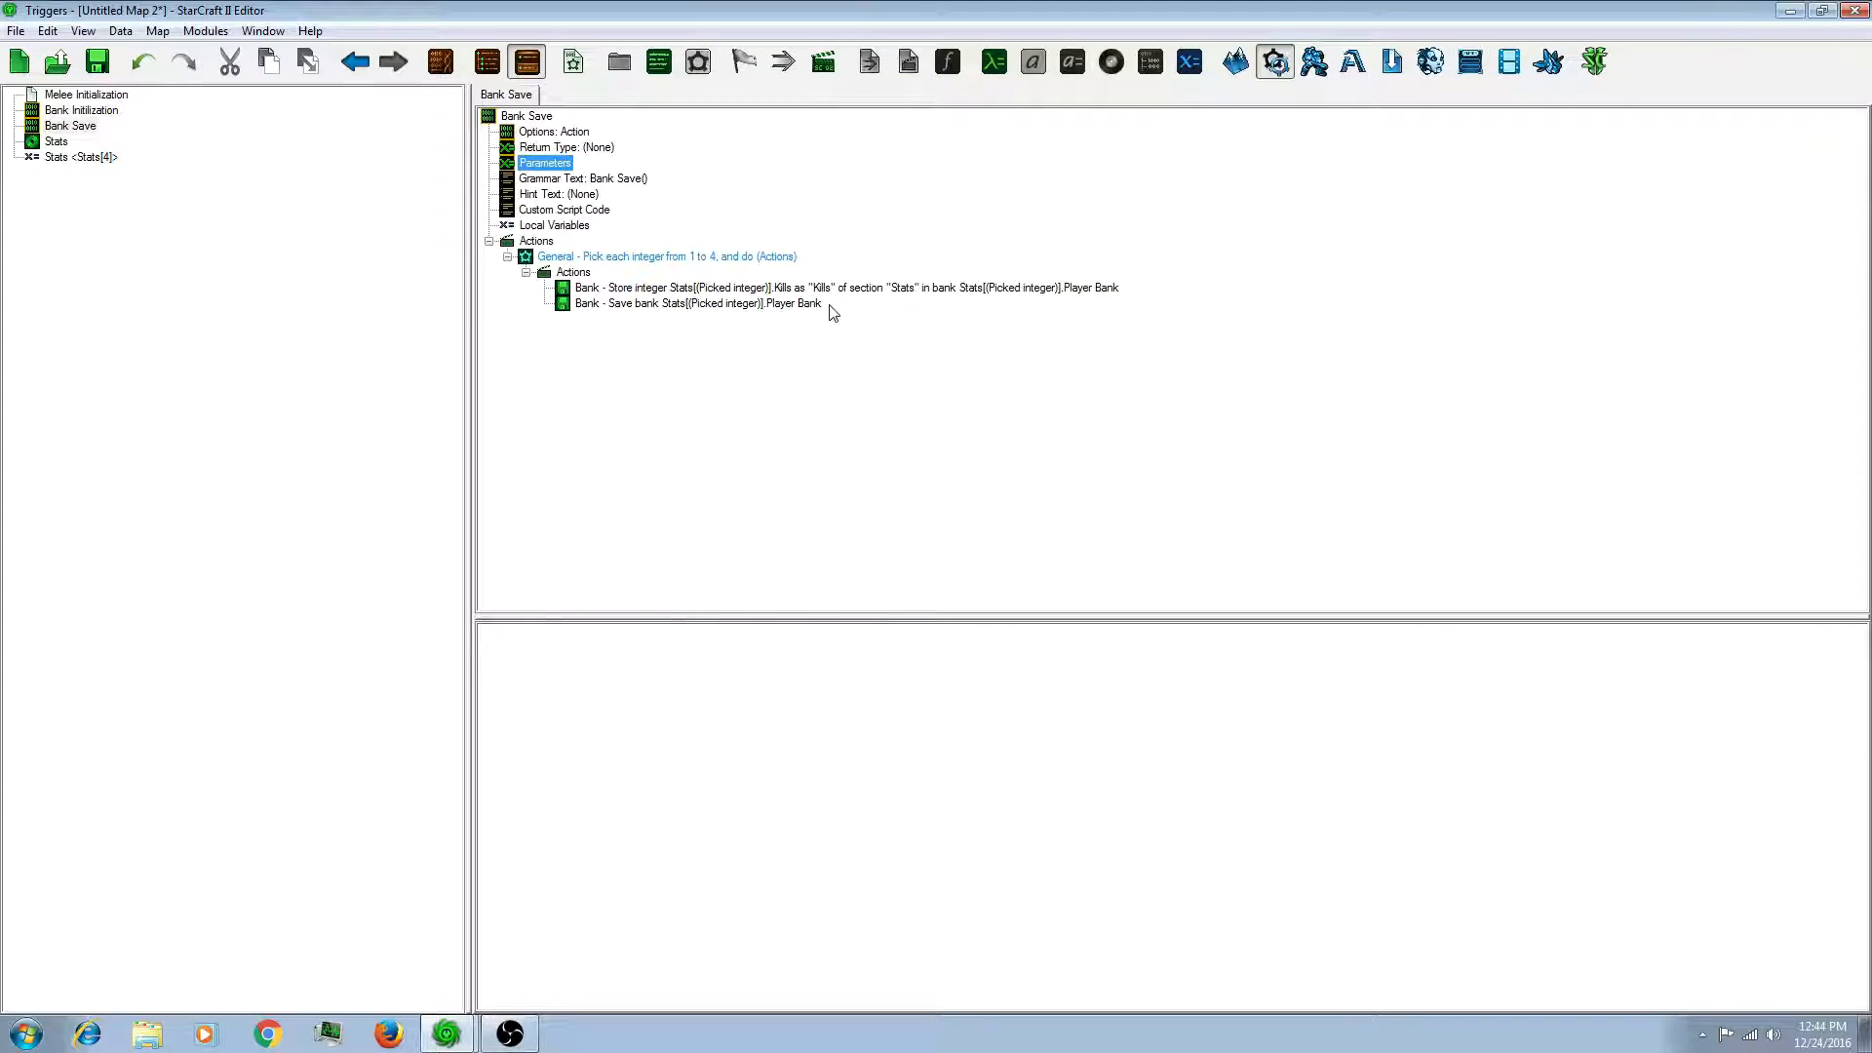
mouse_move(553, 176)
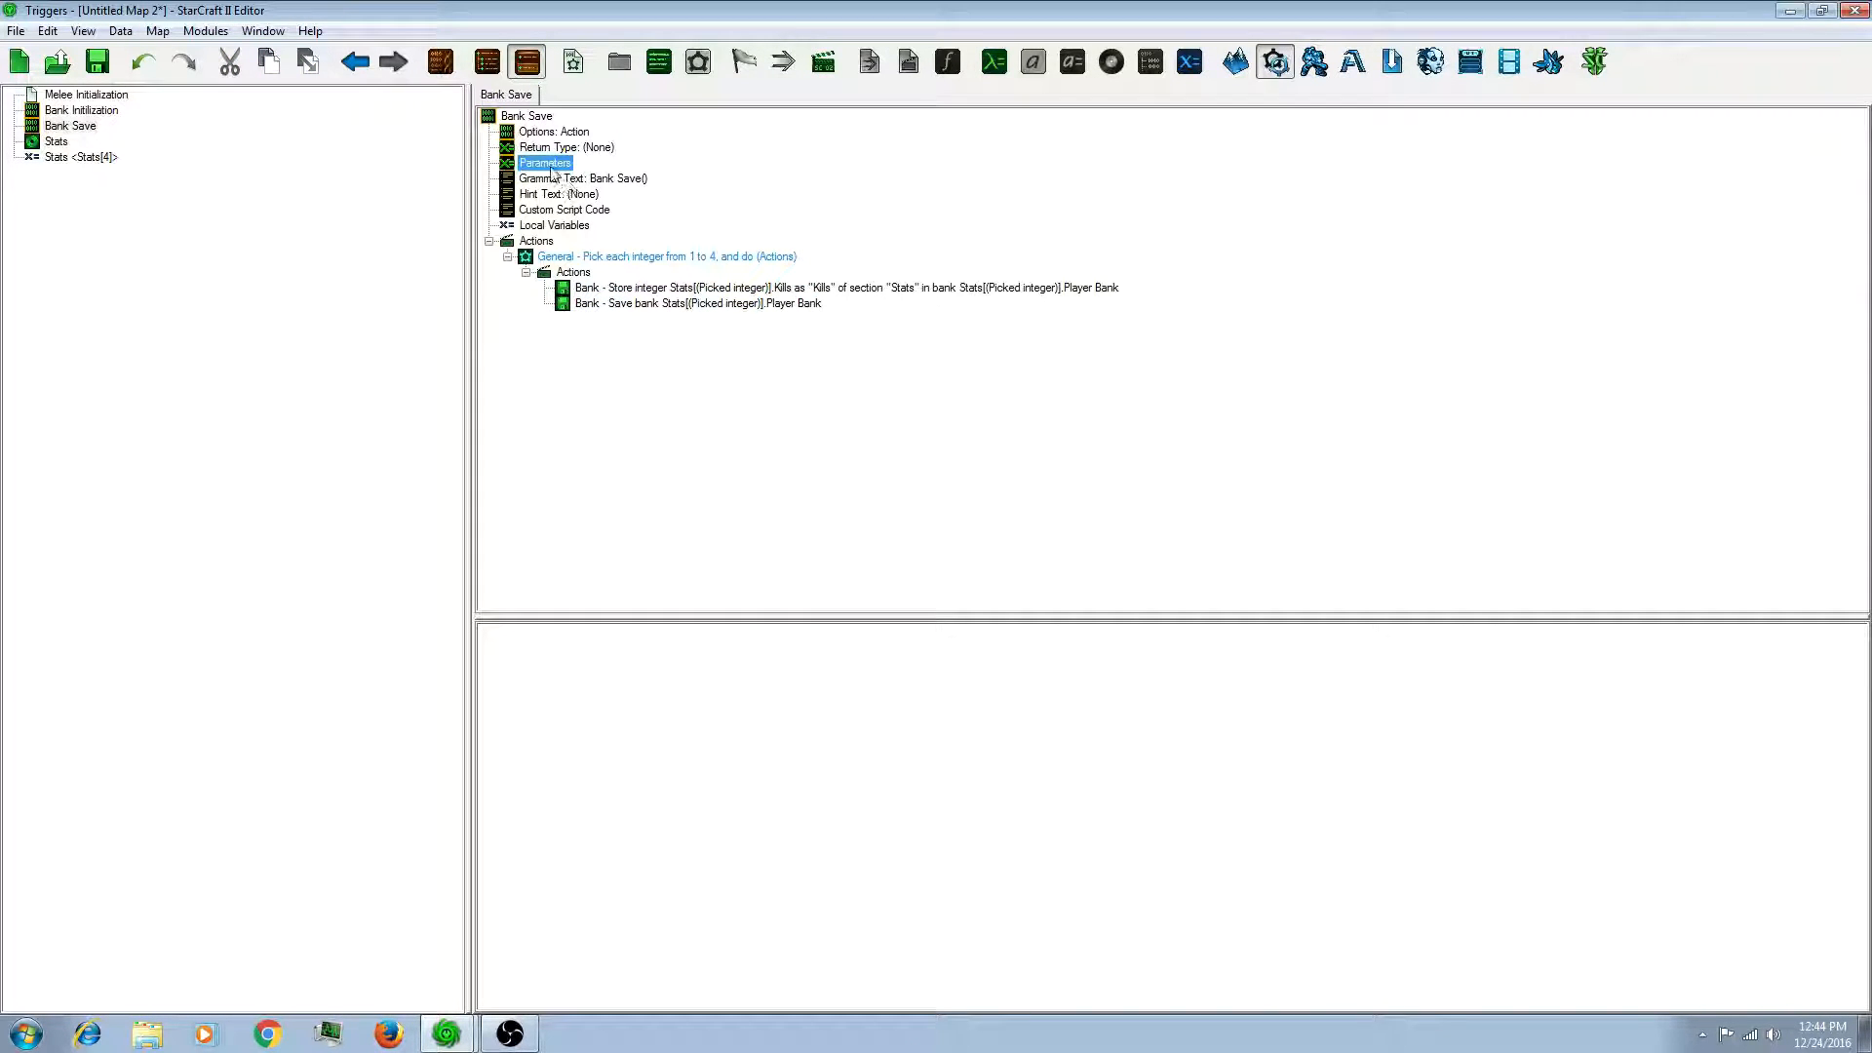
right_click(544, 163)
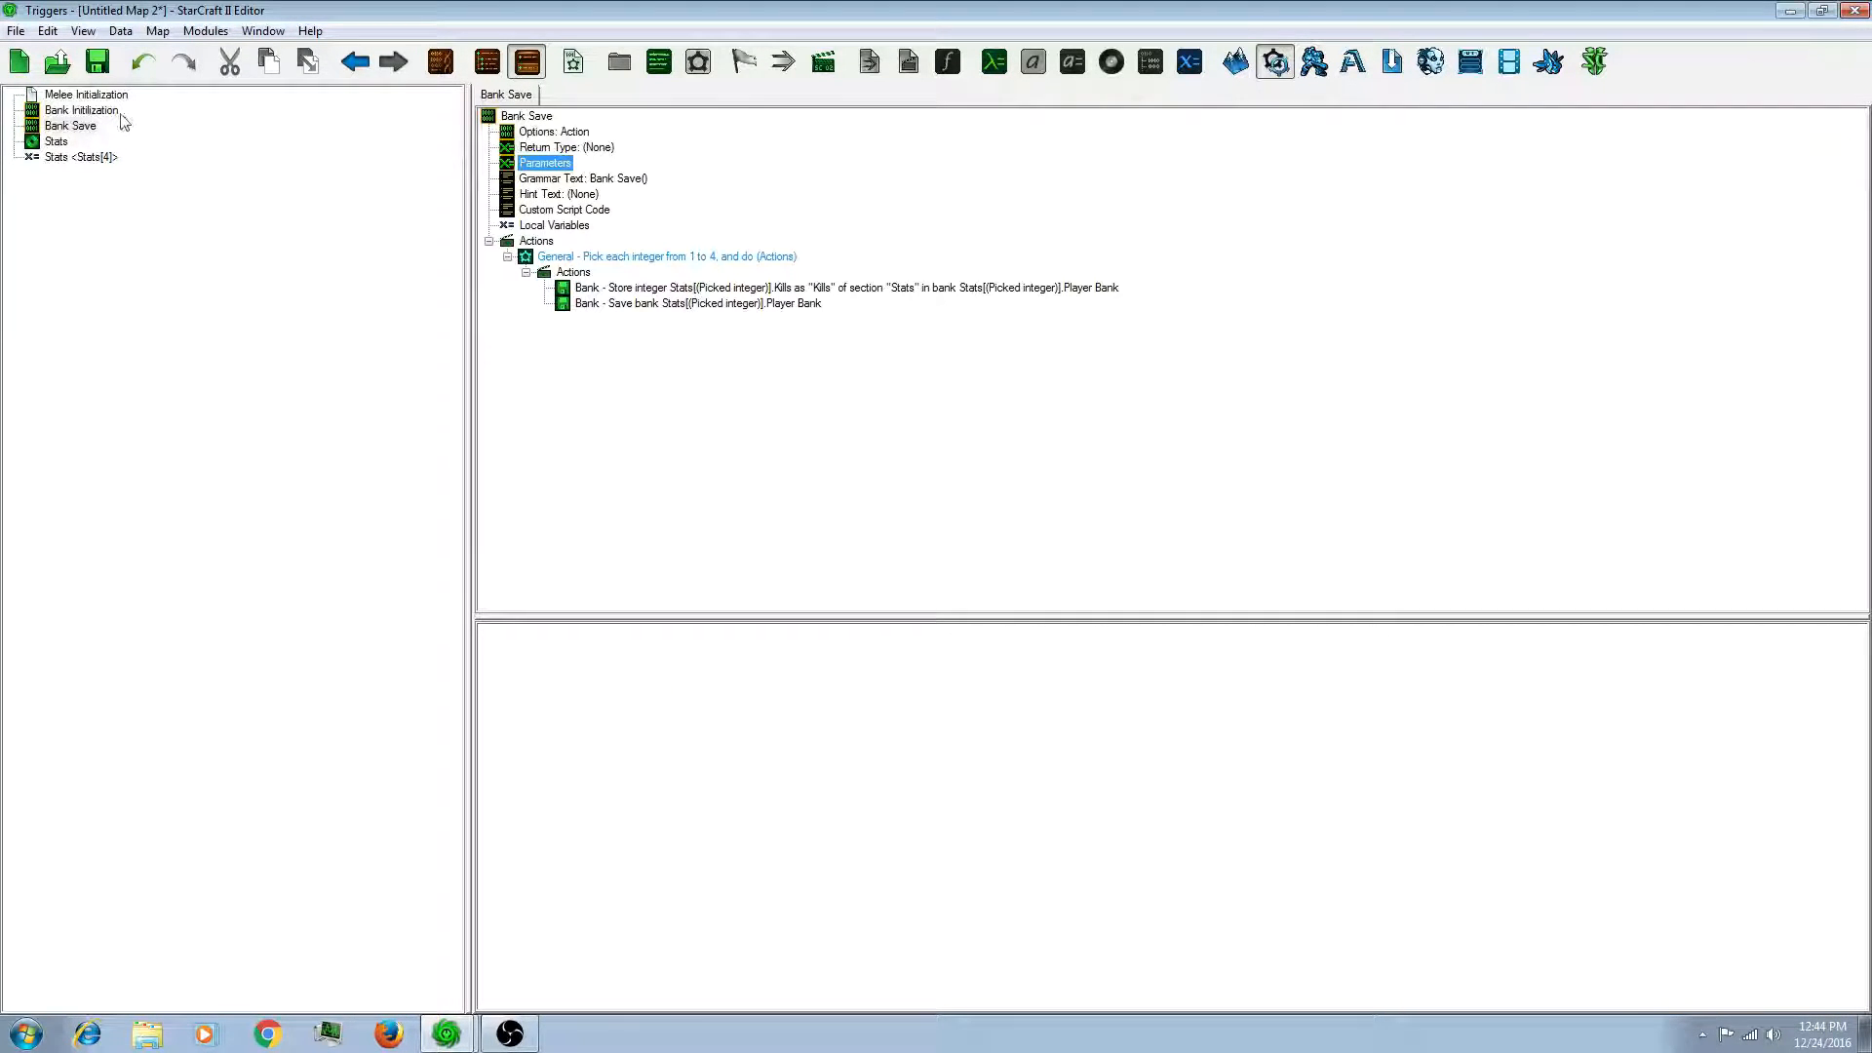
Step: Add the Bank Initialization action to Melee Initialization's actions
left_click(86, 94)
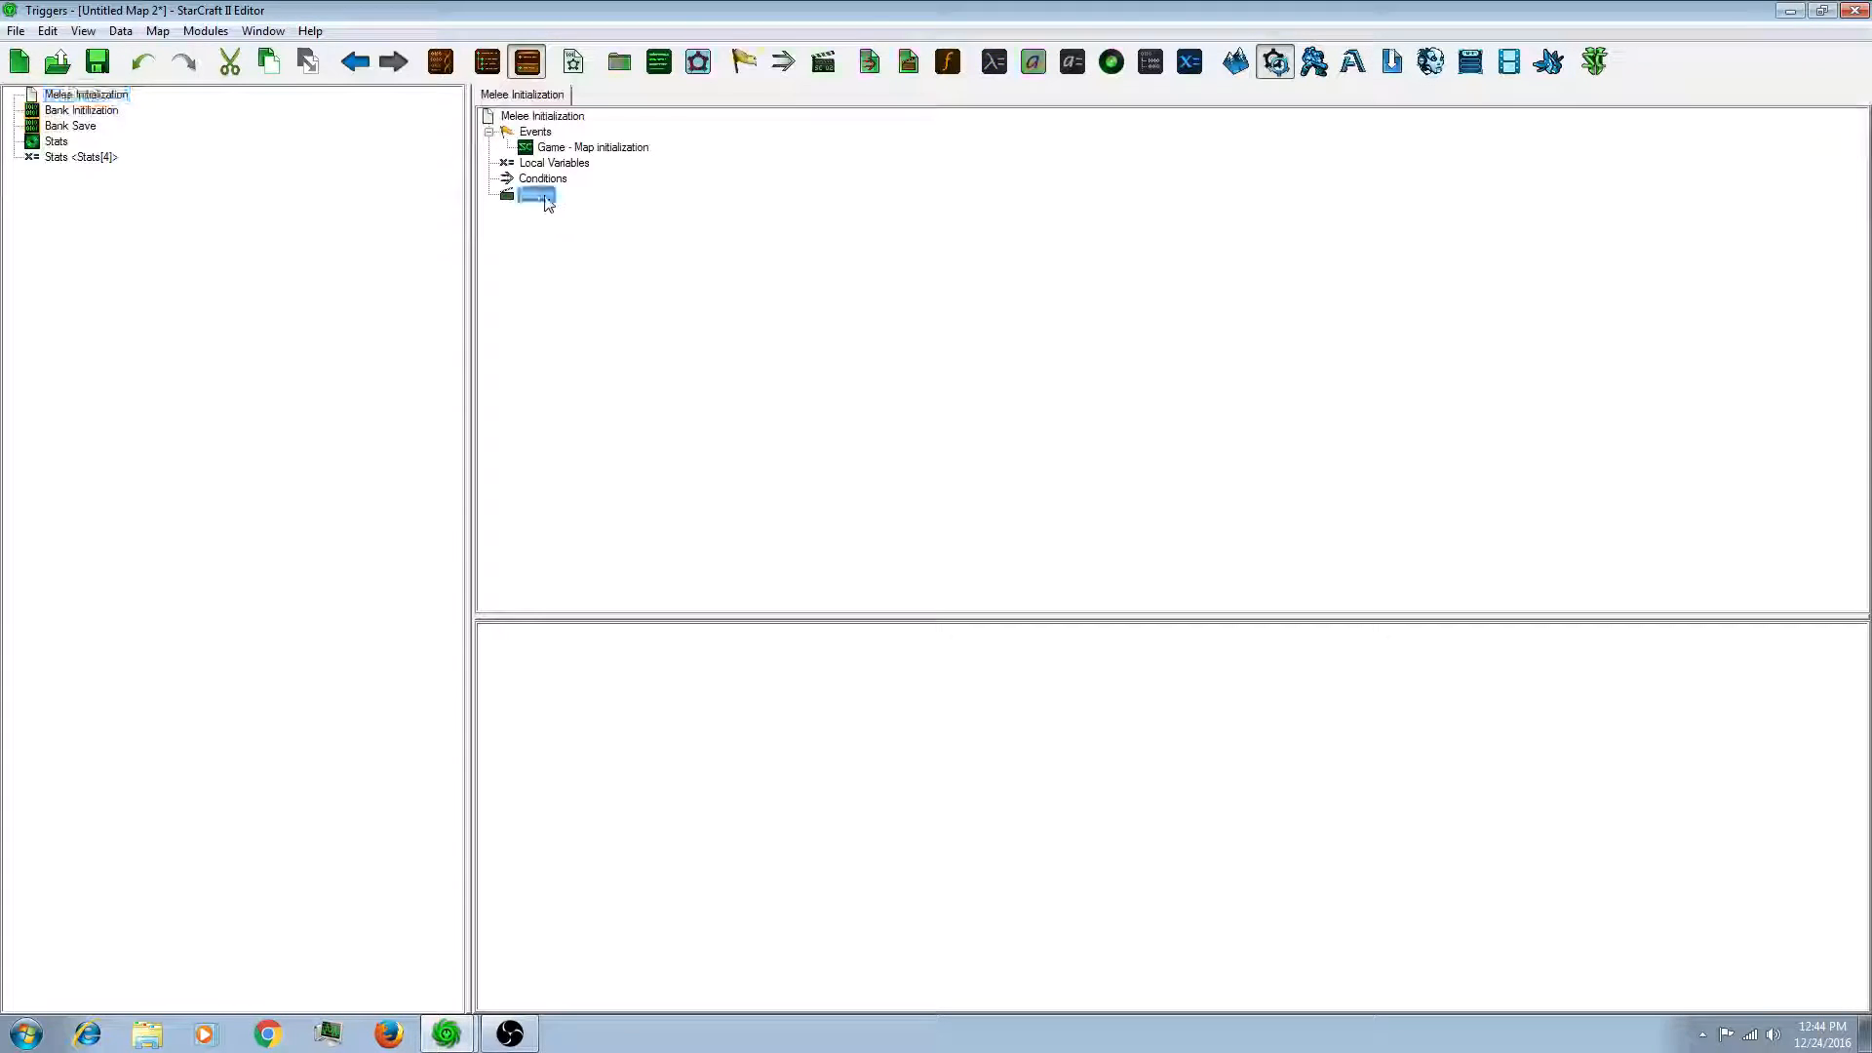
double_click(536, 195)
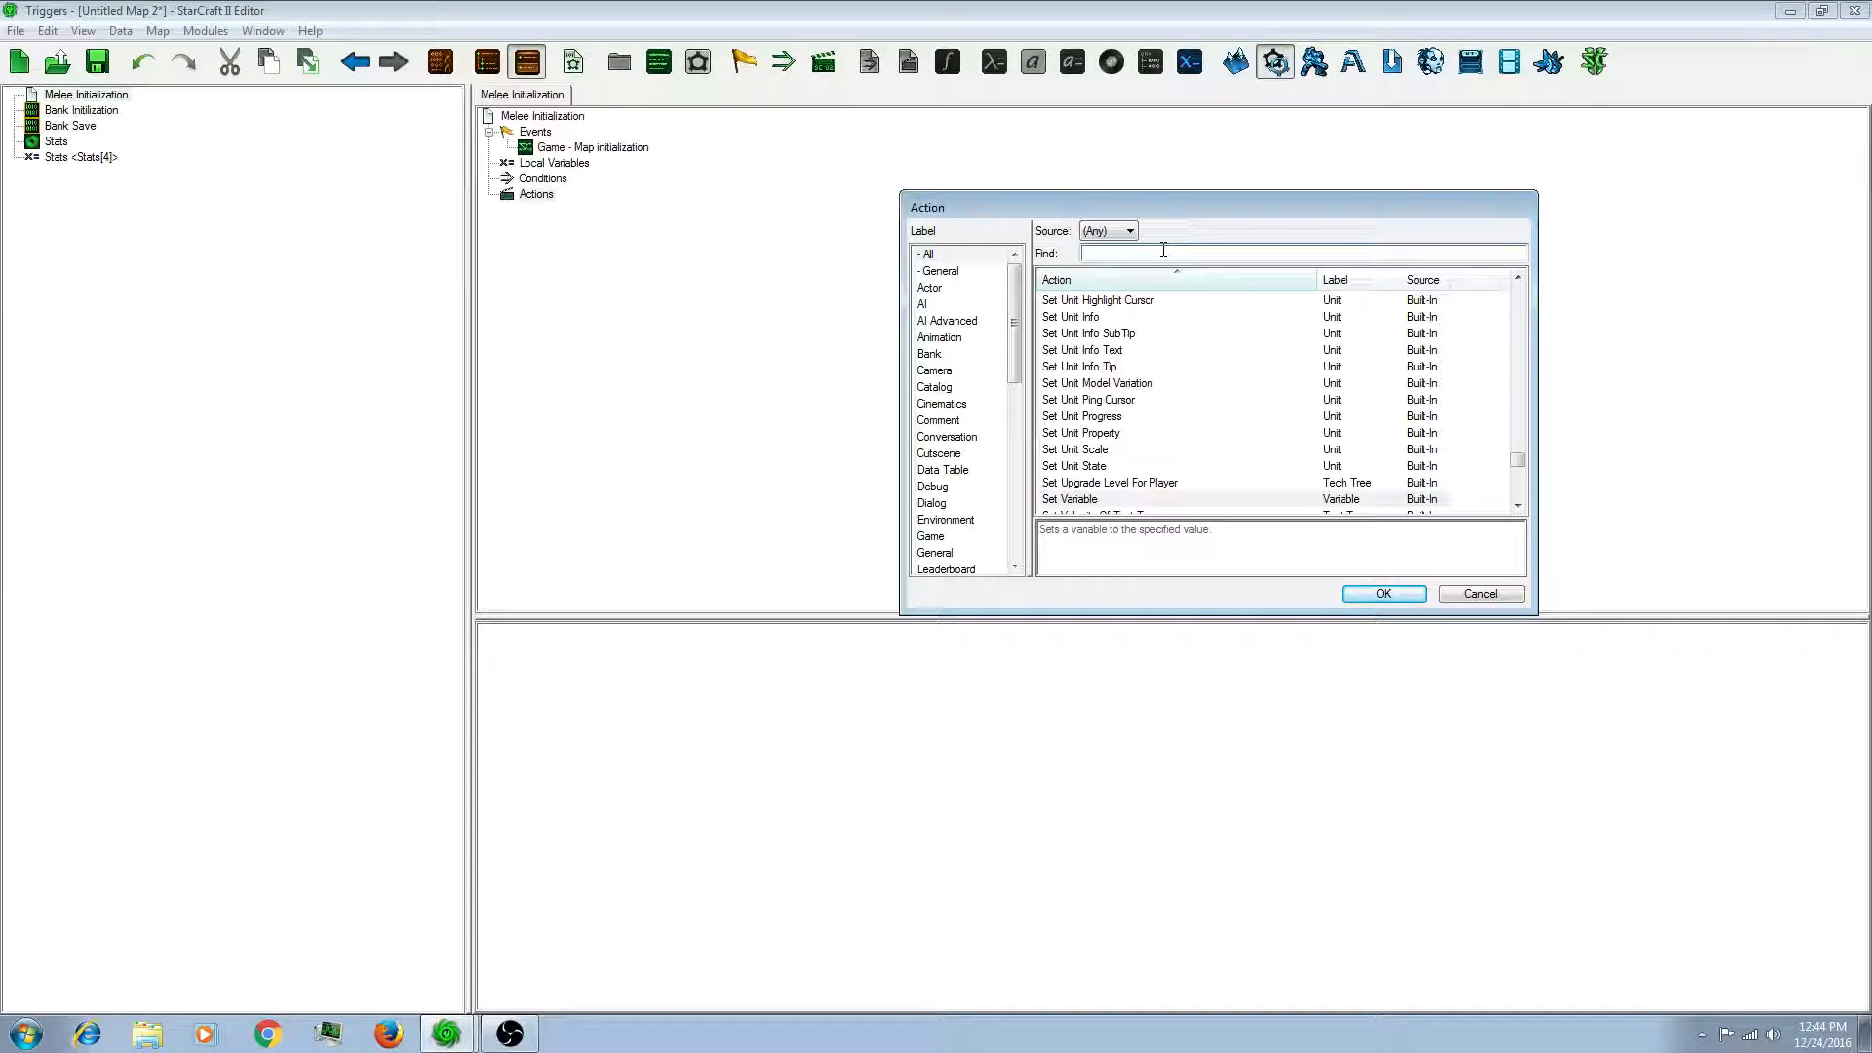
type("Bank")
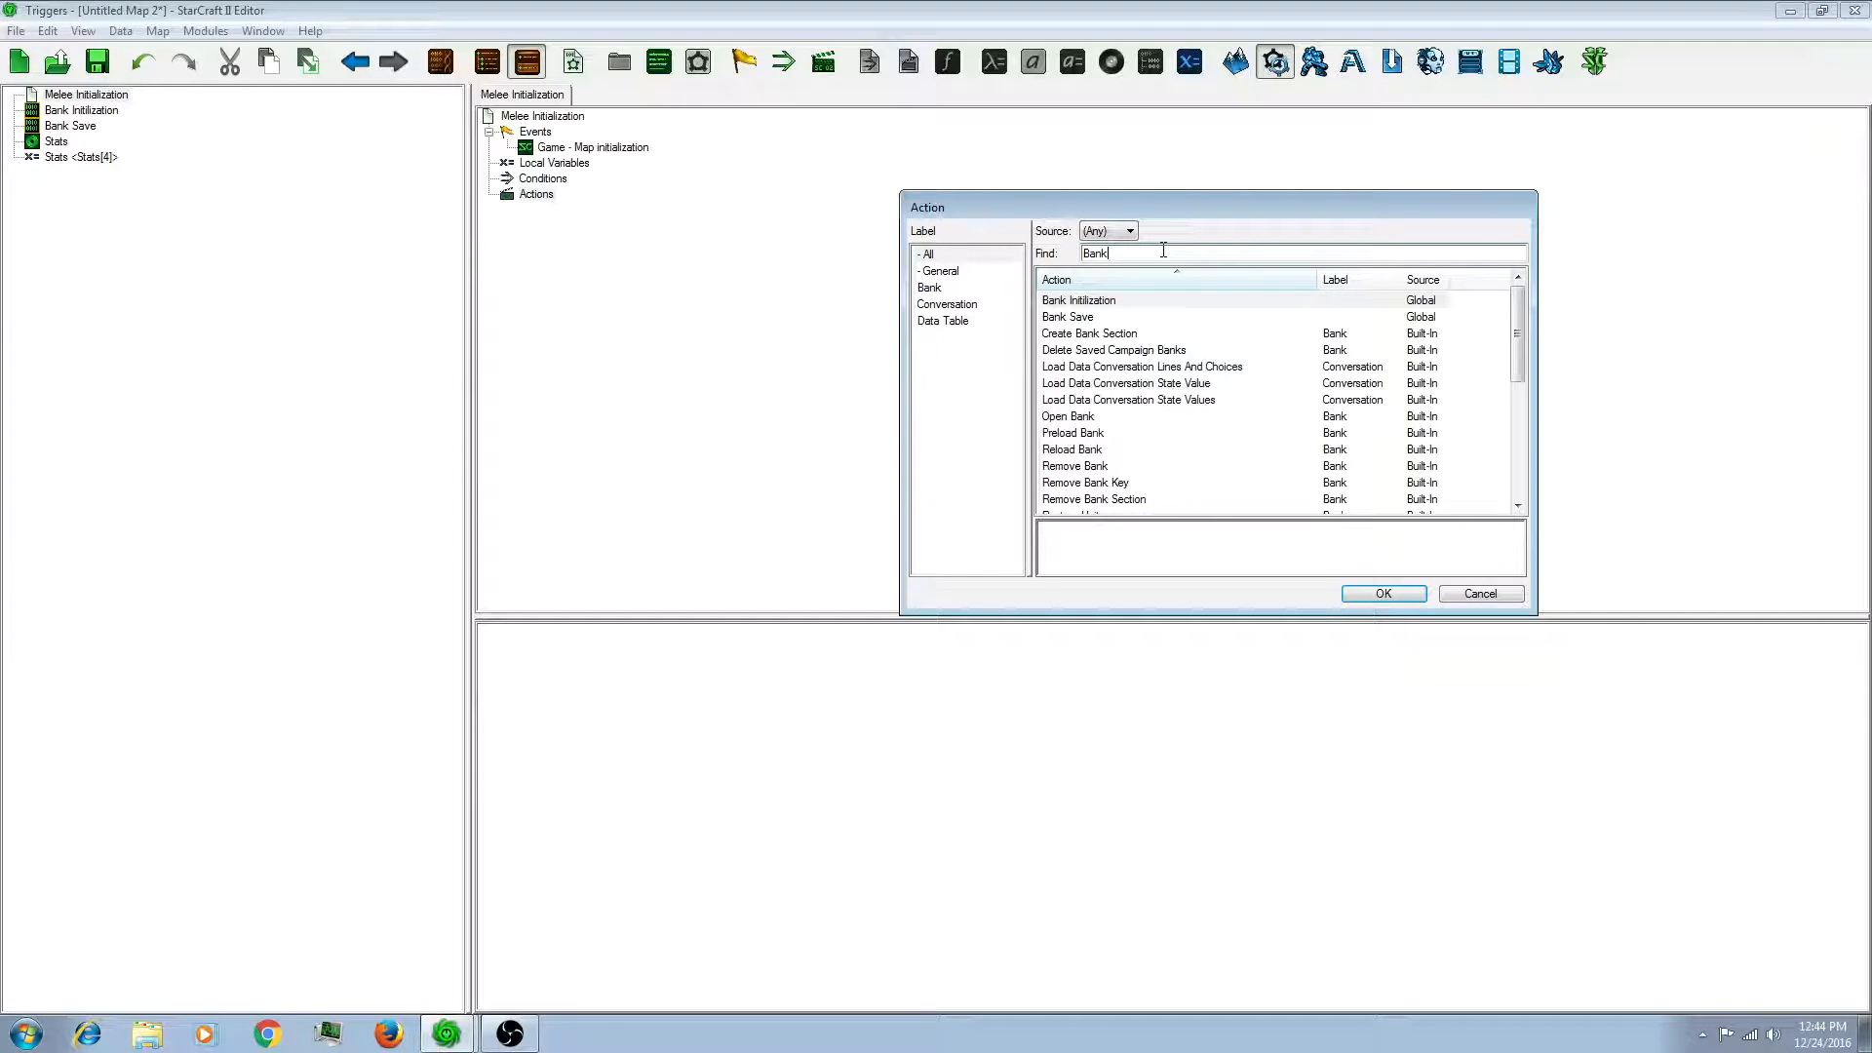
left_click(1078, 299)
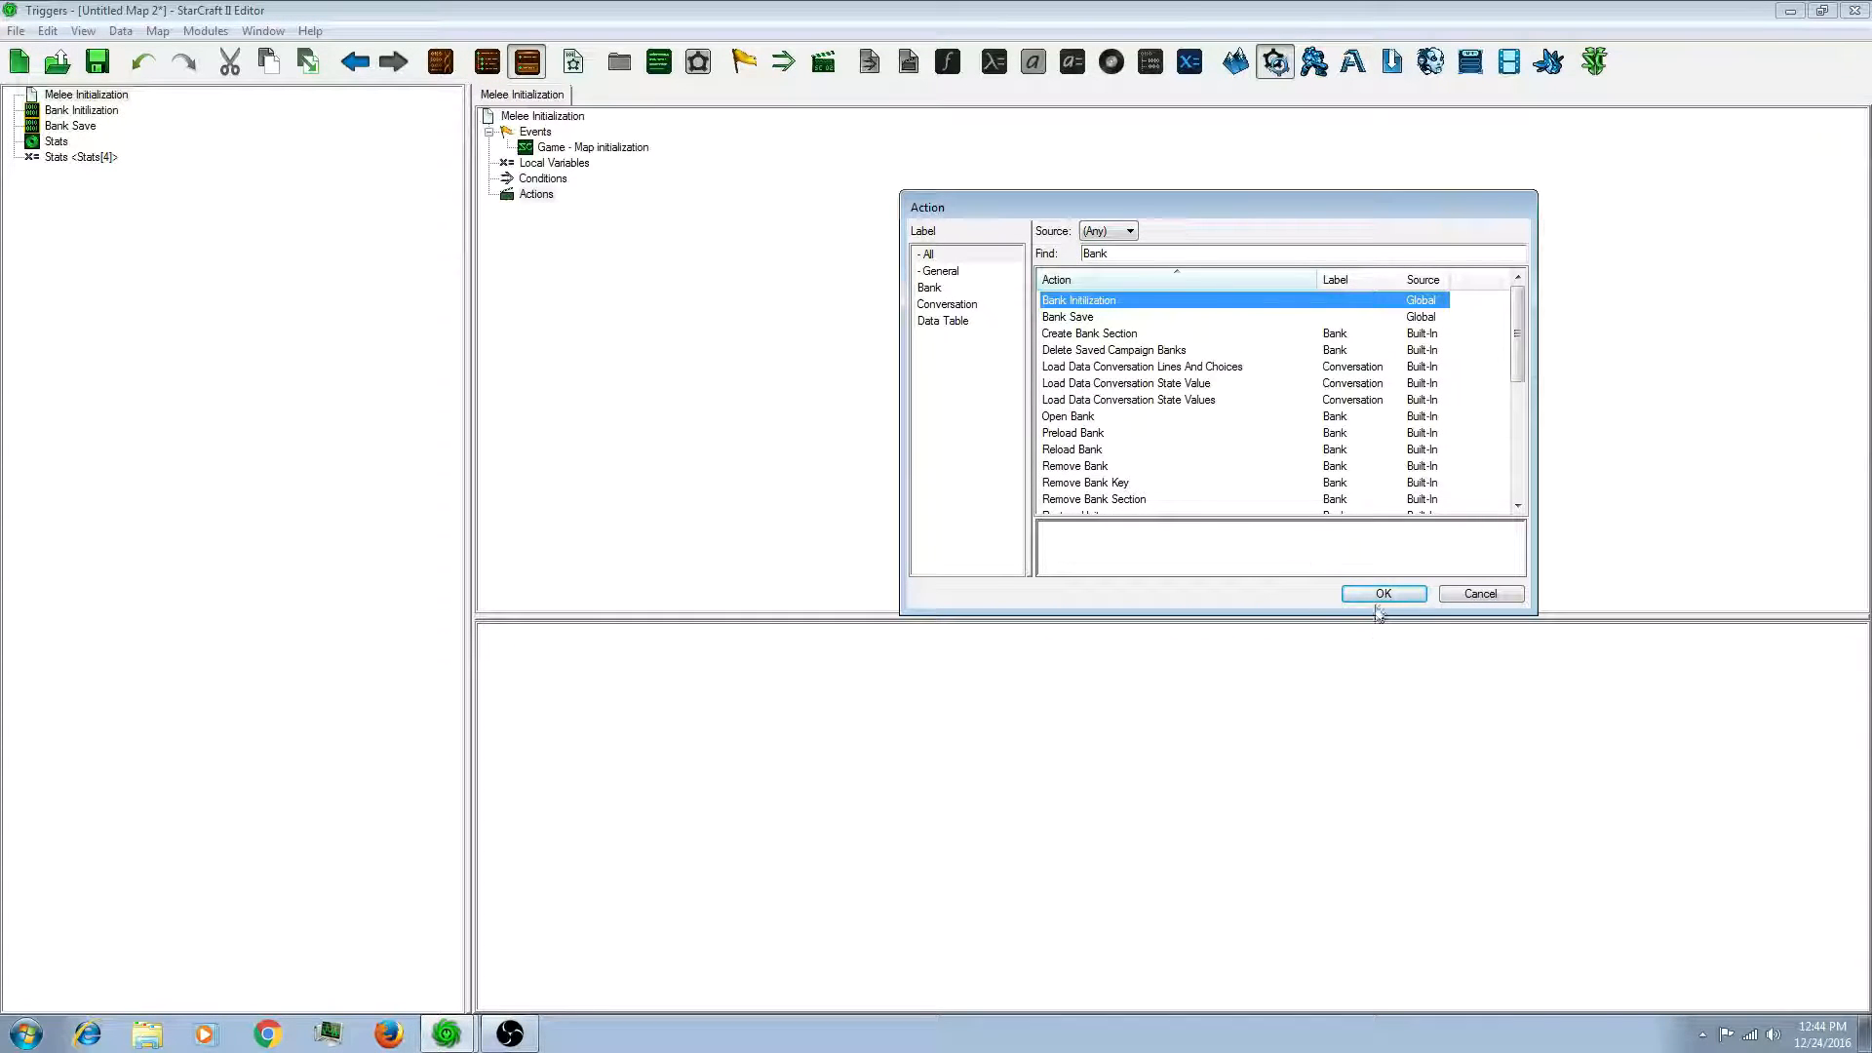
left_click(1382, 593)
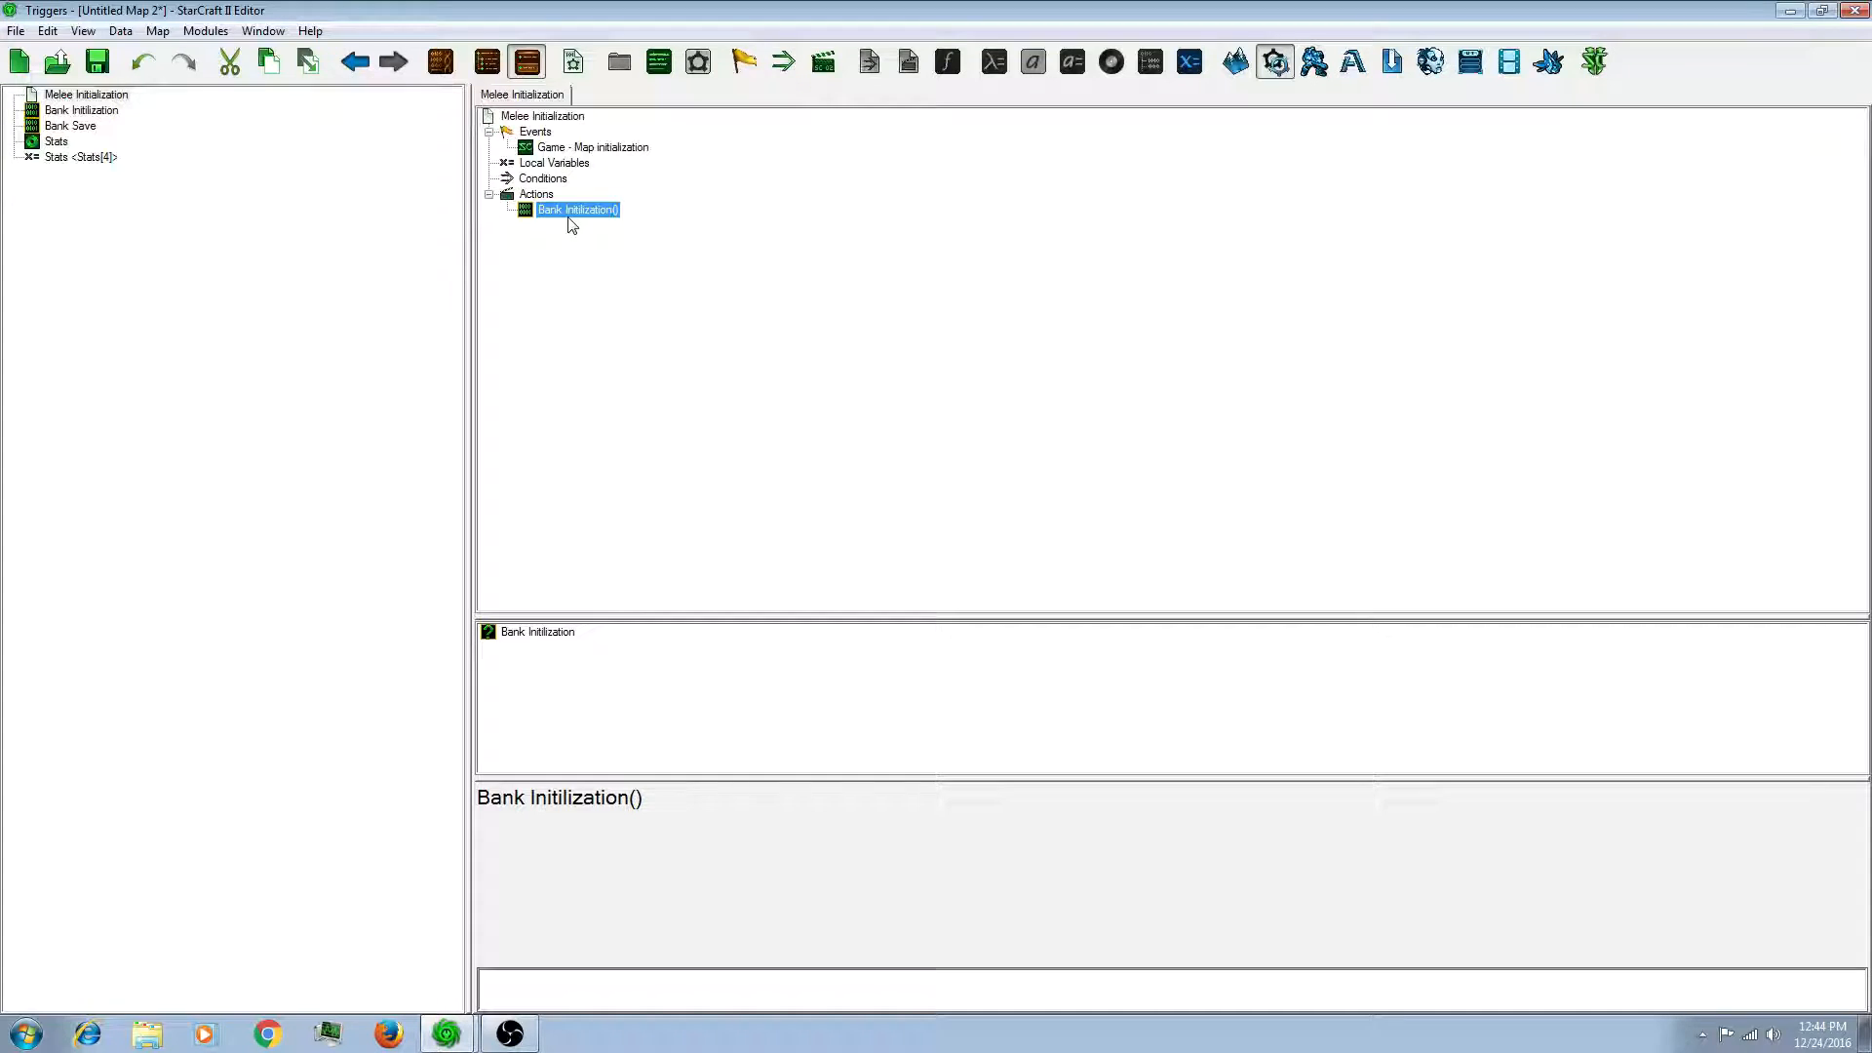
left_click(85, 94)
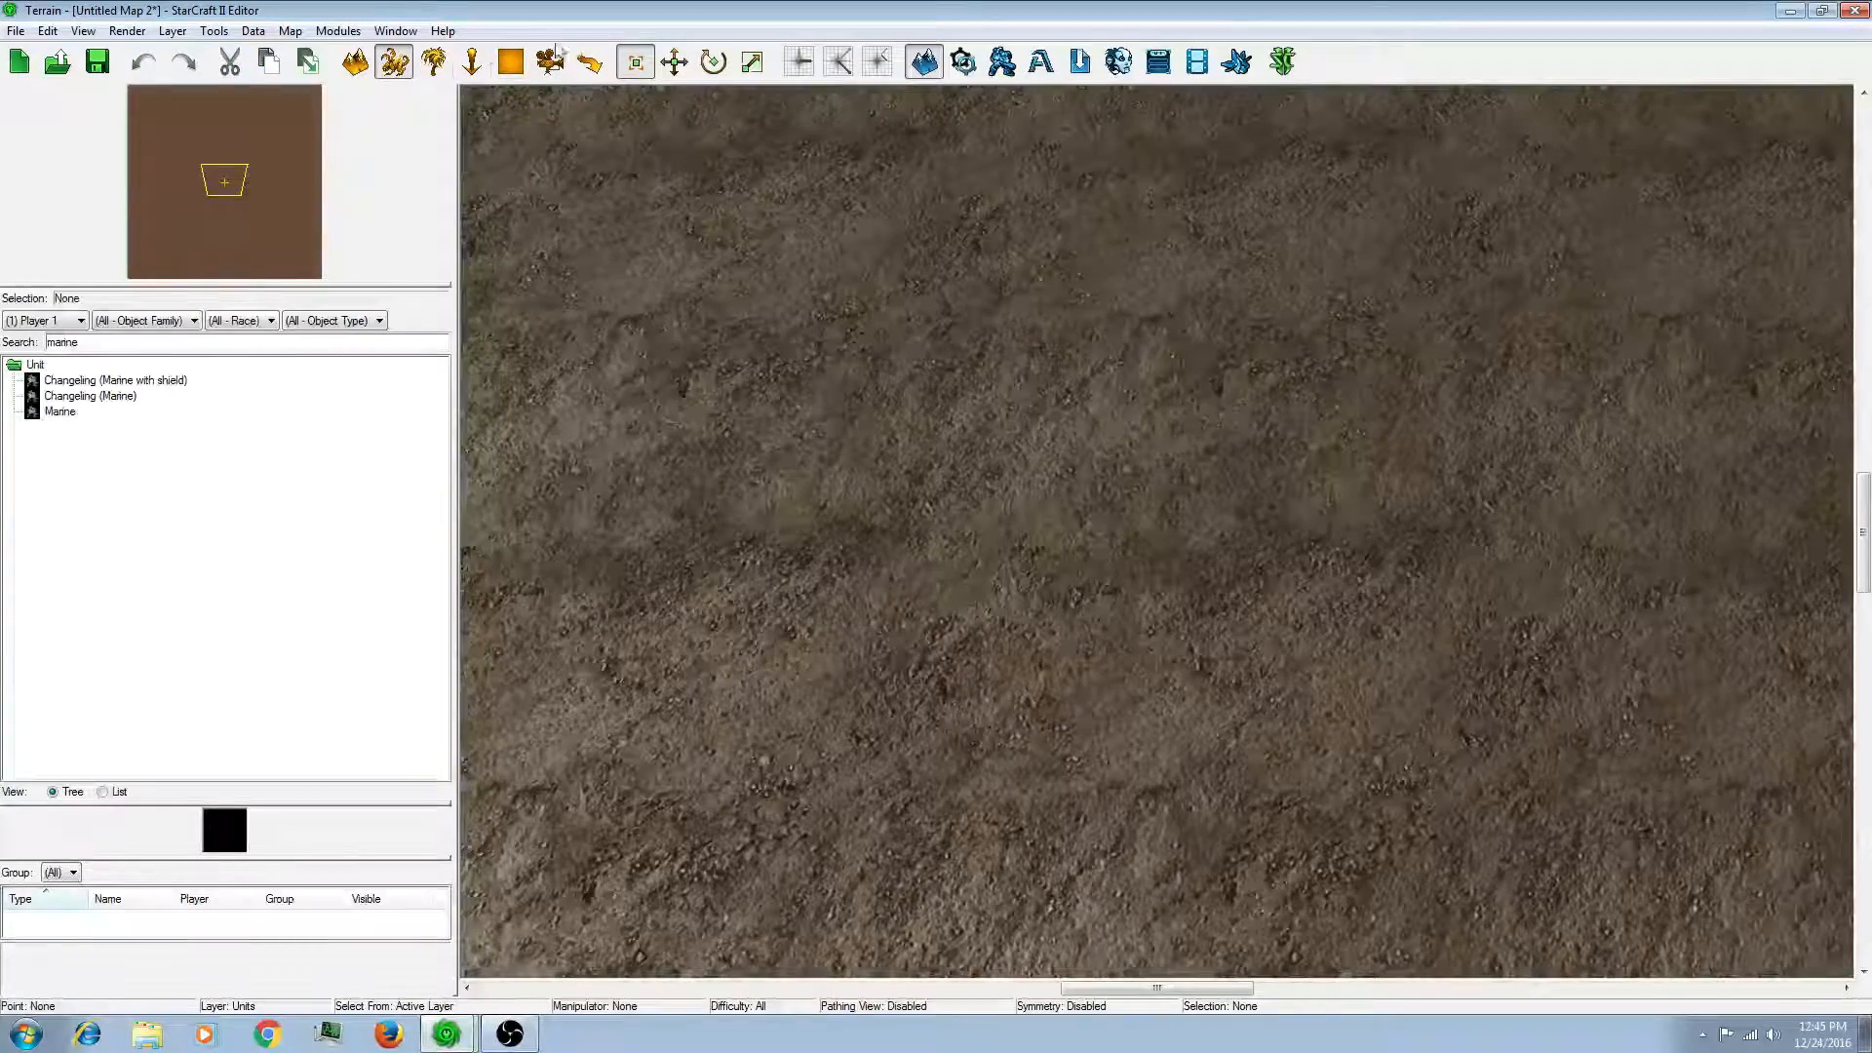
Step: Select the Marine unit in the Terrain unit palette
left_click(59, 410)
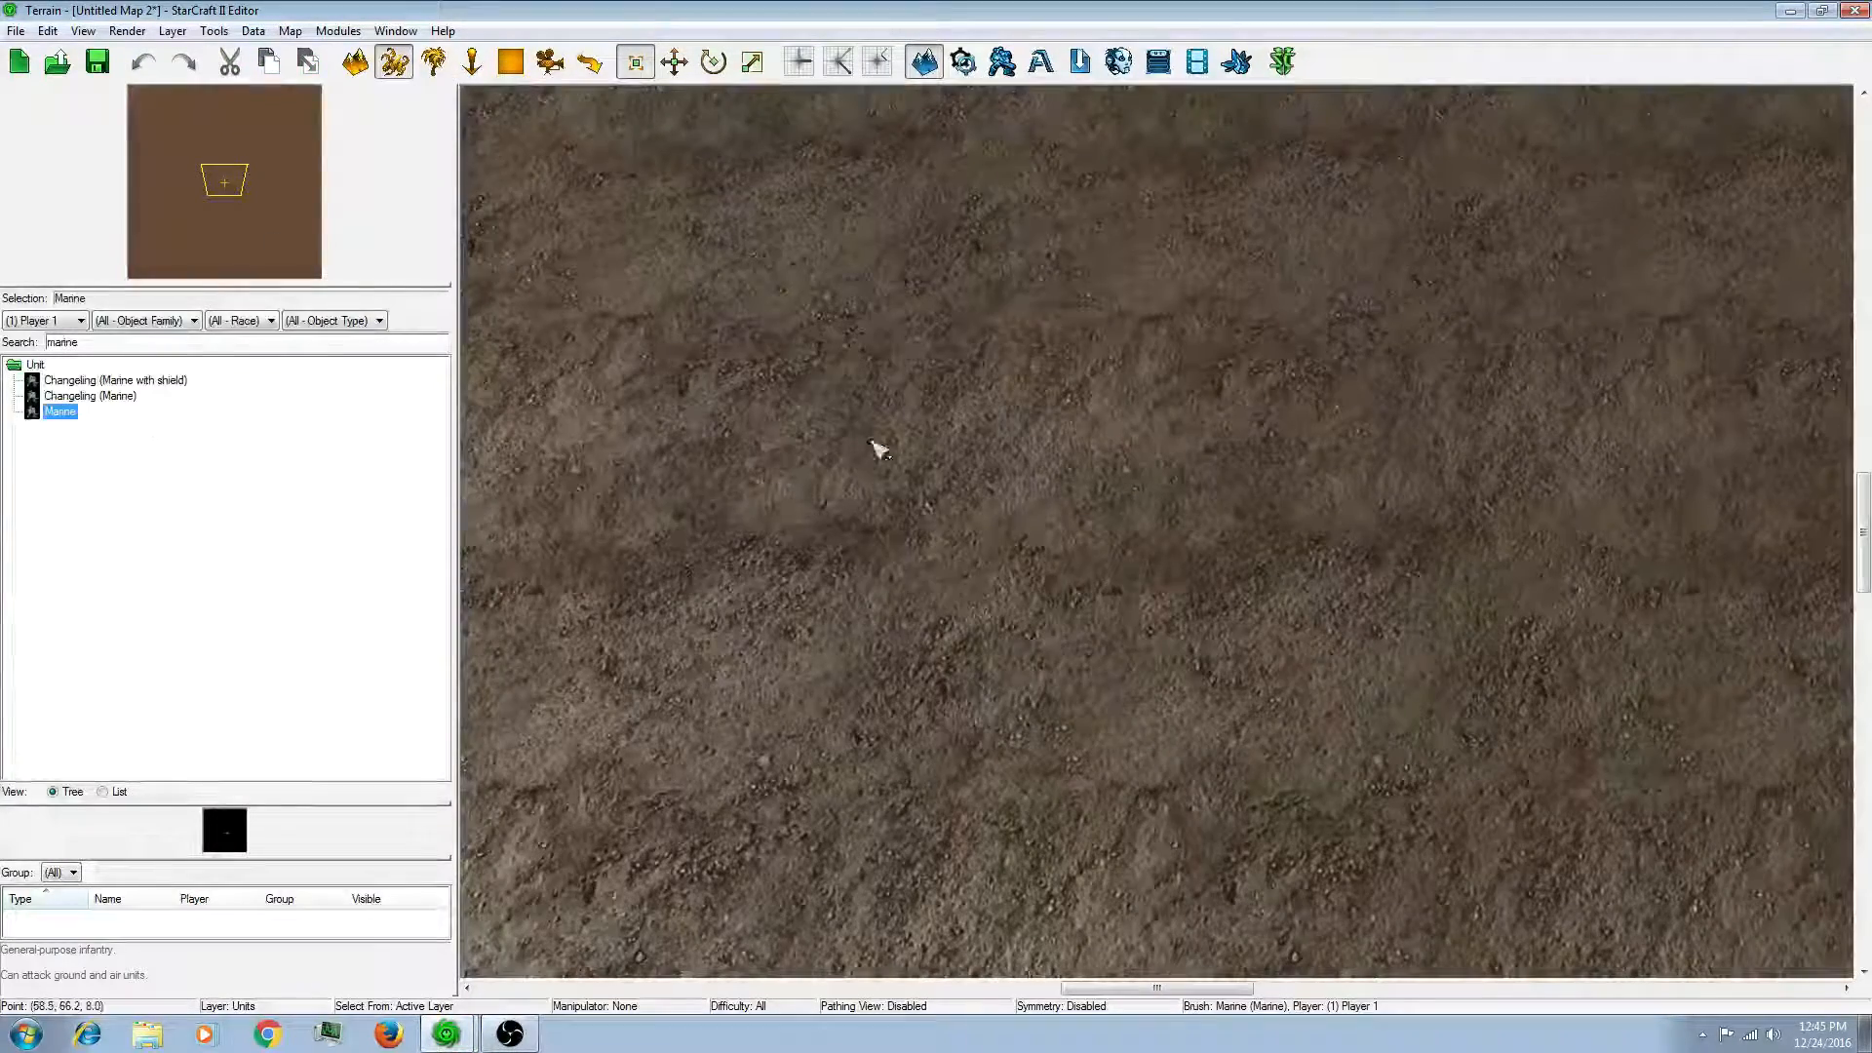
left_click(881, 442)
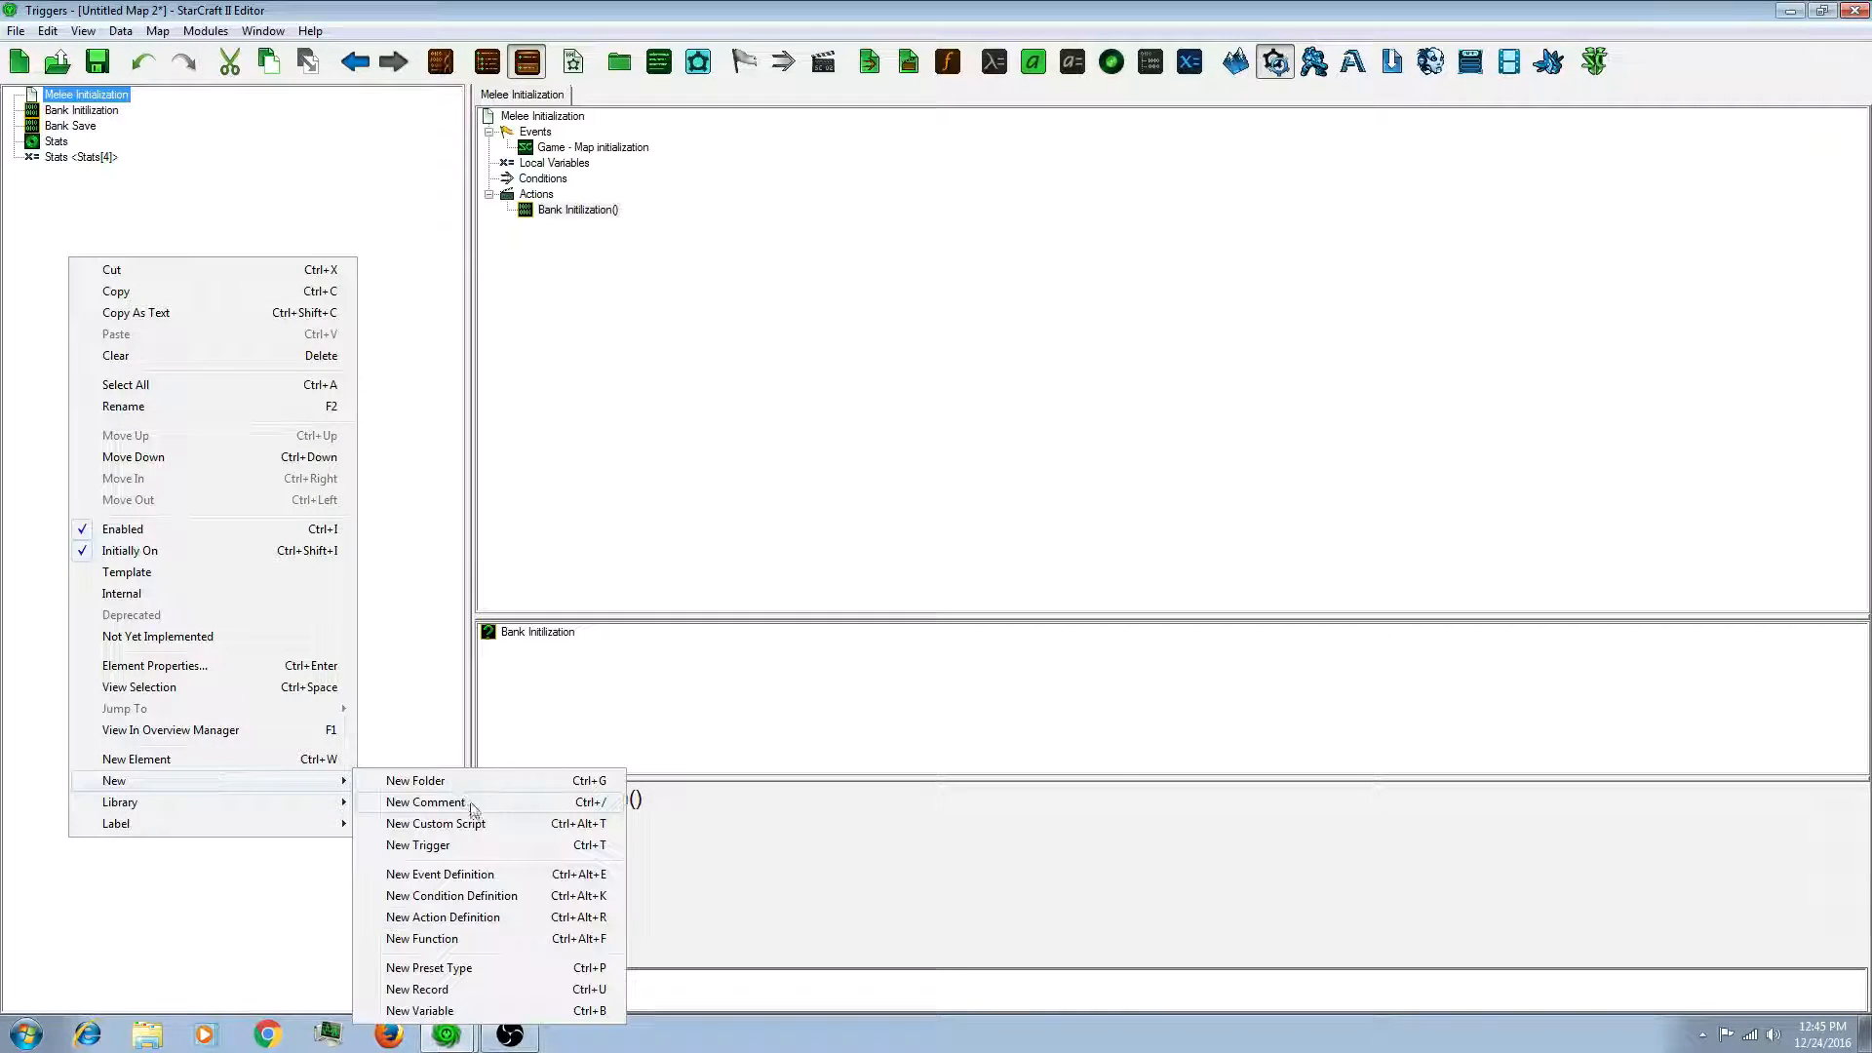
Step: Add a new trigger named Track Kills with a Unit Dies event
left_click(416, 845)
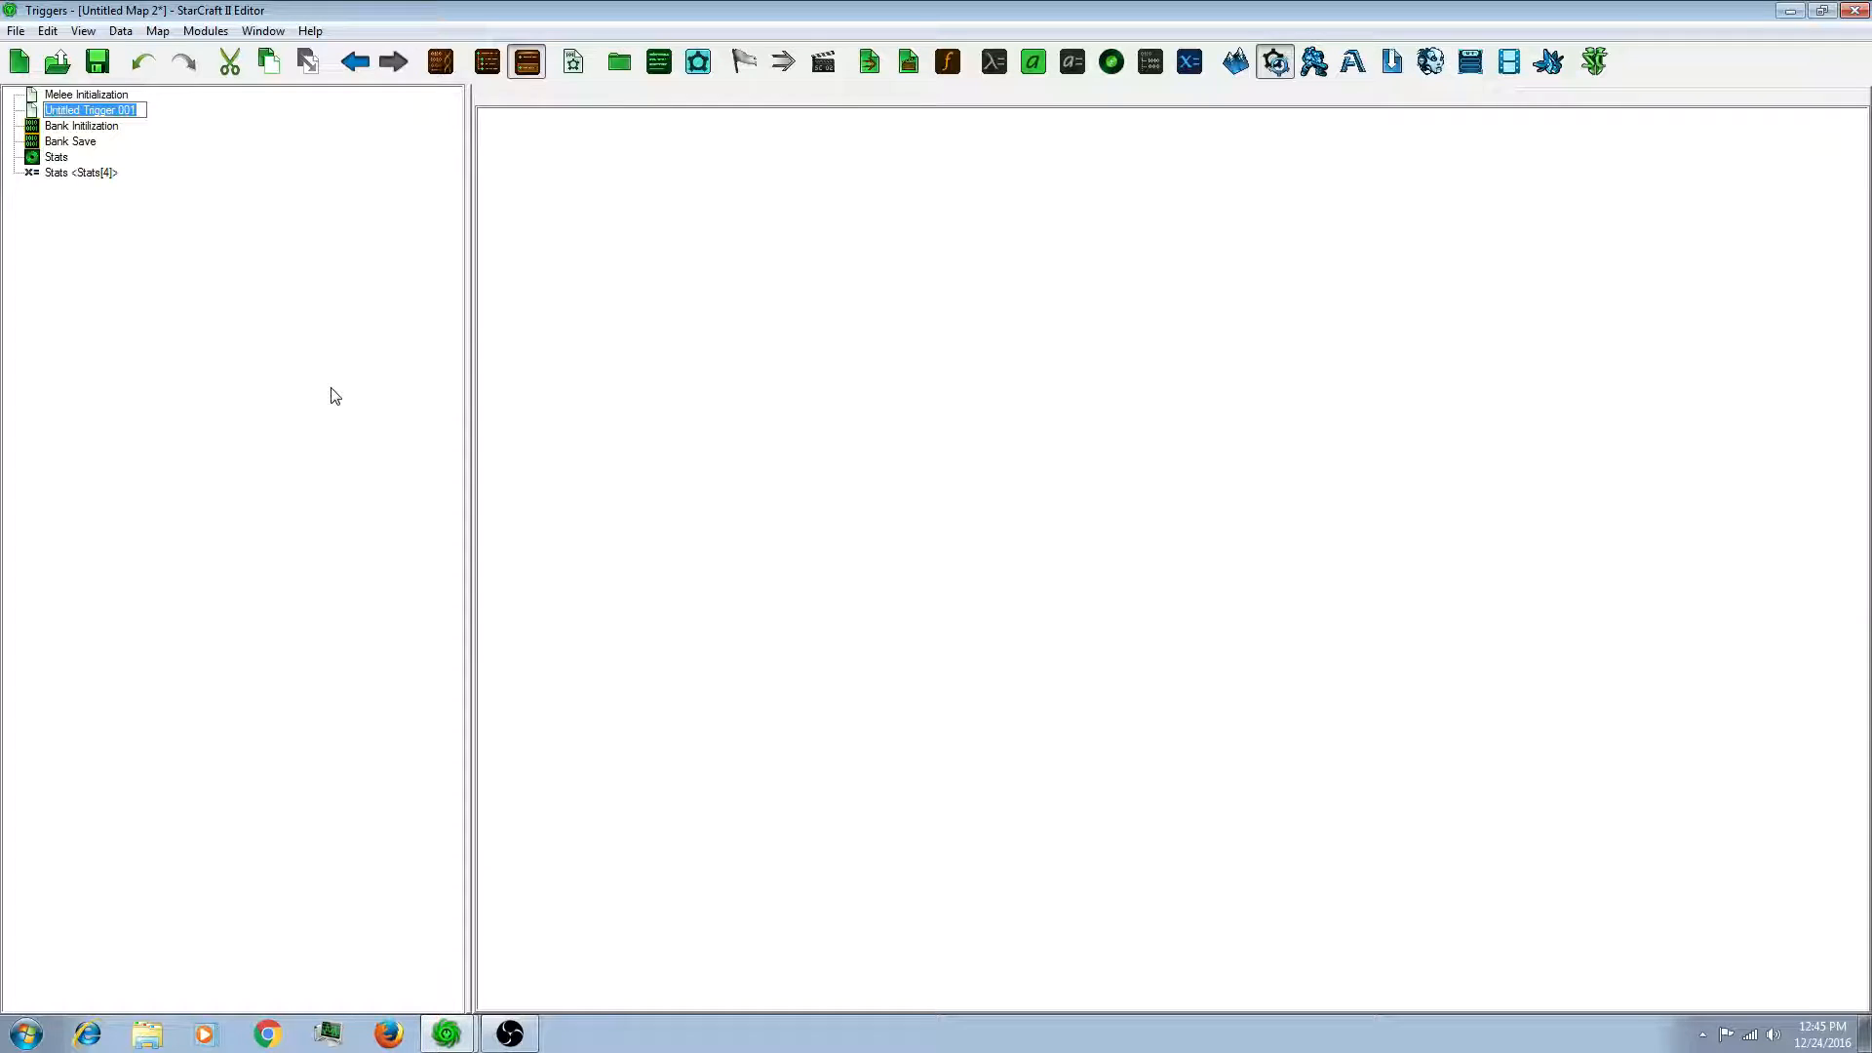
type("Tri")
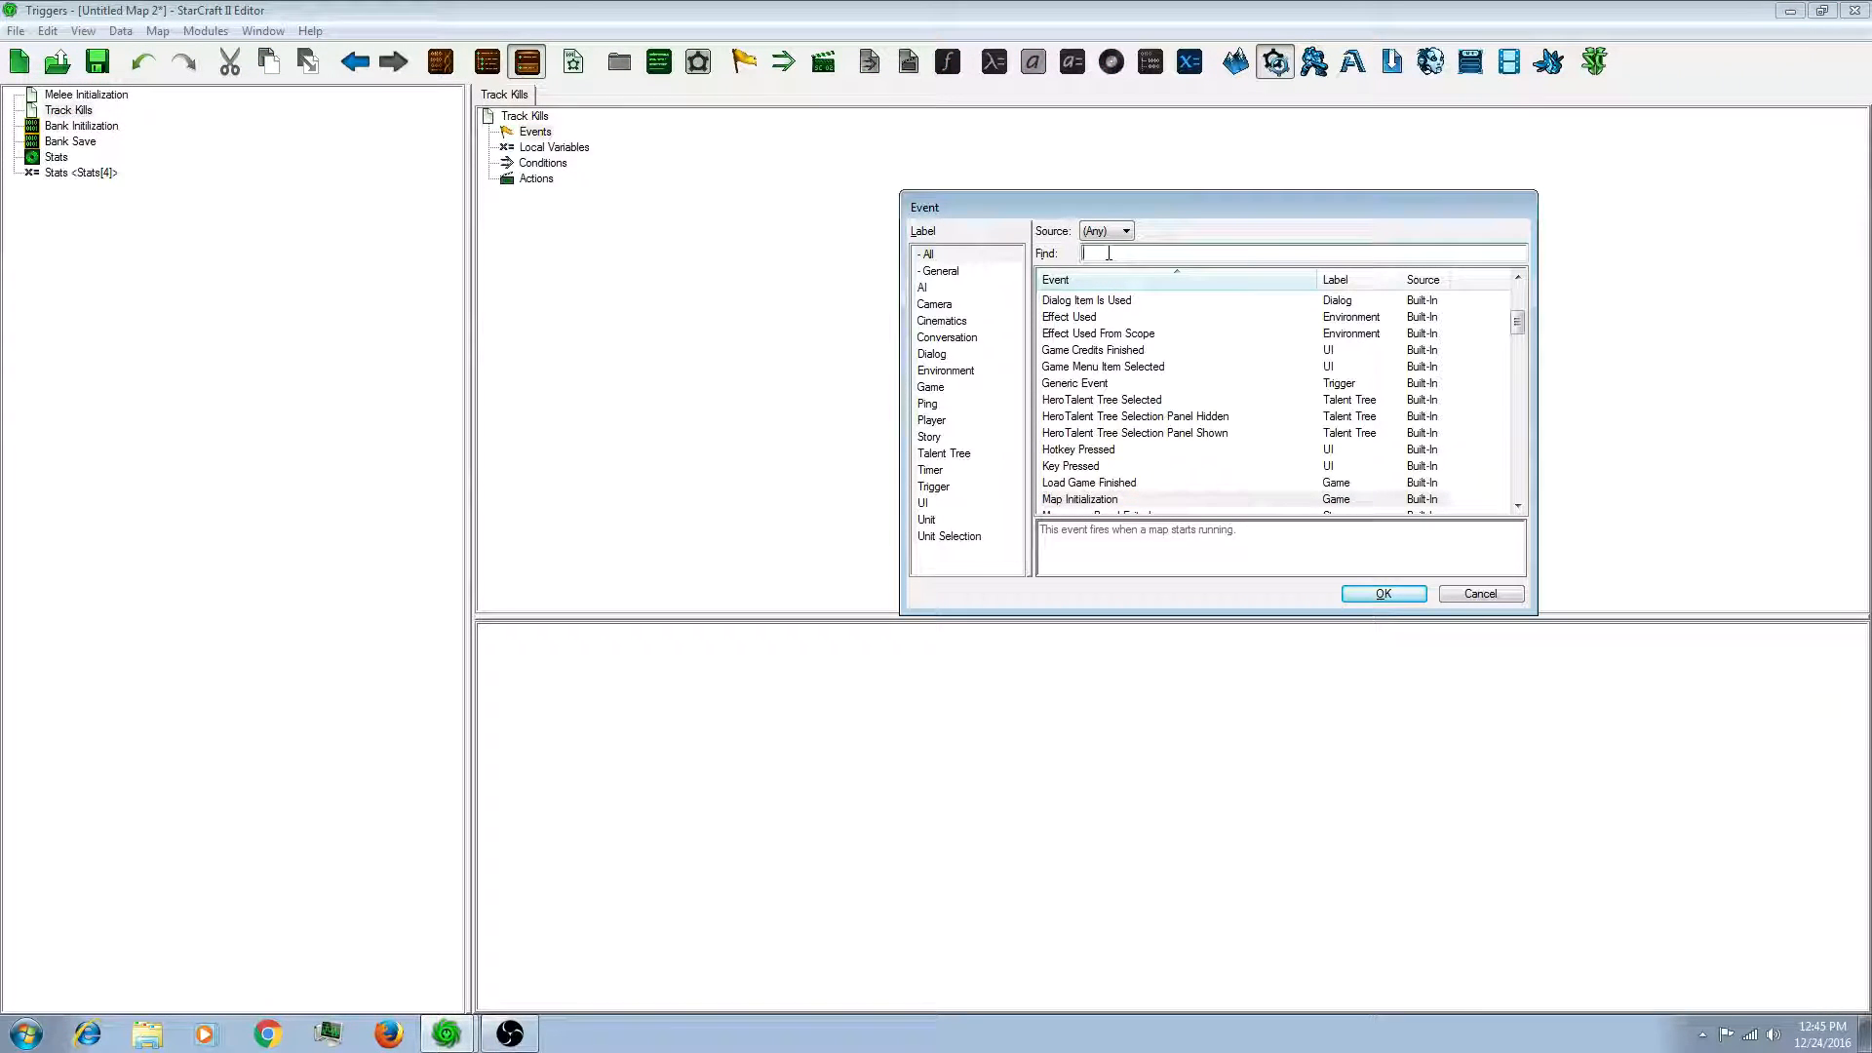
type("Unit dies")
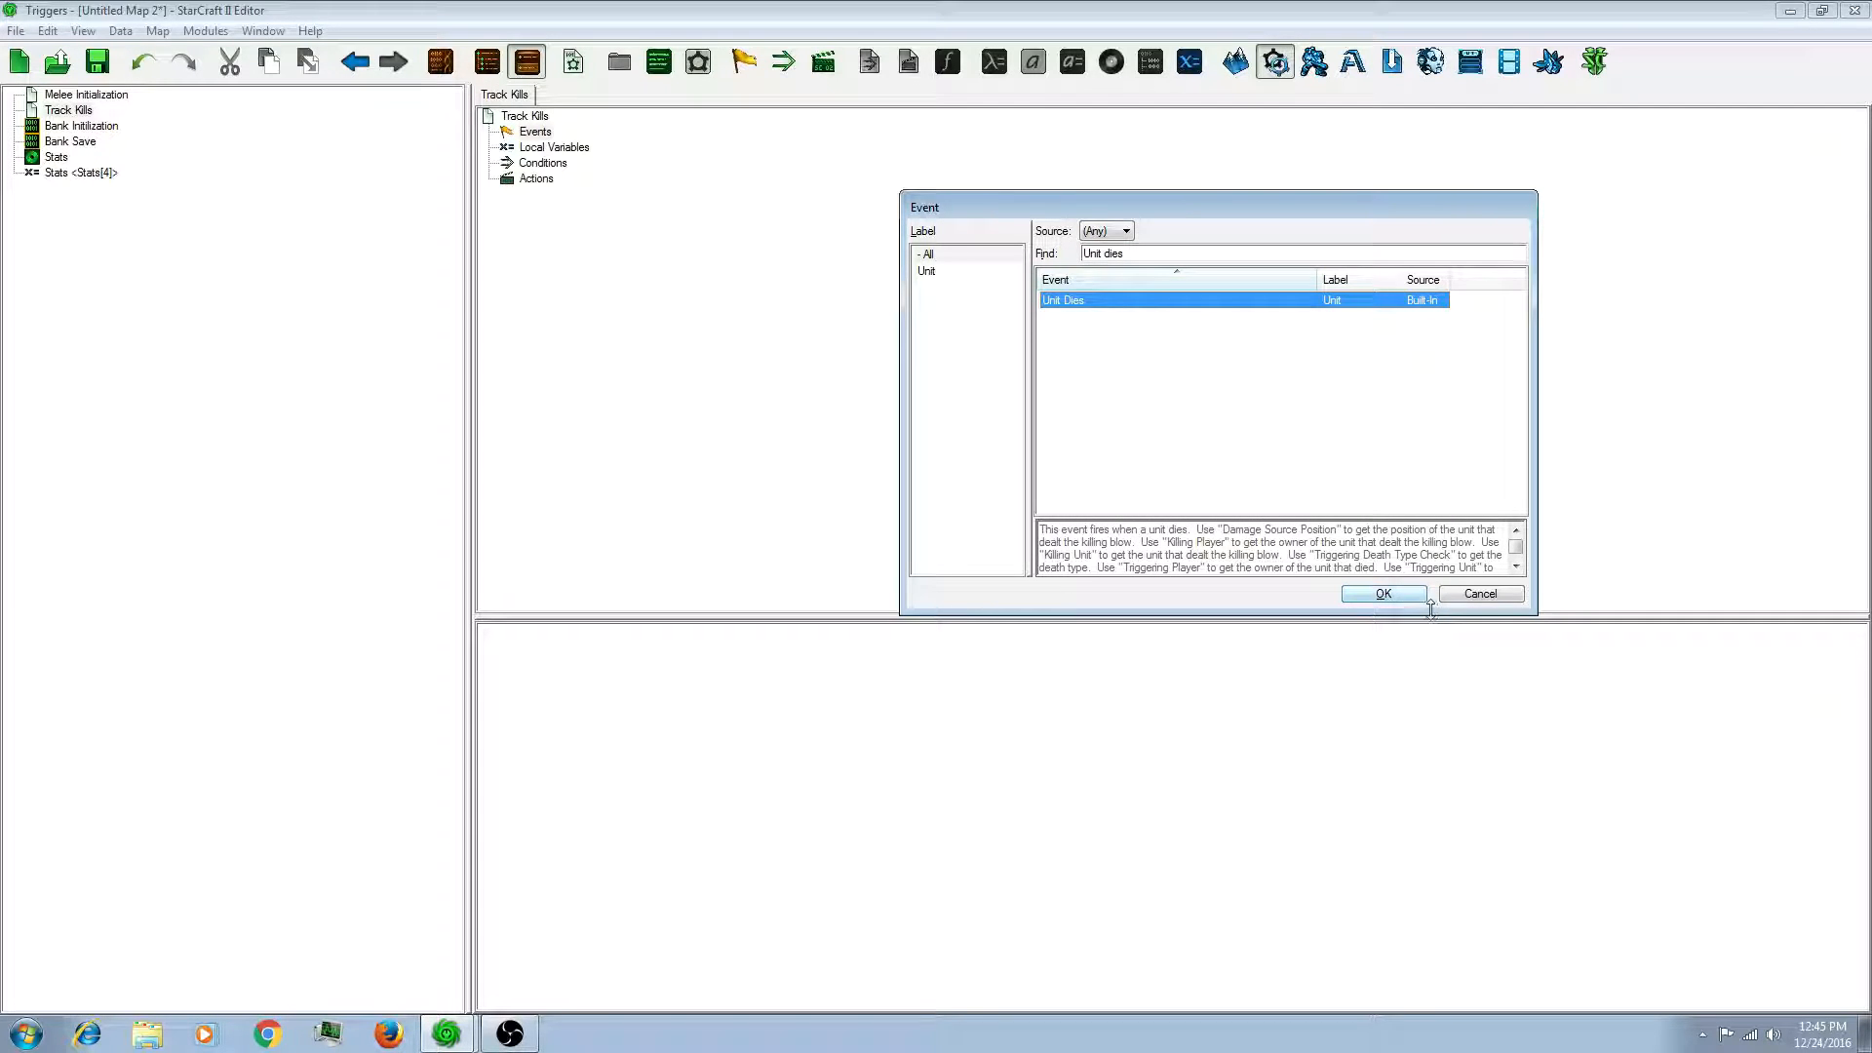
left_click(1382, 594)
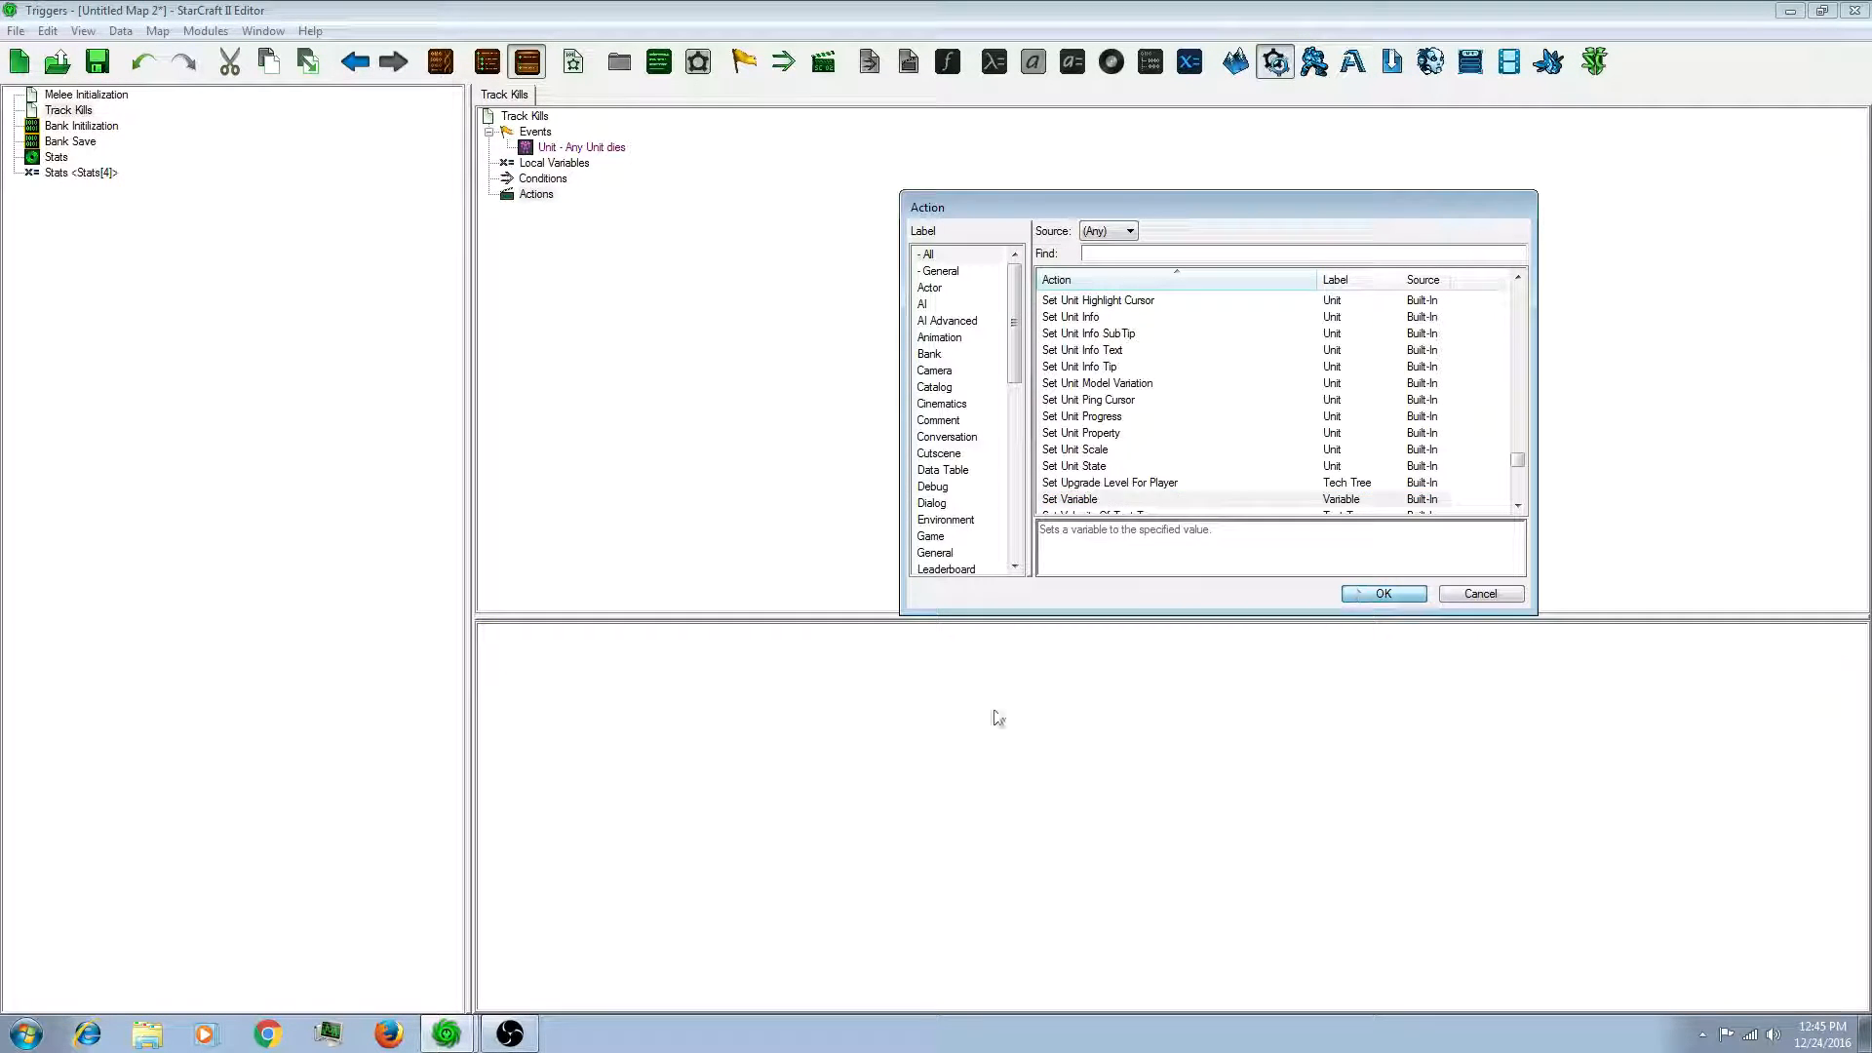
Step: Add a Set Variable action targeting Stats[Killing Player].Kills
left_click(1382, 594)
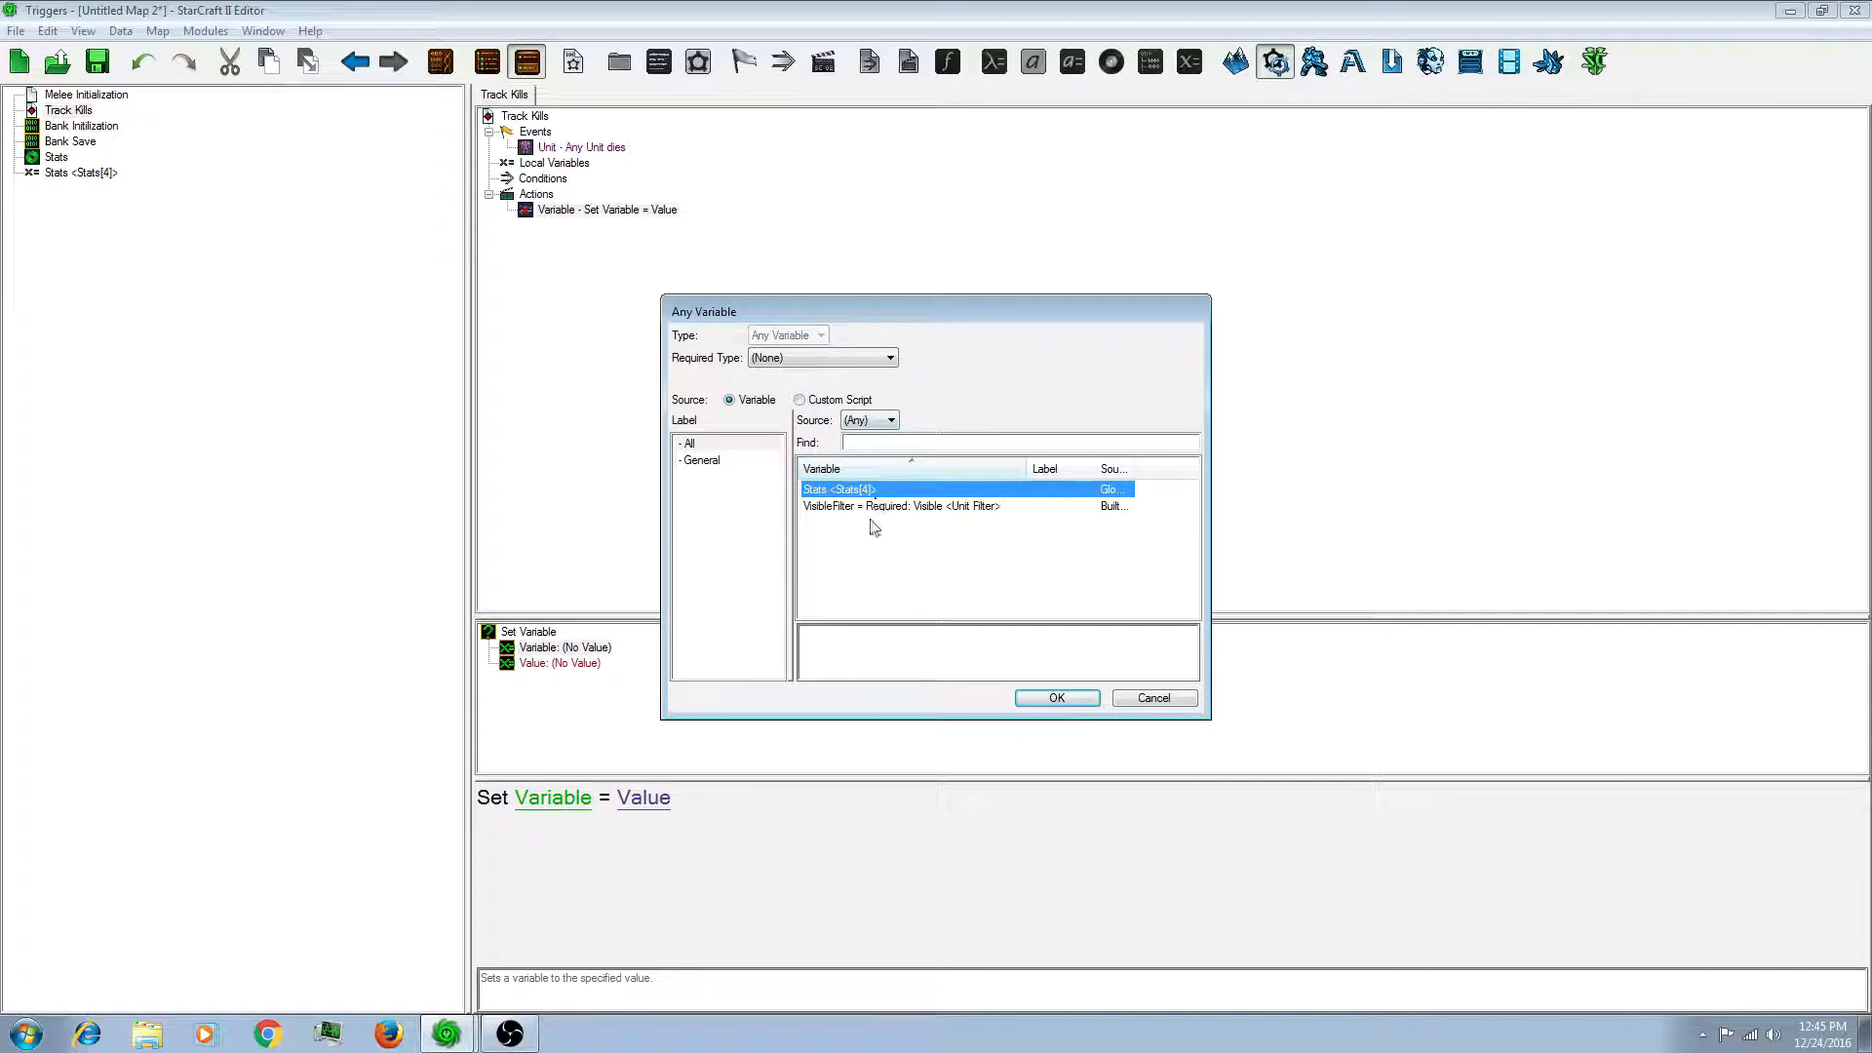
left_click(1055, 697)
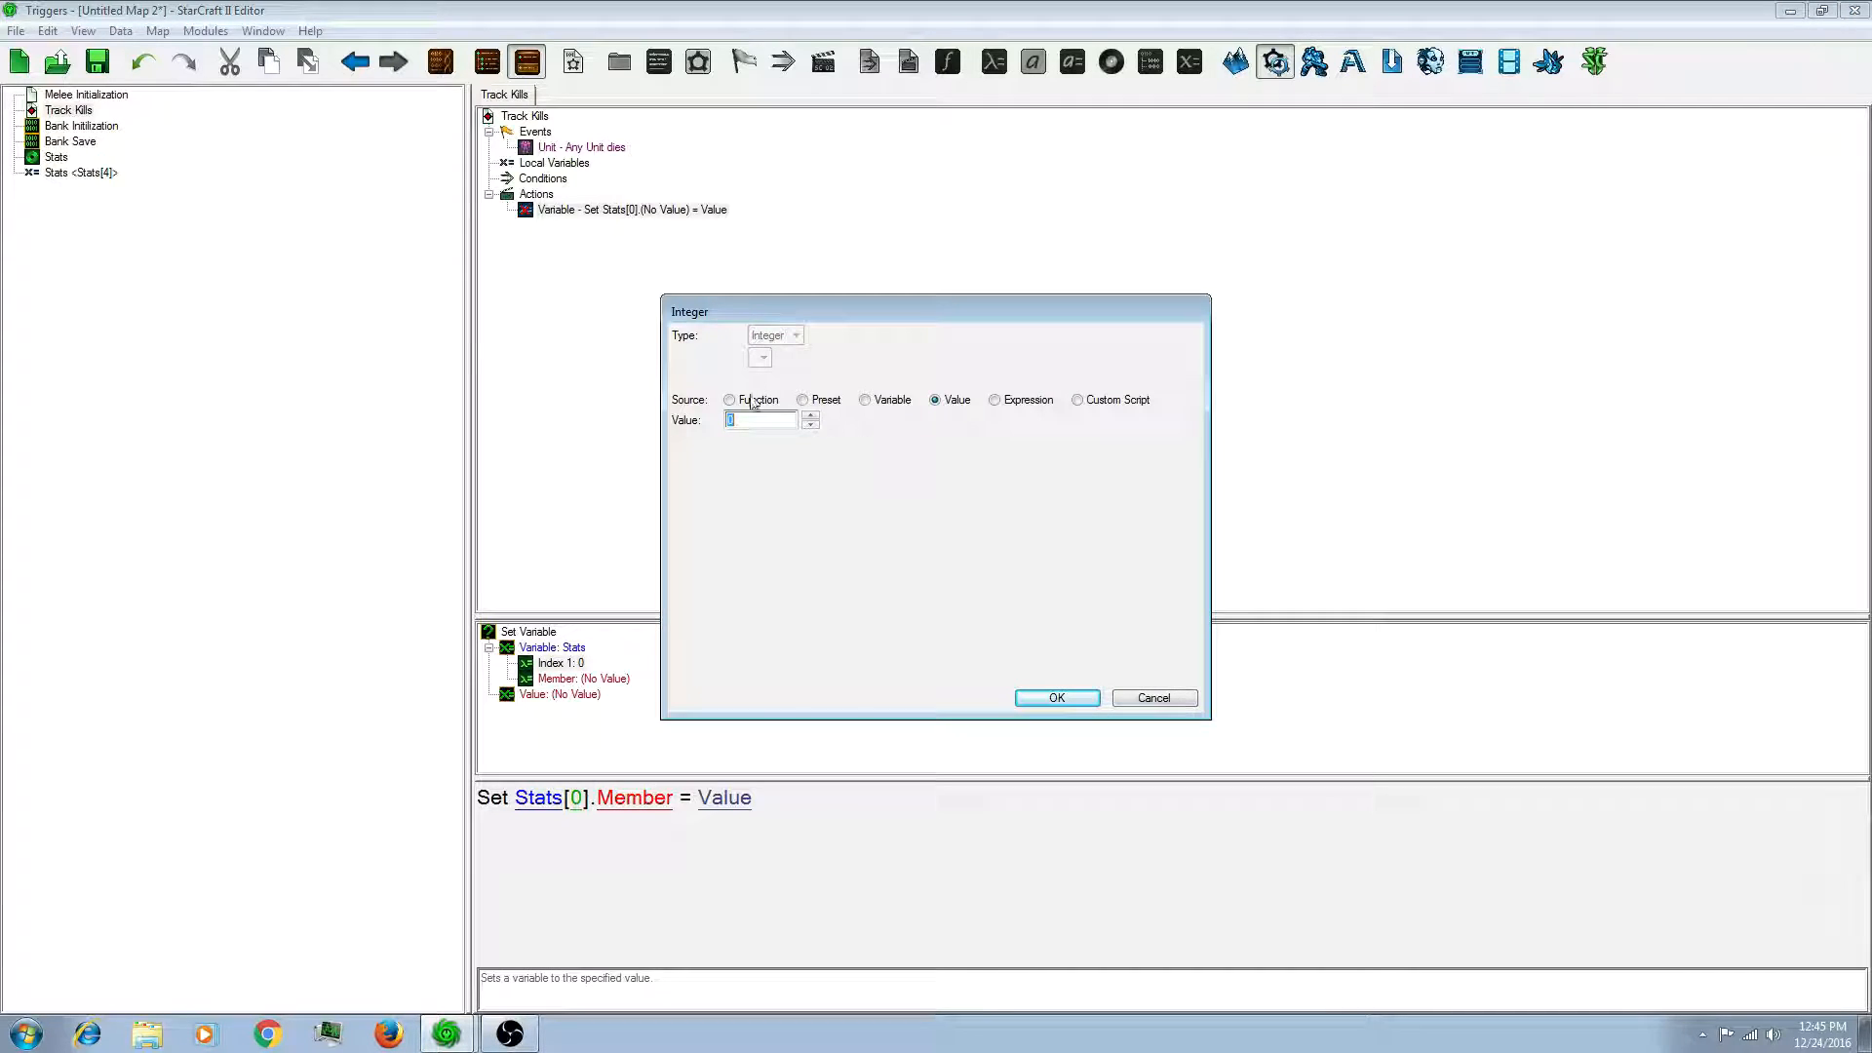
left_click(729, 400)
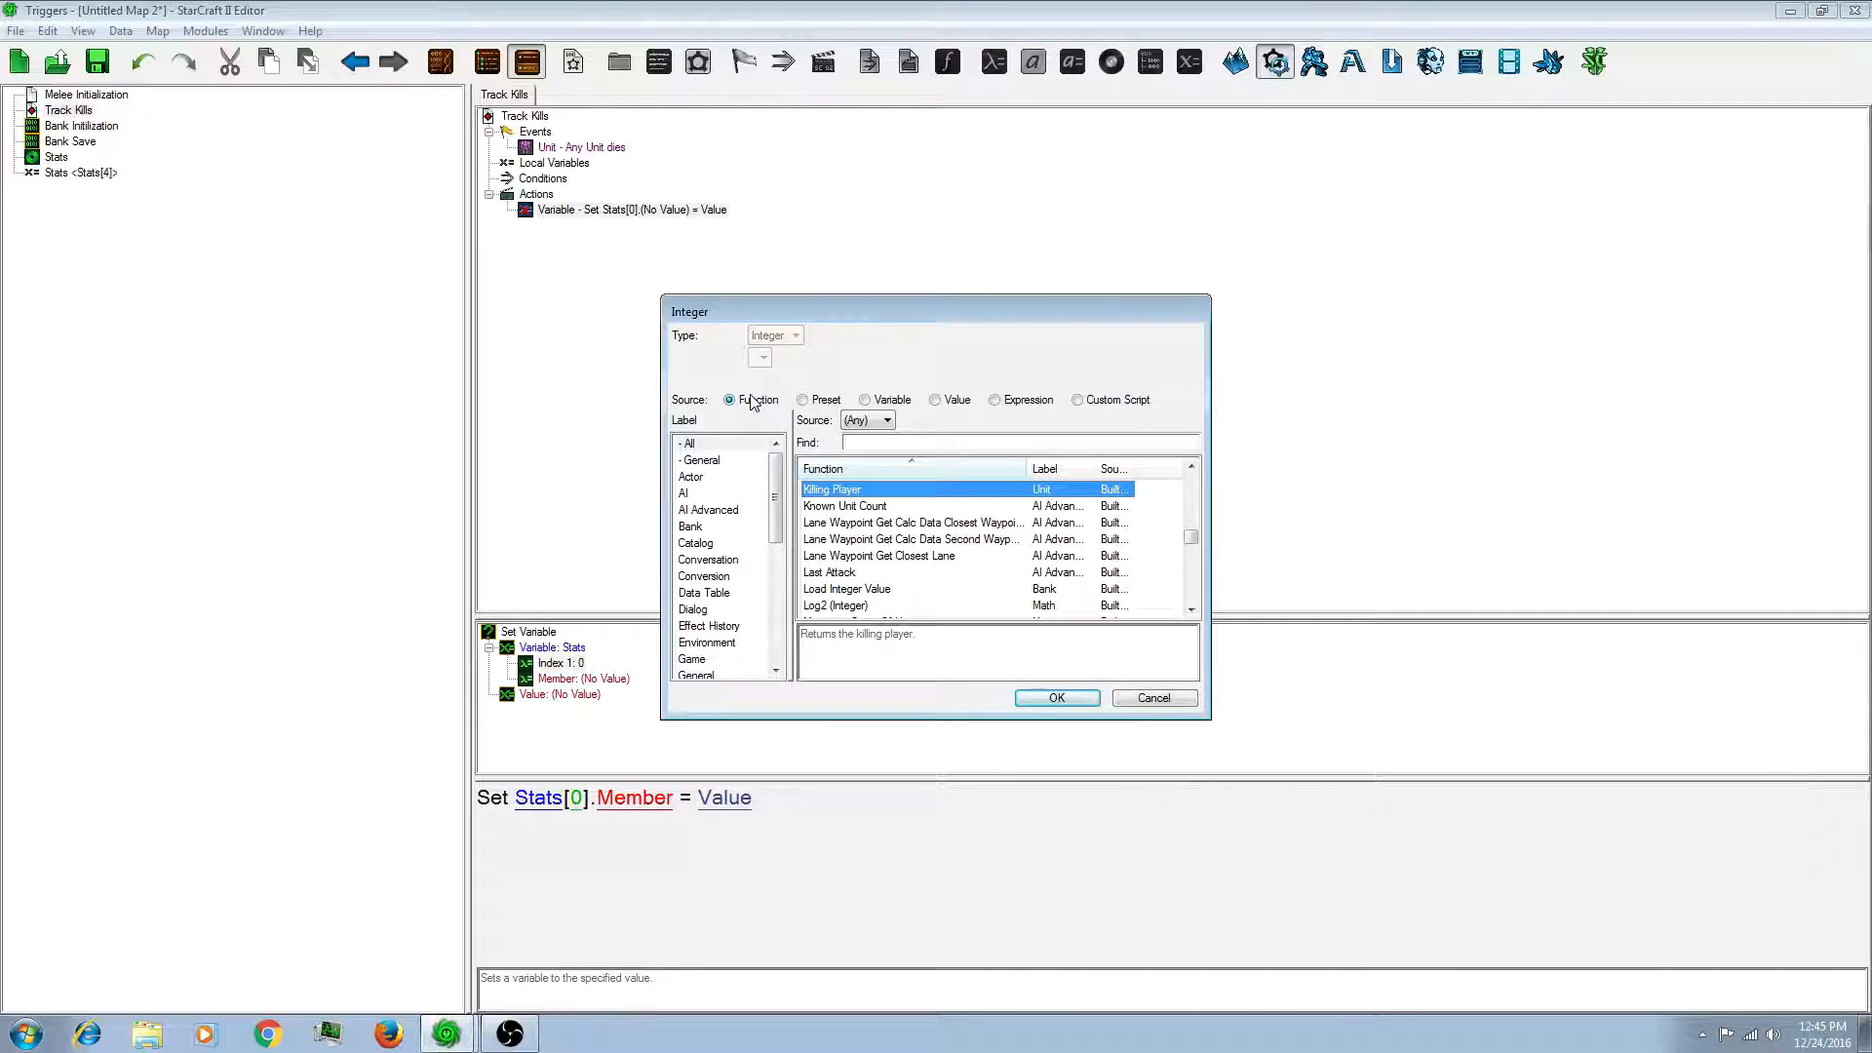
left_click(1055, 697)
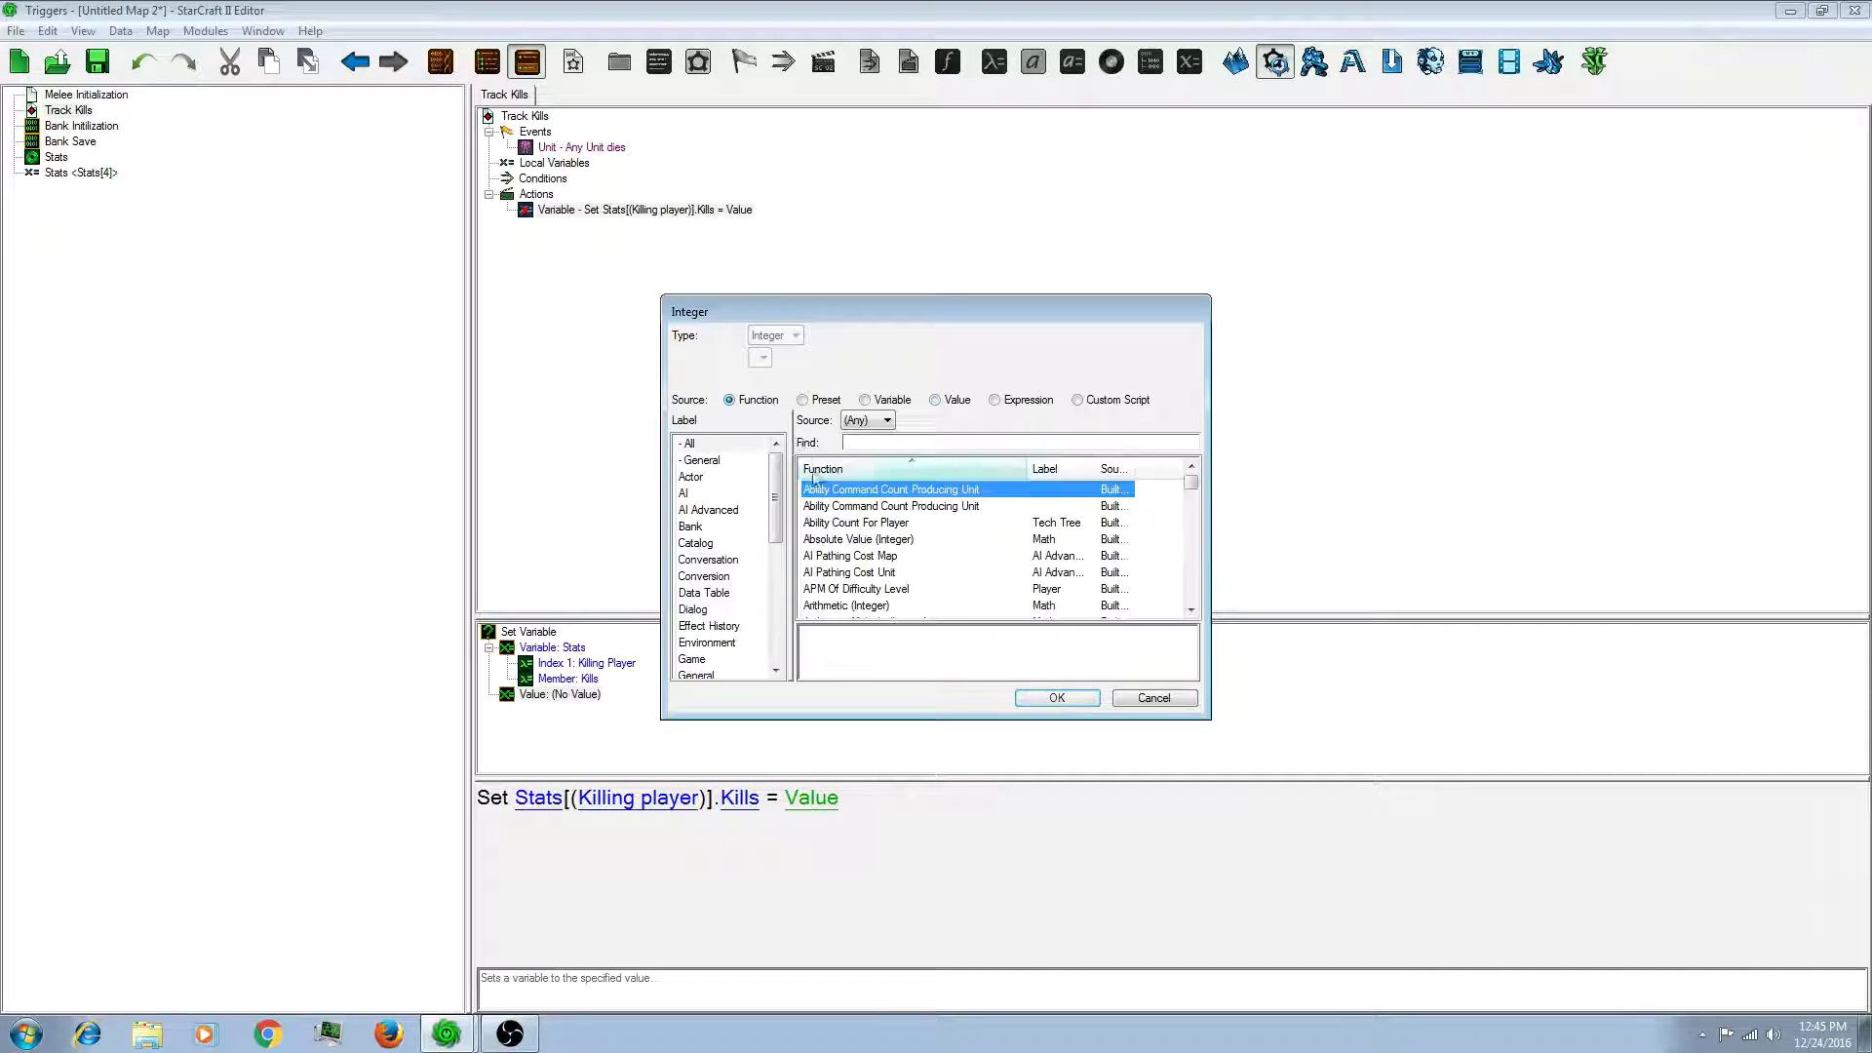
Step: Set the new value to Stats[Killing Player].Kills + 1
left_click(846, 605)
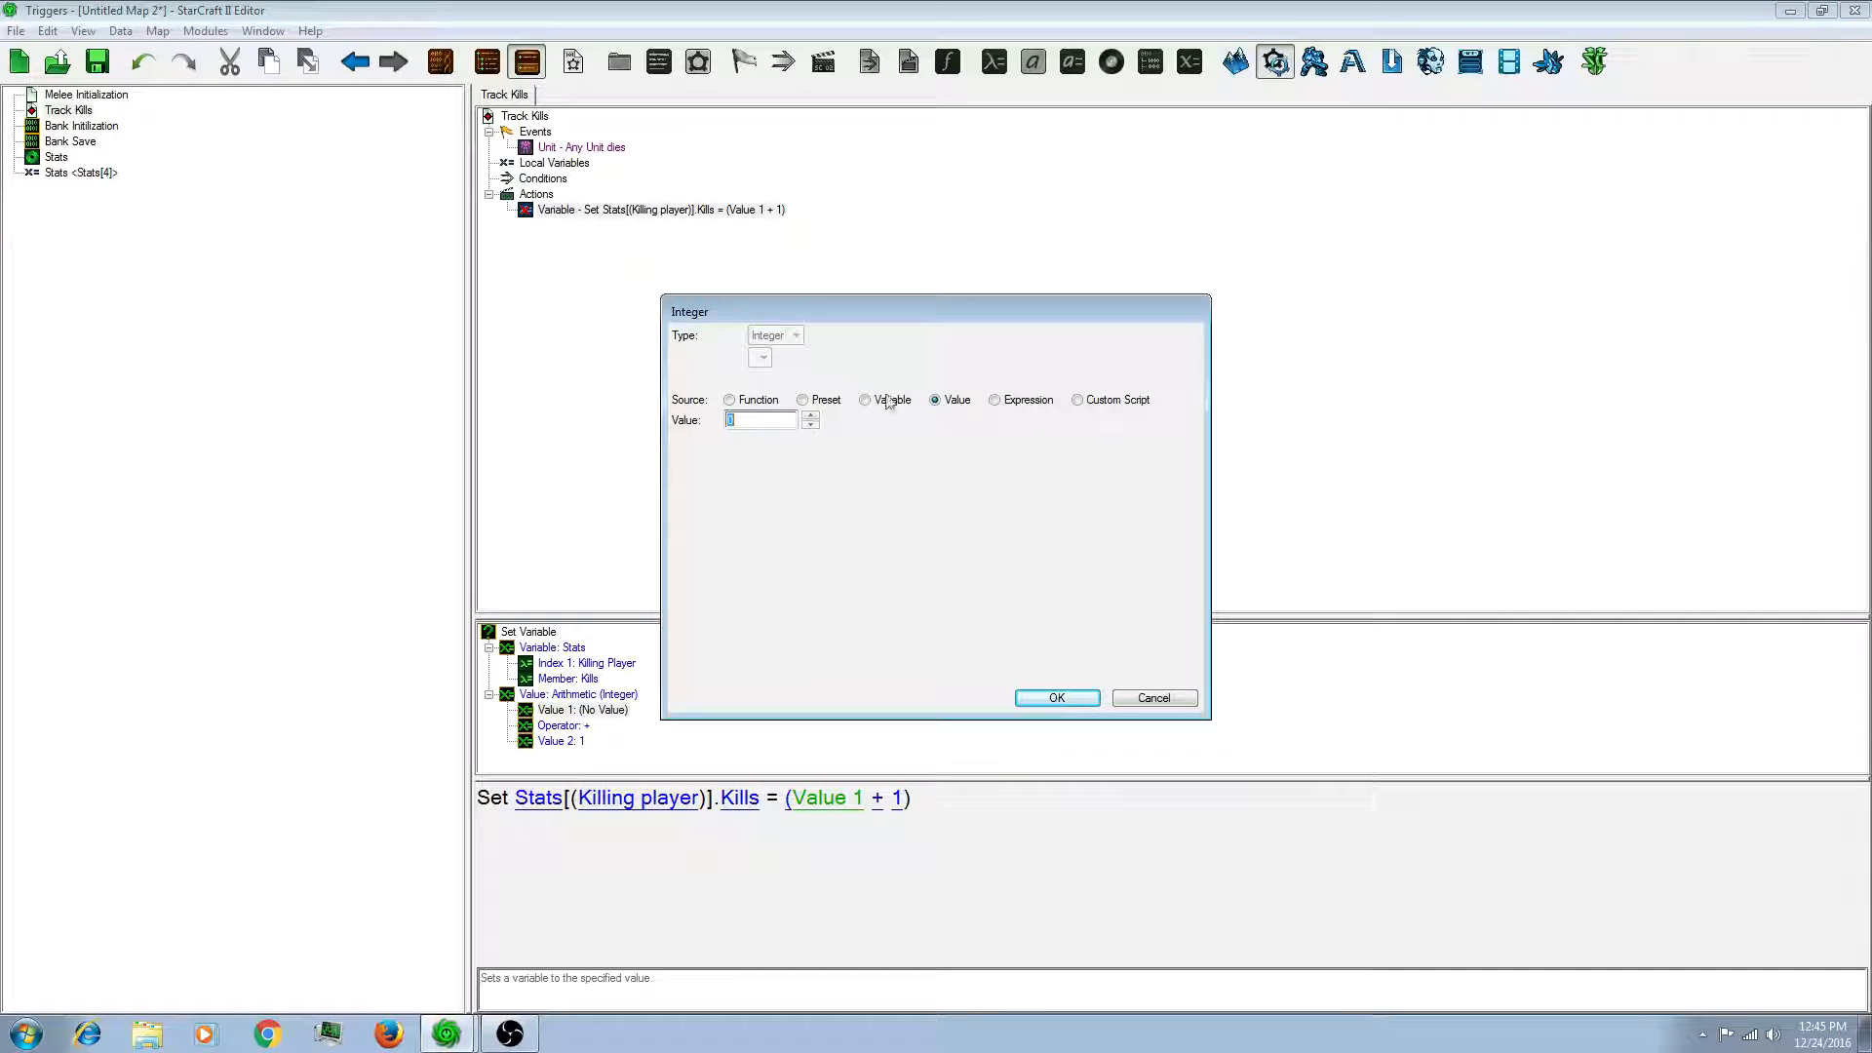
left_click(1055, 697)
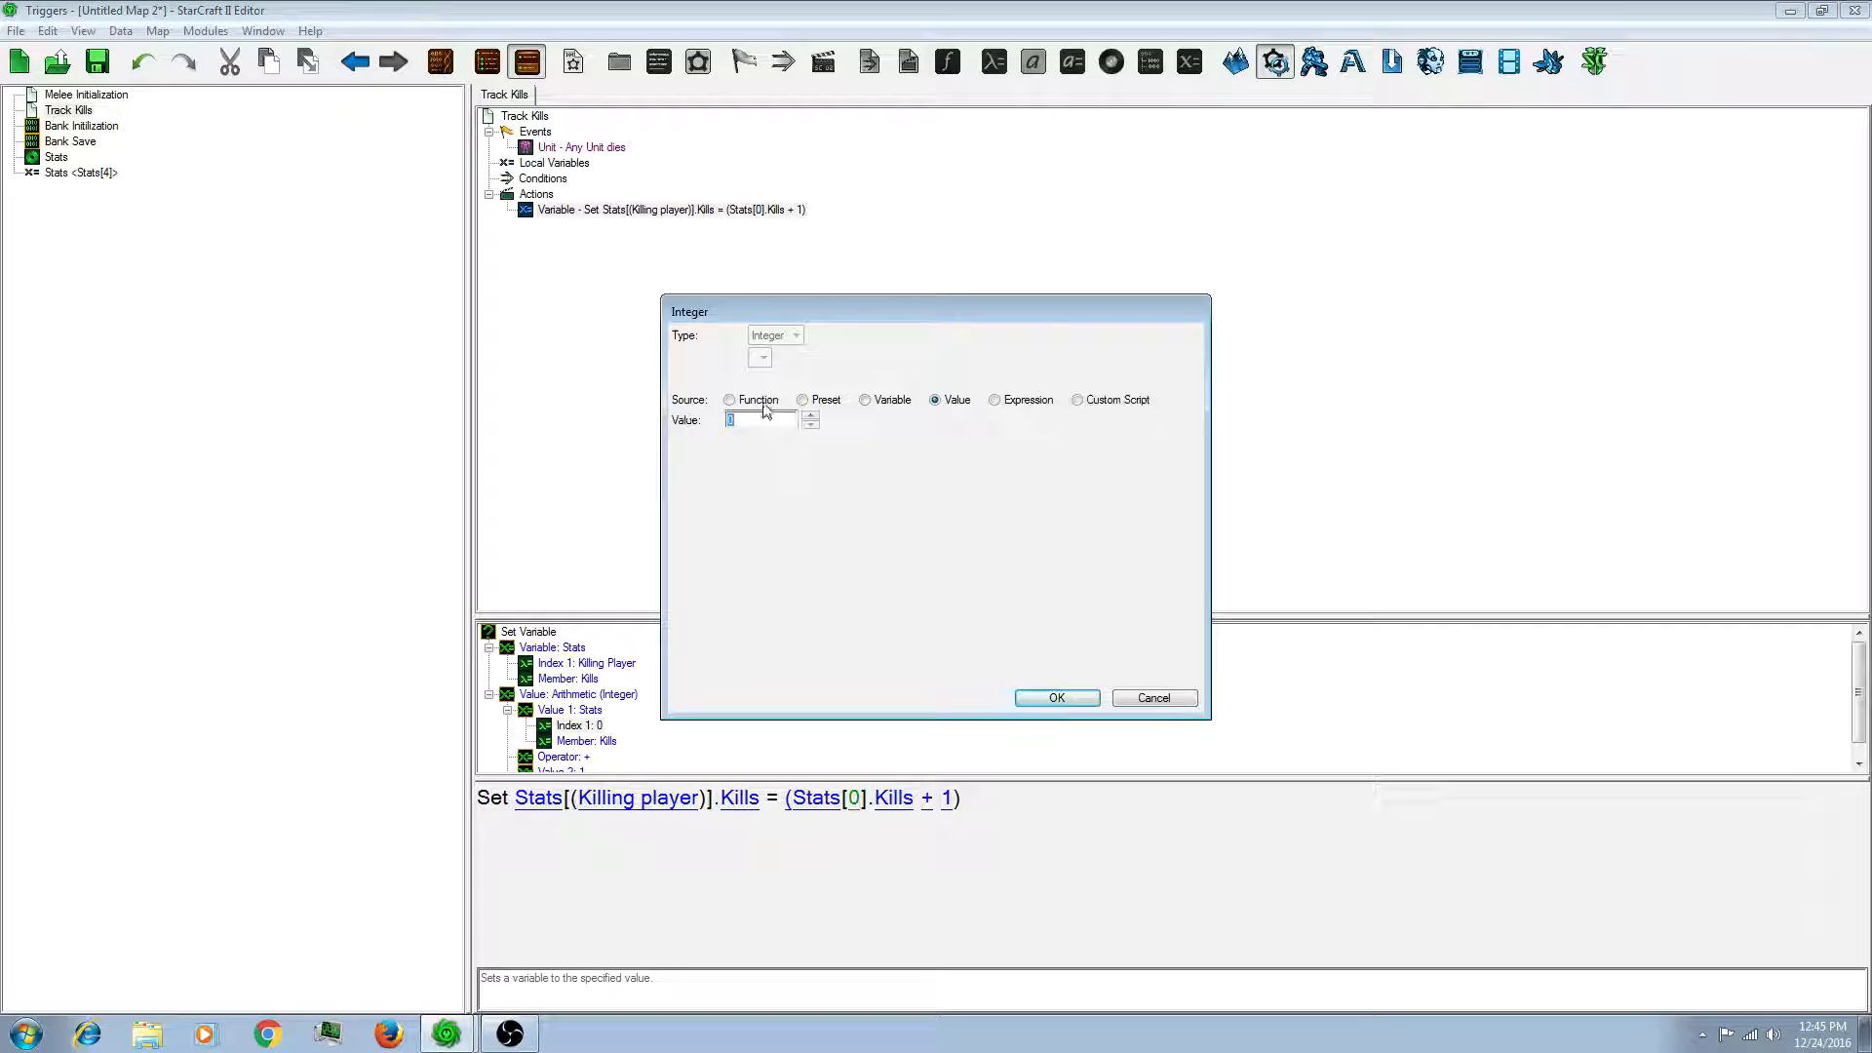
left_click(1053, 697)
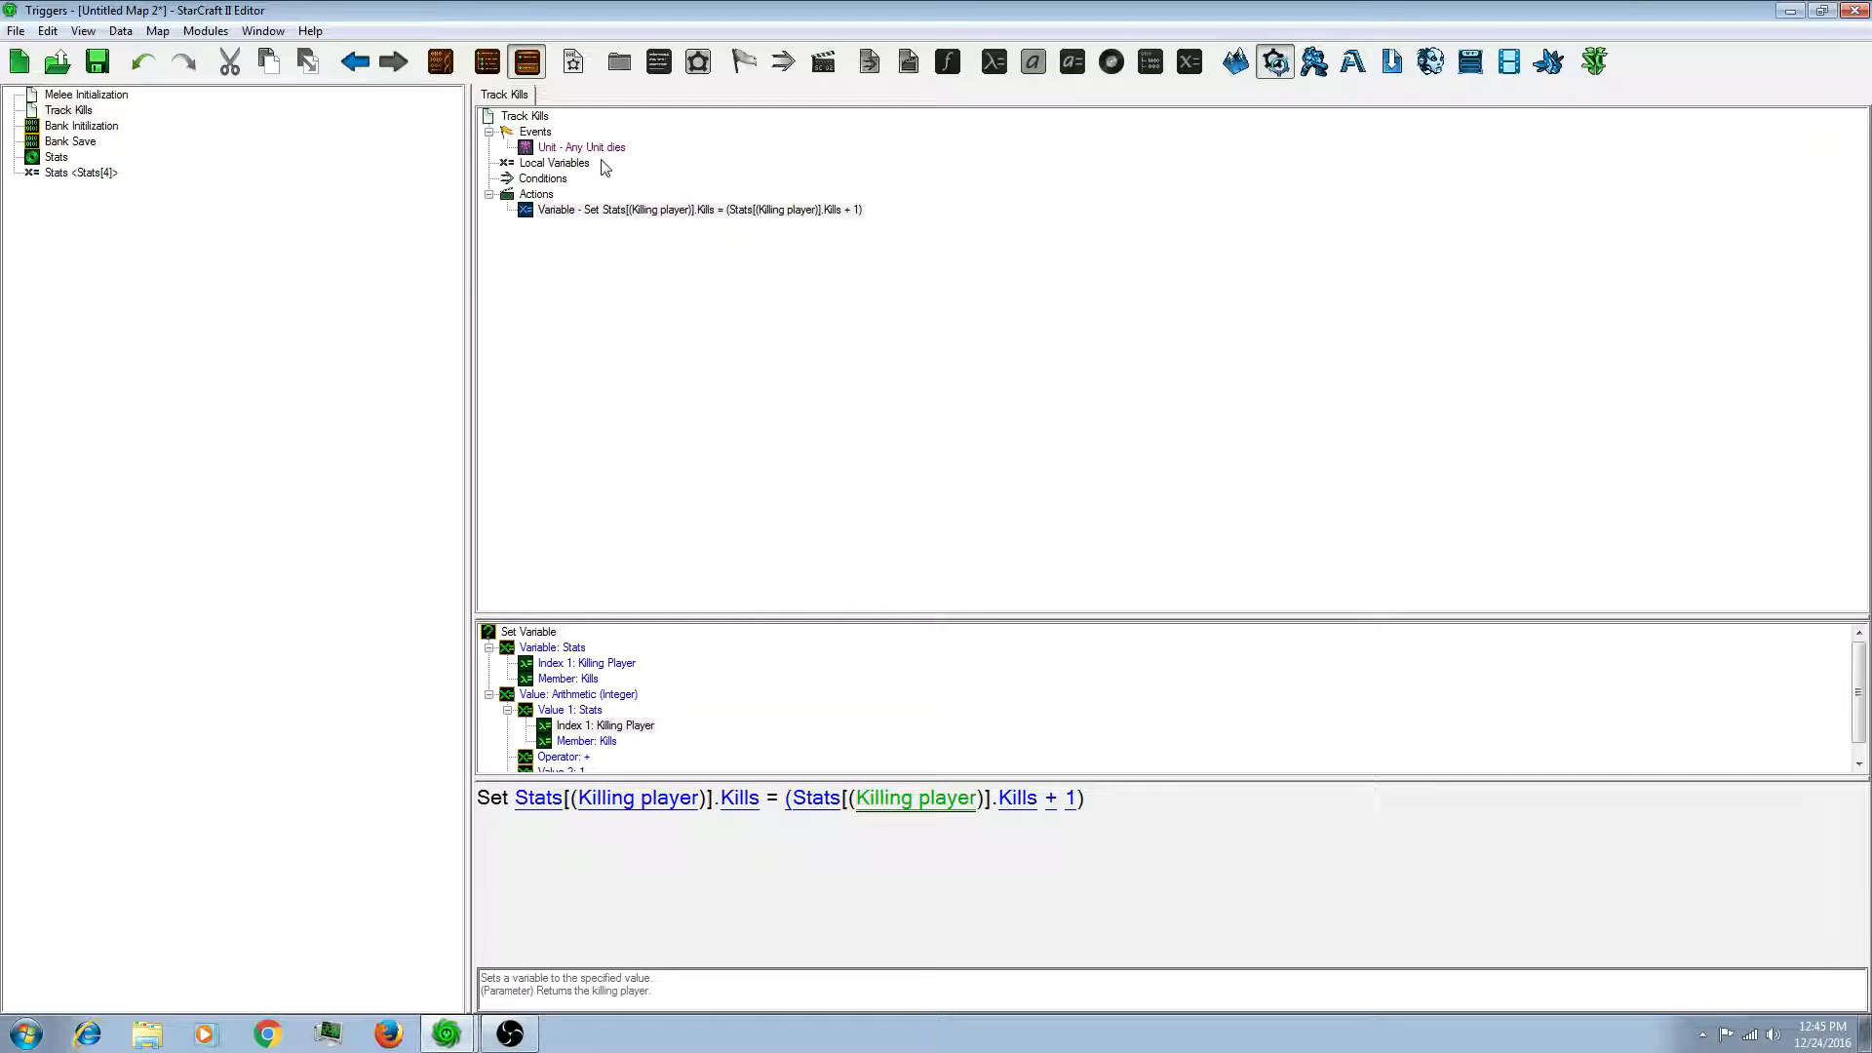
left_click(697, 209)
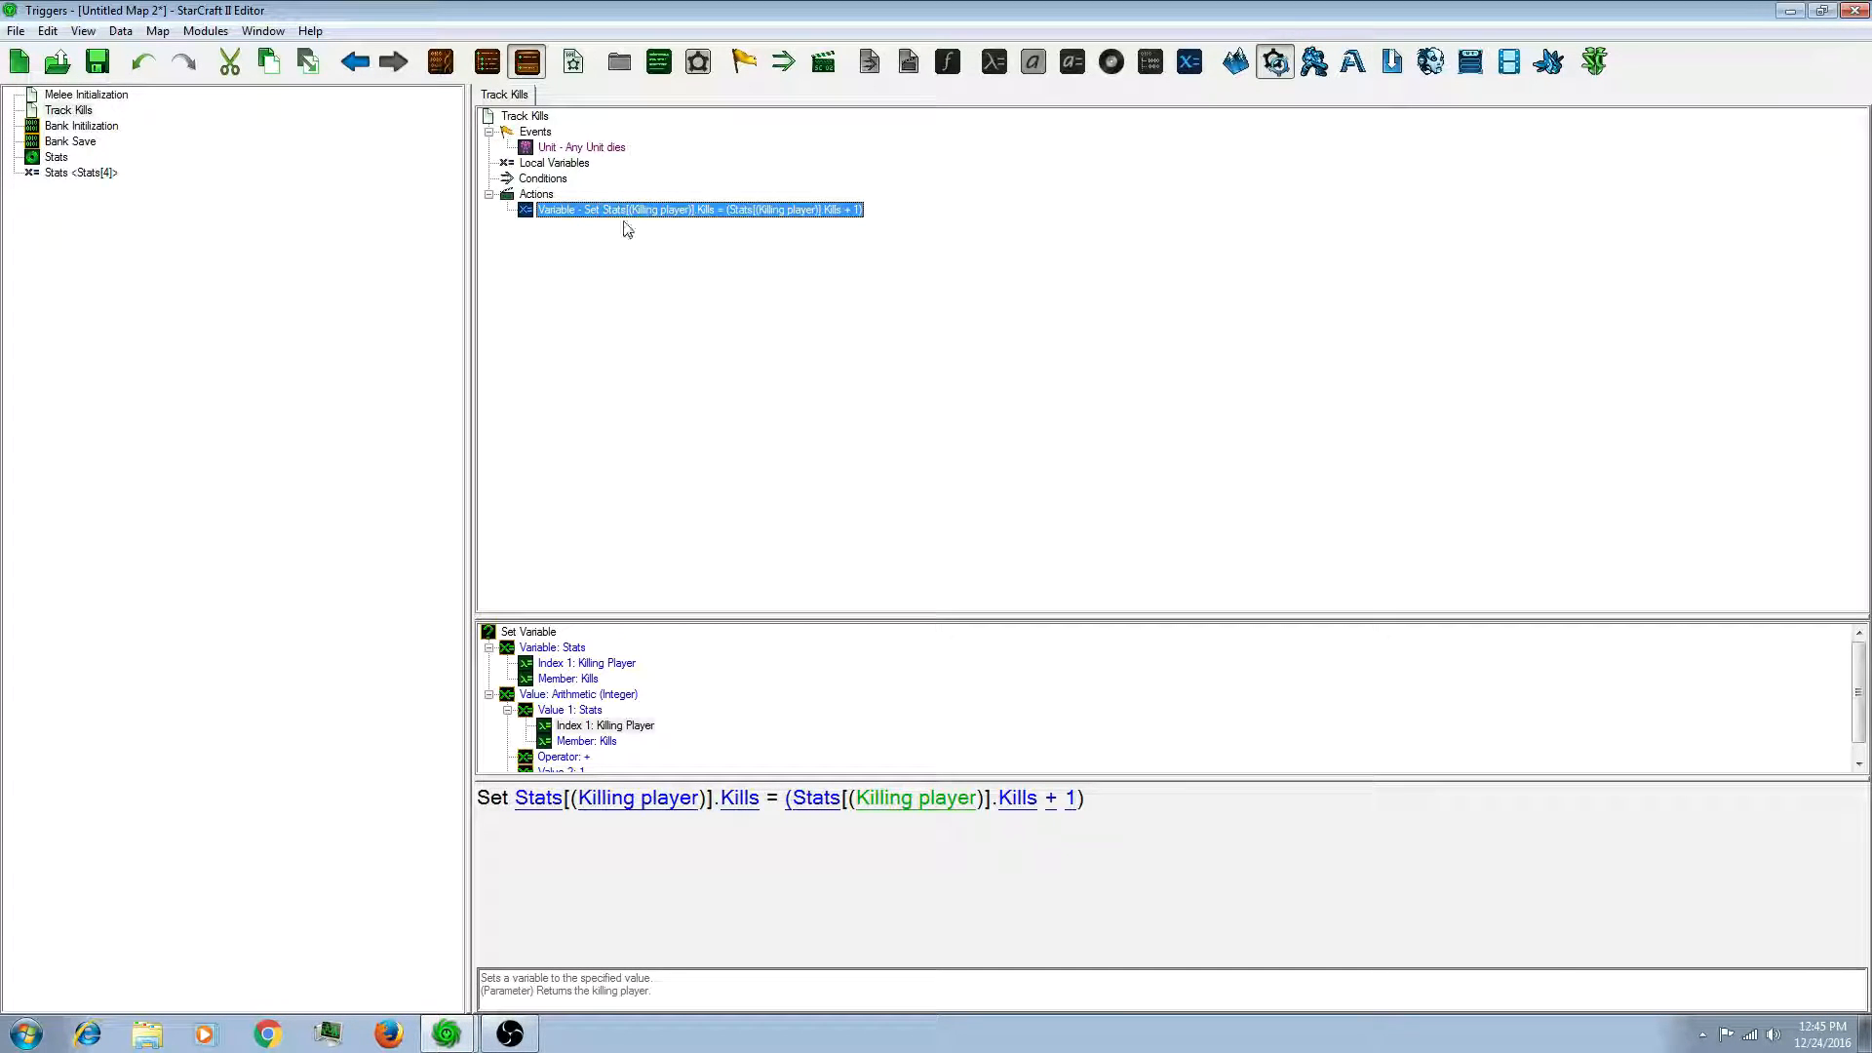
left_click(630, 269)
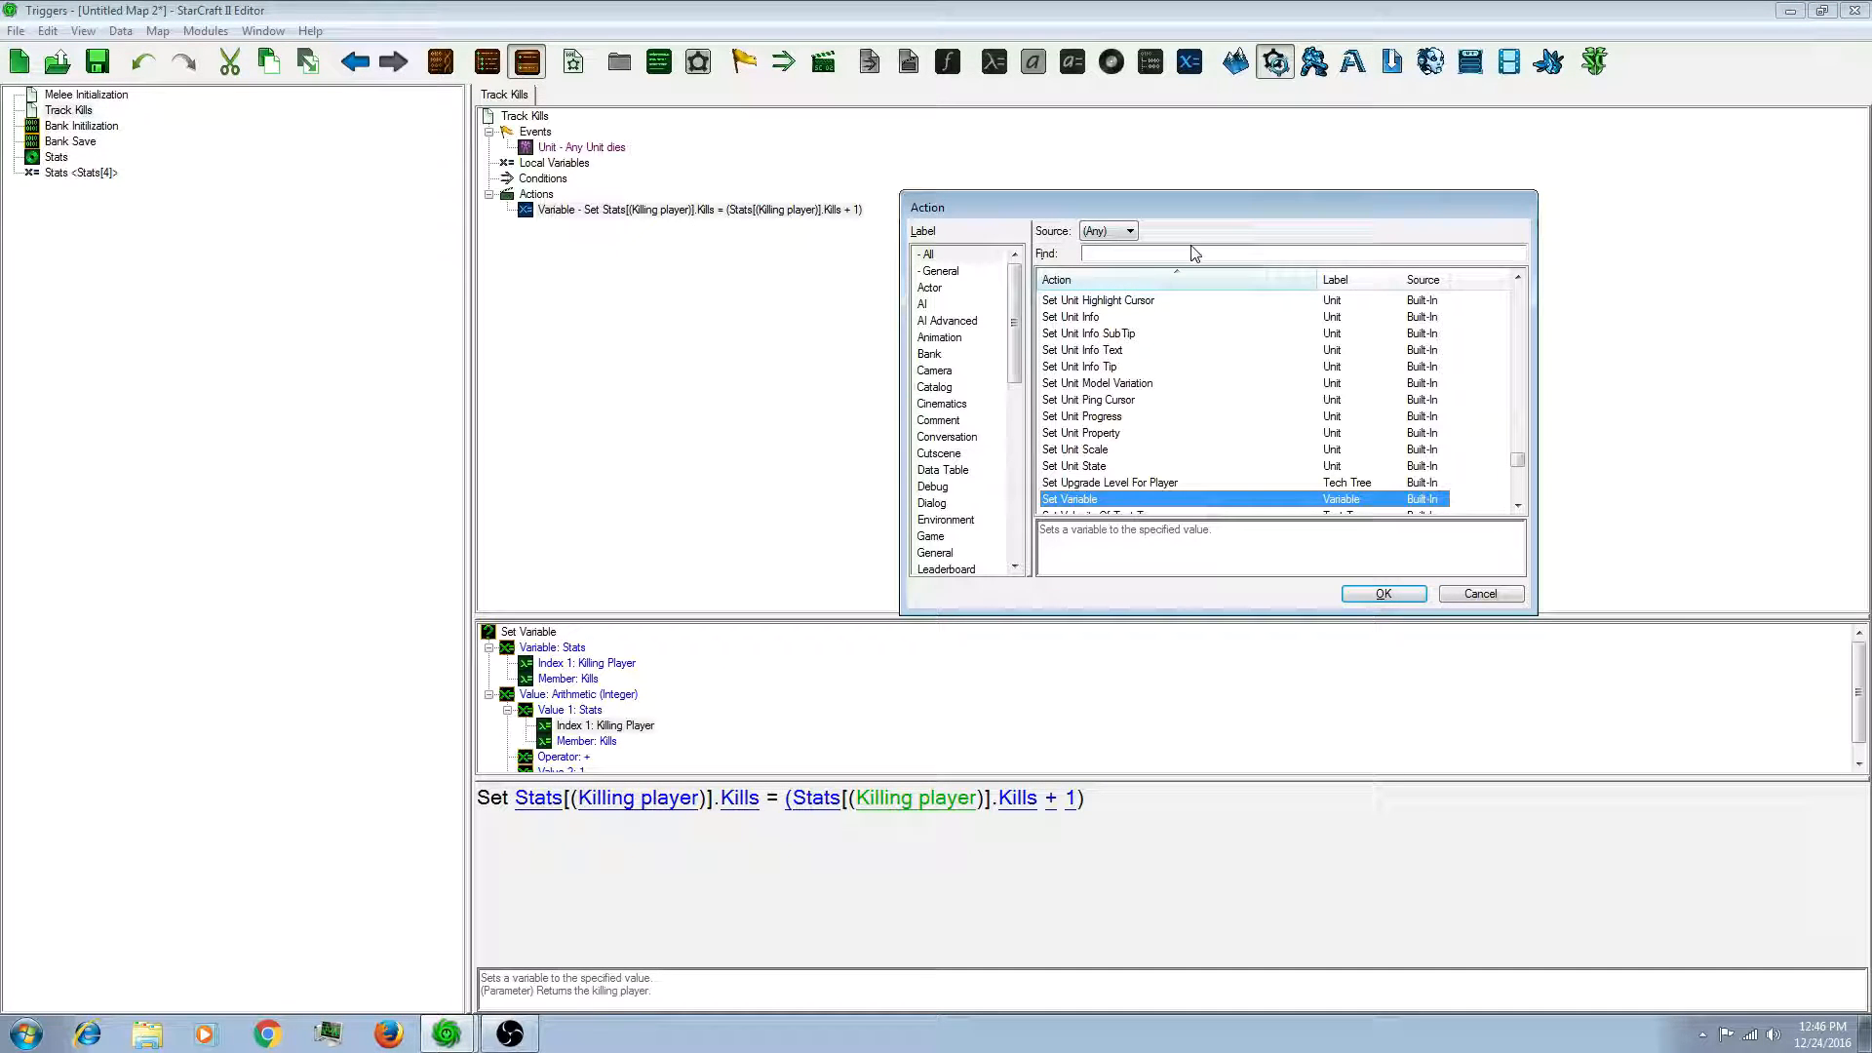
Step: Find 'bank' and add the Bank Save action to Track Kills after the Kills increment
type("bank")
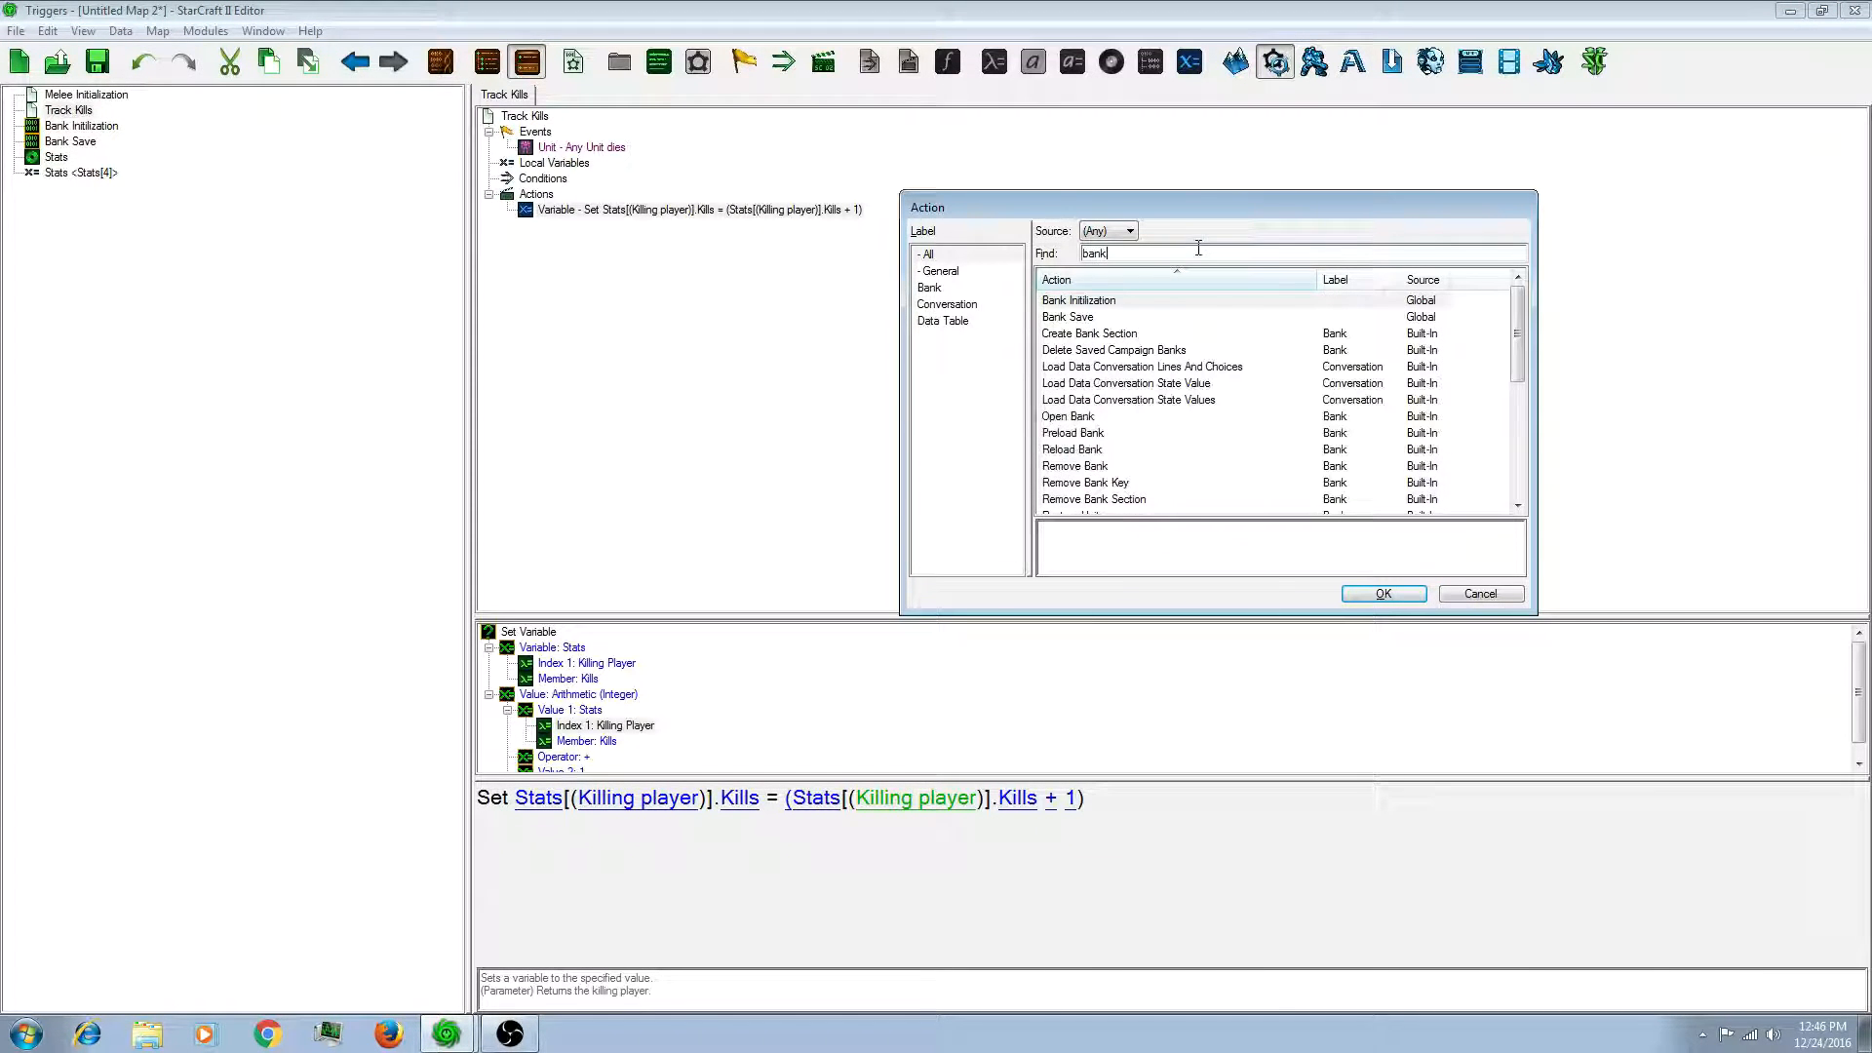
left_click(1382, 594)
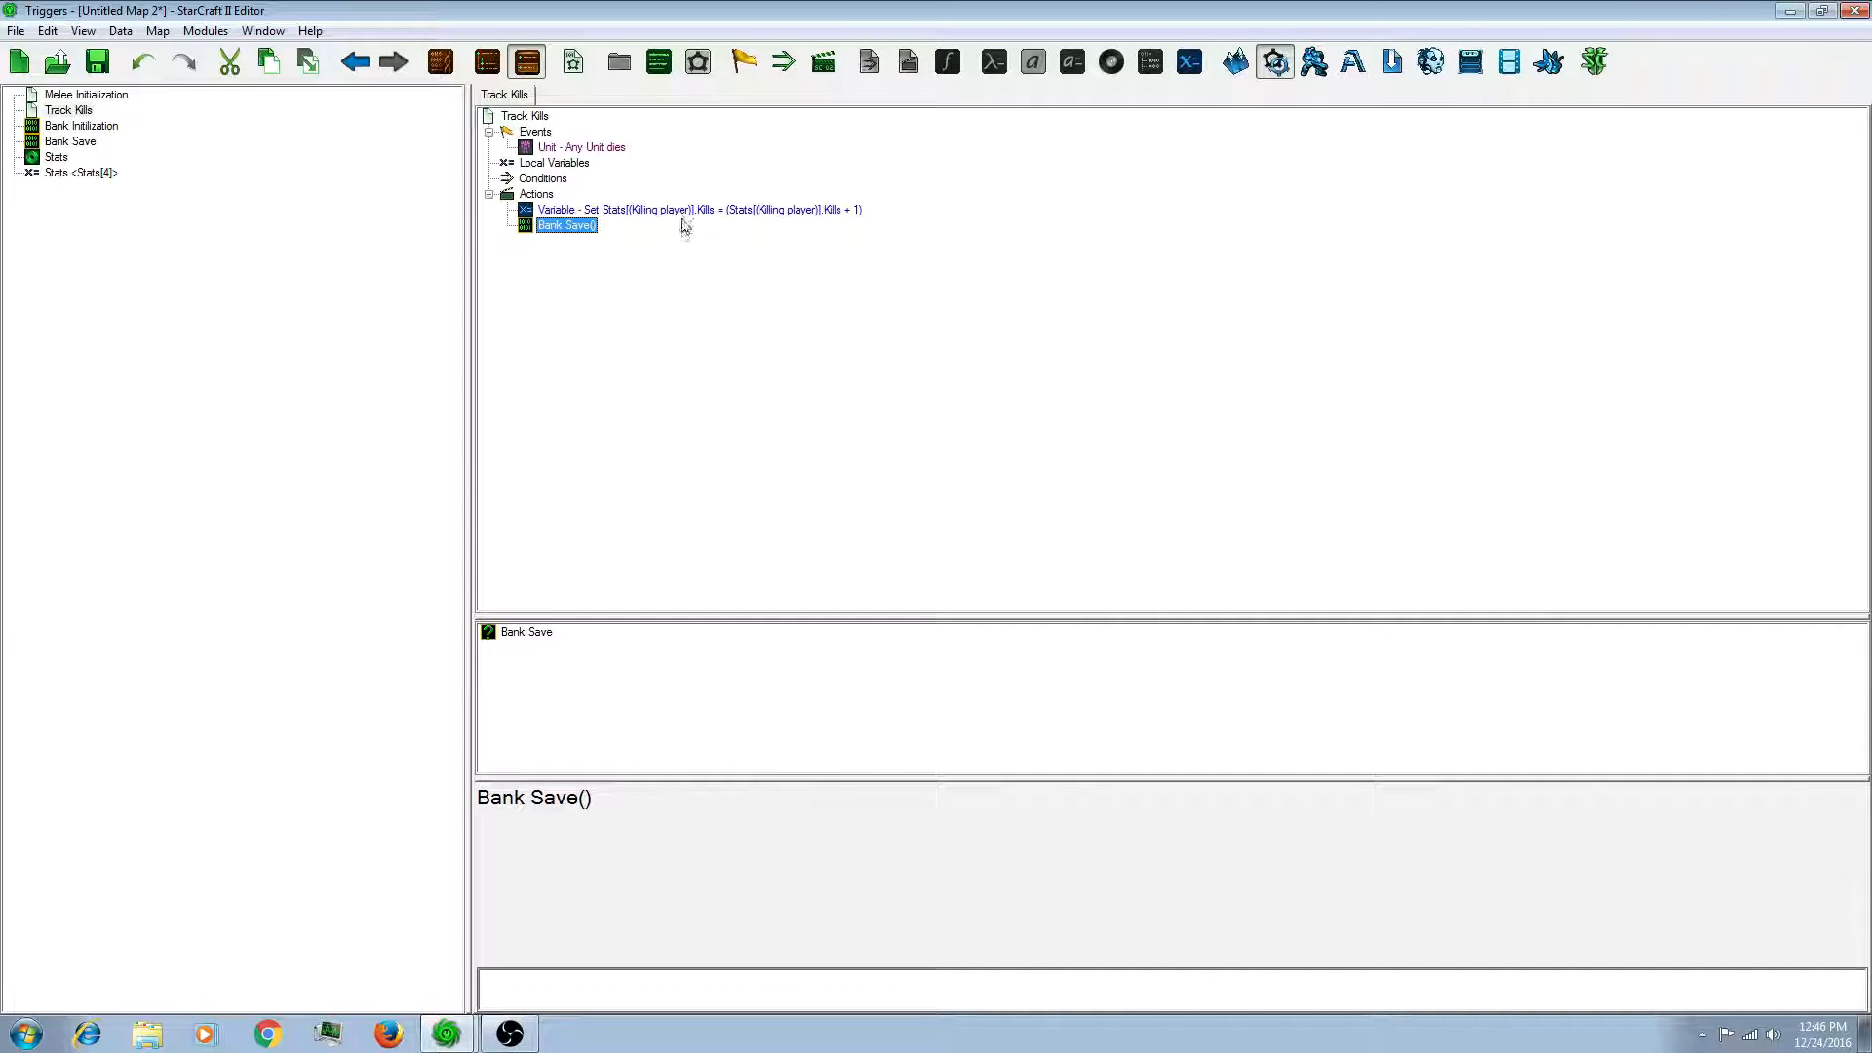
left_click(698, 209)
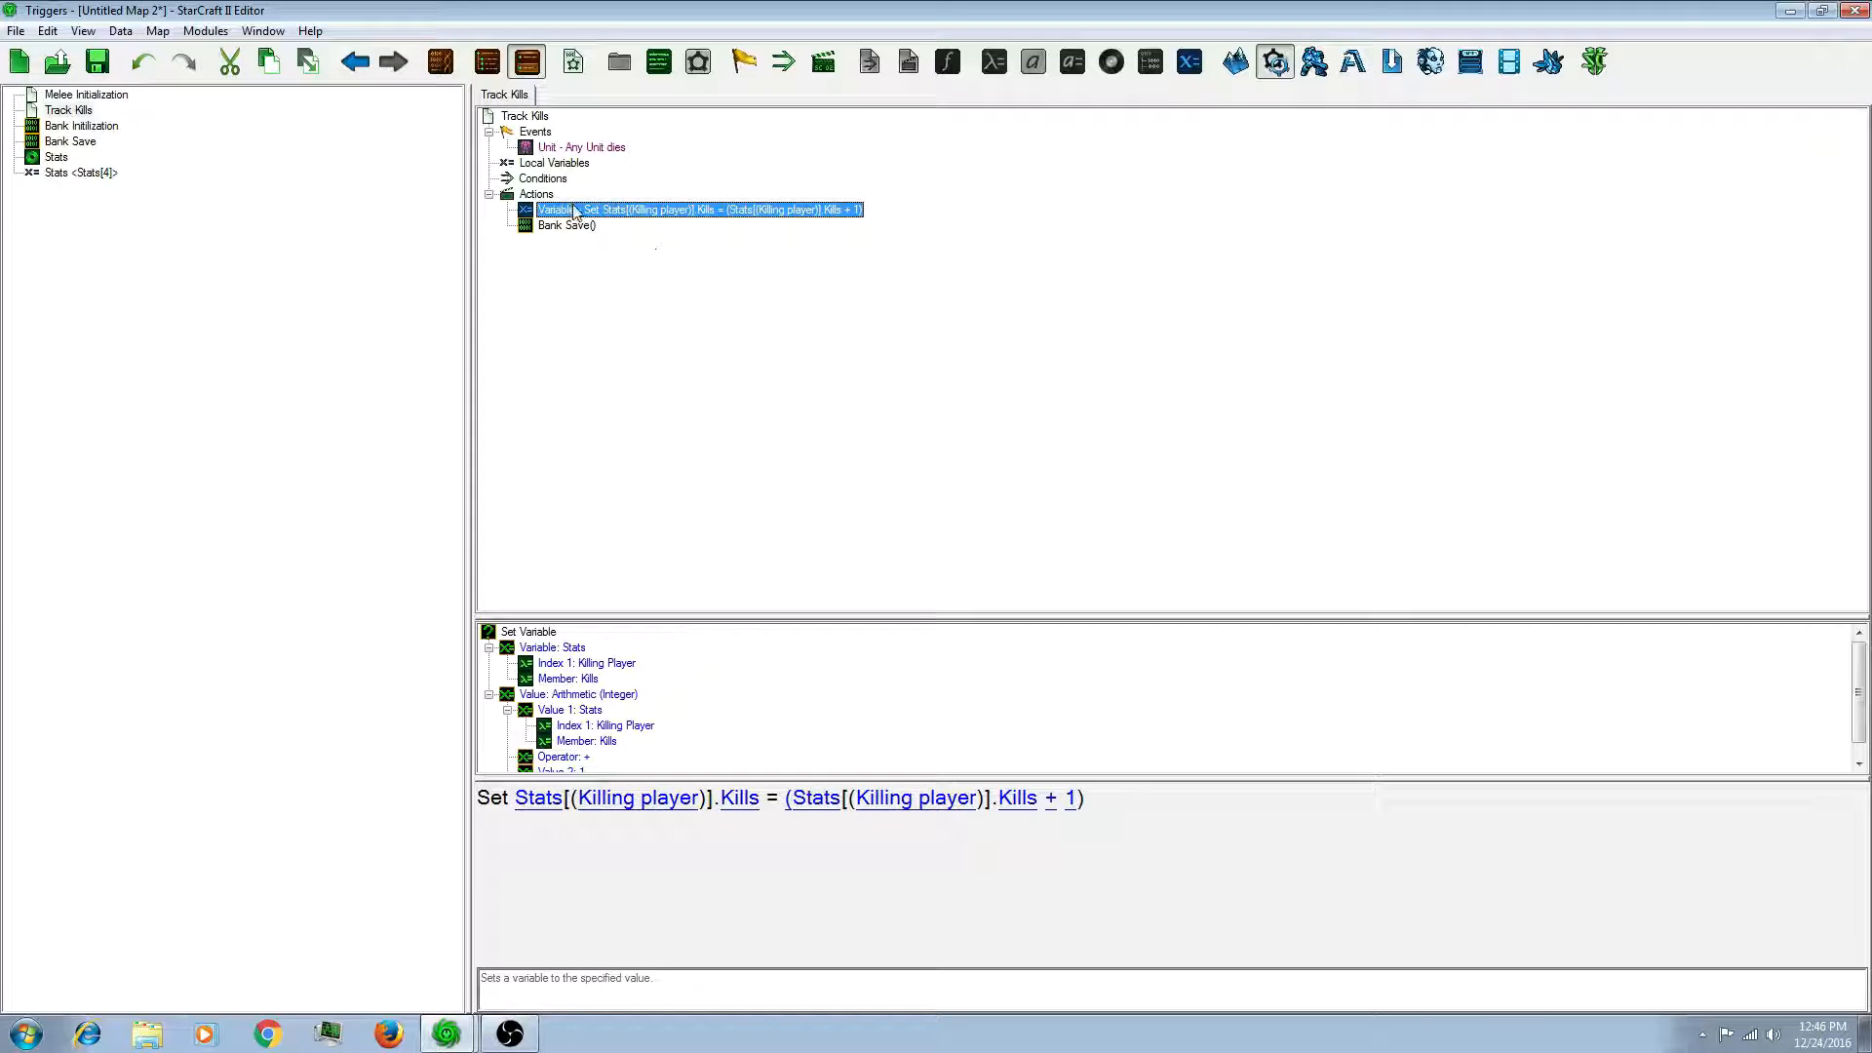
Step: Add an integer Player parameter to the Bank Save definition
left_click(70, 141)
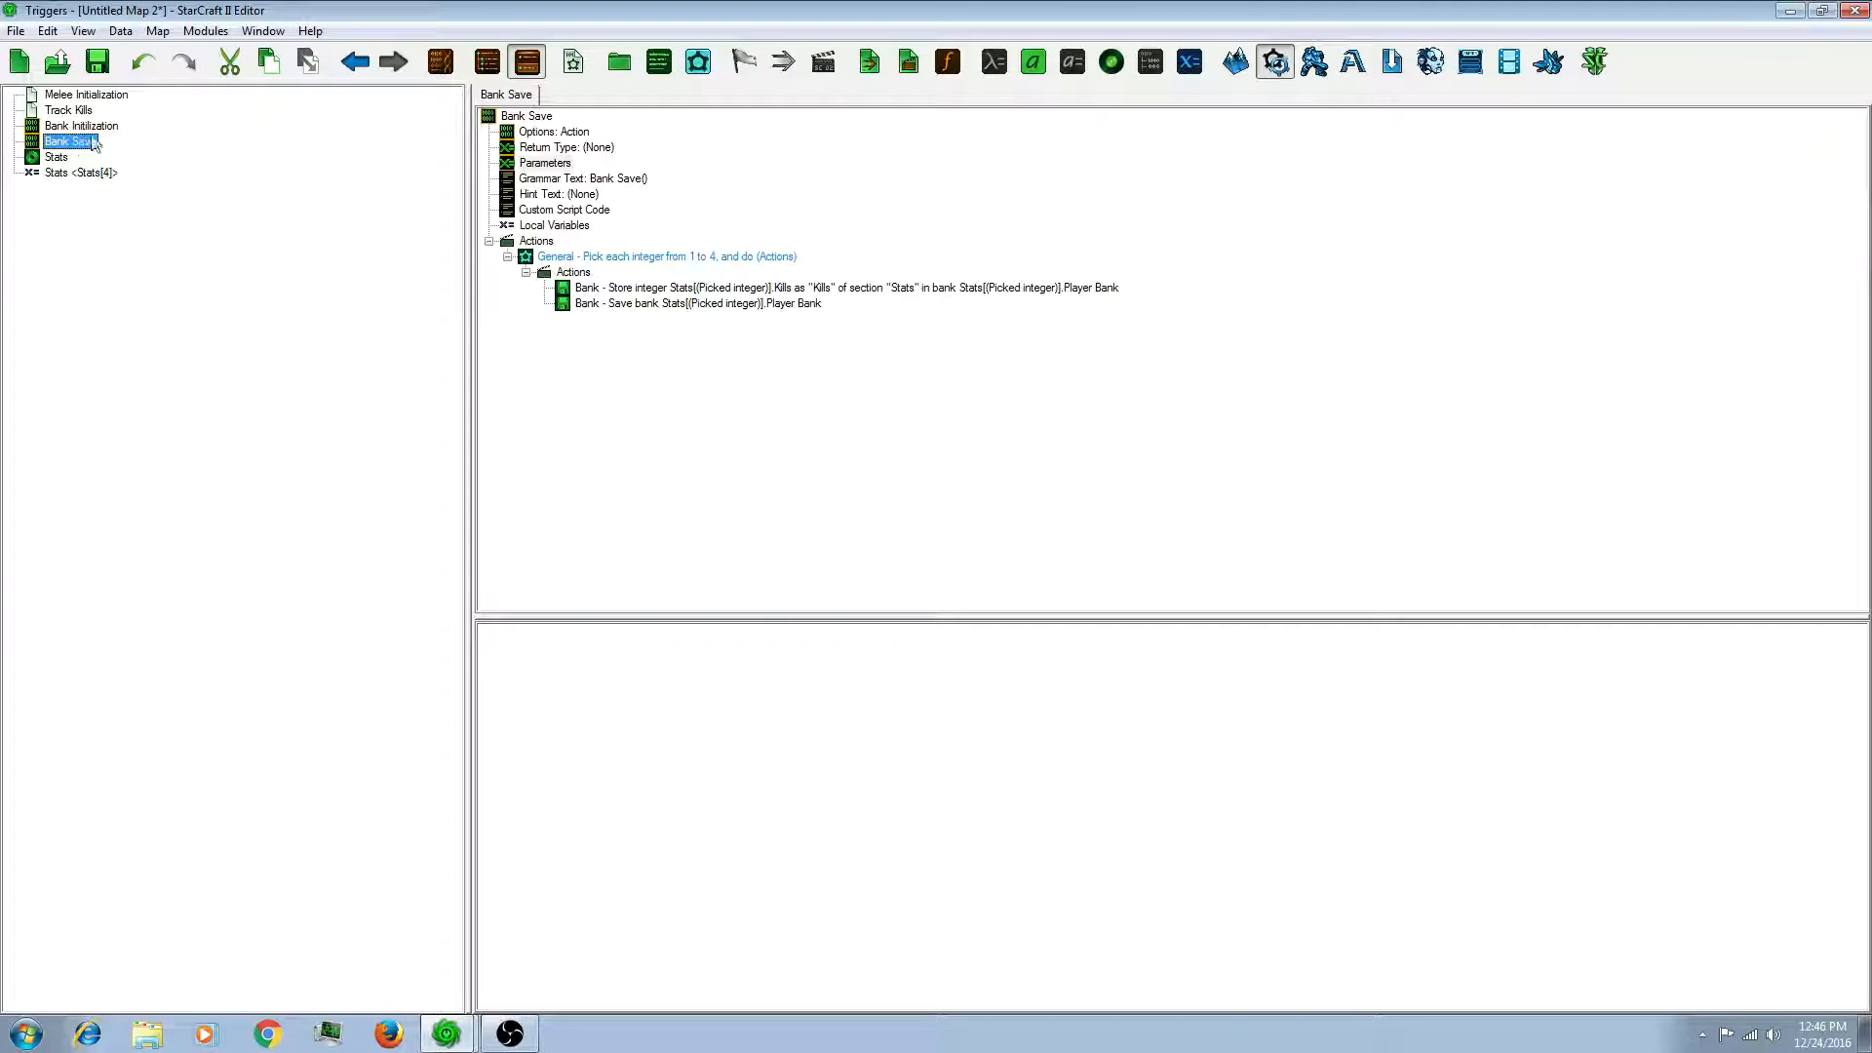
right_click(546, 163)
type("Player")
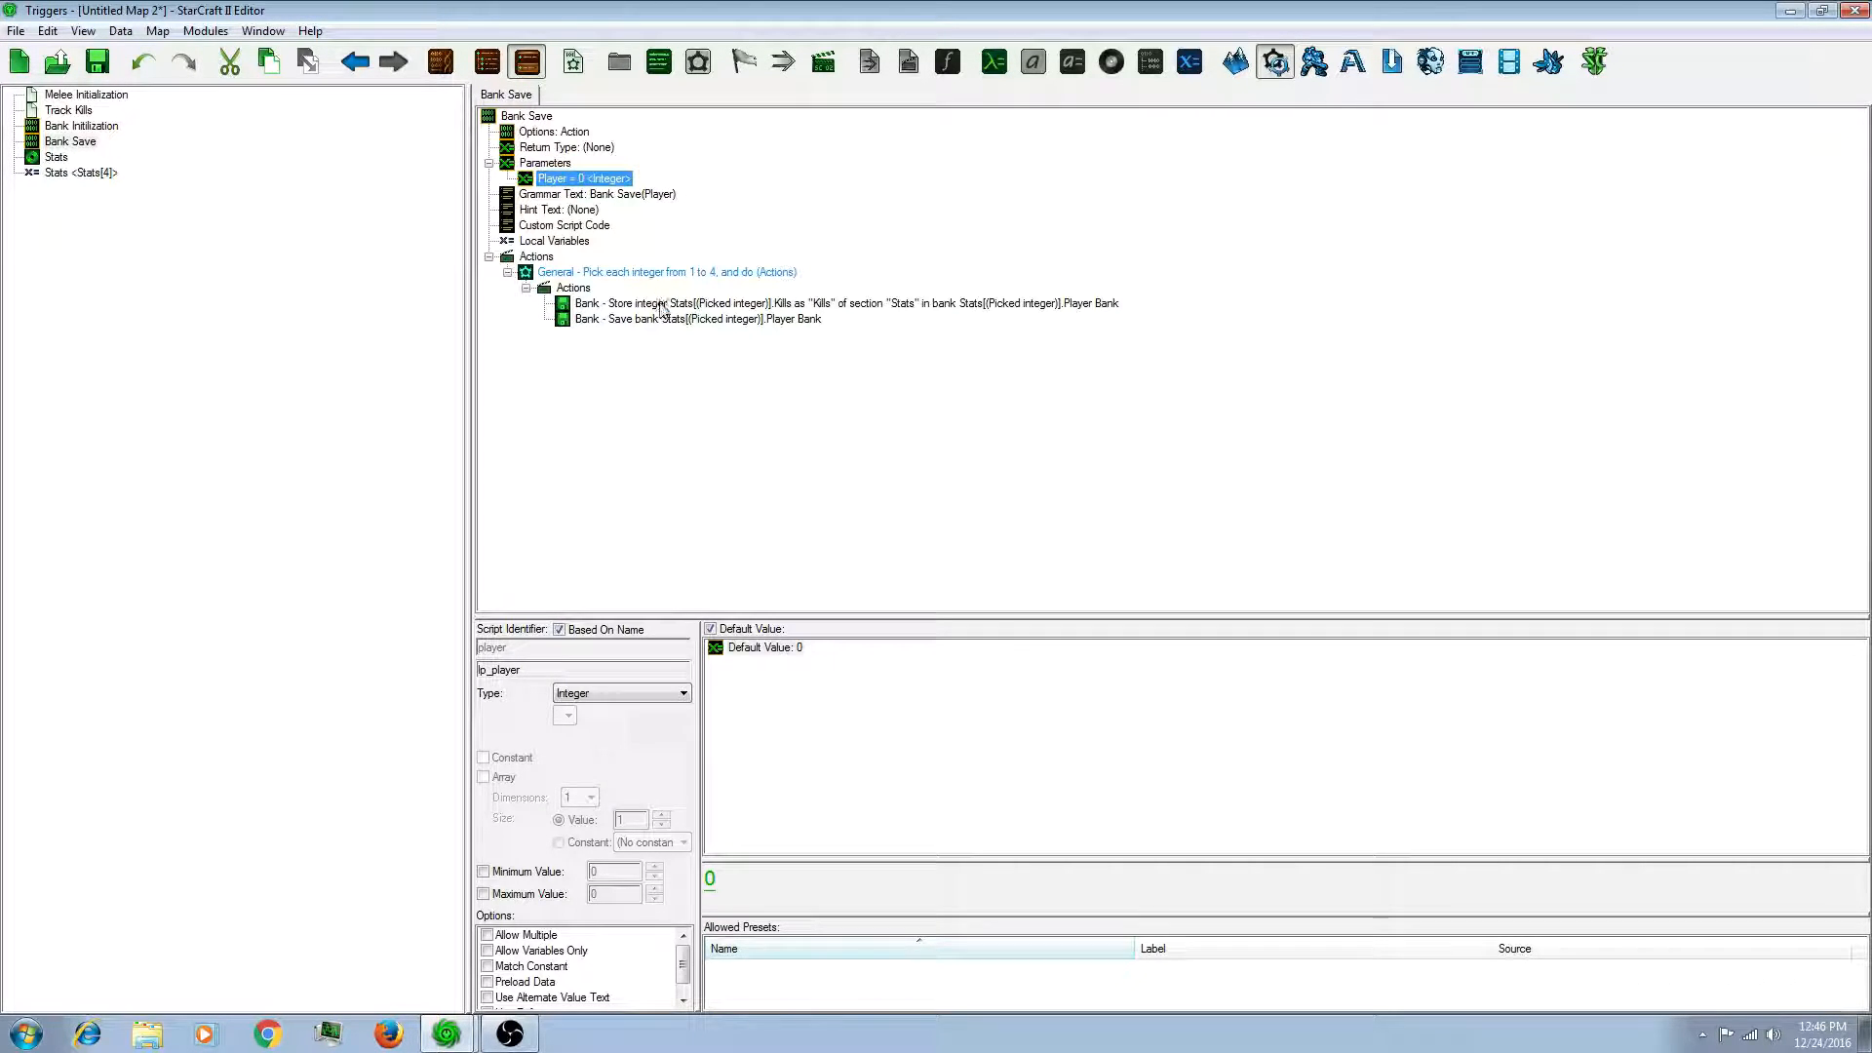
left_click(696, 318)
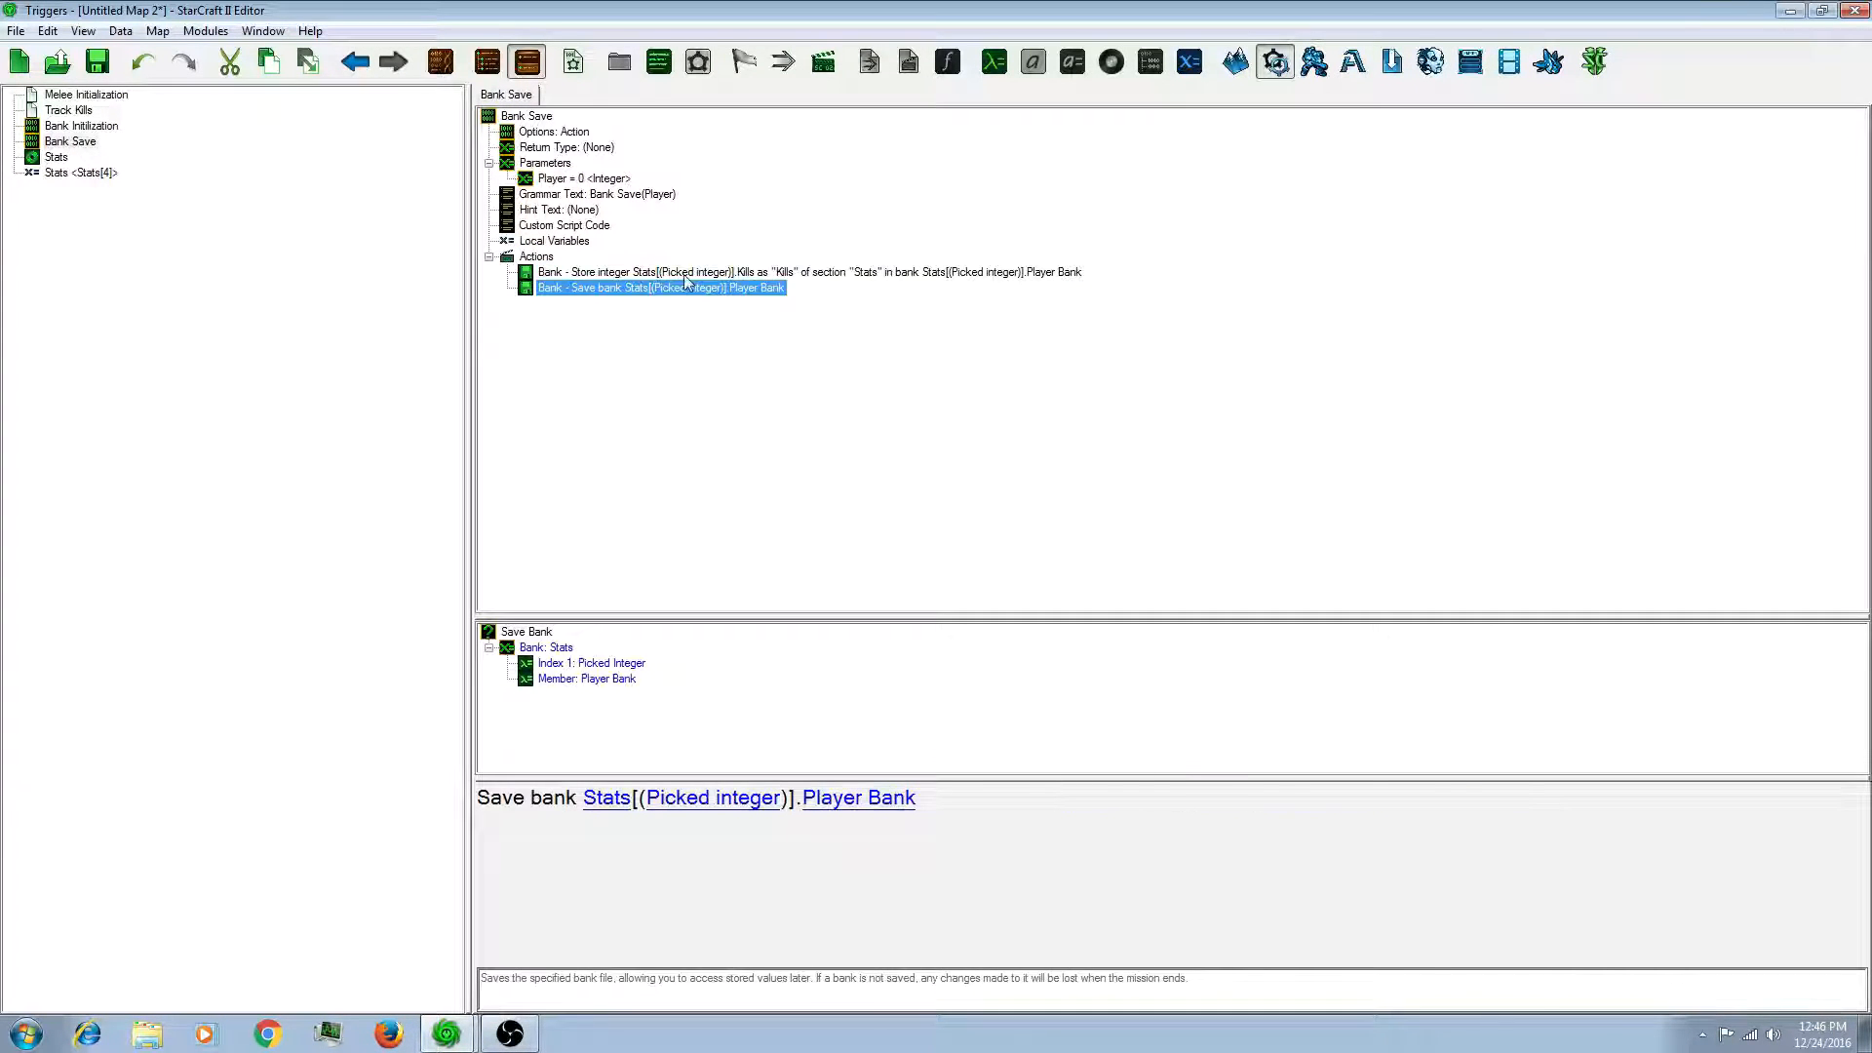
Step: Index the stored Kills value and the saved Stats bank by the Player parameter
left_click(809, 271)
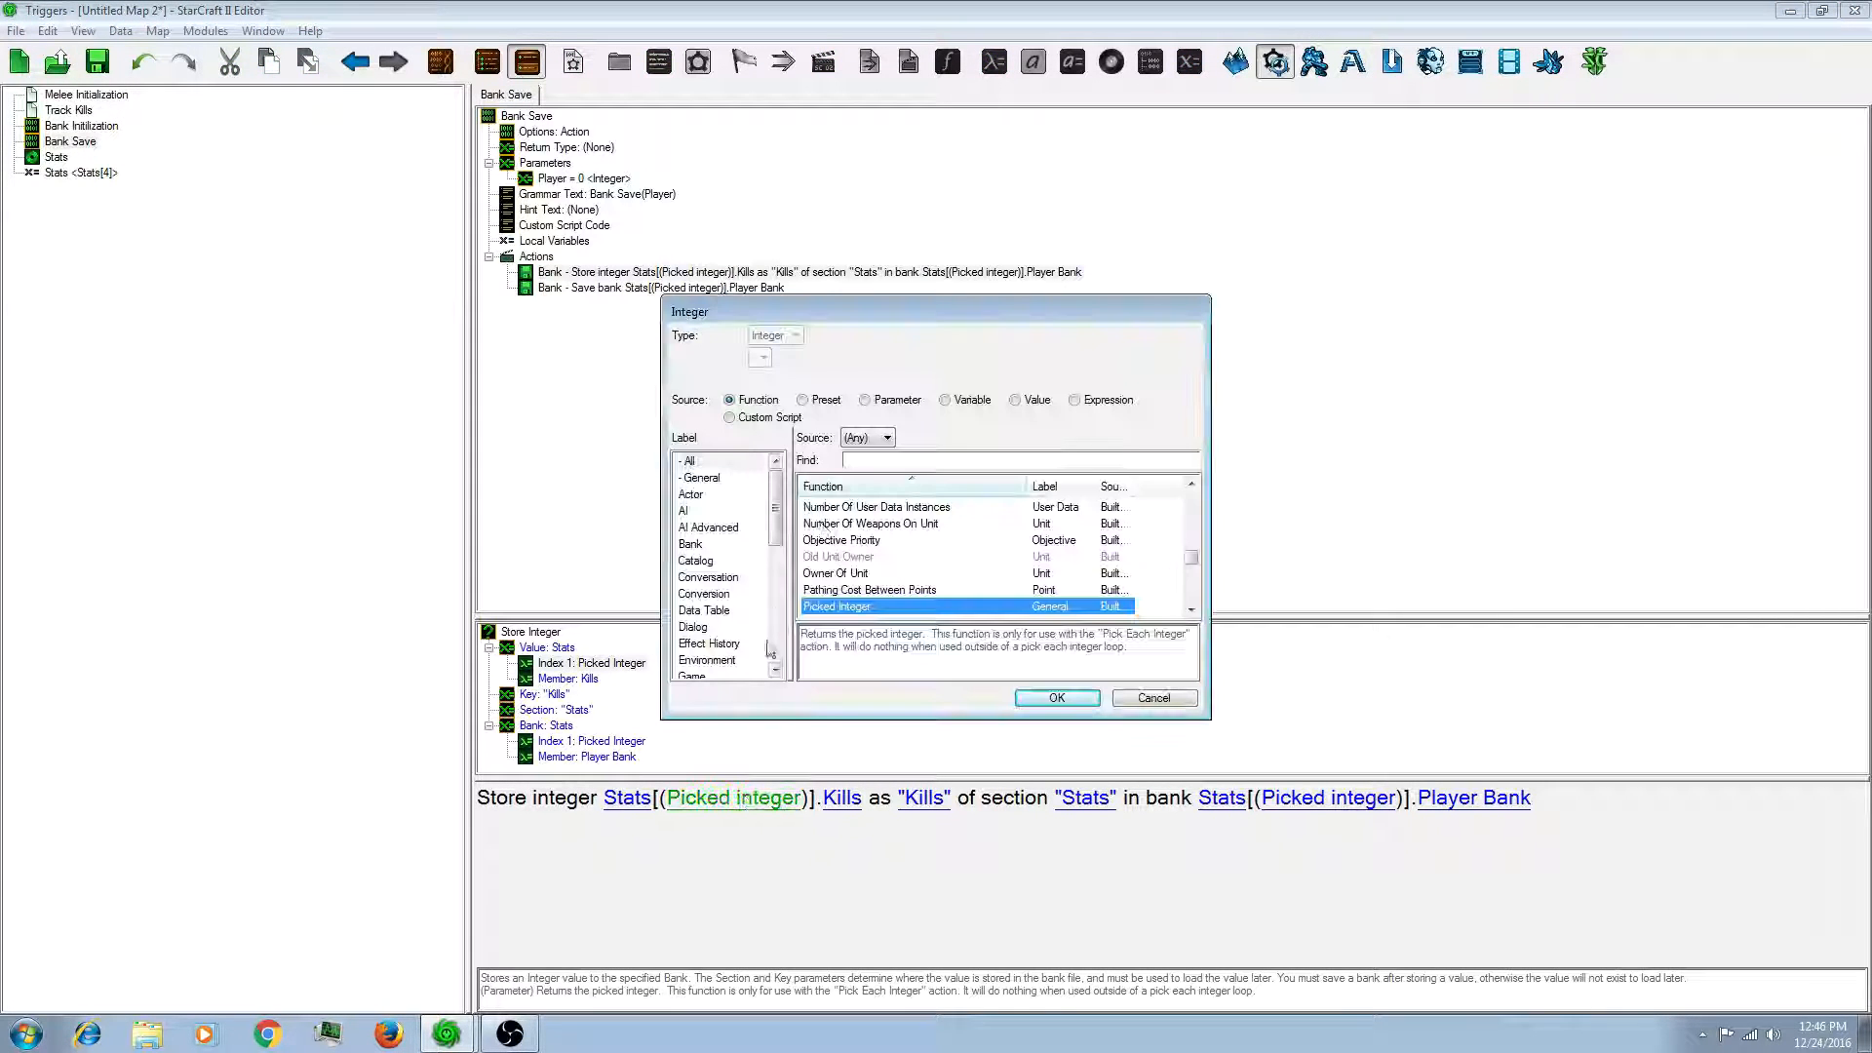
left_click(864, 399)
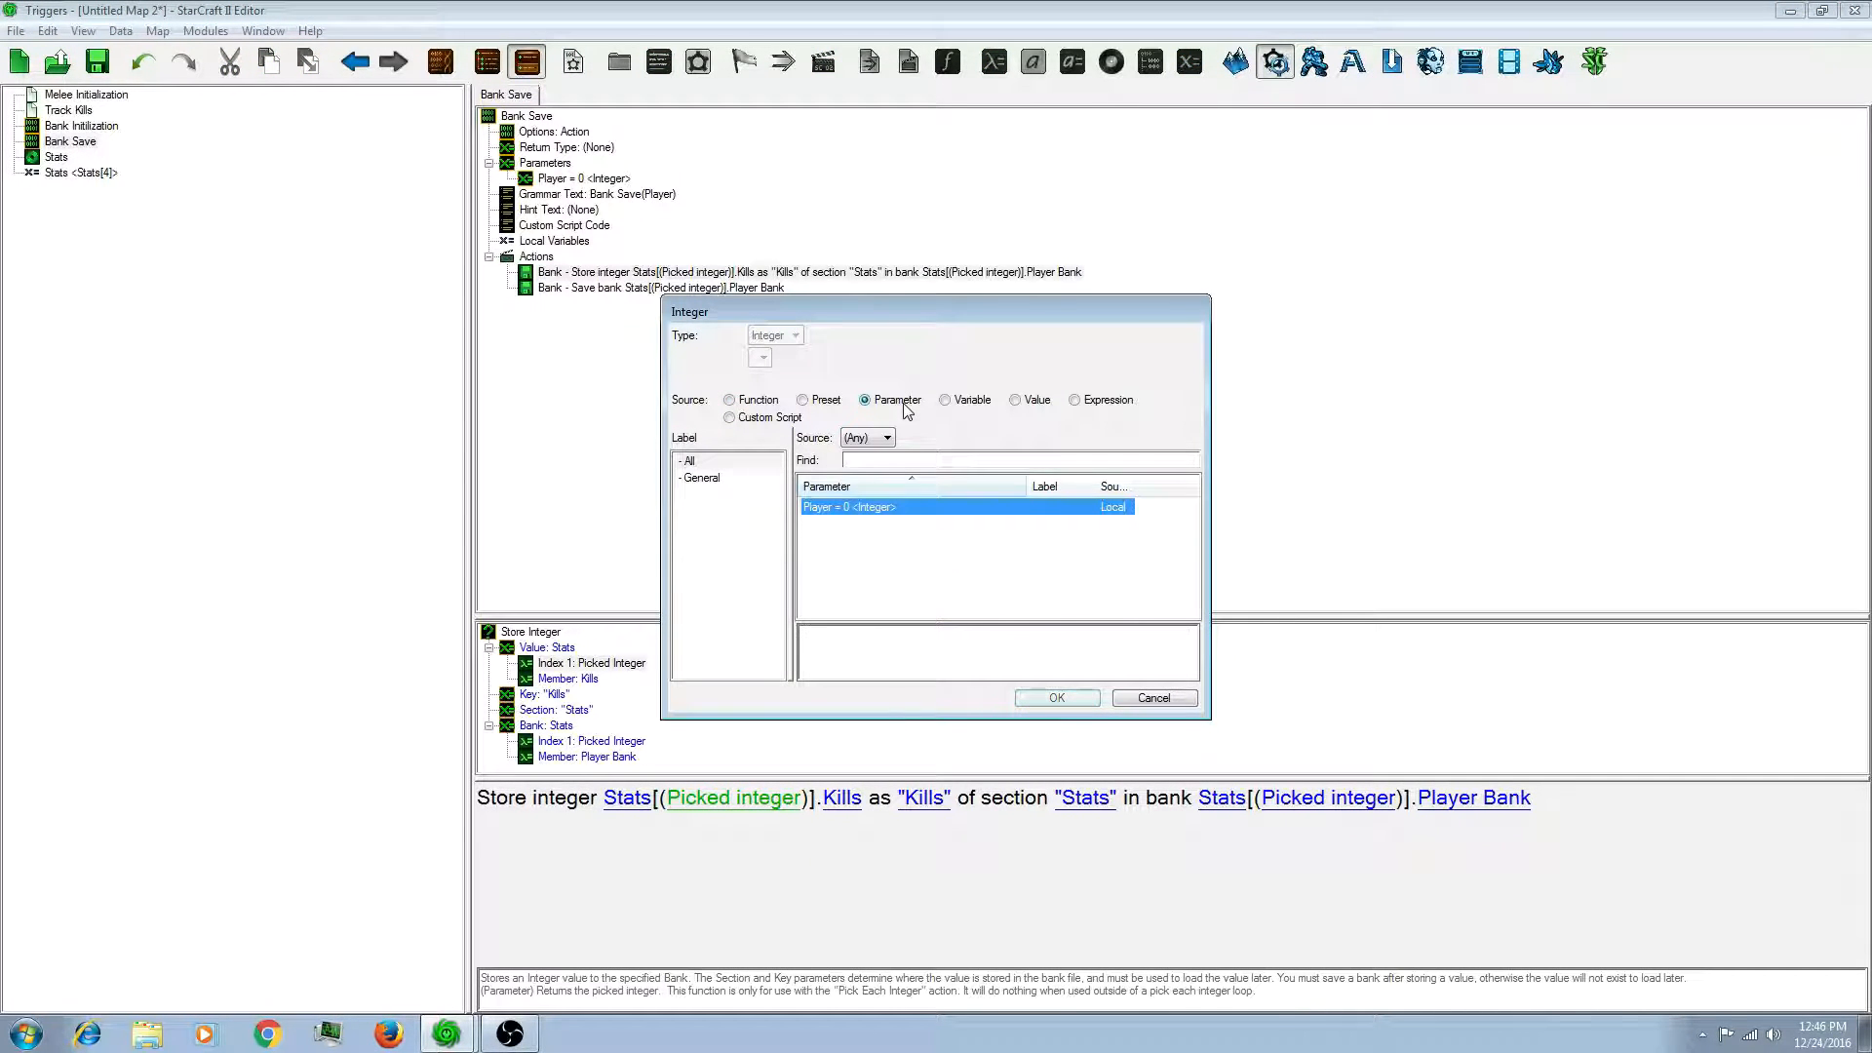
left_click(1054, 697)
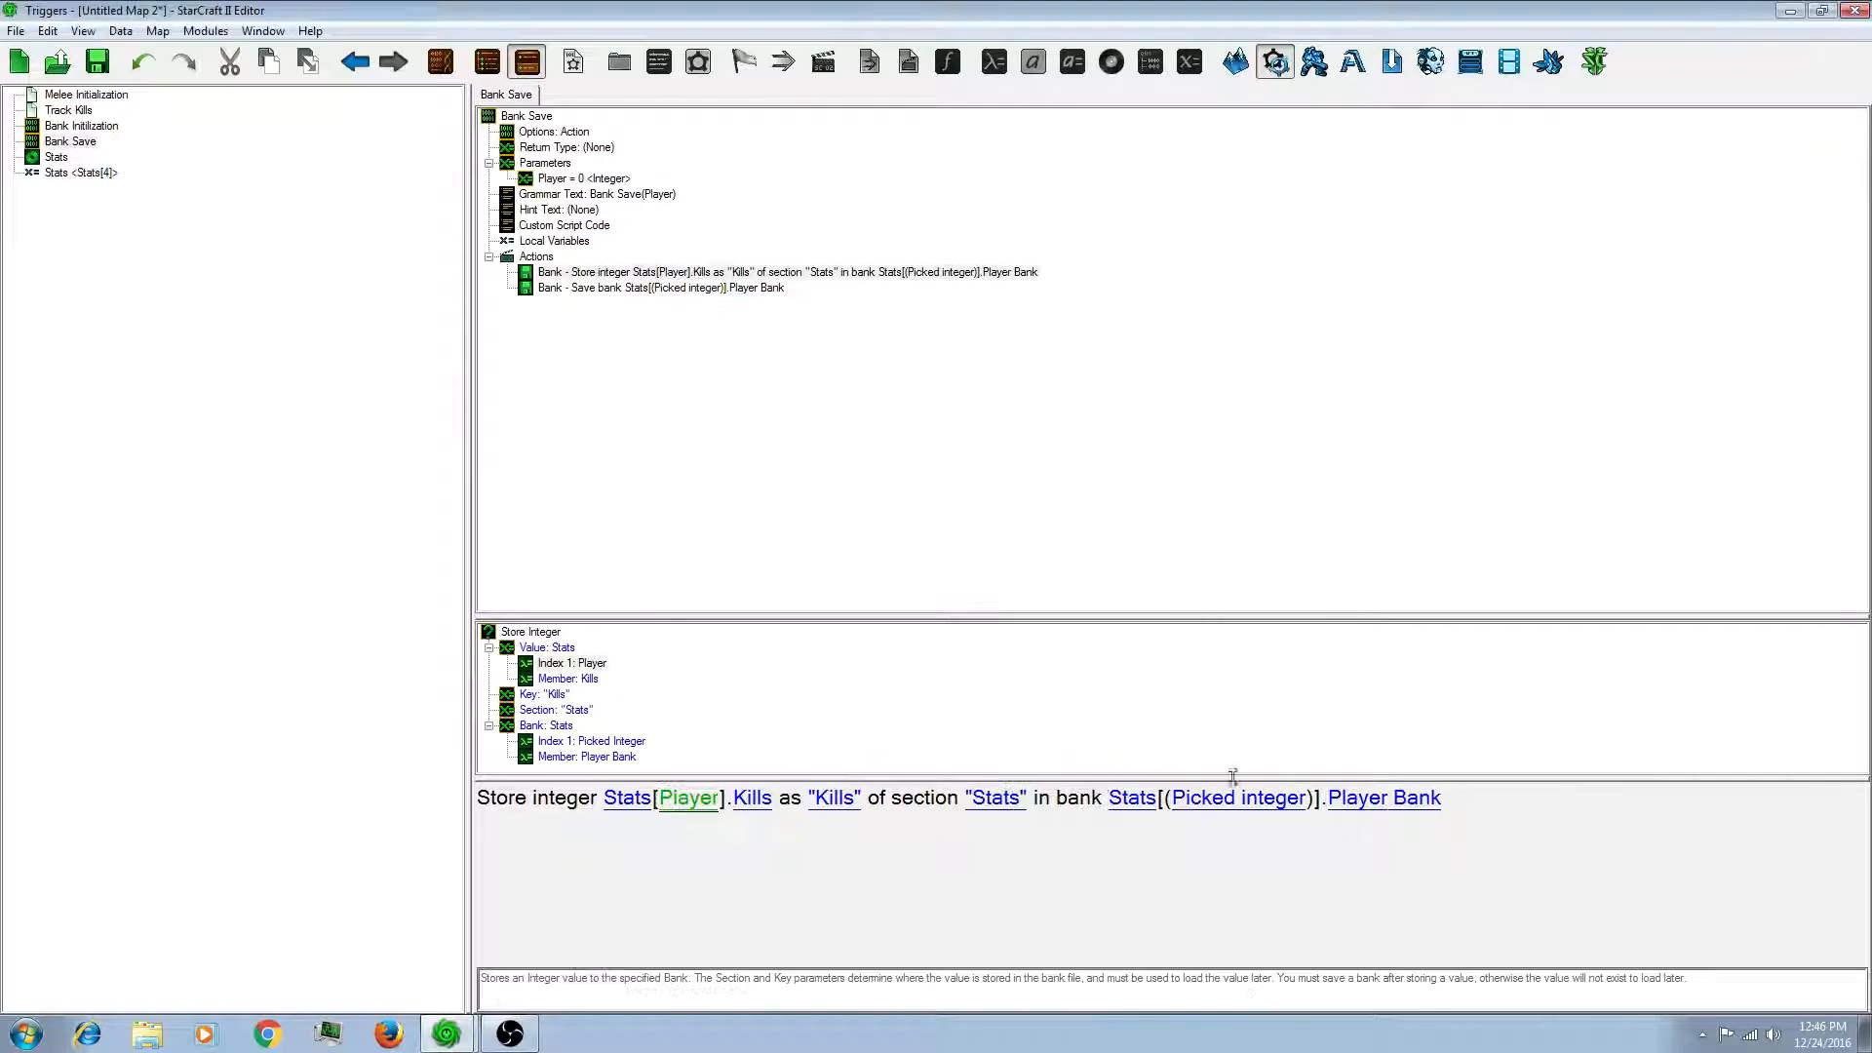
left_click(1238, 797)
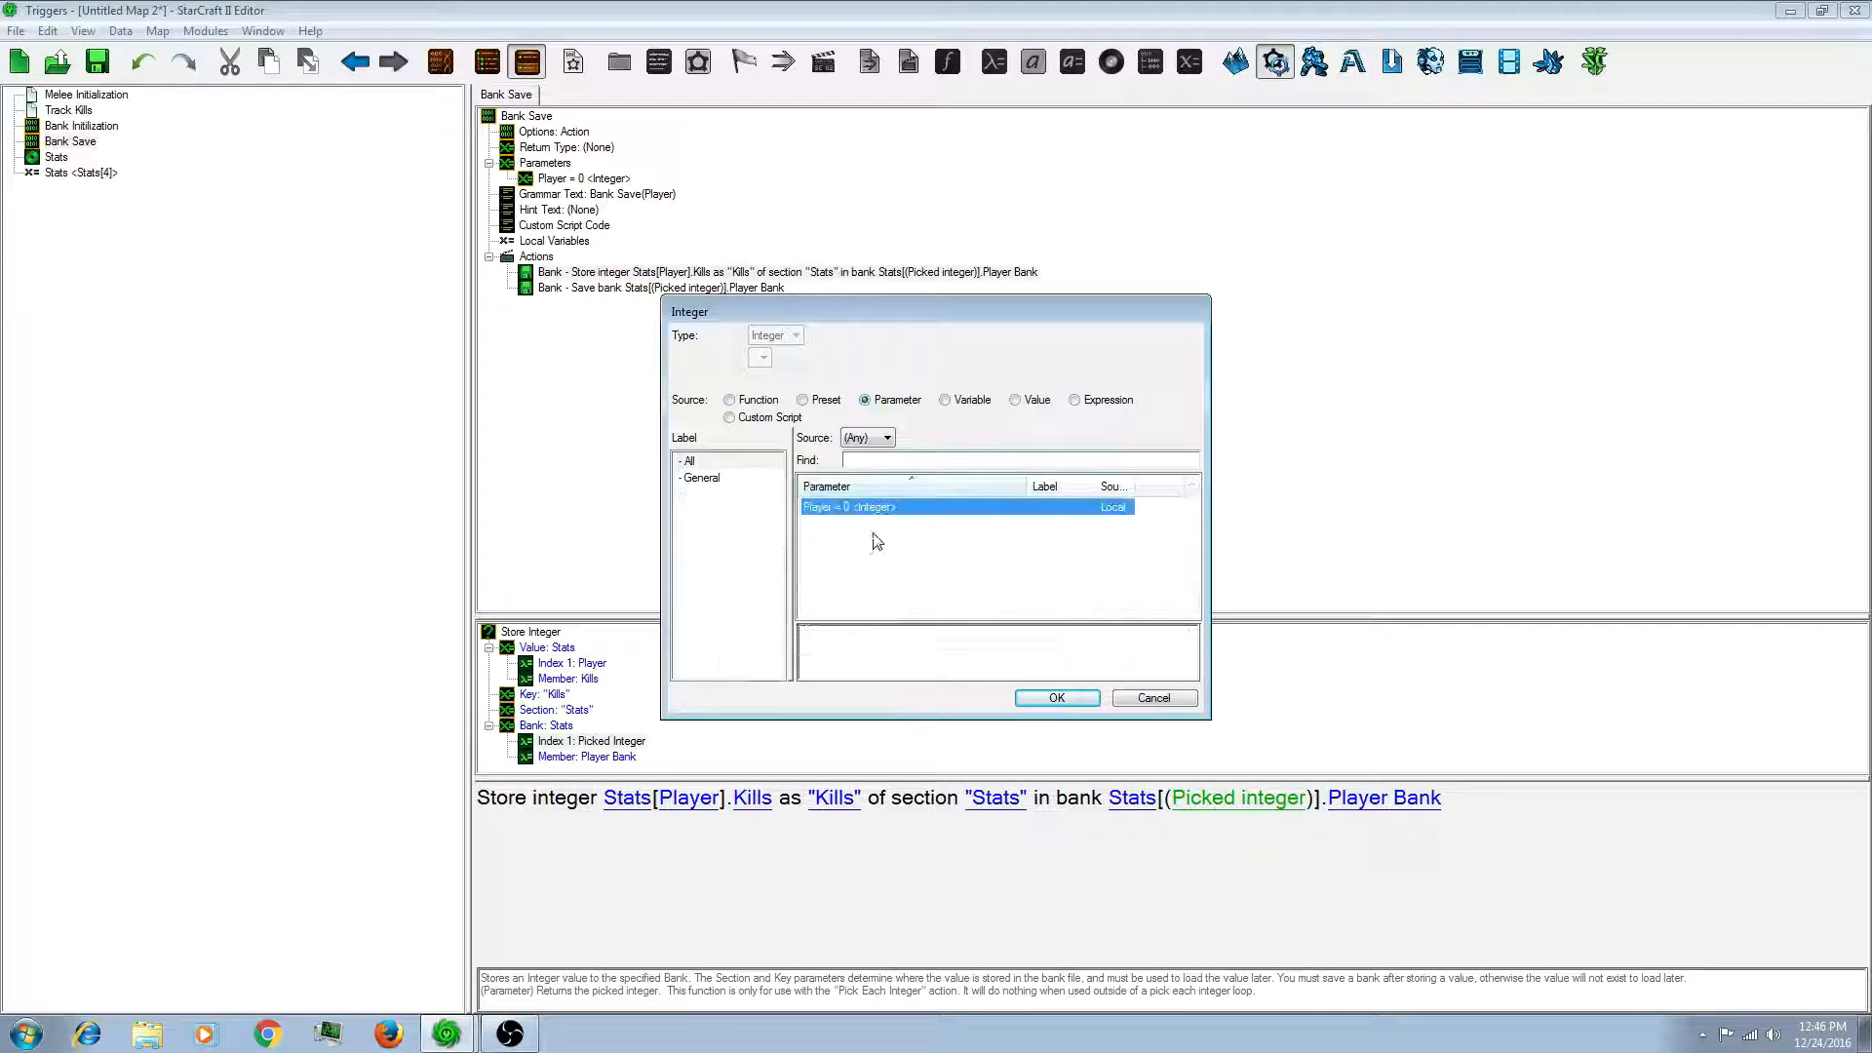
left_click(1055, 697)
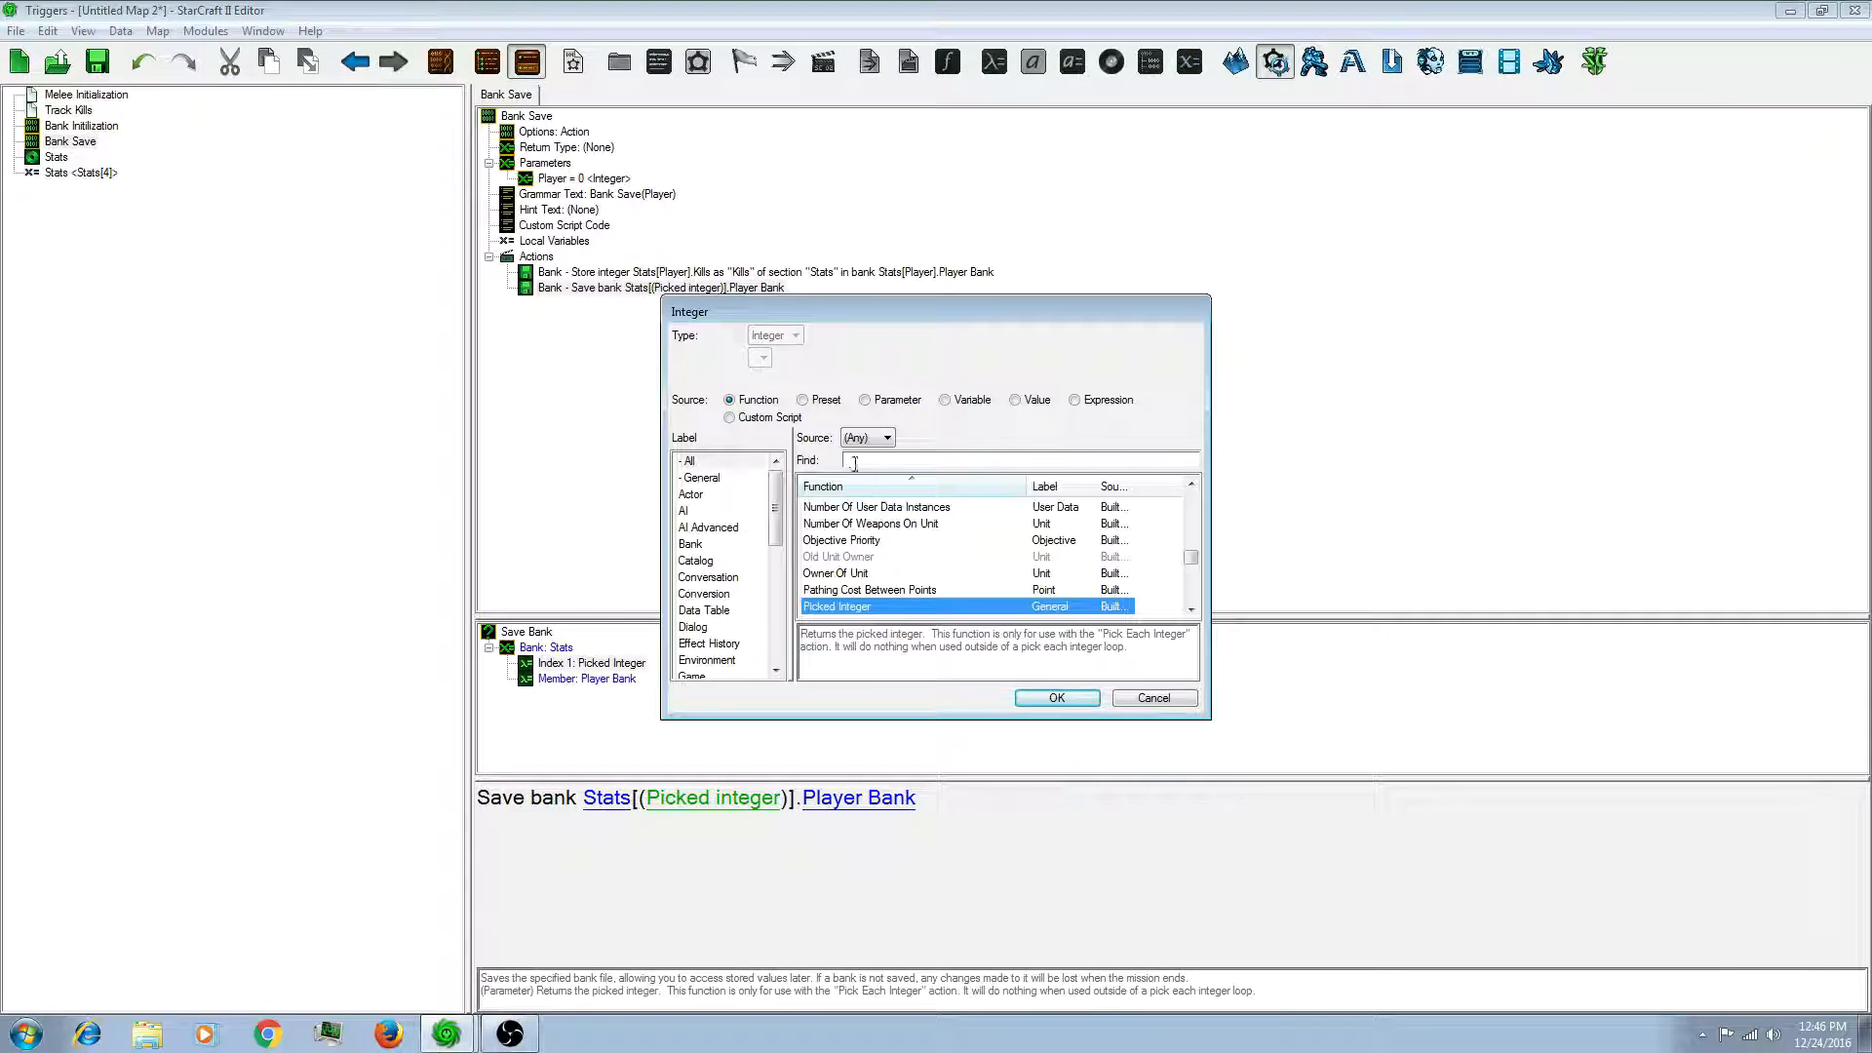
left_click(1054, 697)
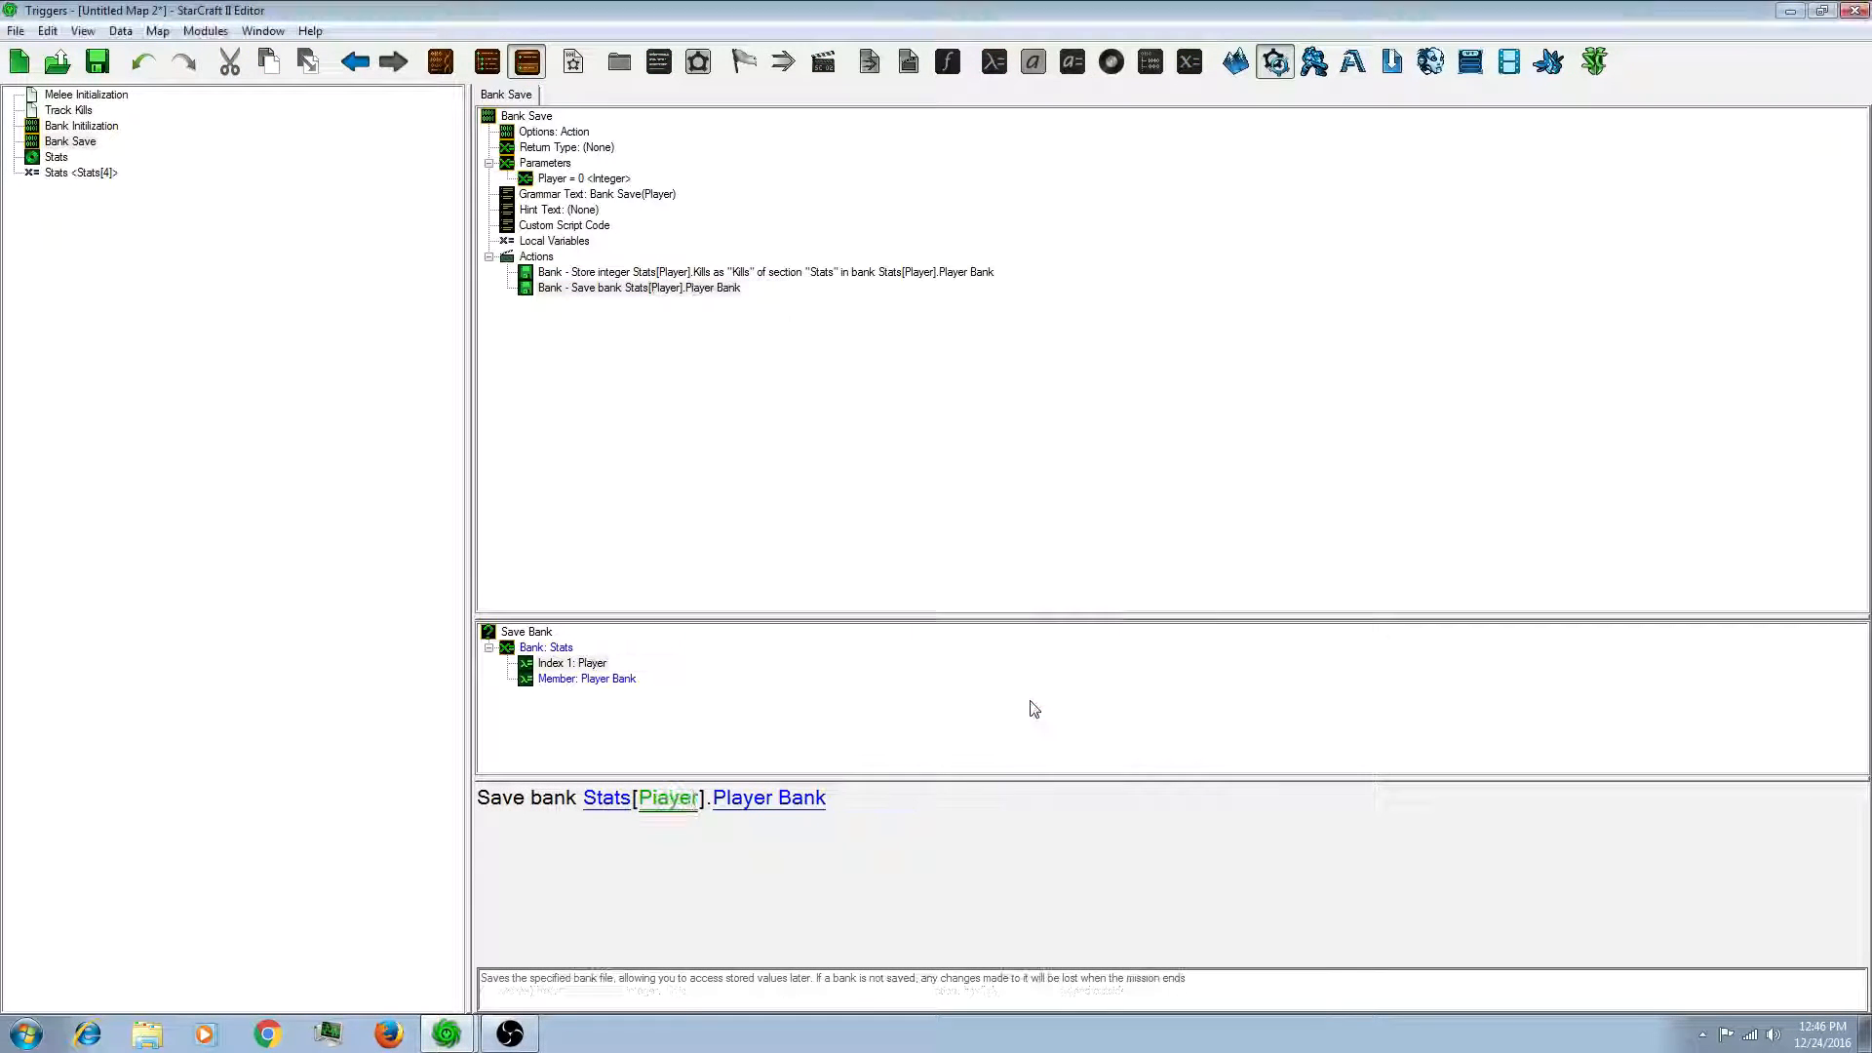
left_click(579, 178)
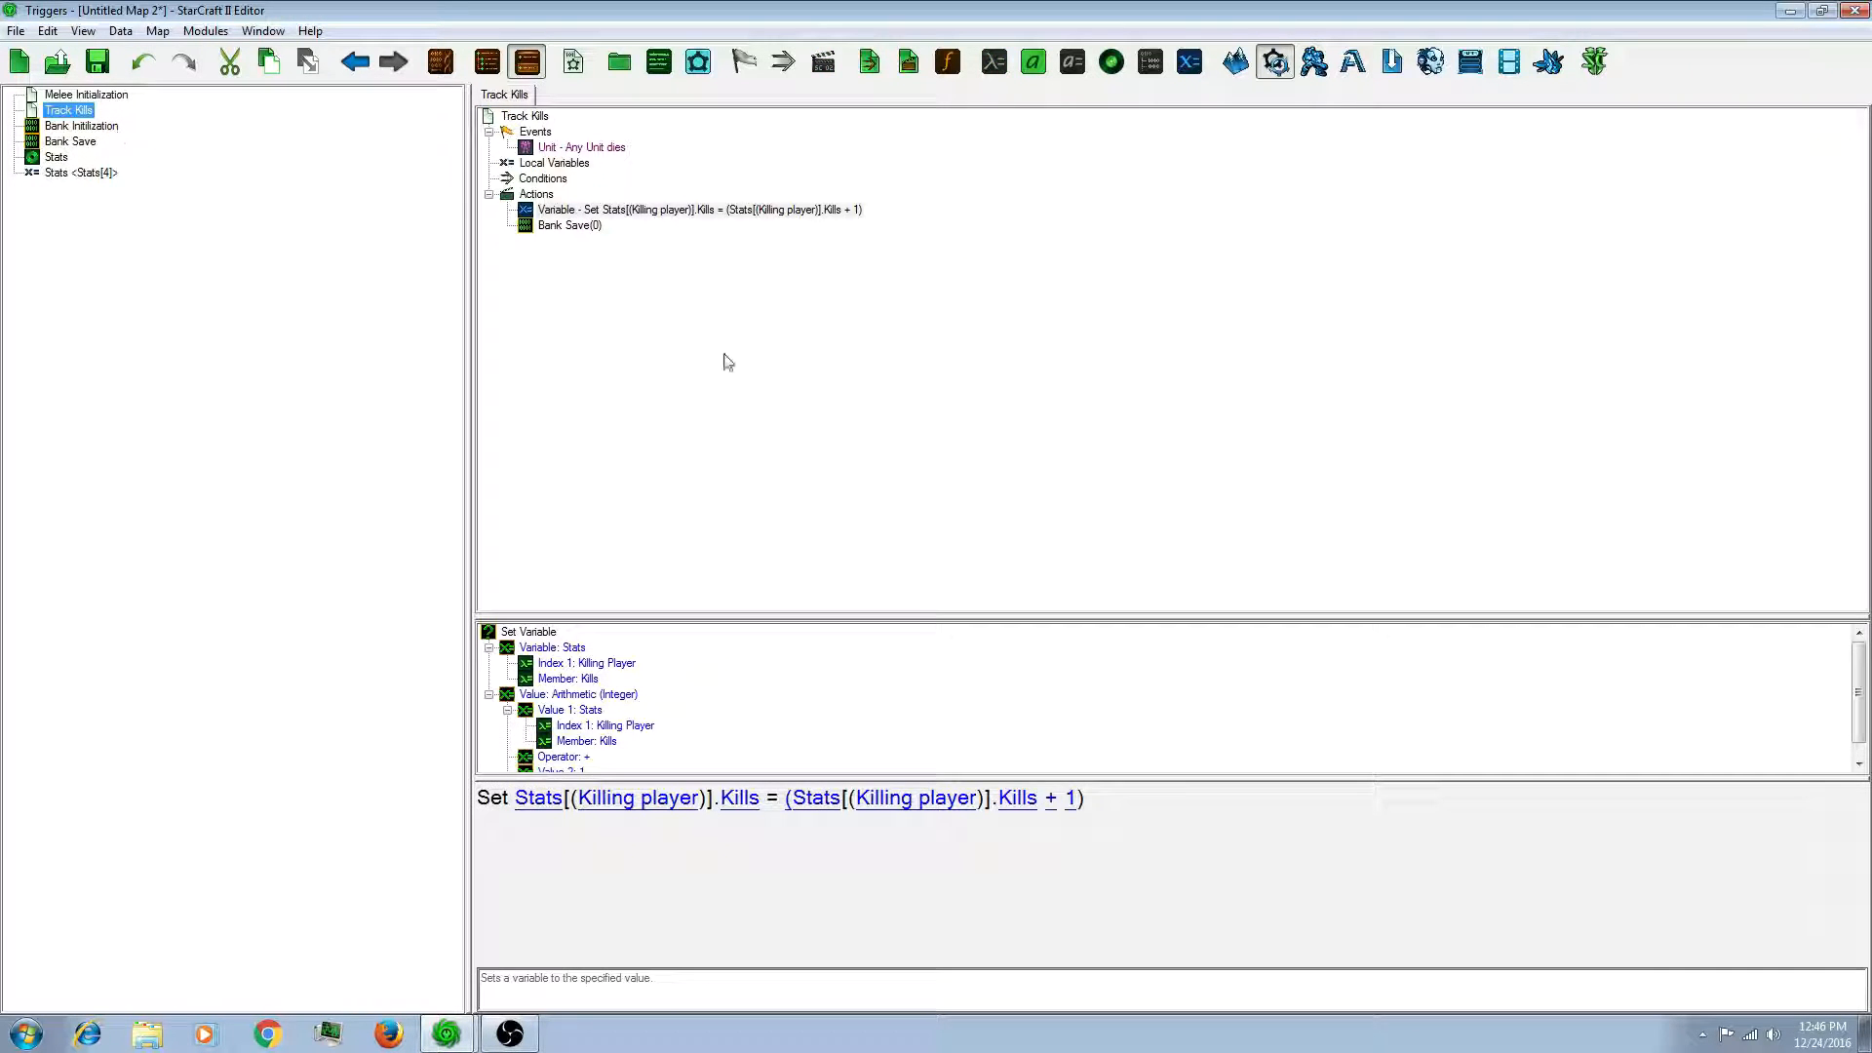
Step: Set the Bank Save call's Player value to Killing Player
left_click(568, 224)
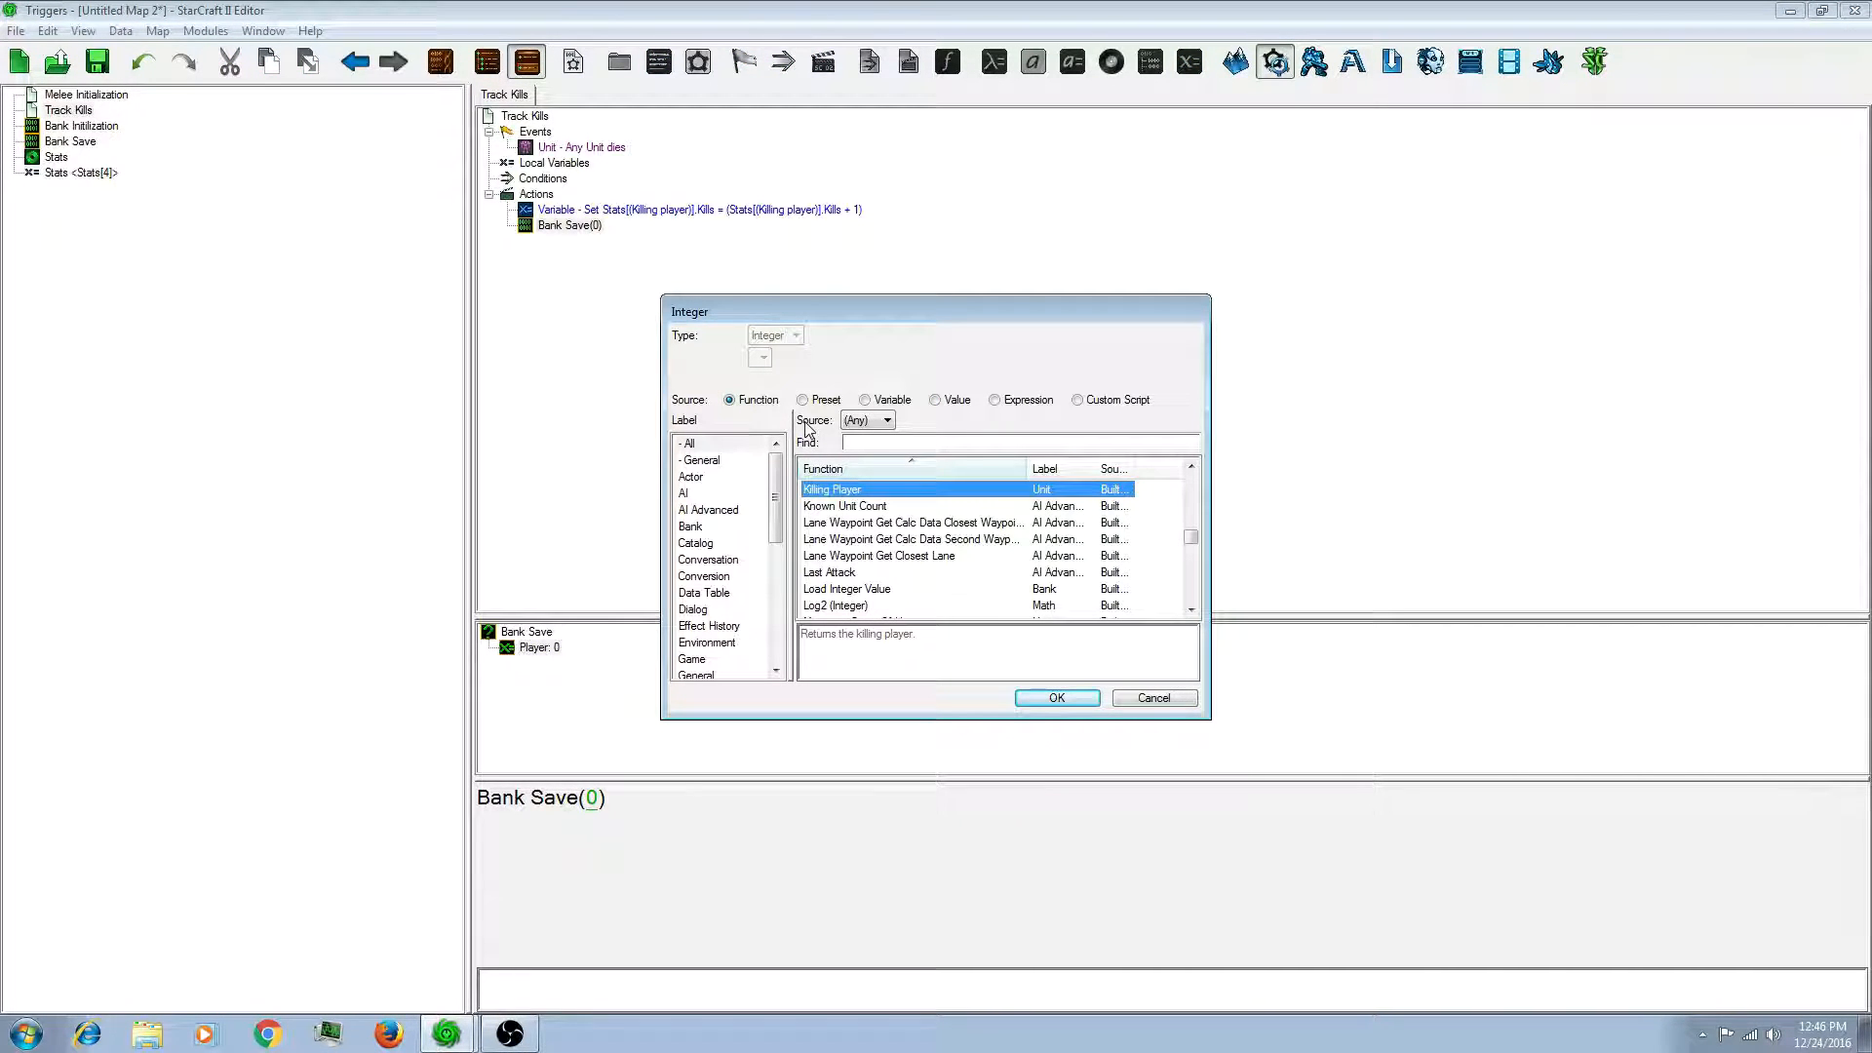
left_click(1055, 697)
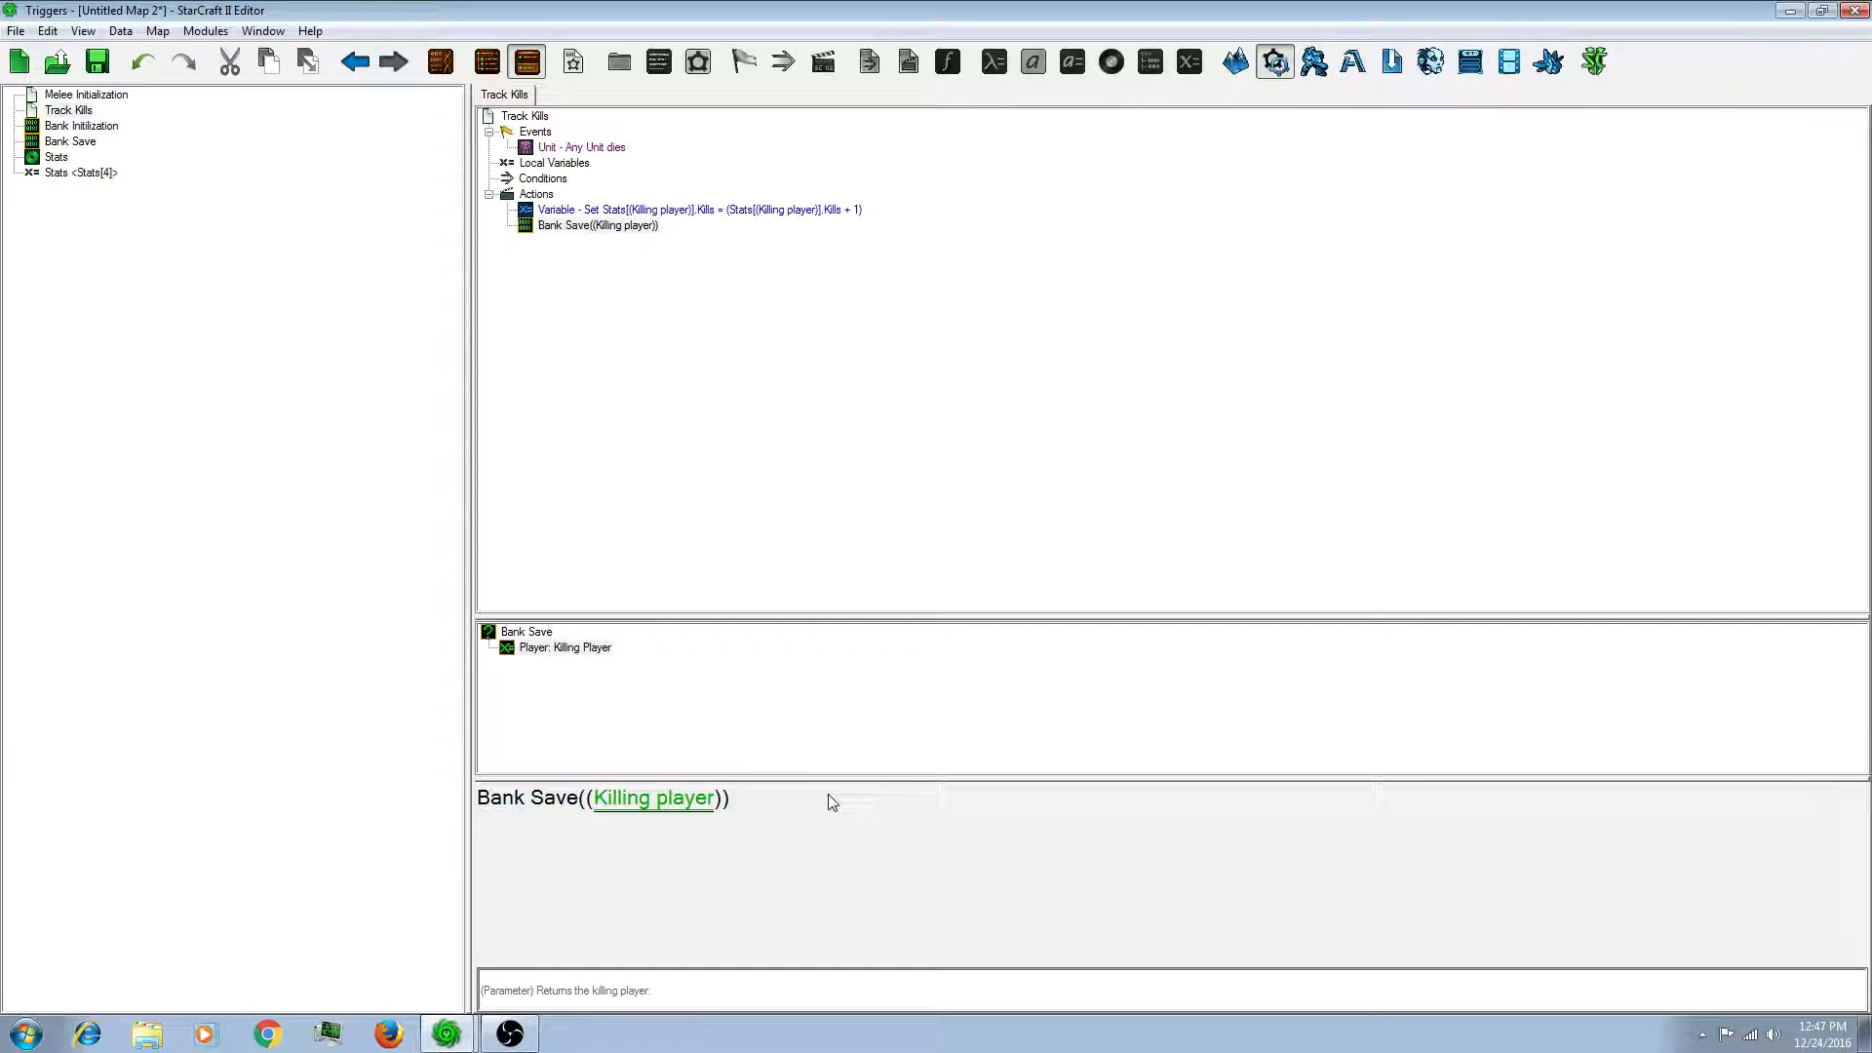
mouse_move(618, 382)
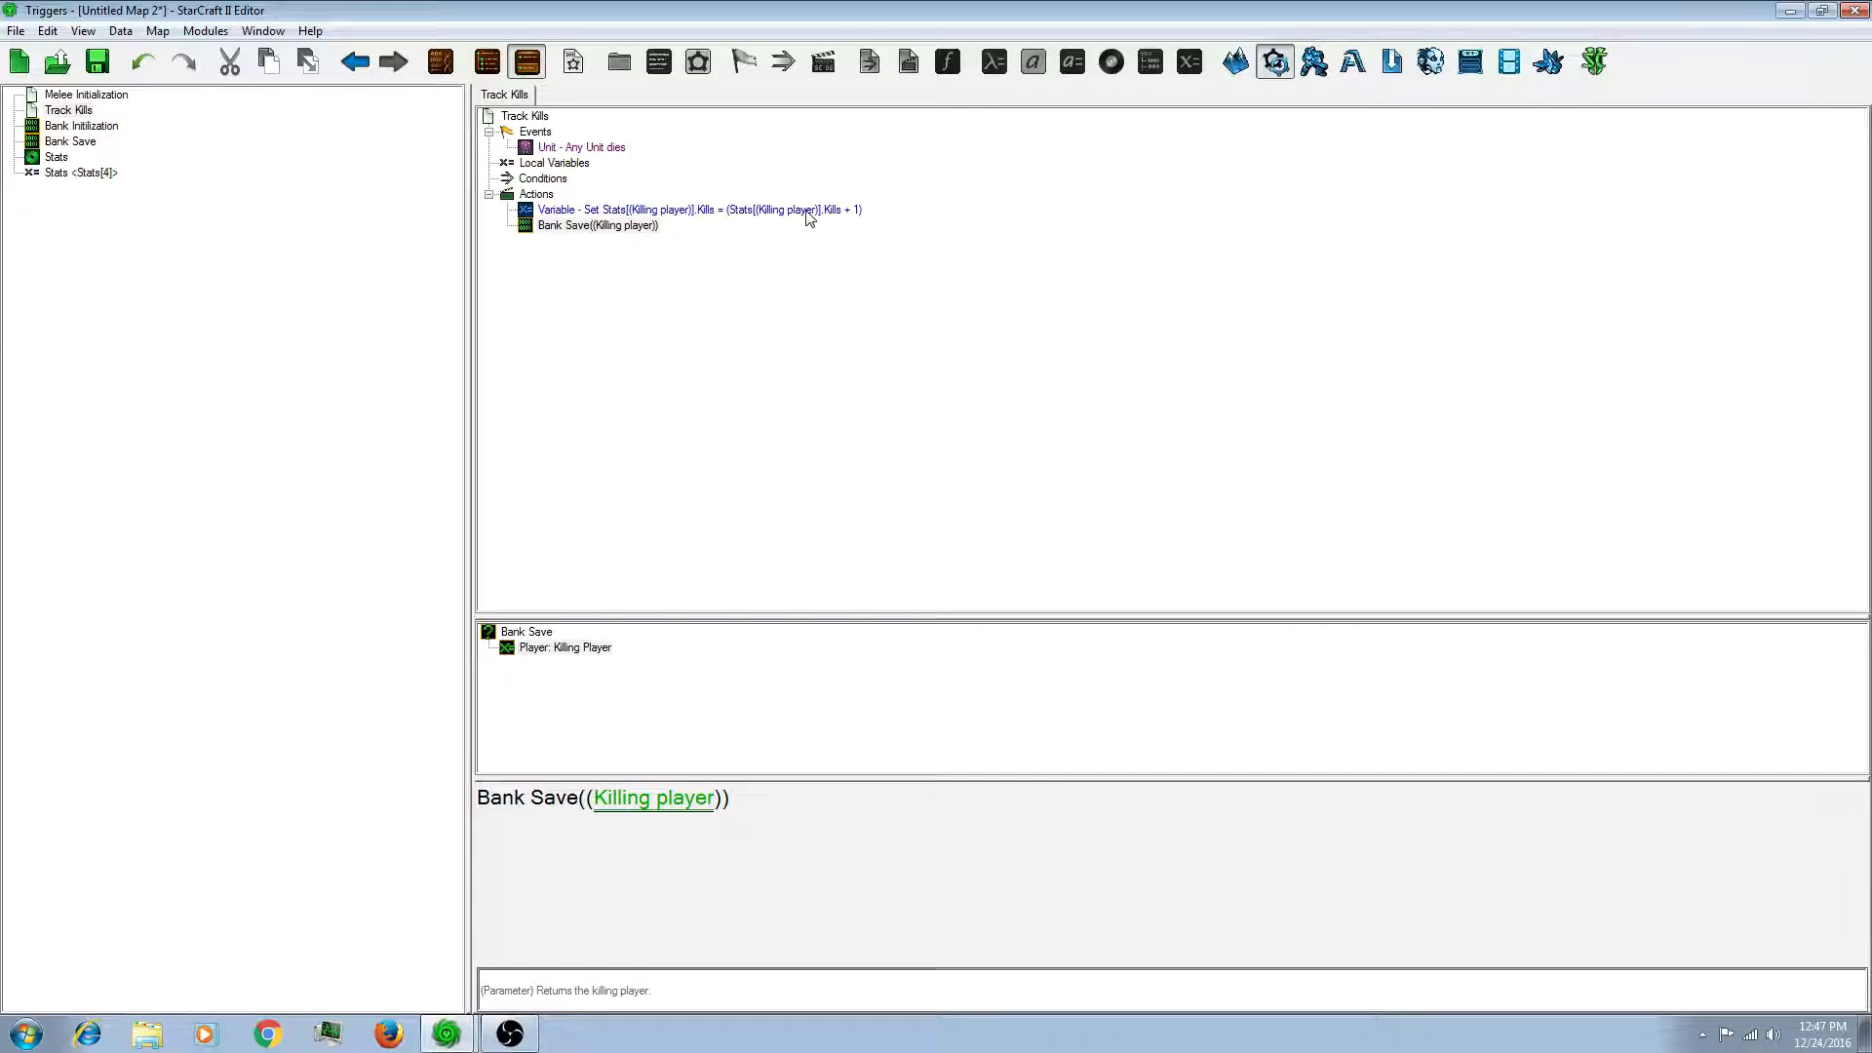
left_click(80, 126)
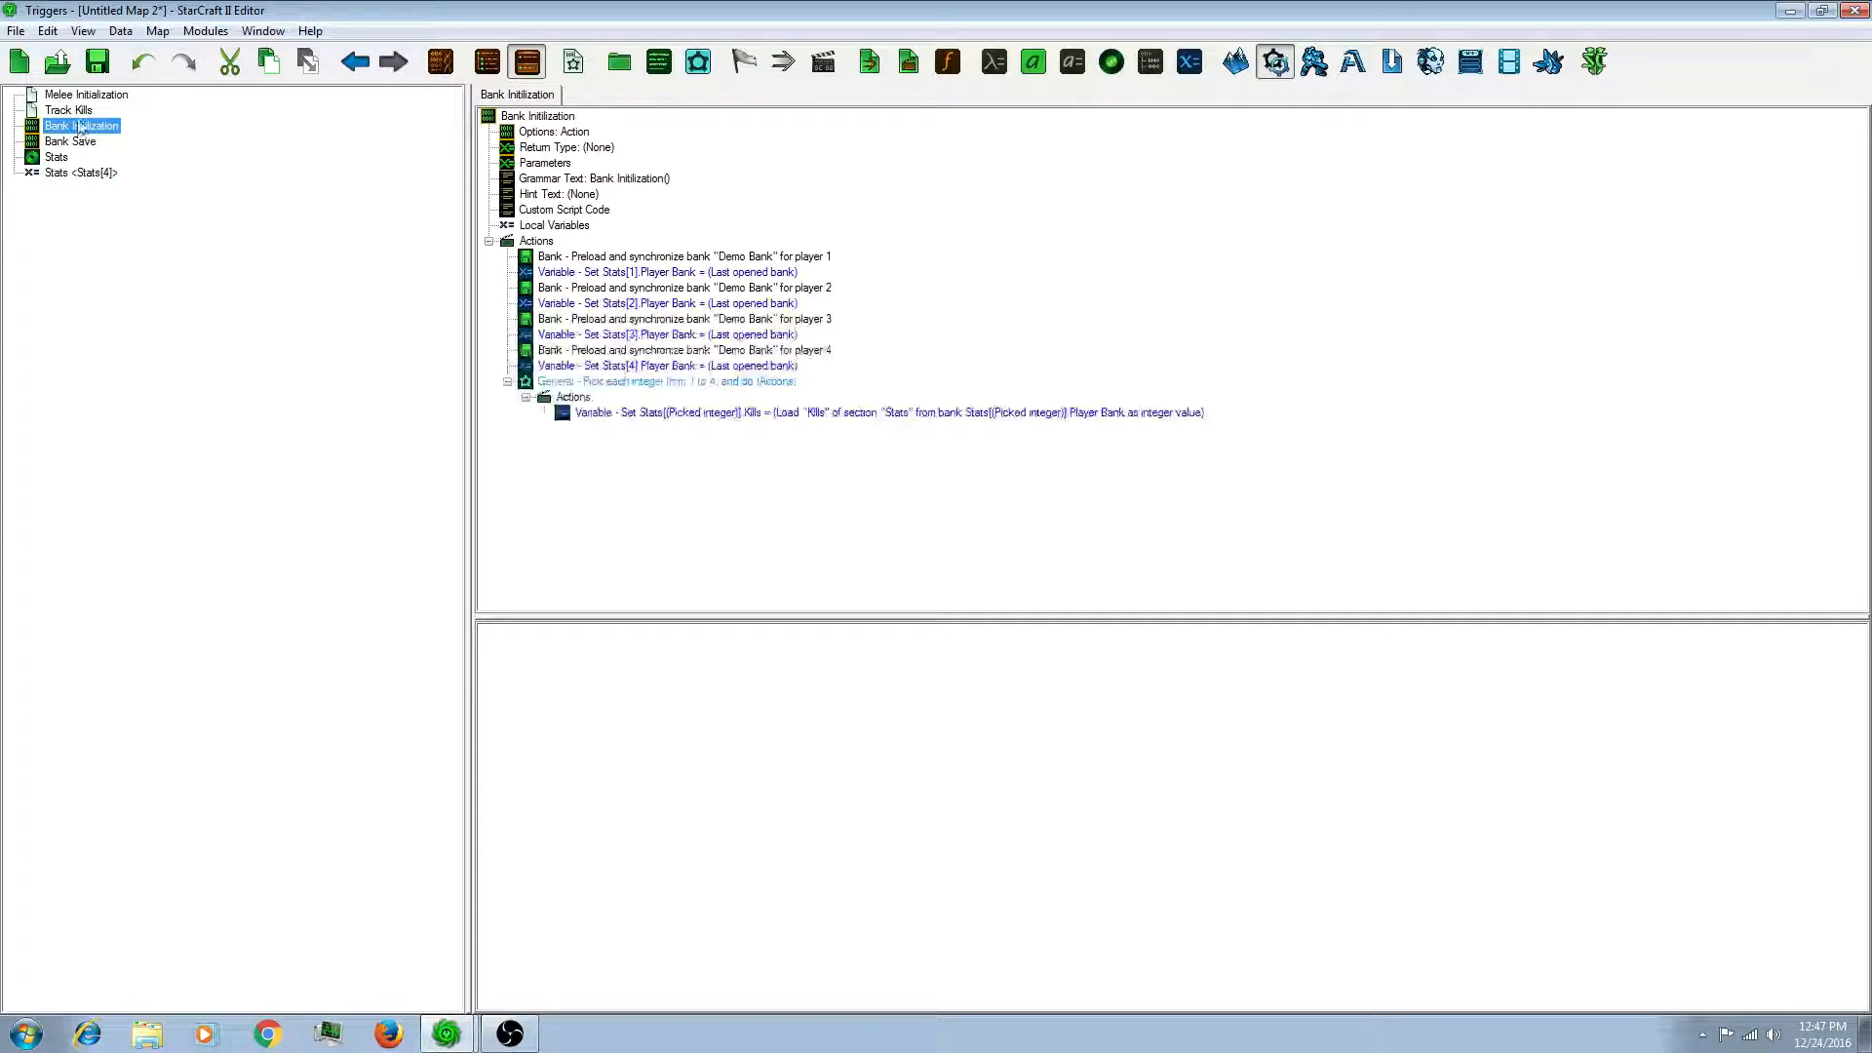
left_click(68, 111)
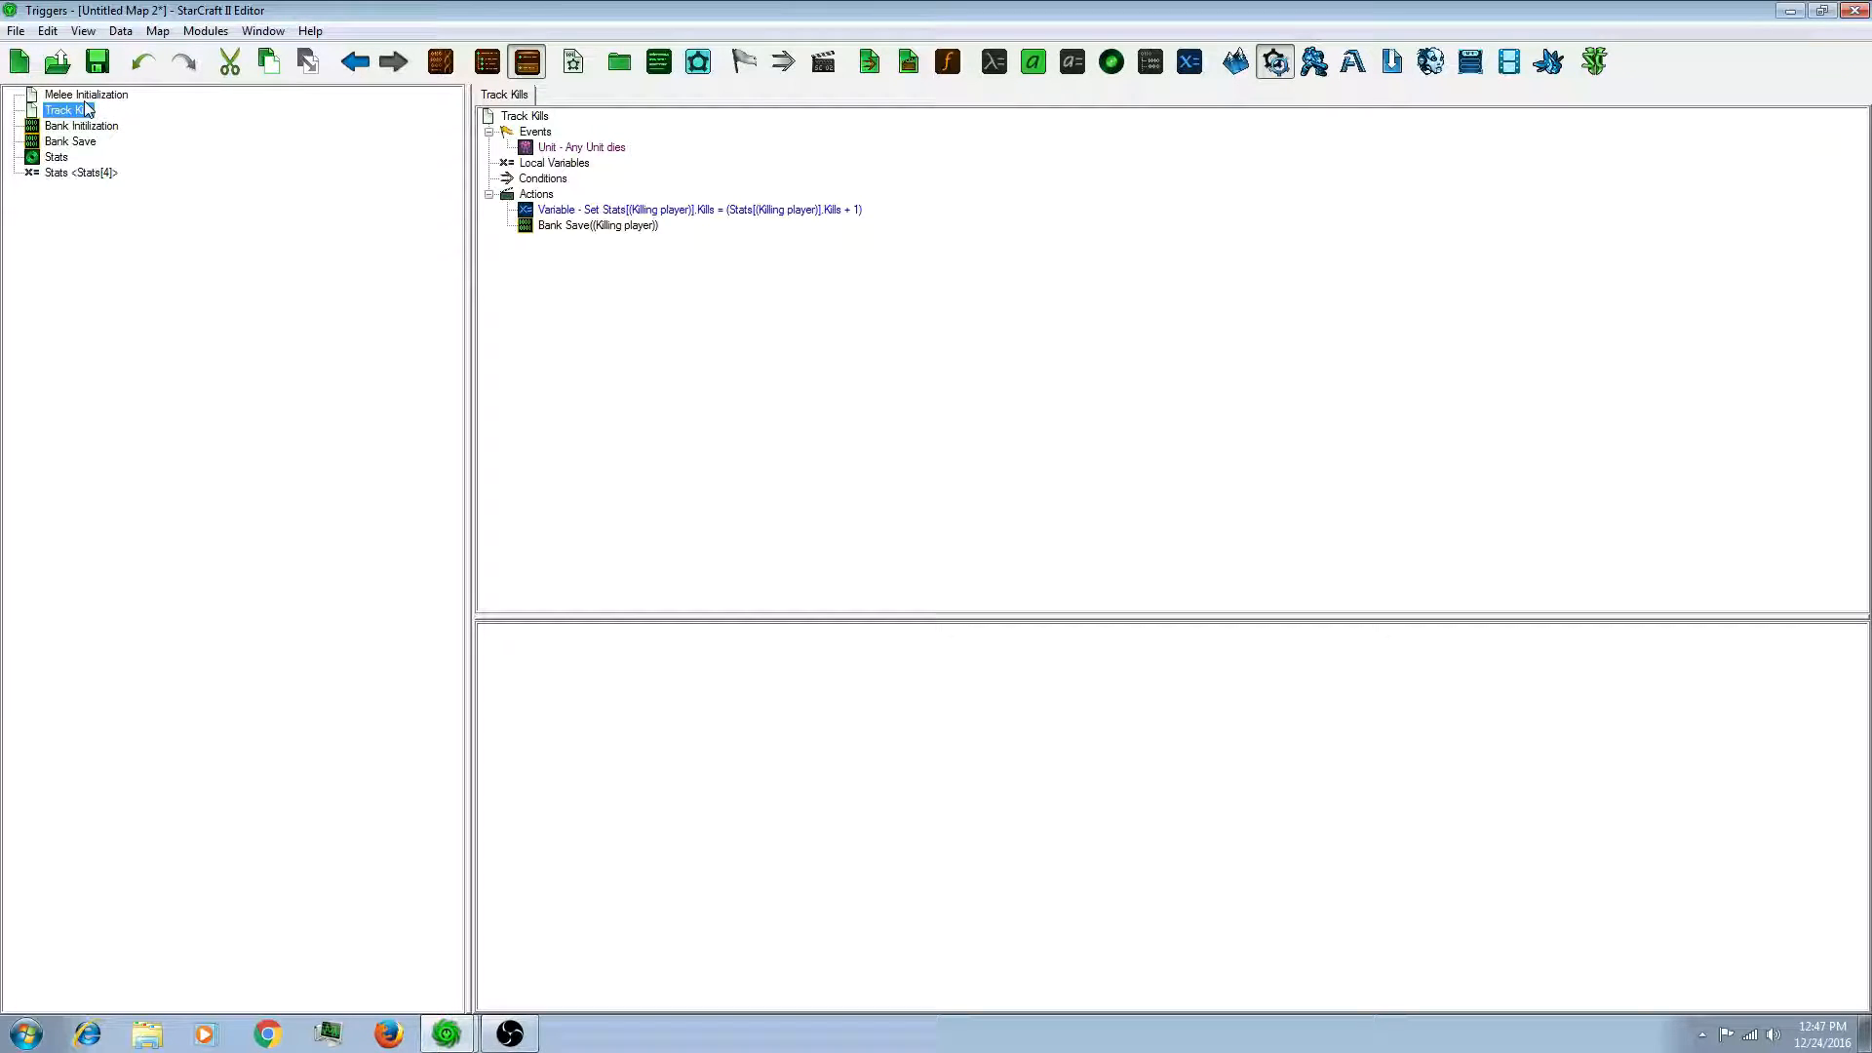